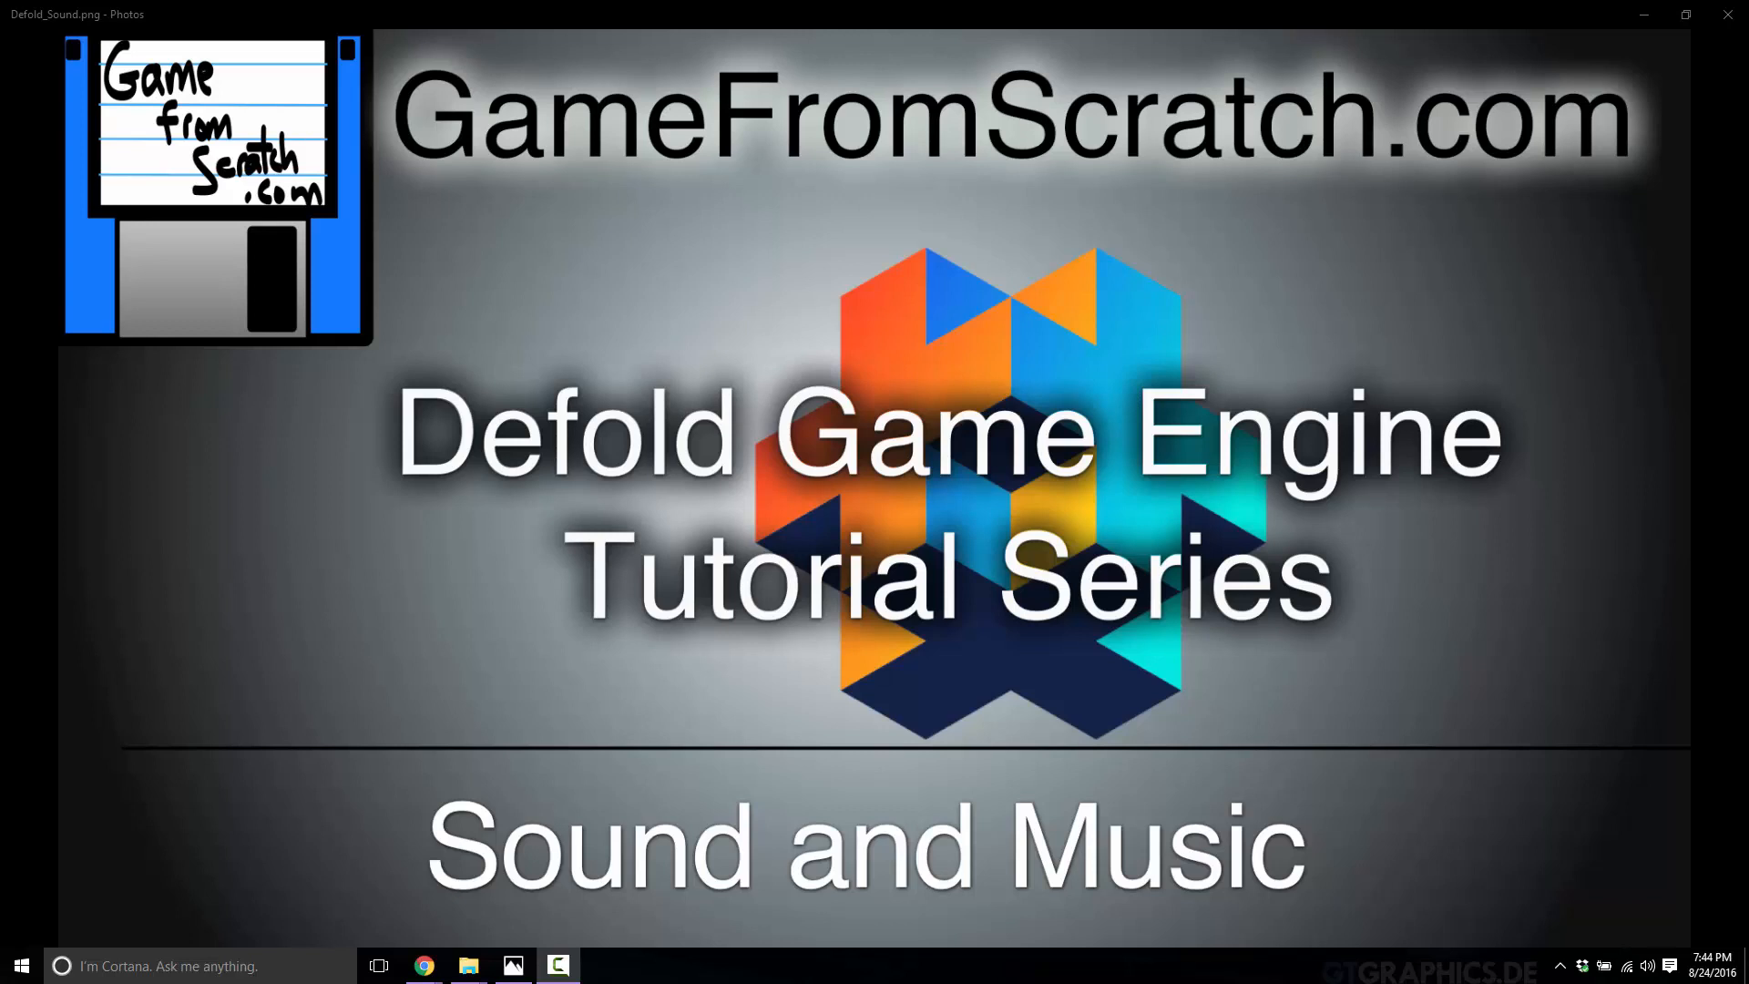
pyautogui.moveTo(335, 885)
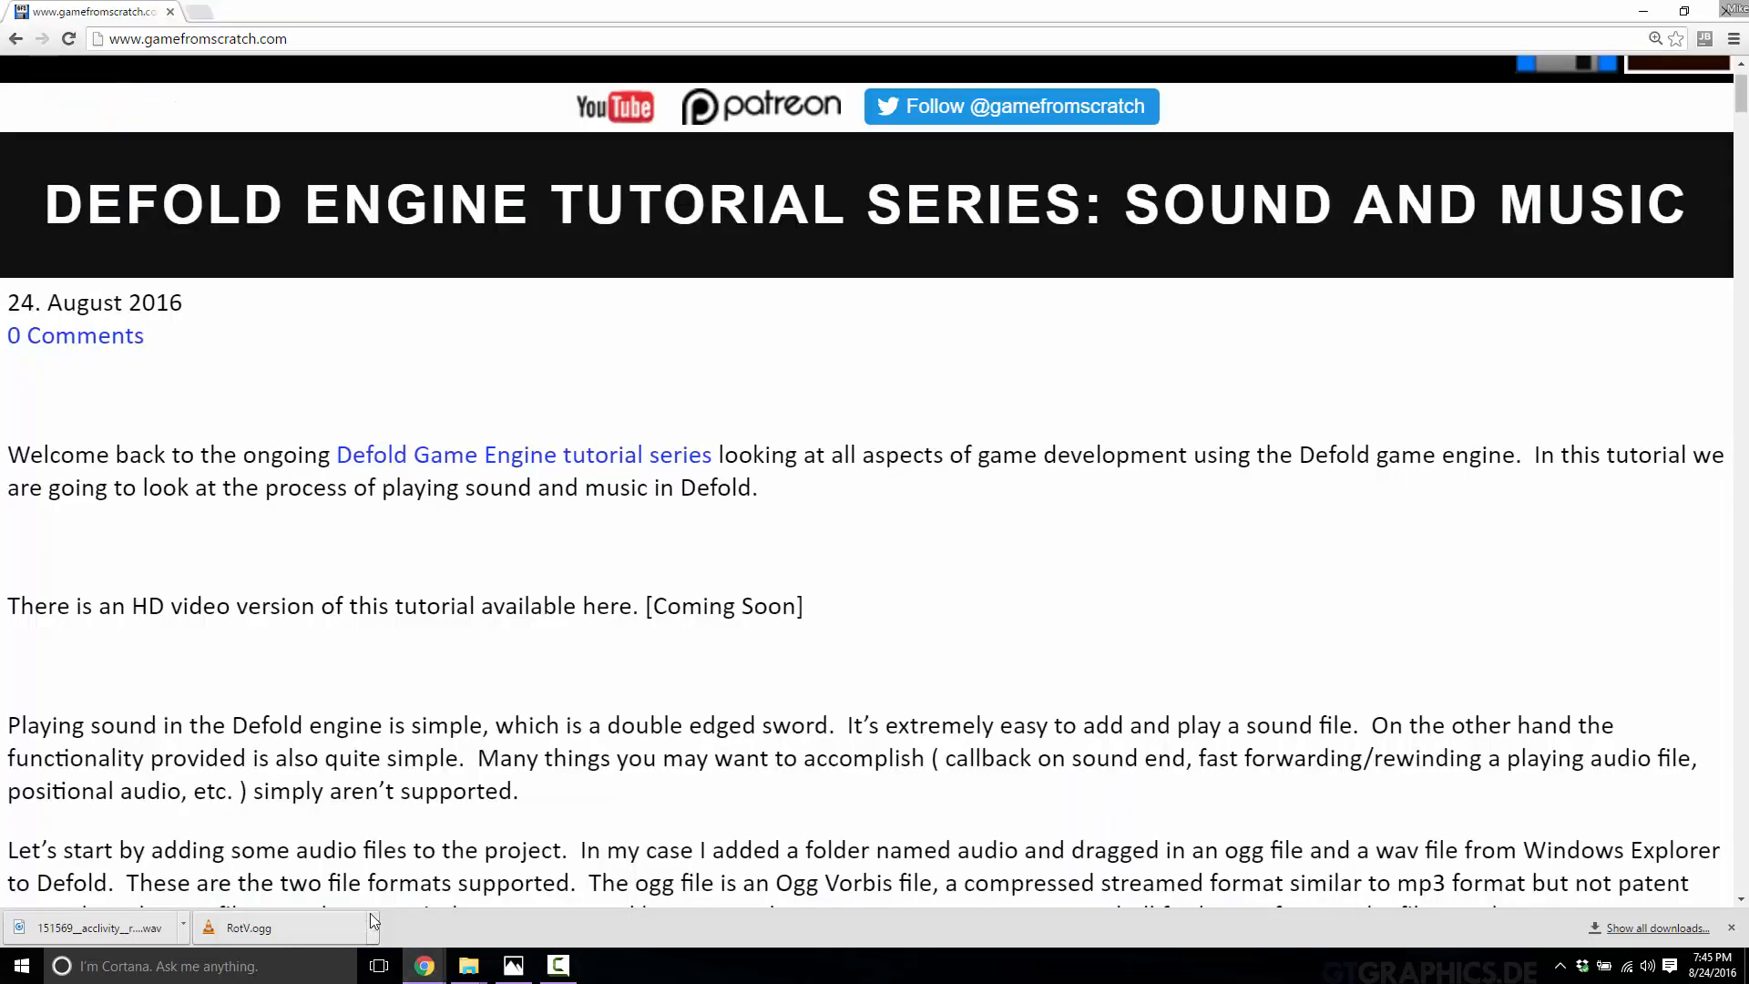
pyautogui.moveTo(725, 516)
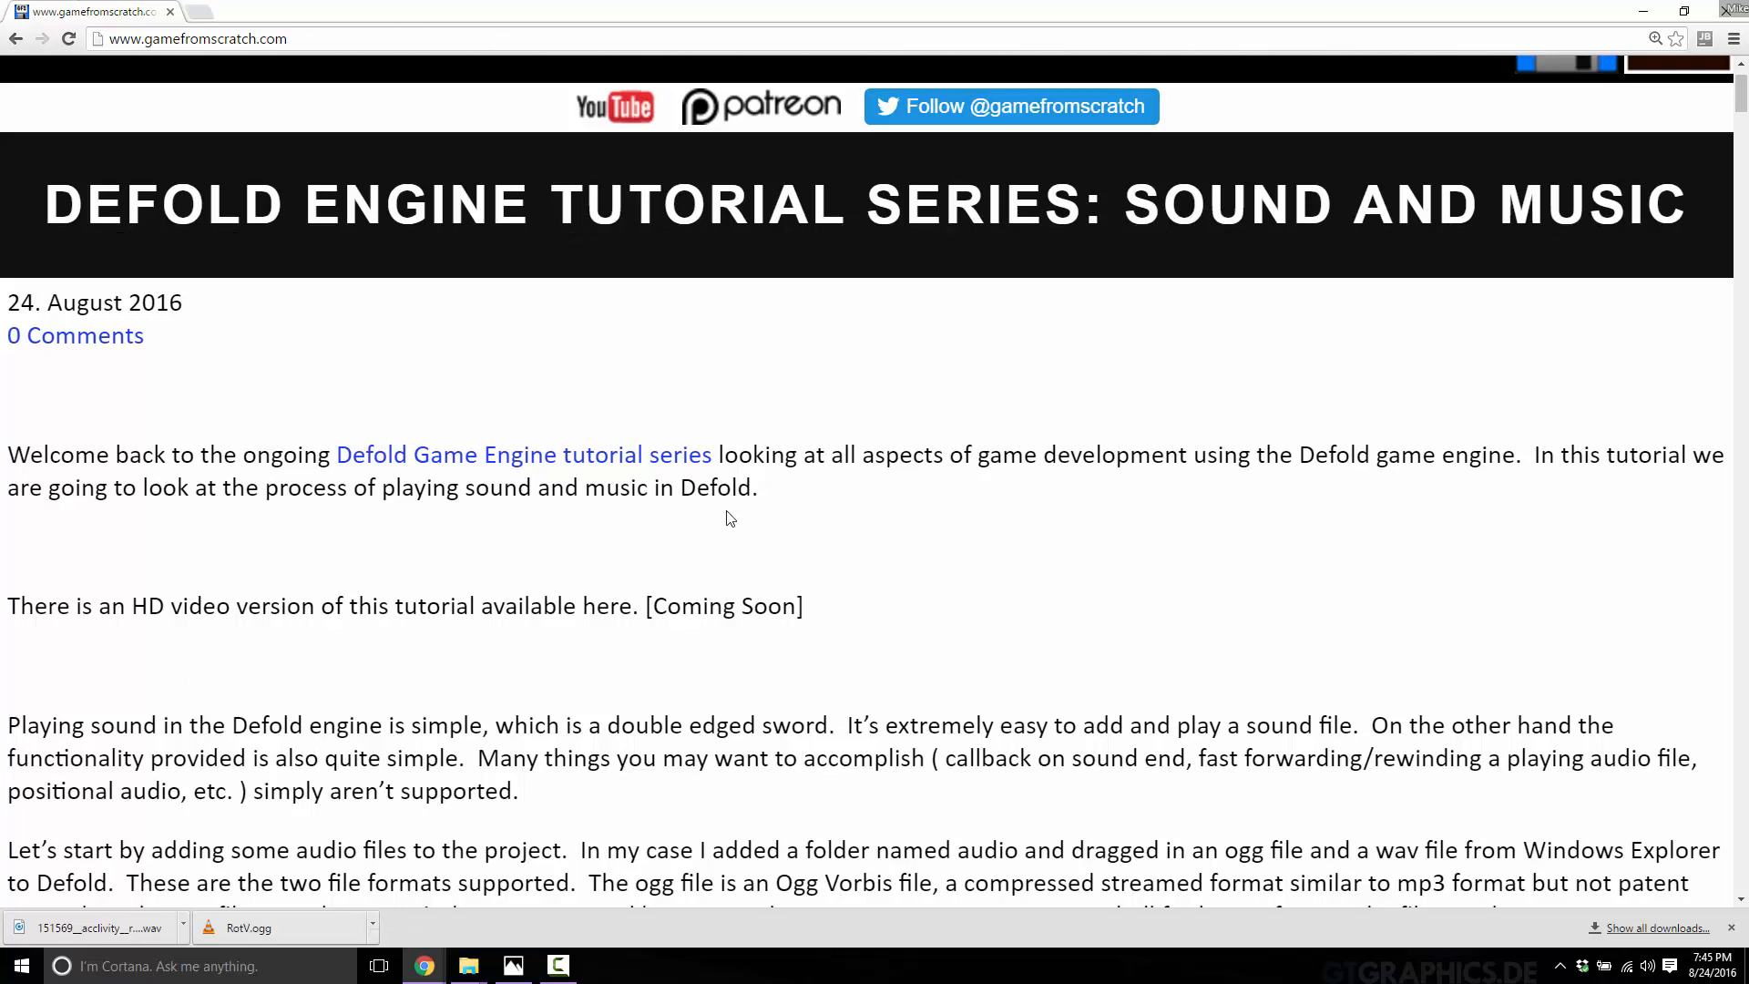
# Step: Scroll the tutorial to its audio files section and bring up File Explorer from the taskbar
pyautogui.scroll(-3)
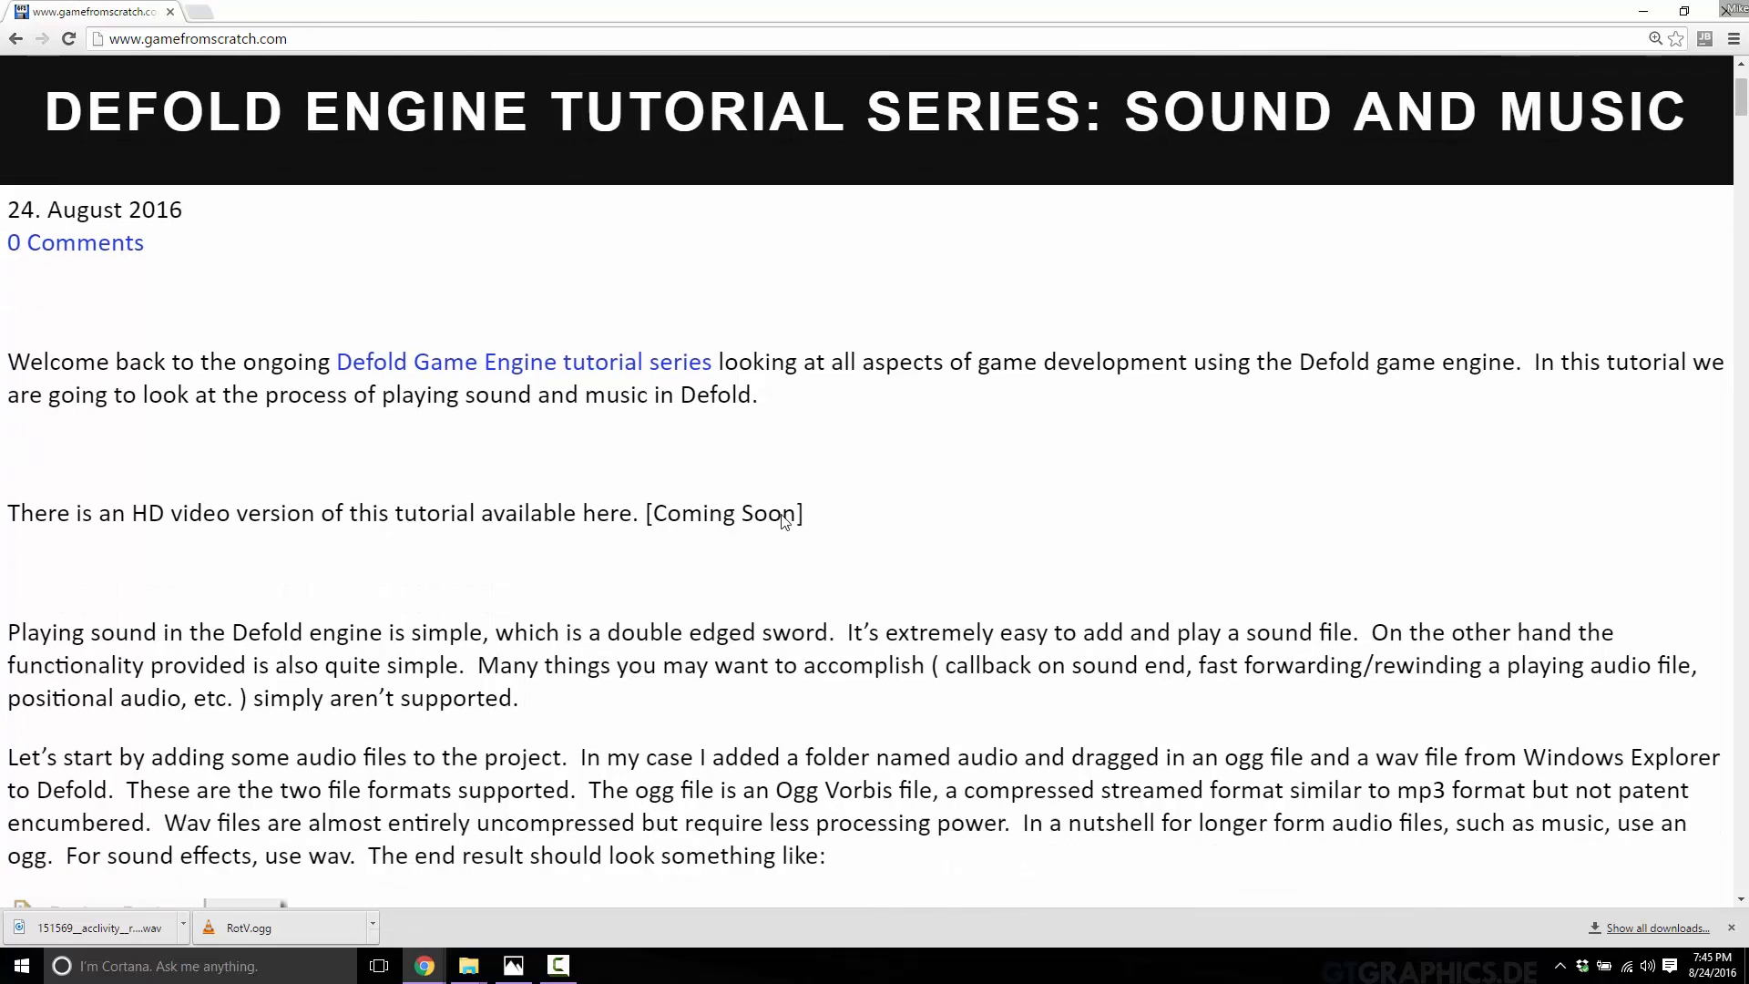
pyautogui.scroll(-3)
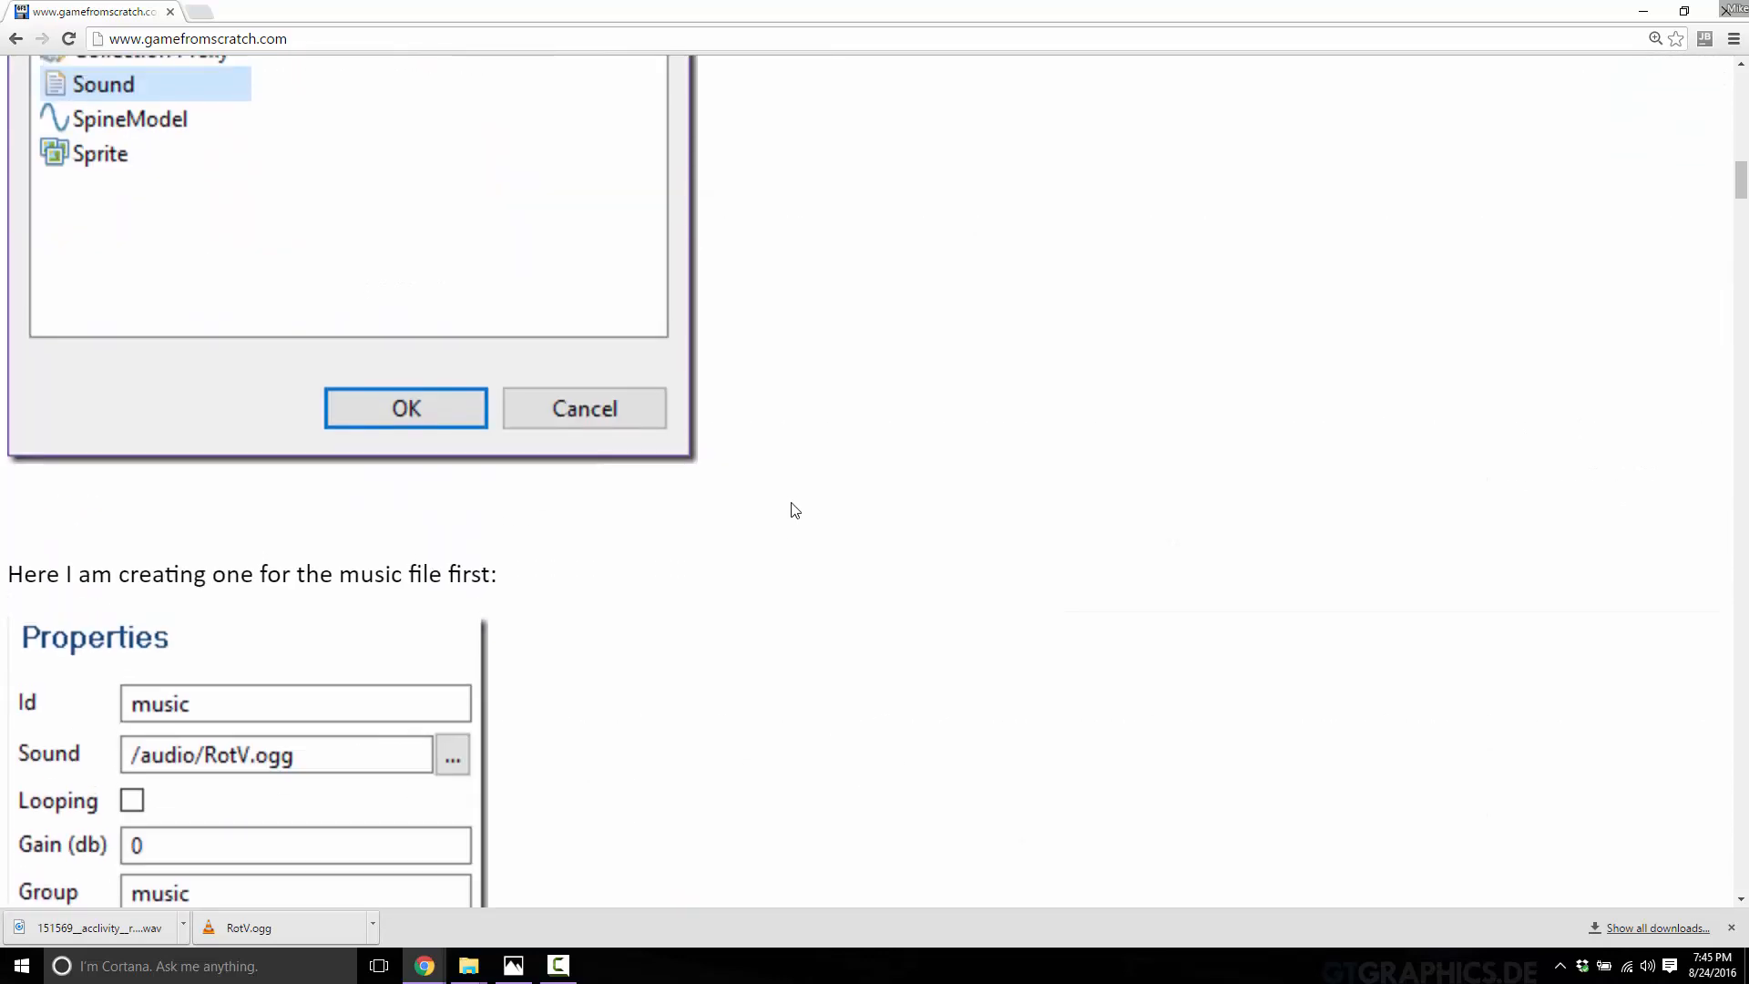
pyautogui.scroll(3)
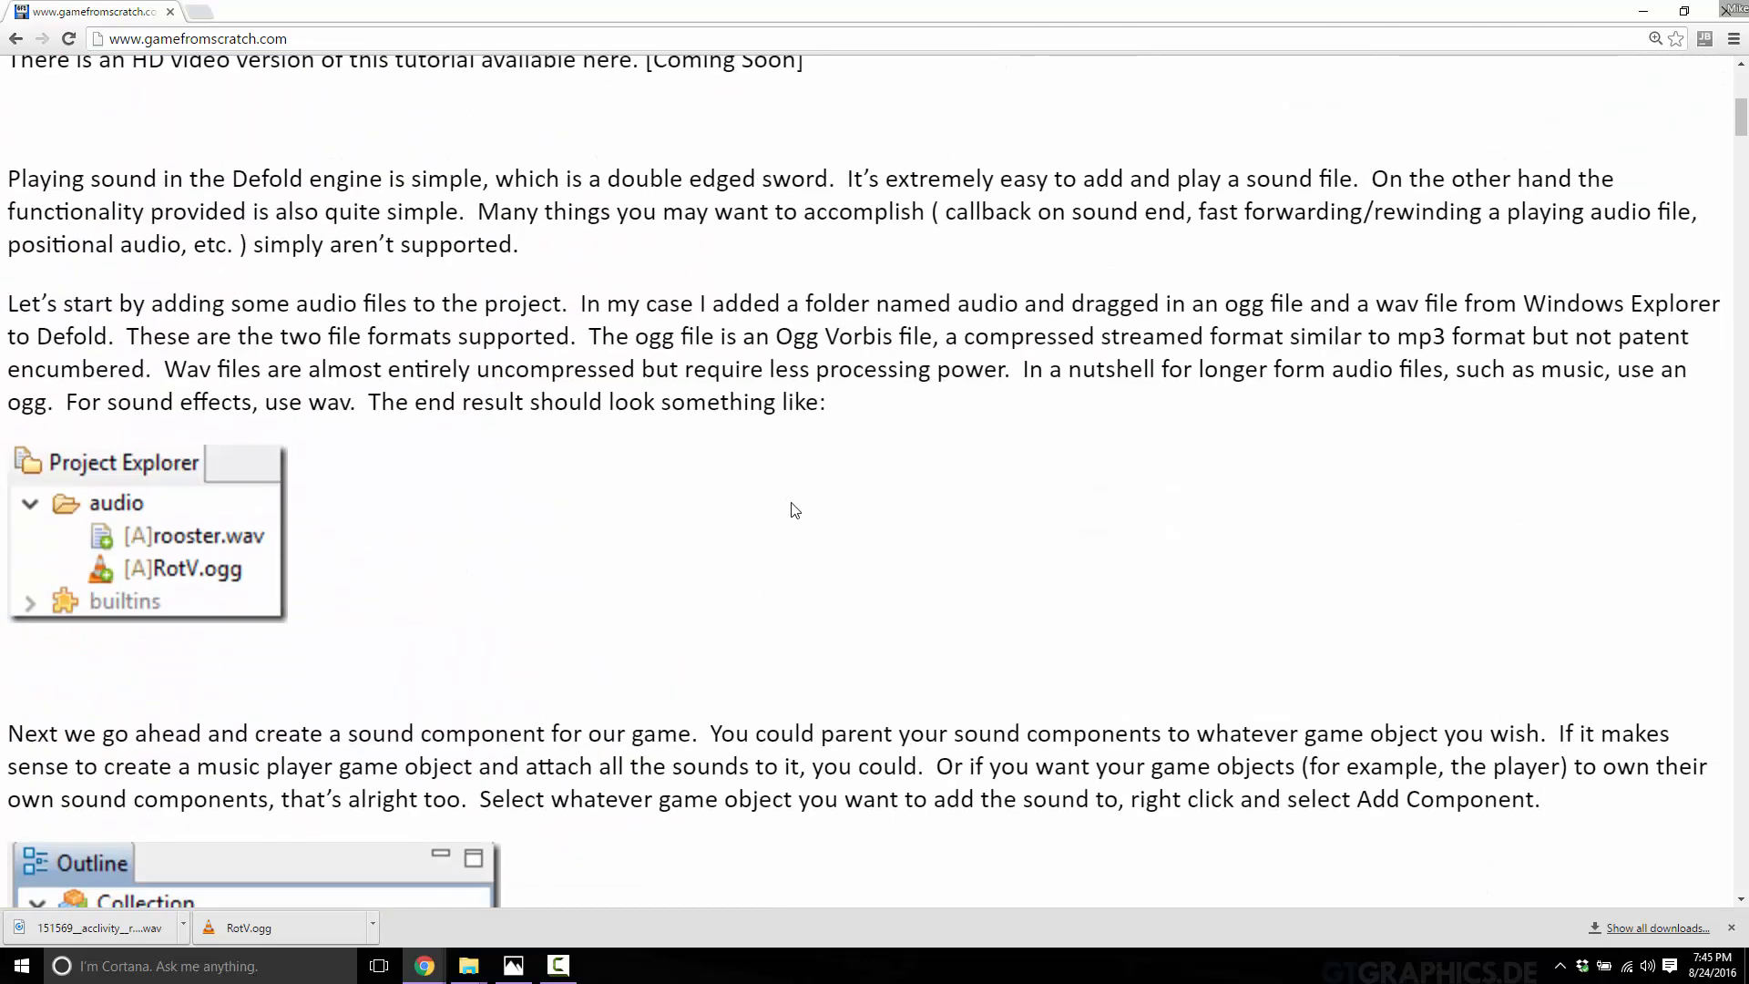
pyautogui.moveTo(364, 428)
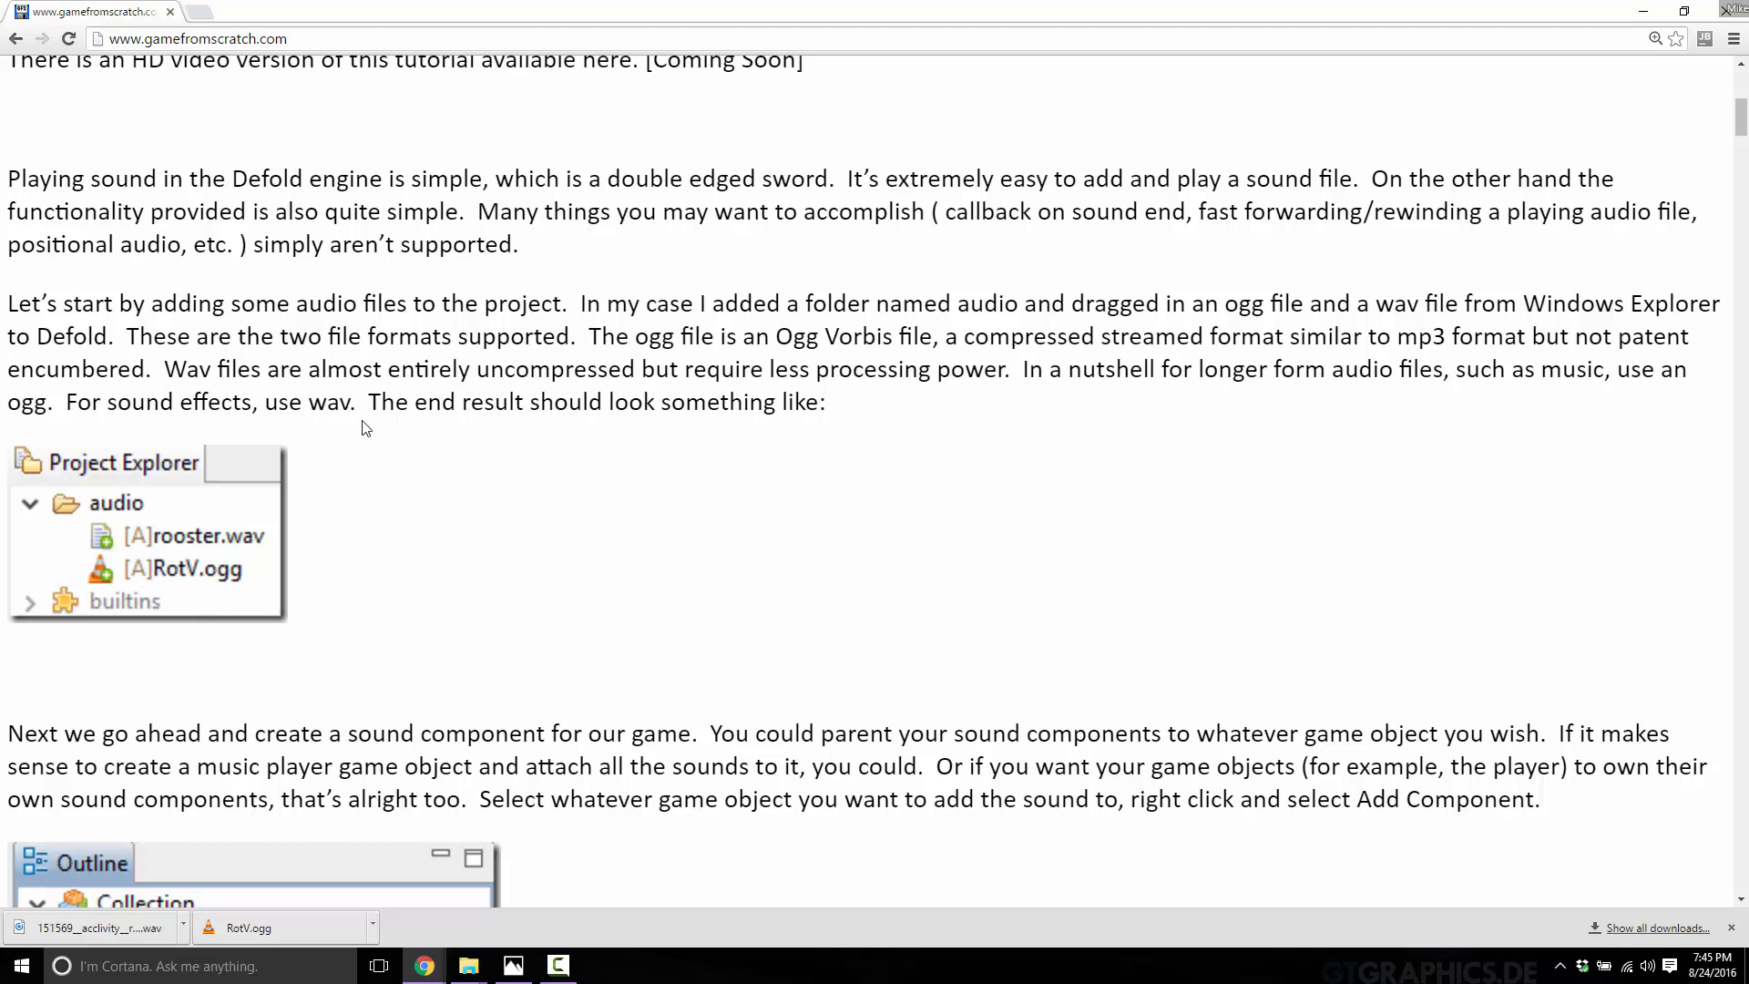
pyautogui.moveTo(505, 652)
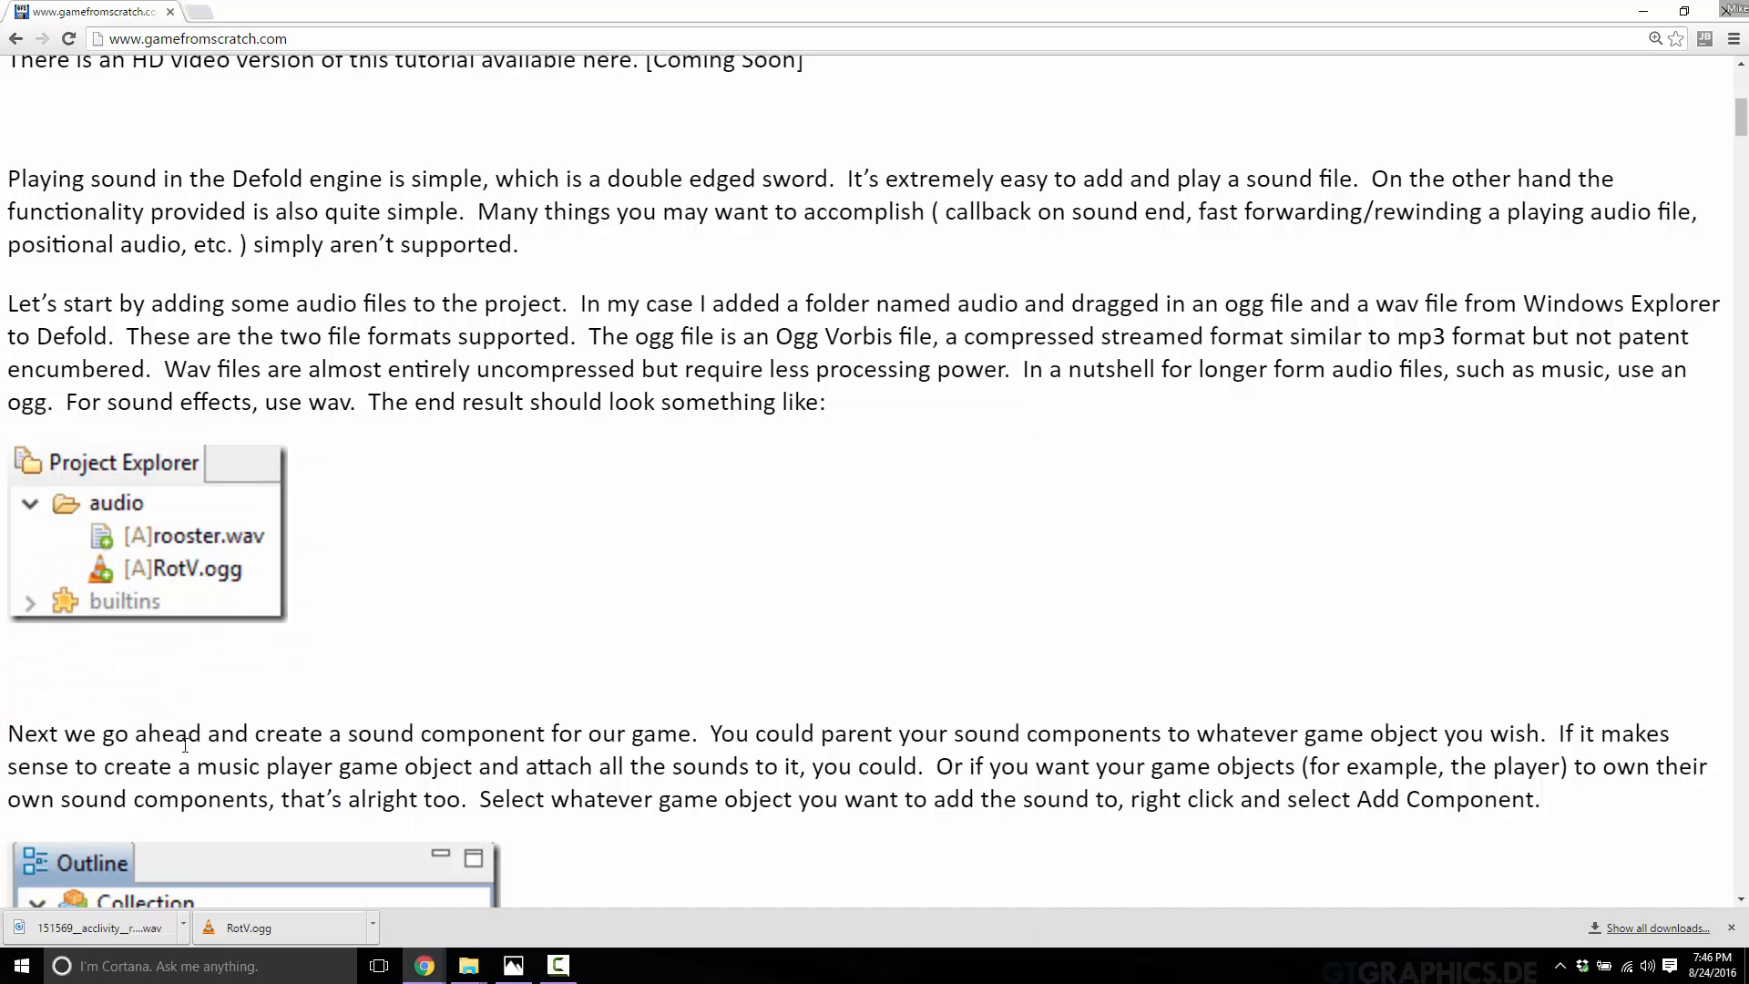
pyautogui.click(468, 966)
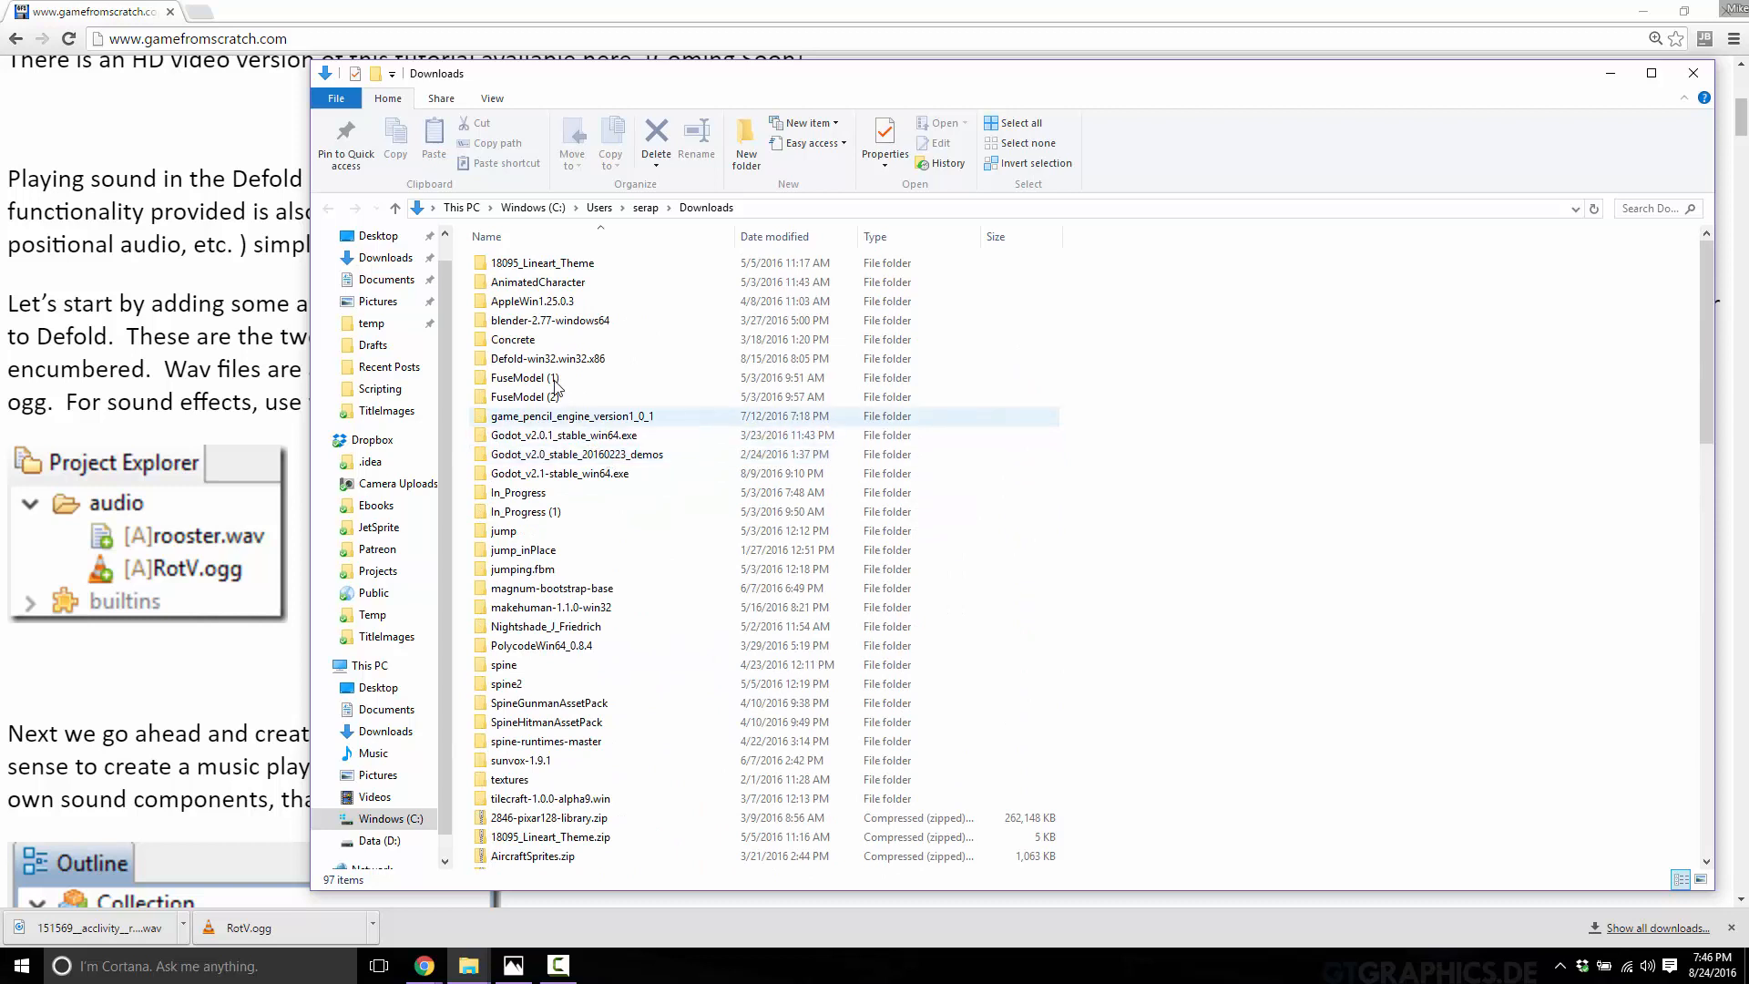
# Step: Launch Defold.exe from the Defold-win32.x86 folder in Downloads
pyautogui.doubleClick(545, 357)
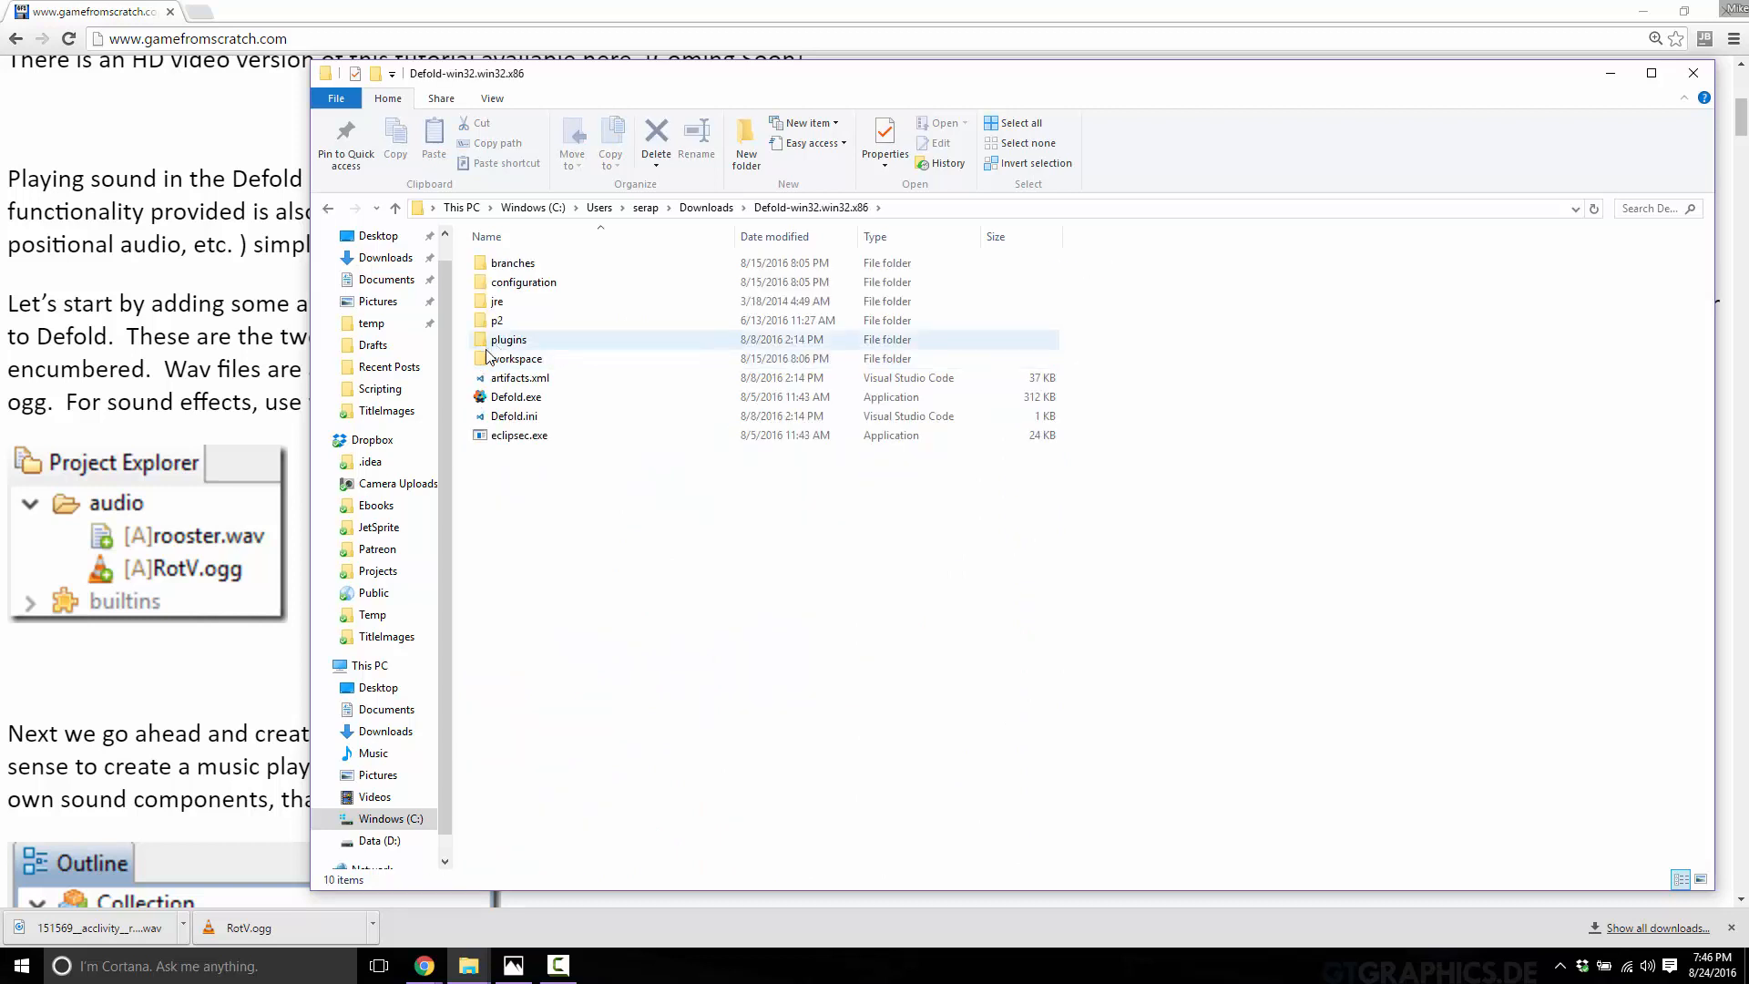
pyautogui.click(517, 398)
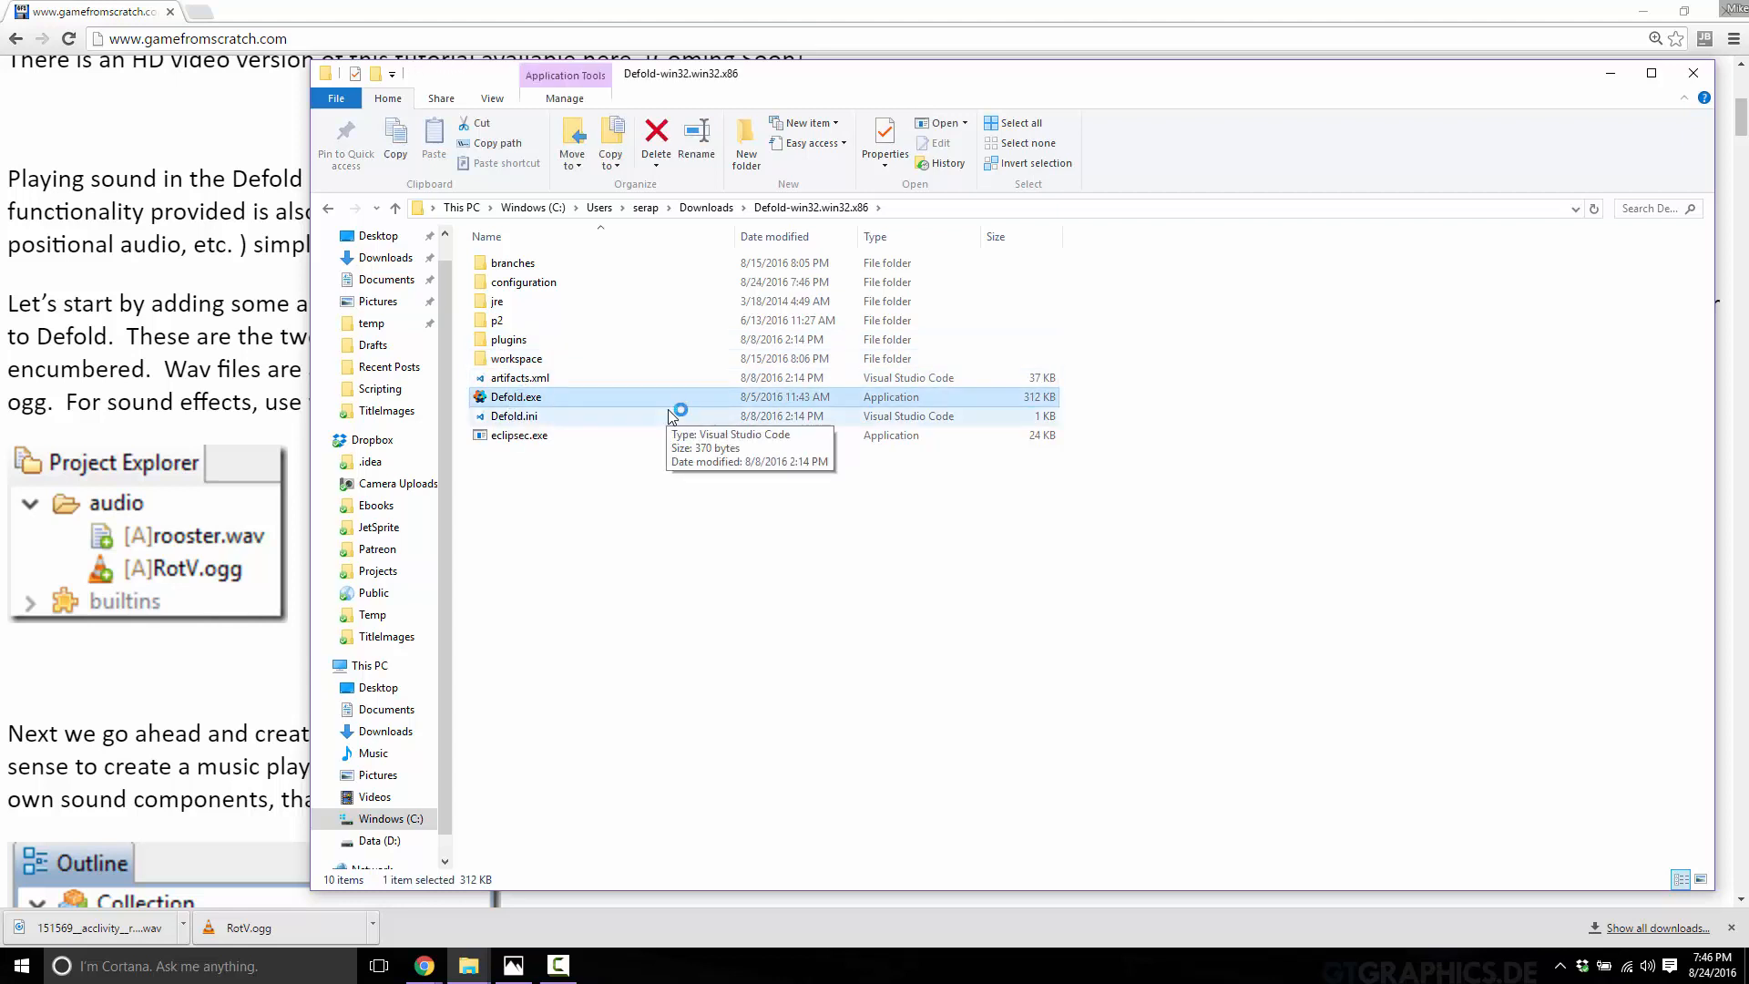
pyautogui.doubleClick(518, 398)
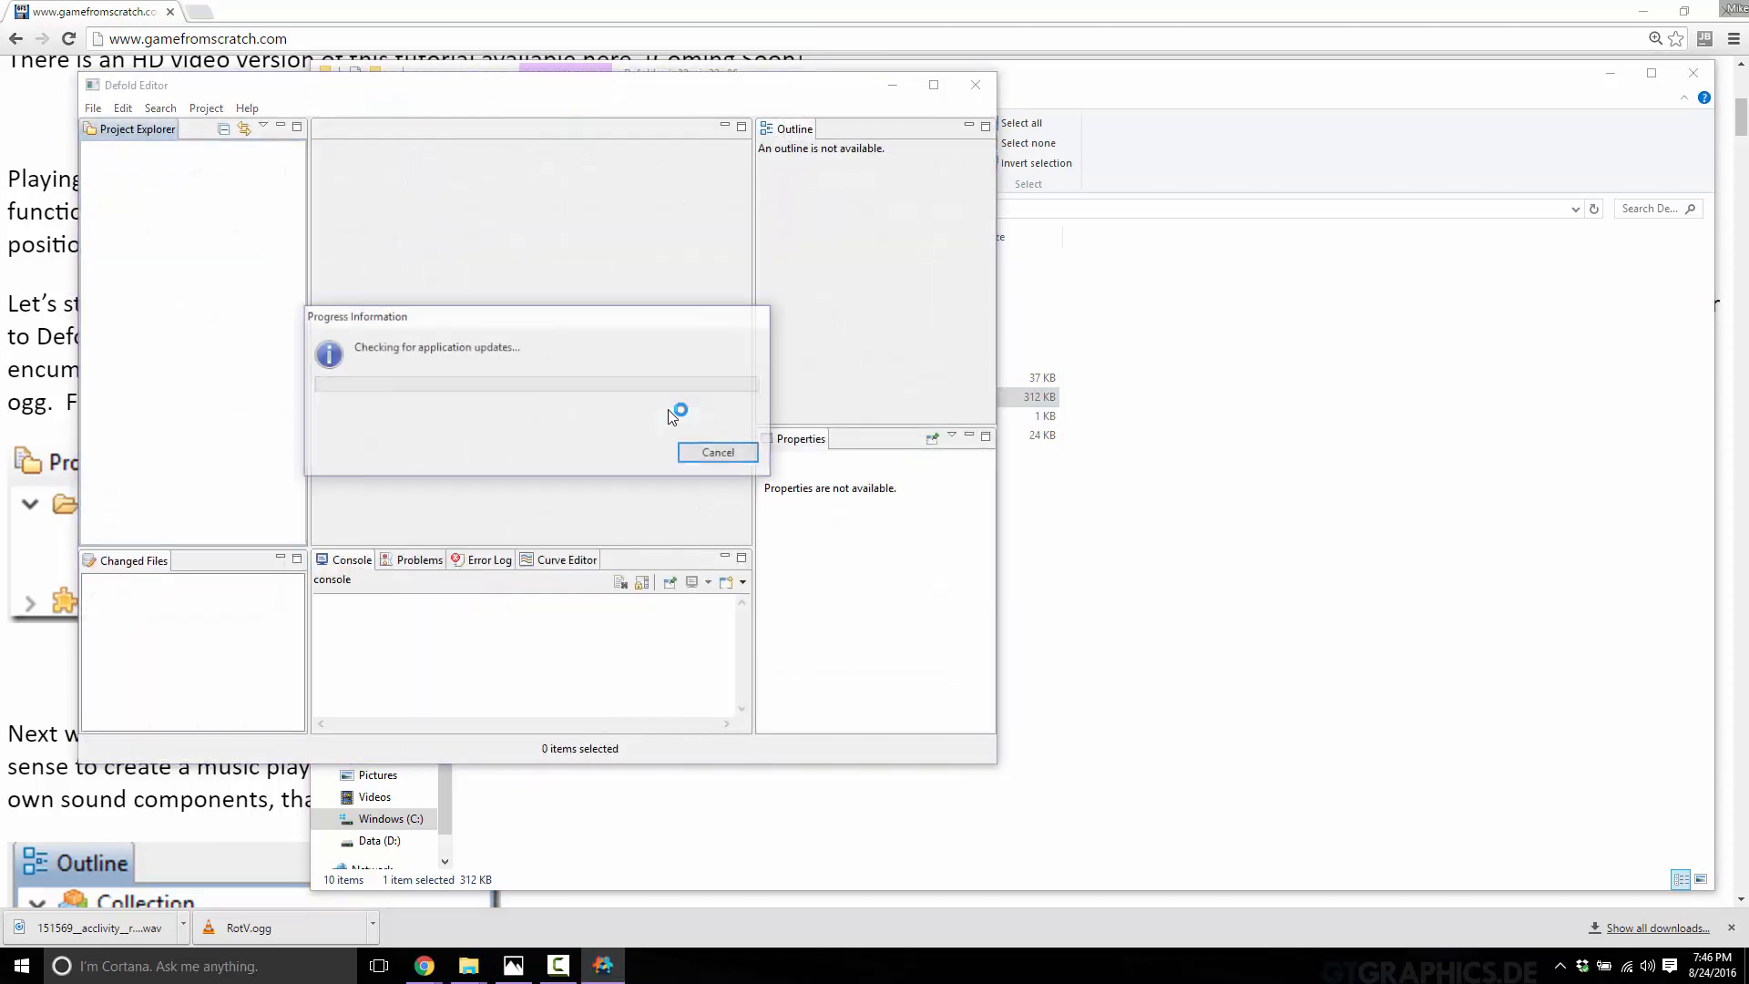
# Step: Dismiss the update check and maximize the Defold Editor window
pyautogui.click(718, 452)
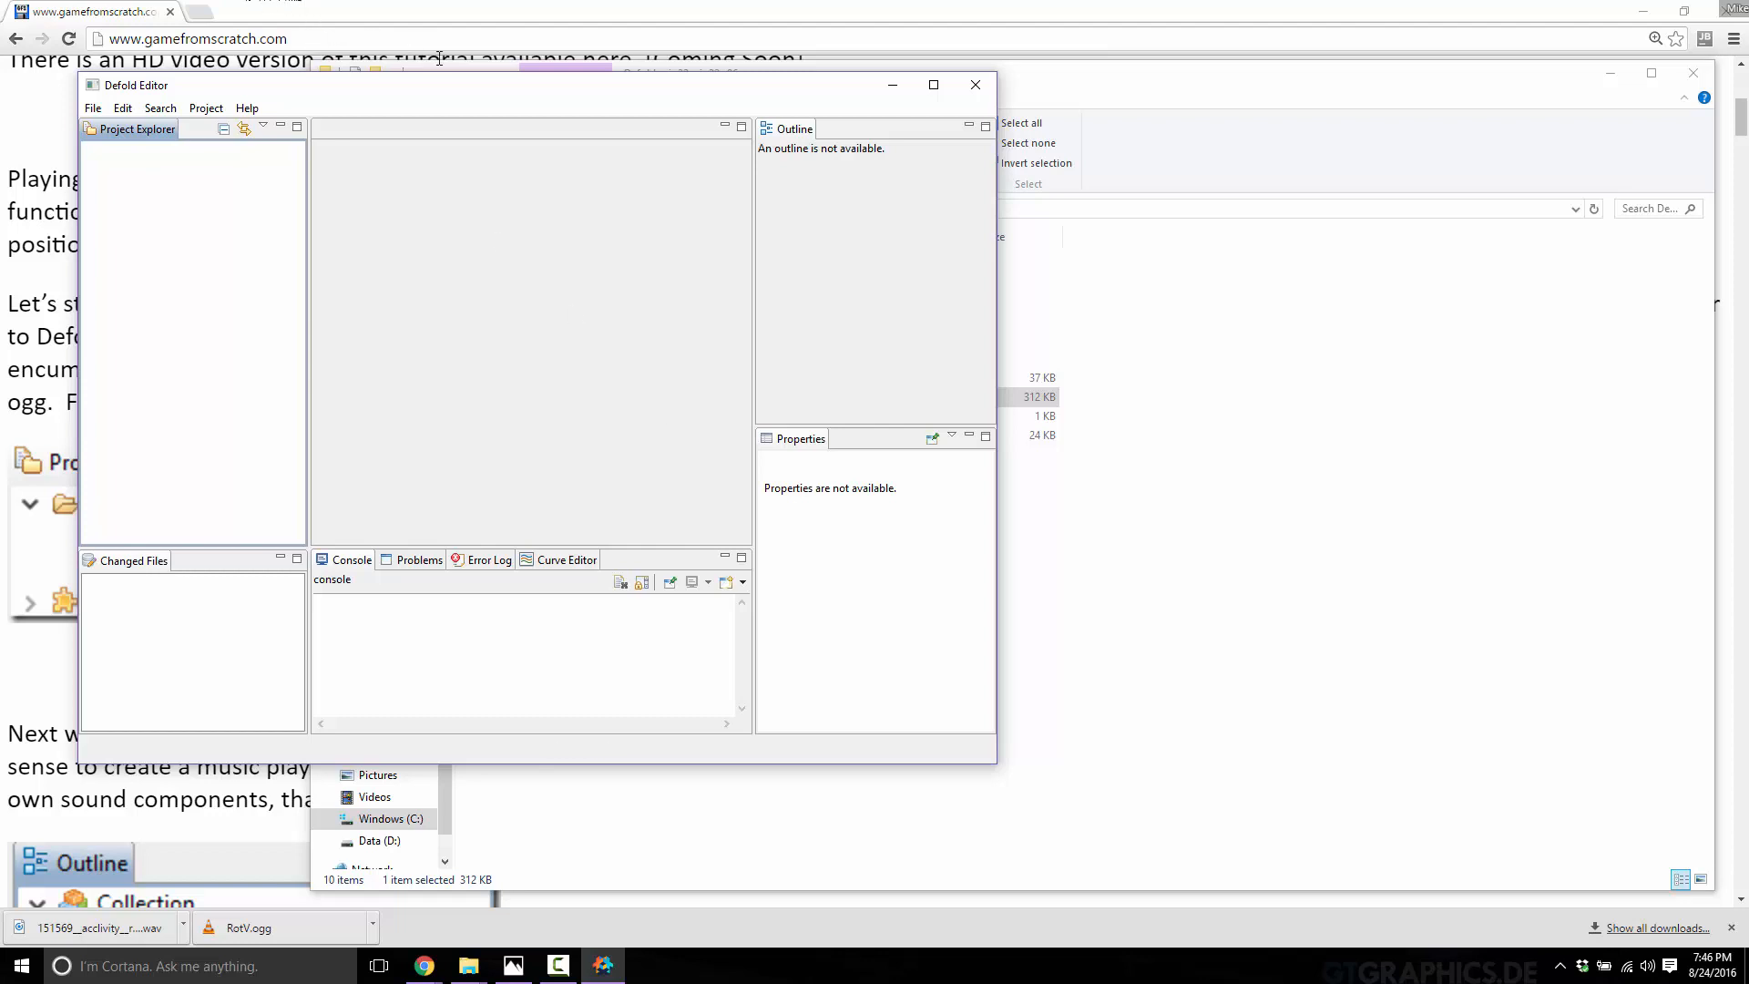
pyautogui.click(935, 84)
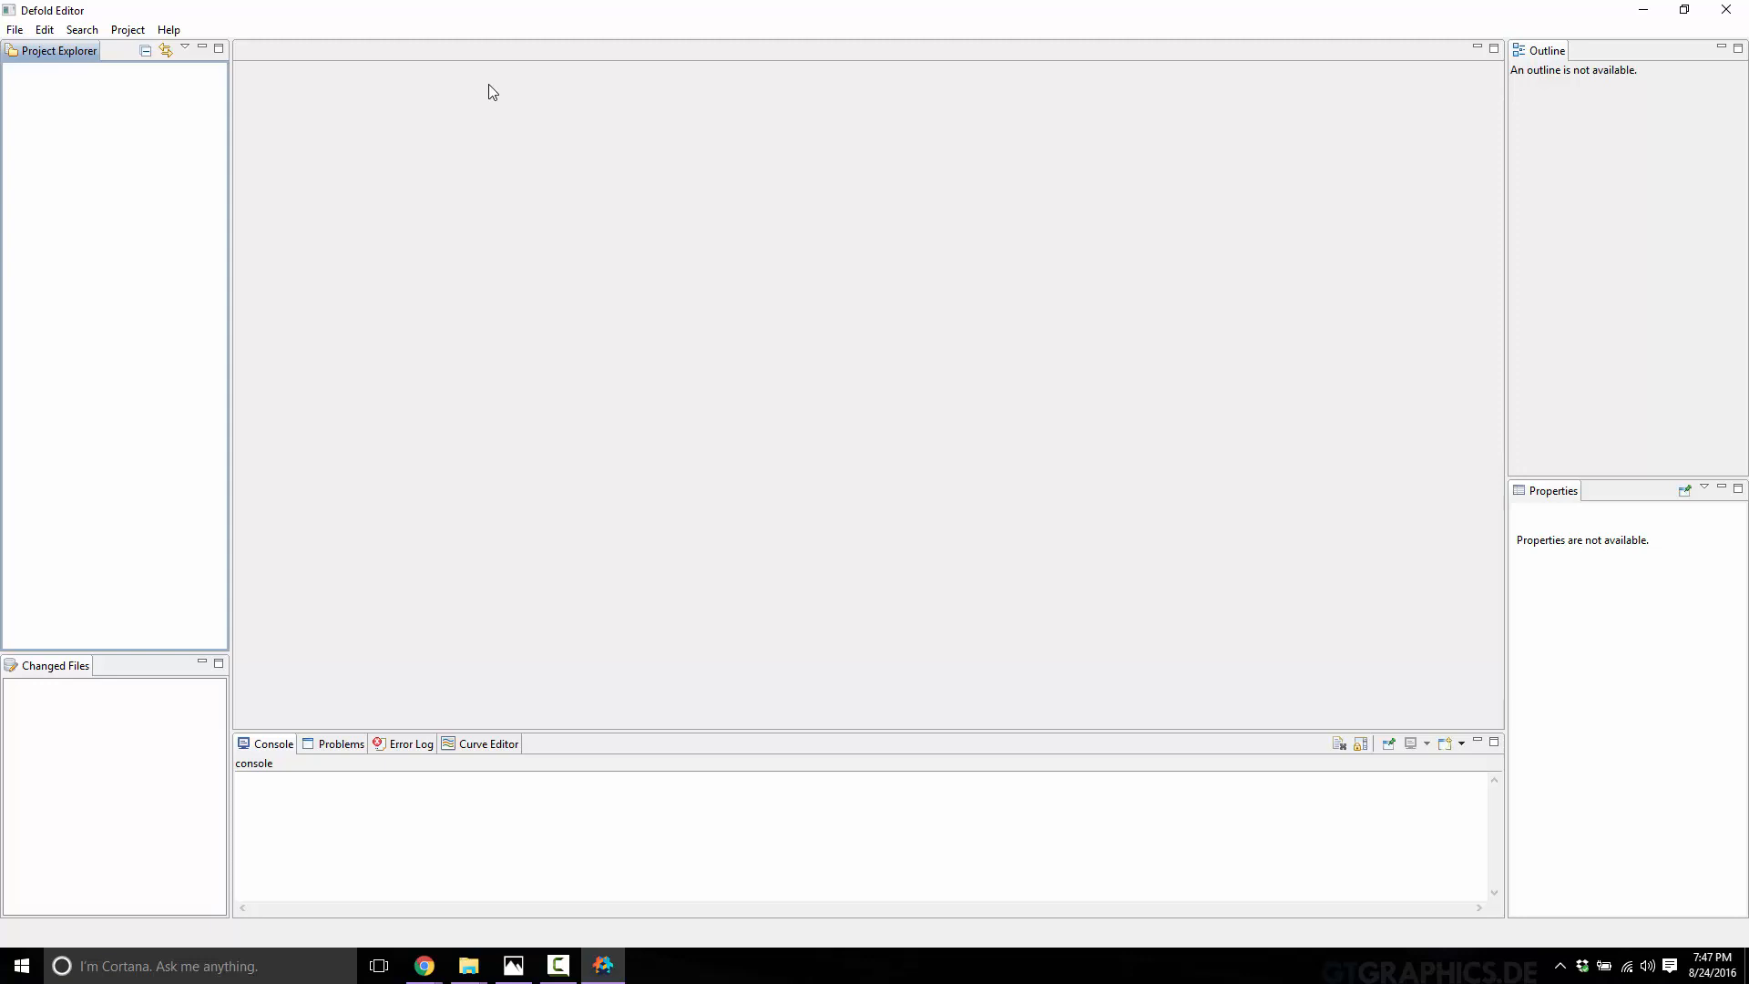
pyautogui.moveTo(485, 91)
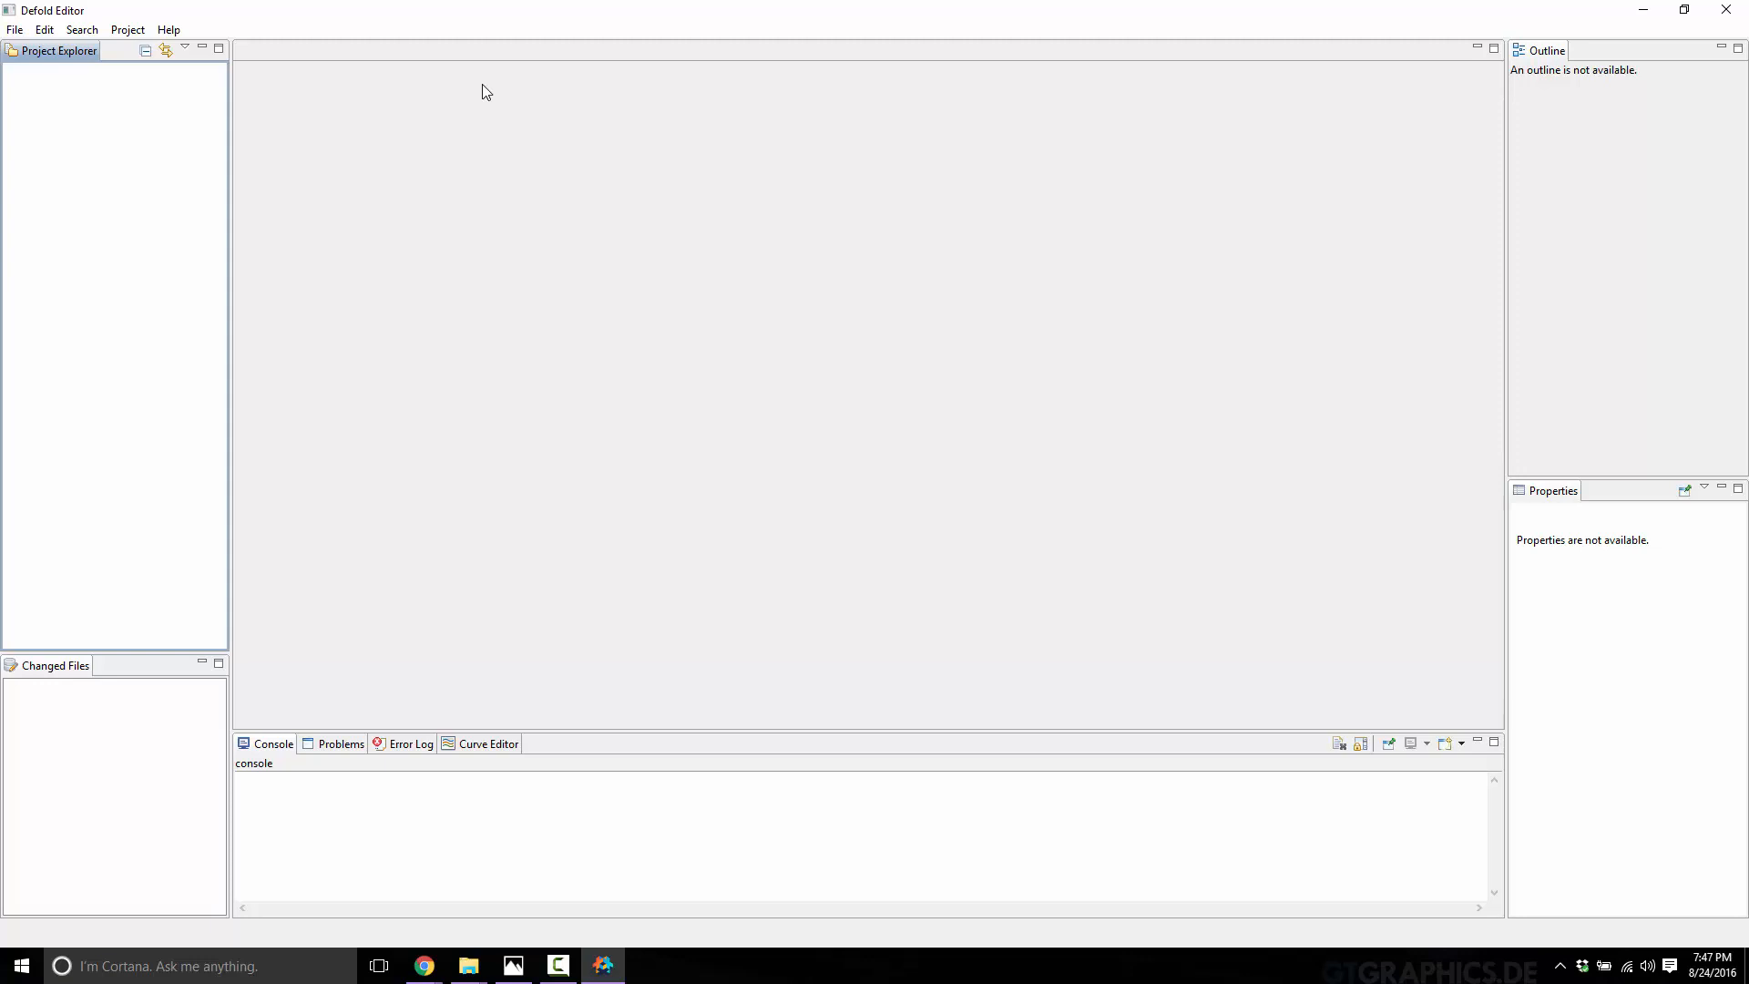
pyautogui.moveTo(106, 35)
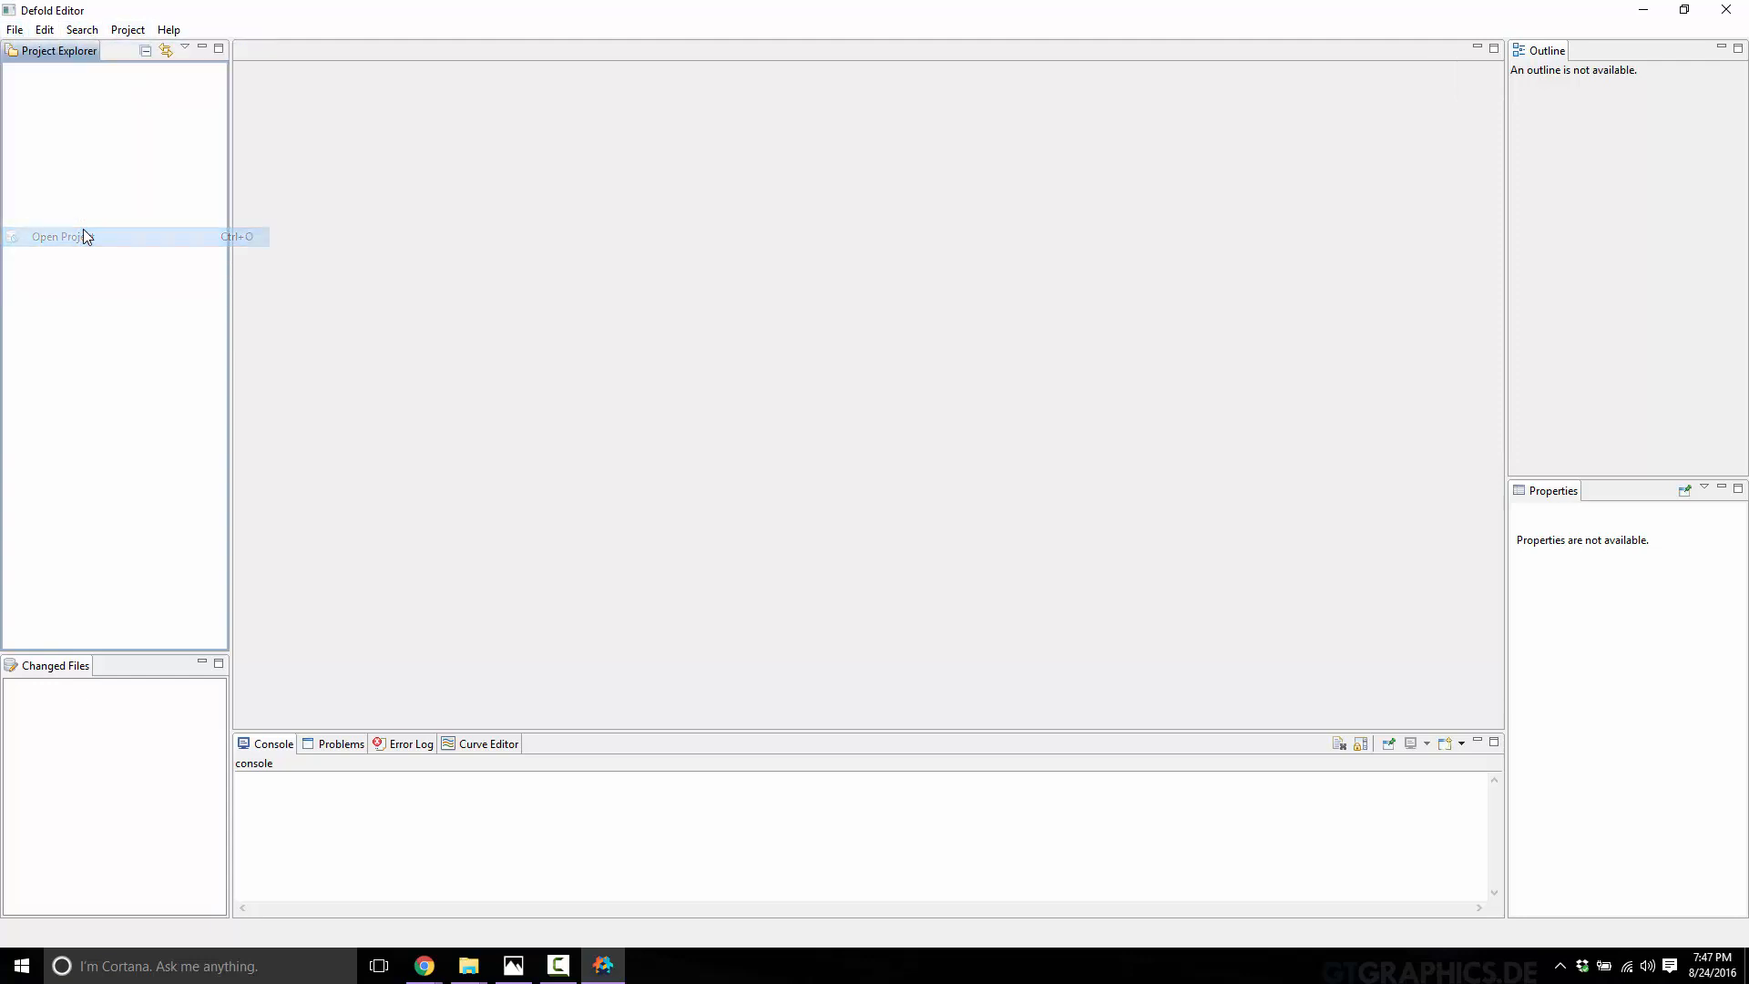
# Step: Open the Music project on a new branch named YoutubeDemo
pyautogui.click(56, 235)
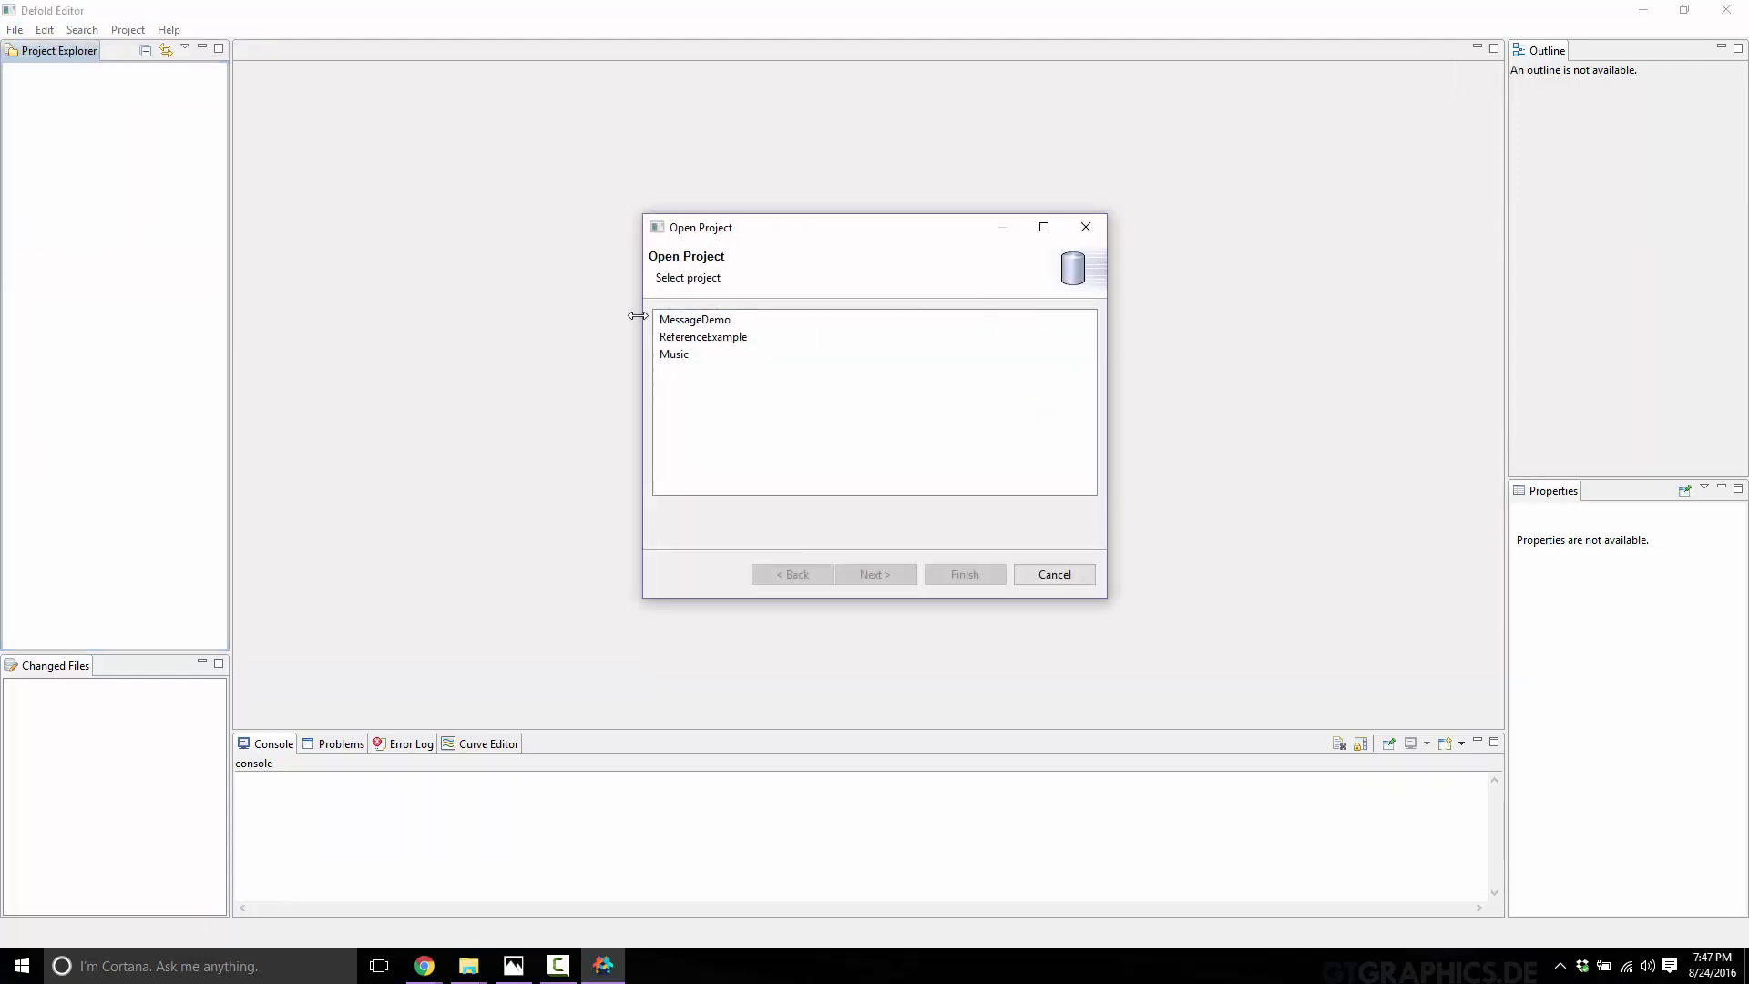
pyautogui.click(875, 574)
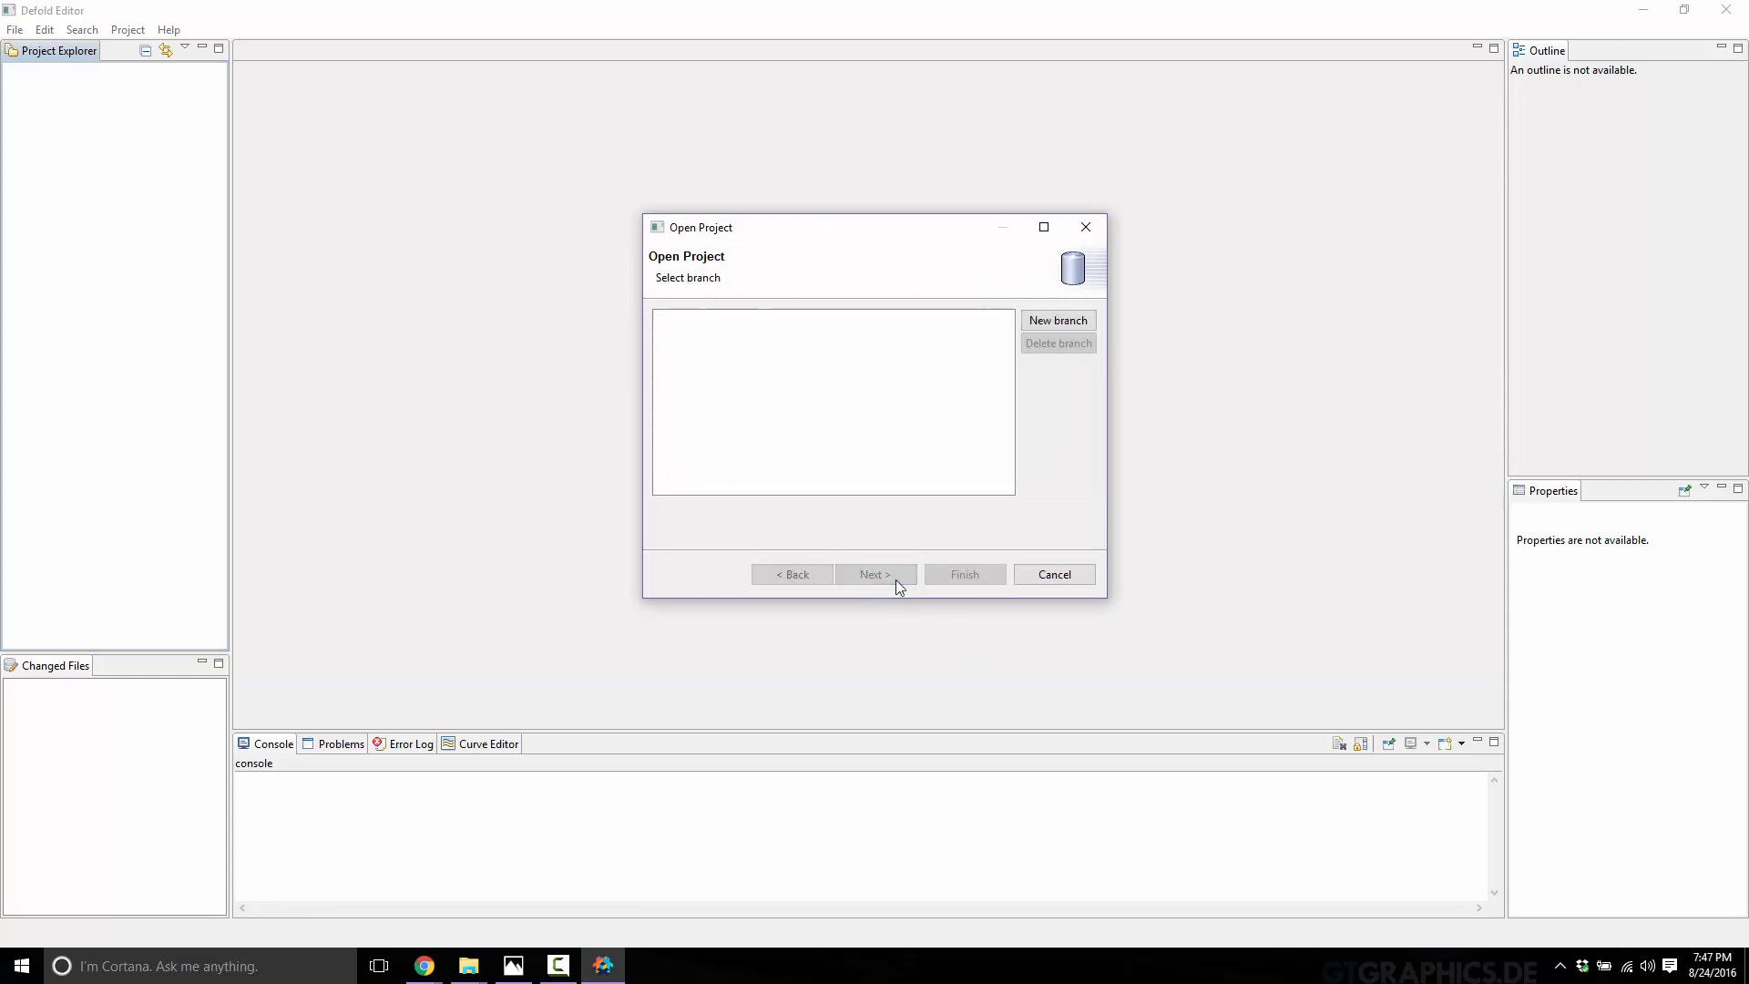
pyautogui.click(1056, 319)
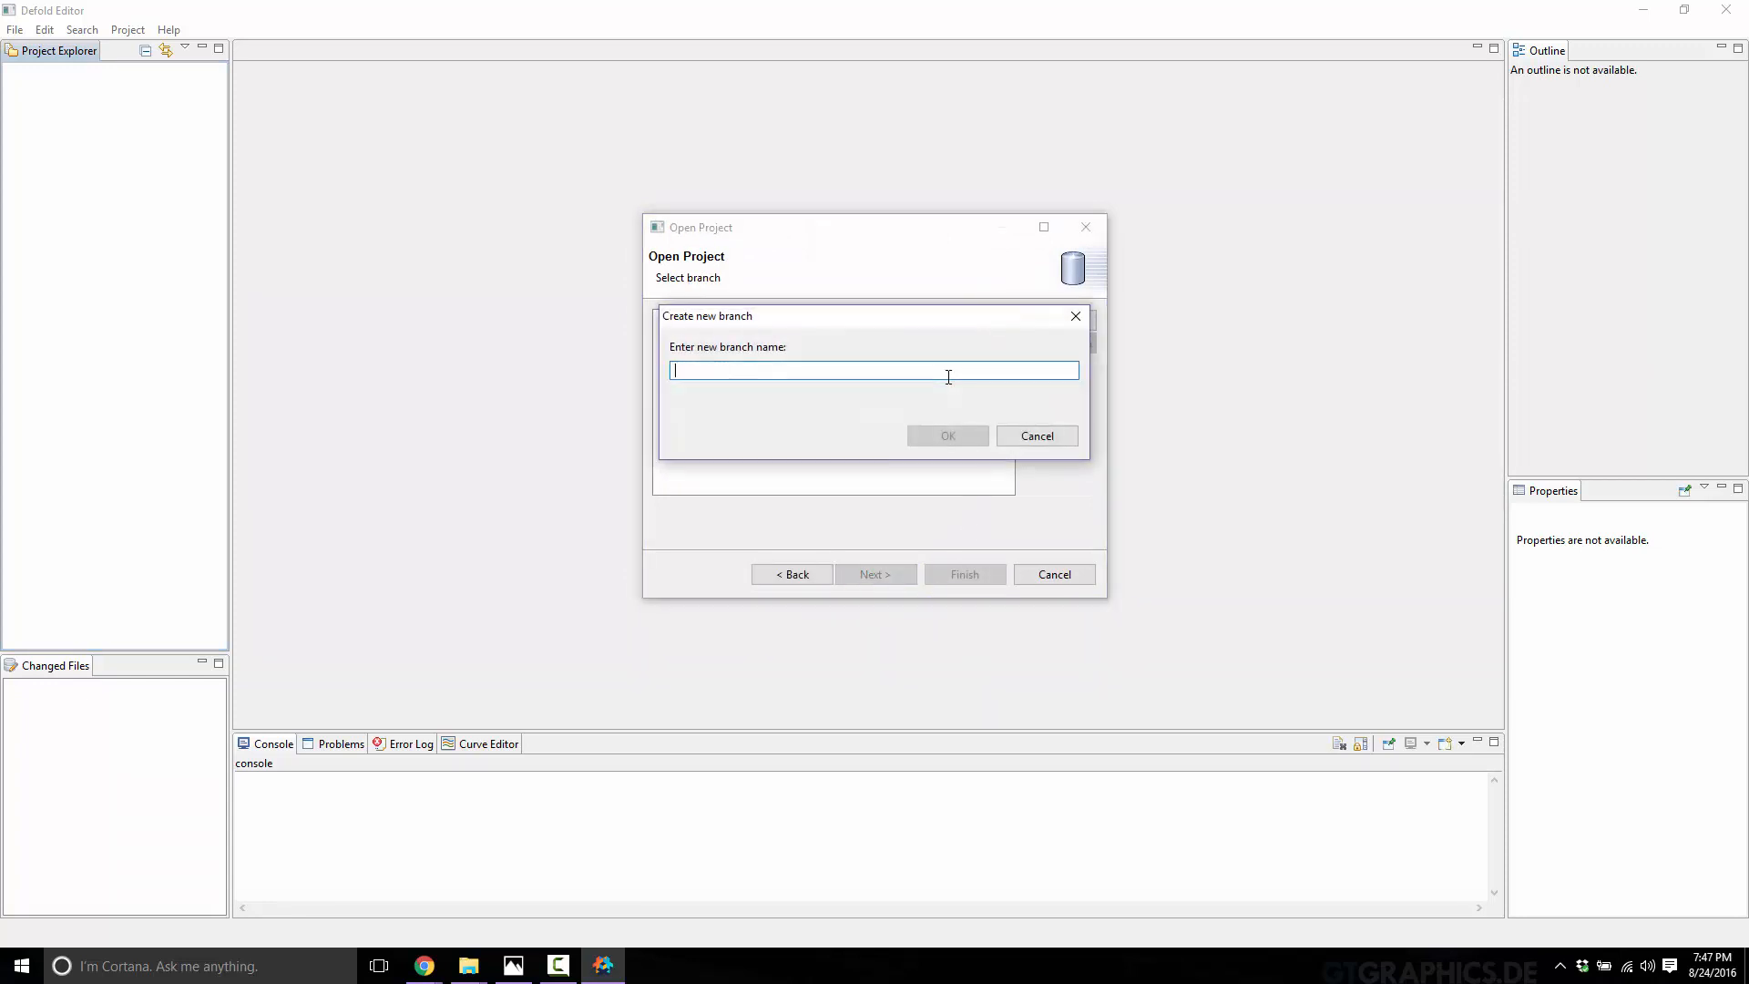
pyautogui.write('Youtube')
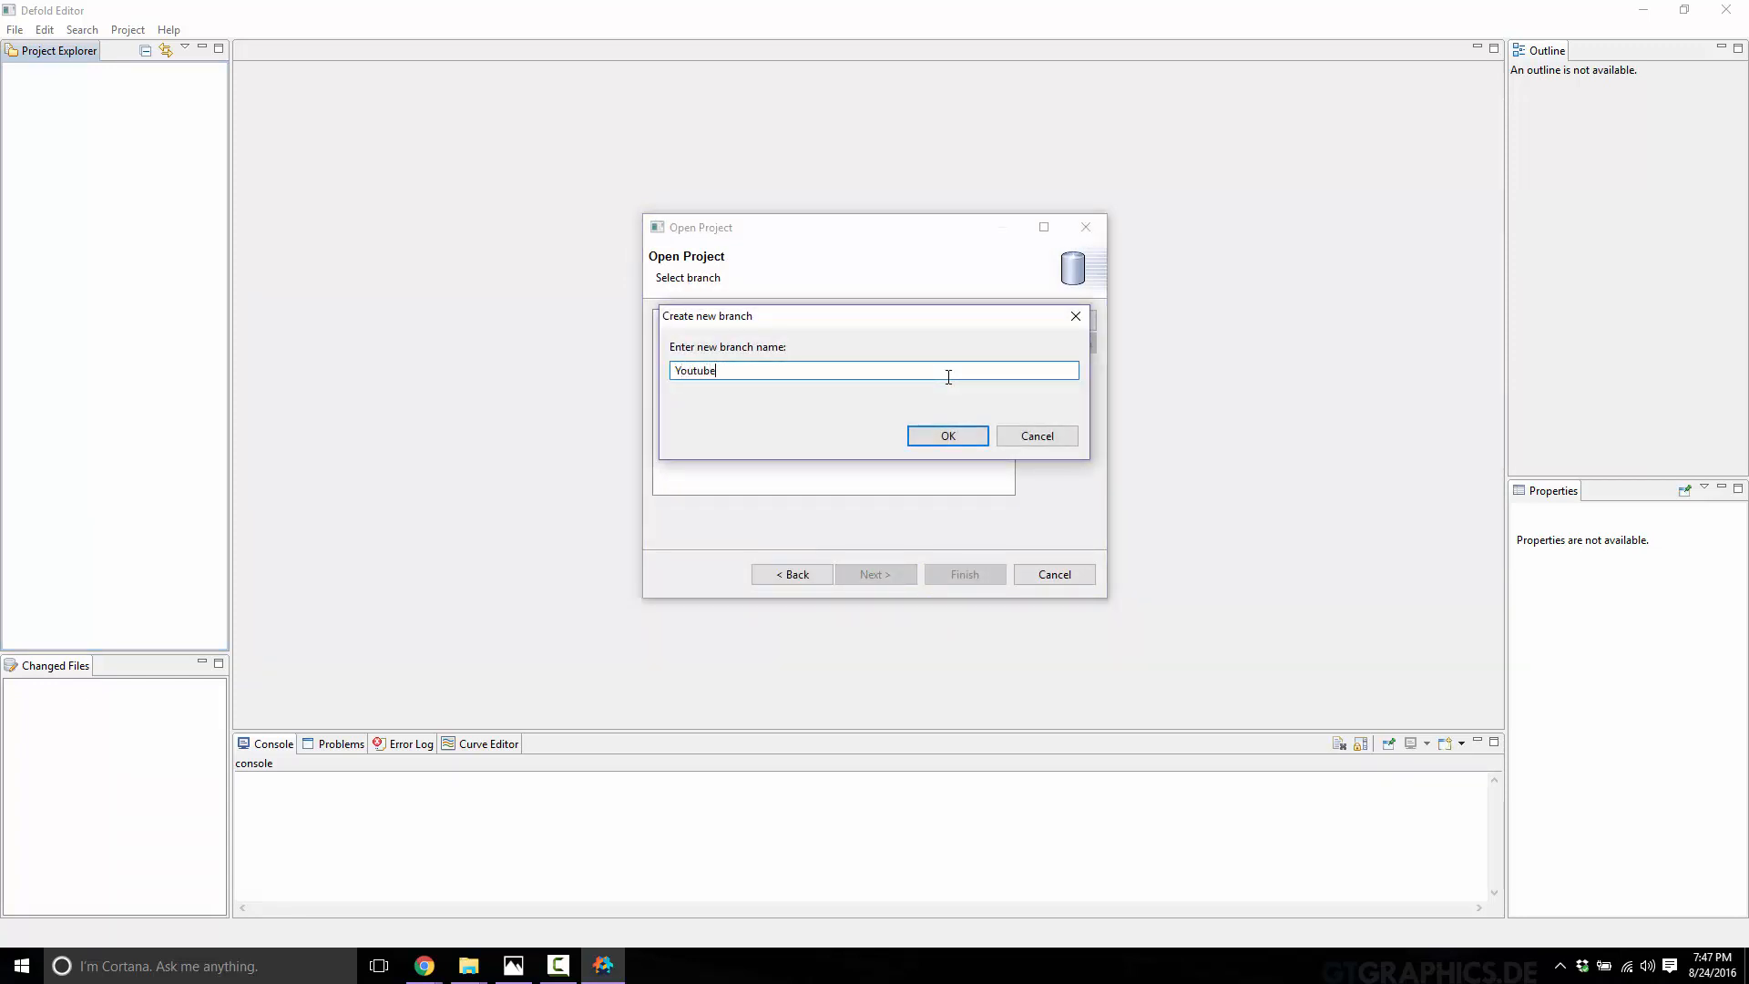
pyautogui.click(948, 436)
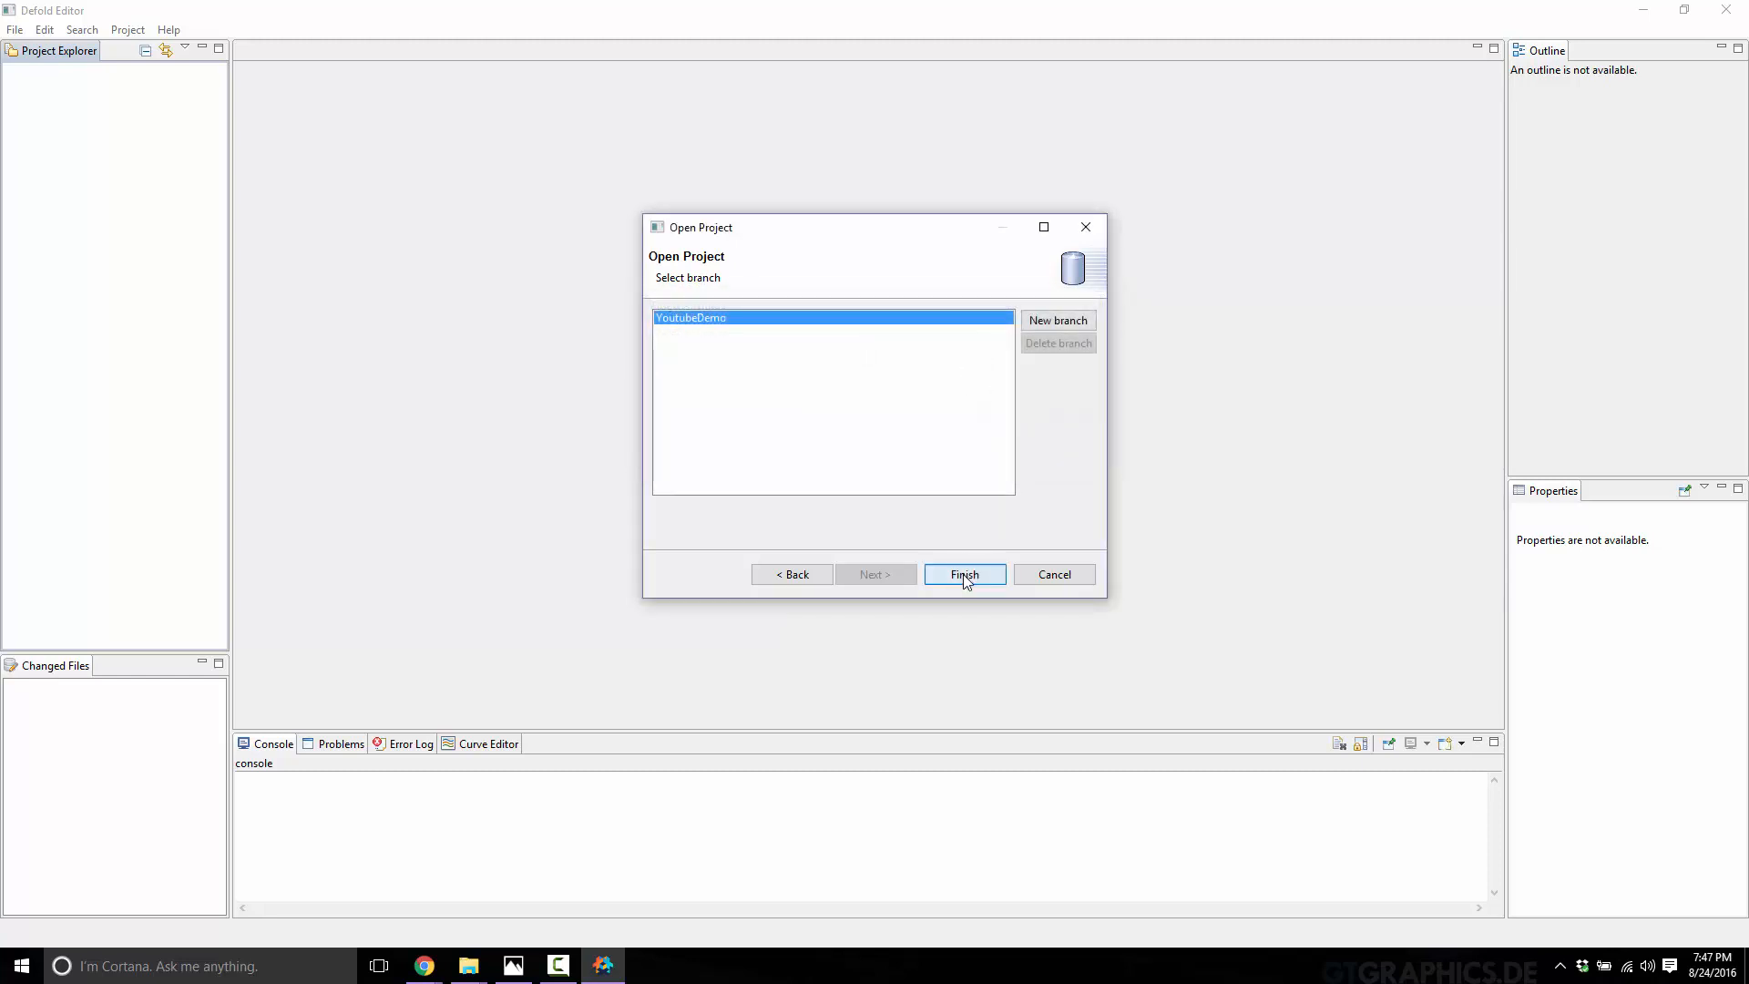
pyautogui.click(966, 574)
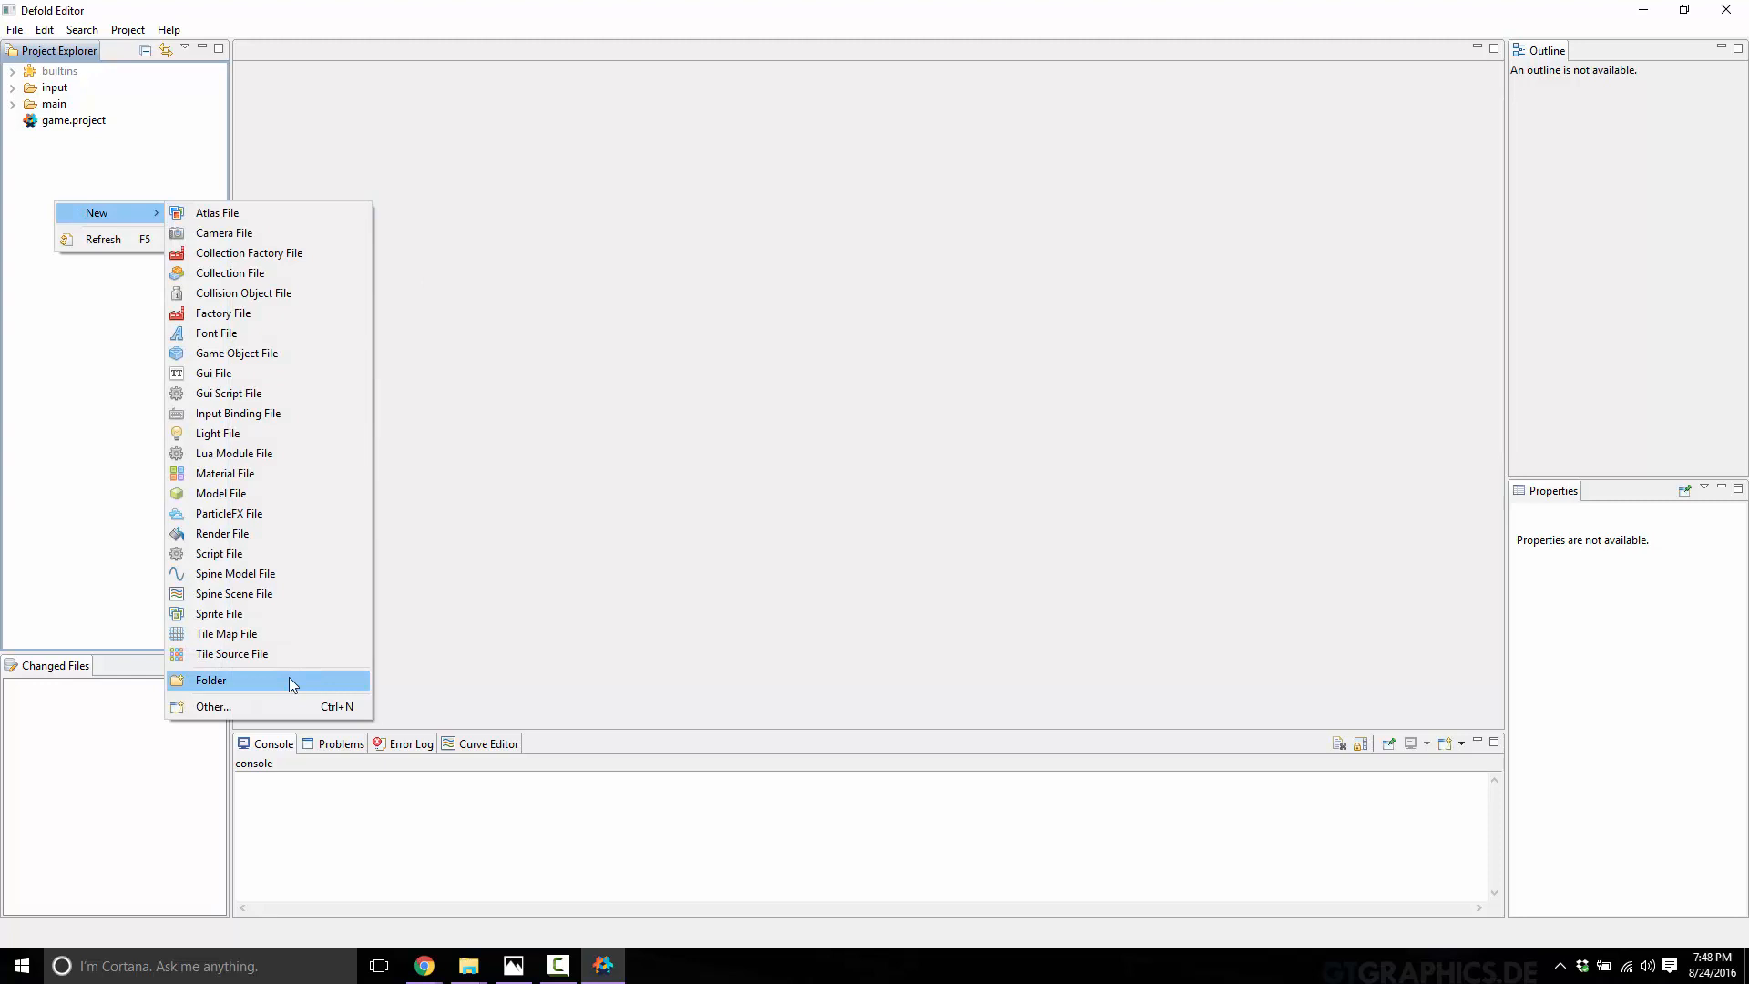
# Step: Create an audio folder and add rooster.wav and RotV.ogg to it, selecting RotV.ogg
pyautogui.click(212, 680)
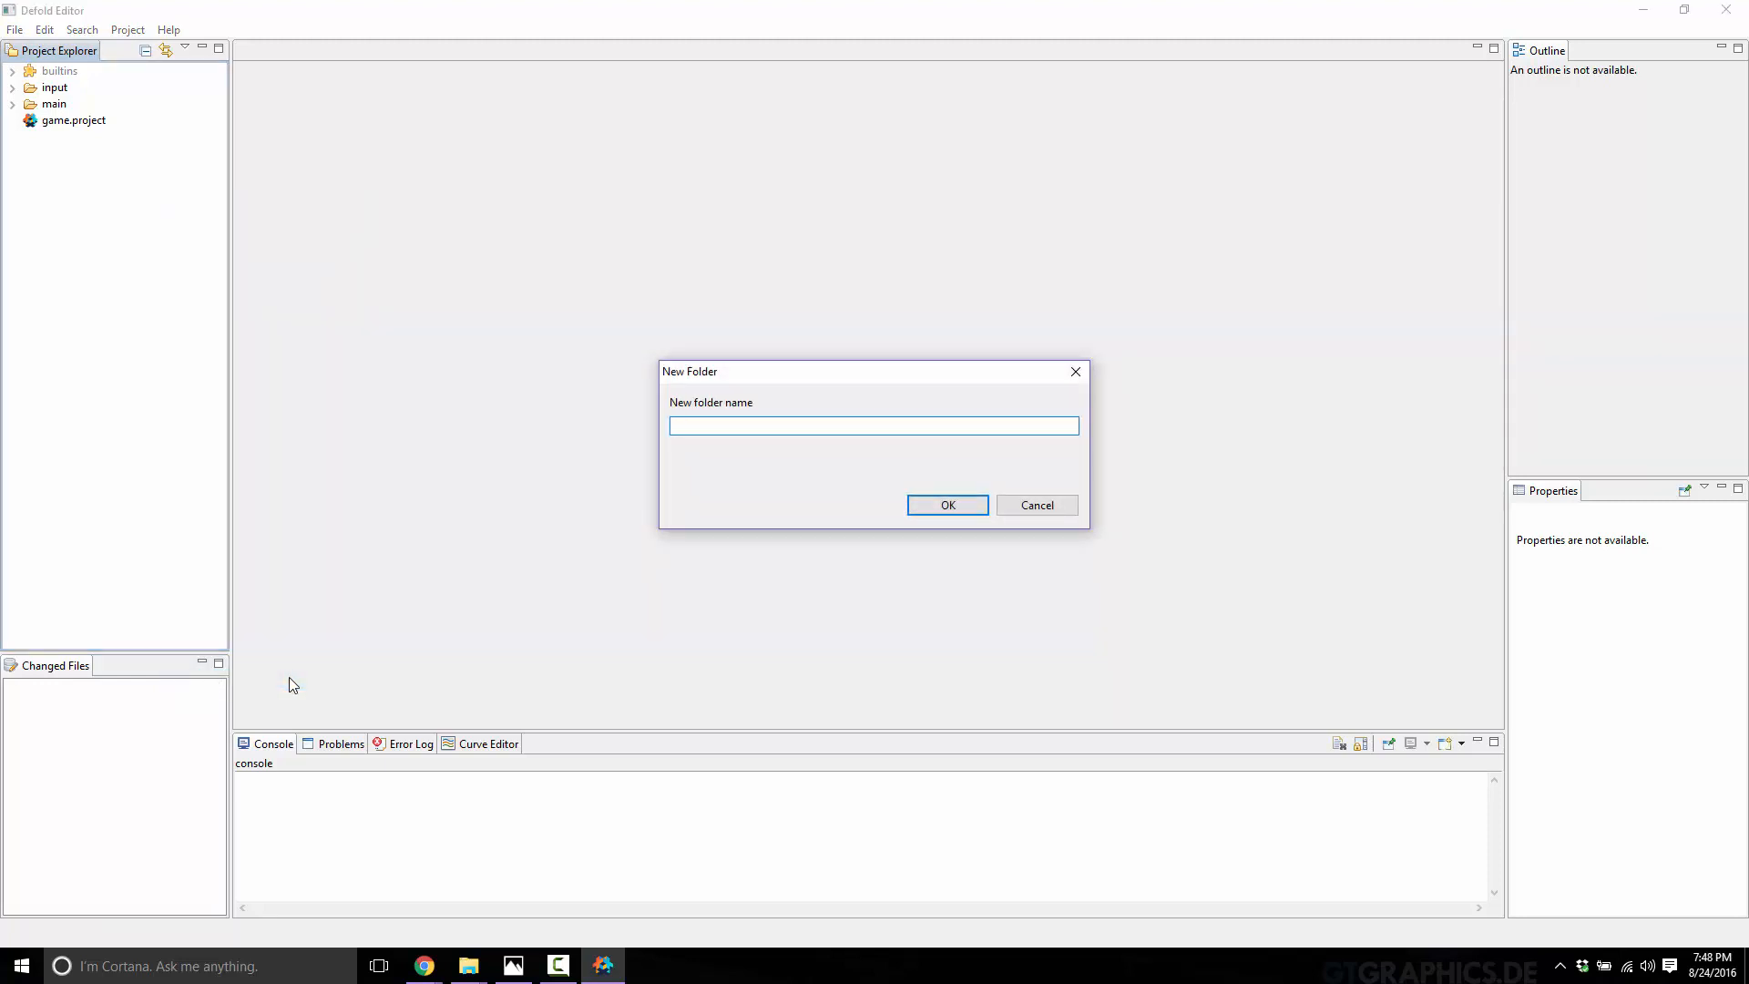
pyautogui.write('audio')
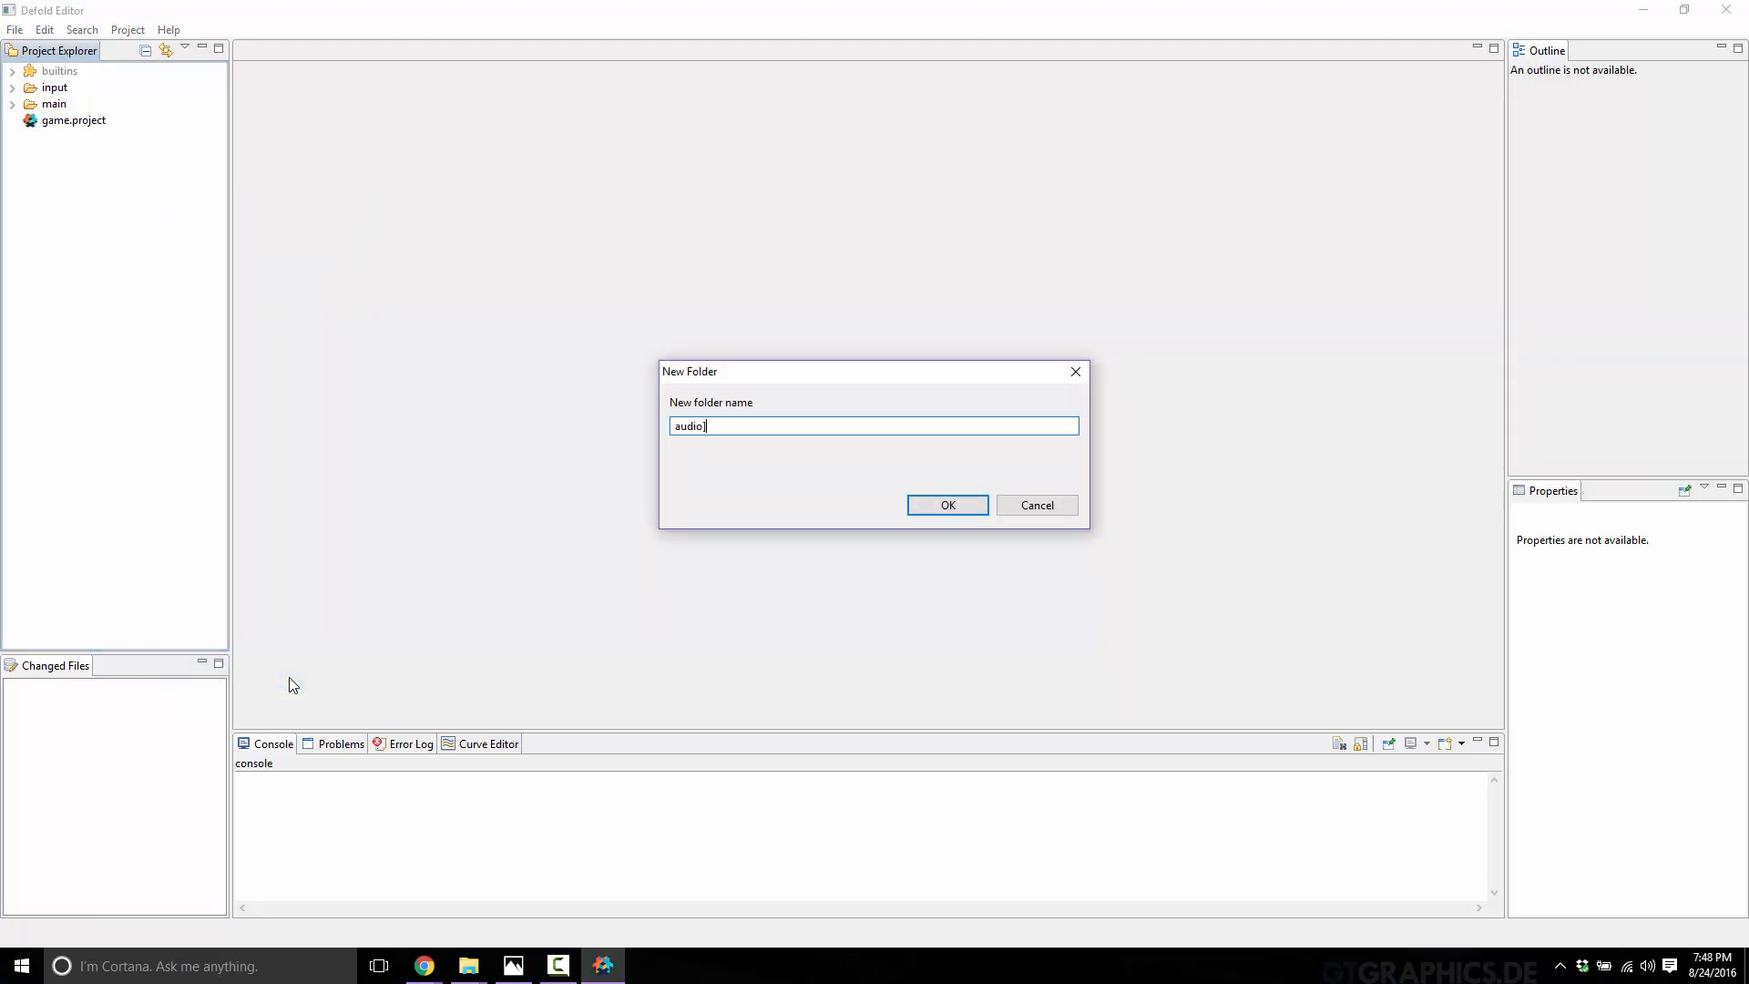
pyautogui.click(948, 504)
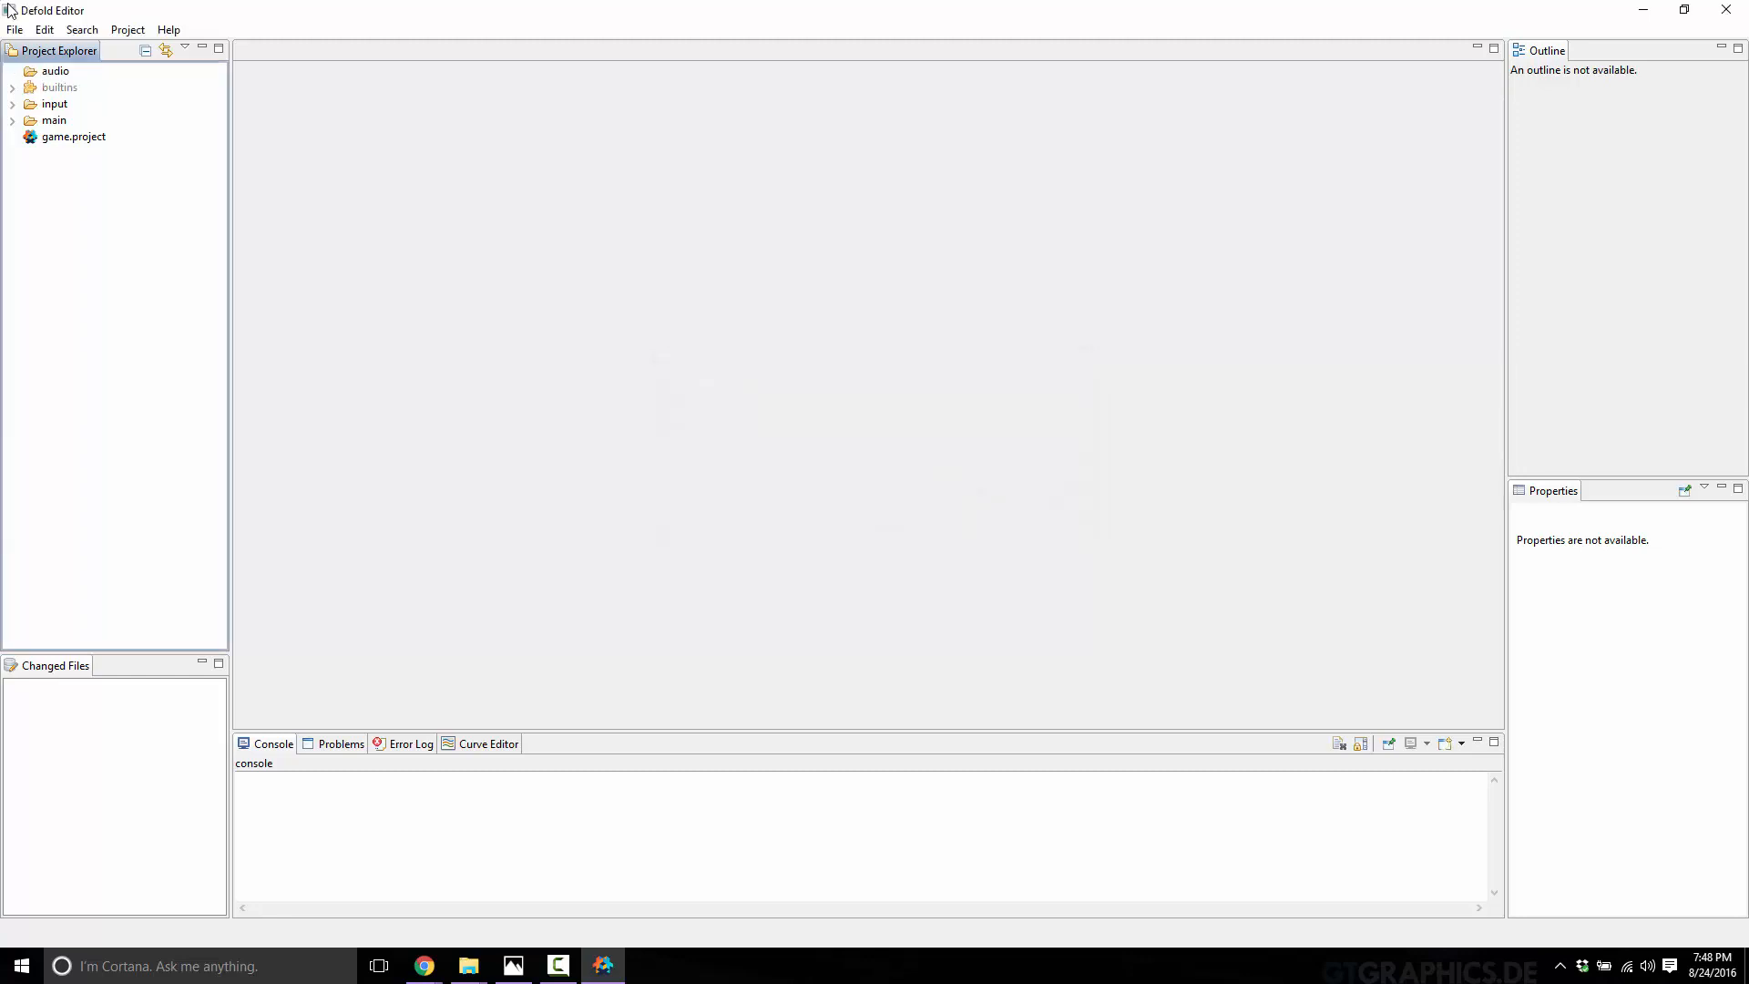
pyautogui.moveTo(503, 914)
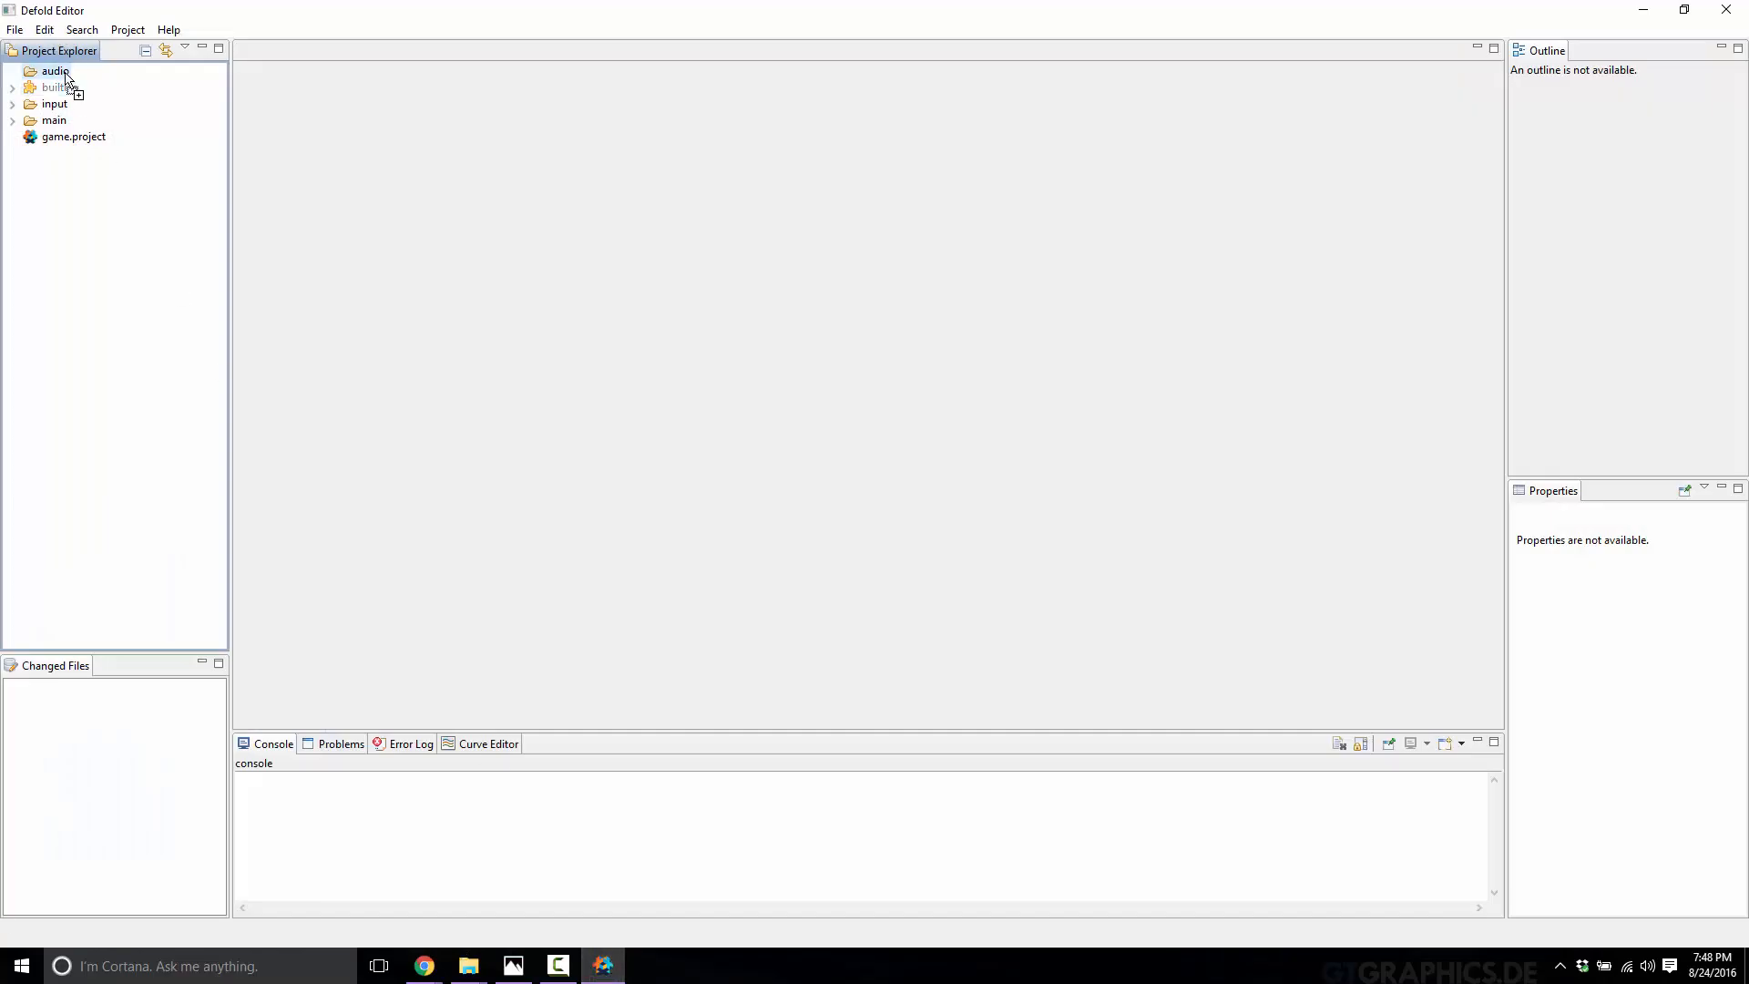
pyautogui.click(11, 71)
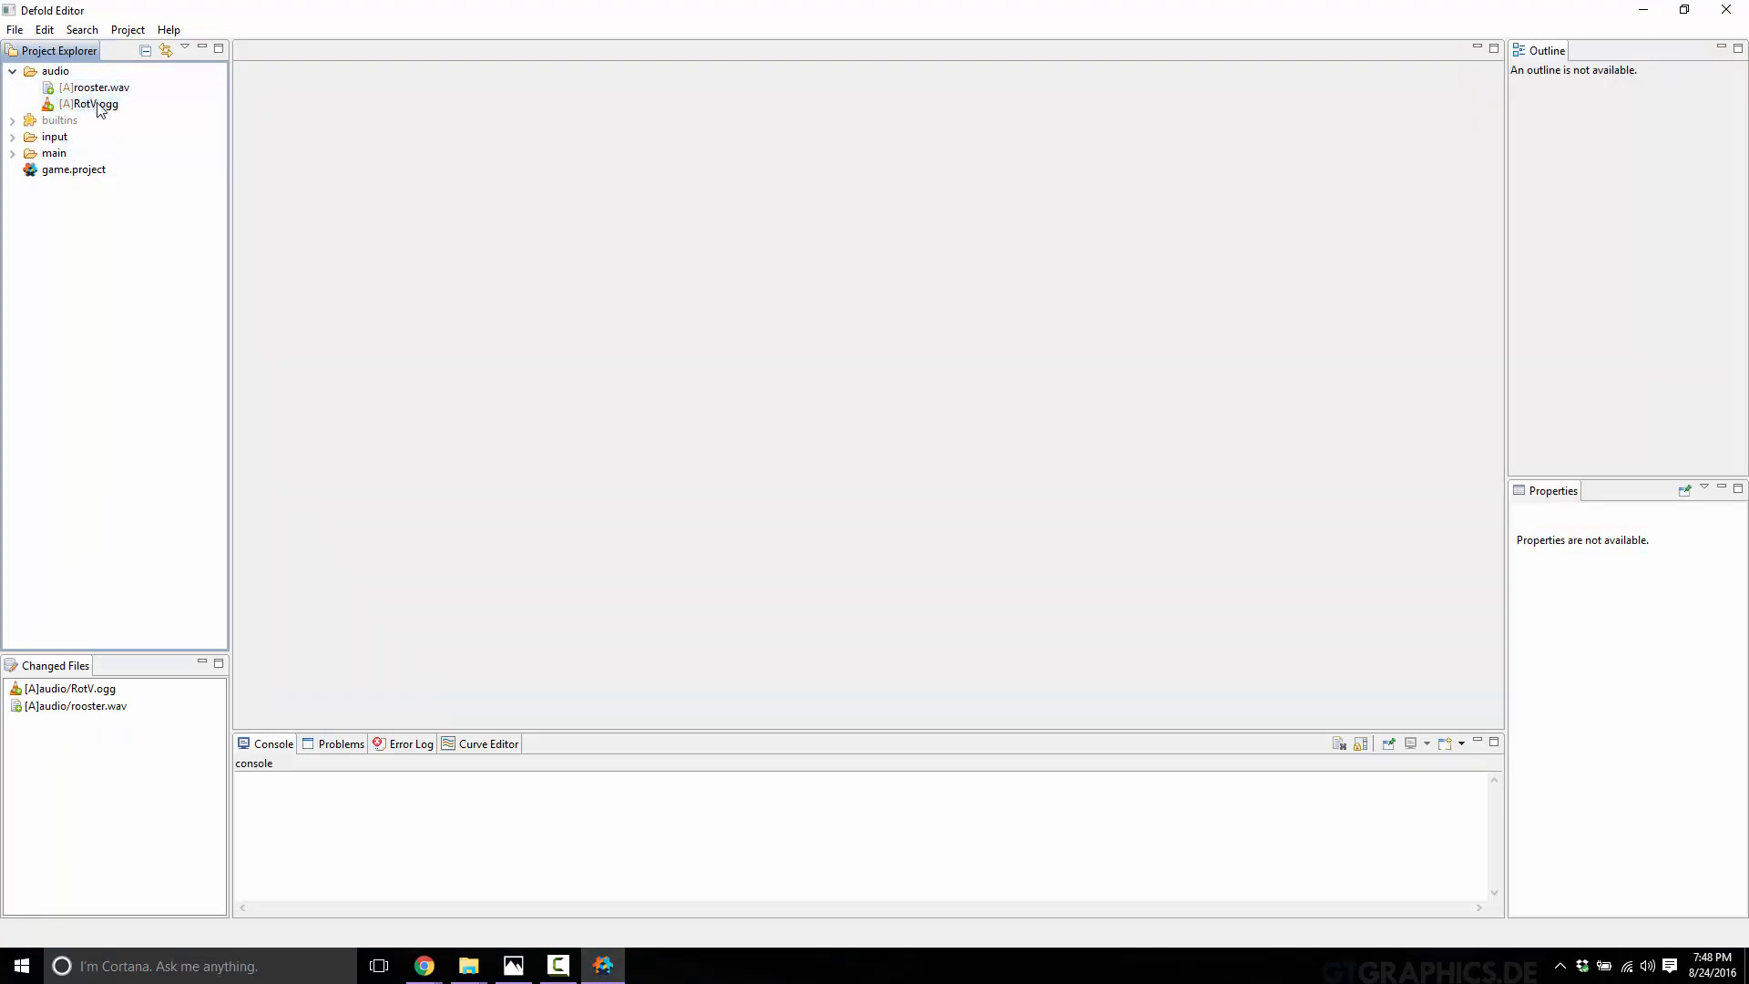
pyautogui.click(91, 102)
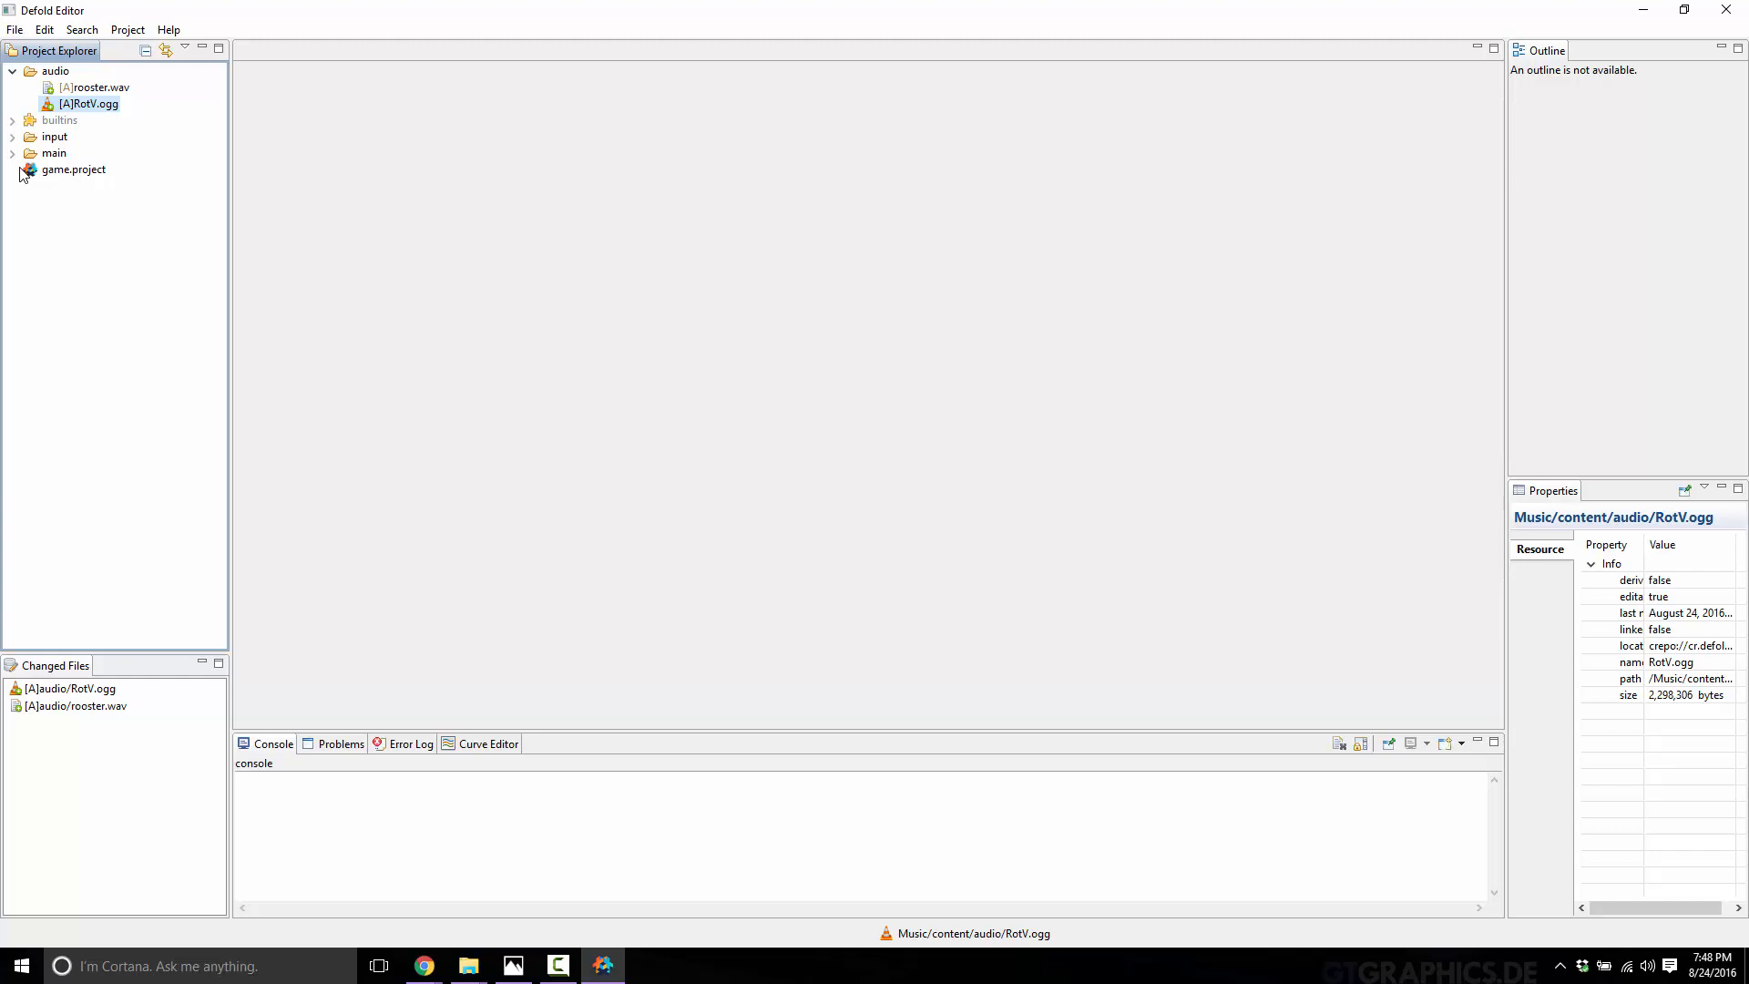
pyautogui.moveTo(7, 160)
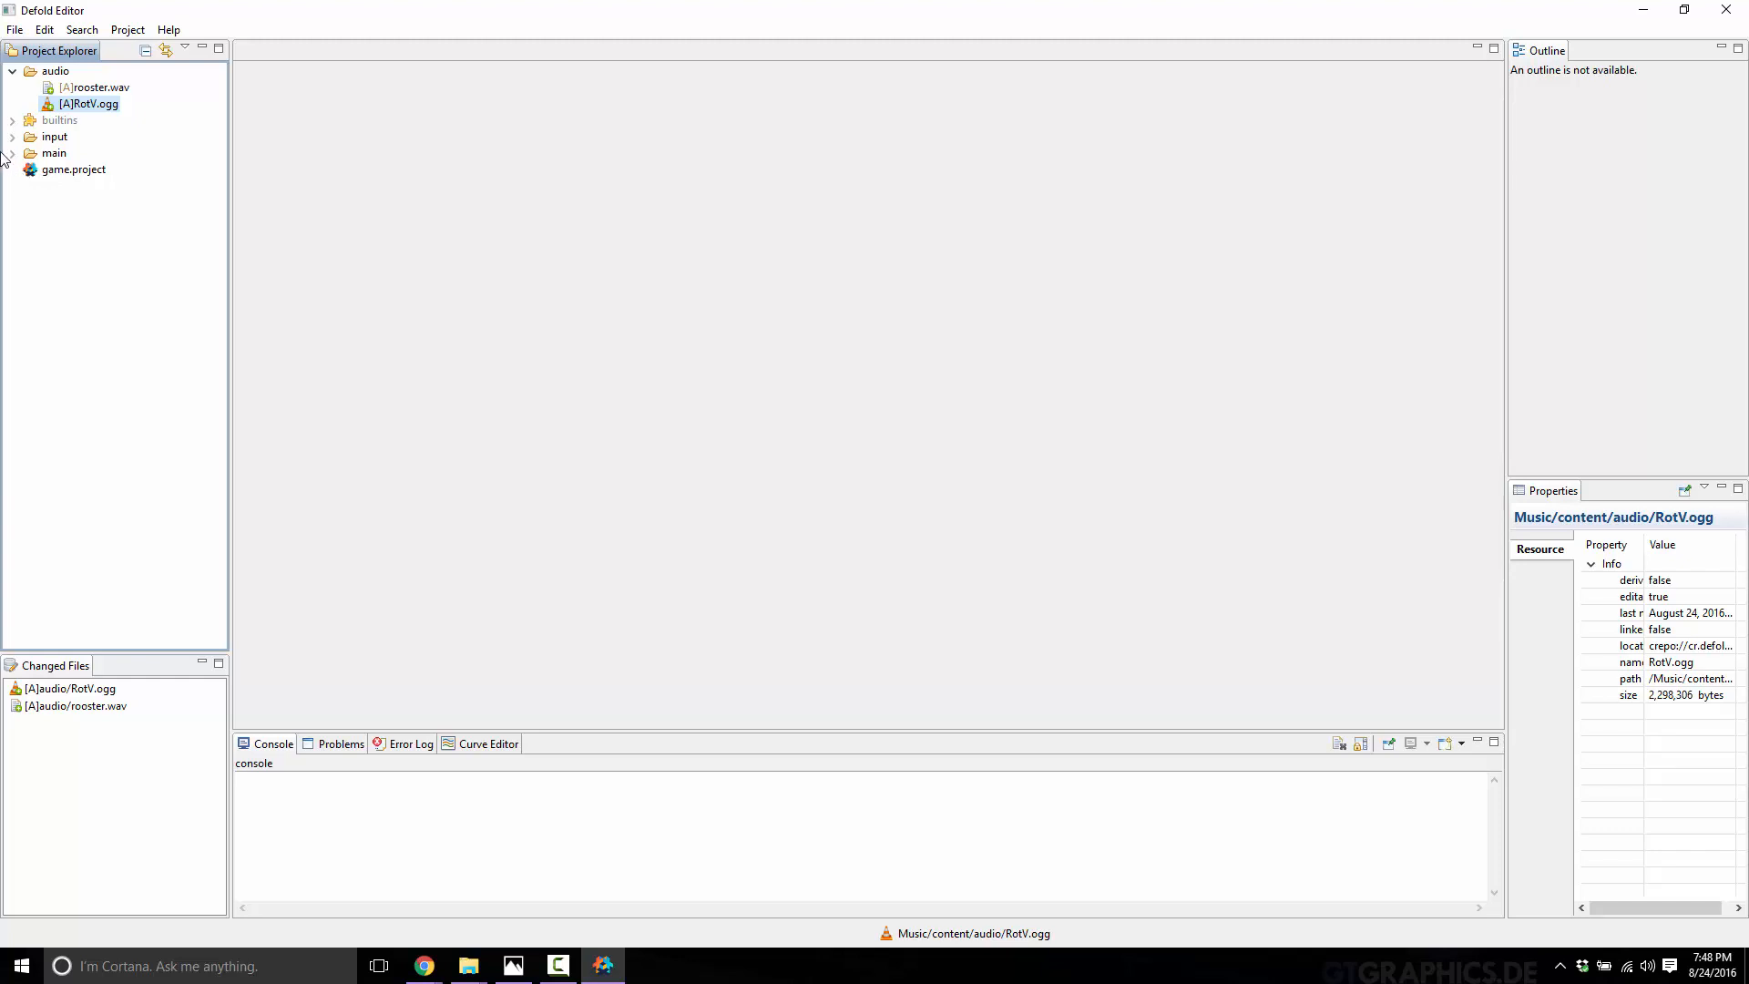
pyautogui.moveTo(11, 120)
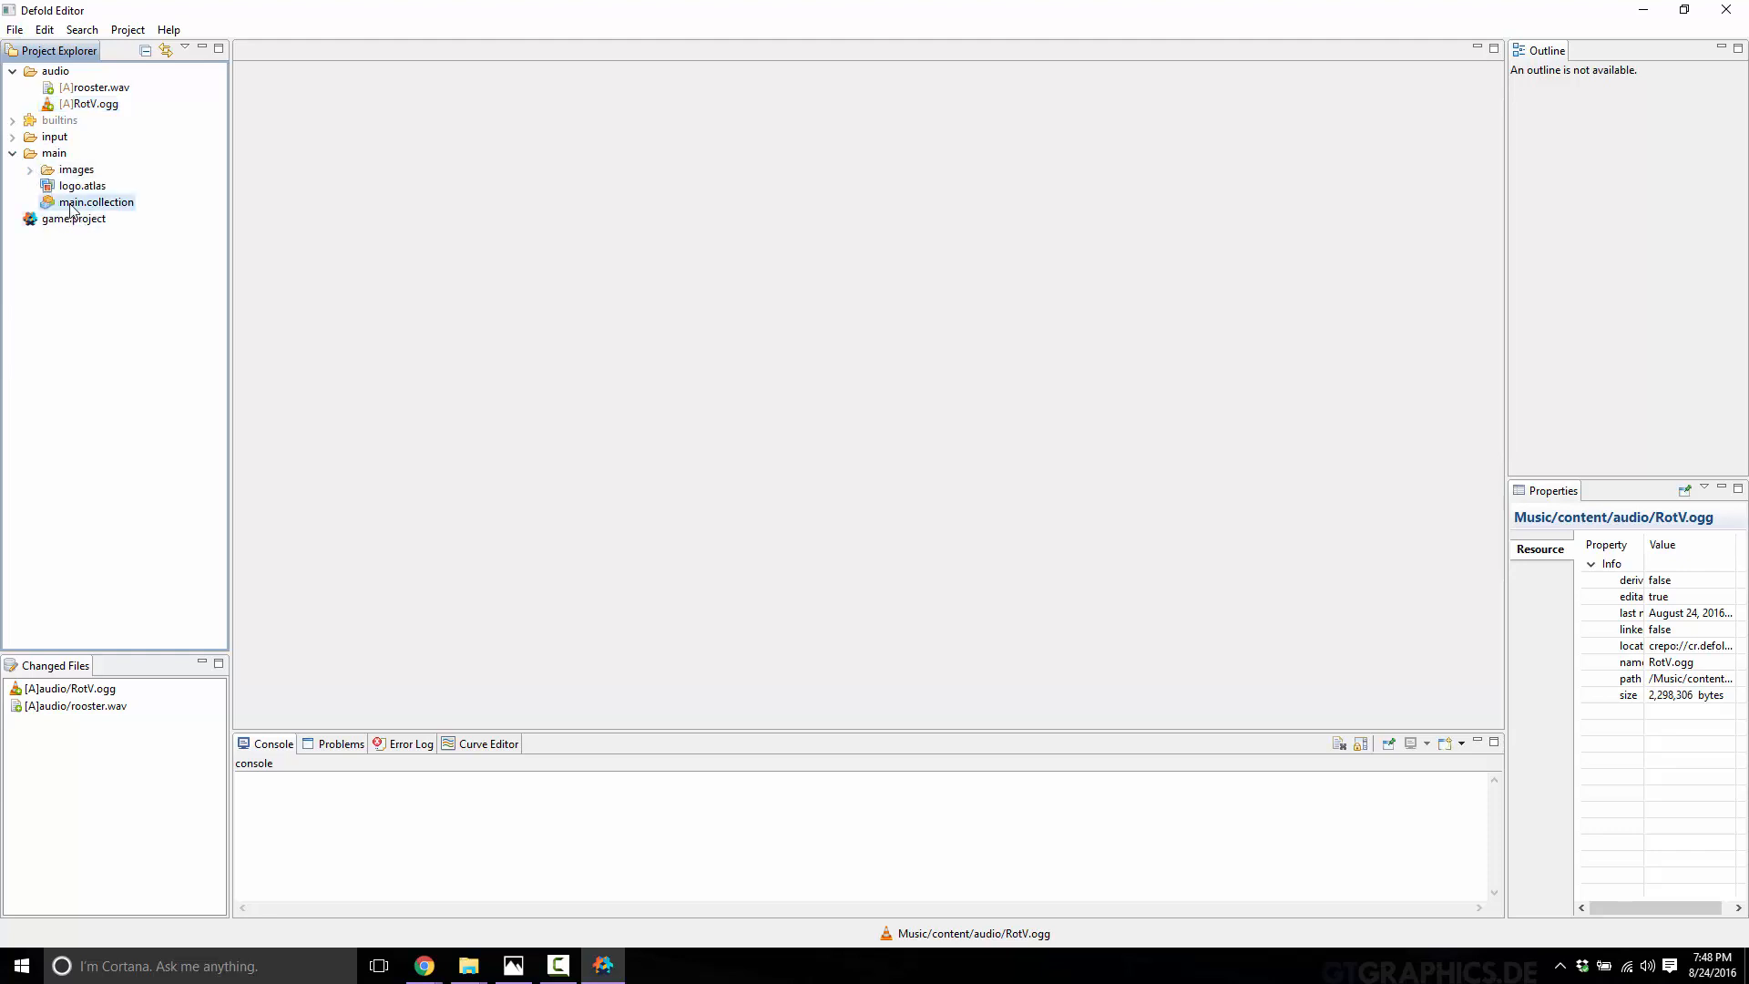
# Step: Add a Sound component to the go game object in main.collection
pyautogui.doubleClick(94, 201)
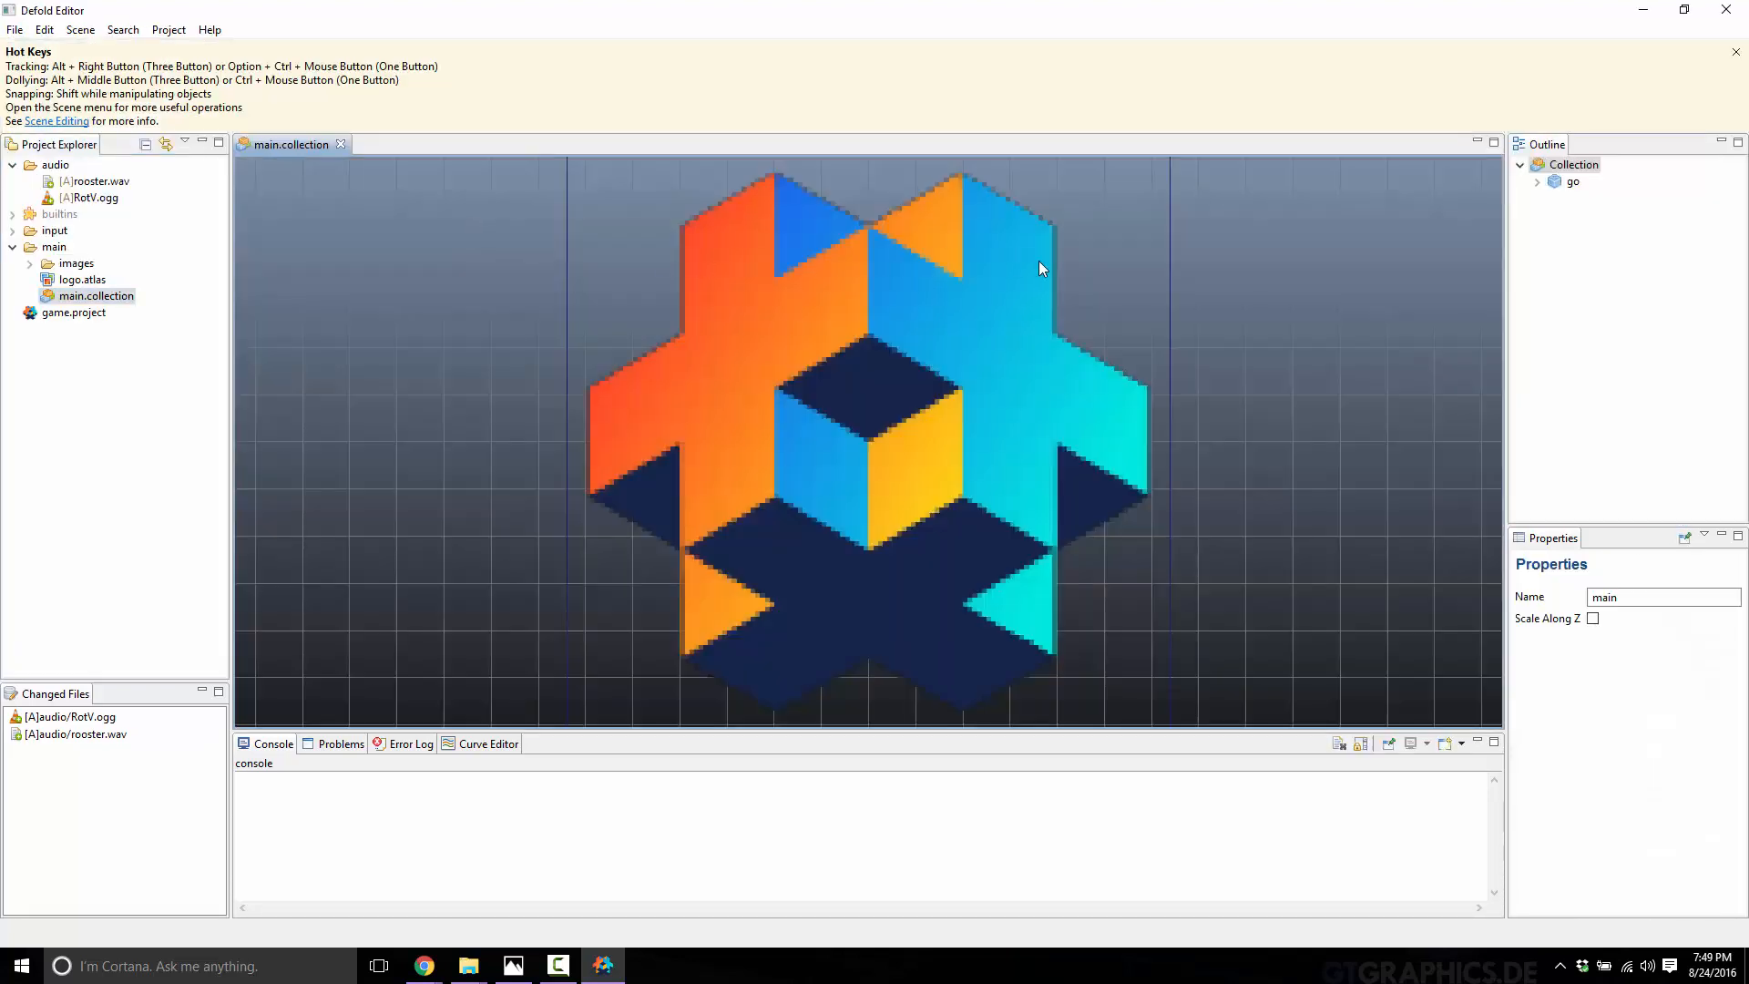
pyautogui.moveTo(517, 397)
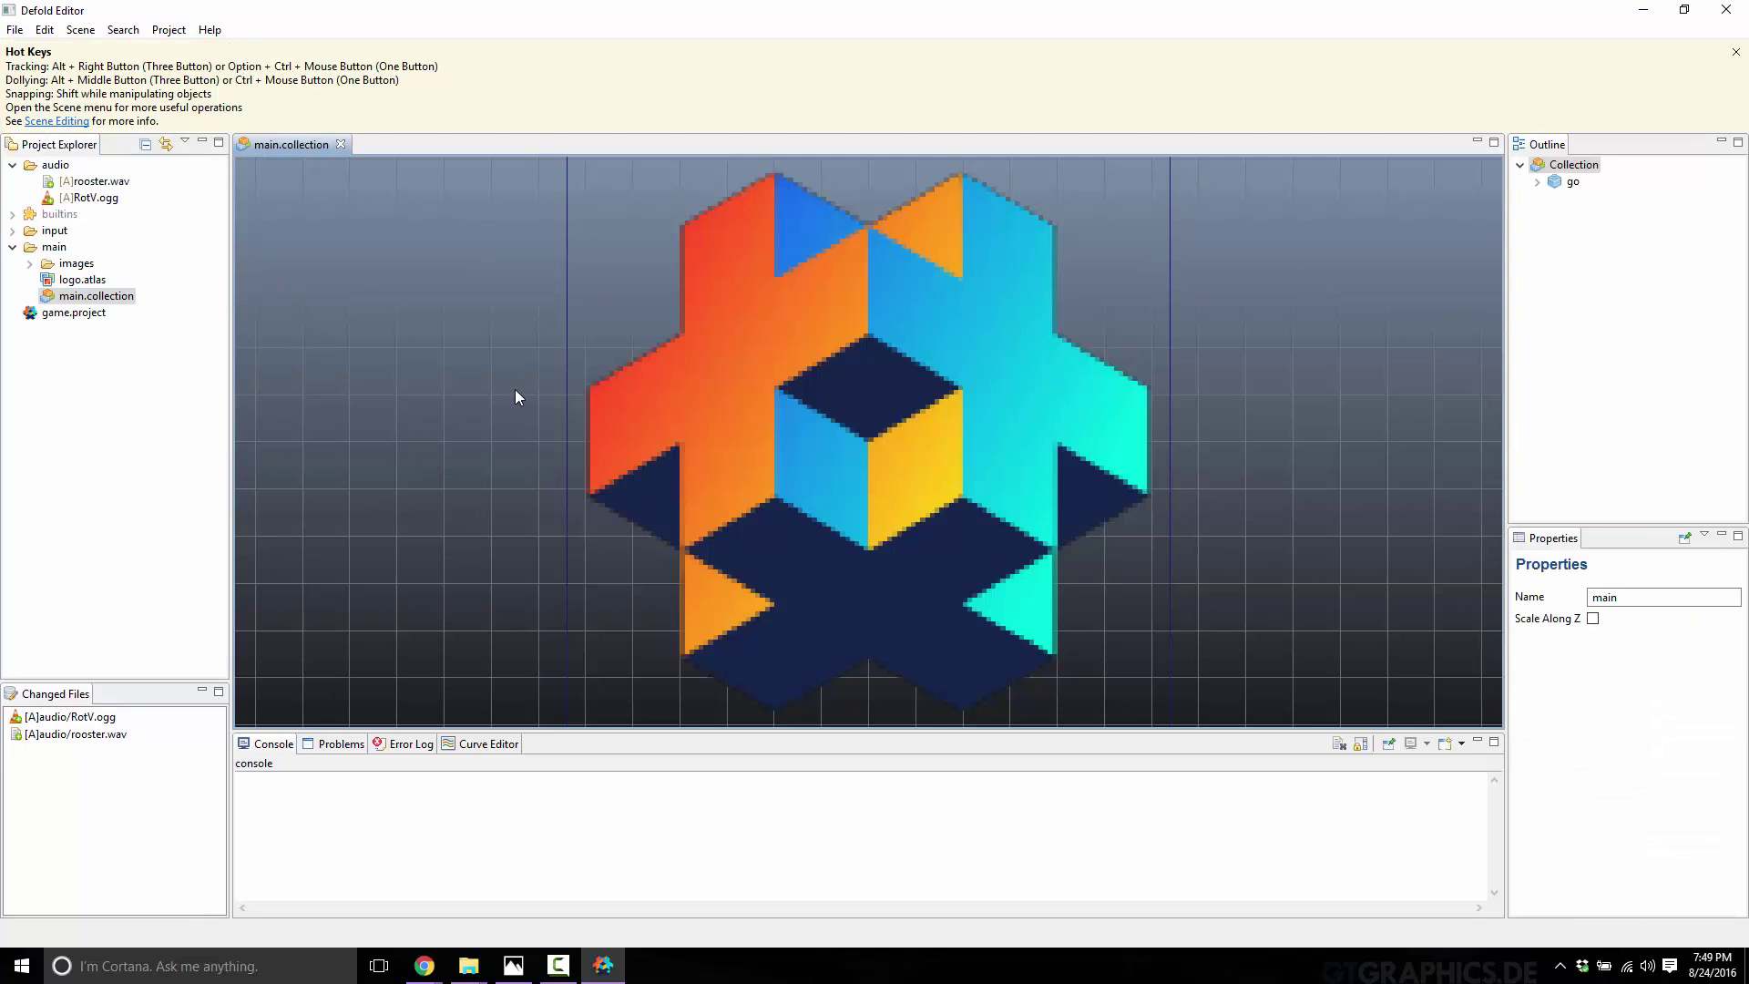
pyautogui.click(1538, 180)
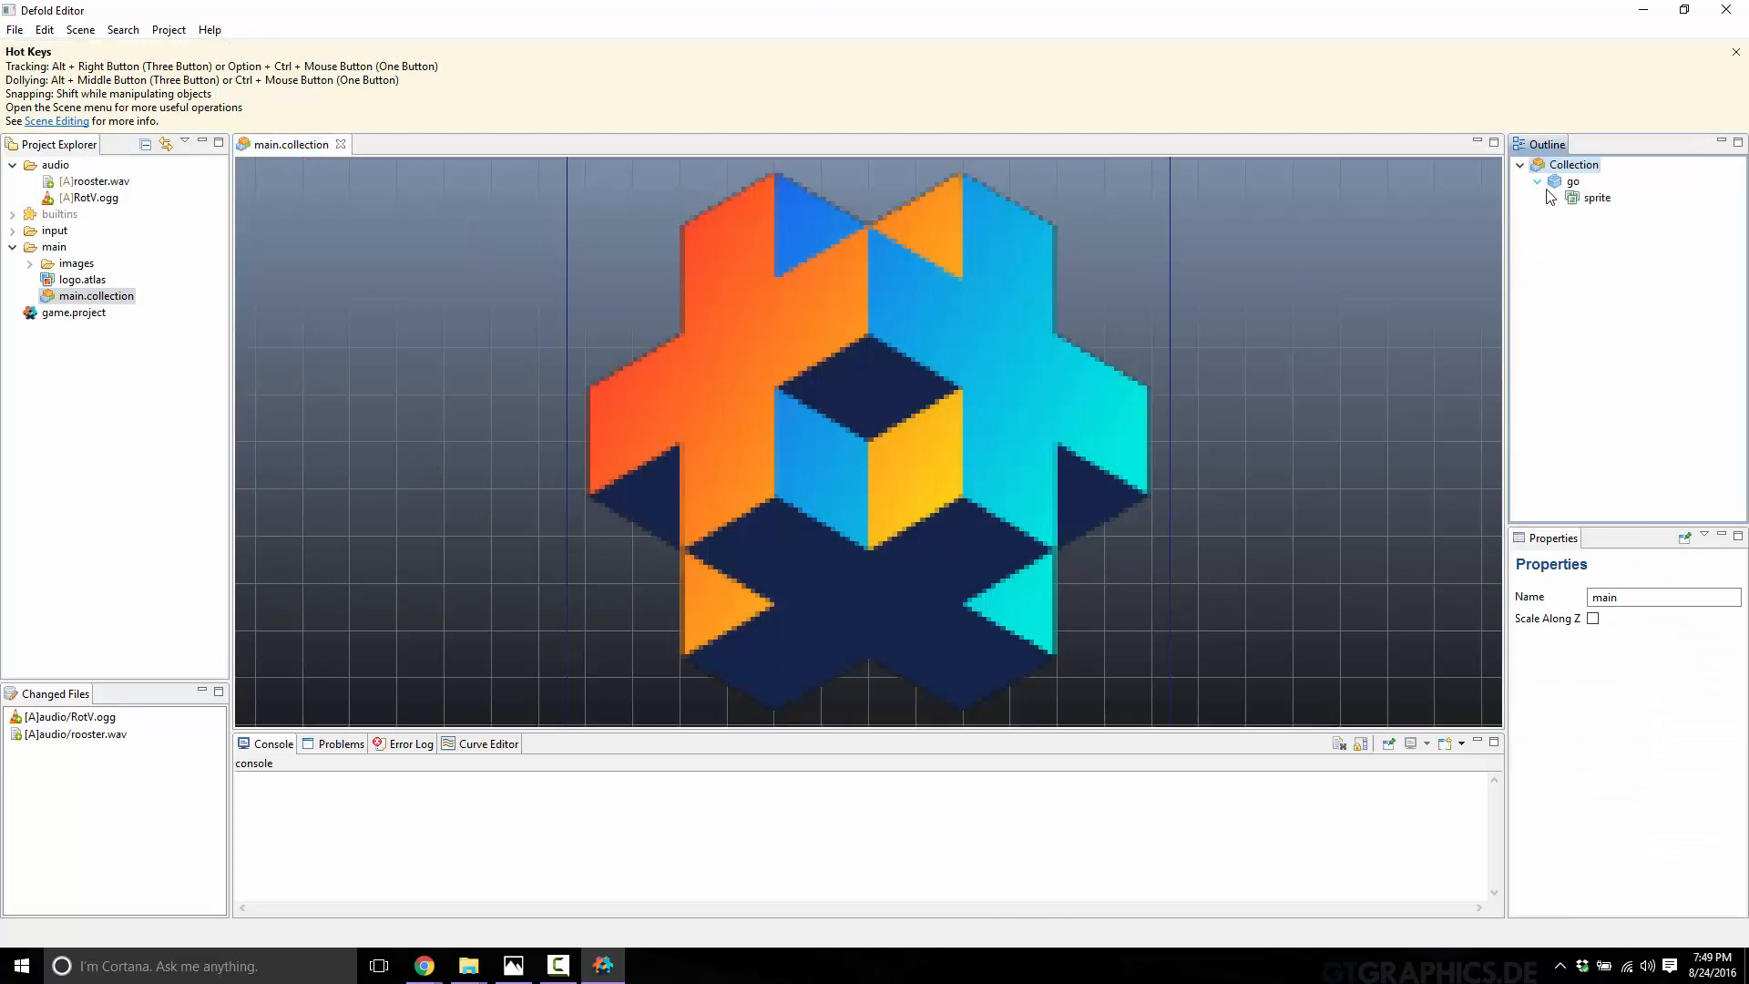
pyautogui.click(1571, 180)
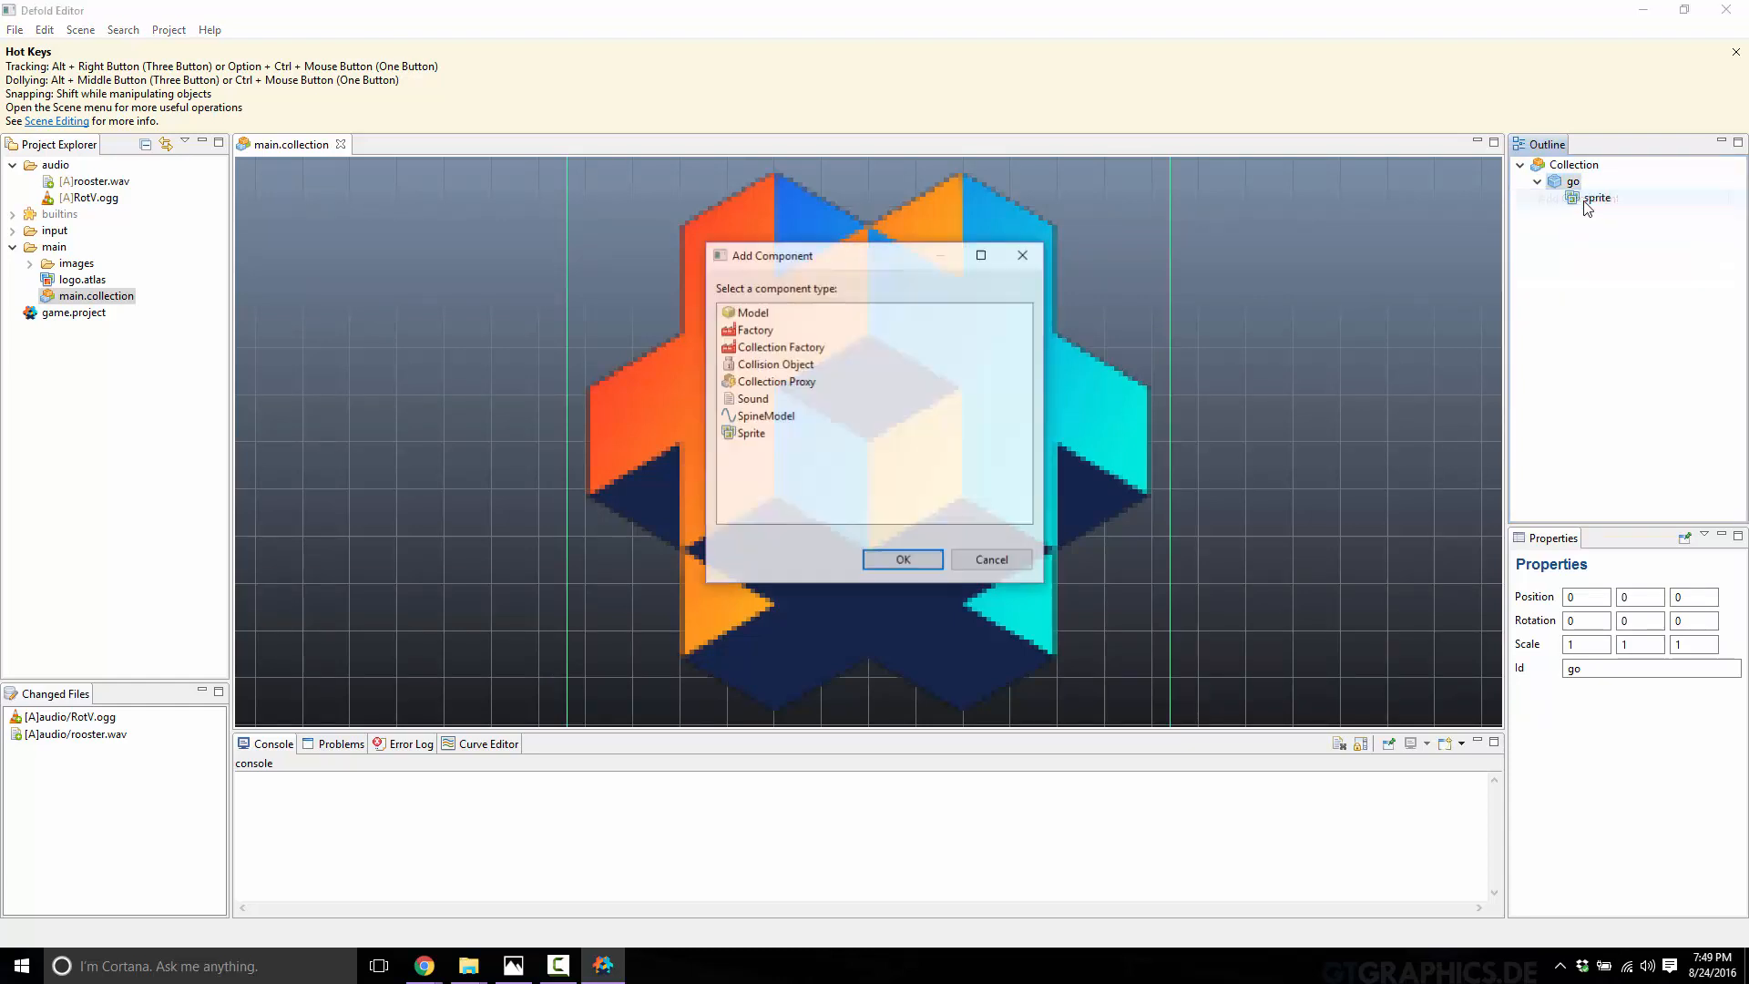
pyautogui.click(751, 397)
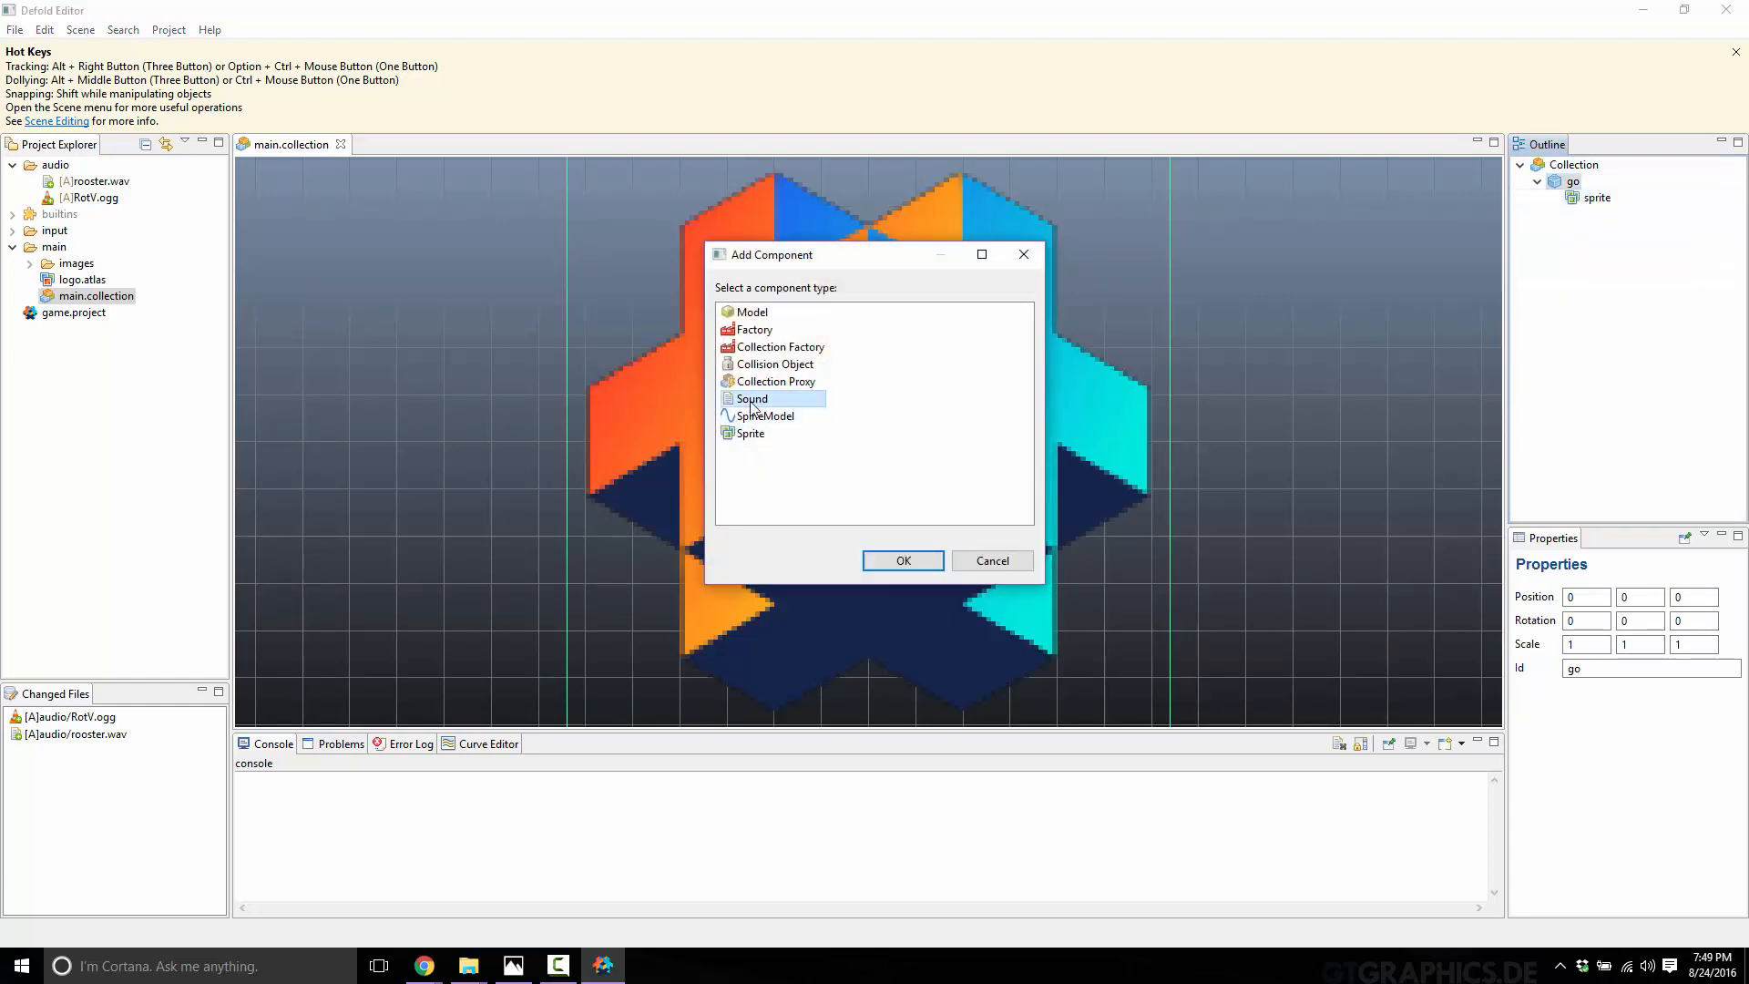
pyautogui.click(903, 562)
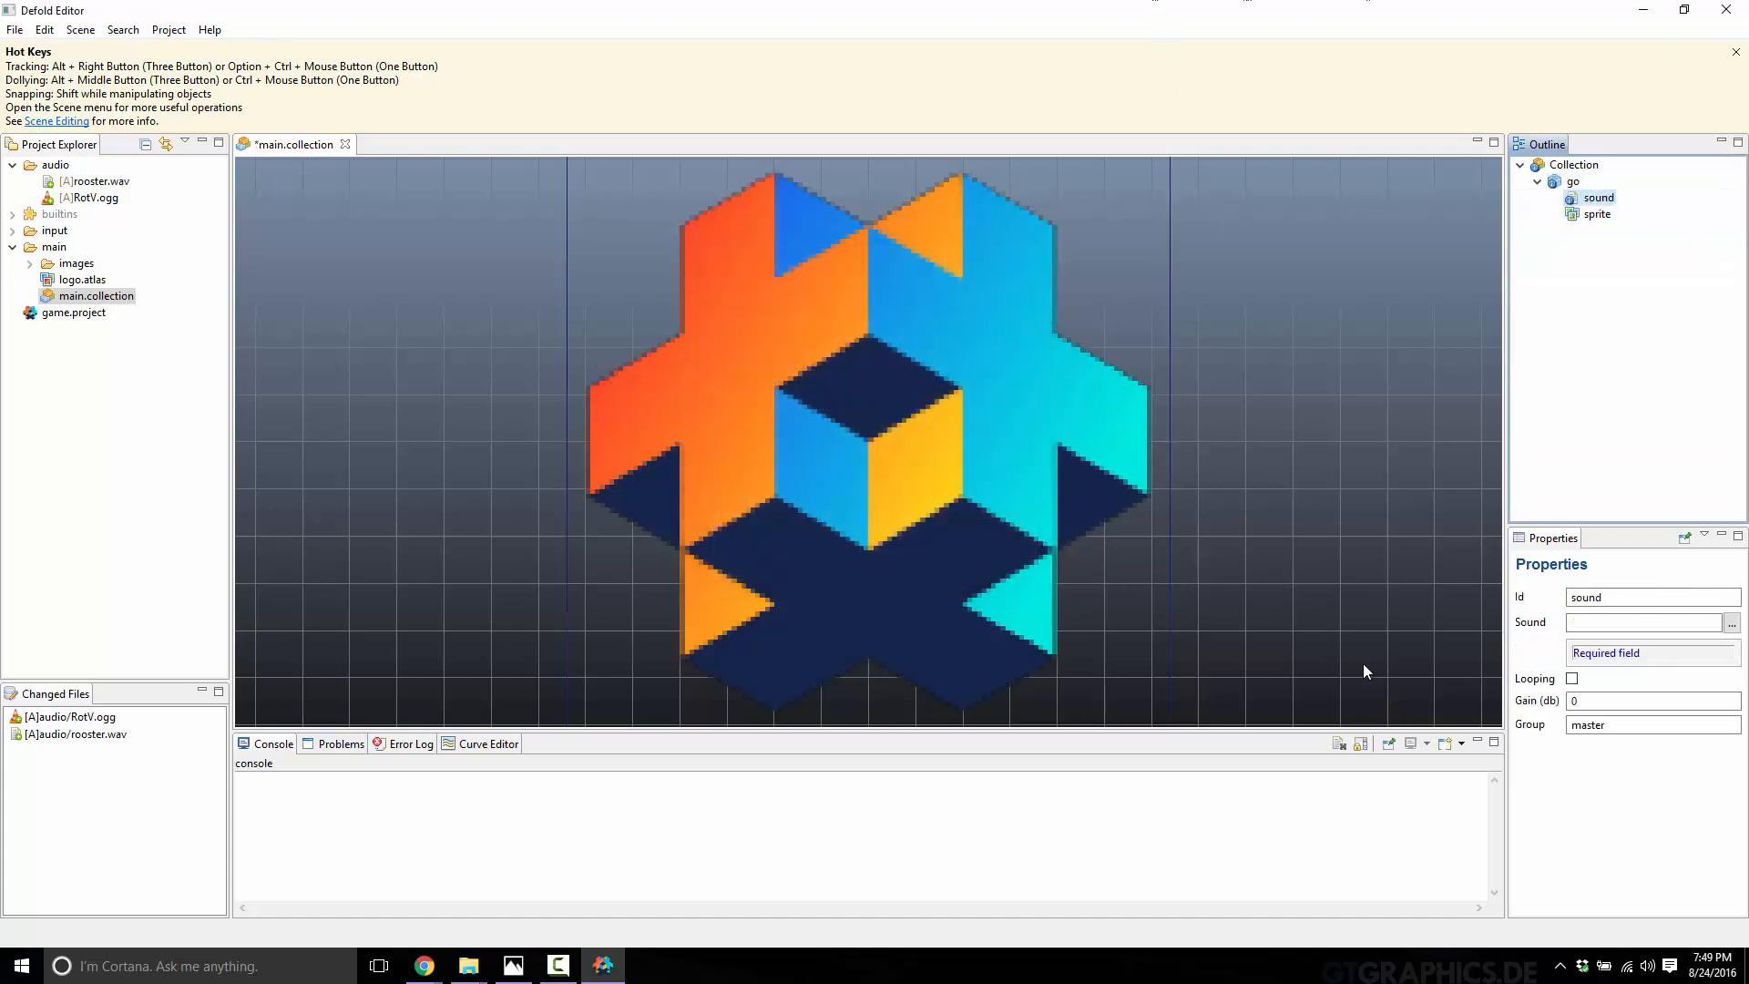
# Step: Set the component Id to music, Sound to /audio/RotV.ogg and Group to music
pyautogui.write('music')
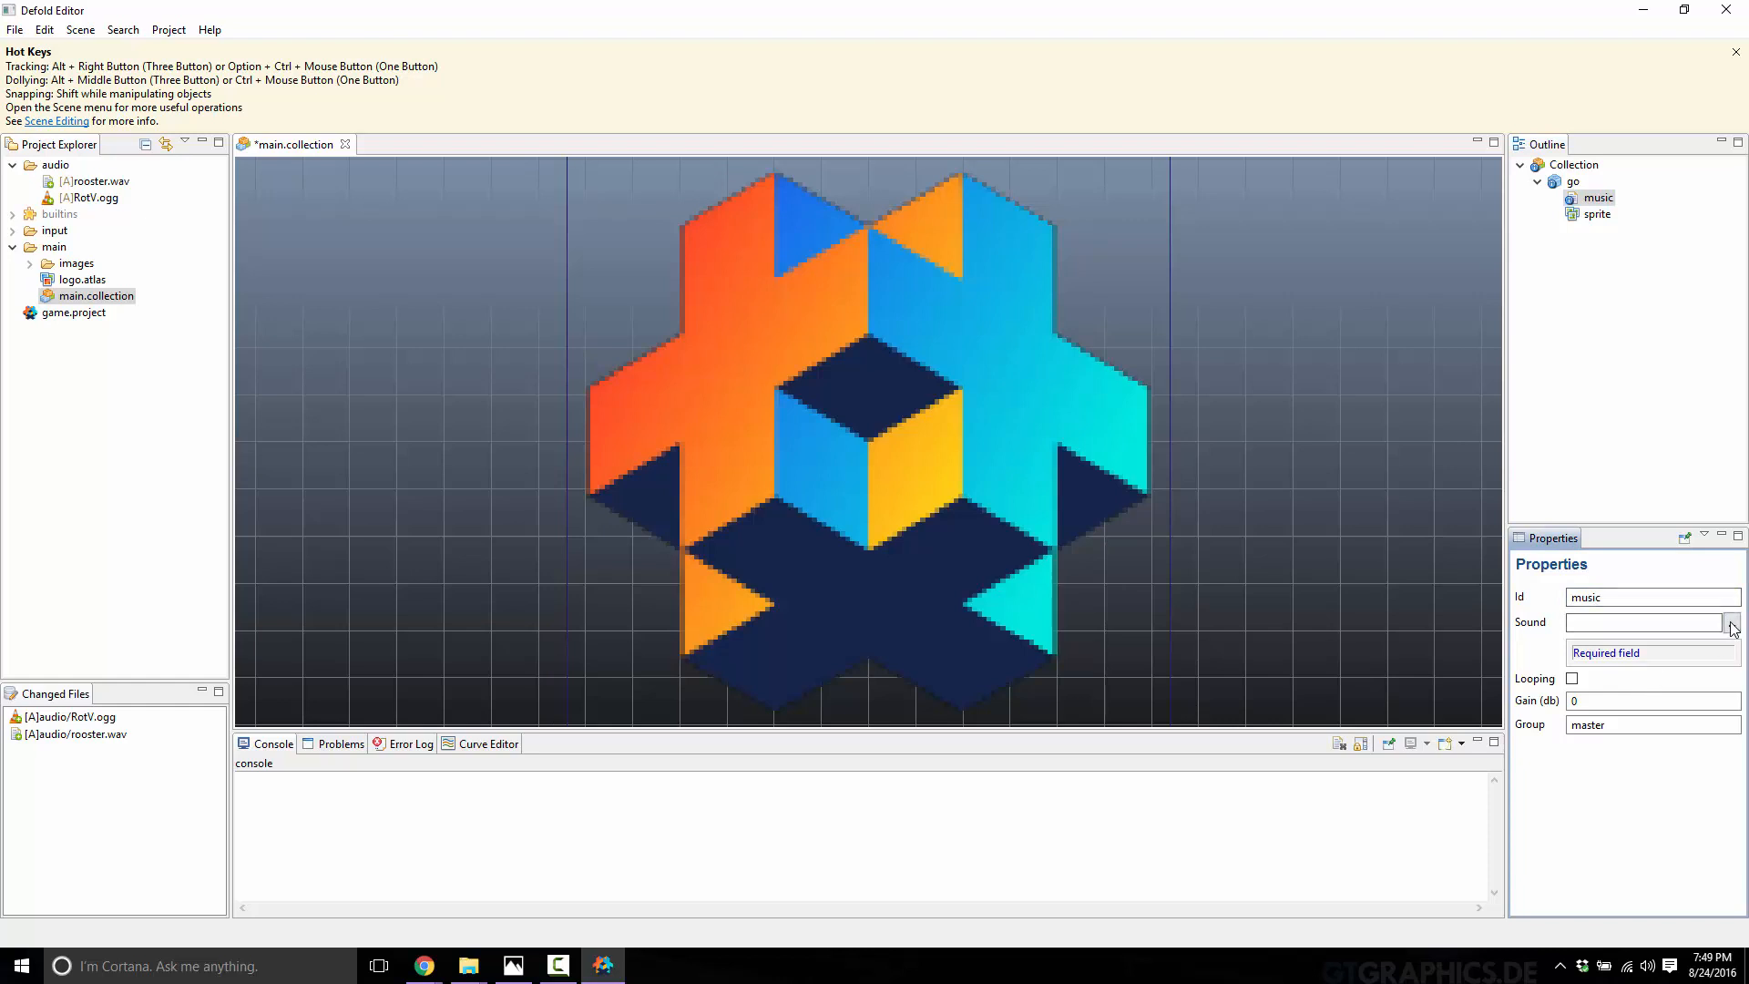
pyautogui.click(1734, 623)
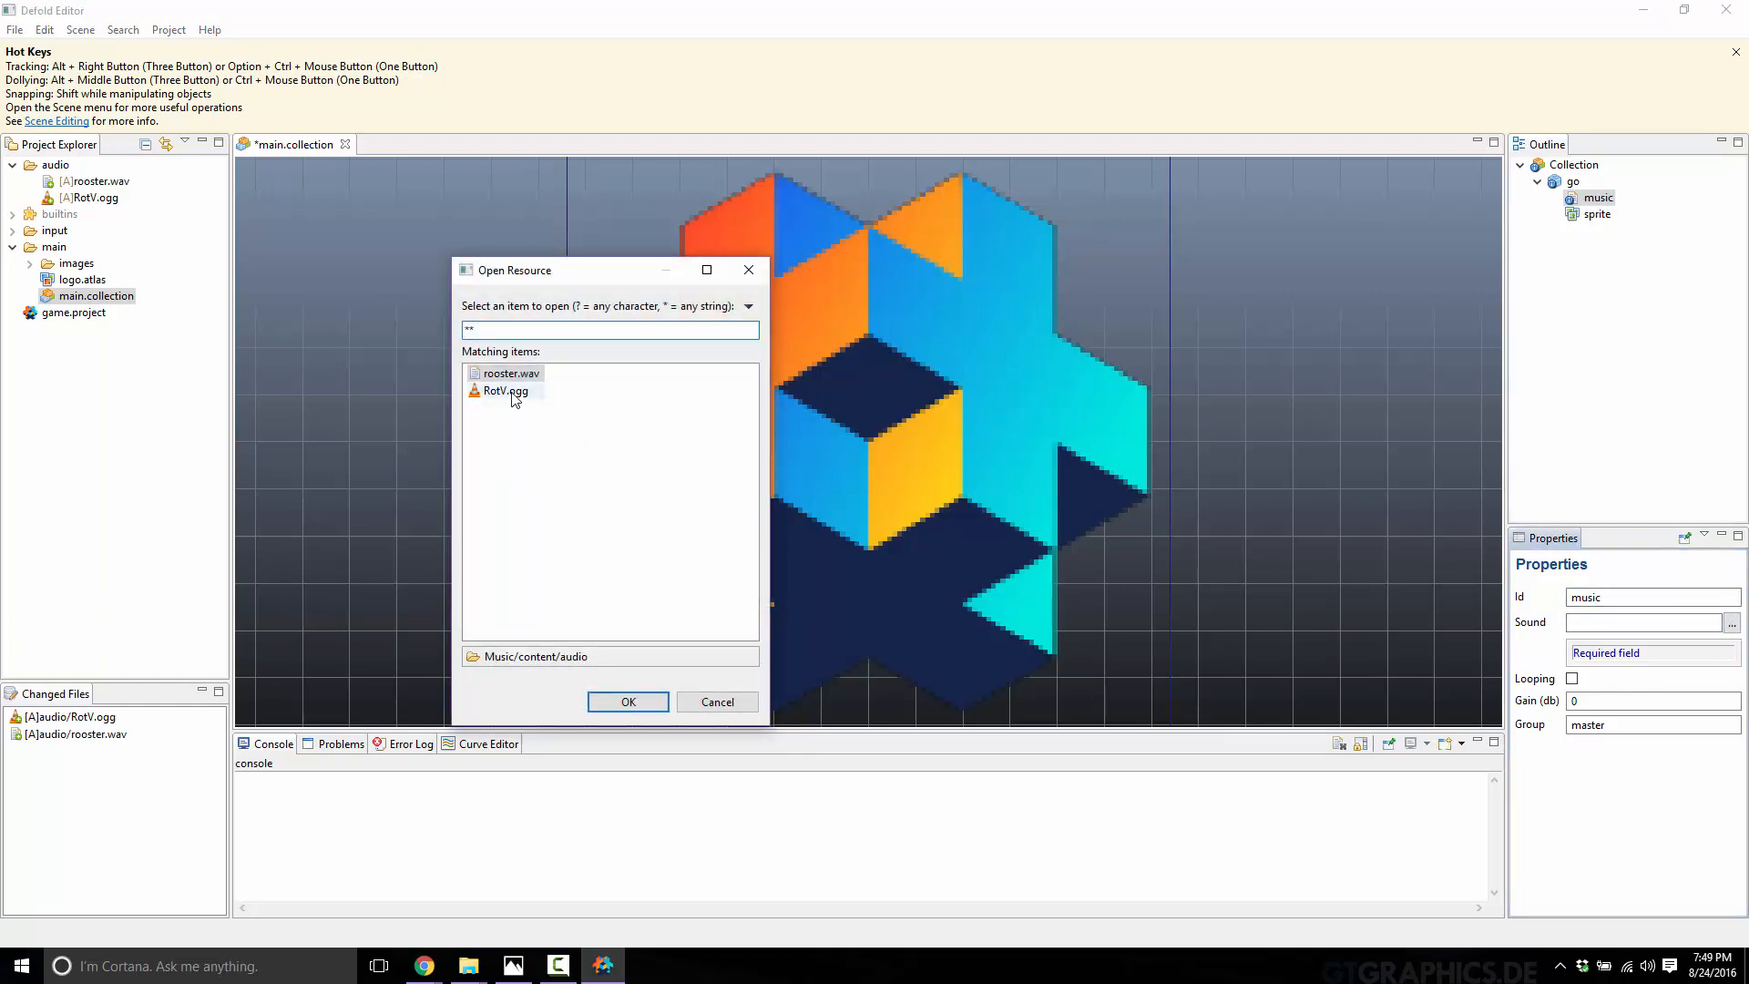
pyautogui.click(627, 702)
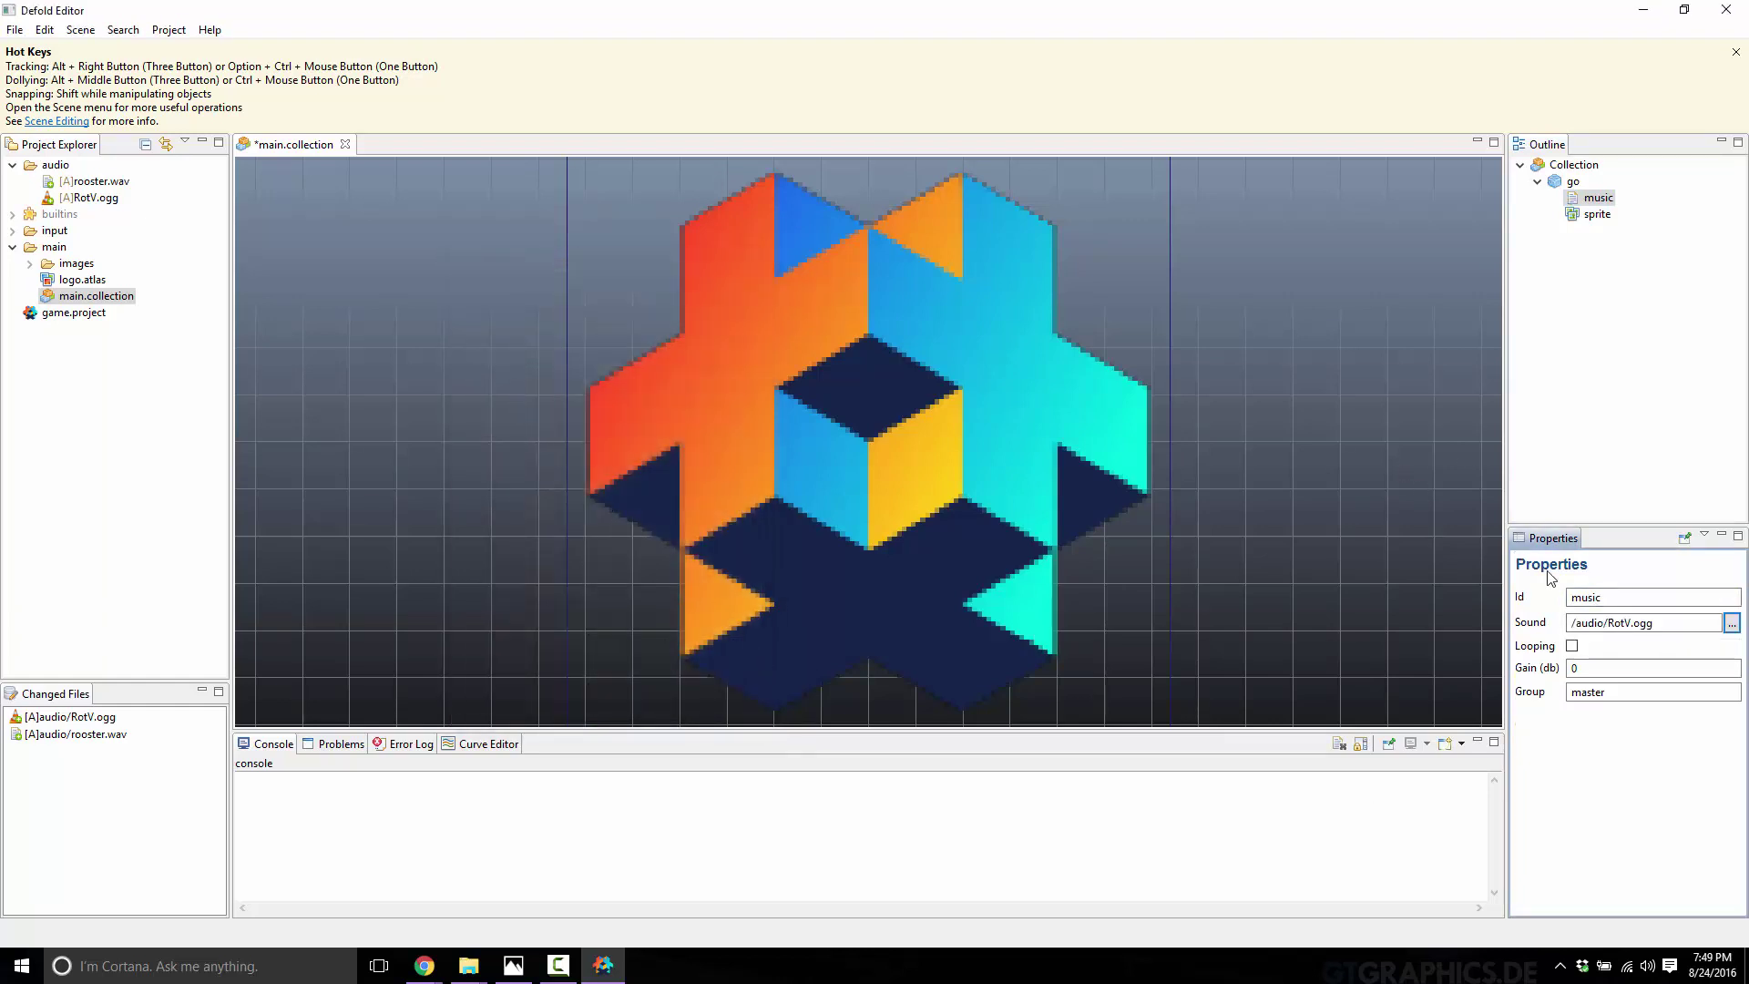
pyautogui.click(1571, 645)
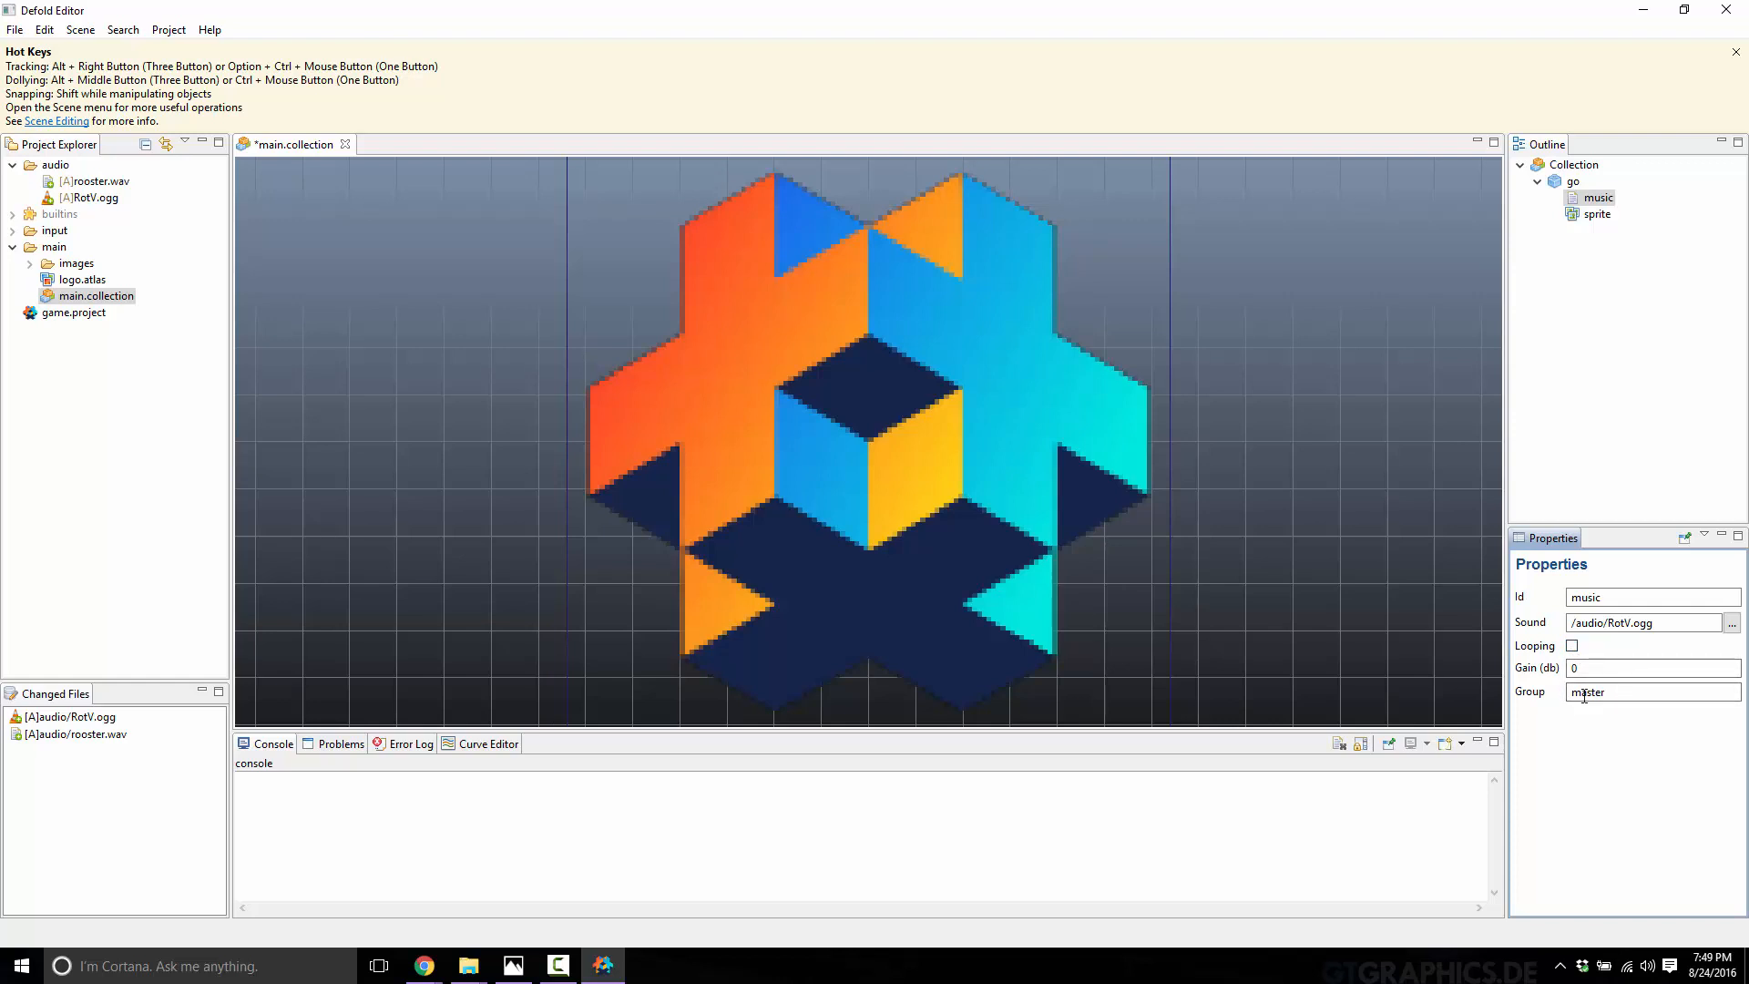
pyautogui.doubleClick(1587, 693)
pyautogui.write('music')
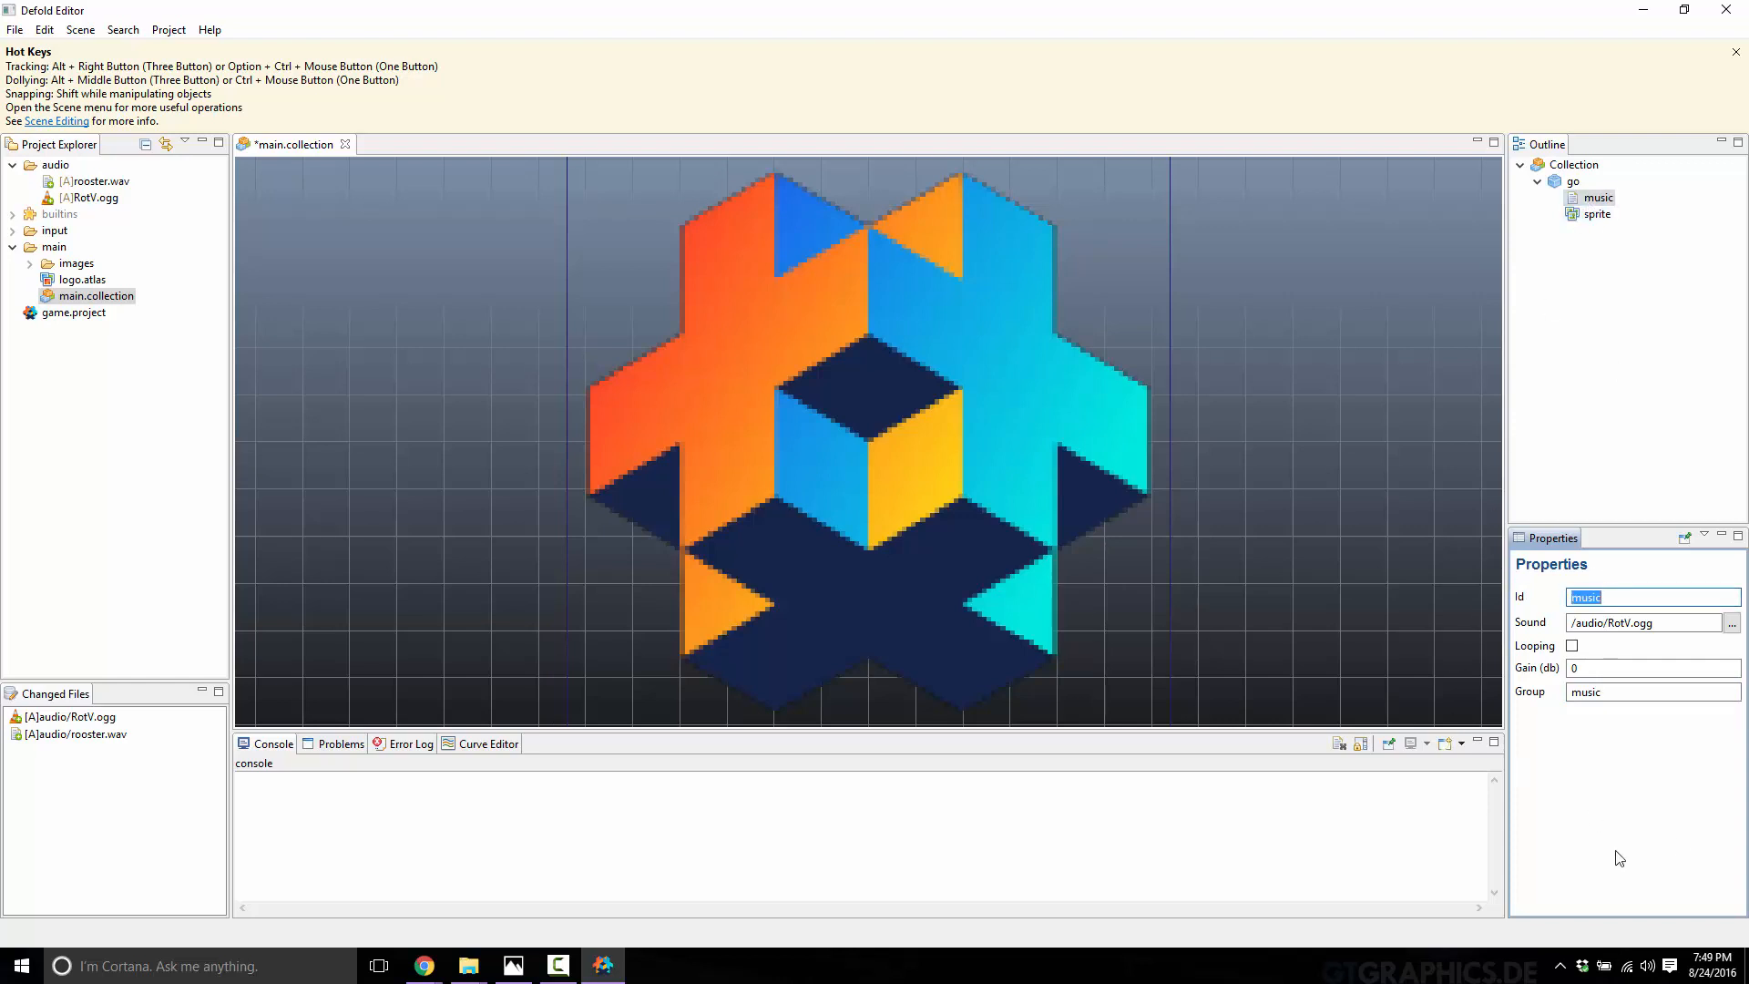
pyautogui.click(1655, 692)
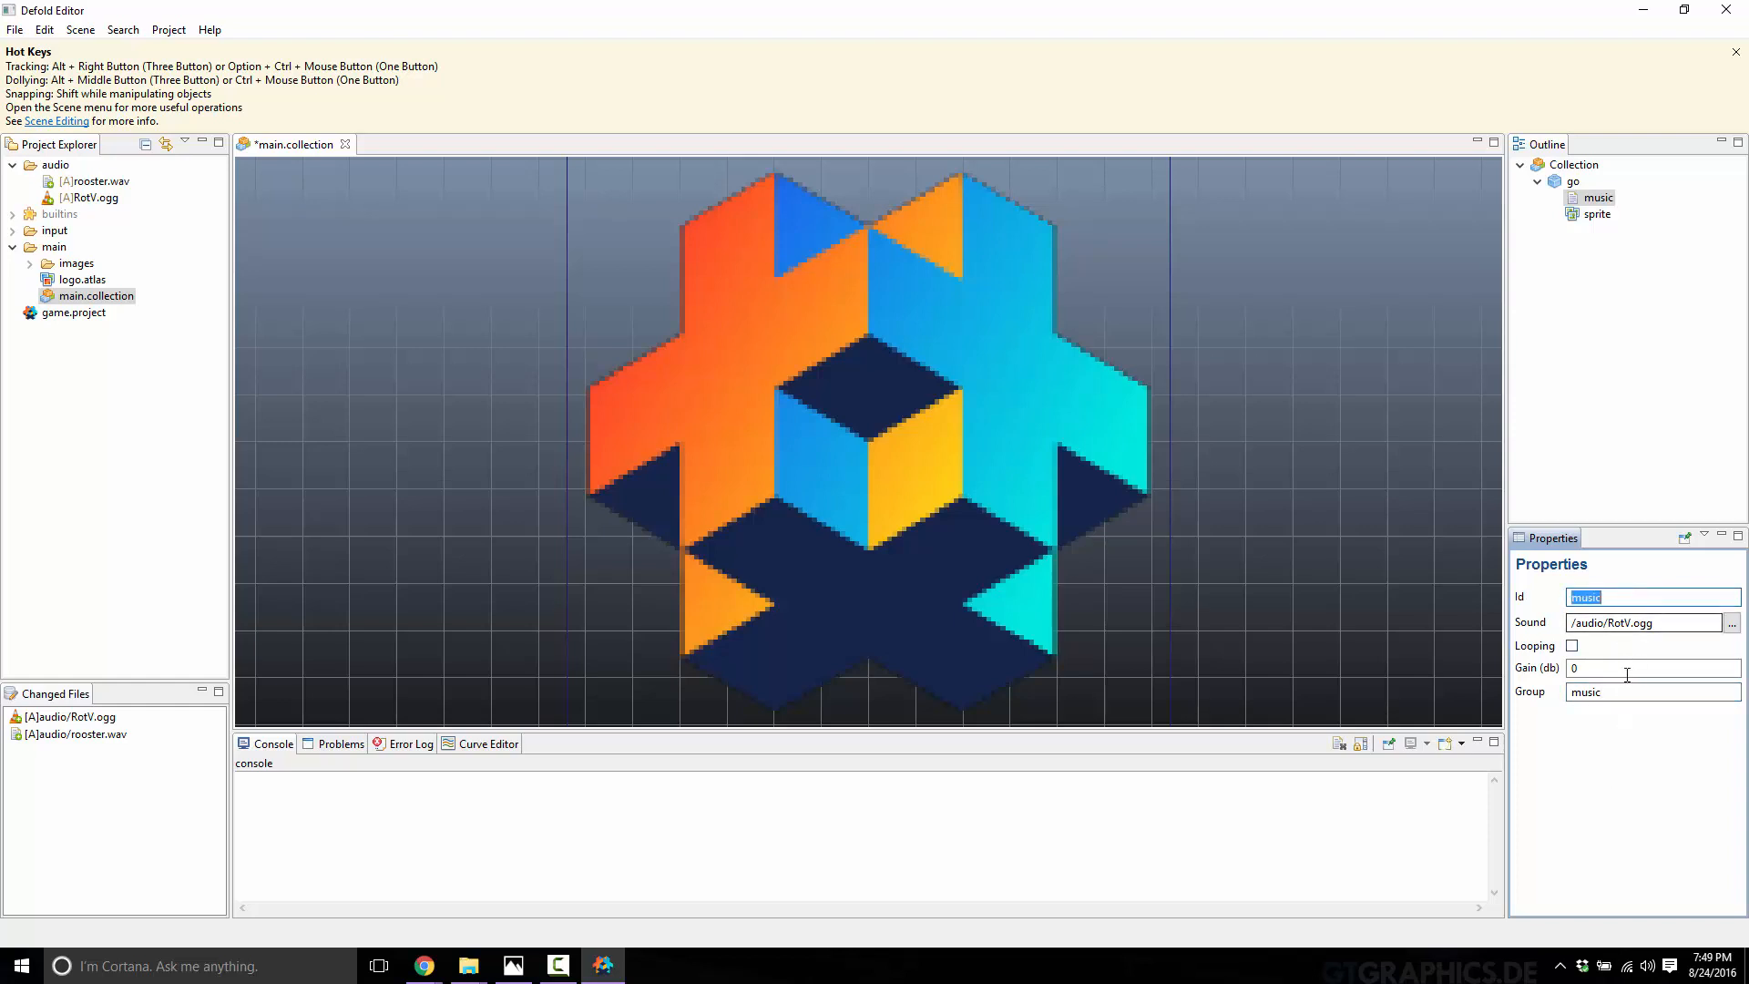
pyautogui.click(1624, 693)
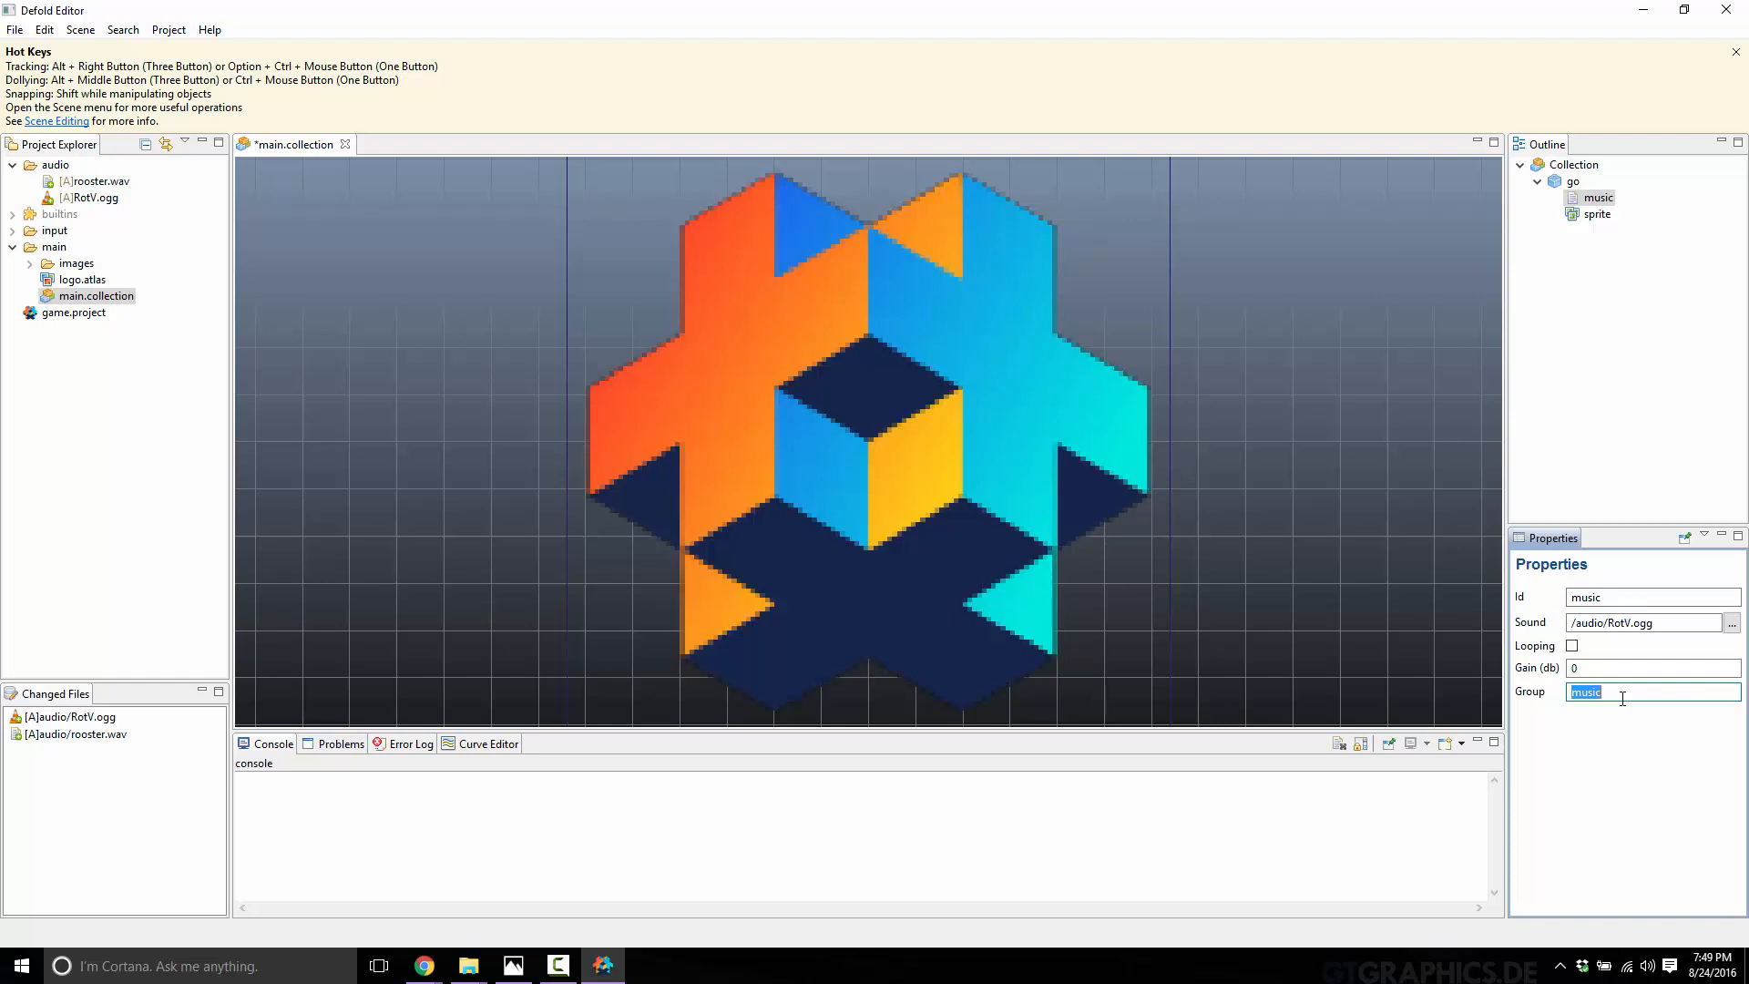
pyautogui.moveTo(1531, 703)
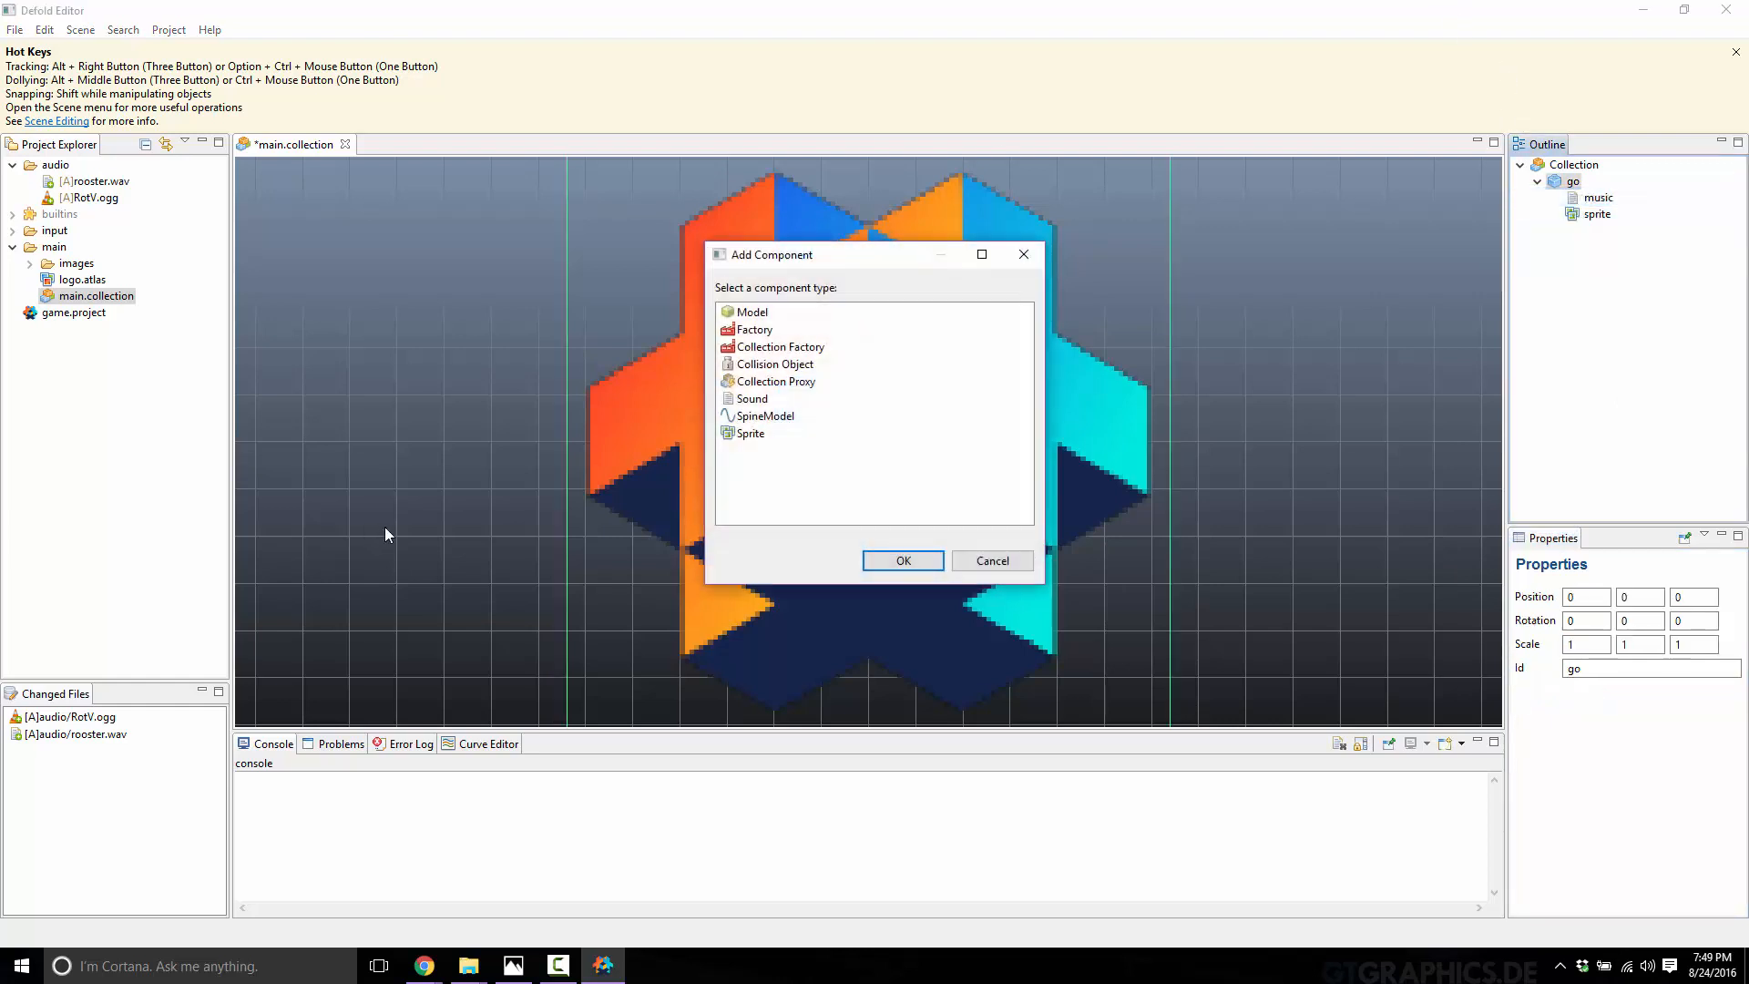
# Step: Add a second Sound component with Id sfx using /audio/rooster.wav and save main.collection
pyautogui.click(750, 397)
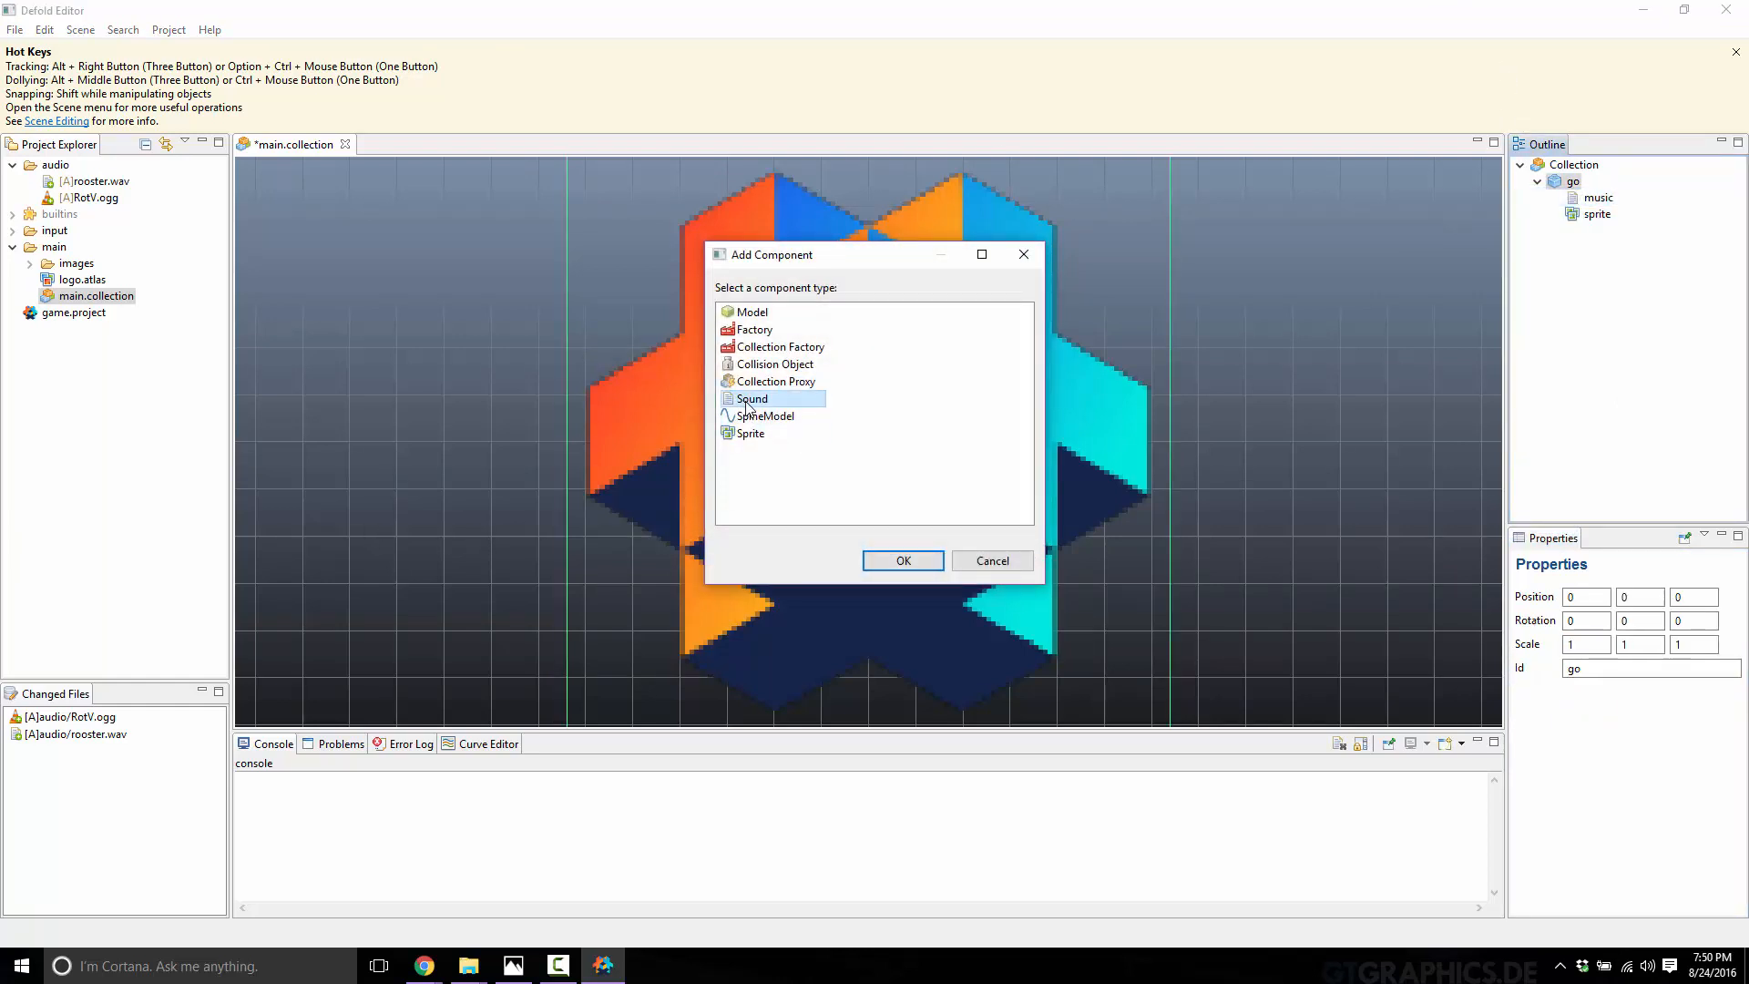
pyautogui.click(904, 561)
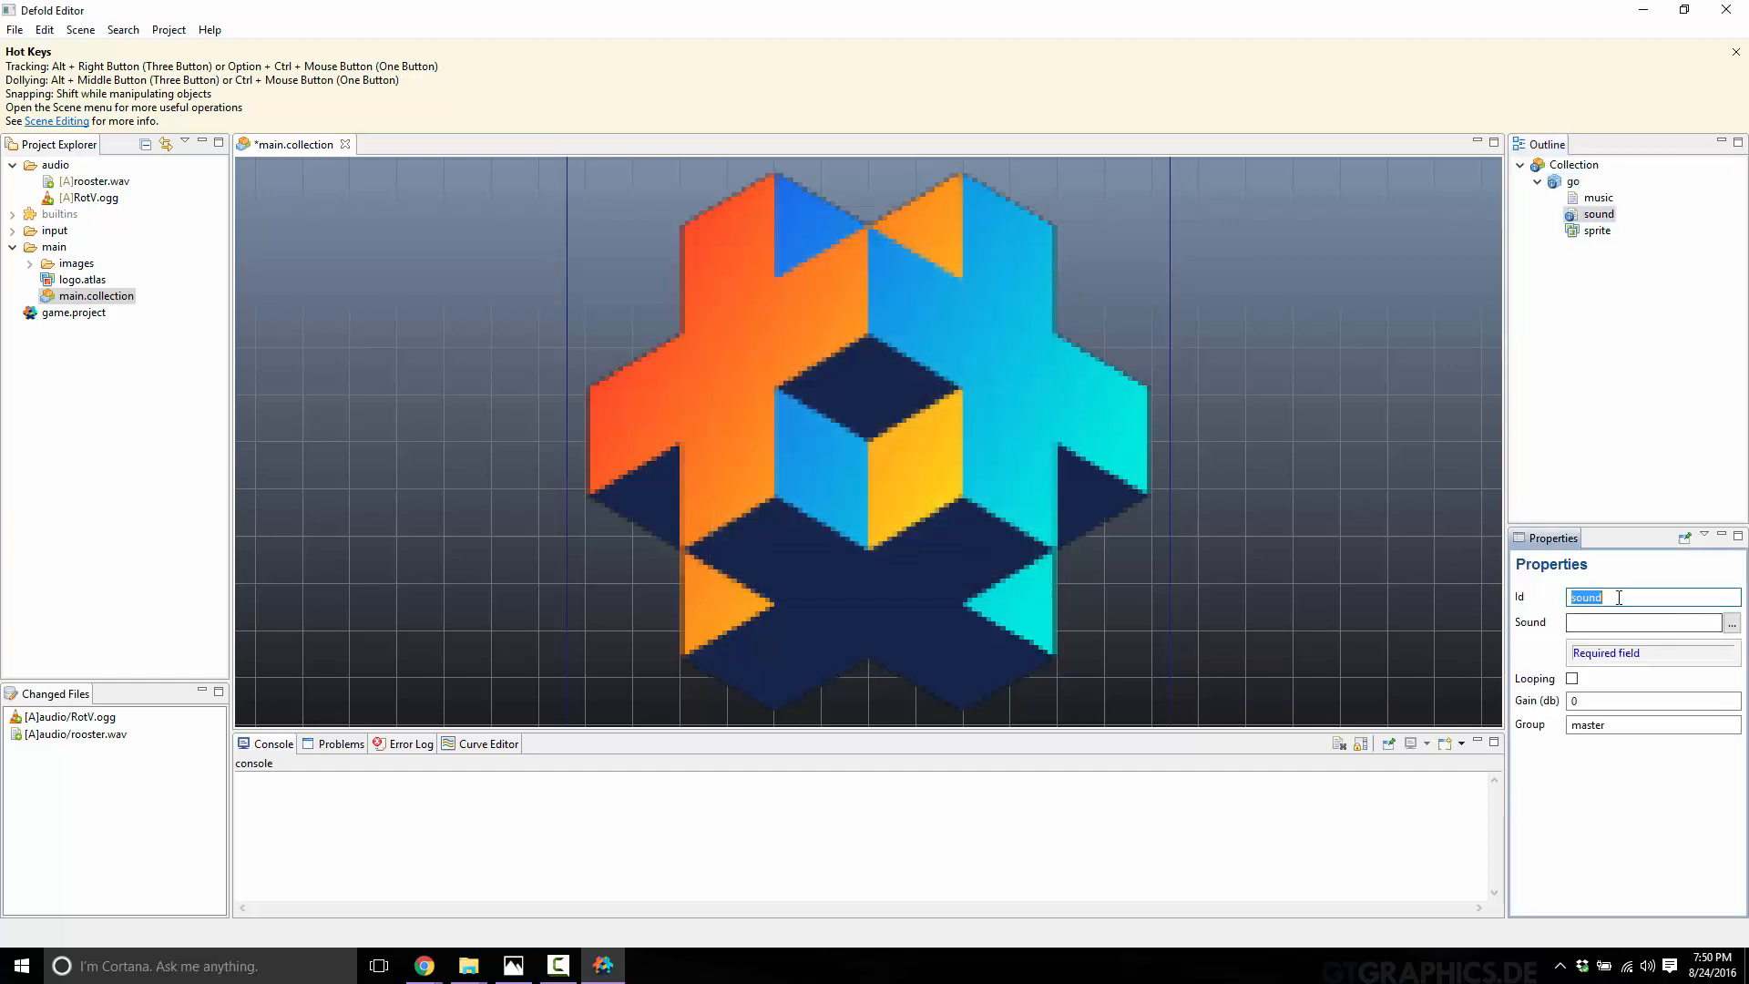
pyautogui.write('sfx')
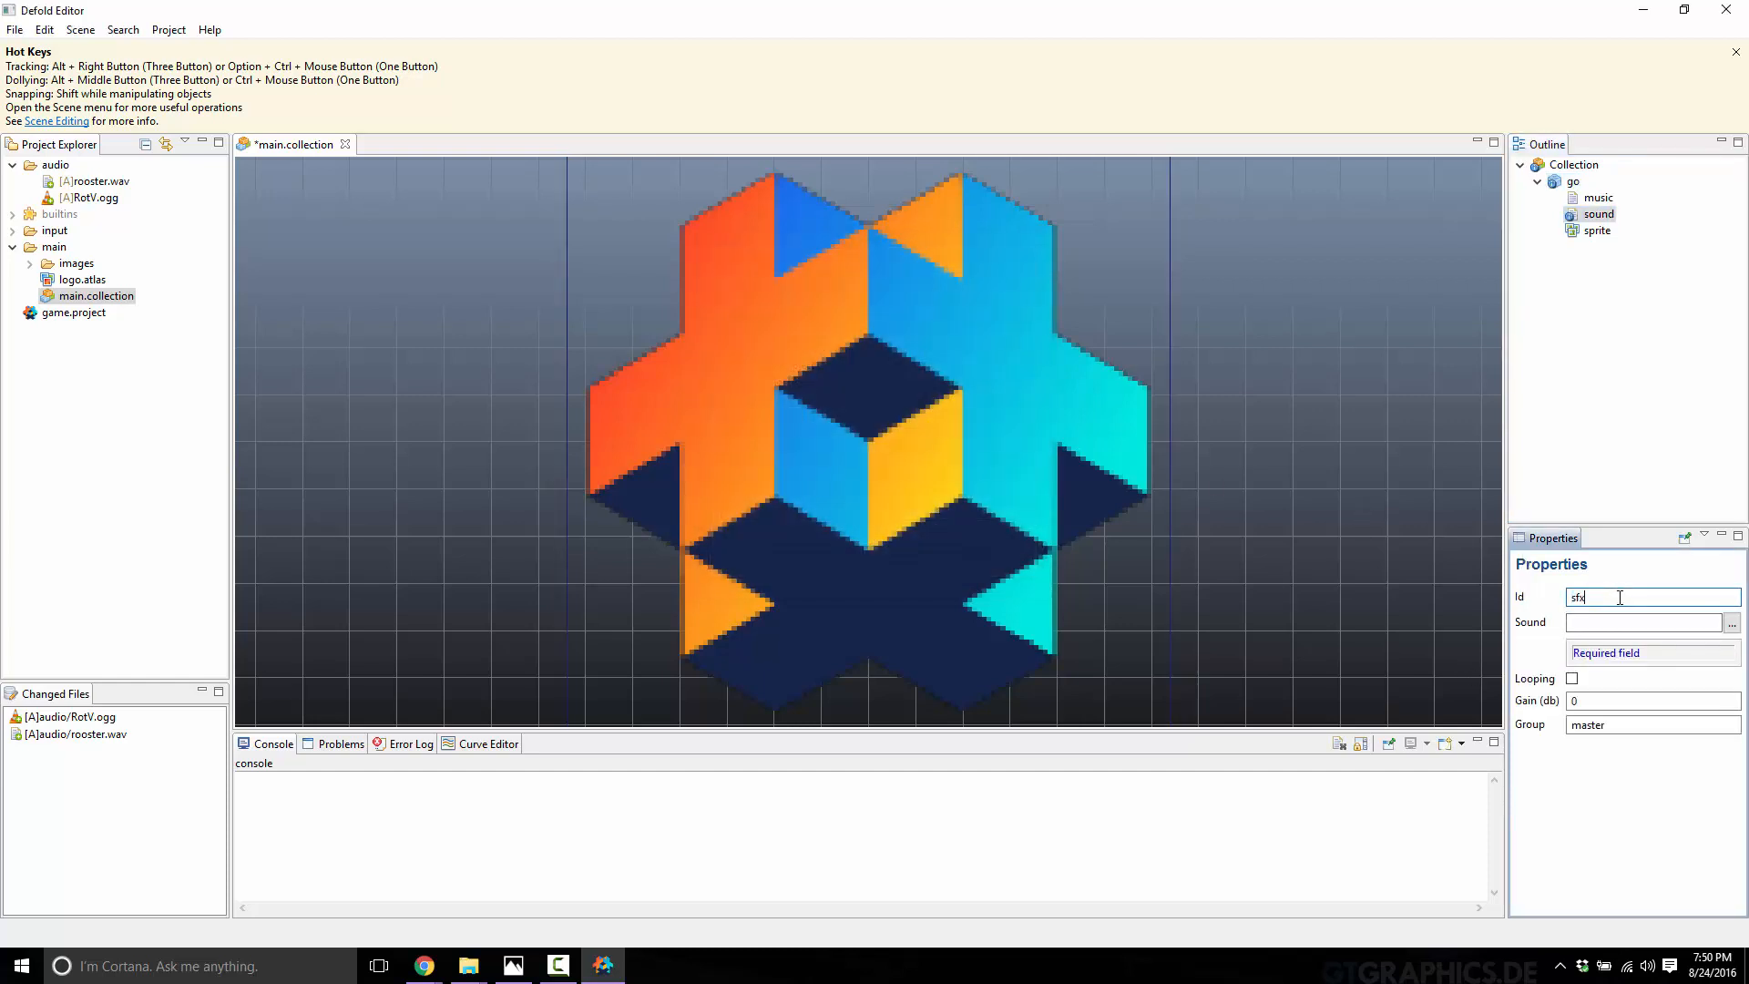
pyautogui.click(1735, 623)
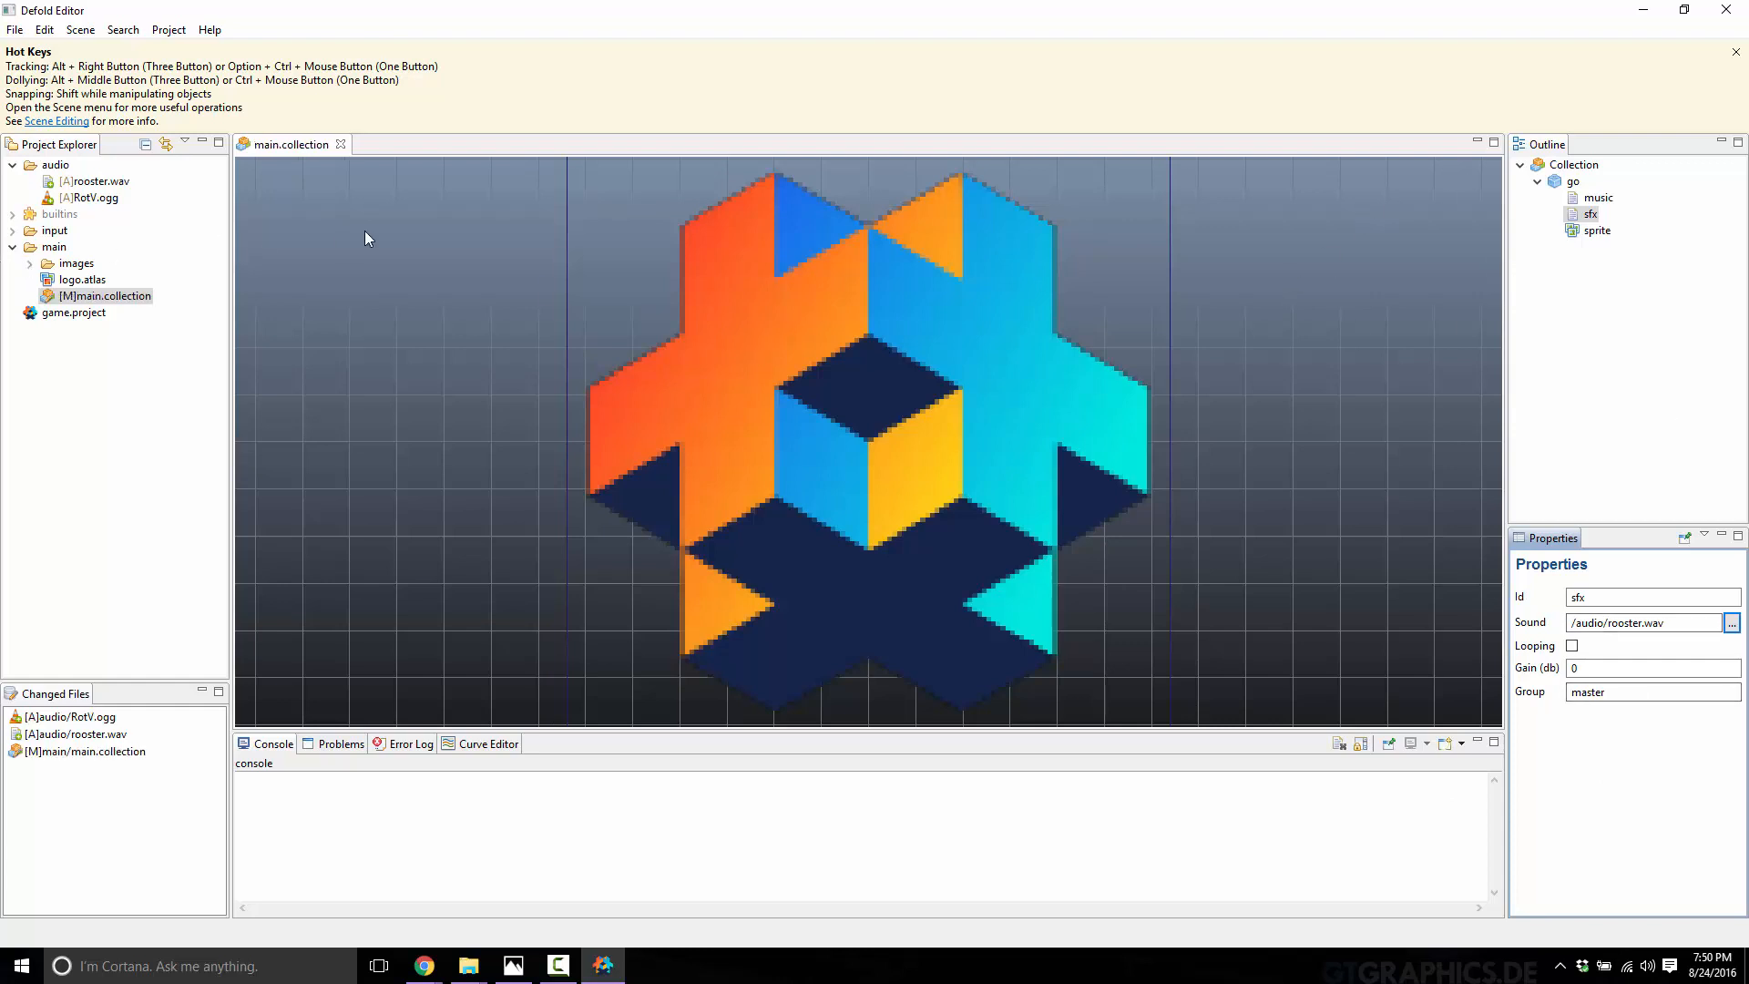
pyautogui.rightClick(55, 248)
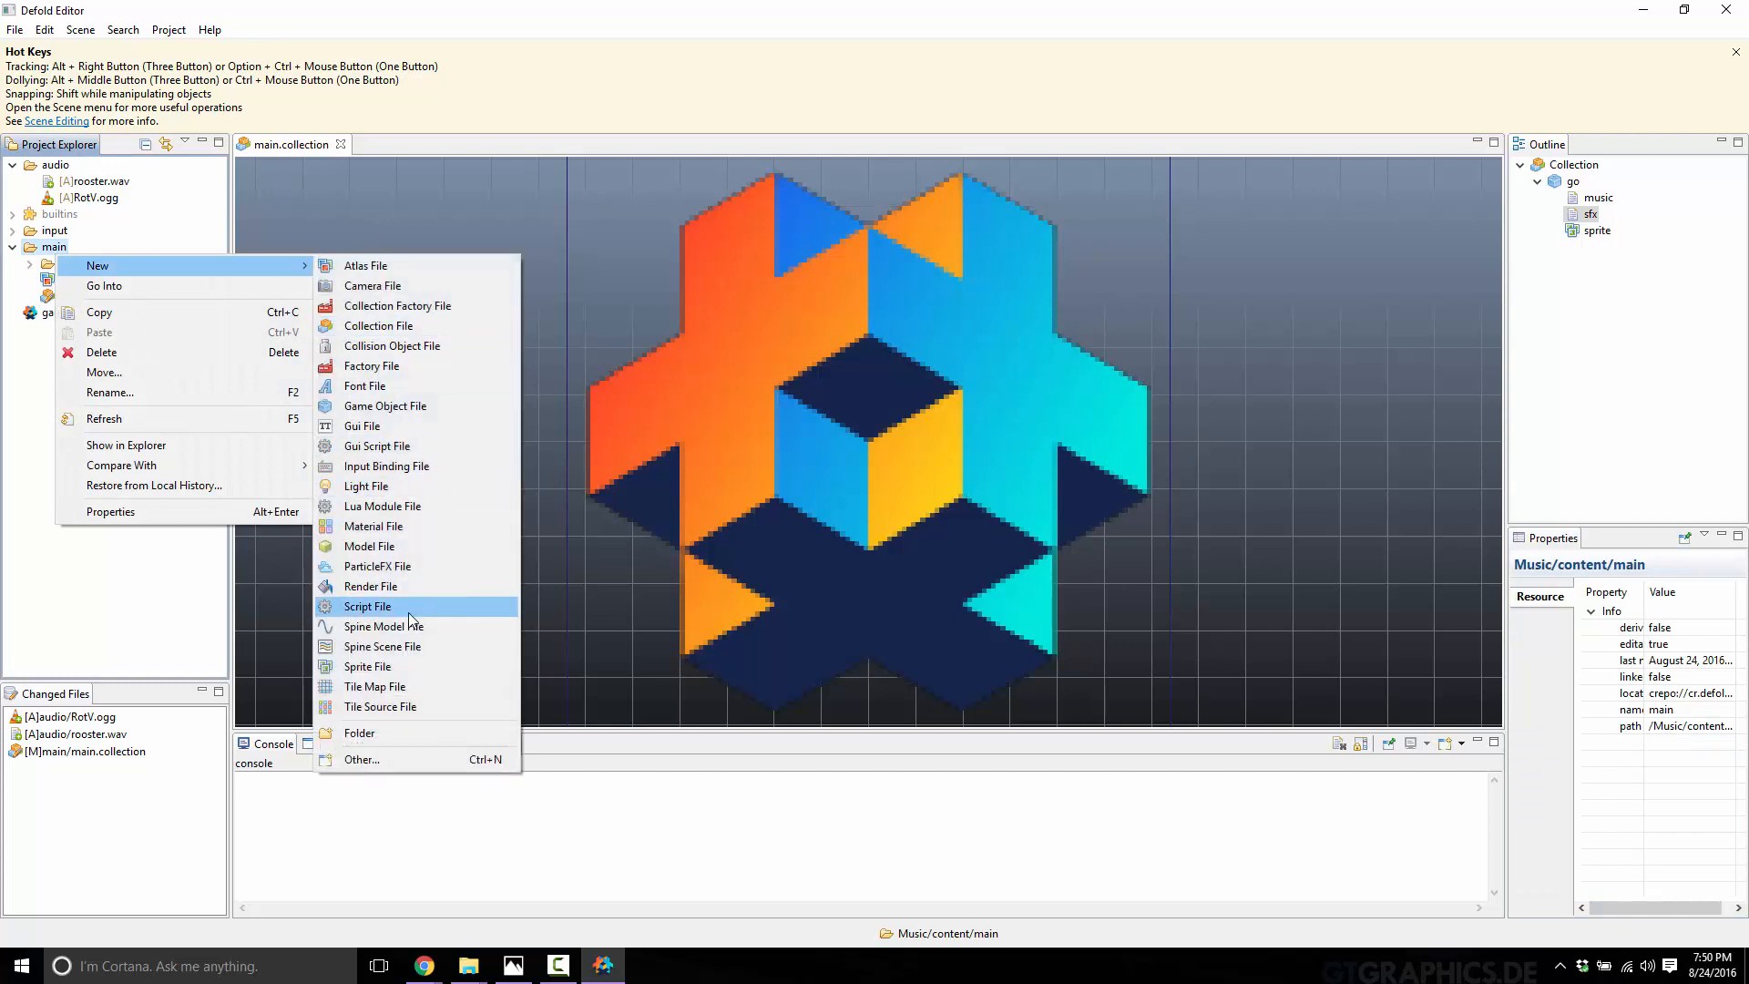
# Step: Create a new main.script file in the main folder
pyautogui.click(368, 607)
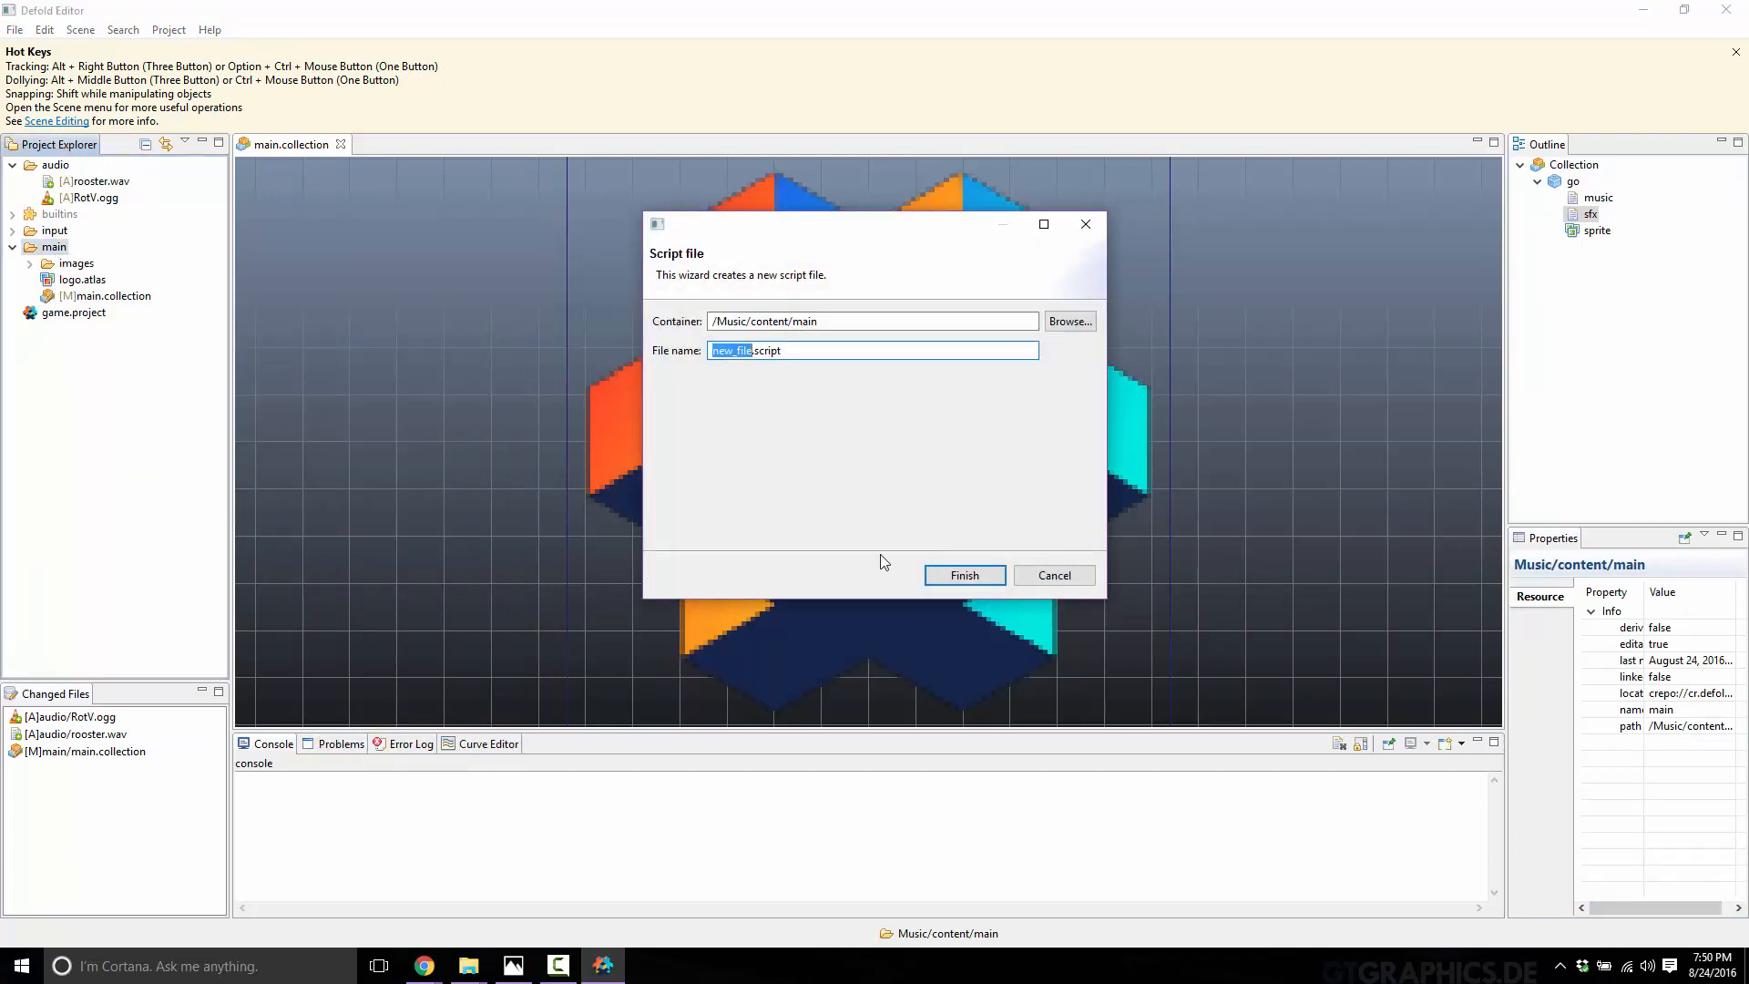
pyautogui.click(965, 574)
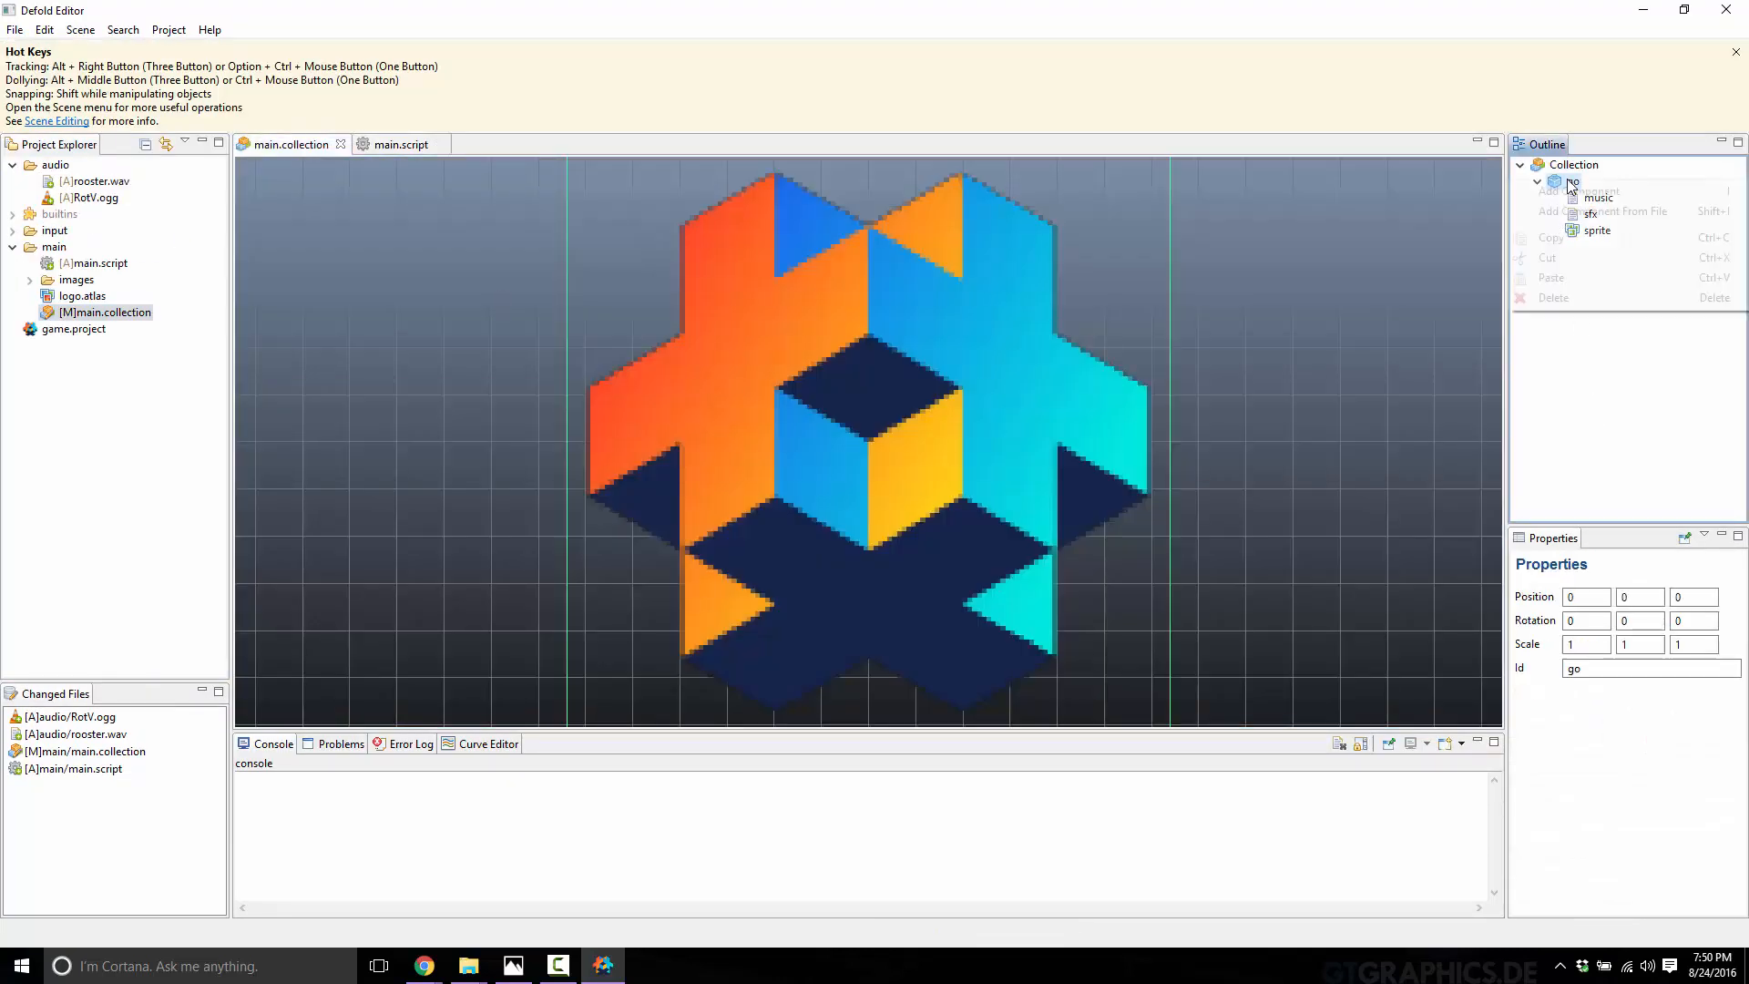
# Step: Add /main/main.script to the go game object as a component from file
pyautogui.click(1613, 211)
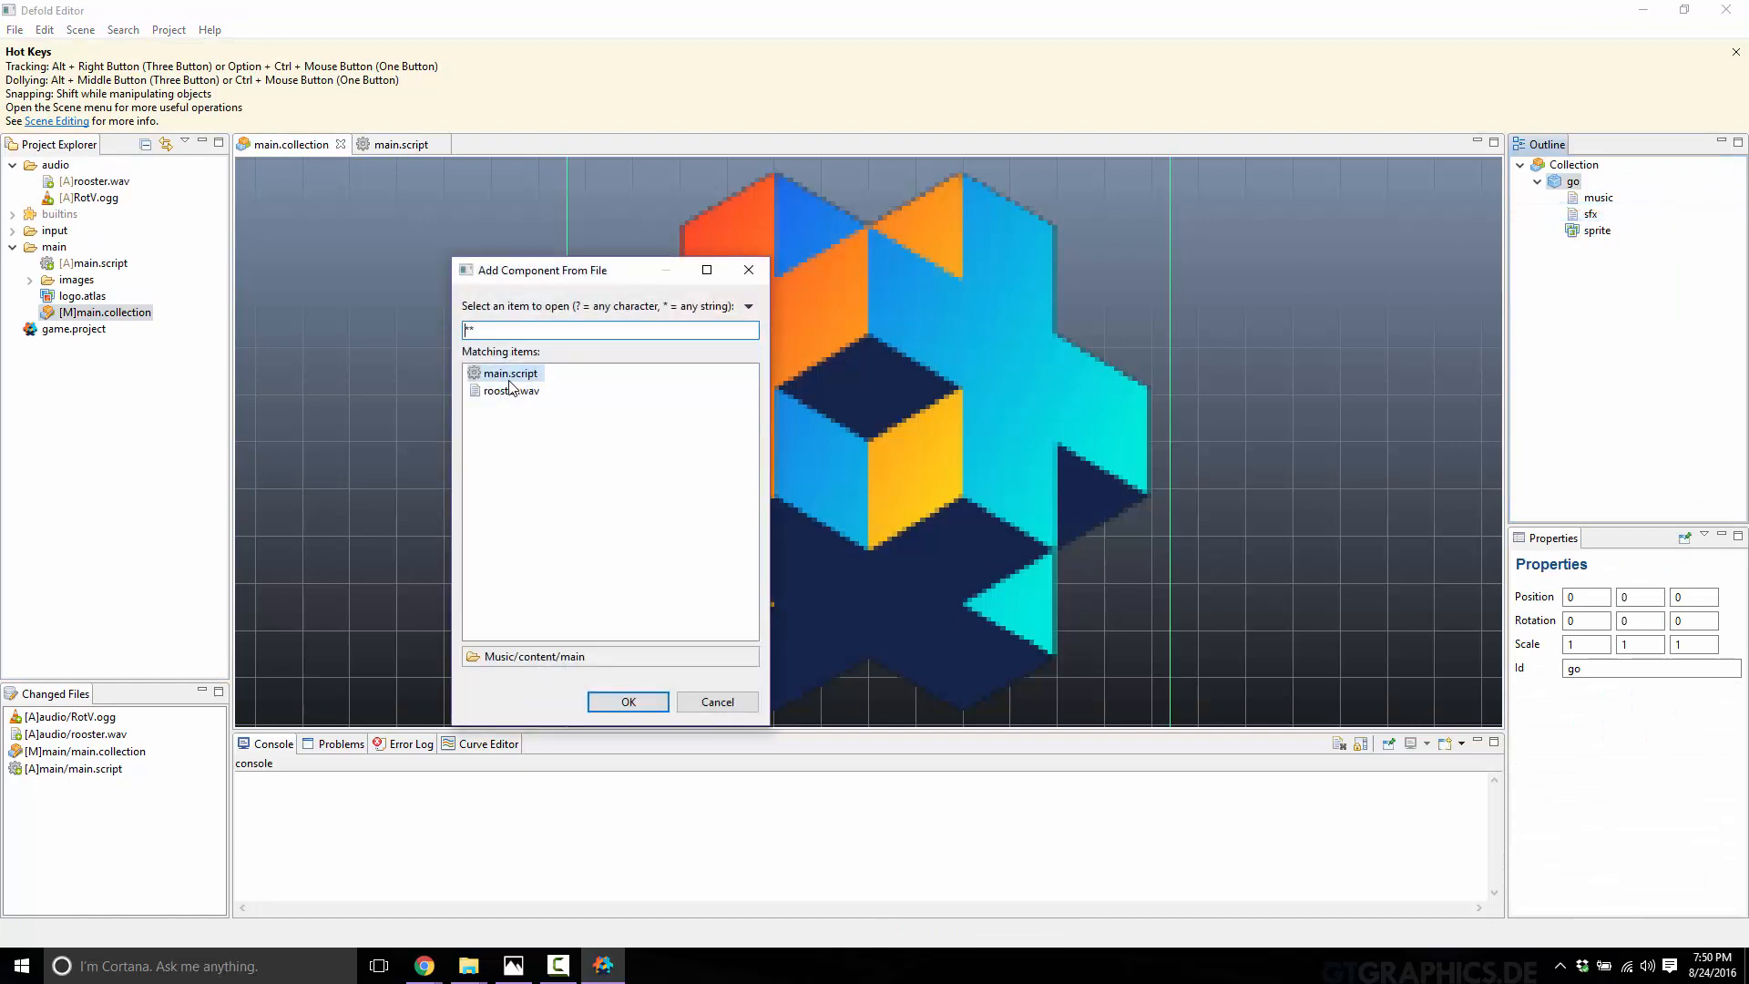
pyautogui.click(627, 702)
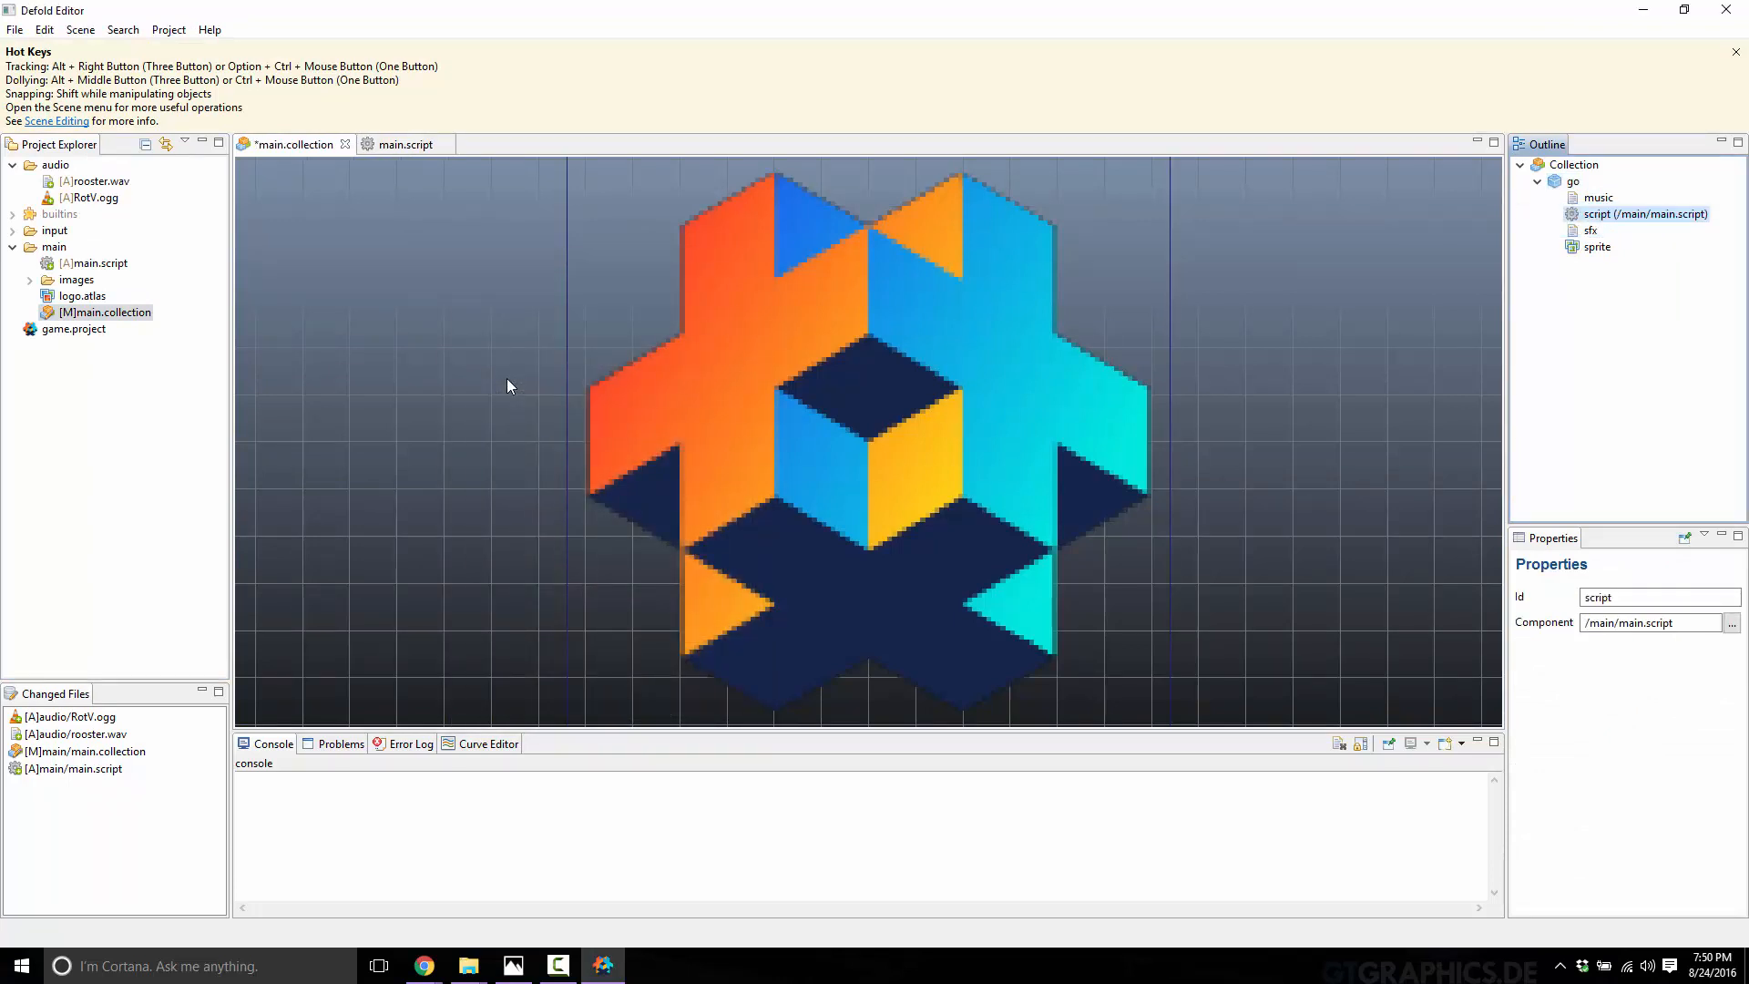
pyautogui.moveTo(616, 368)
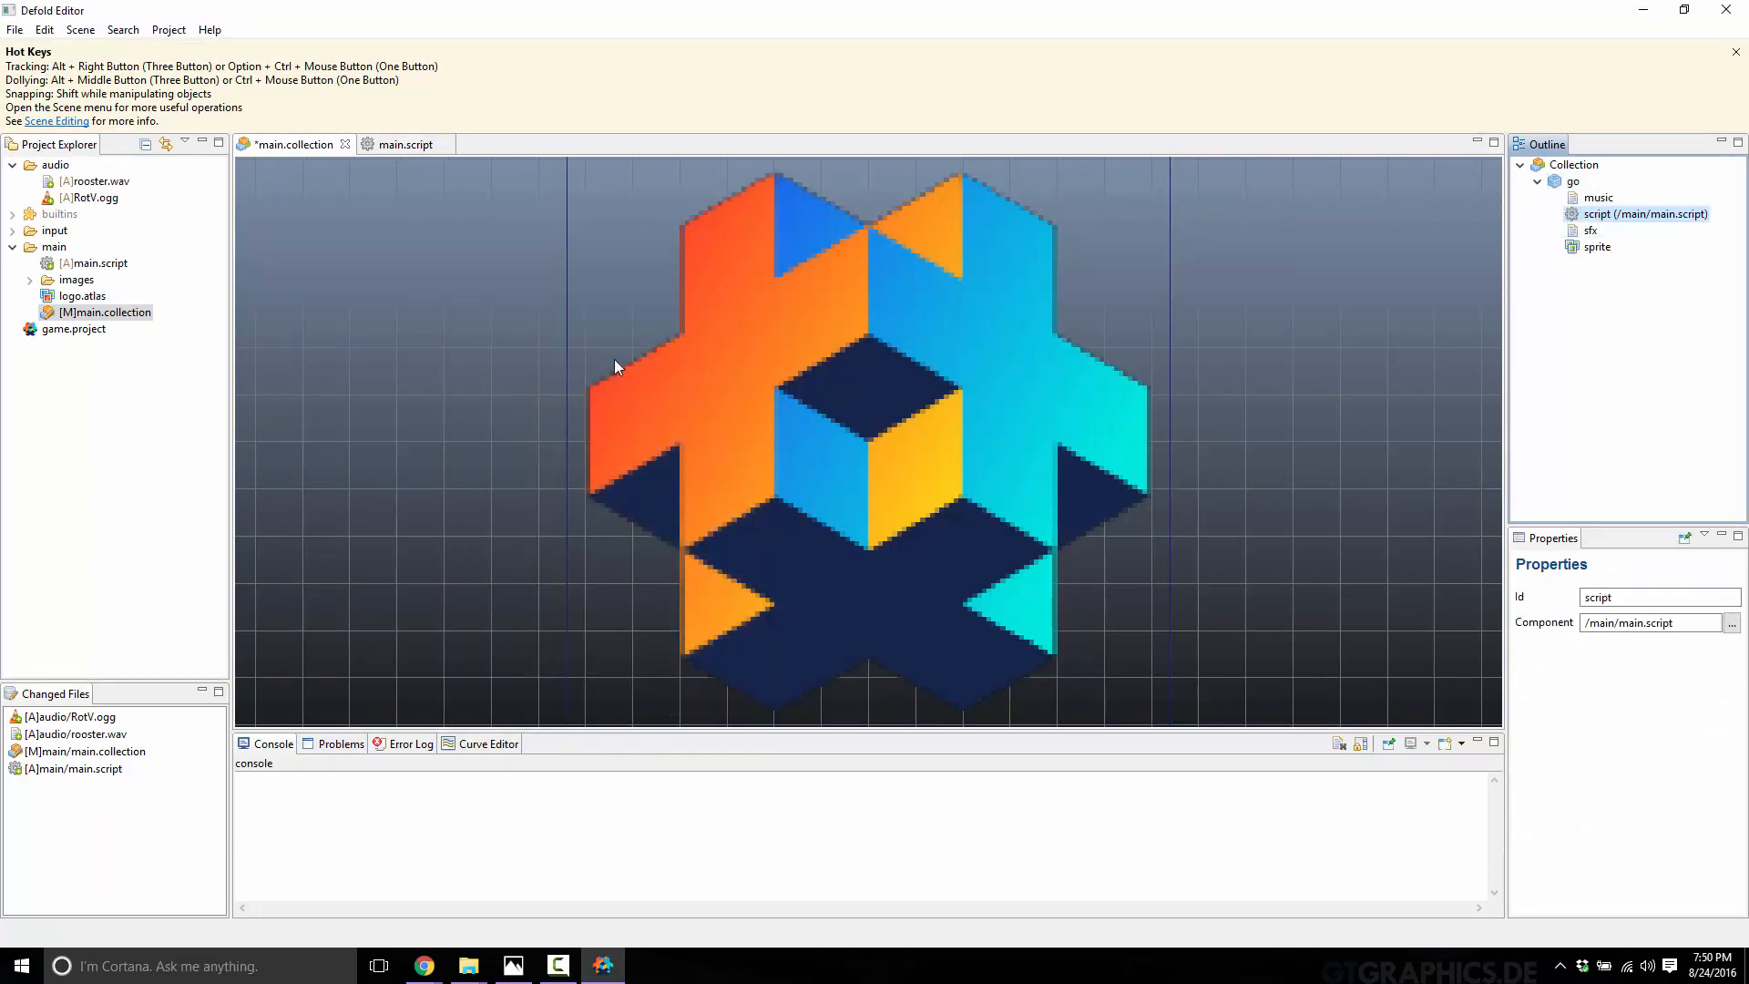
pyautogui.moveTo(1298, 302)
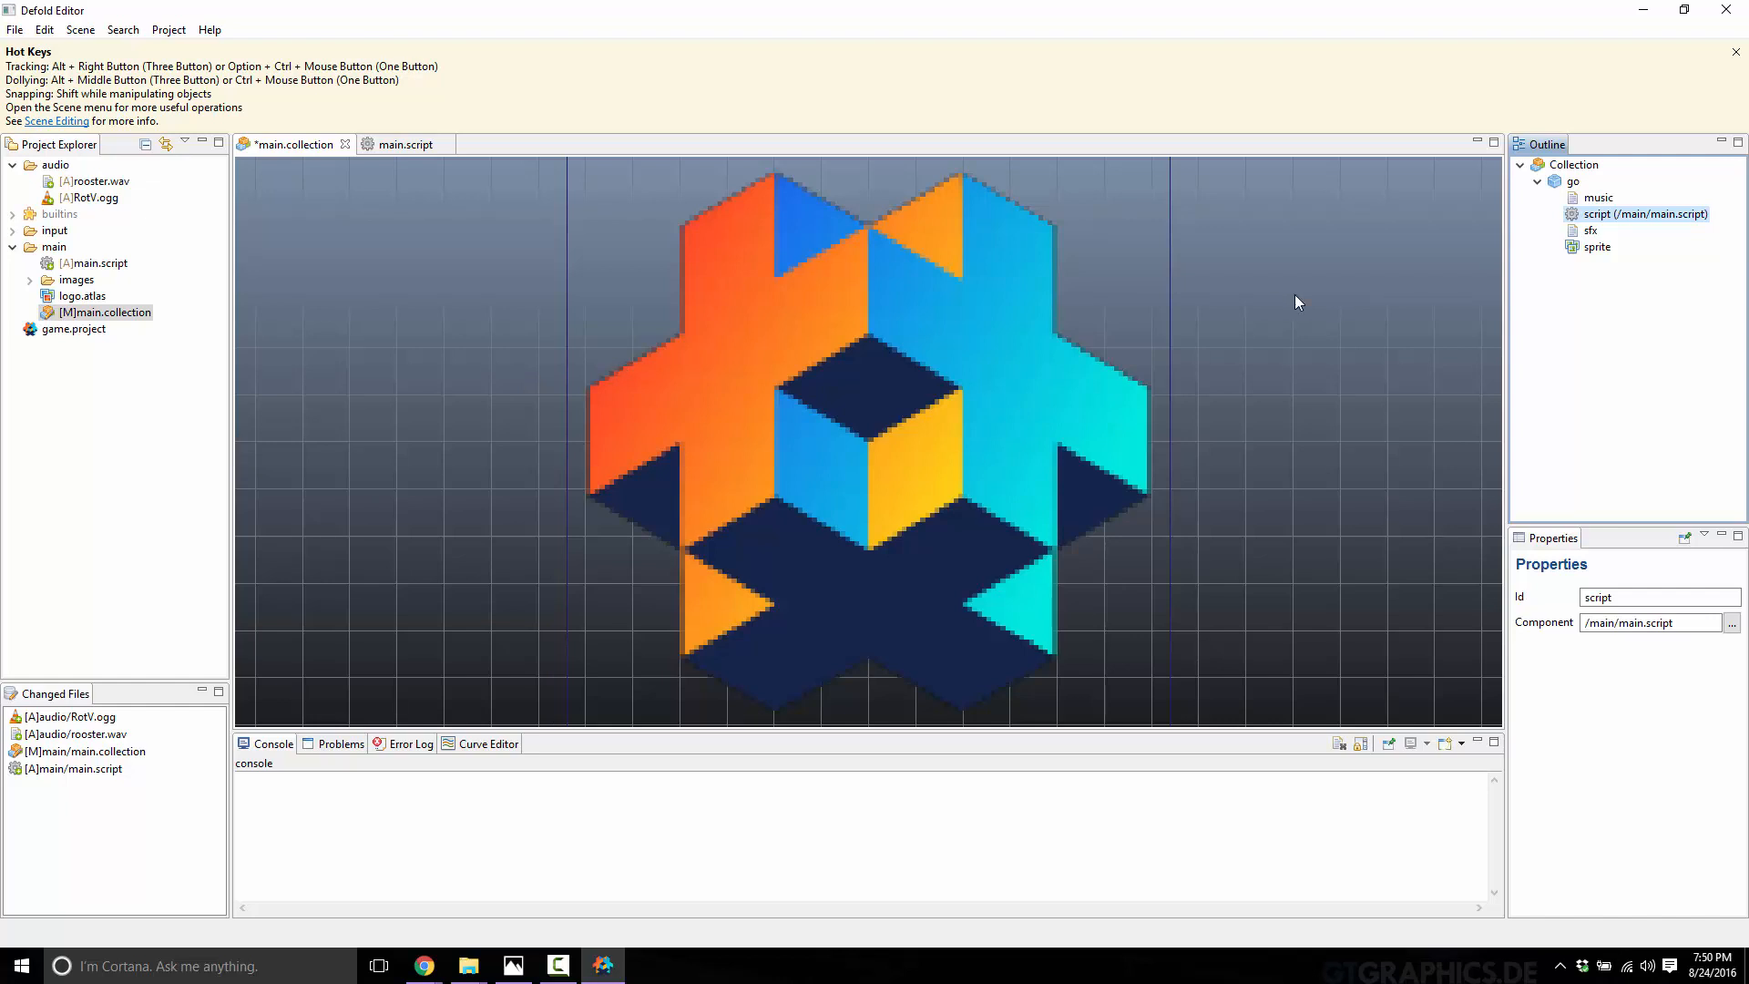
pyautogui.moveTo(1669, 306)
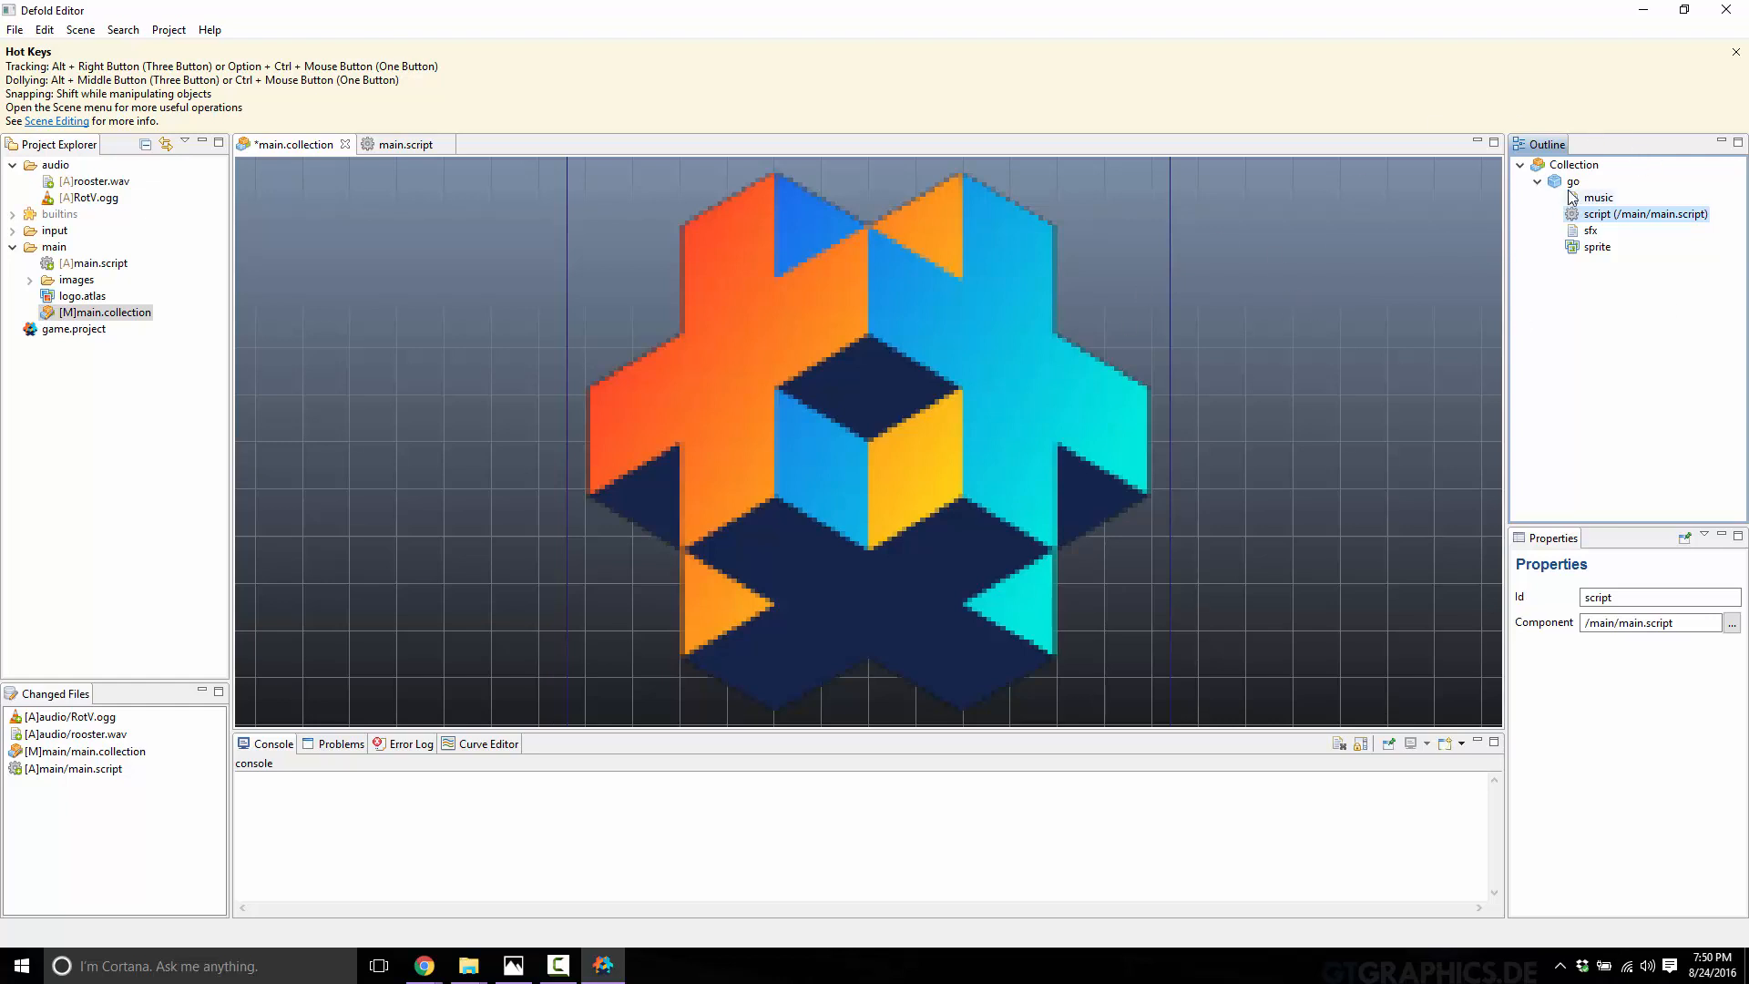
pyautogui.moveTo(599, 387)
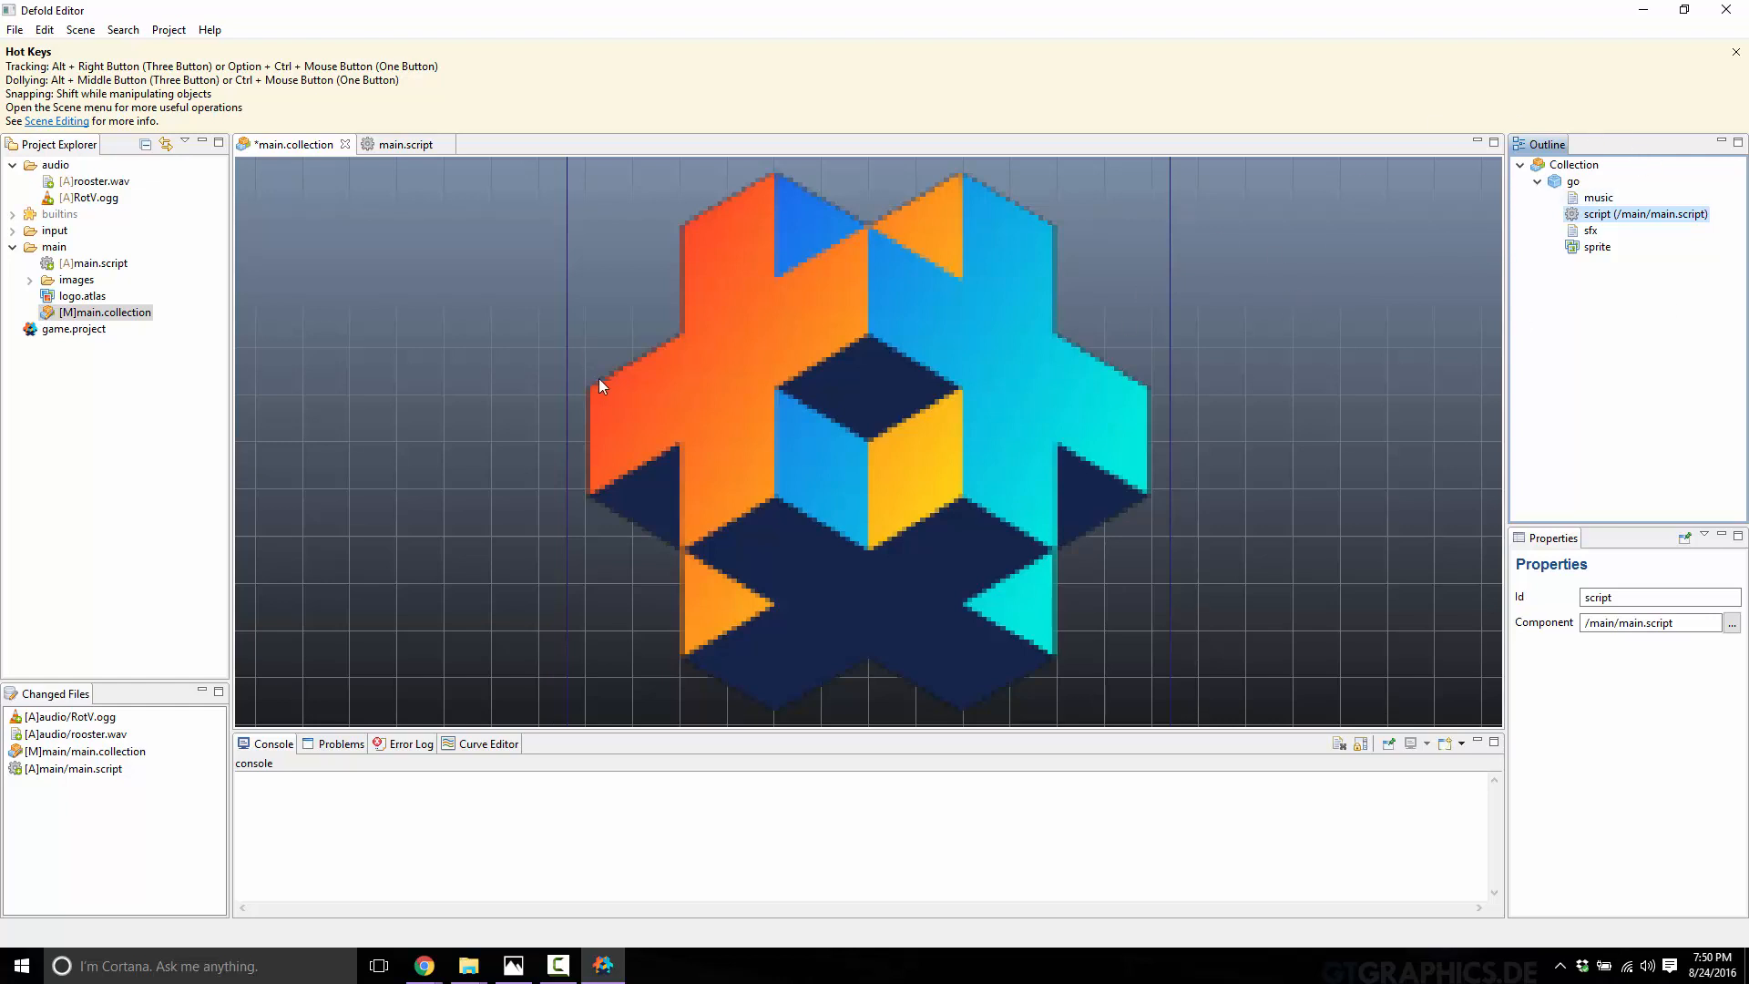
pyautogui.click(1596, 197)
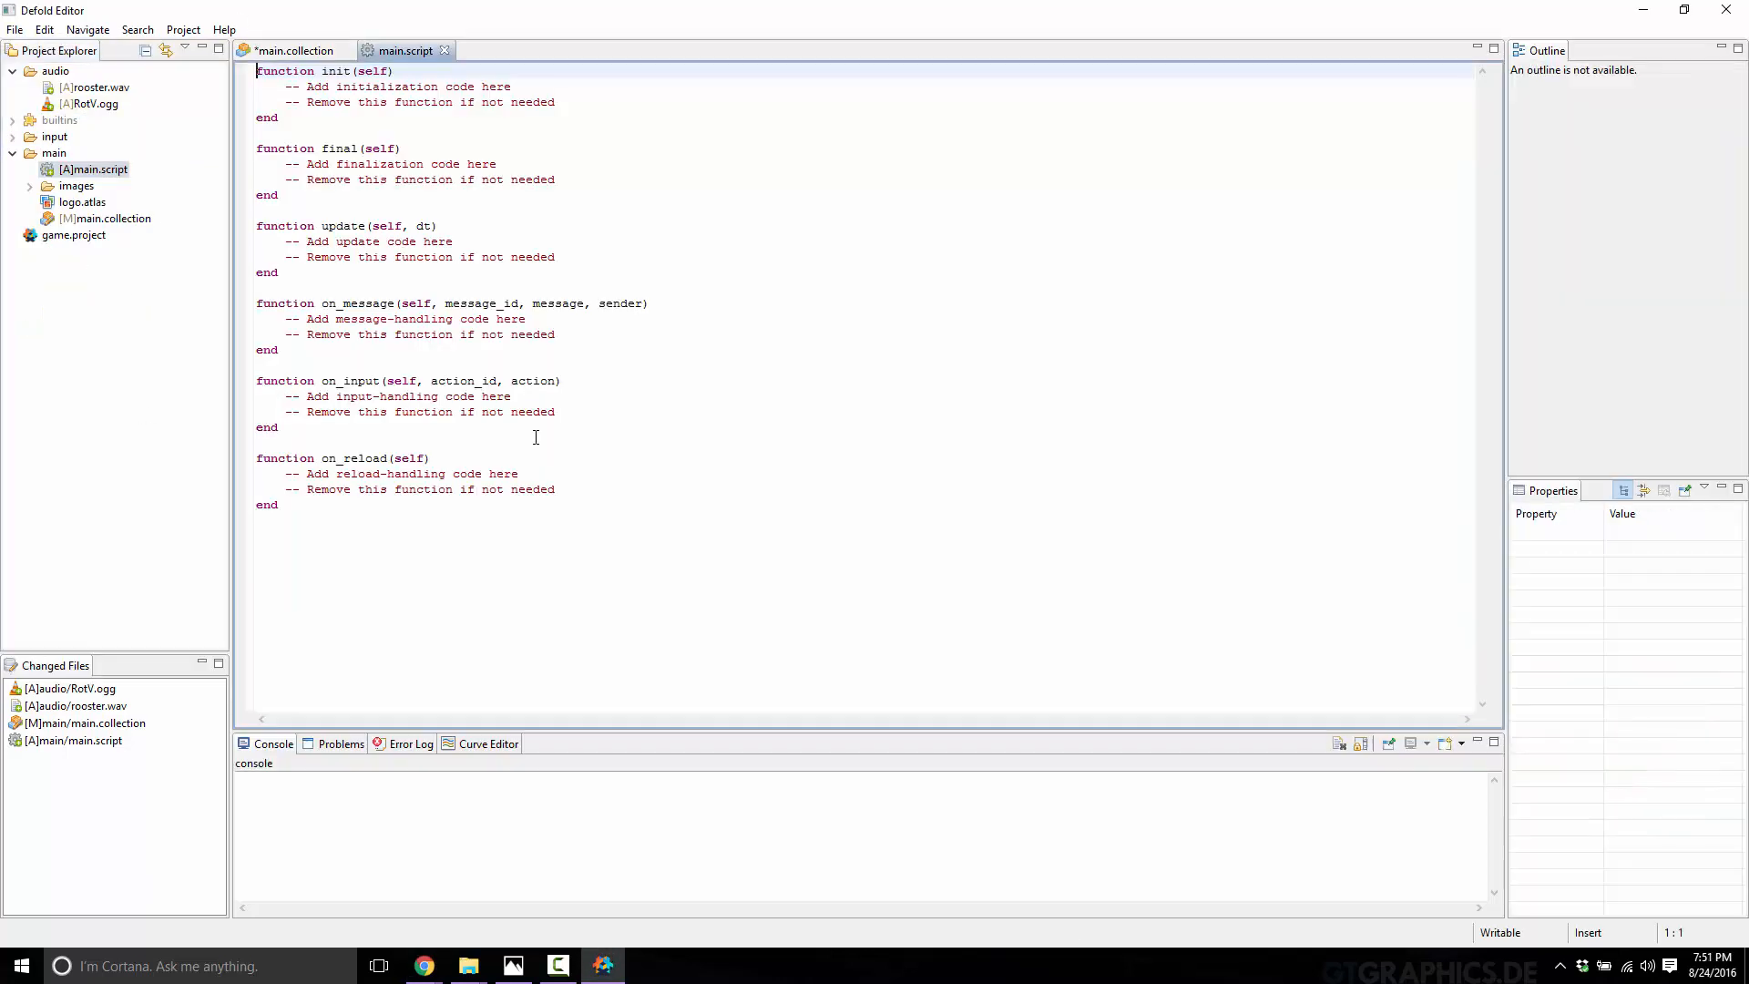
# Step: Delete the unneeded template functions from main.script
pyautogui.click(281, 193)
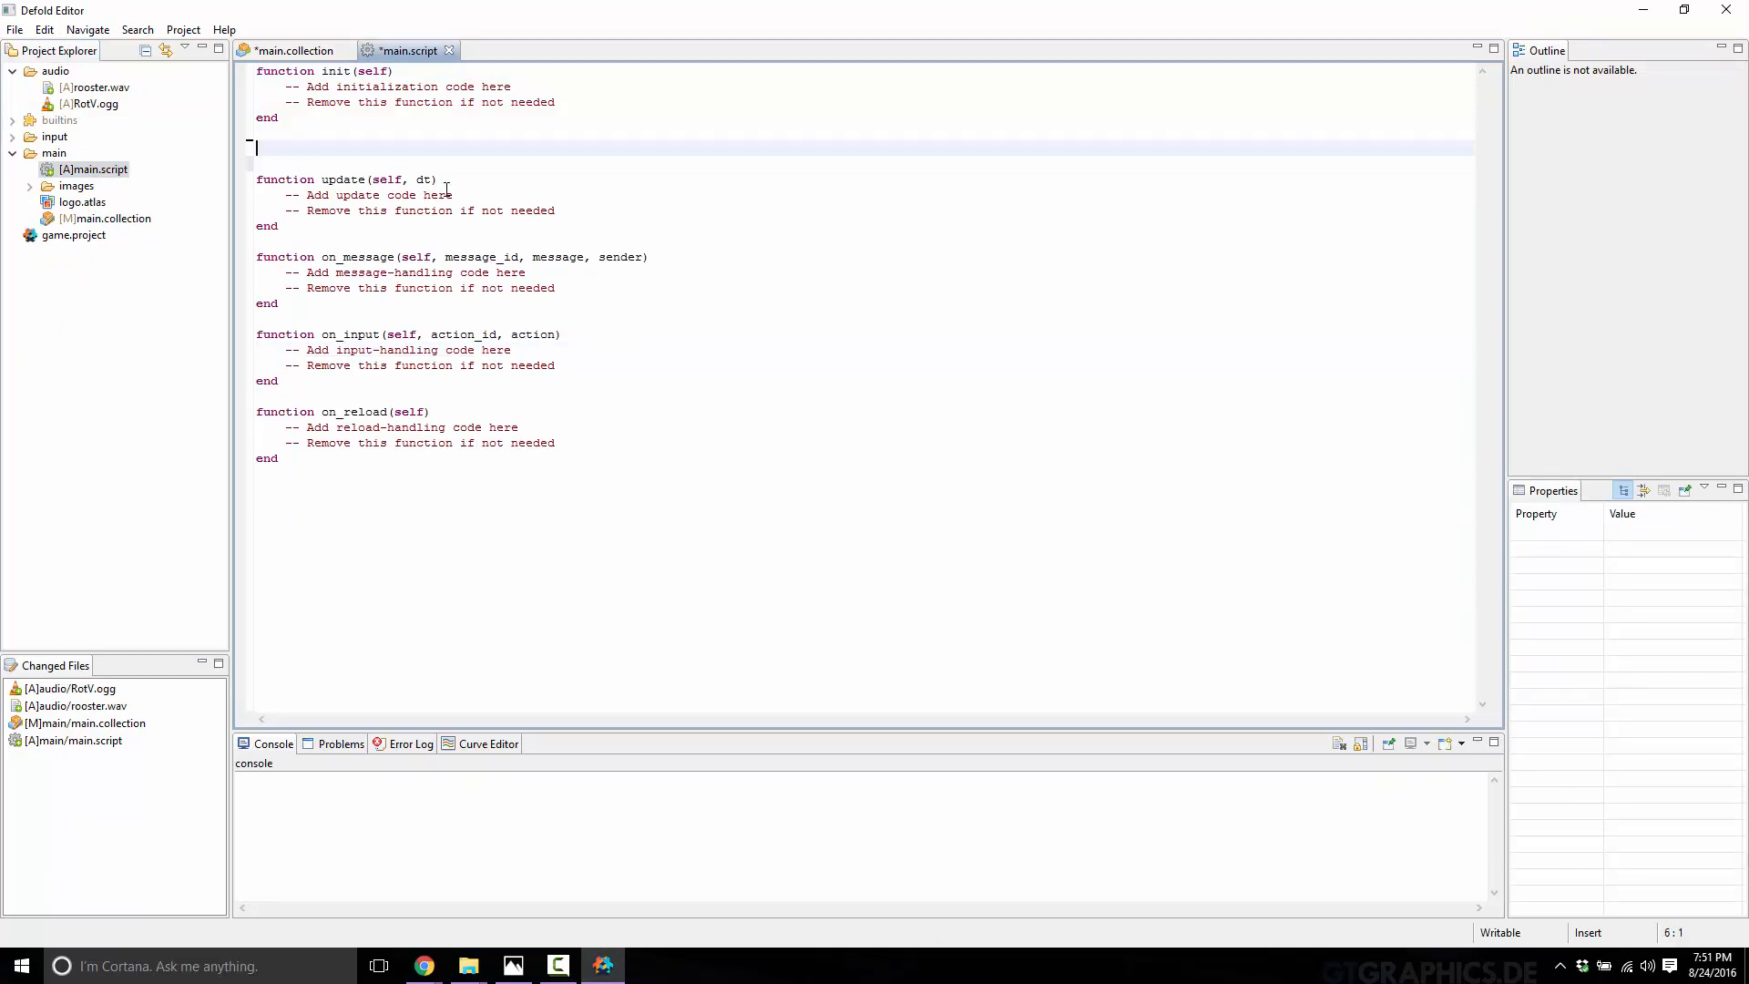
pyautogui.moveTo(255, 146); pyautogui.dragTo(256, 310)
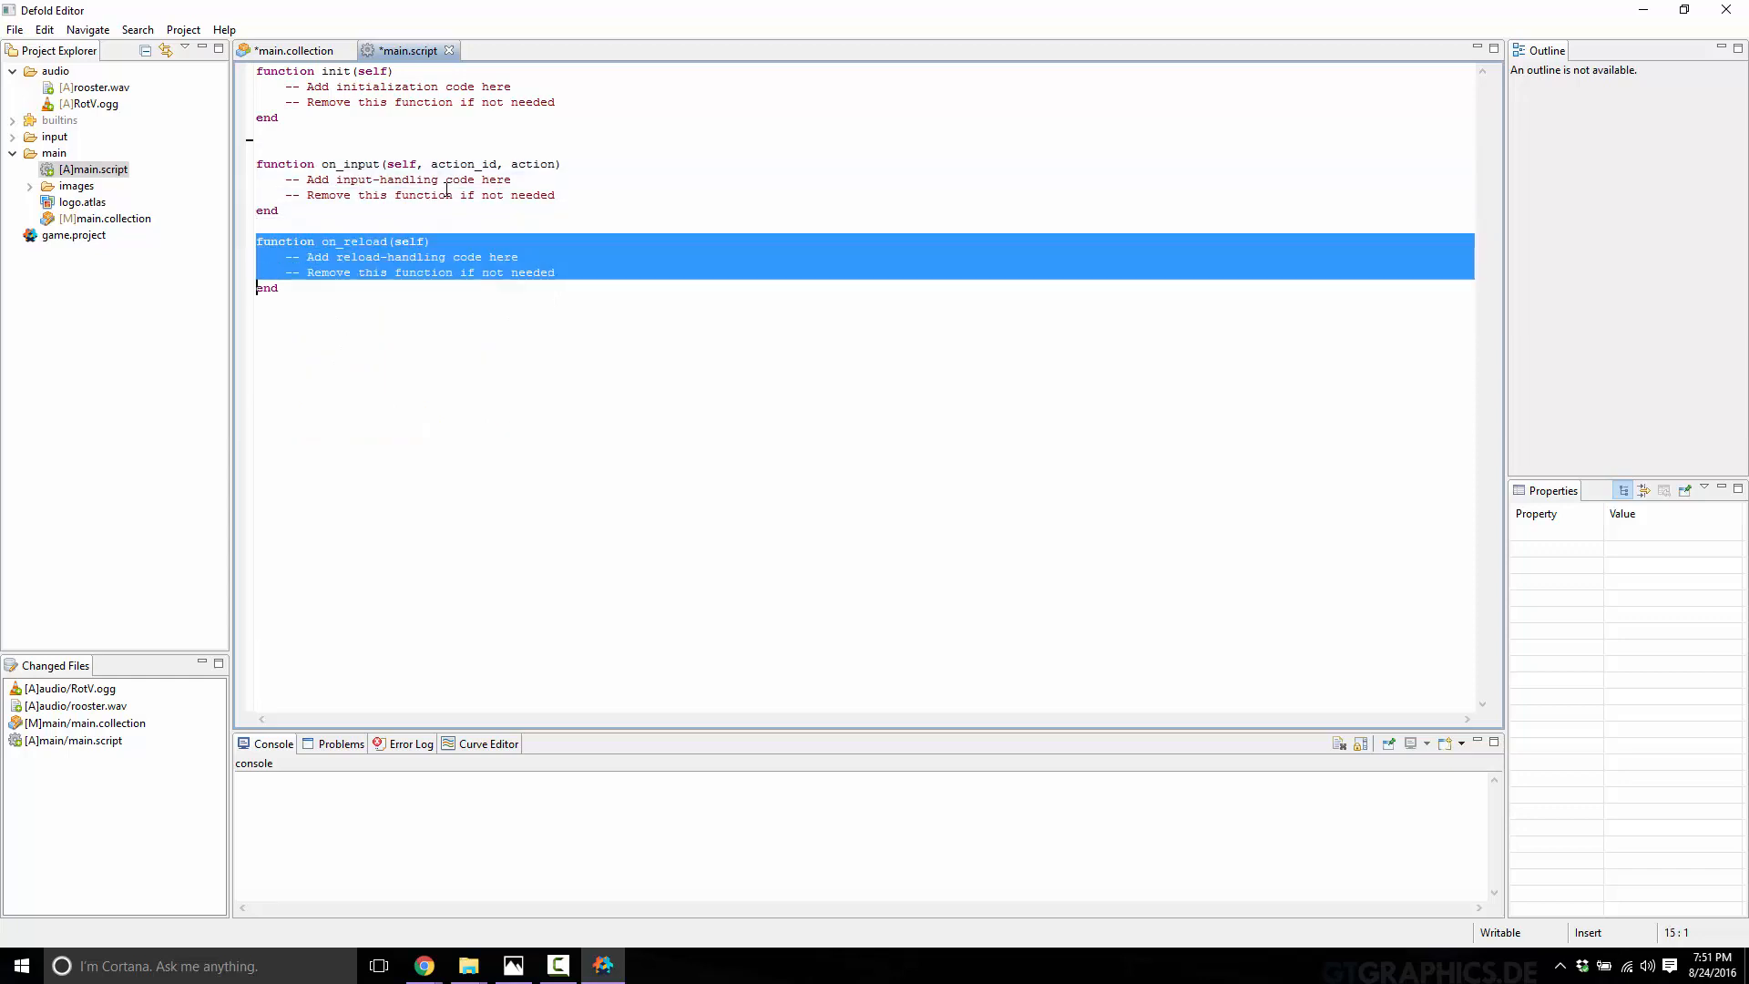
pyautogui.press('Delete')
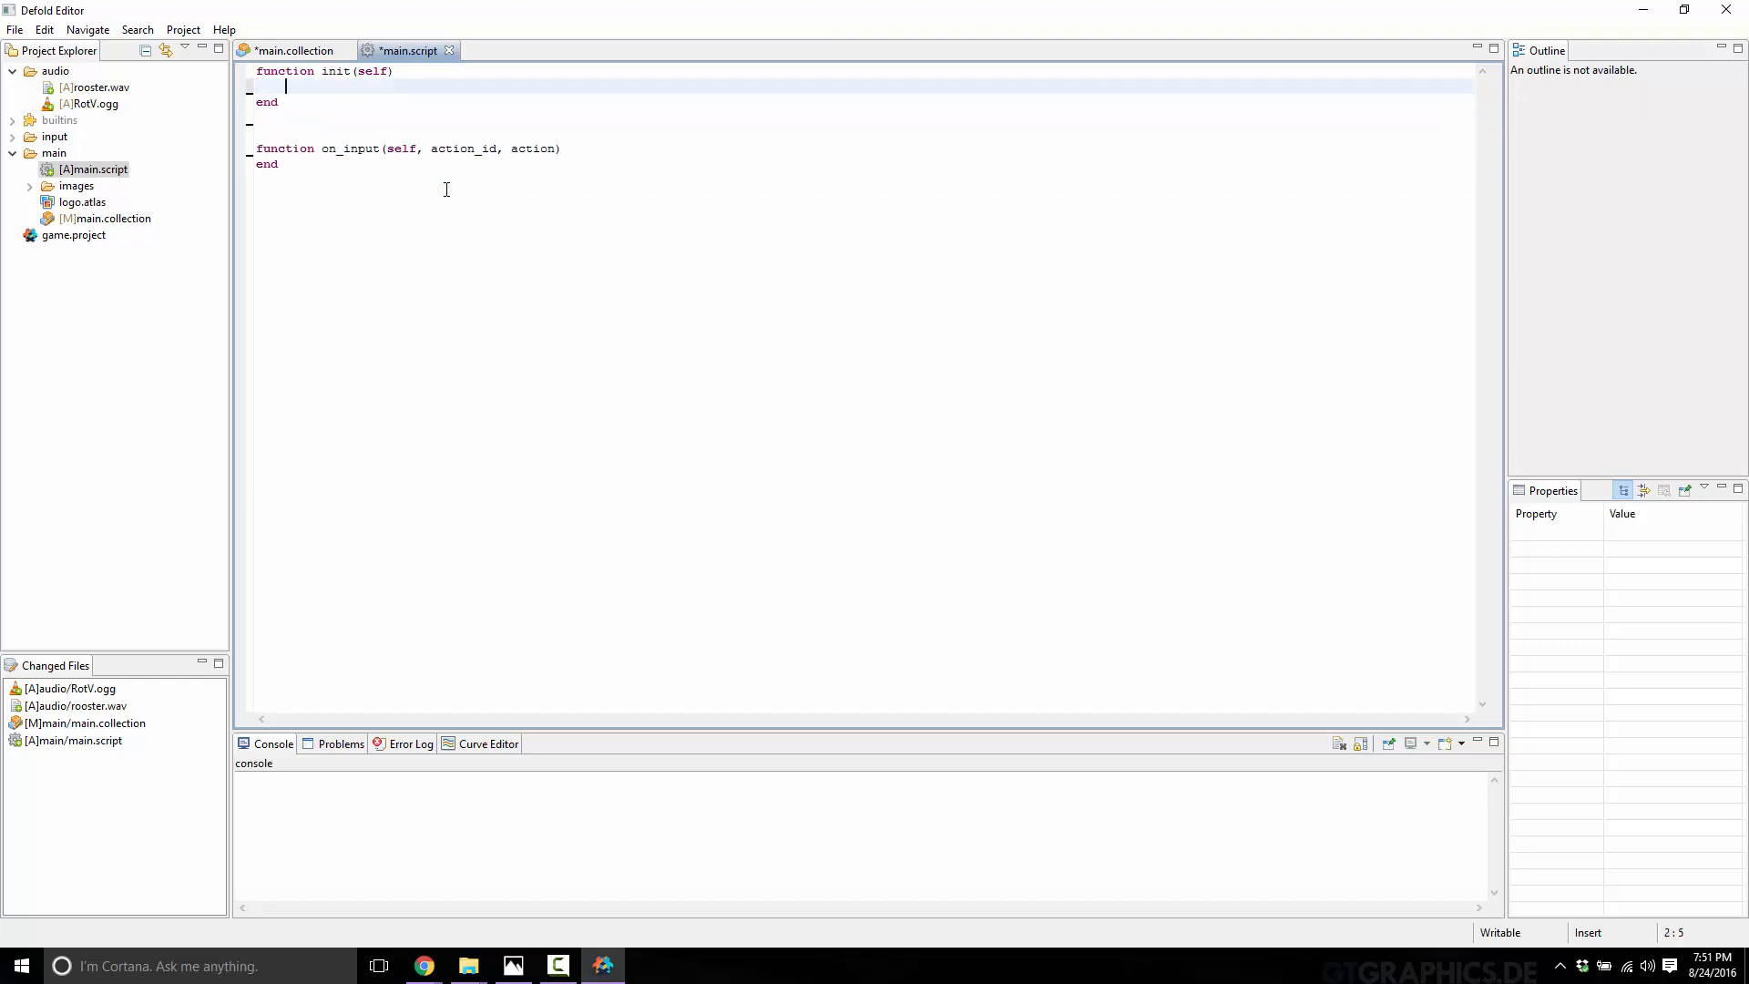
# Step: Write msg.post("#music", "play_sound") in init and save the script
pyautogui.write('msg.po')
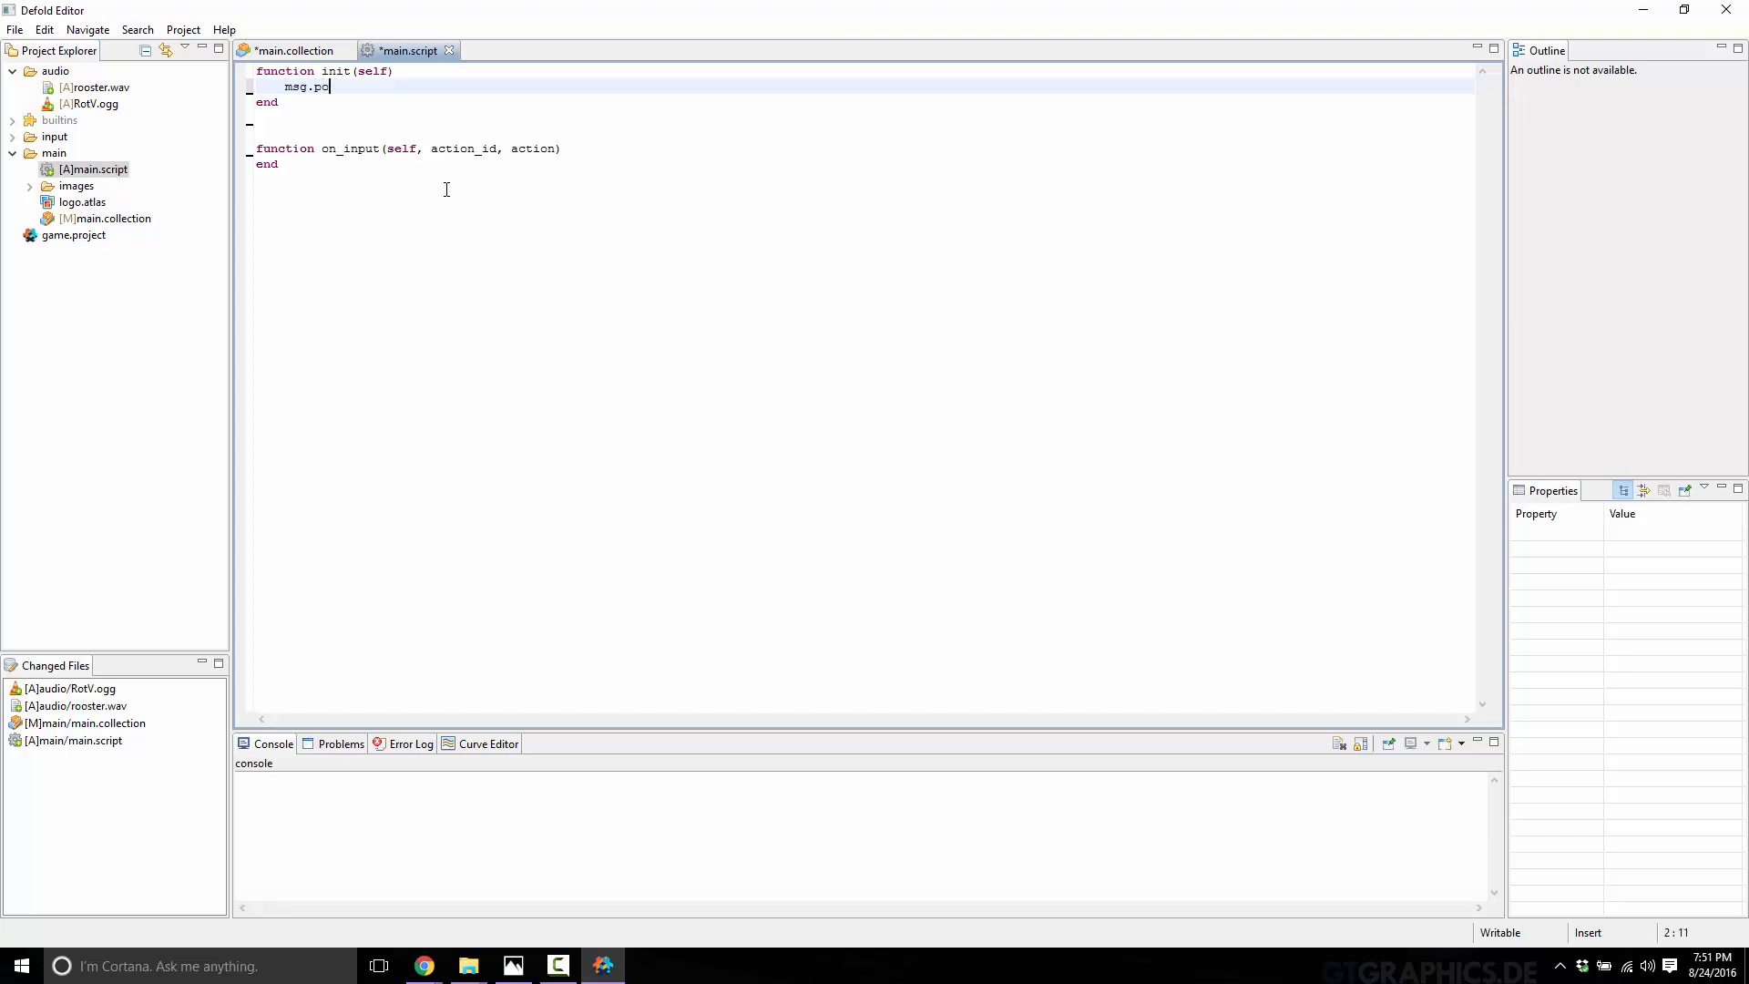
pyautogui.write('st(')
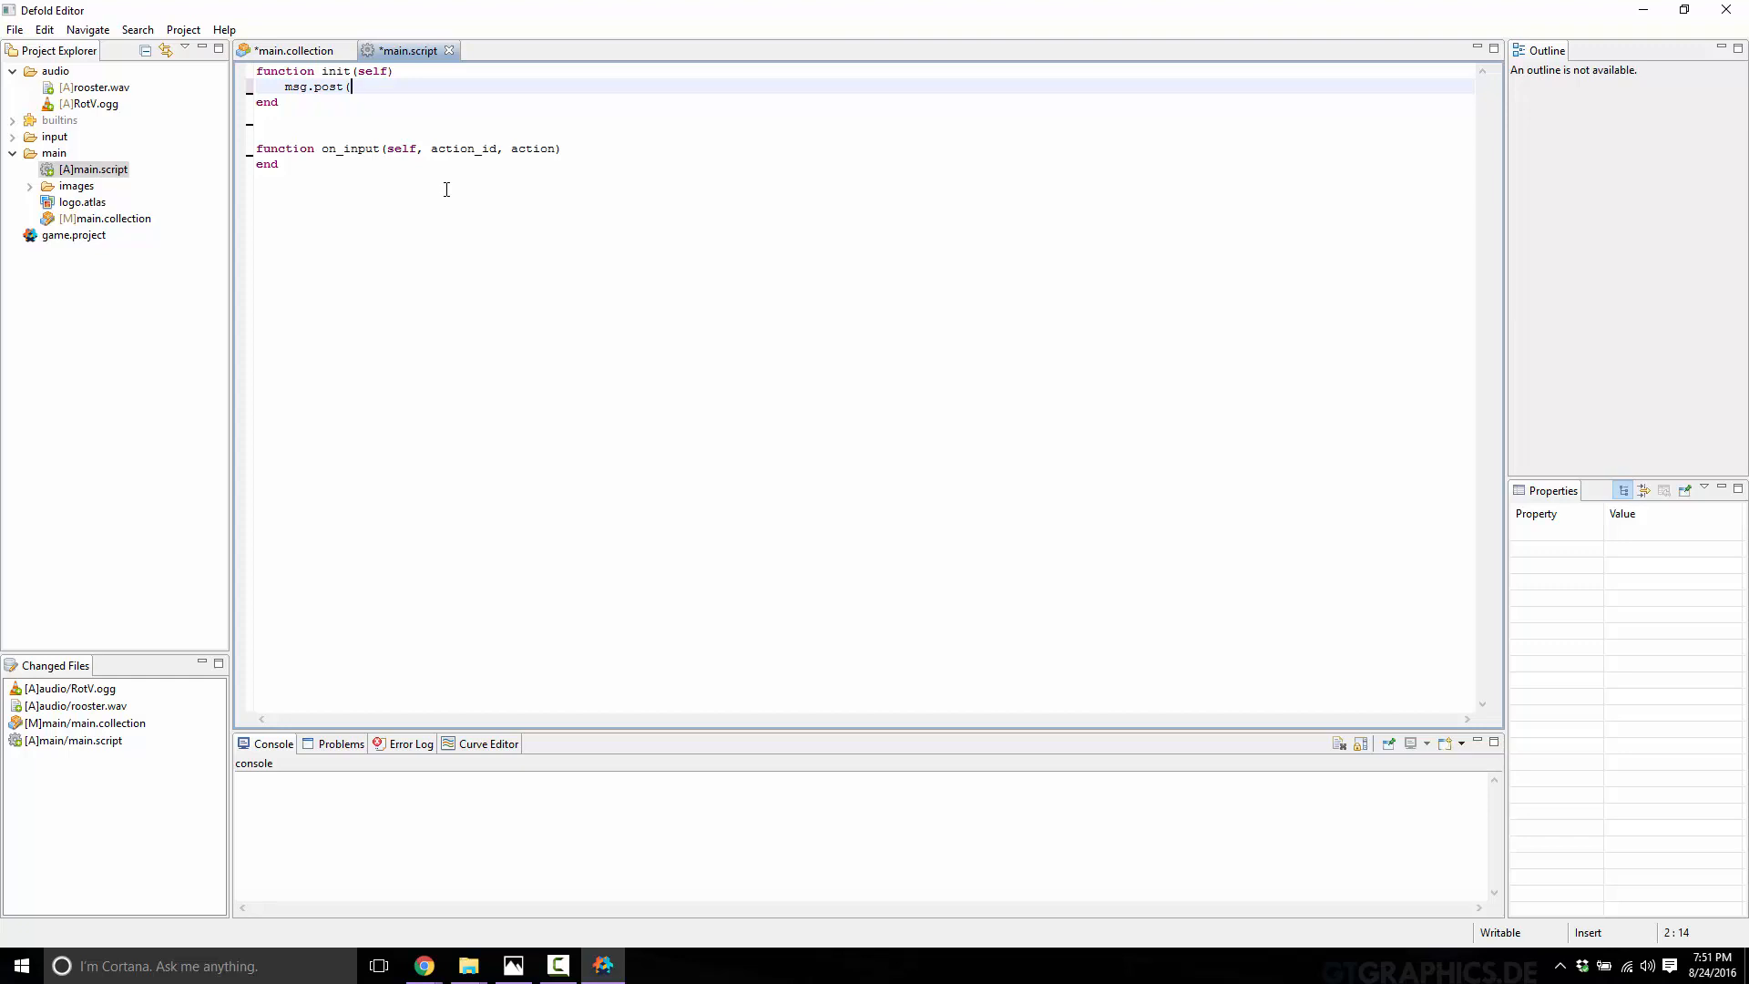
pyautogui.click(294, 49)
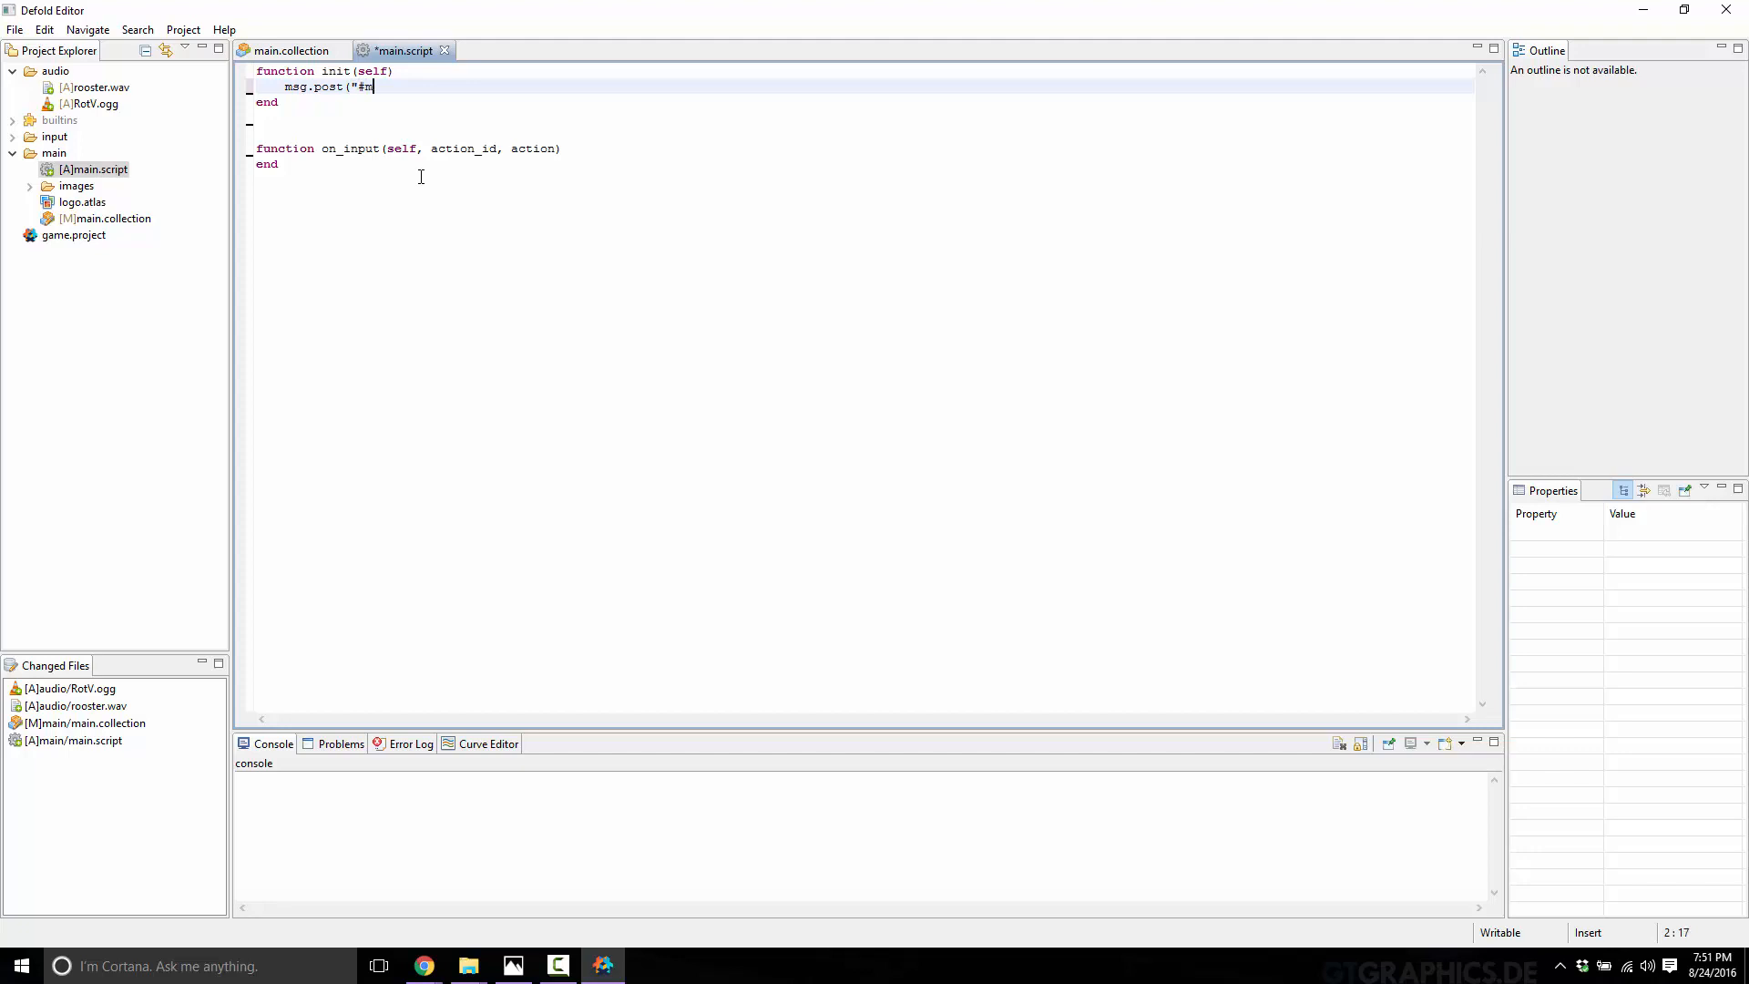
pyautogui.write('usic')
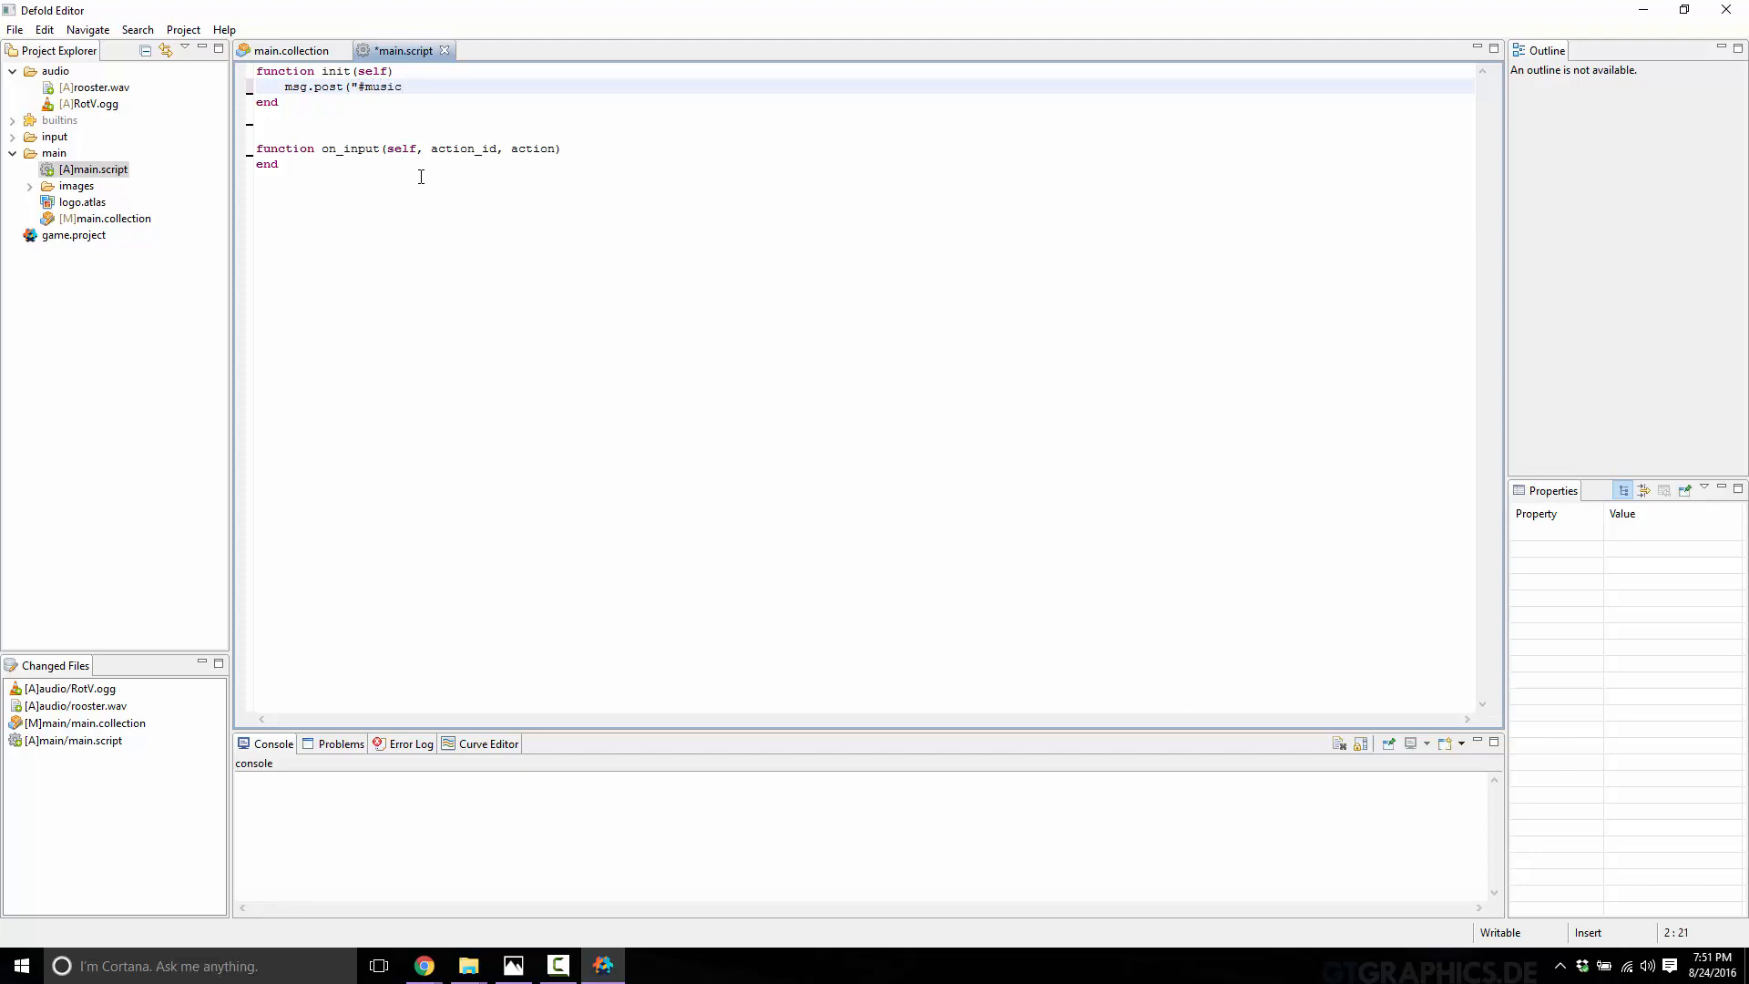
pyautogui.write('"')
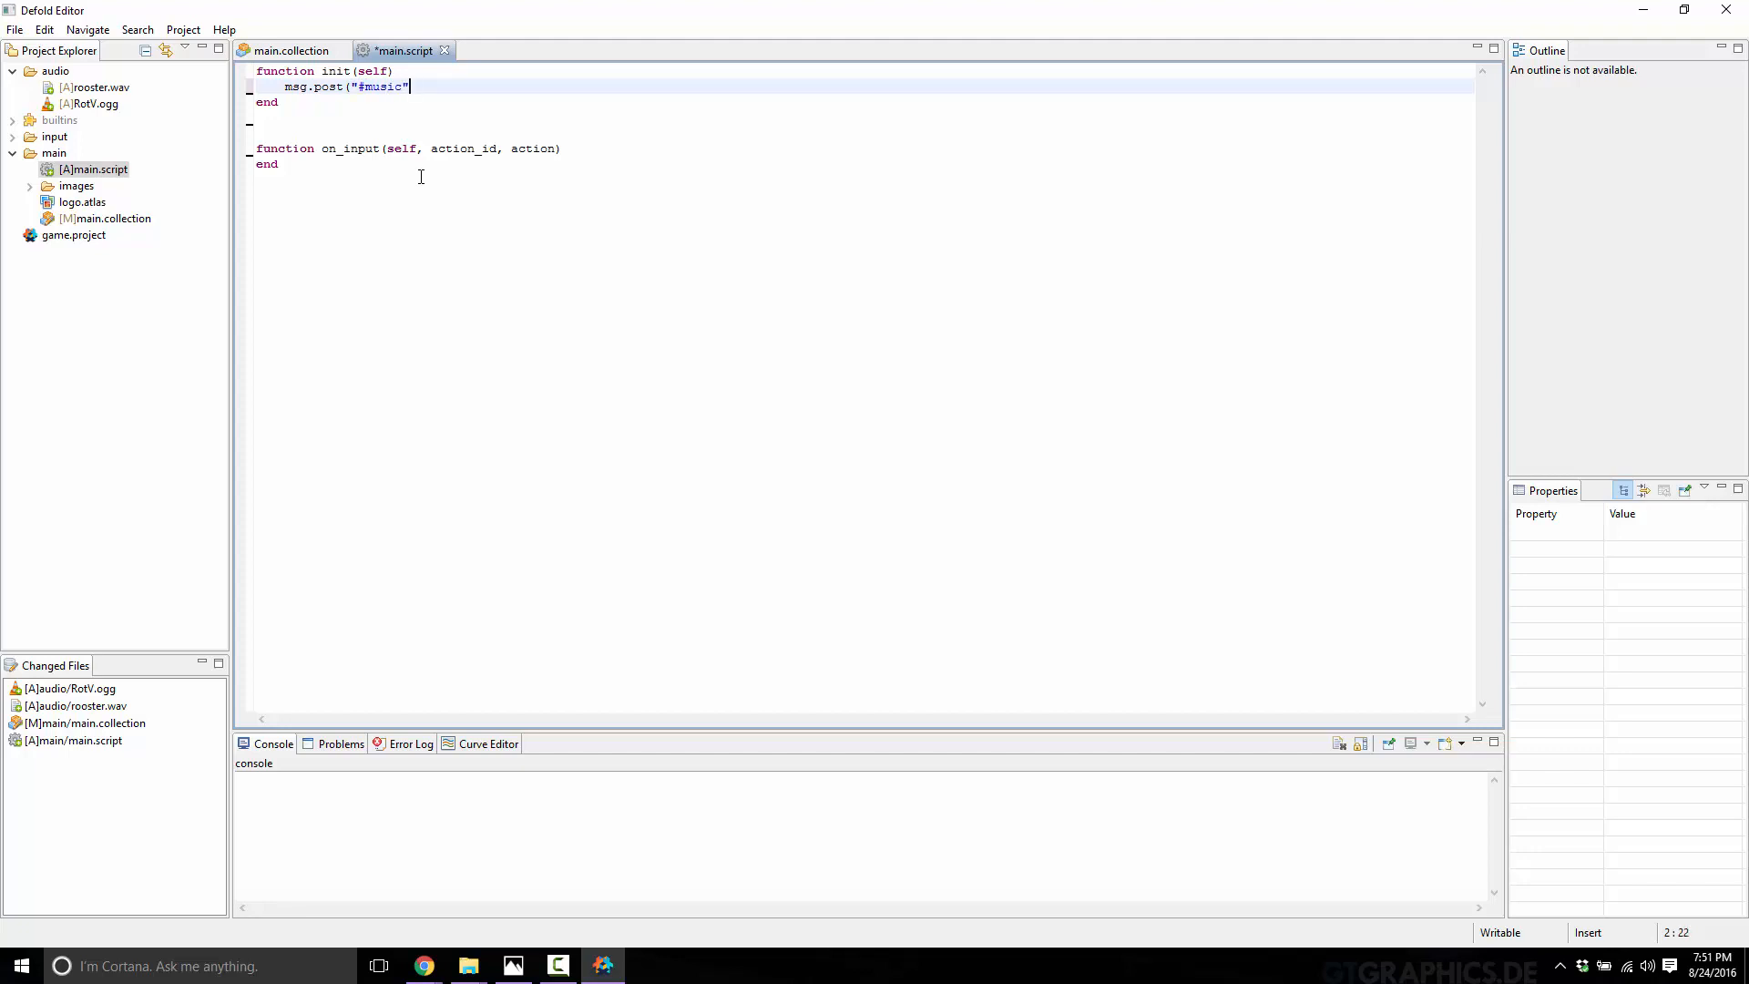
pyautogui.write(', "play')
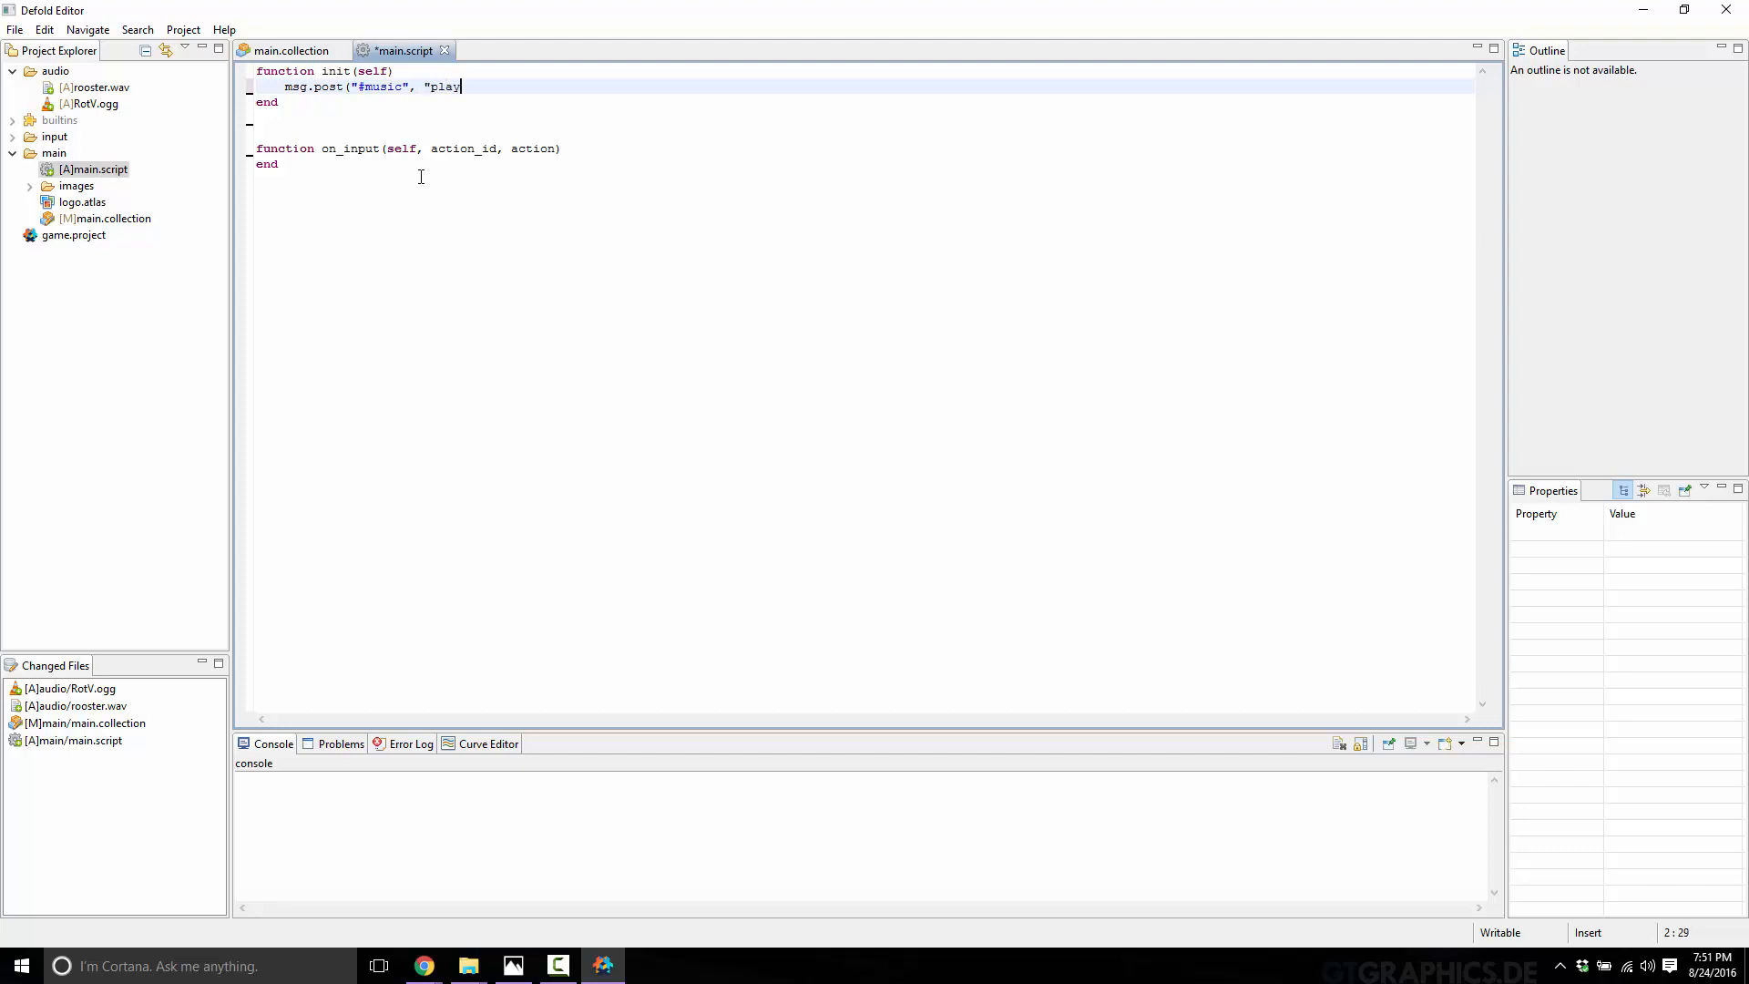
pyautogui.write('_sound")')
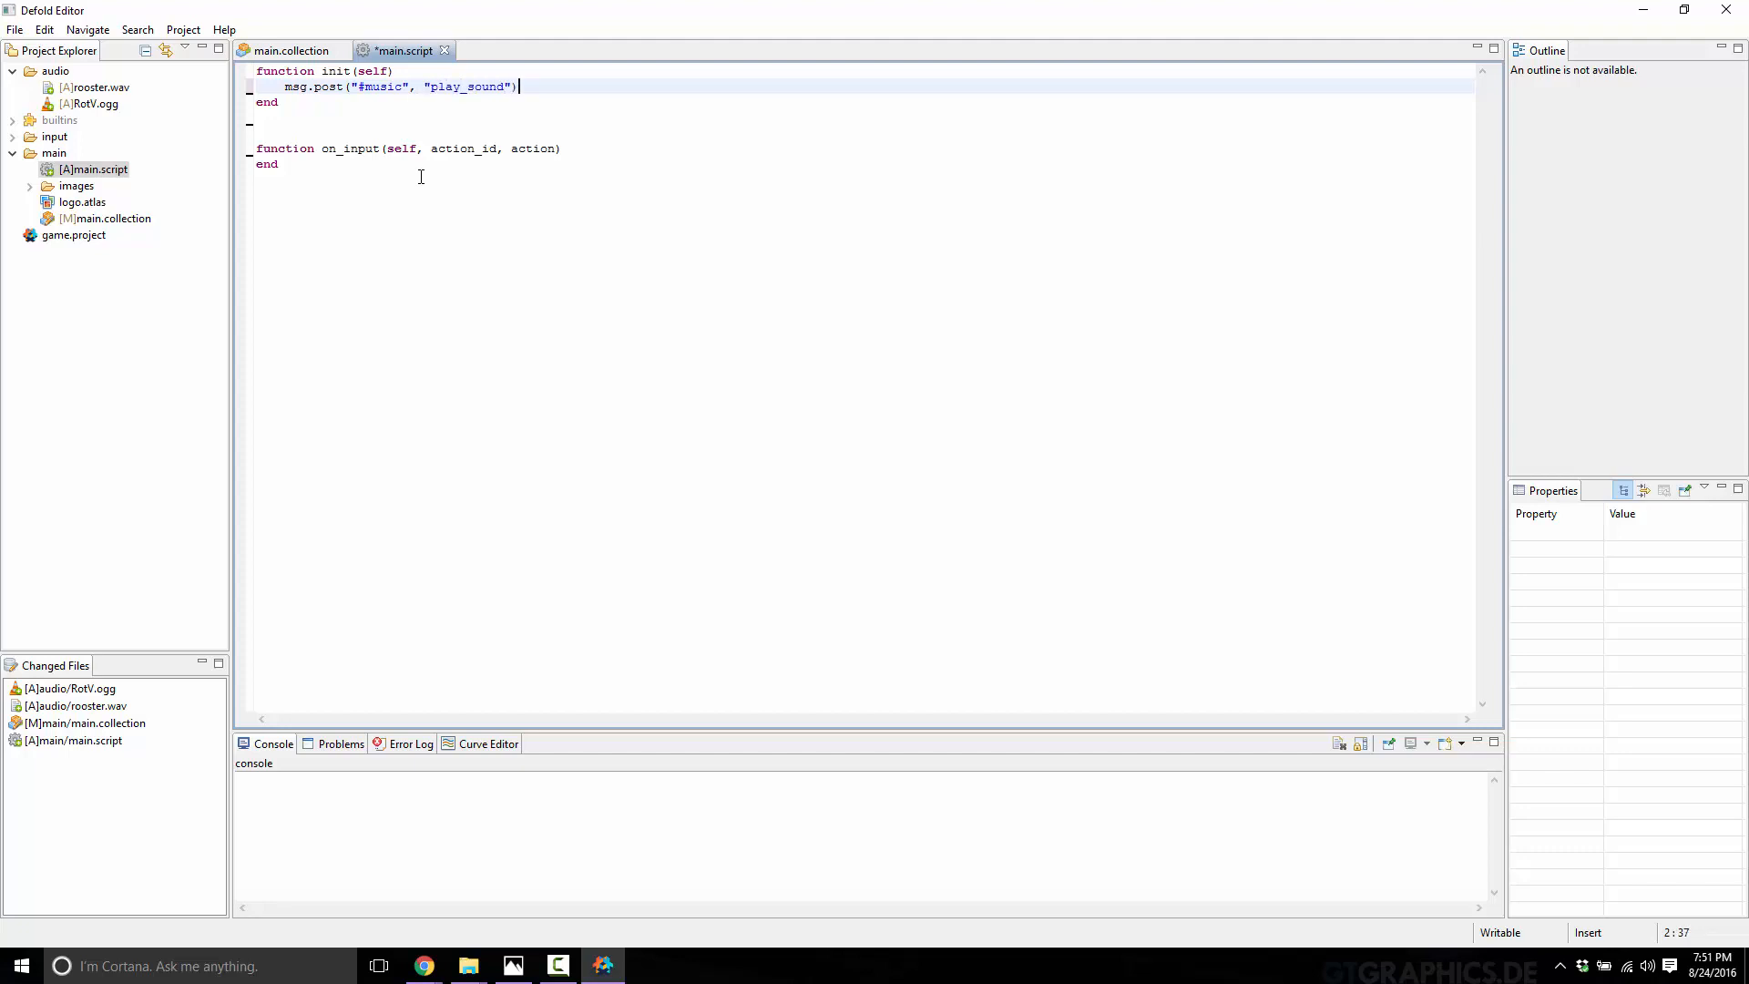
pyautogui.press('Ctrl+s')
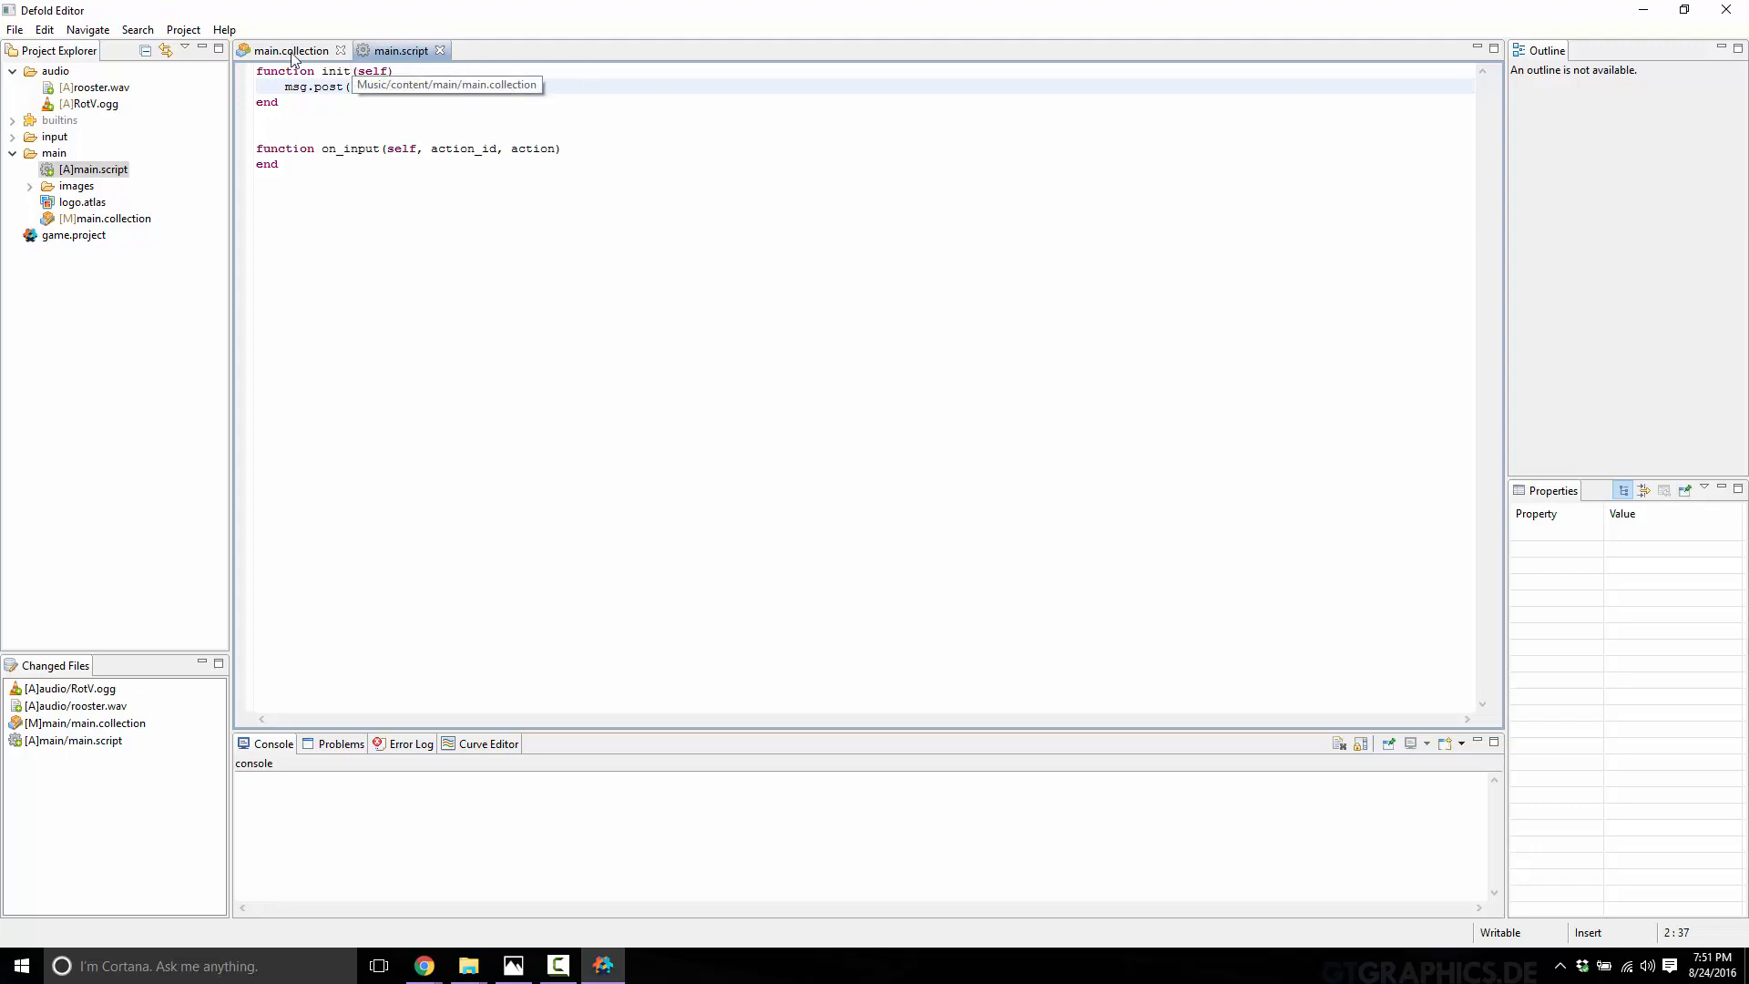
pyautogui.write('("#music", "play_sound")')
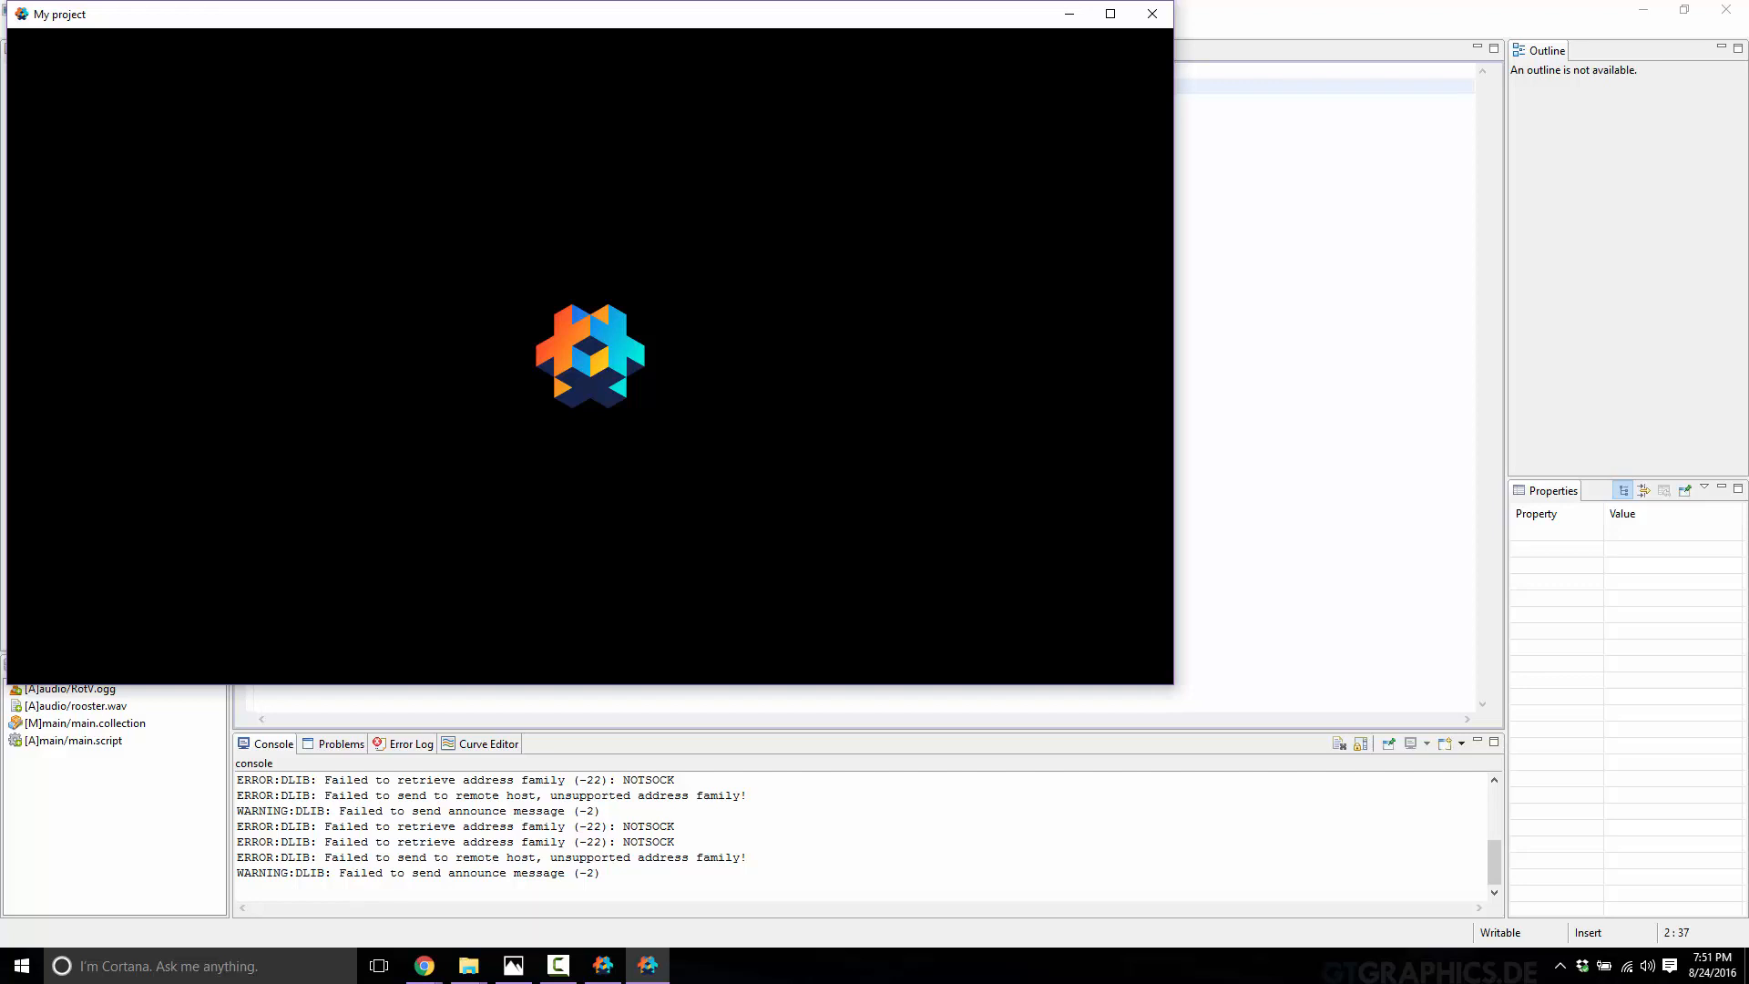
pyautogui.moveTo(515, 200)
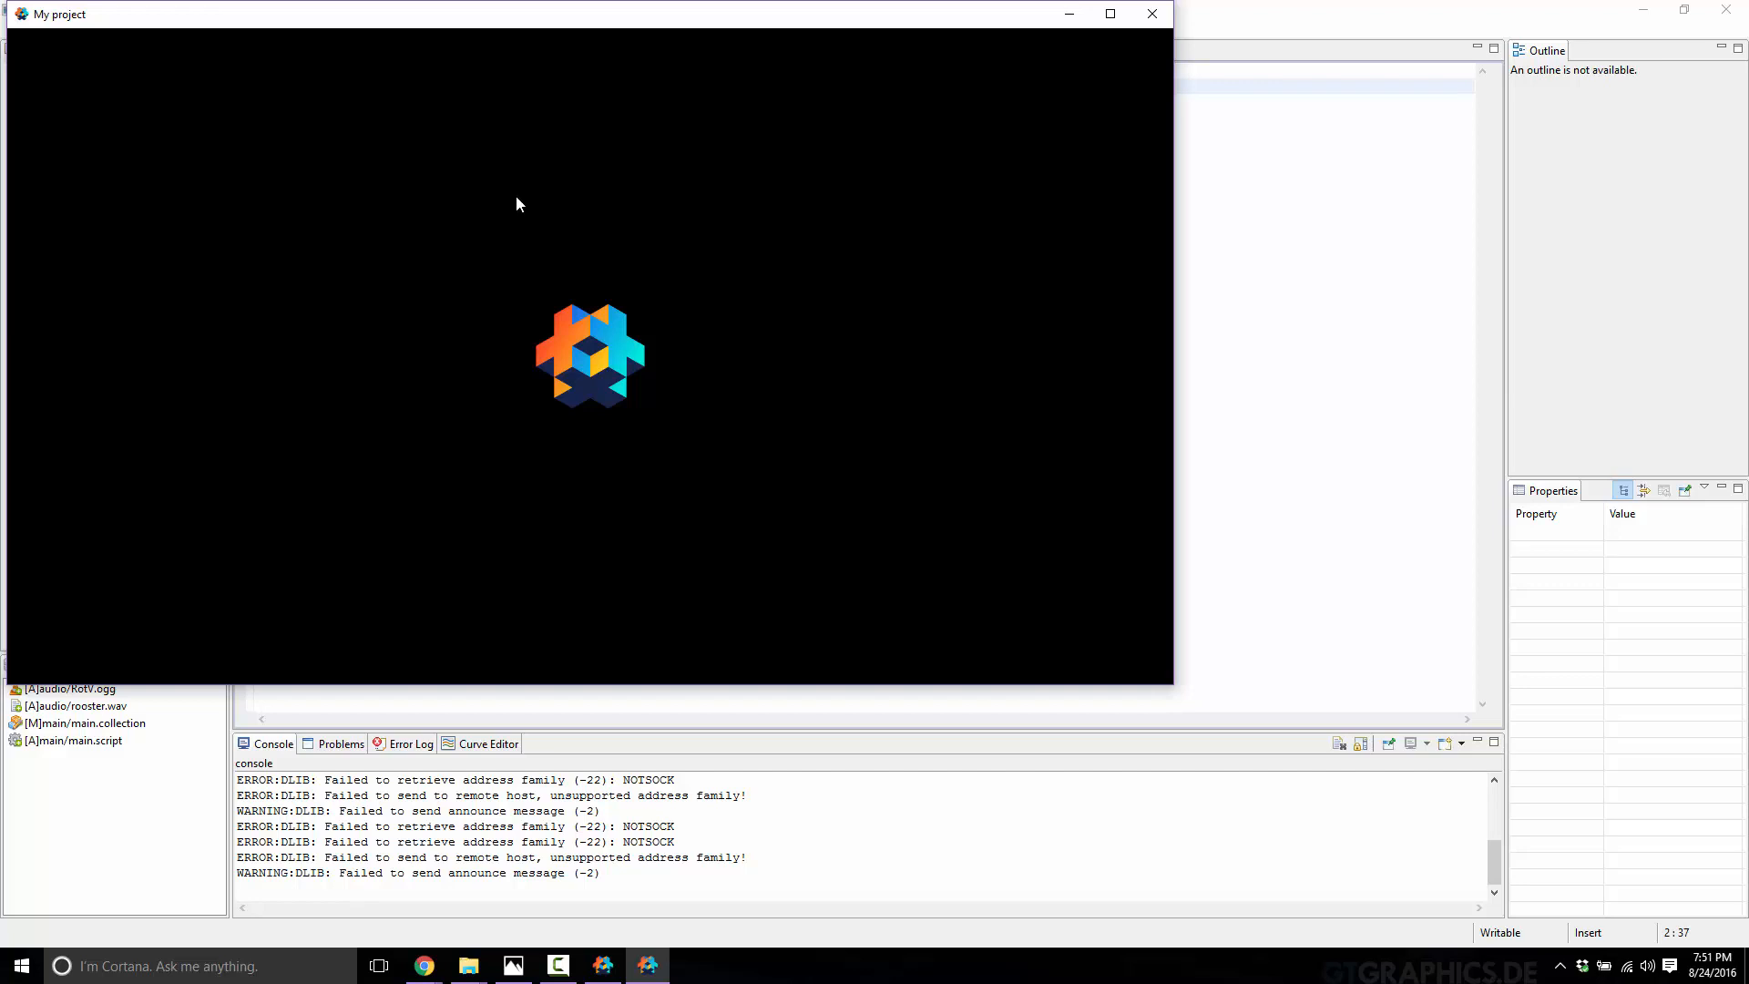
pyautogui.moveTo(533, 164)
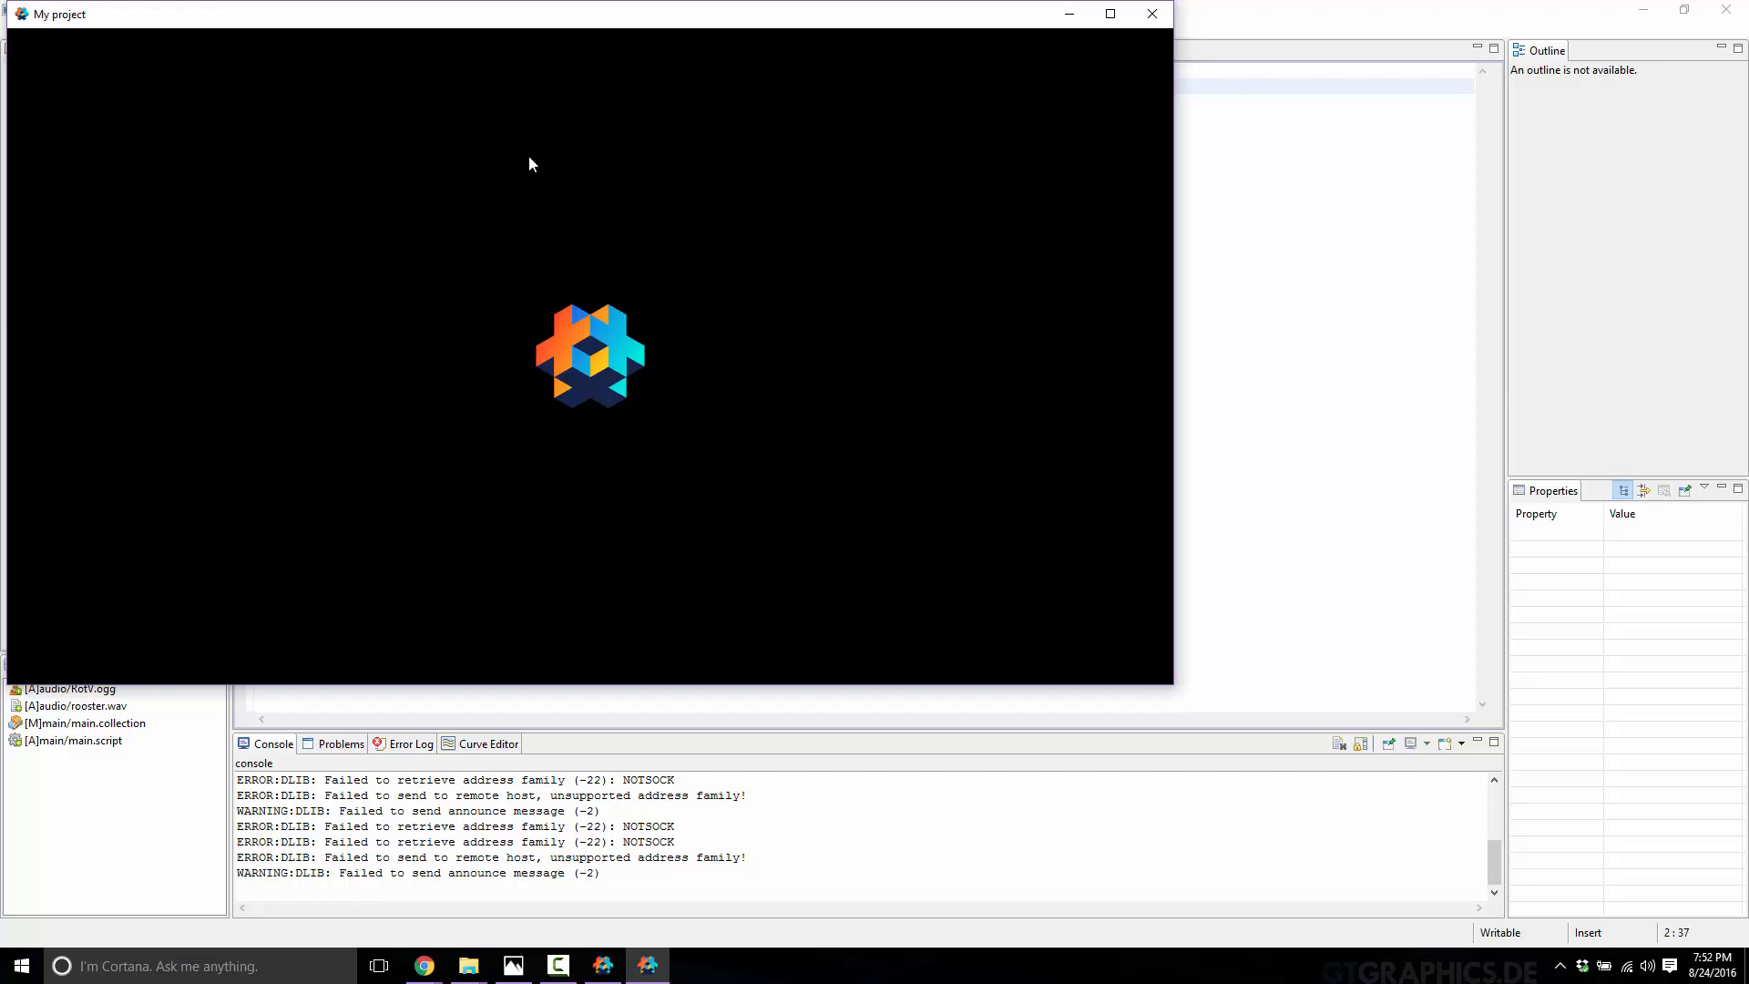
pyautogui.moveTo(729, 120)
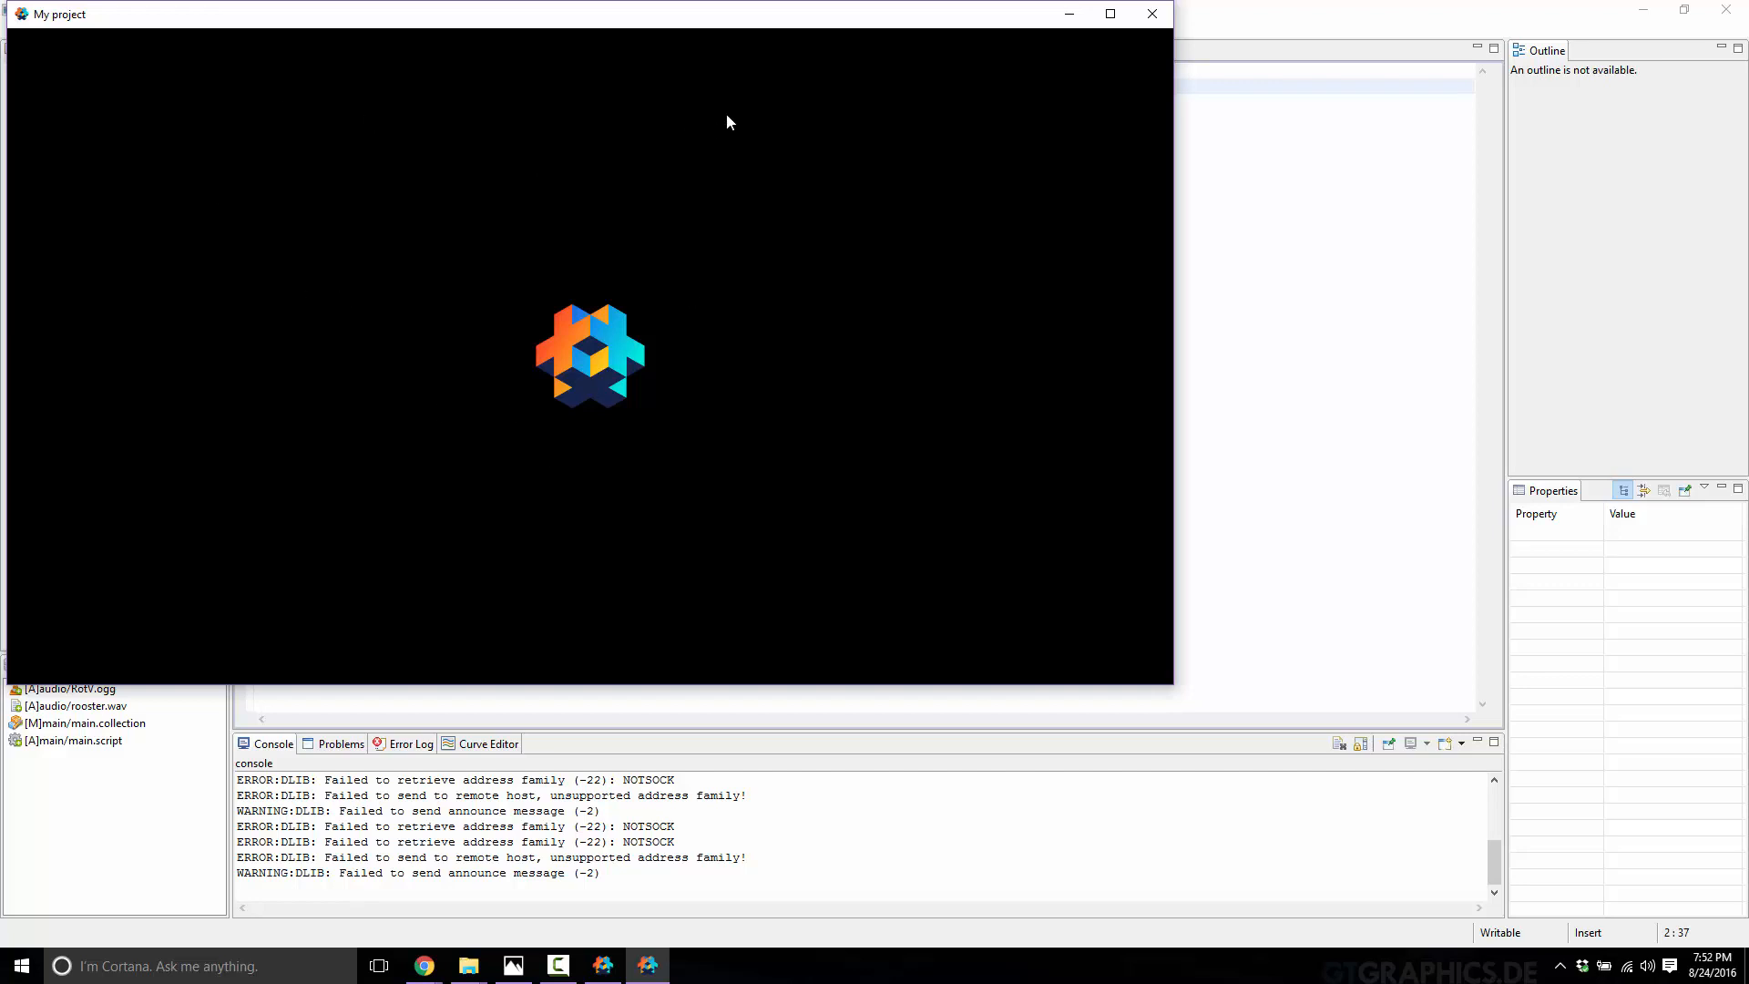
pyautogui.moveTo(740, 200)
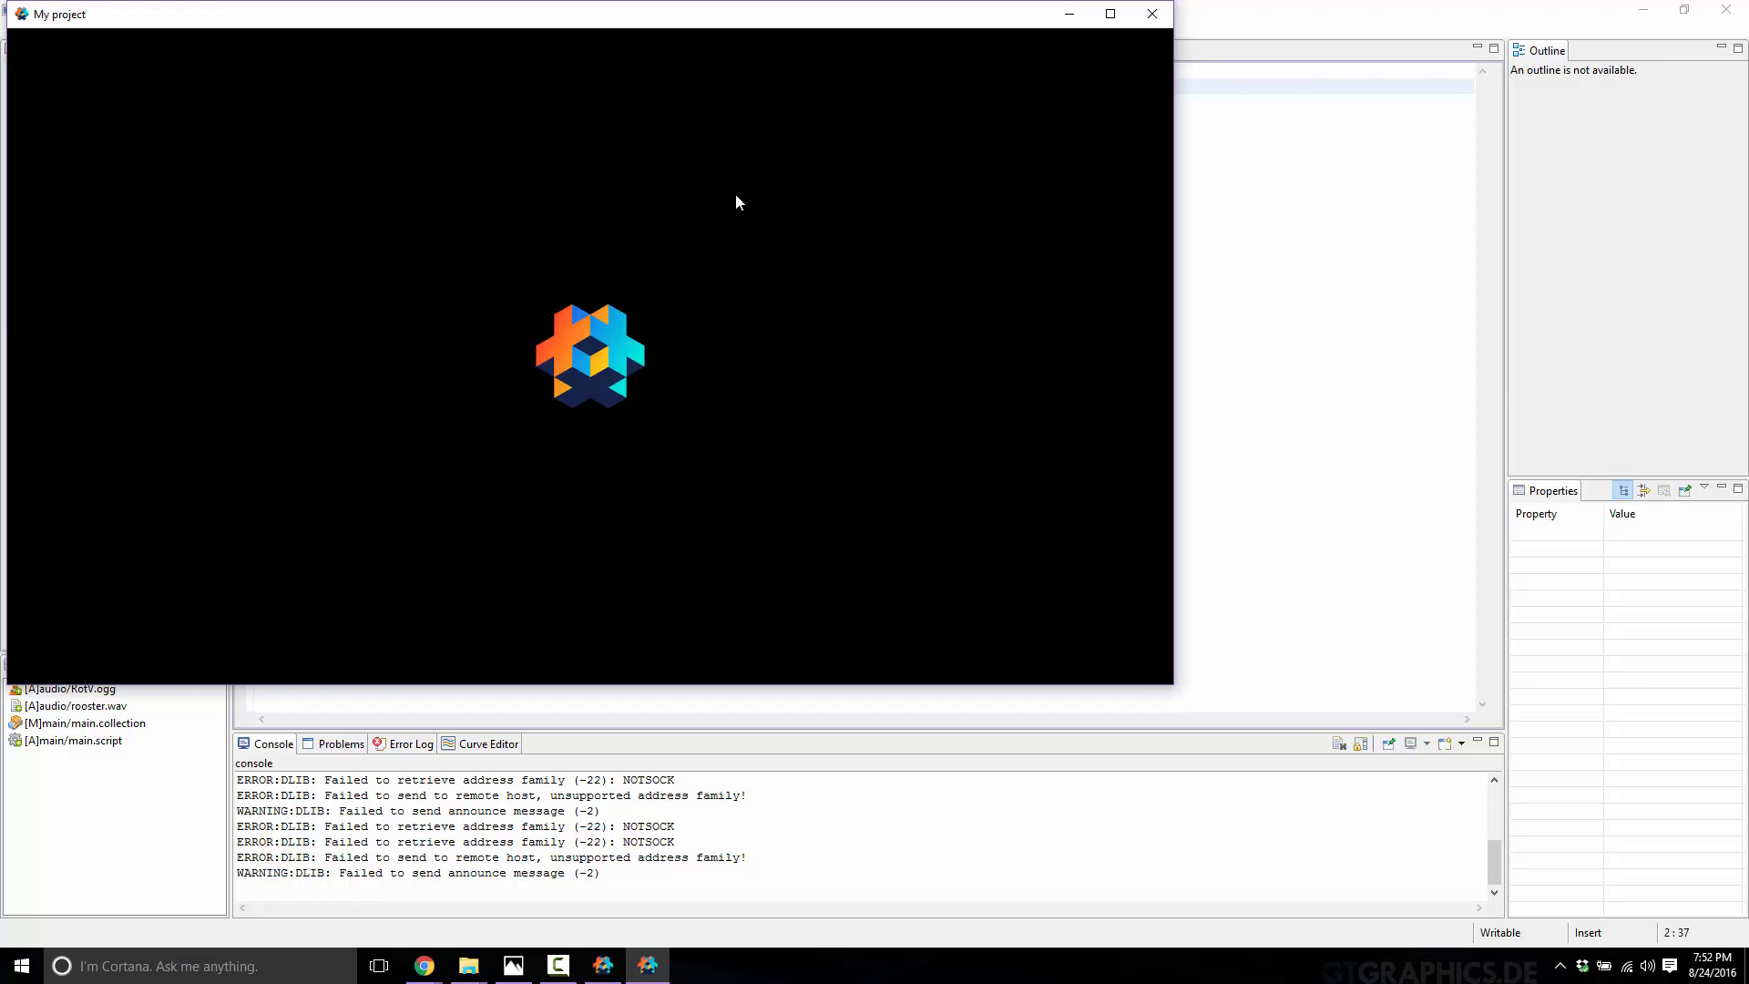
pyautogui.moveTo(351, 408)
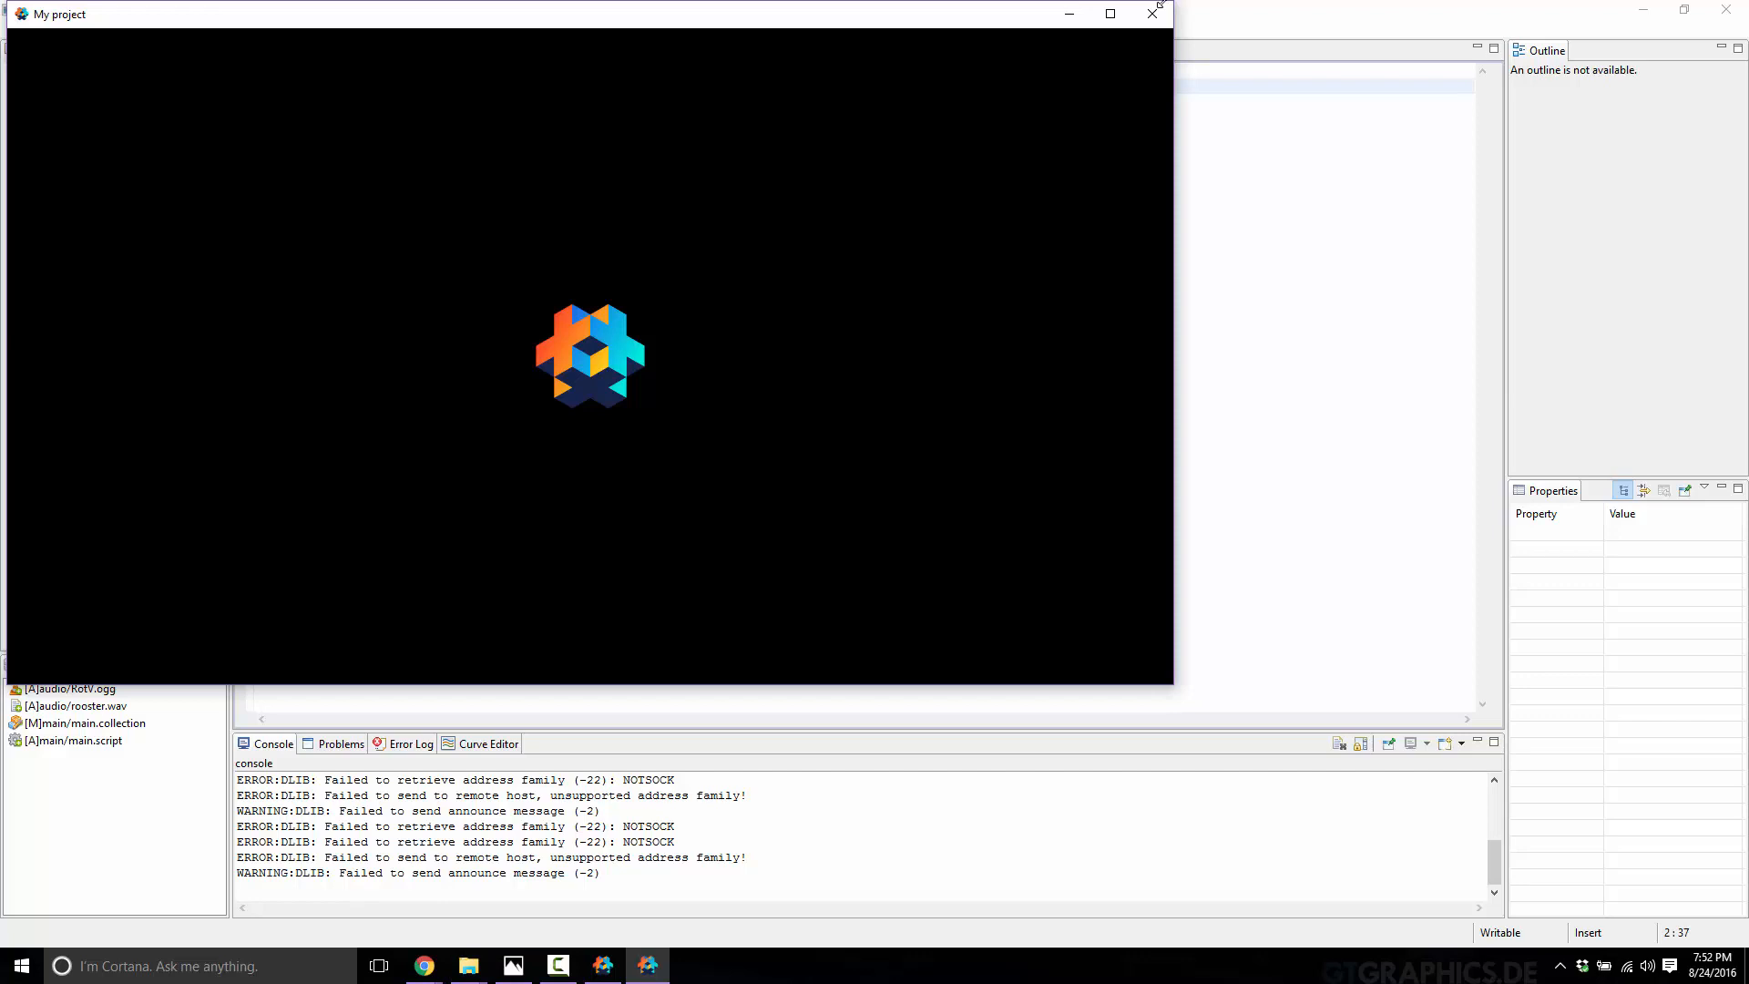
pyautogui.moveTo(1151, 14)
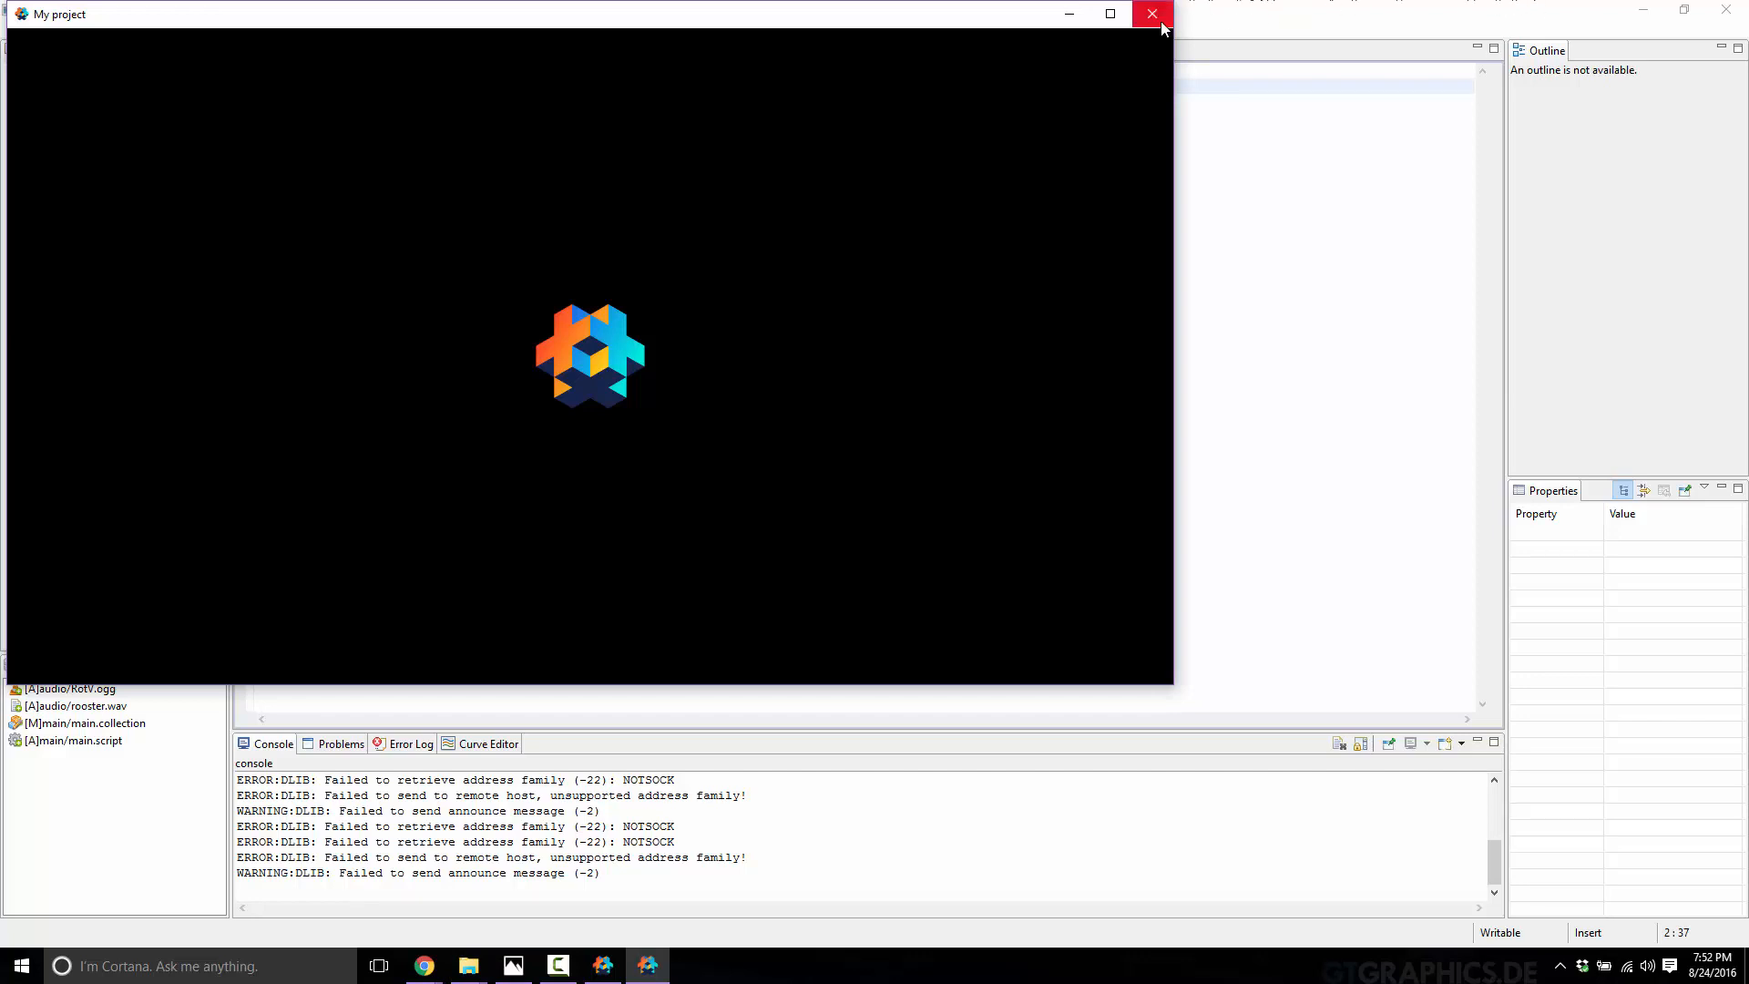
pyautogui.moveTo(1151, 24)
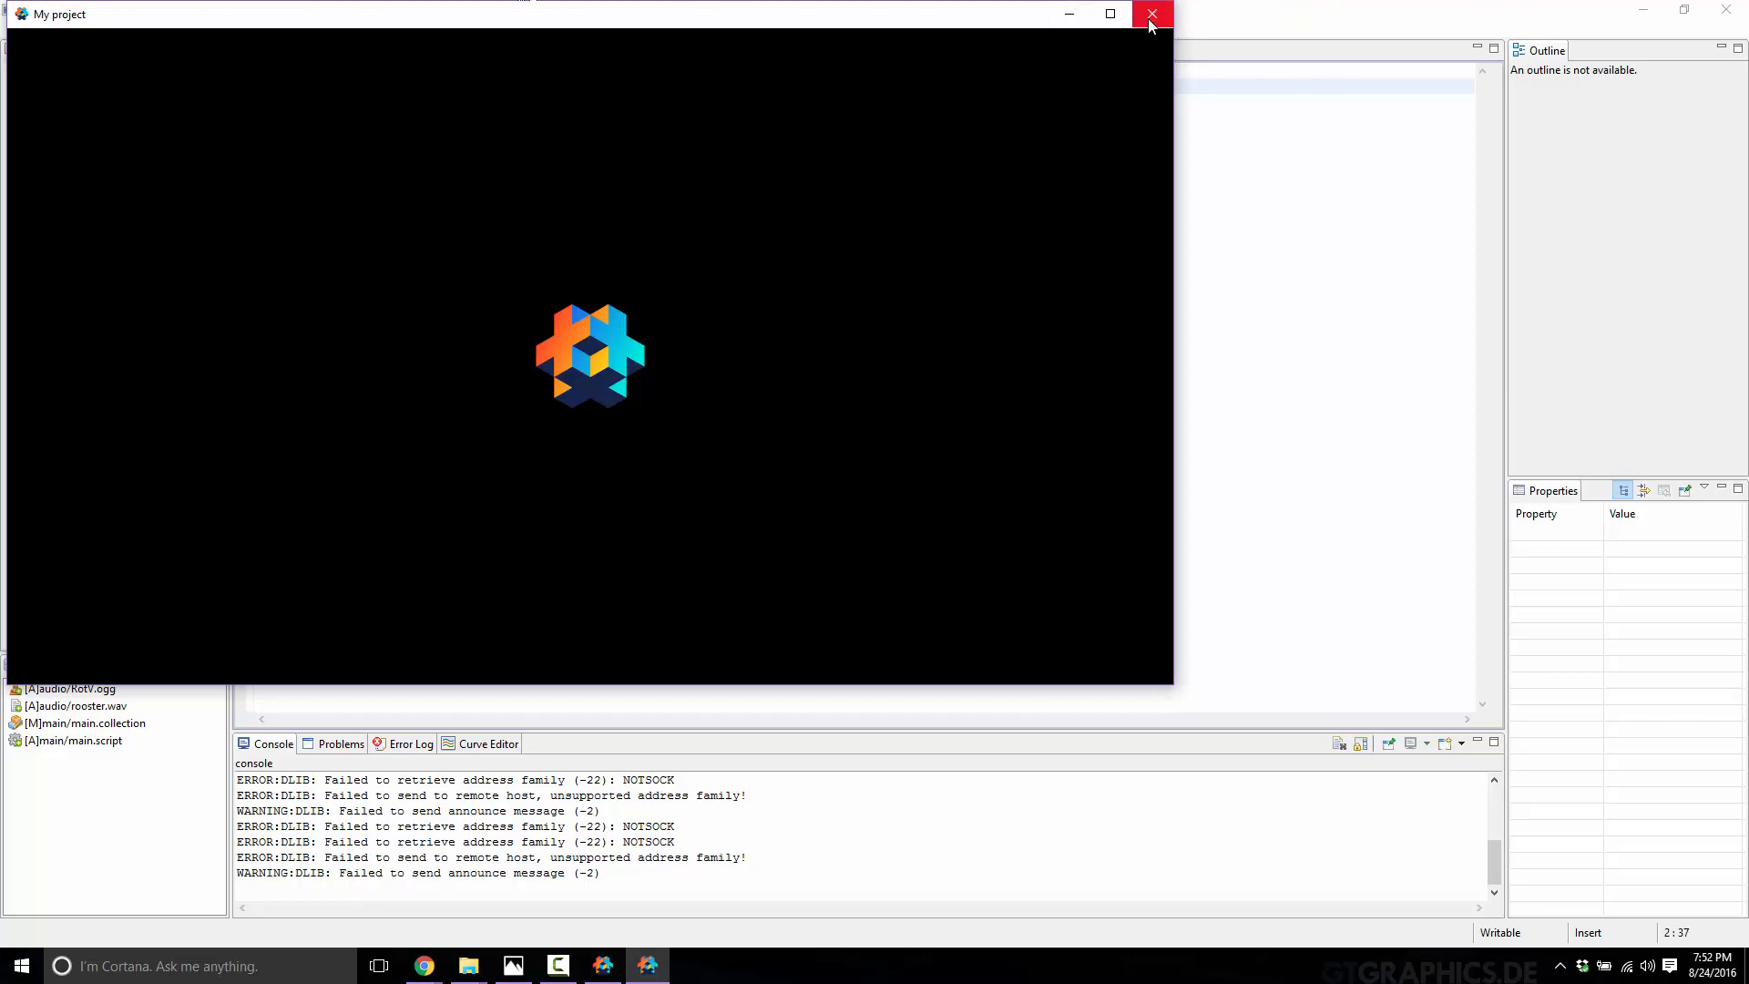
# Step: Close the running game window after confirming the music plays
pyautogui.click(1150, 15)
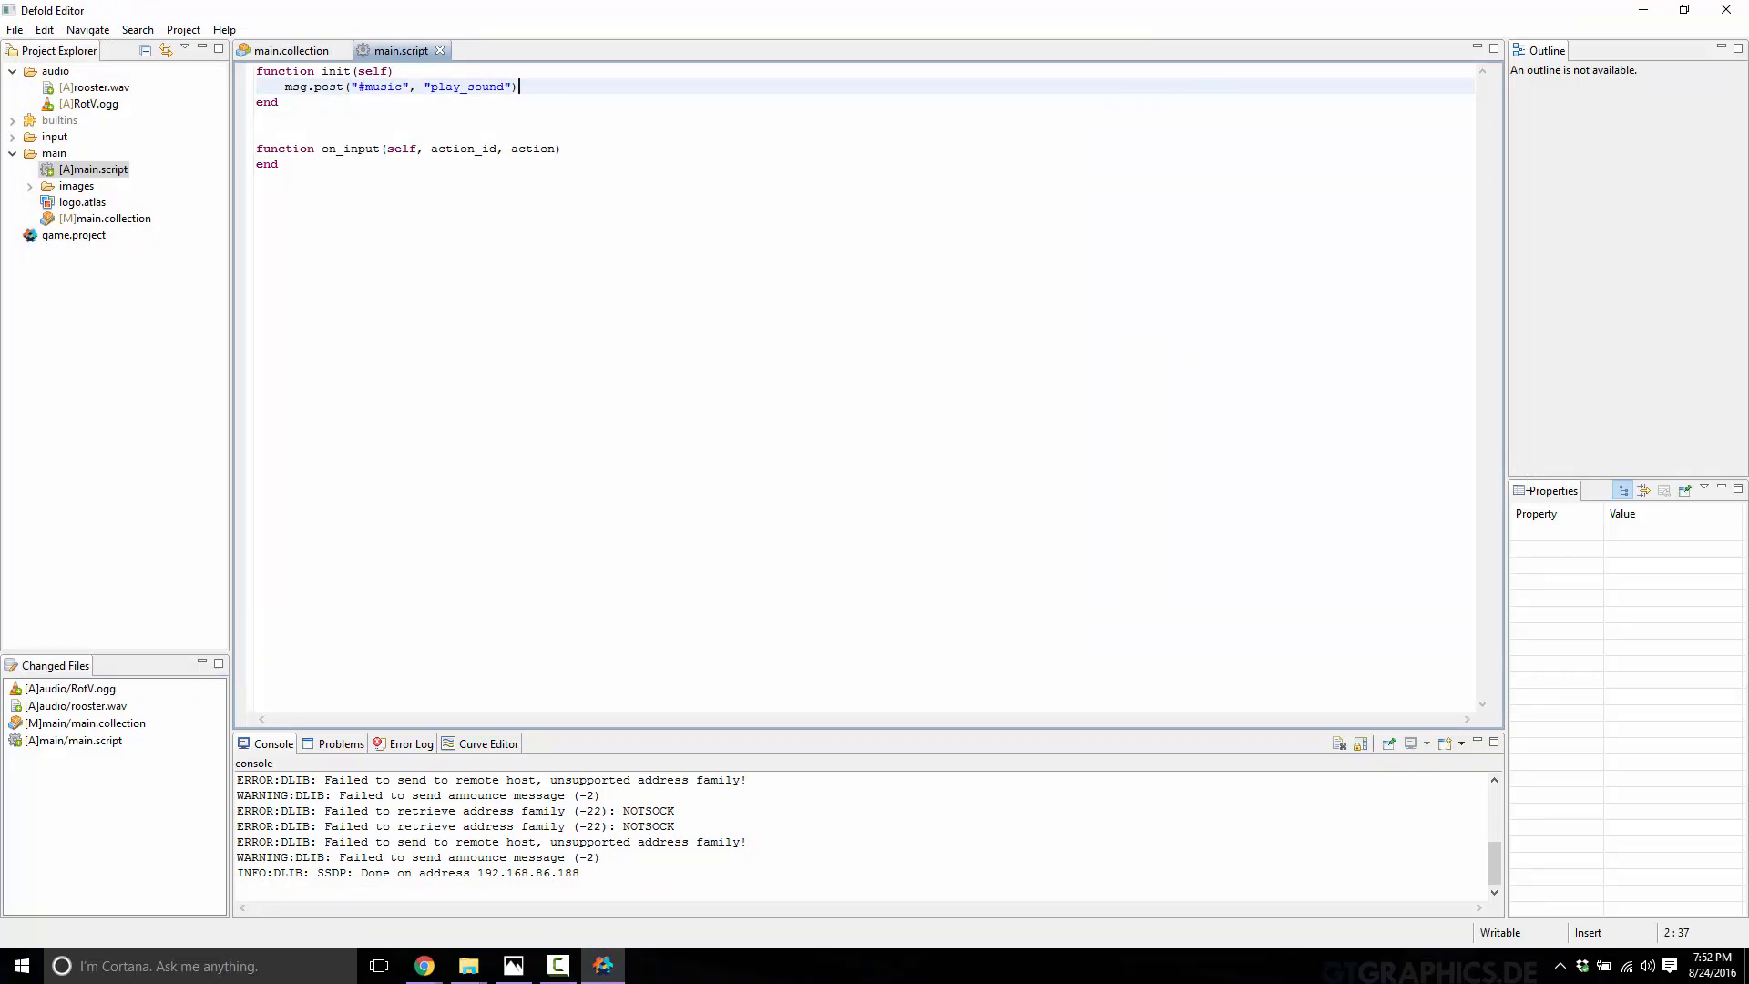
pyautogui.moveTo(1088, 447)
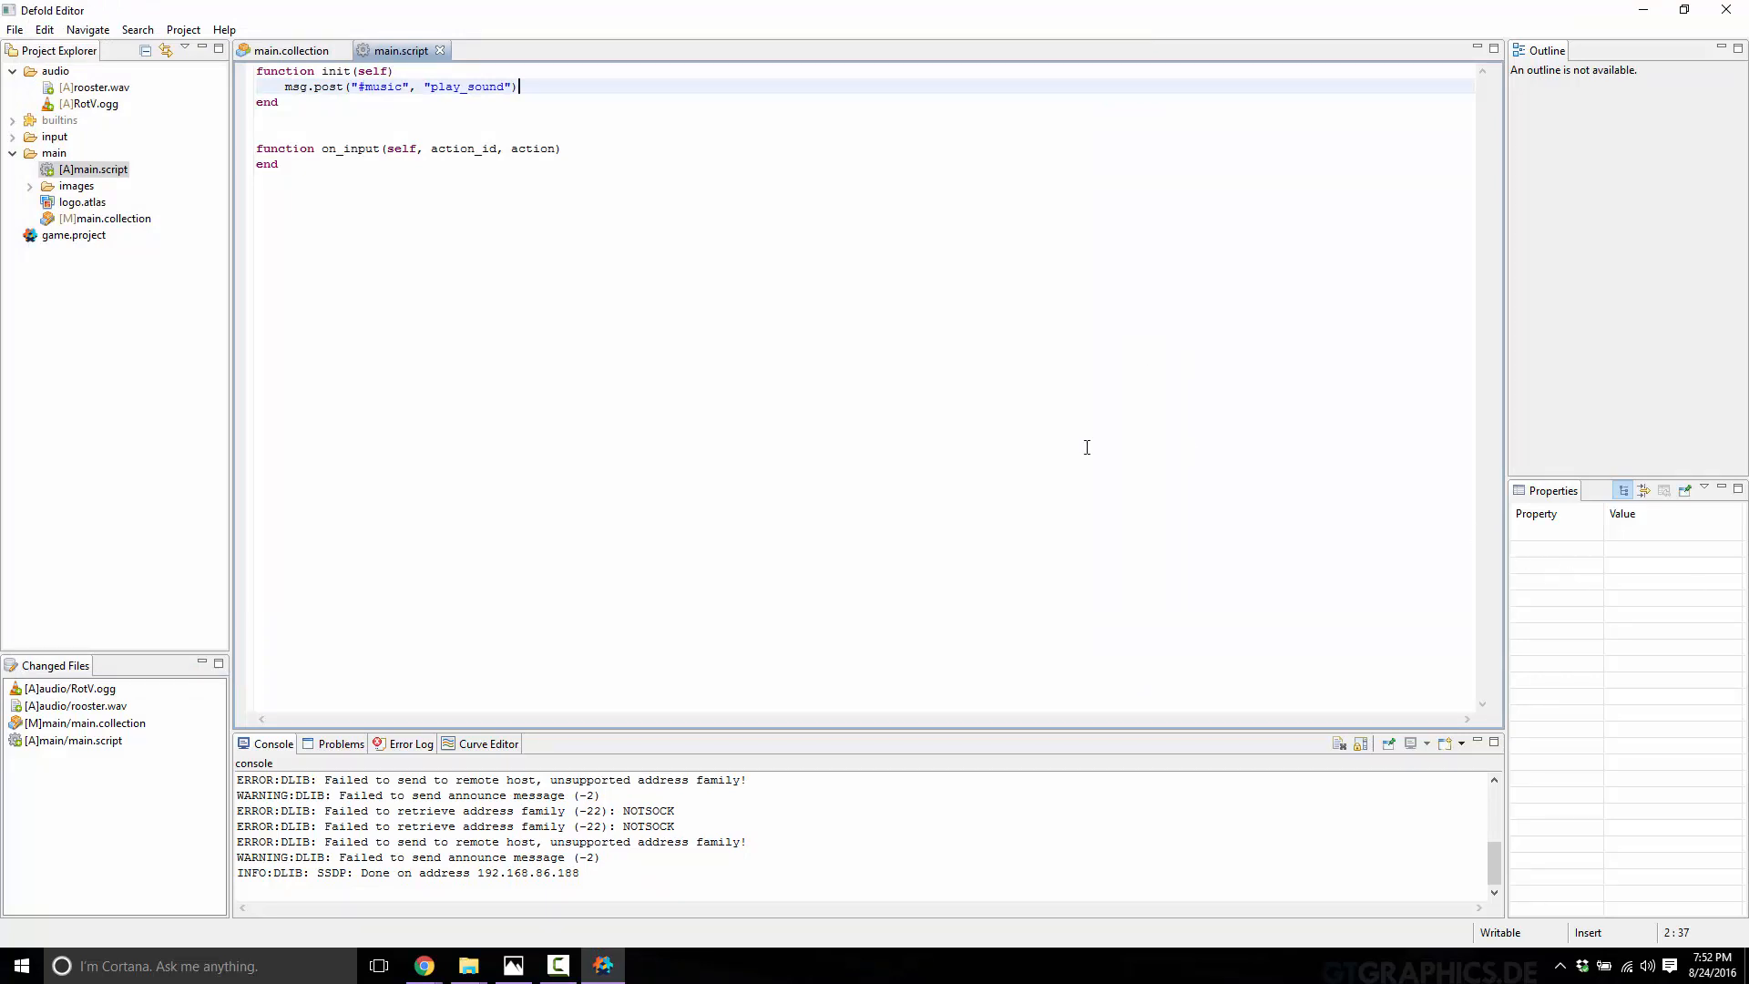
pyautogui.moveTo(72, 197)
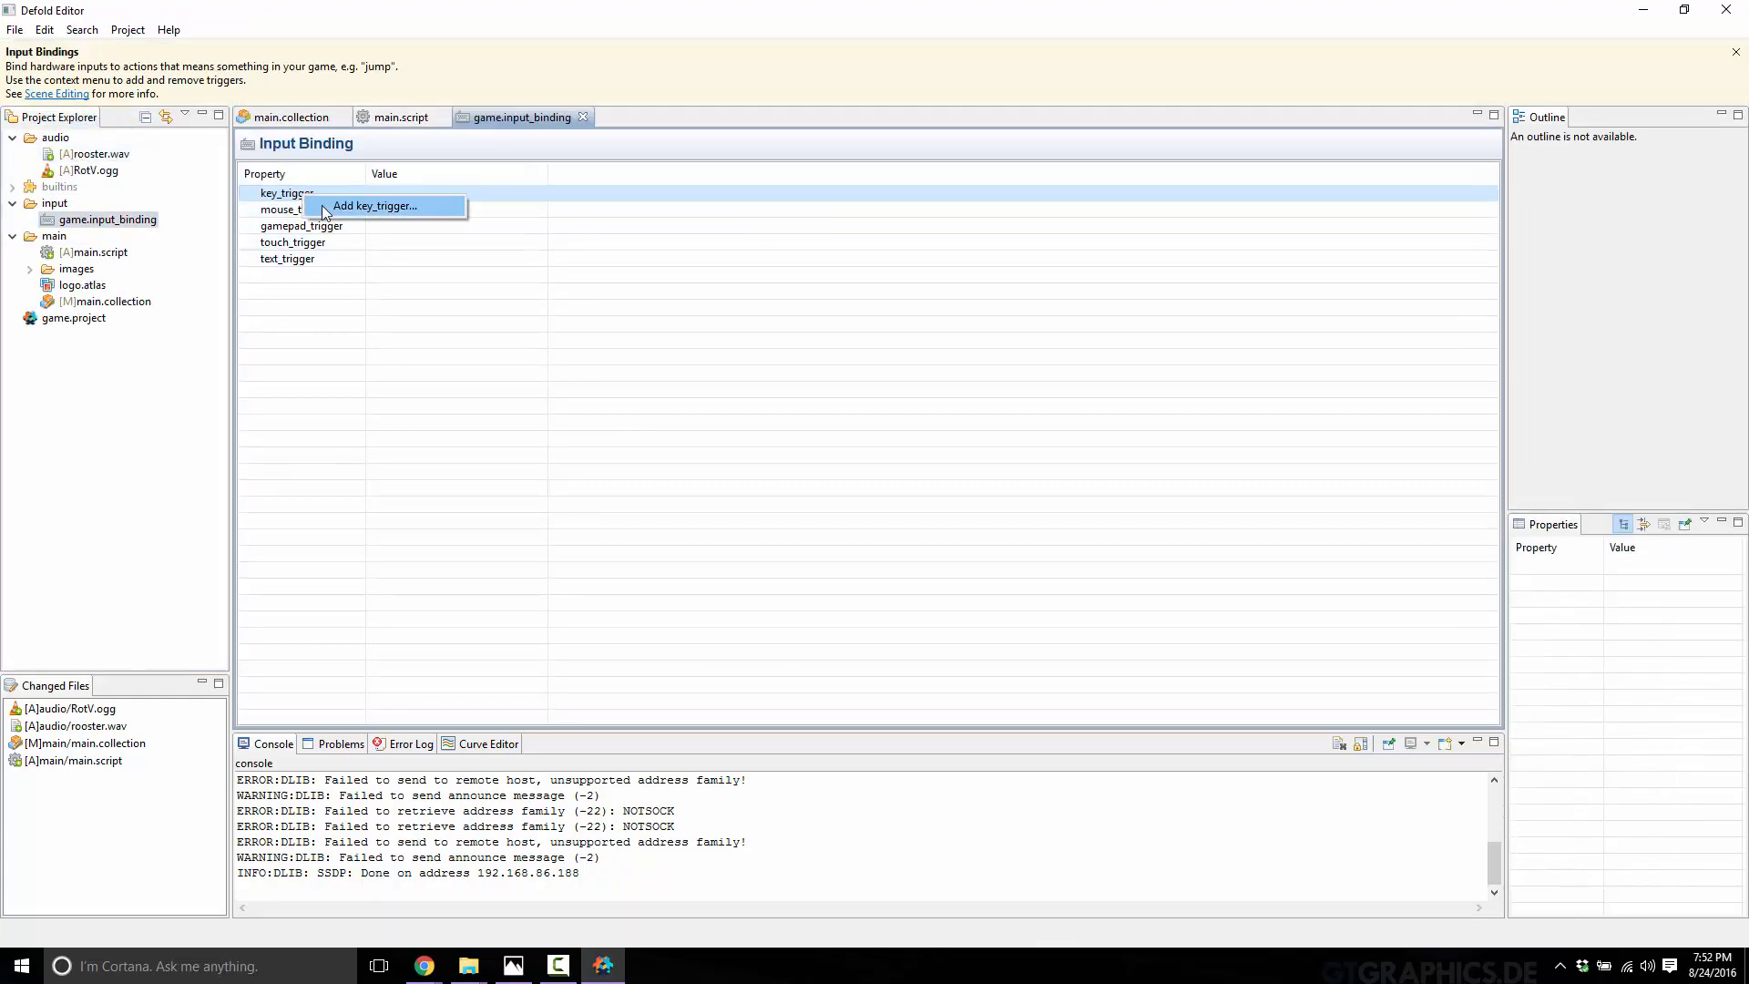
# Step: Add key triggers in game.input_binding and map trigger 0 to KEY_SPACE with action SPACE_PRESSED
pyautogui.click(376, 204)
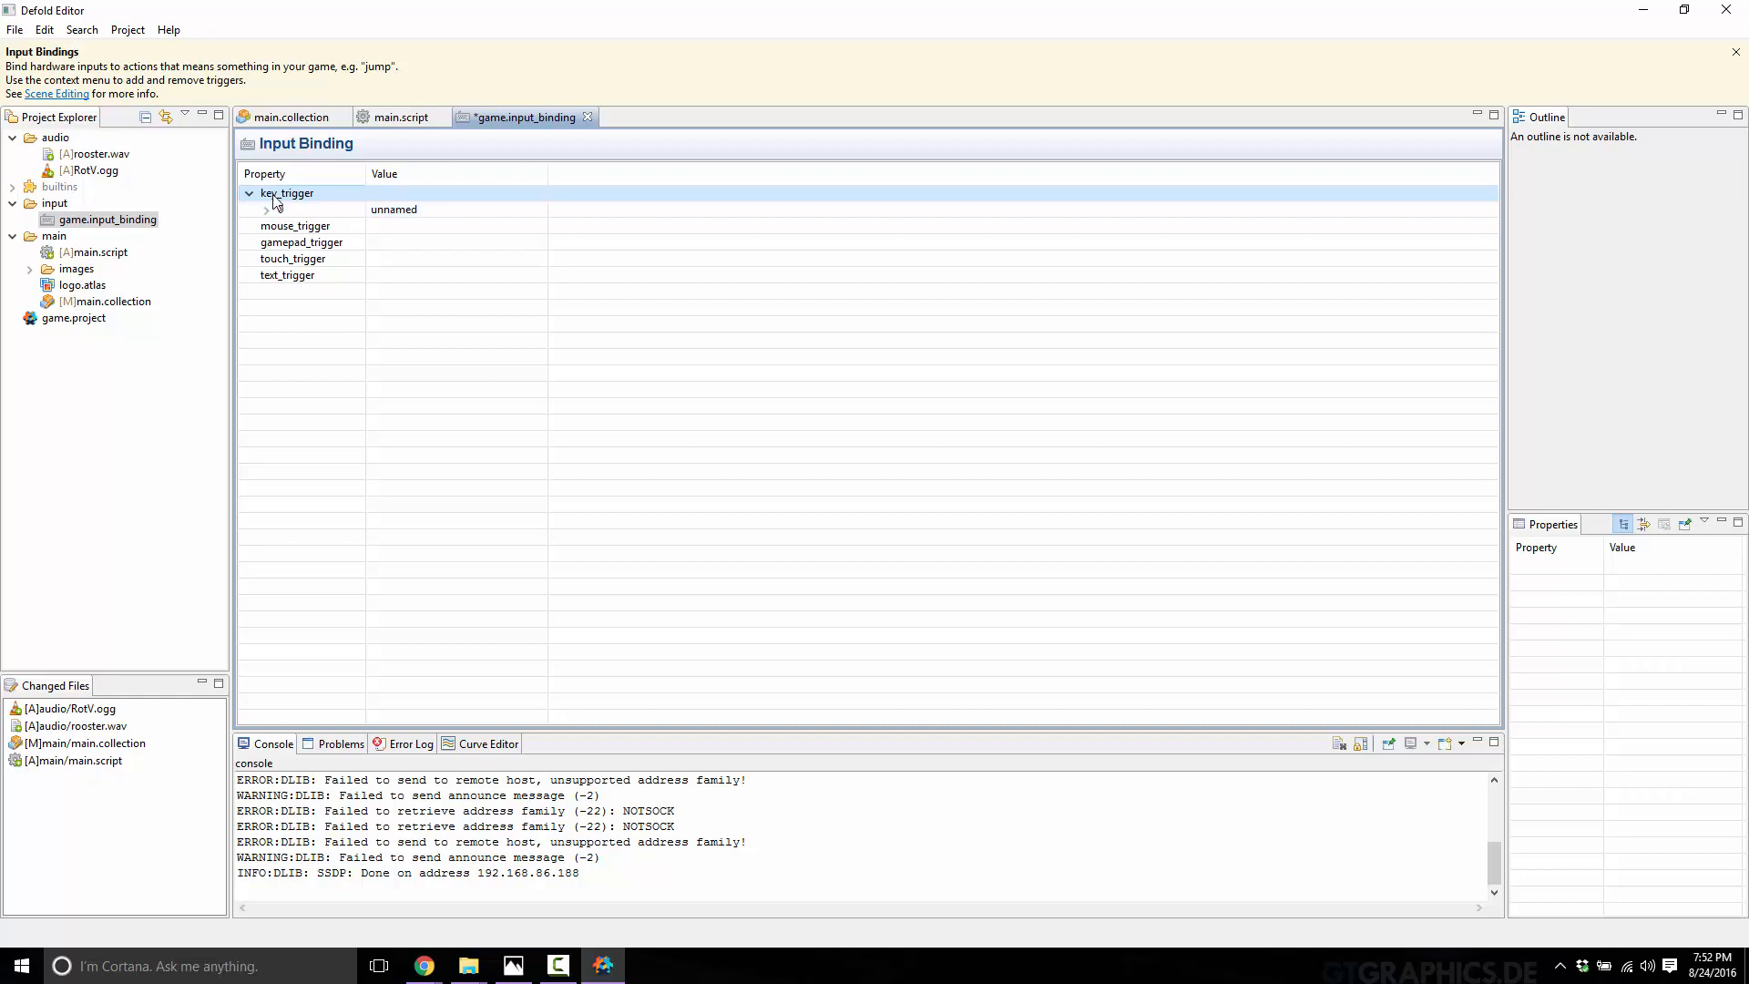
pyautogui.click(268, 209)
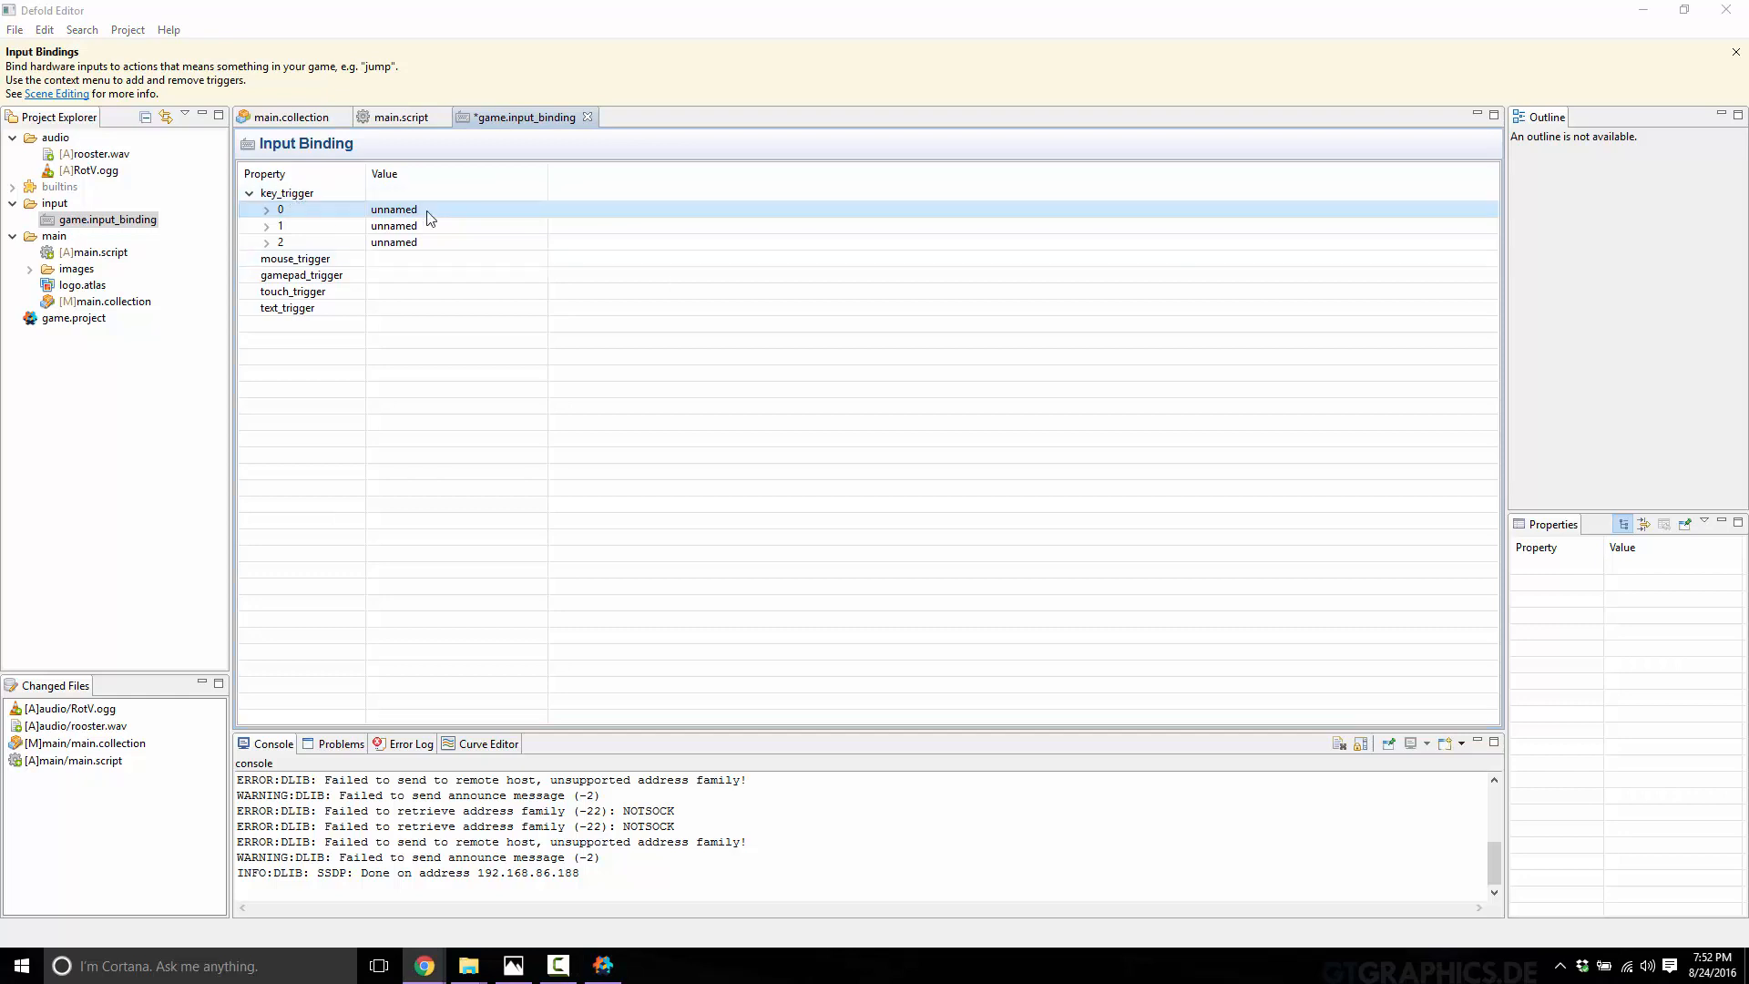
pyautogui.click(266, 207)
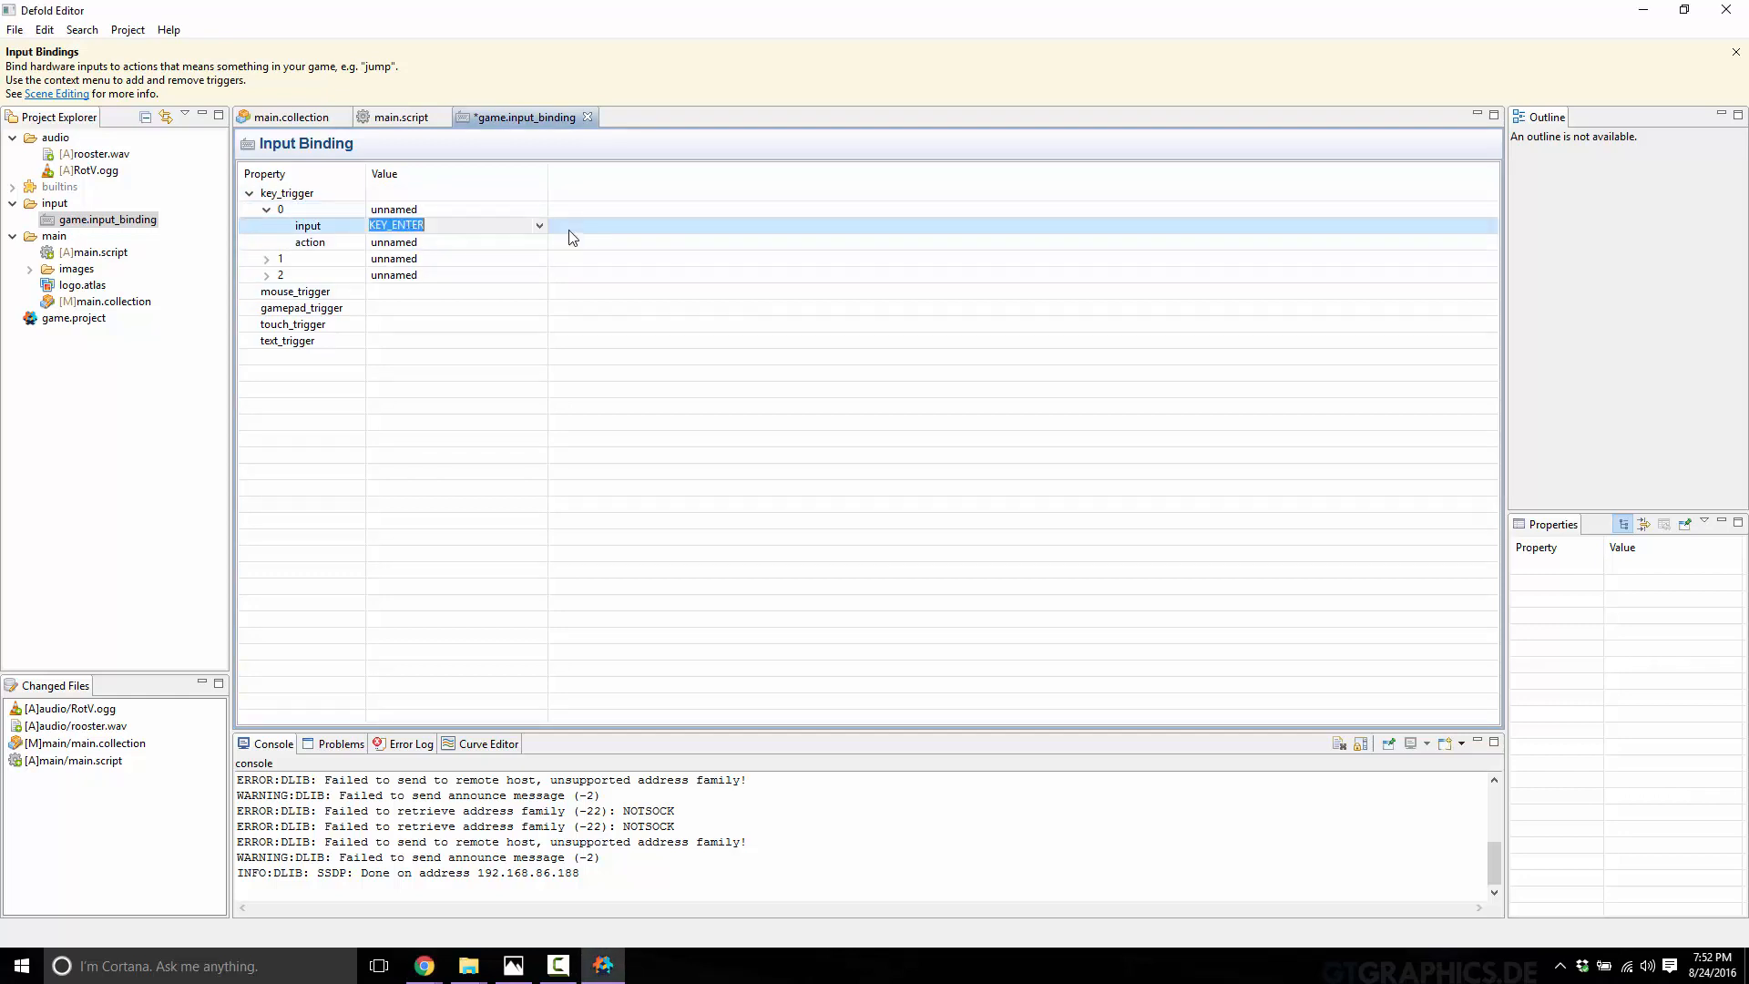
pyautogui.click(538, 226)
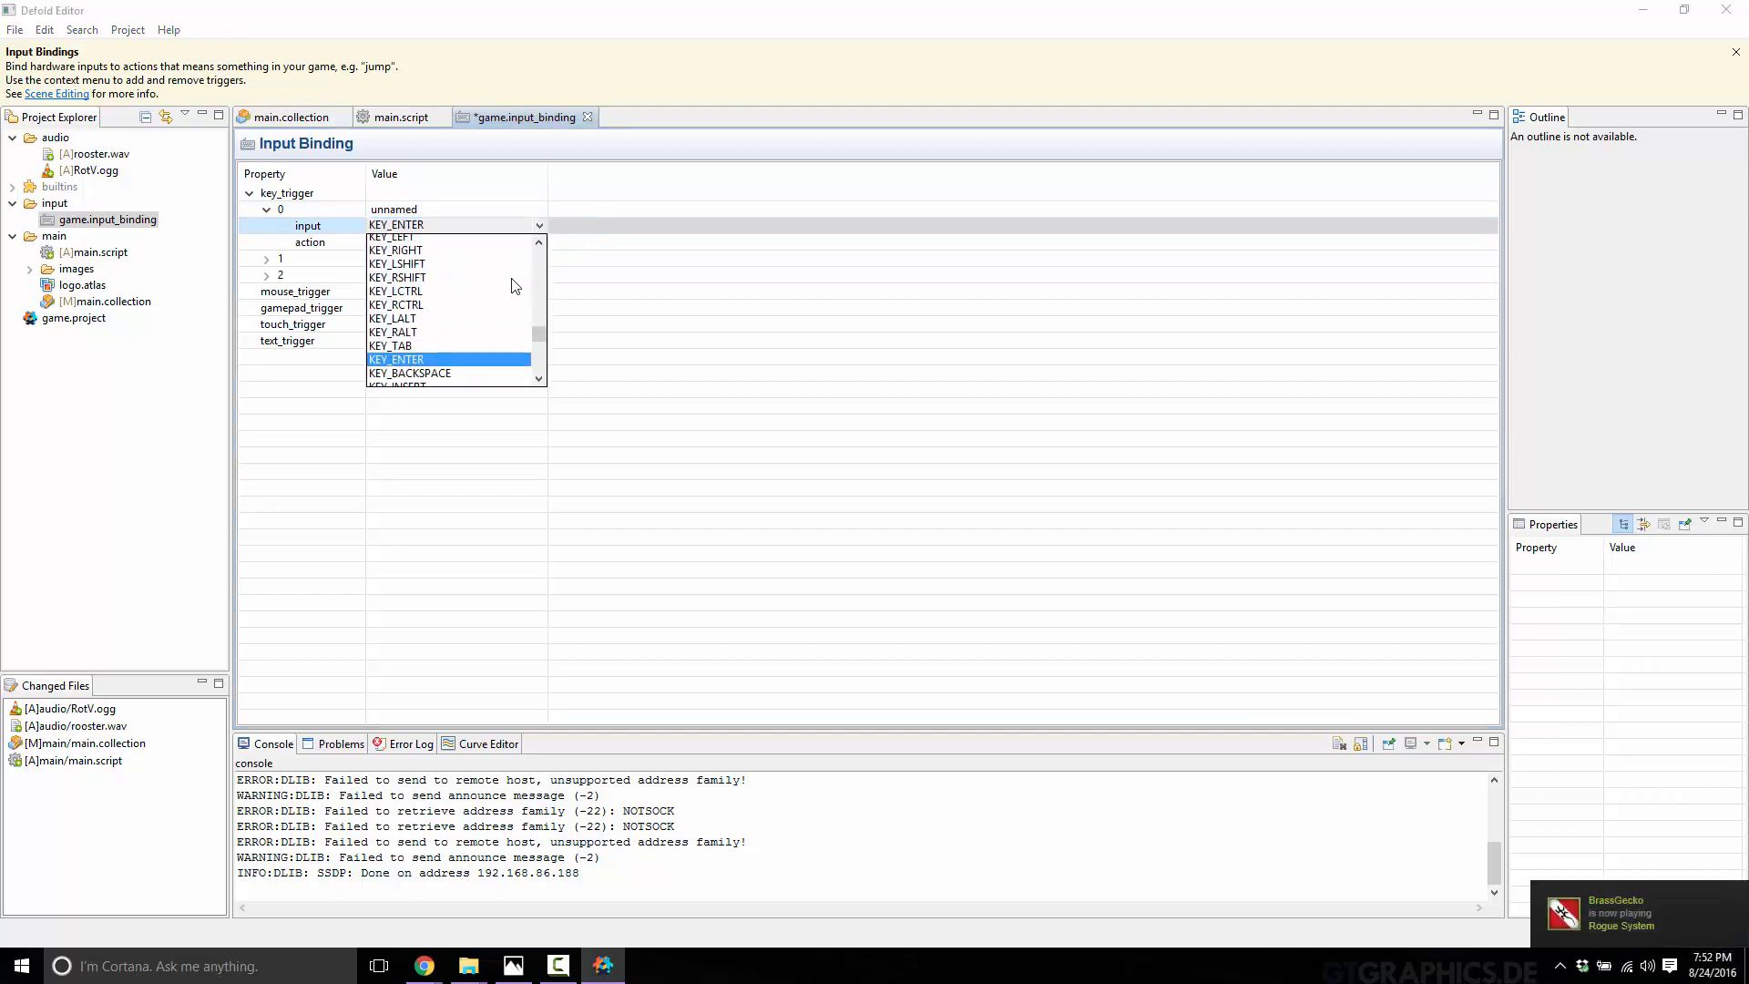
pyautogui.scroll(-3)
pyautogui.write('S')
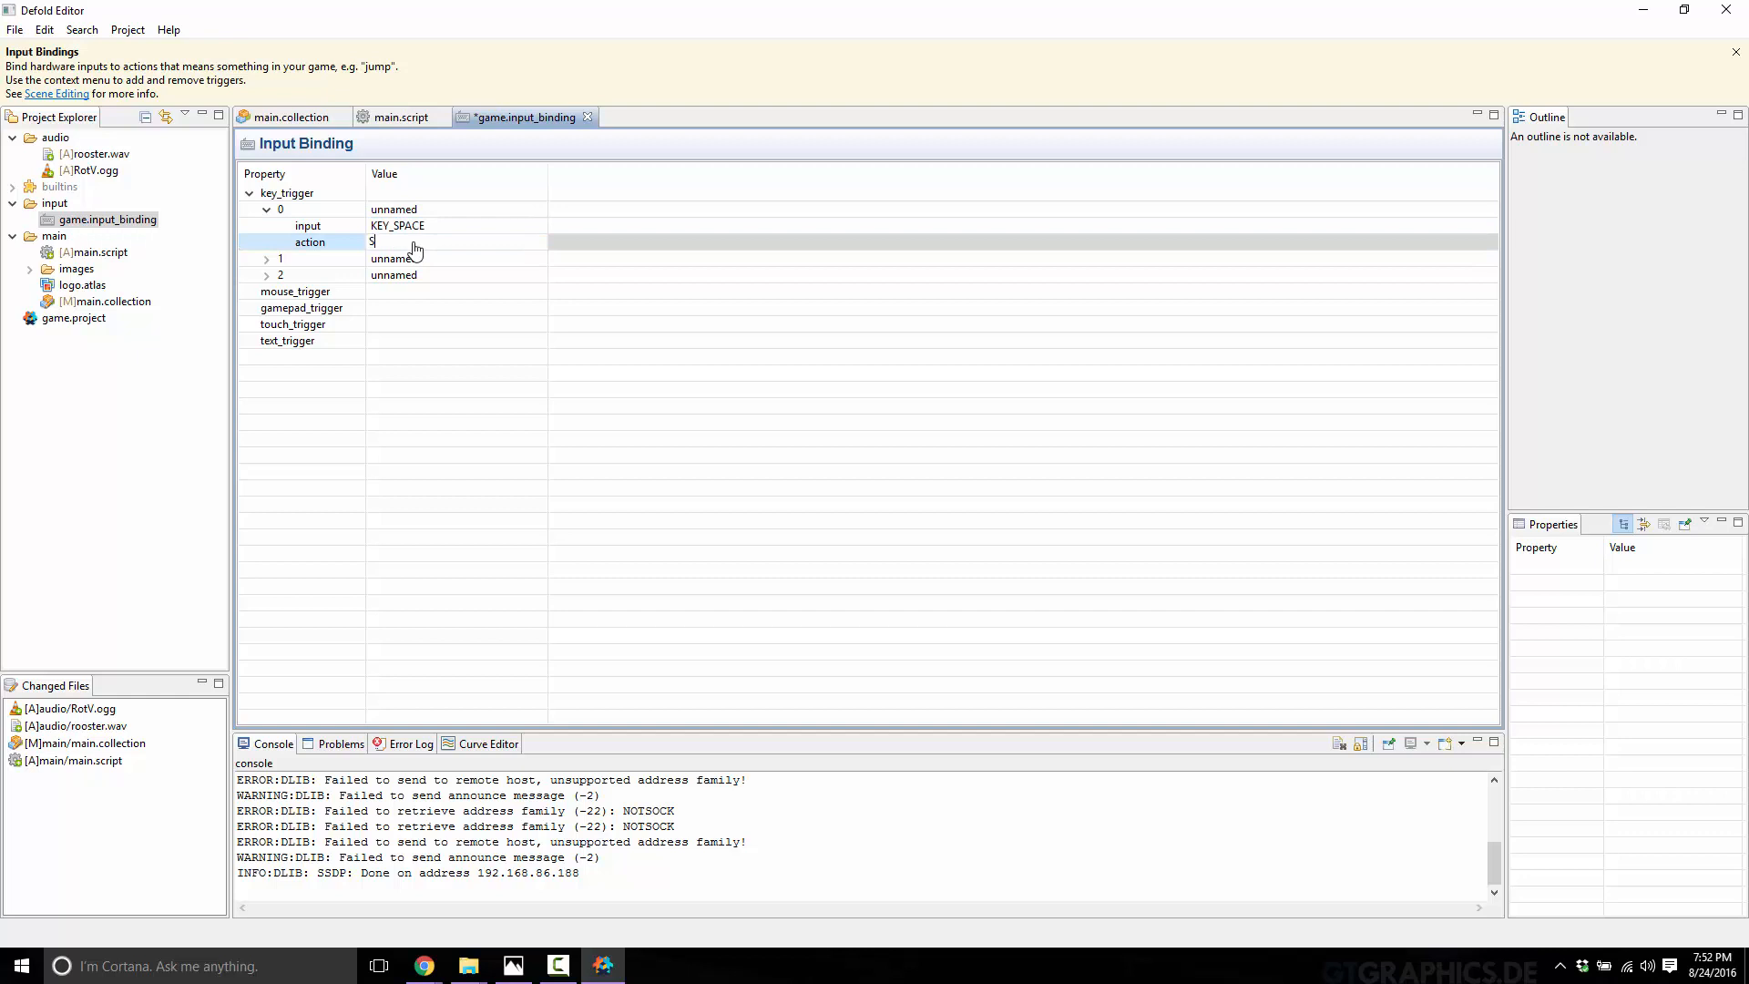
pyautogui.write('PACE_PRESSED')
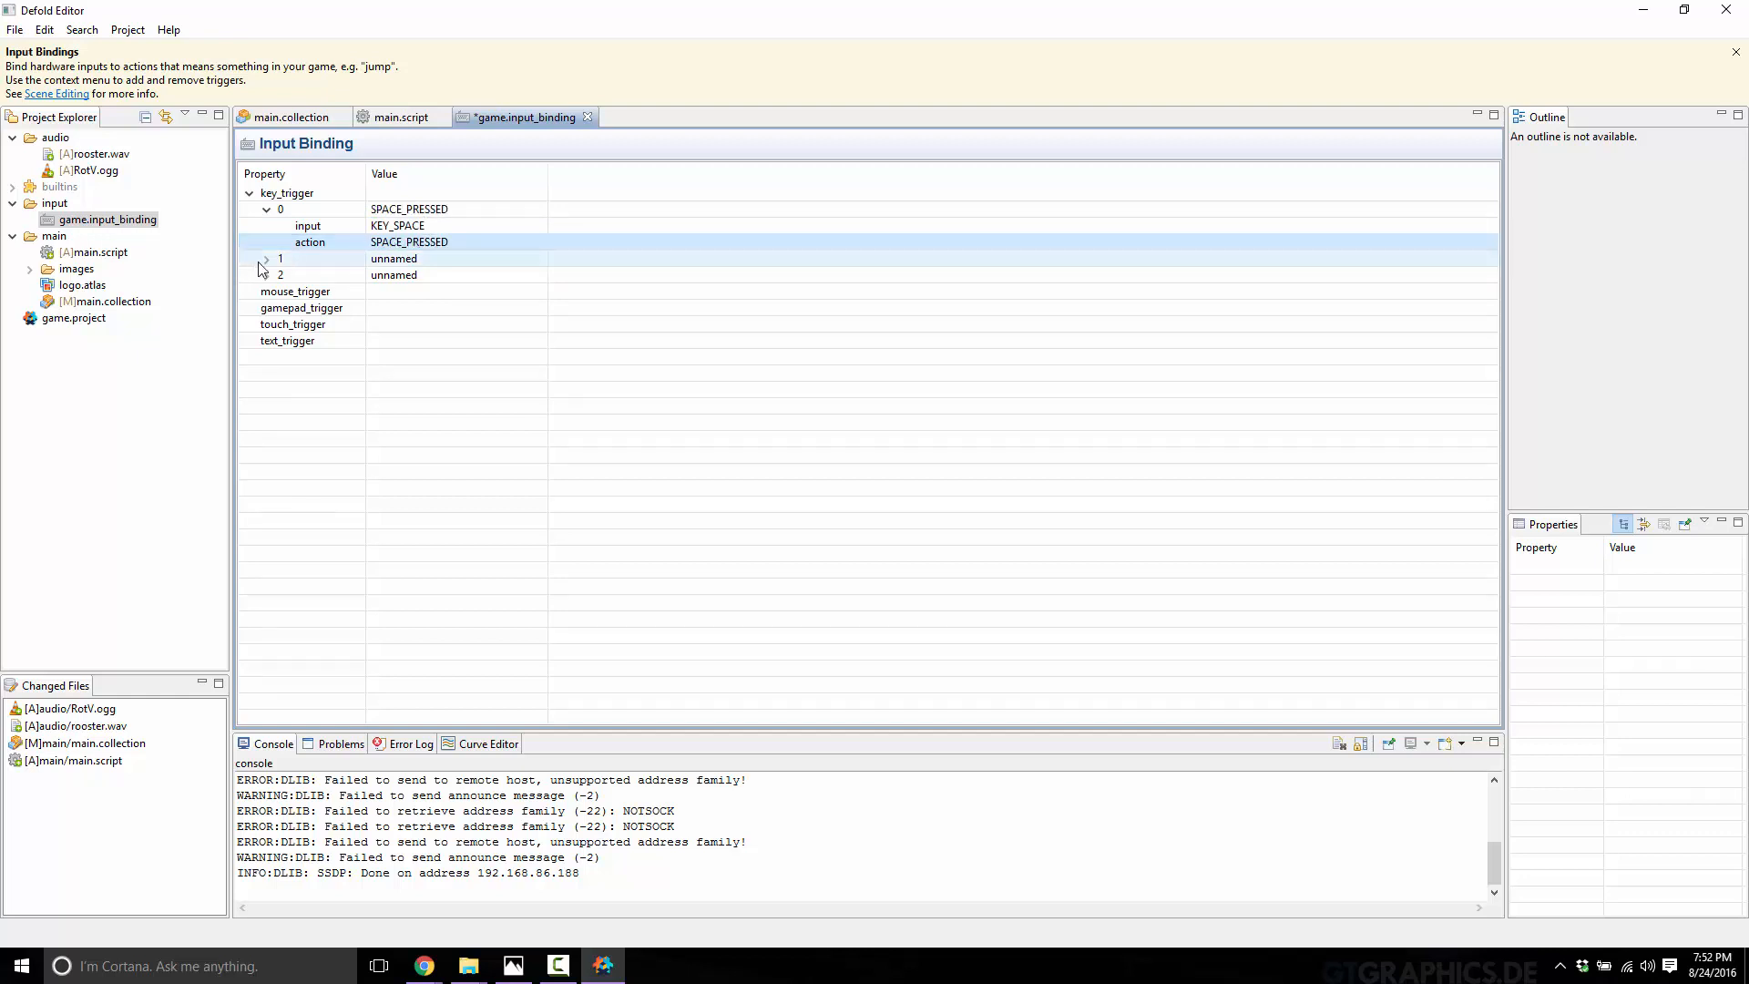
# Step: Set the second key trigger's input to KEY_UP
pyautogui.click(266, 259)
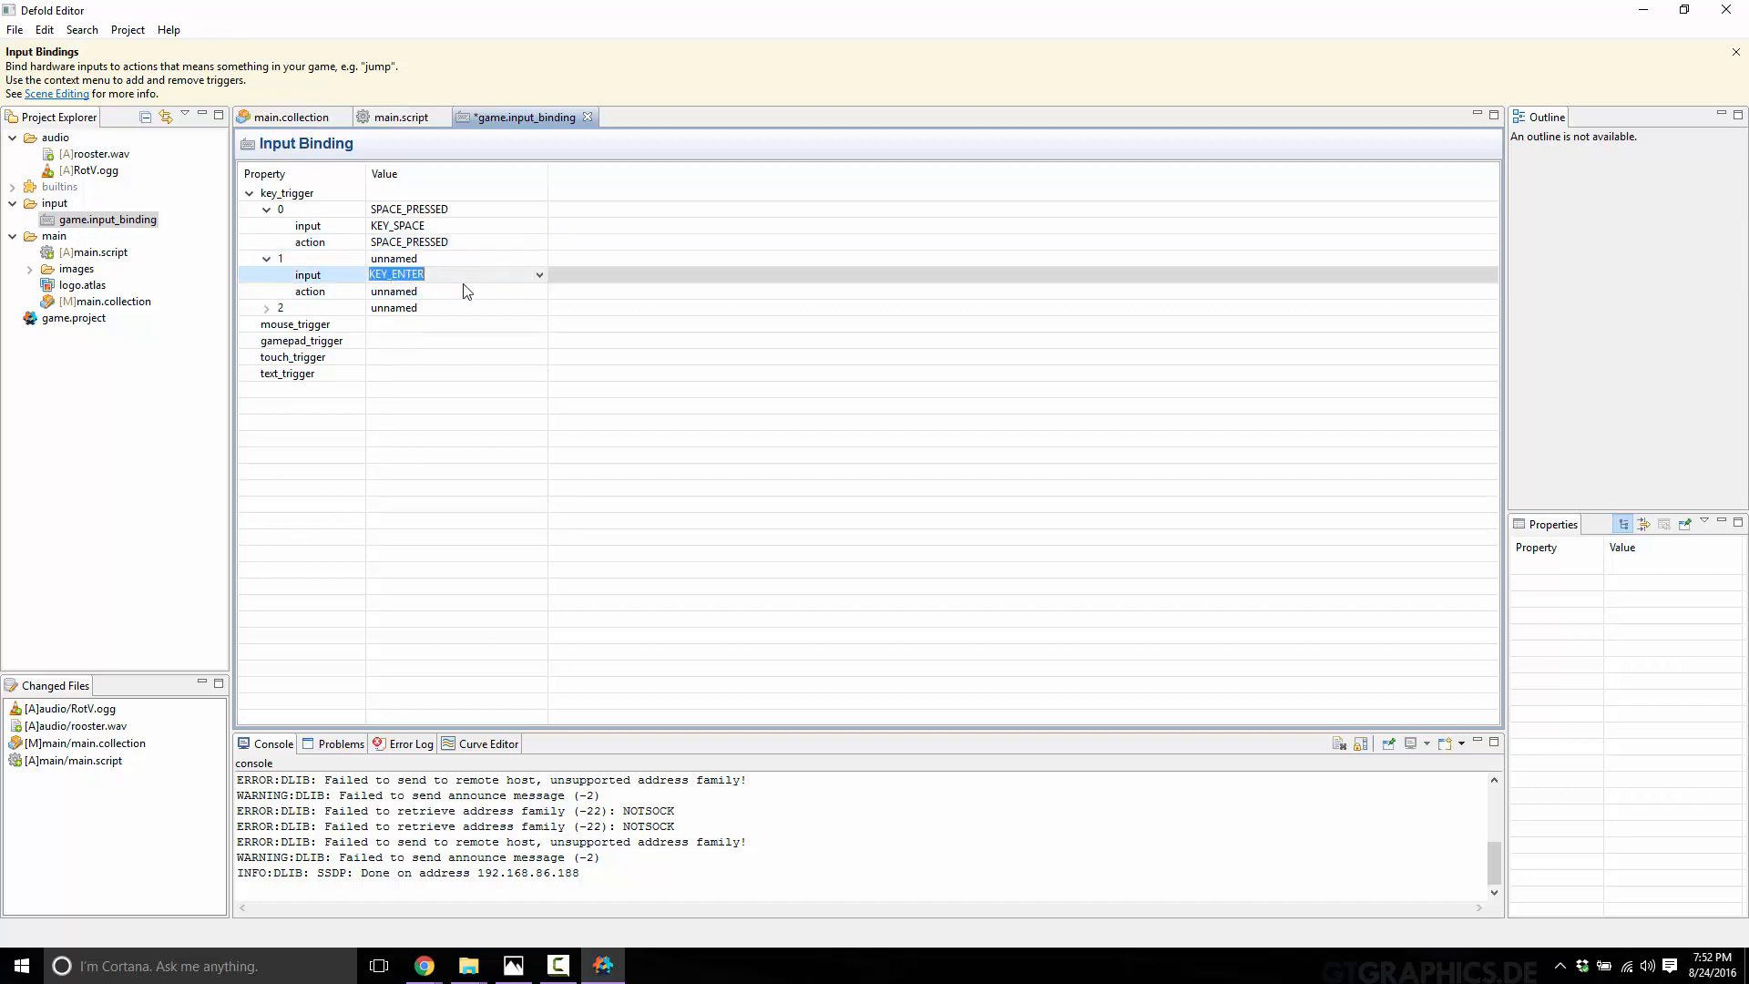
pyautogui.click(539, 273)
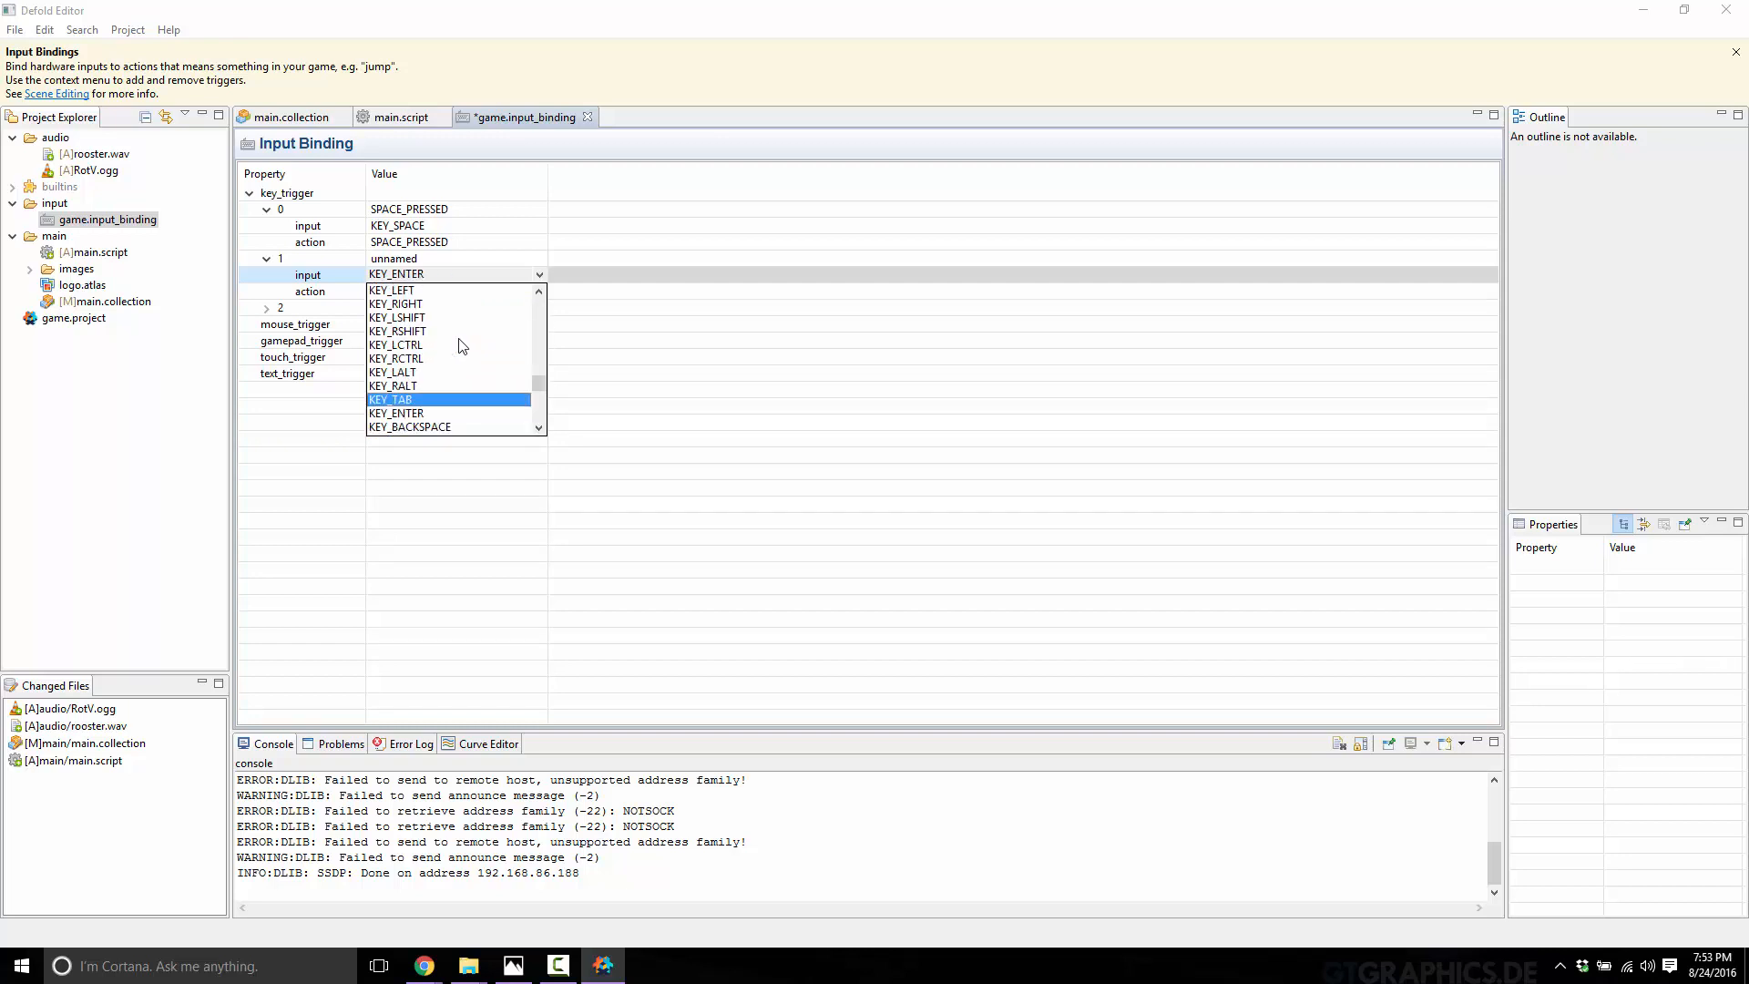
pyautogui.click(390, 399)
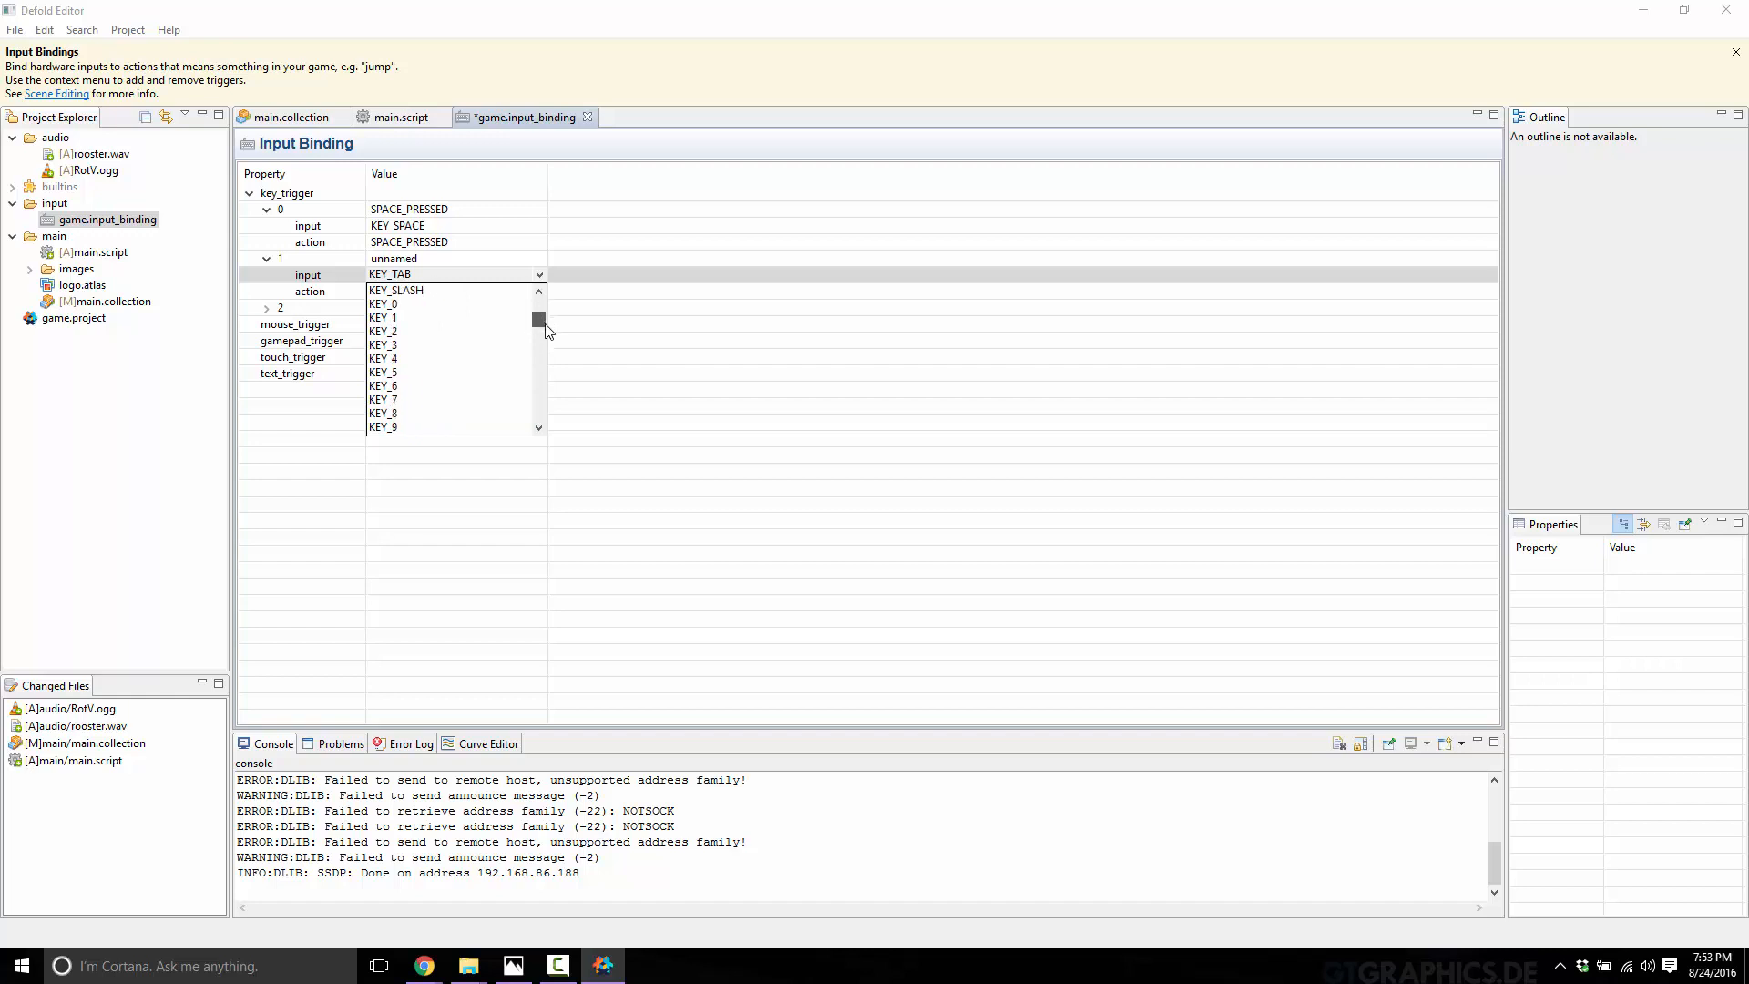
pyautogui.scroll(-3)
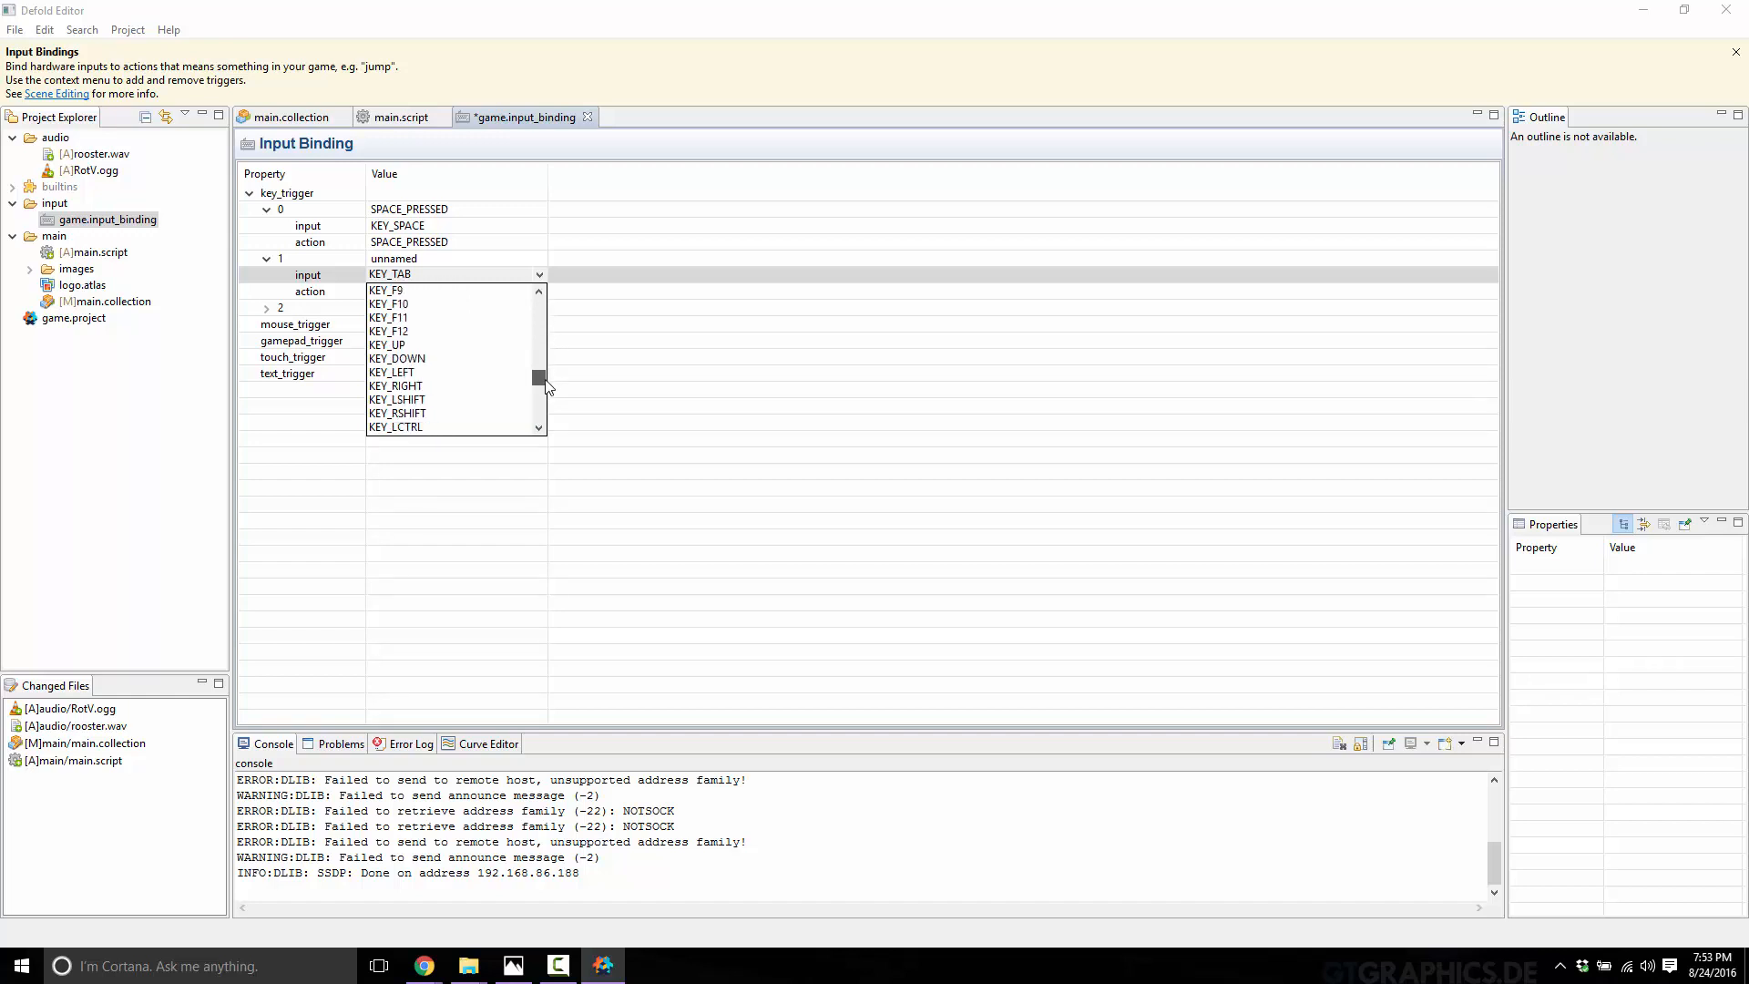
pyautogui.click(387, 344)
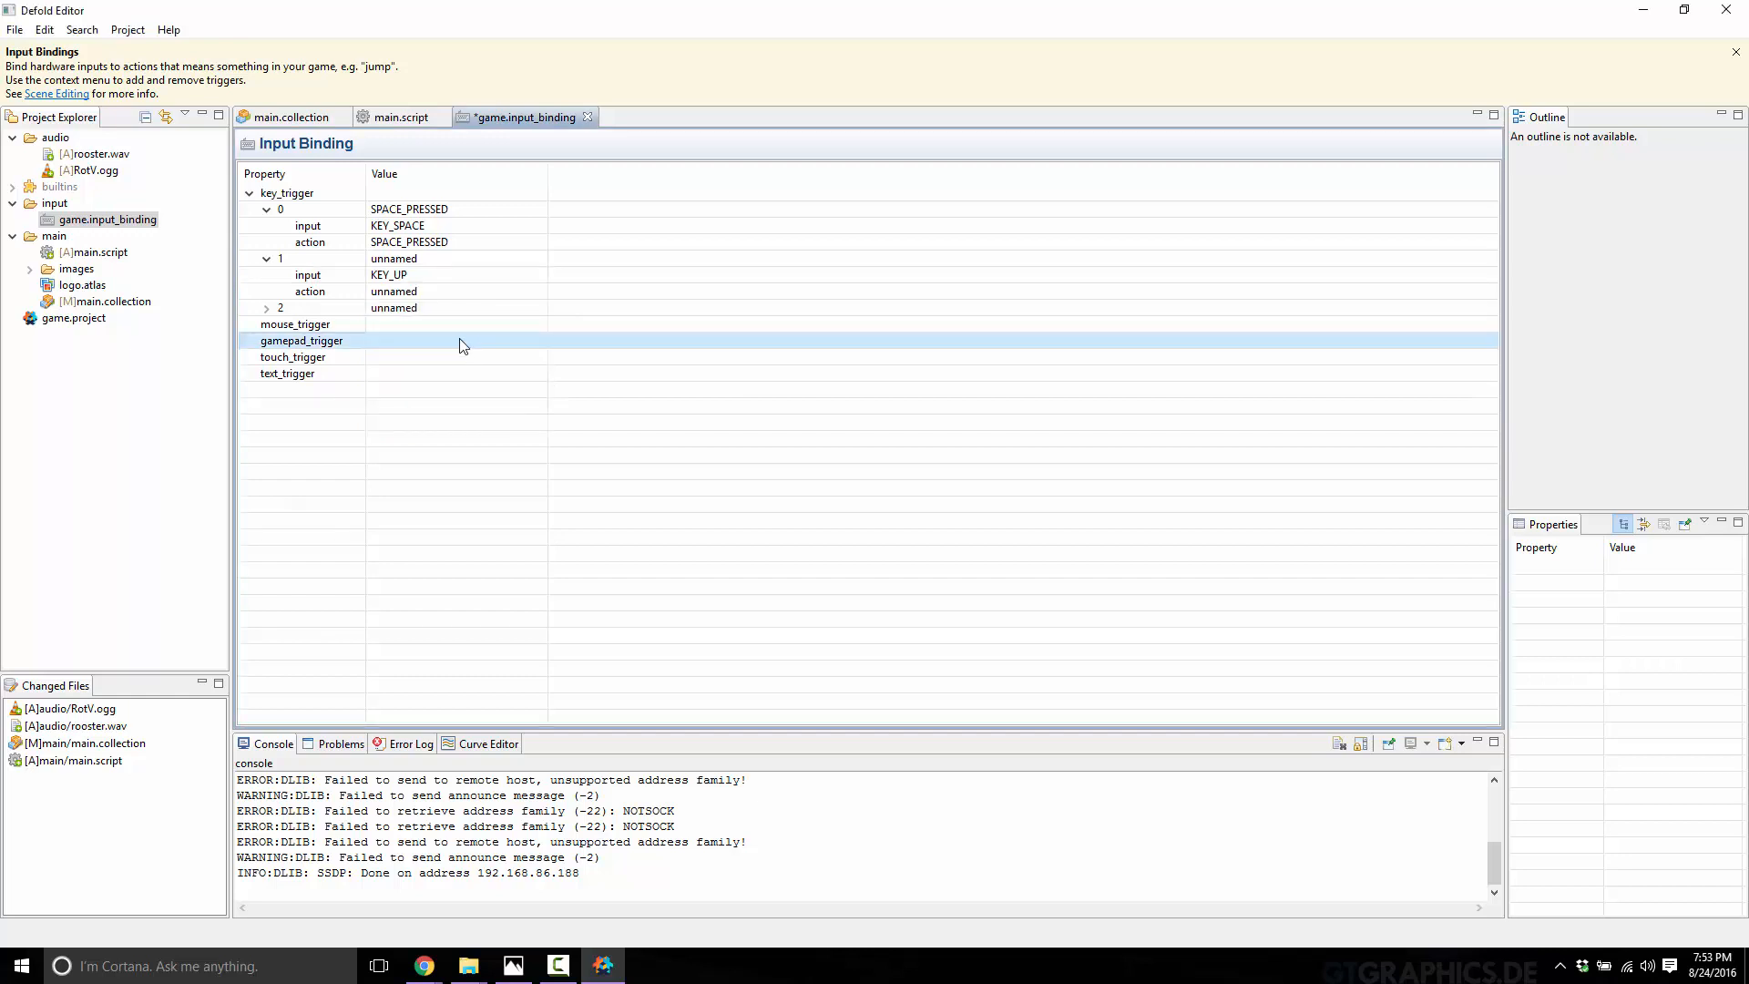
# Step: Configure the third trigger for KEY_DOWN and name the arrow actions DOWN_ARROW
pyautogui.click(266, 306)
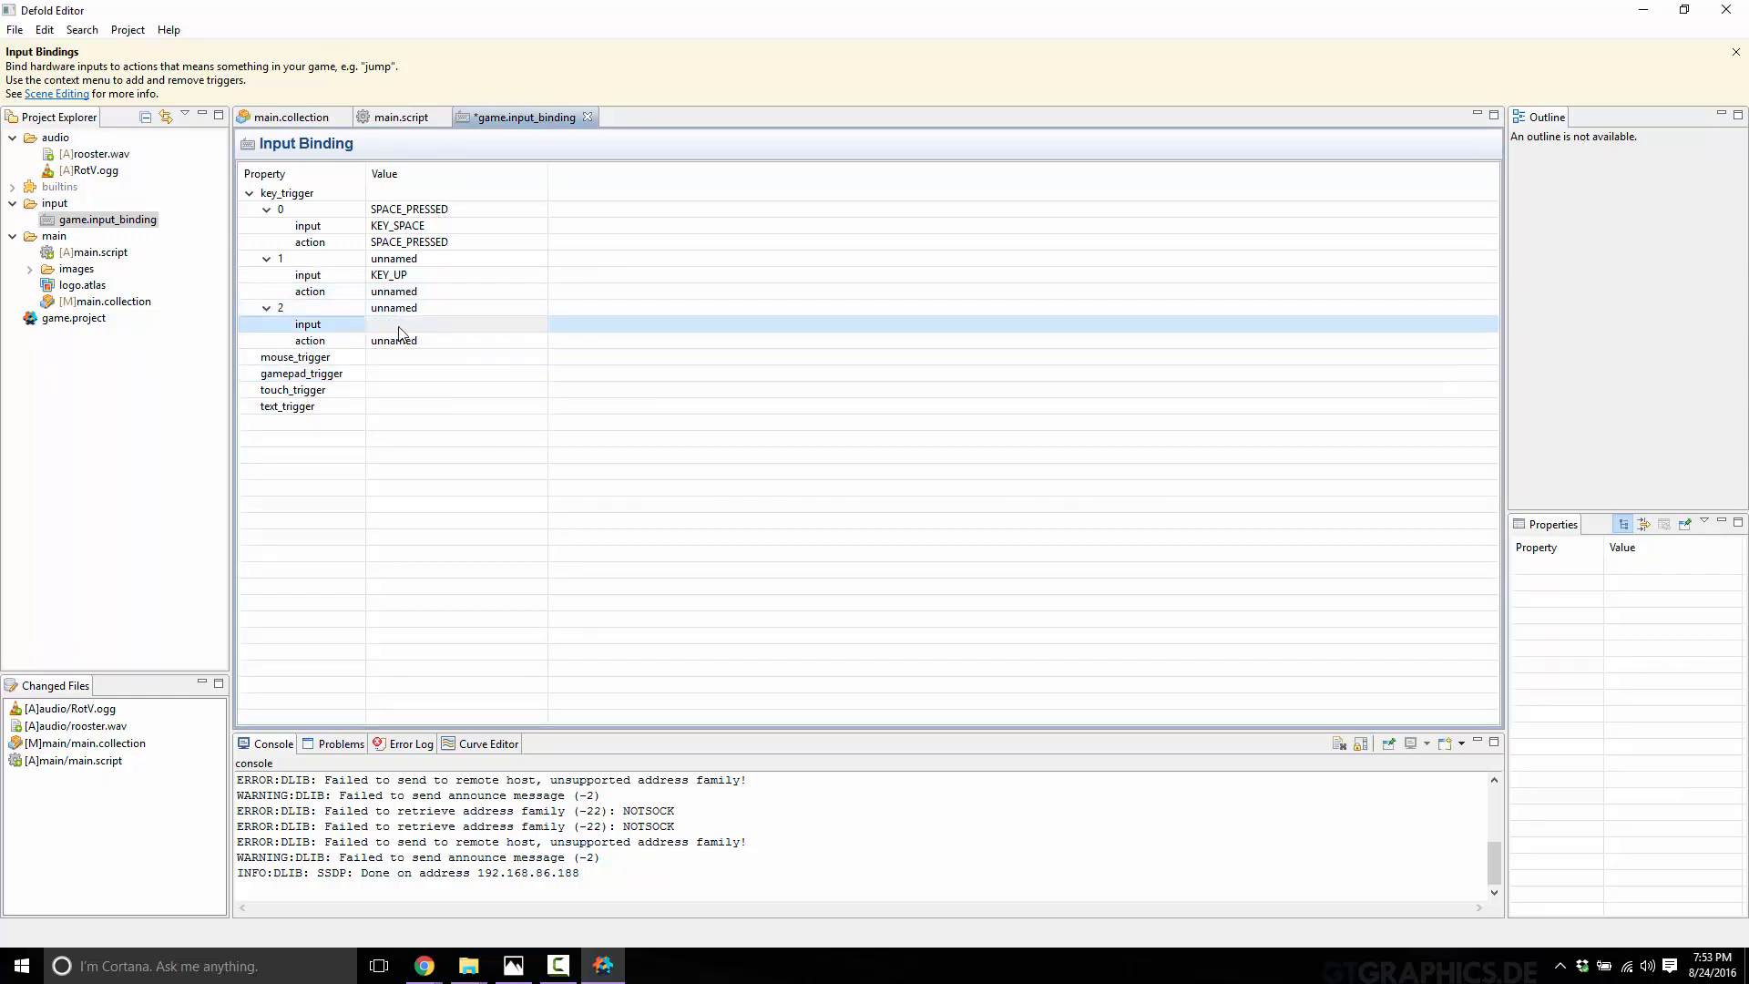
pyautogui.click(456, 324)
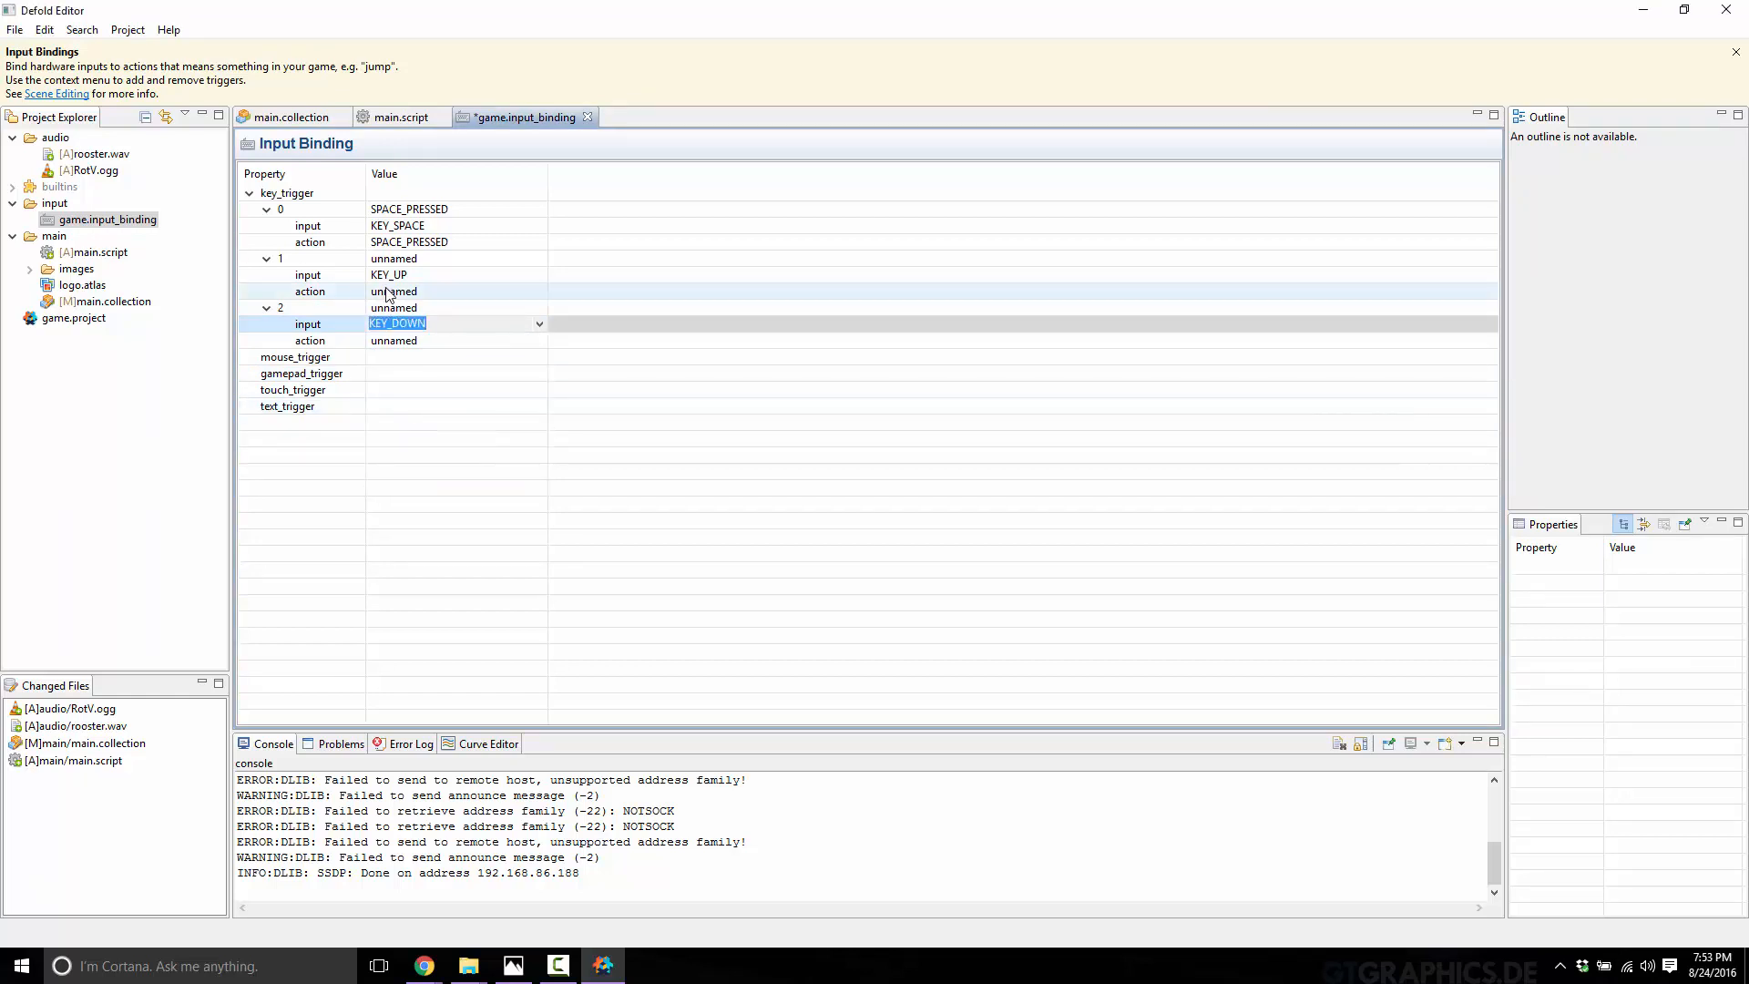
pyautogui.click(394, 289)
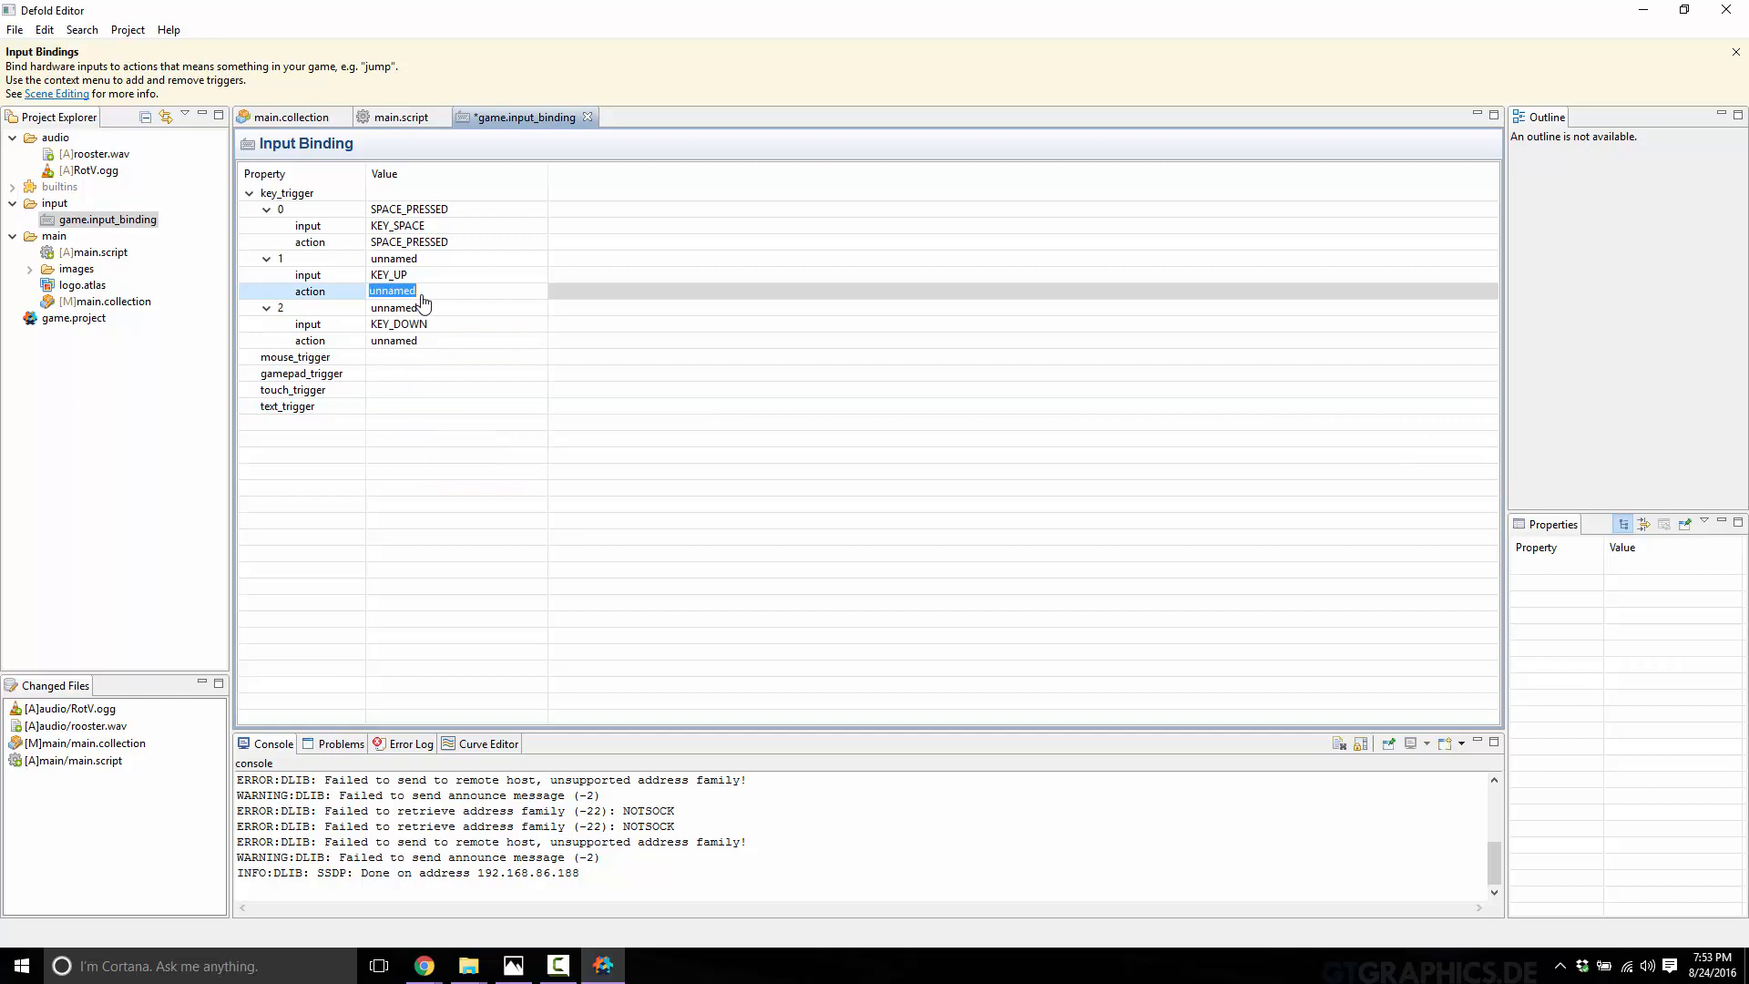
pyautogui.write('DOWN_ARROW')
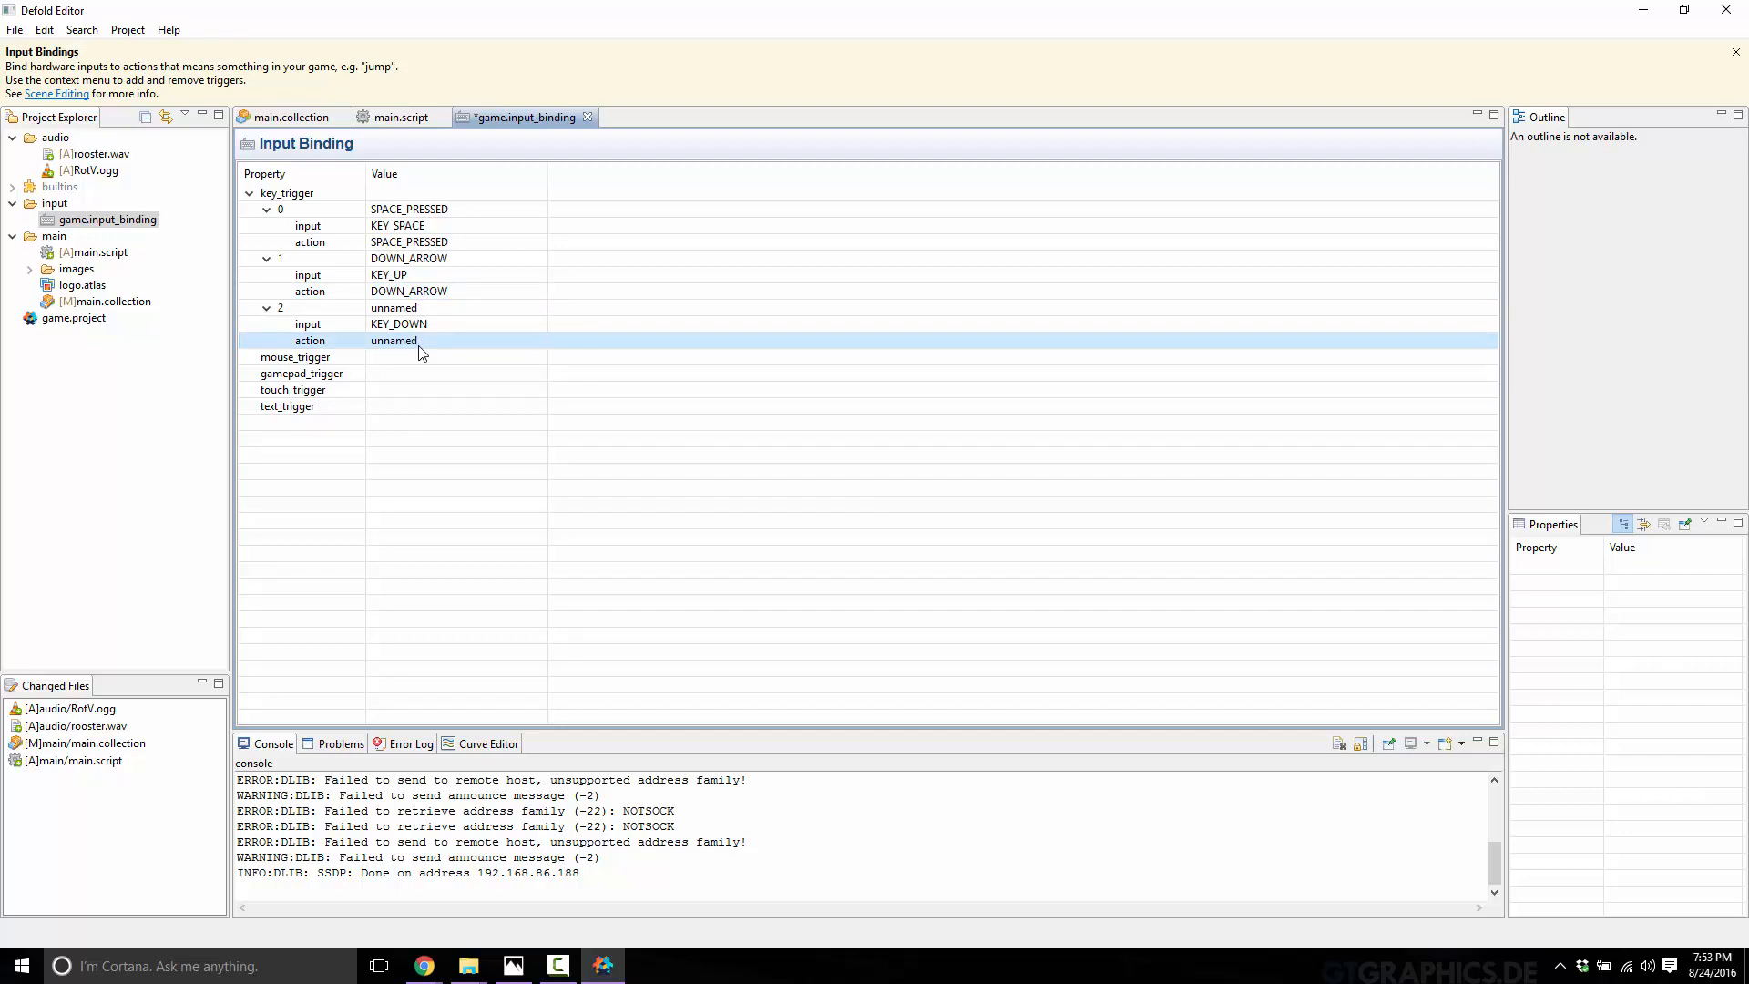
pyautogui.doubleClick(394, 339)
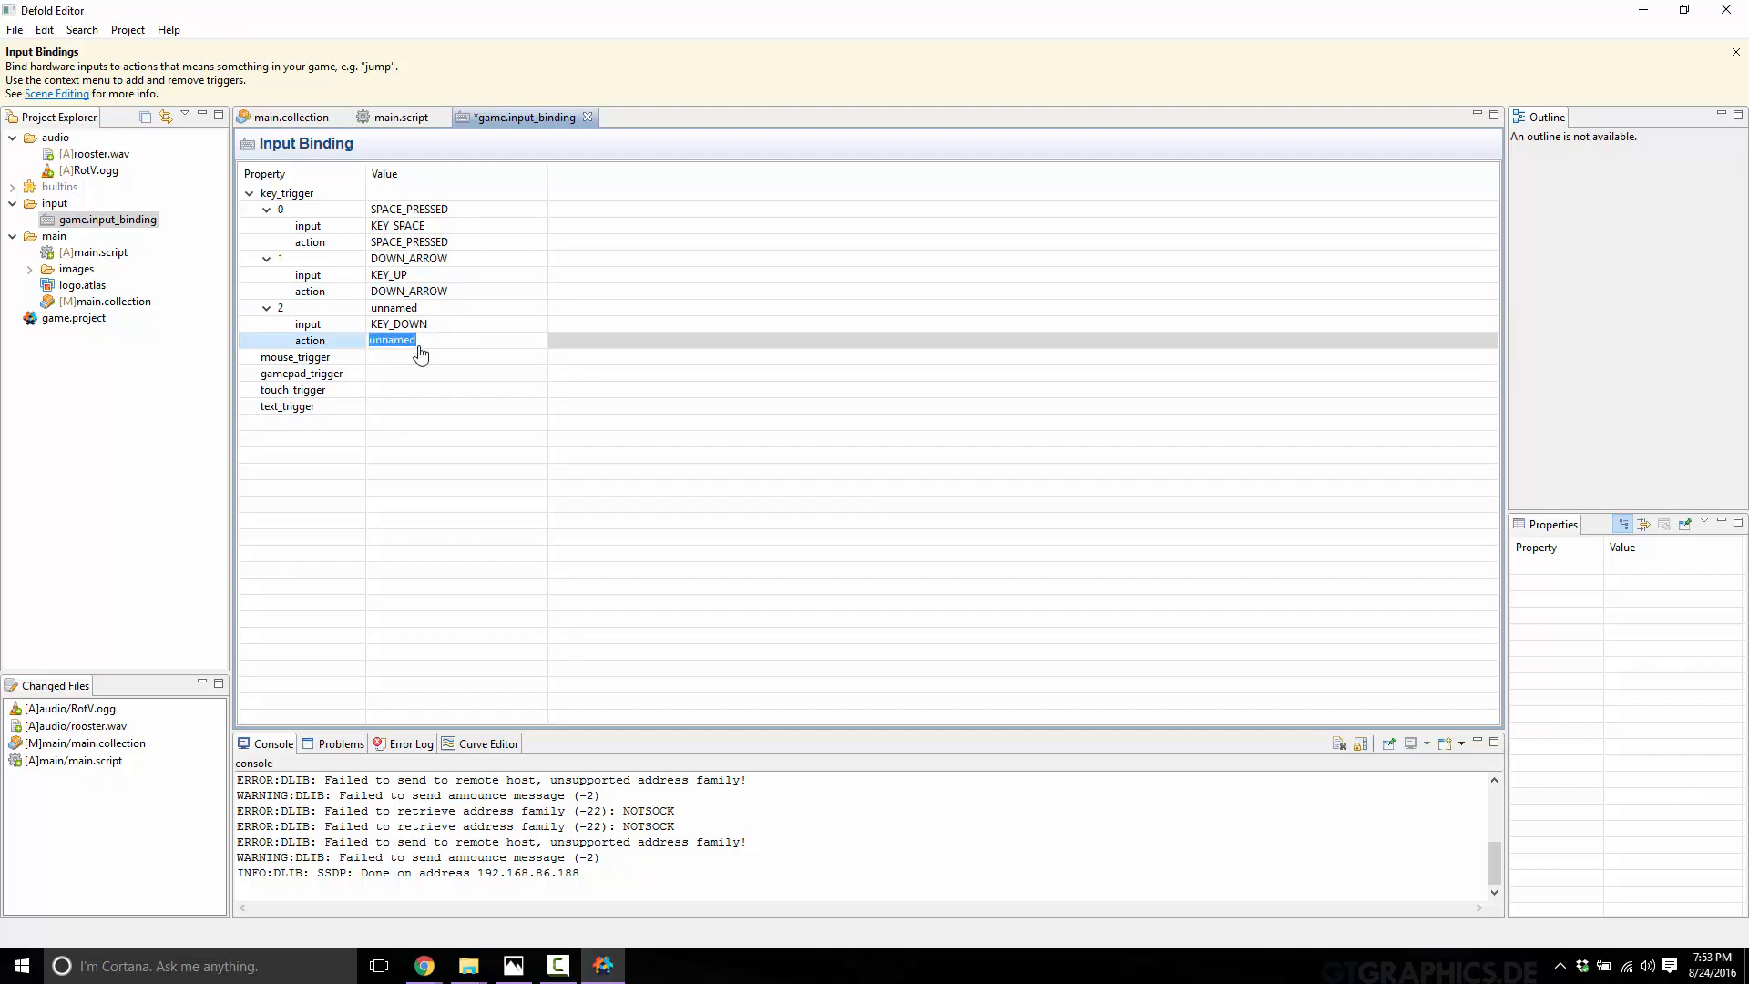
pyautogui.write('DOWN_ARROW')
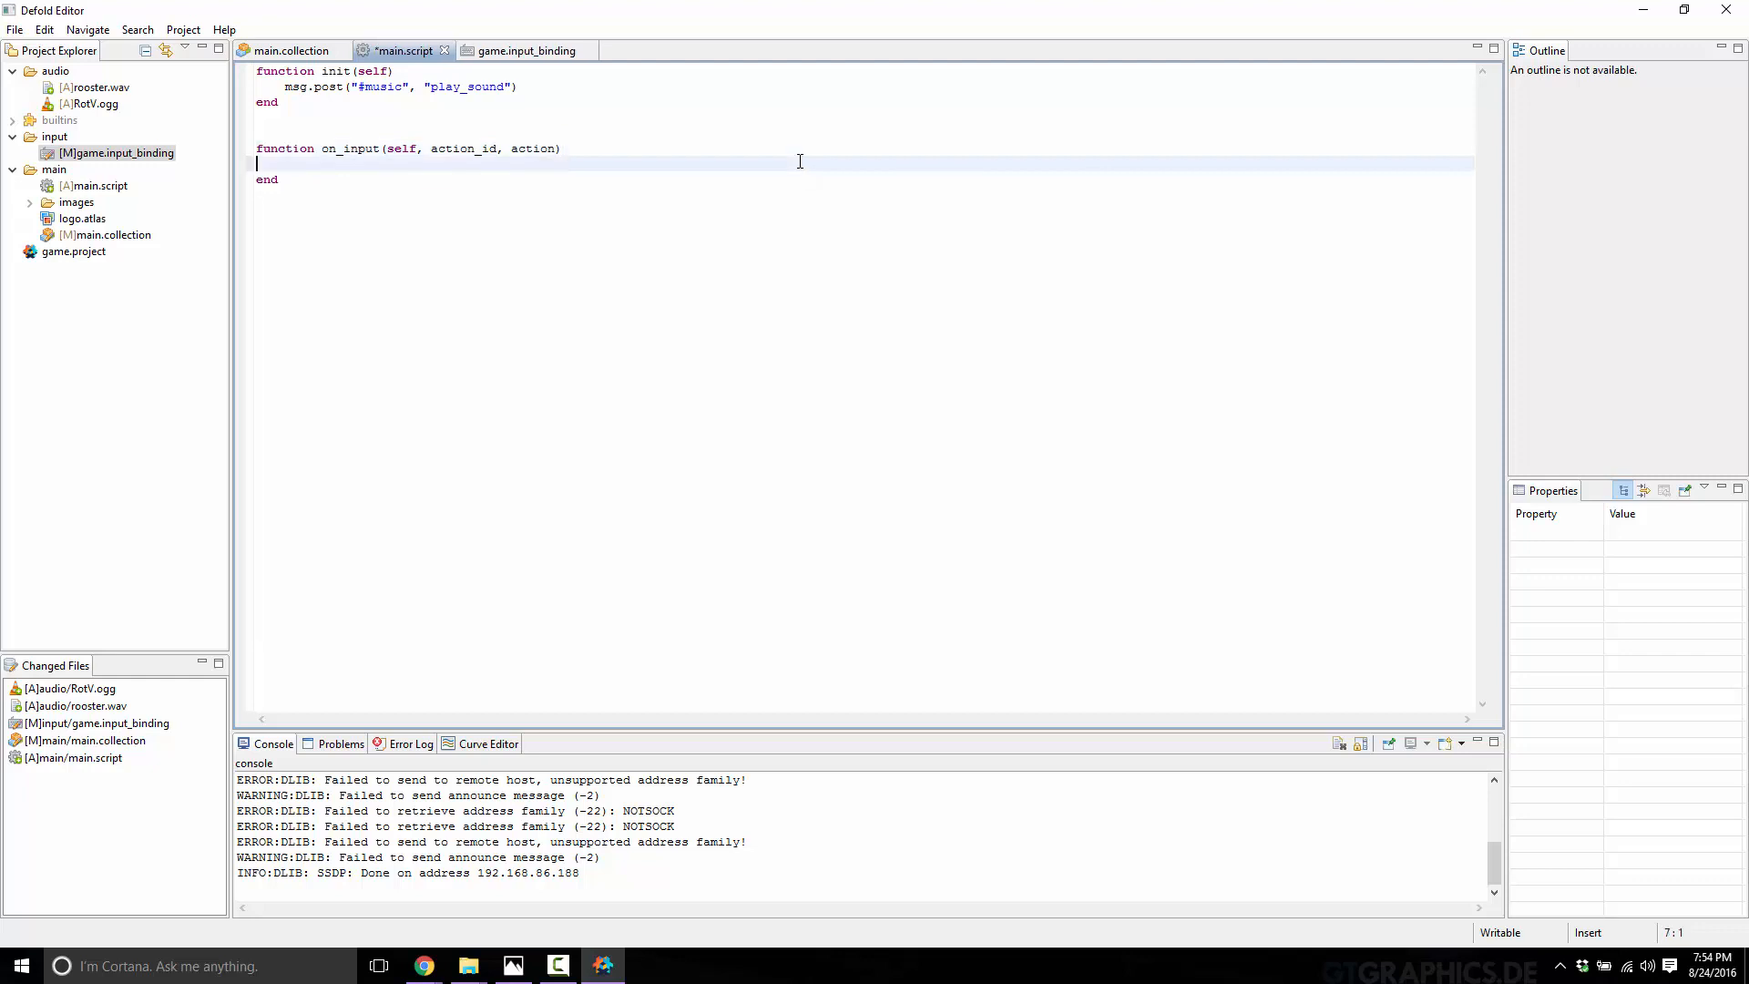
# Step: Write an if block in on_input checking hash("SPACE_PRESSED") and action.pressed == true, closed with end
pyautogui.write('if(a')
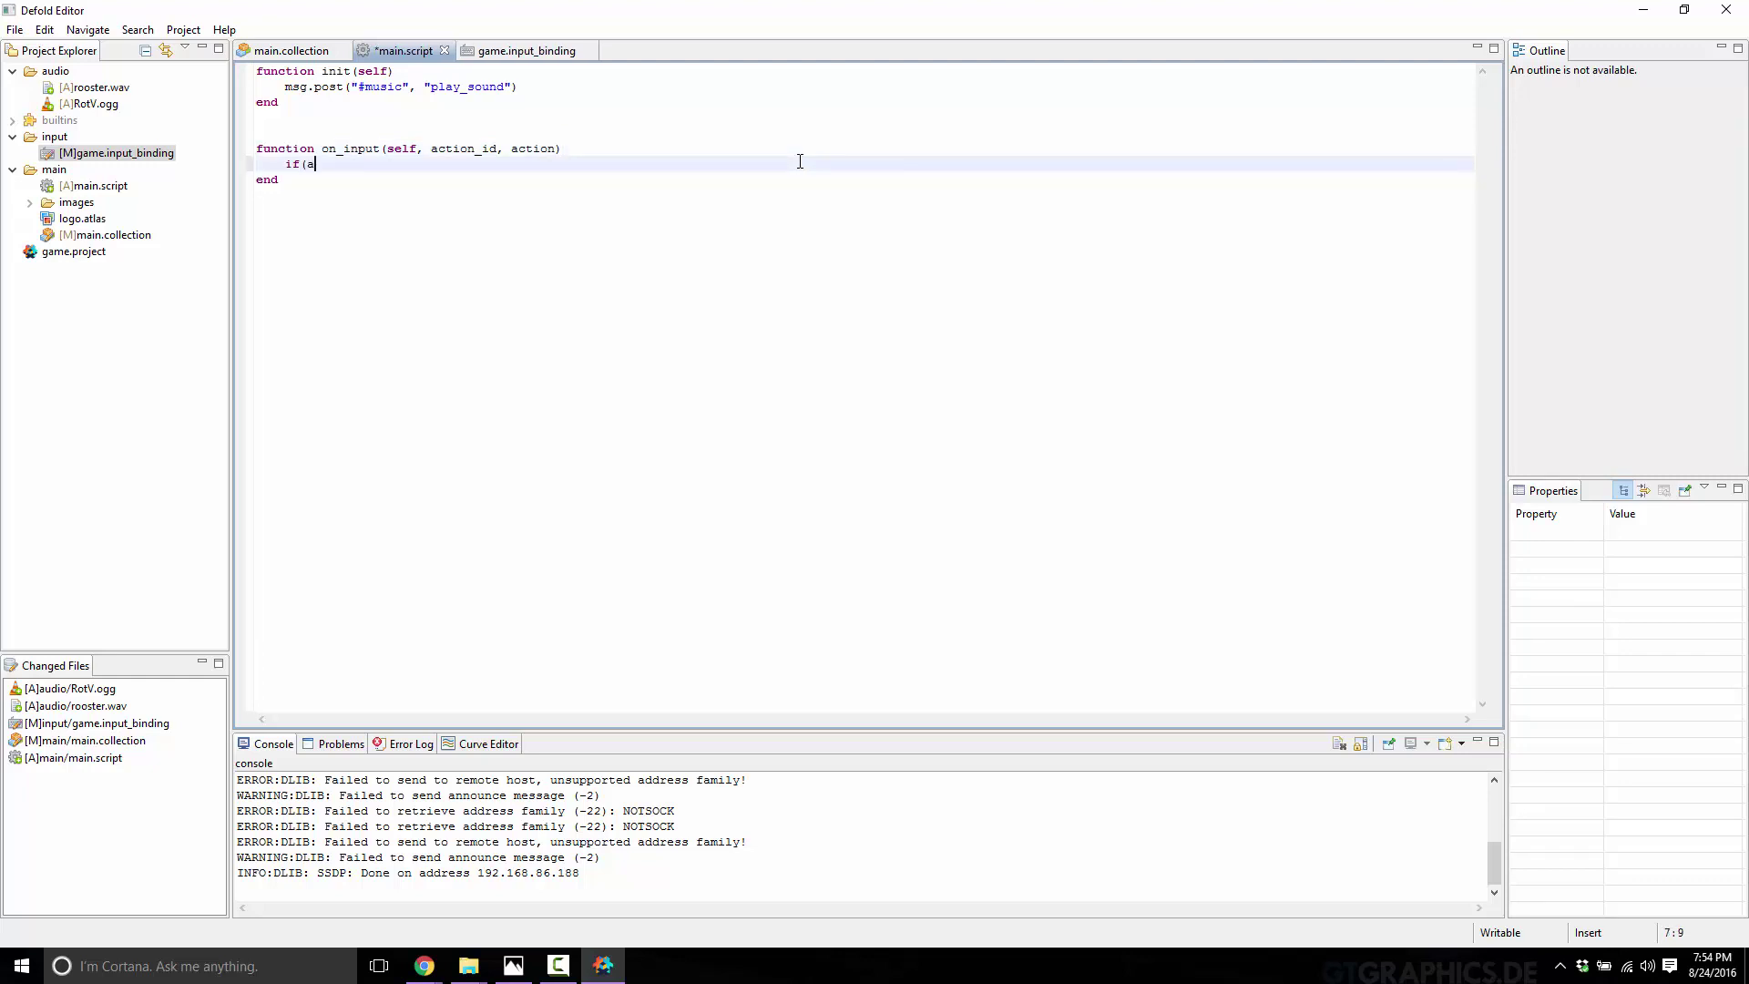
pyautogui.write('ction_id == hash')
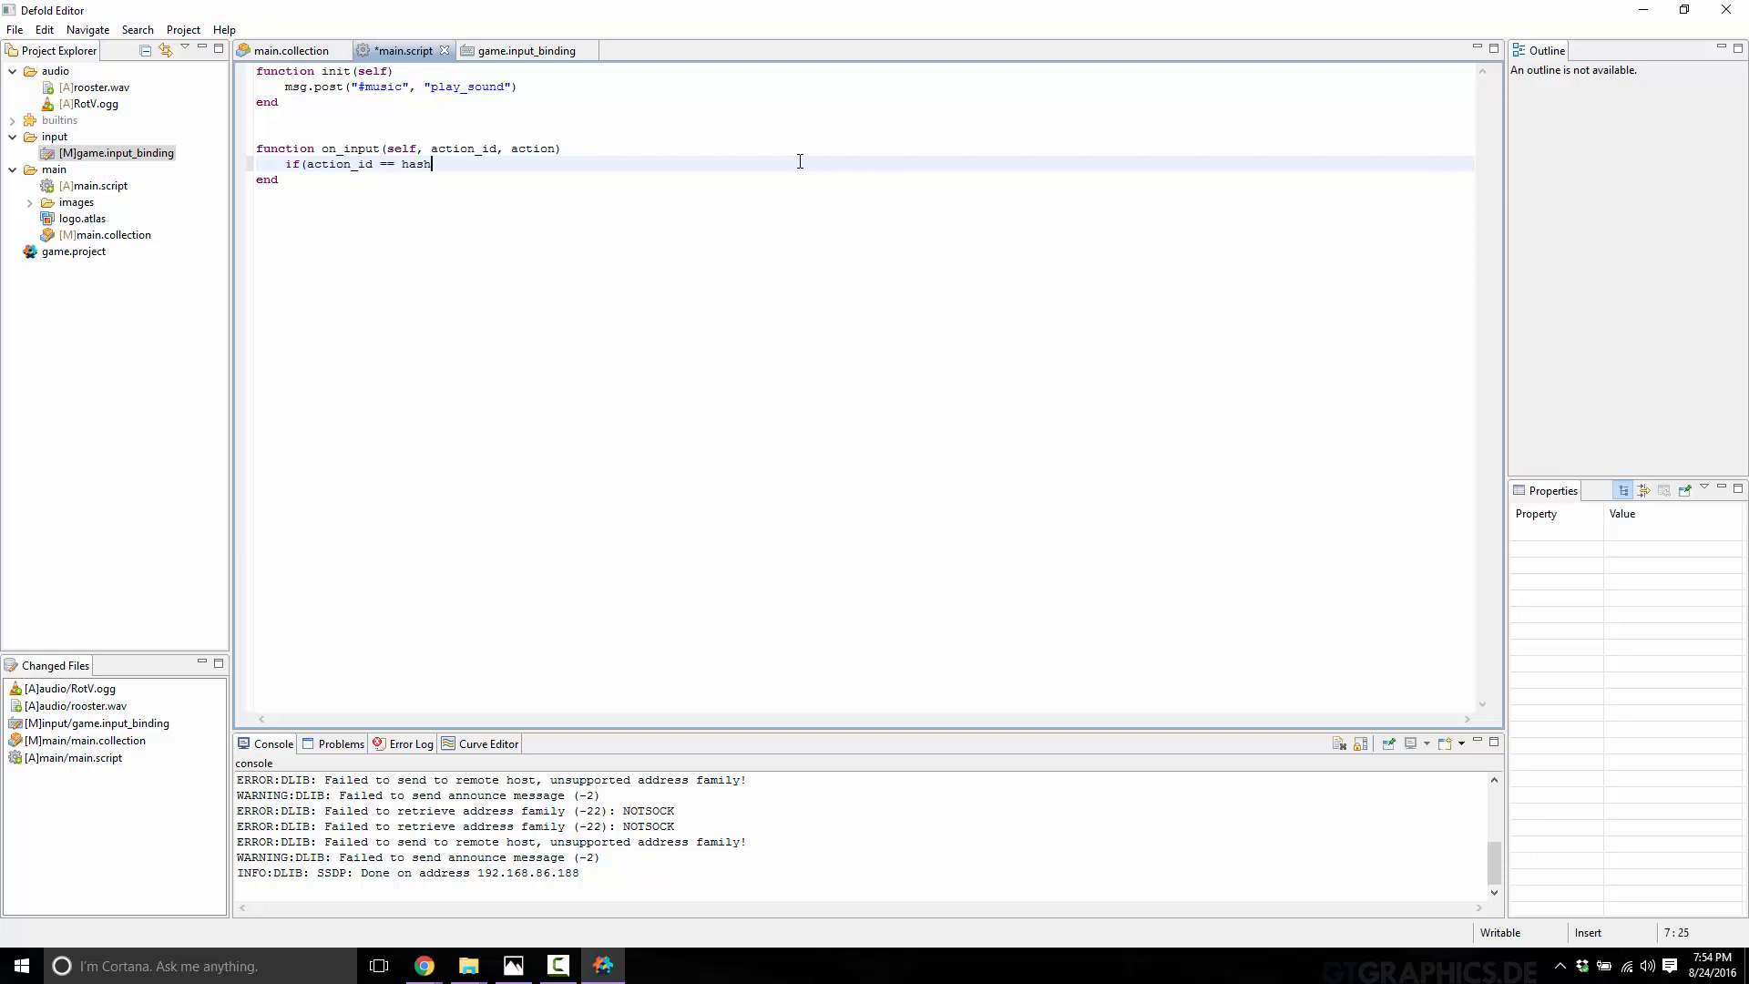
pyautogui.write('("S')
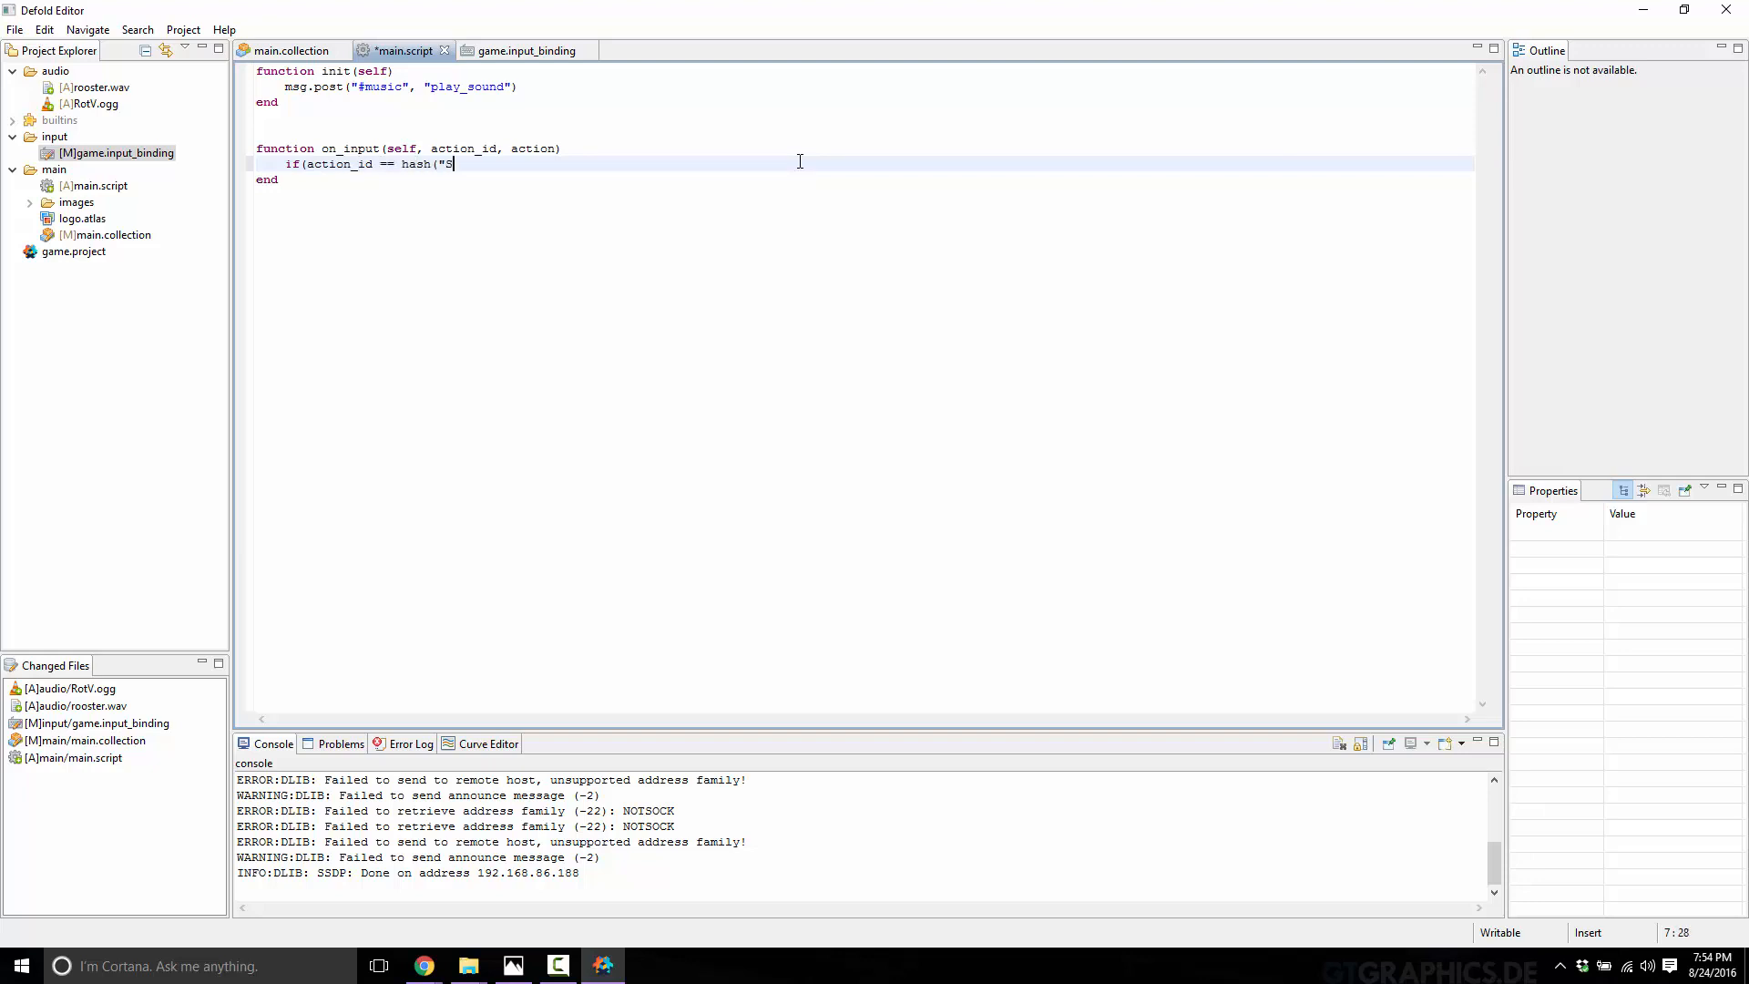
pyautogui.write('PACE_PRESSED") and action.p')
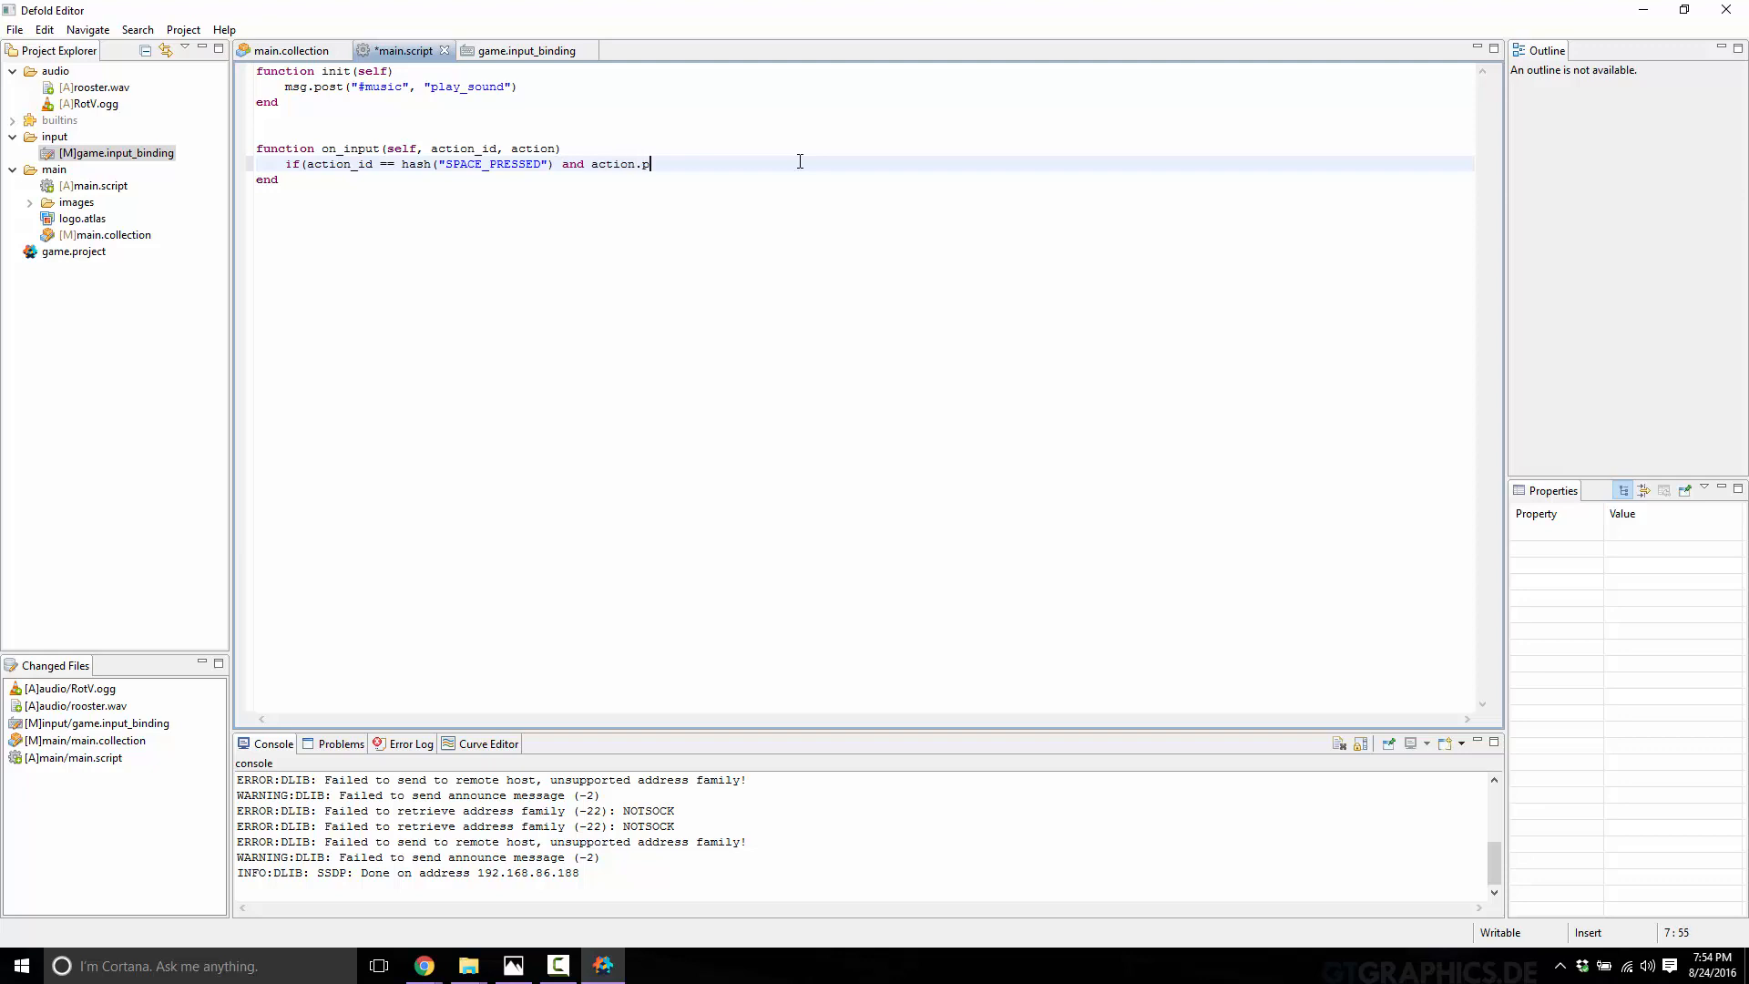
pyautogui.write('ressed -')
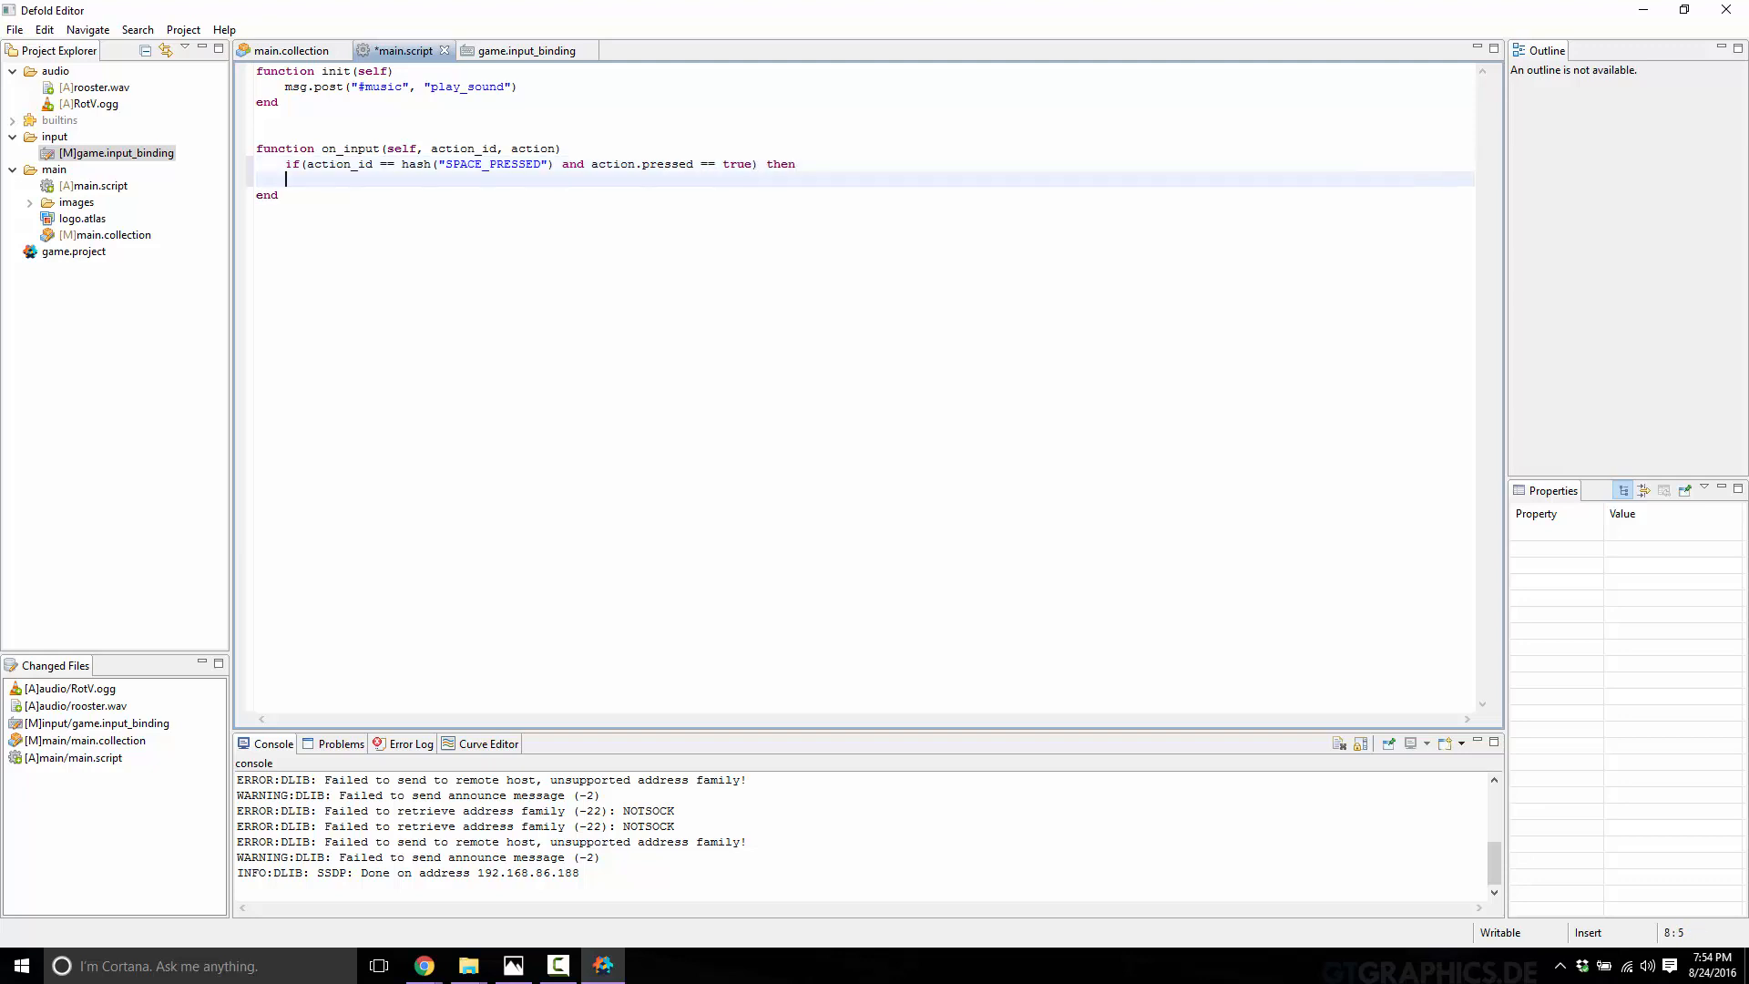
pyautogui.write('end')
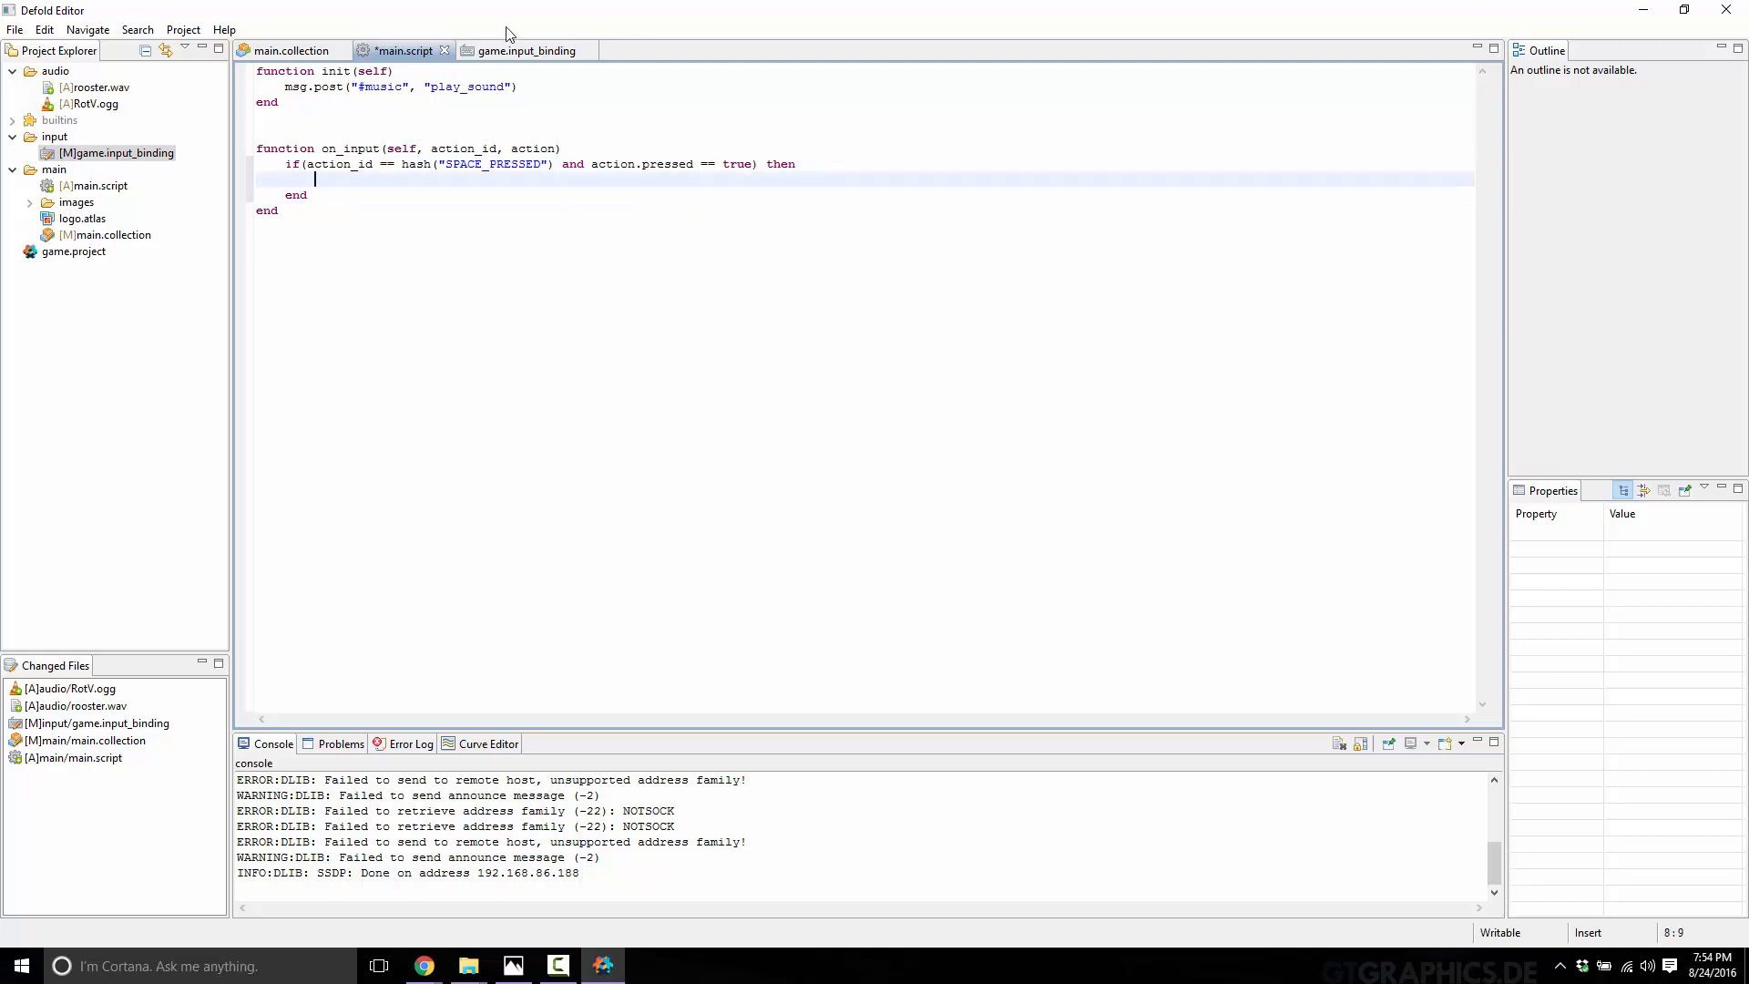
# Step: Check component ids in main.collection, then post play_sound to #sfx inside the SPACE_PRESSED block
pyautogui.click(291, 51)
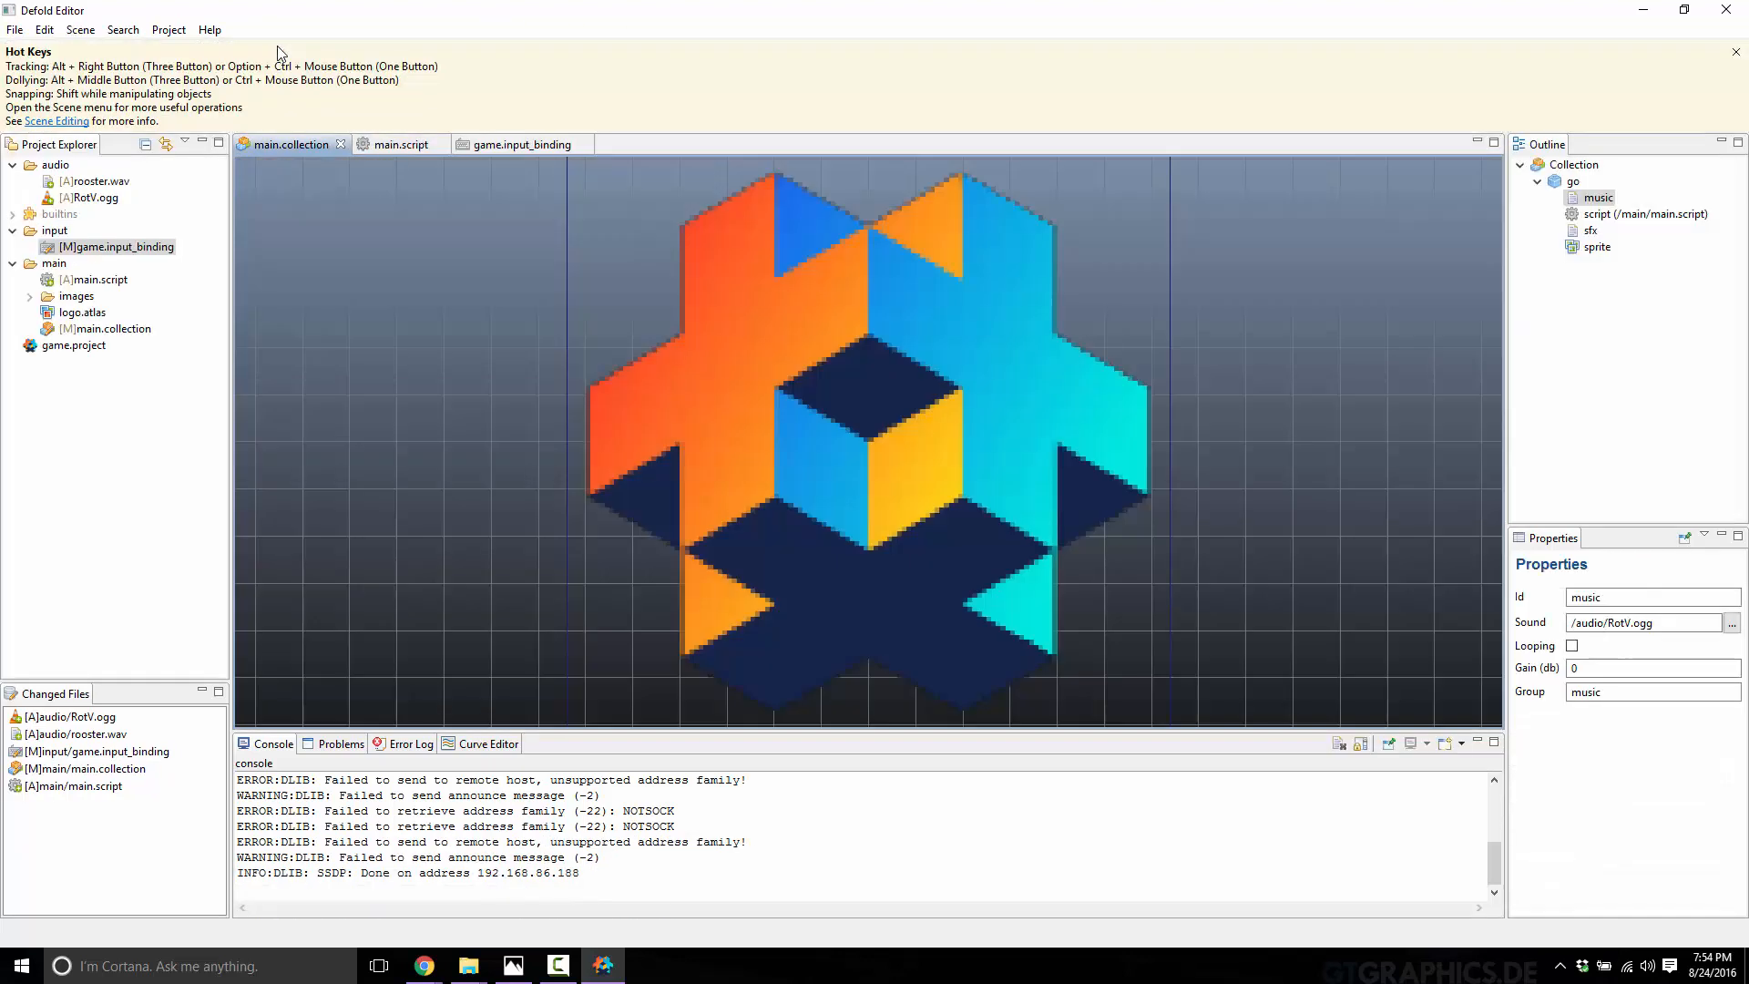
pyautogui.moveTo(117, 56)
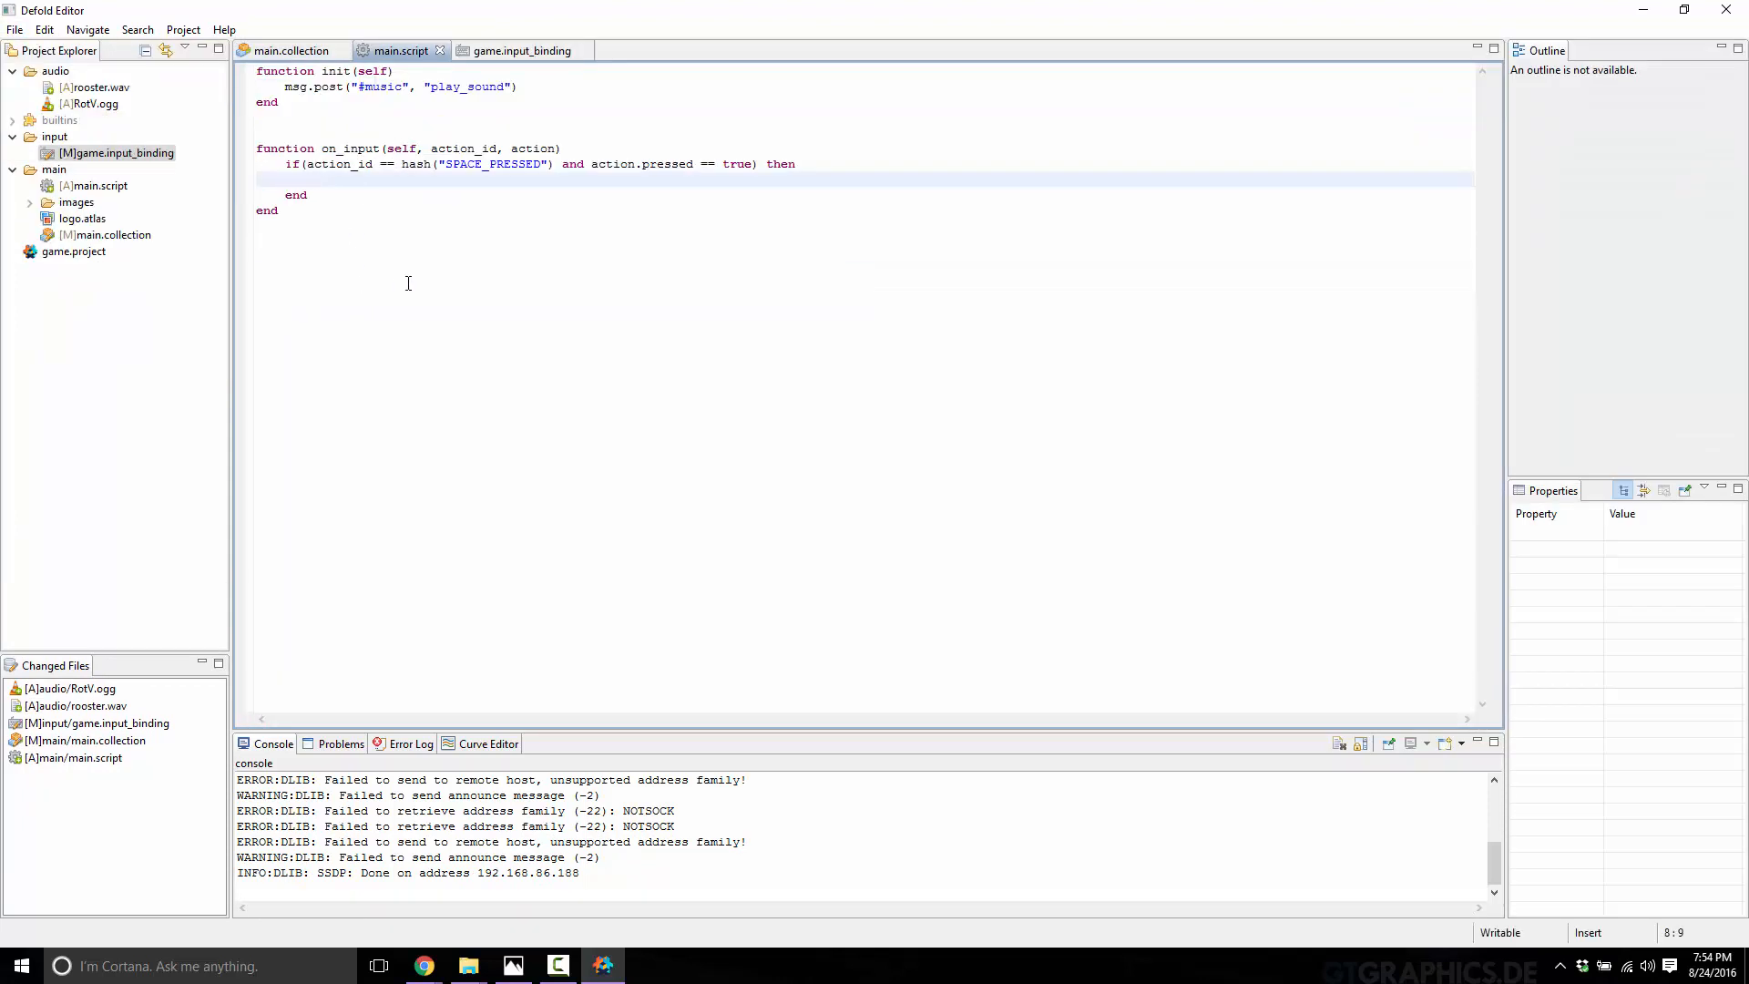
pyautogui.write('msg.post(')
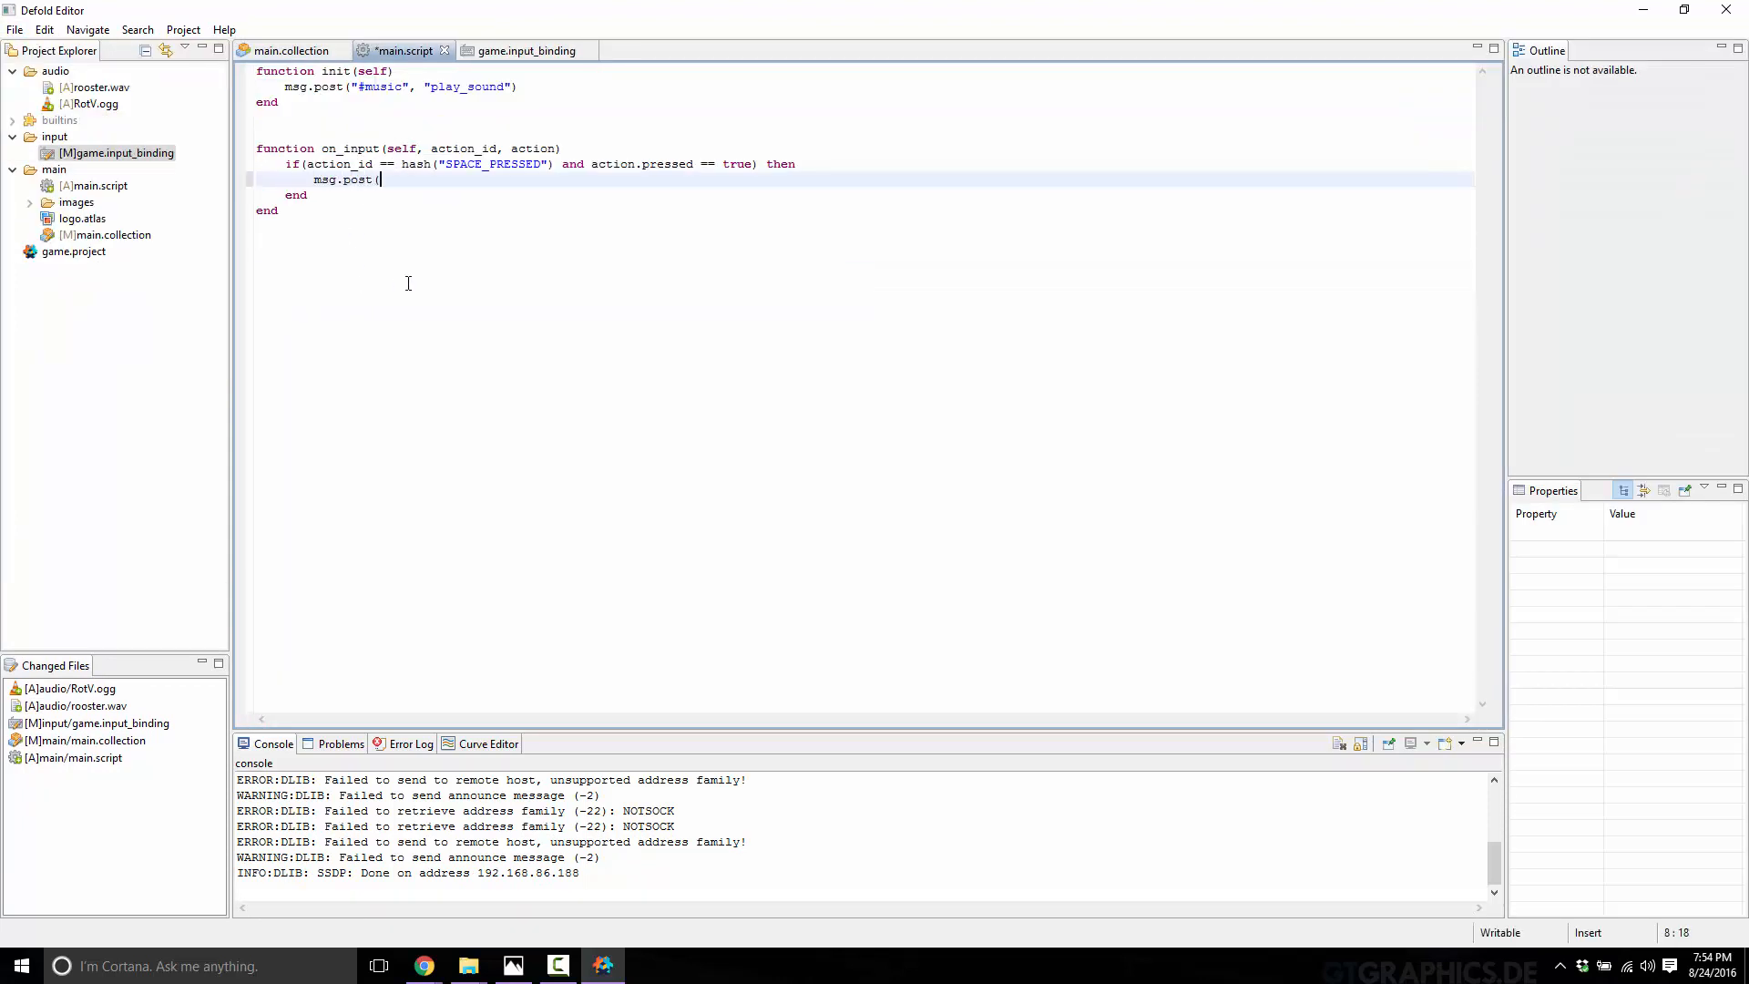
pyautogui.write('"#sfx')
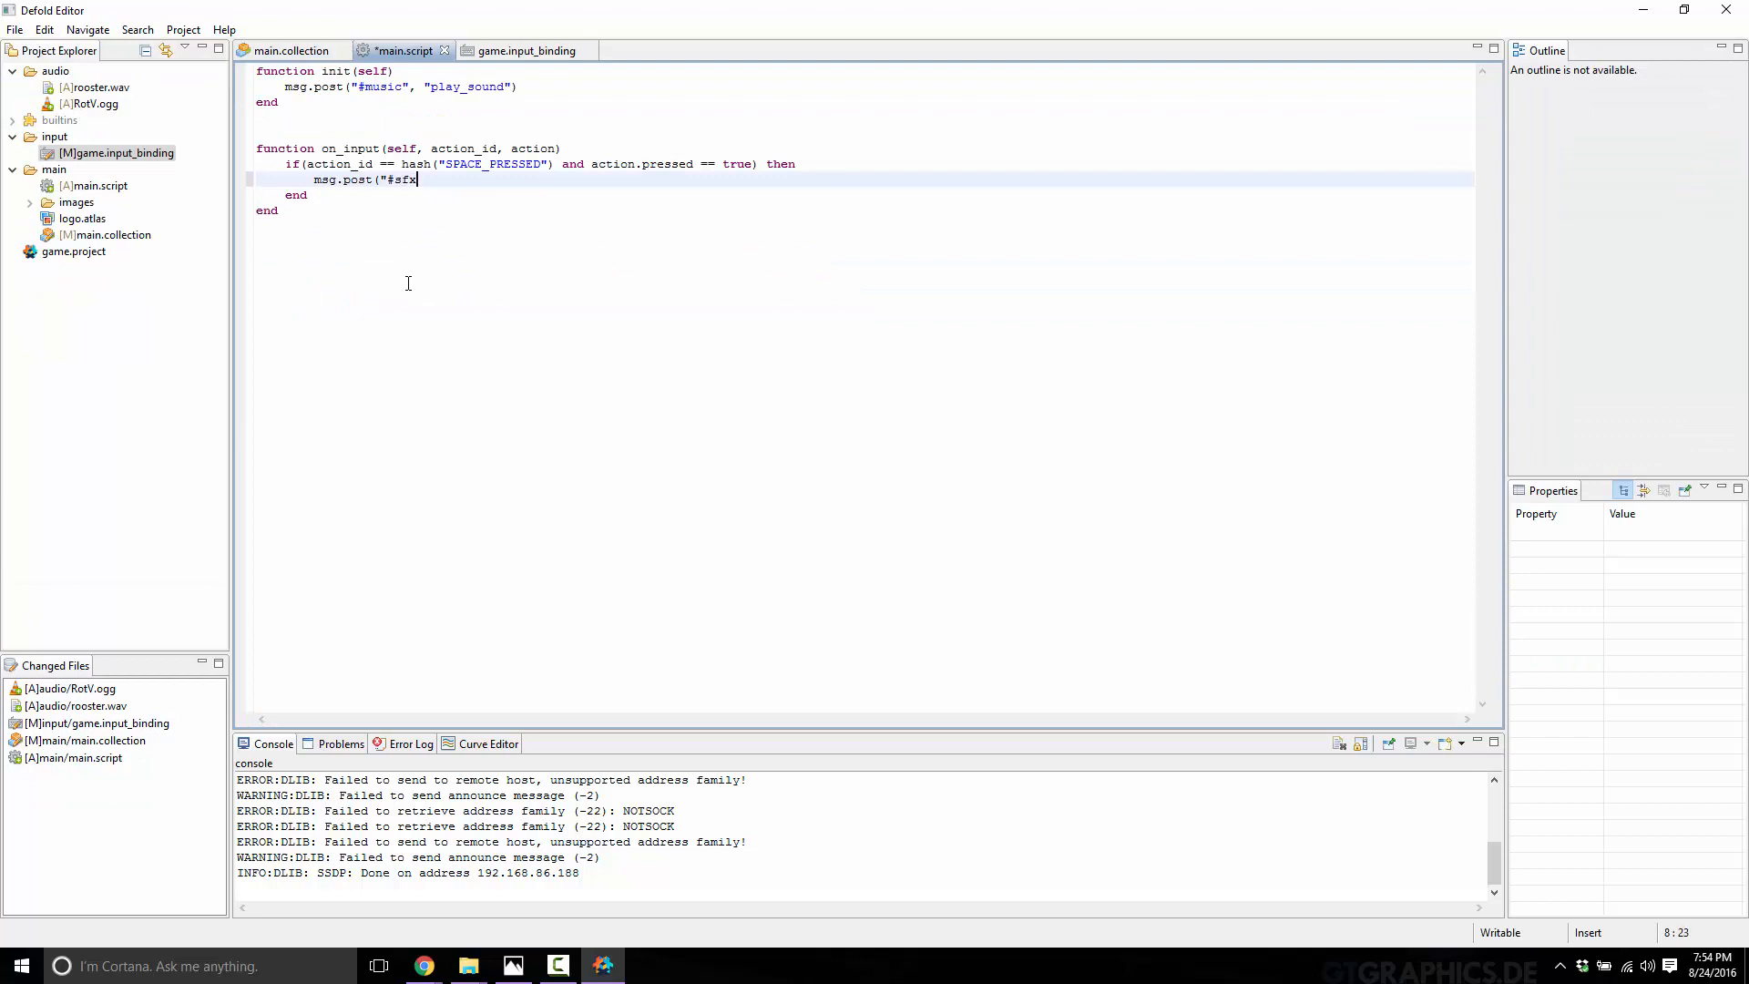
pyautogui.write('", "P')
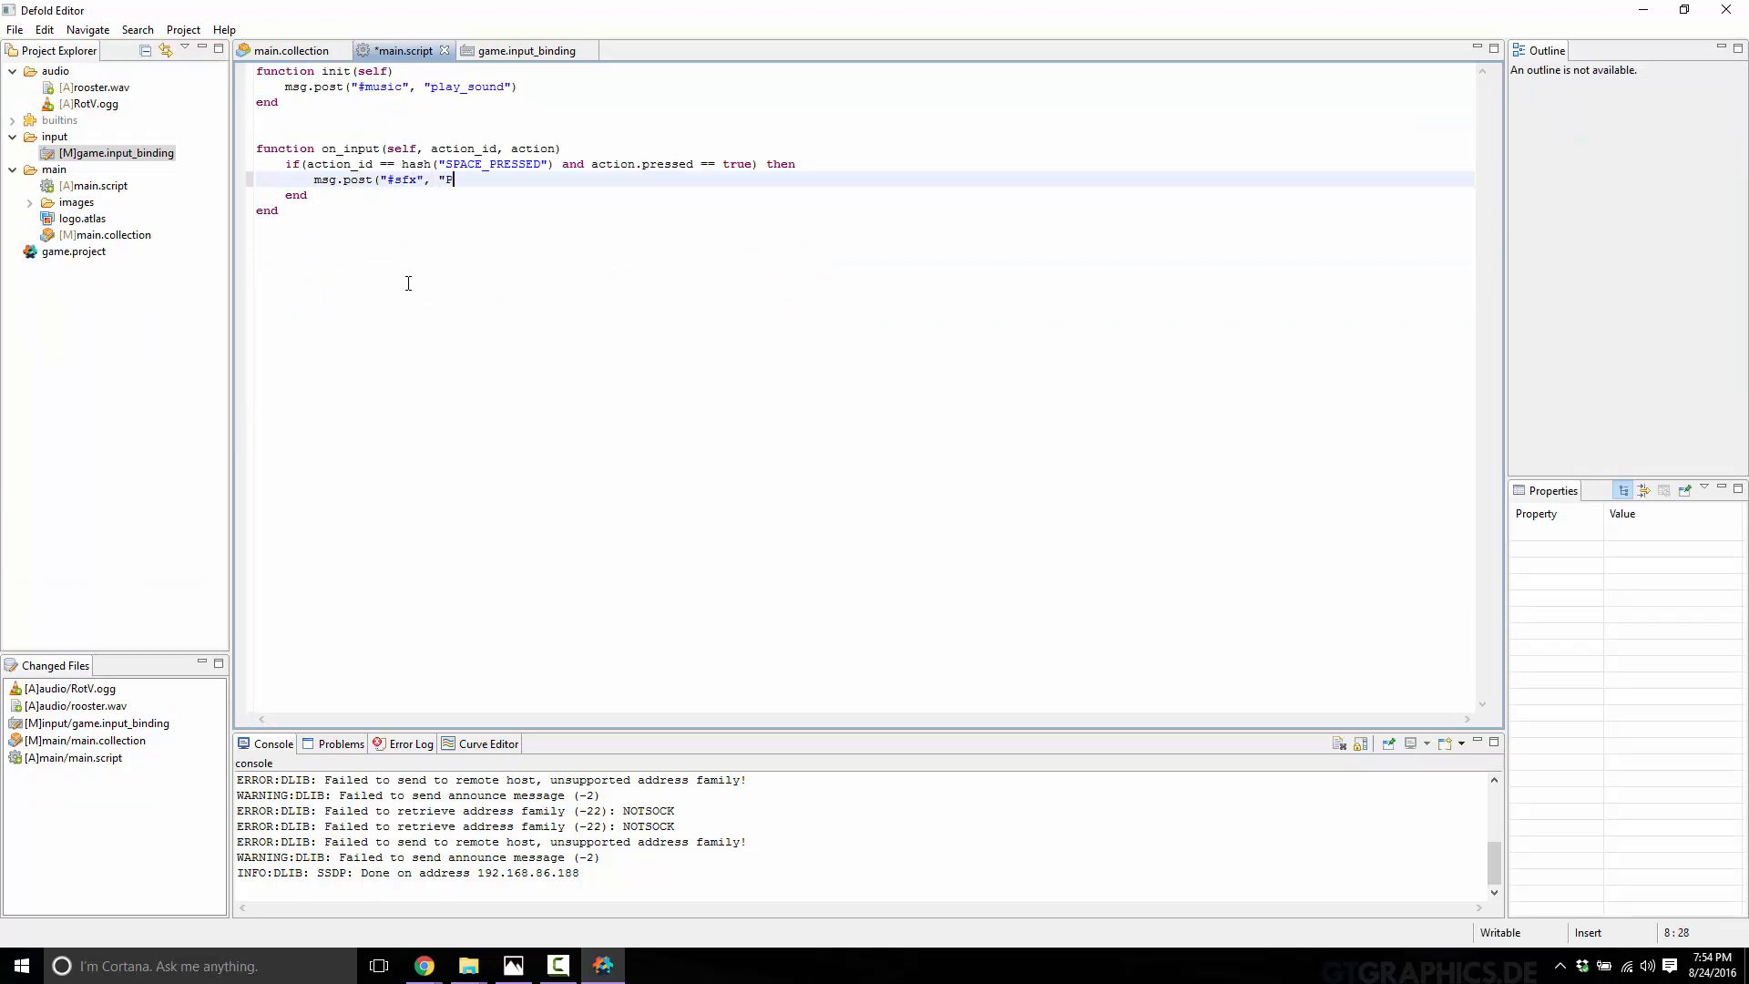
pyautogui.write('lay_')
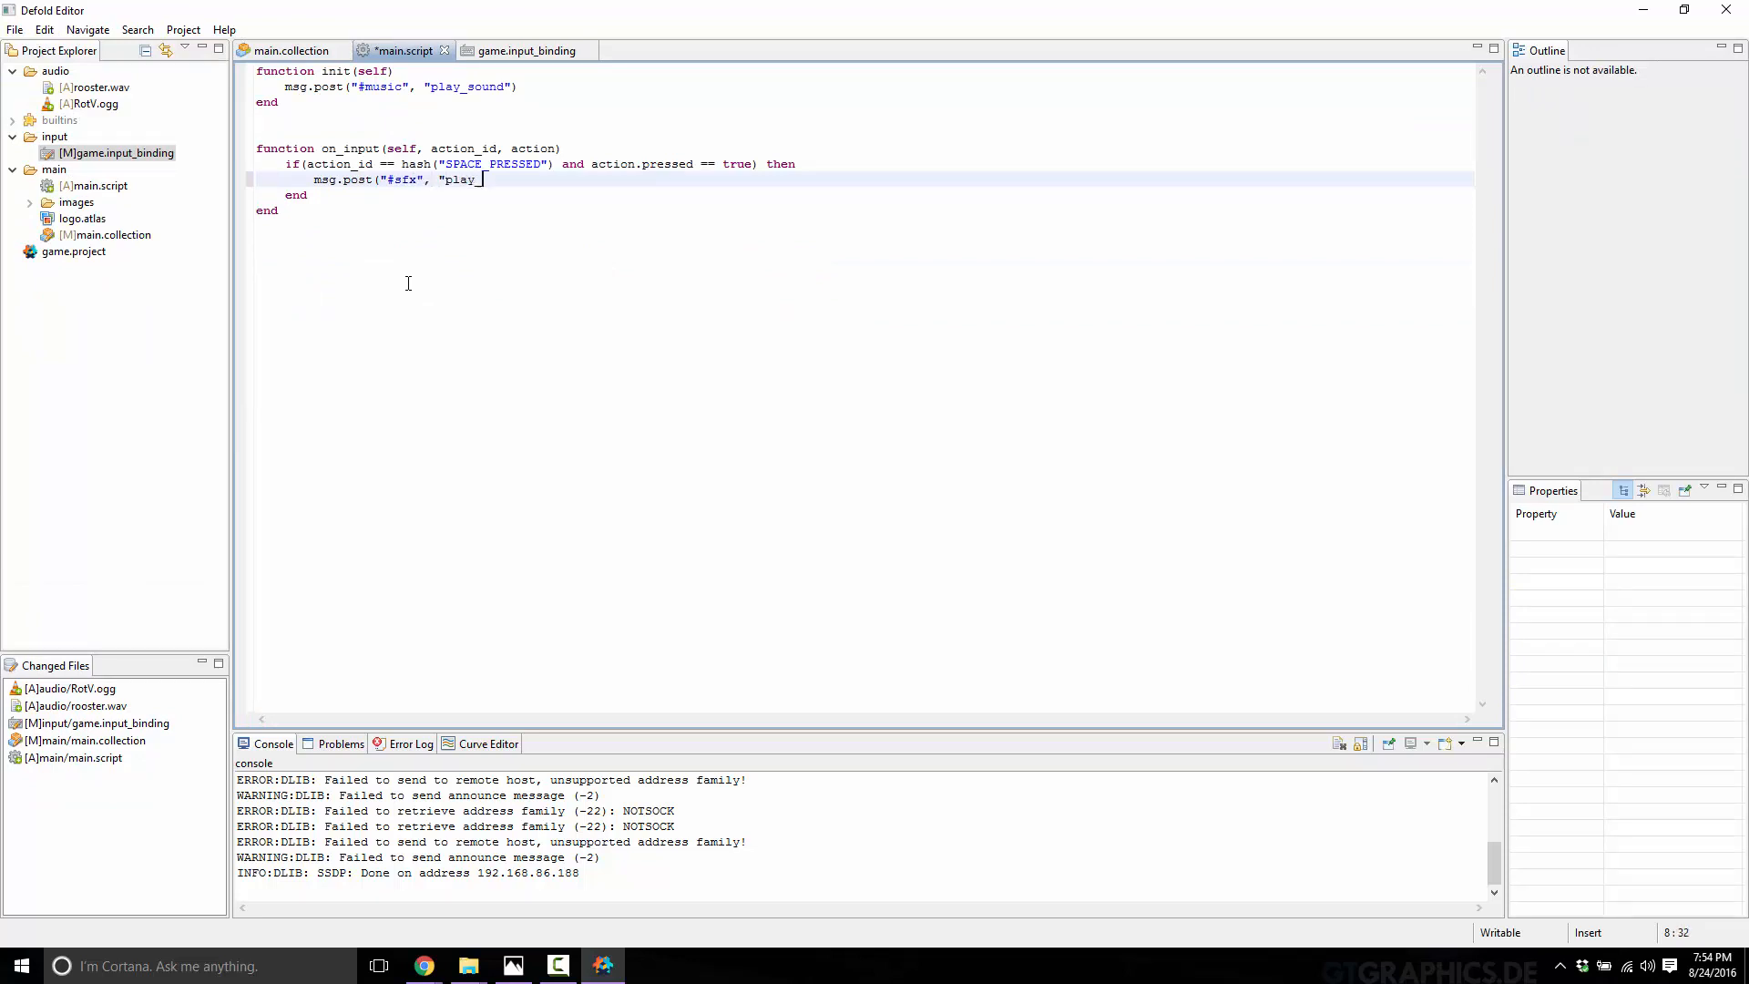
pyautogui.write('_sound")')
pyautogui.write('msg.p')
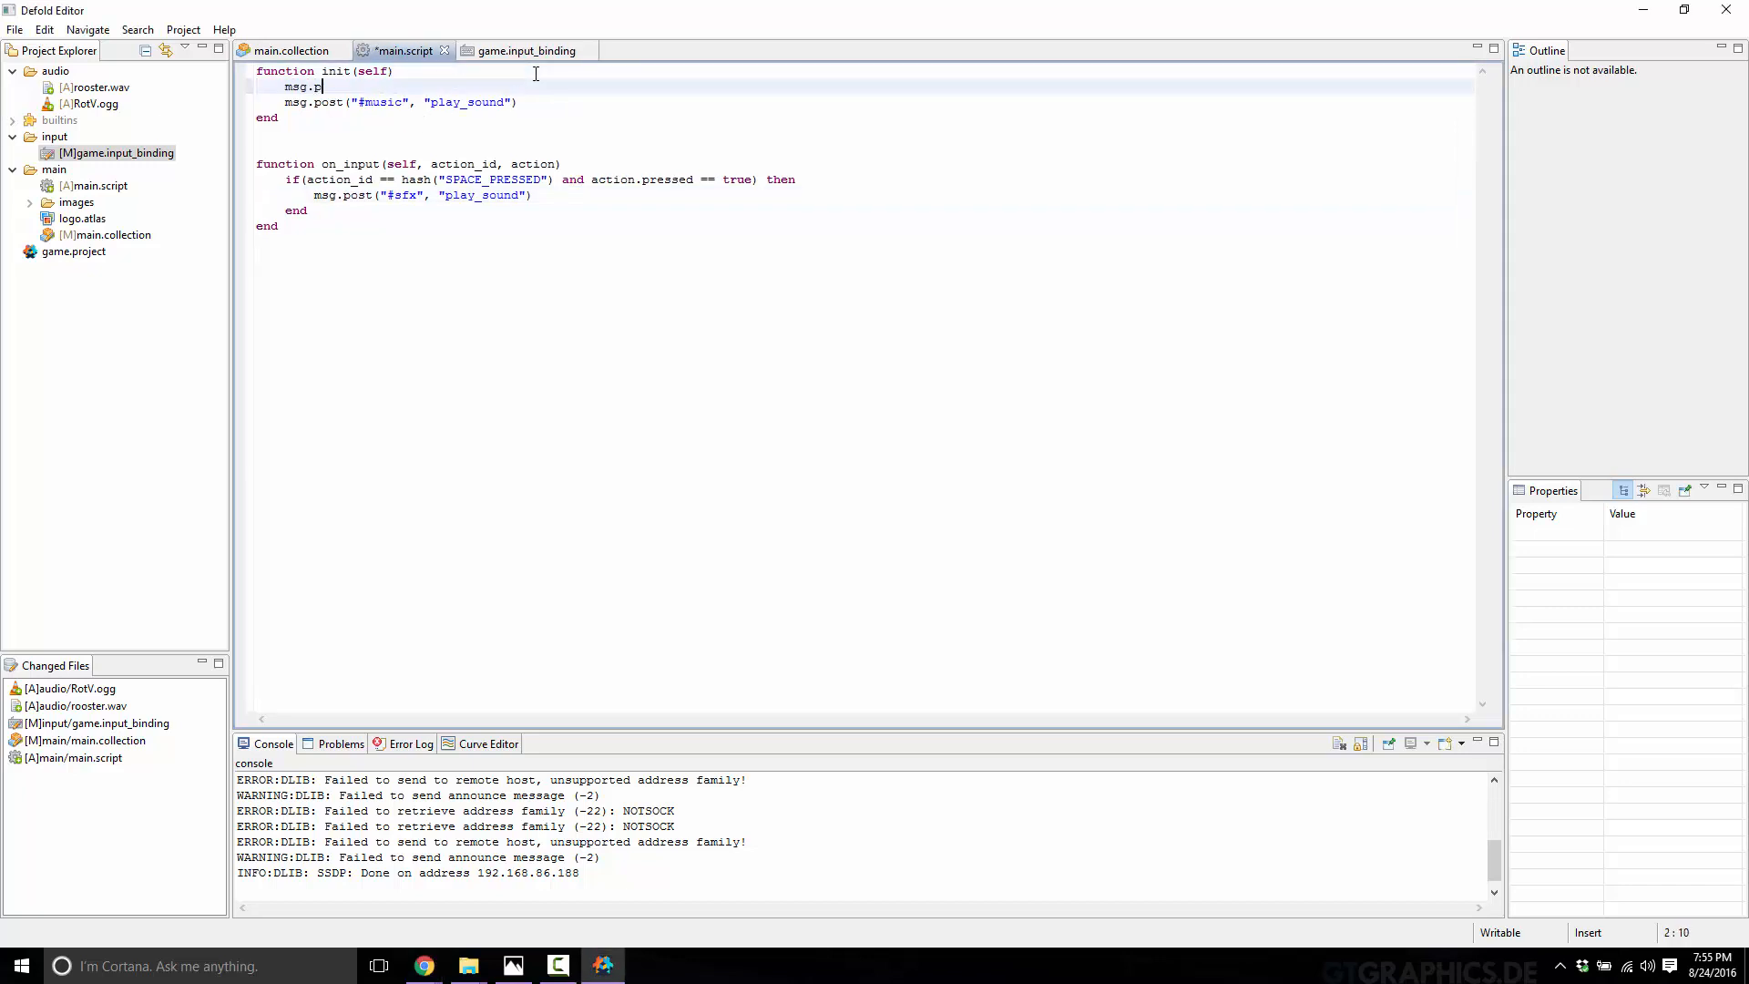
# Step: Add msg.post(".", "acquire_input_focus") at the top of init
pyautogui.write('ost("')
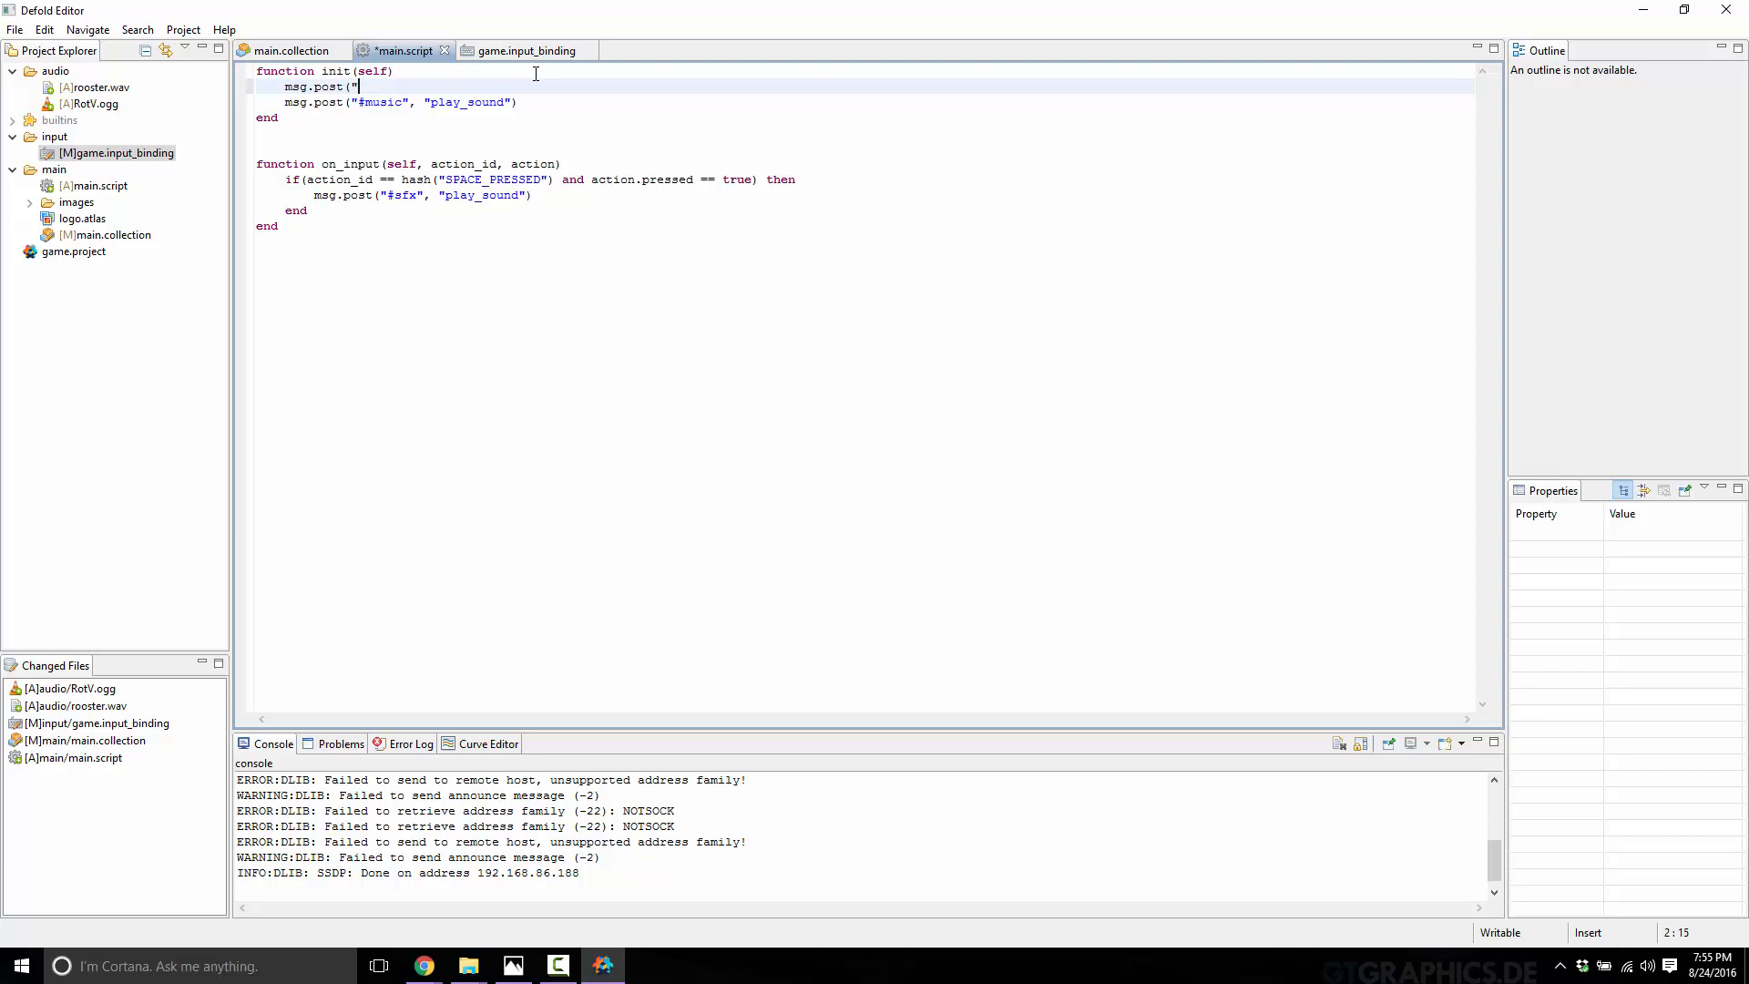
pyautogui.write('."')
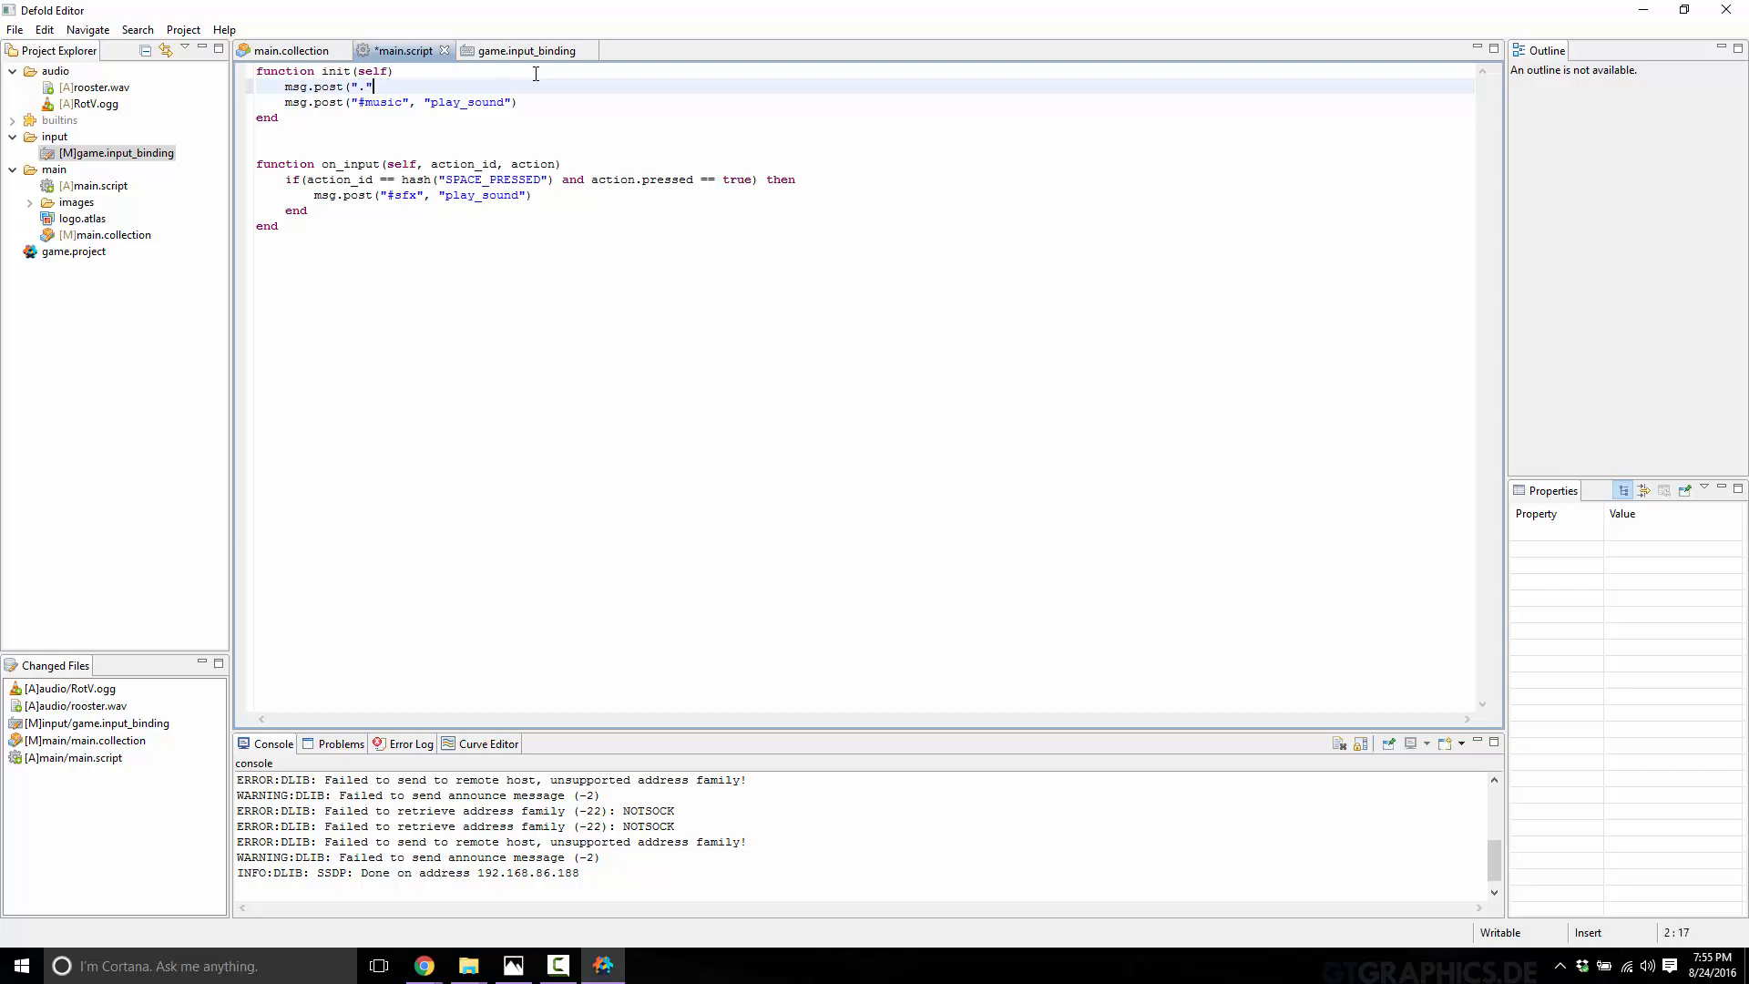
pyautogui.write(', "')
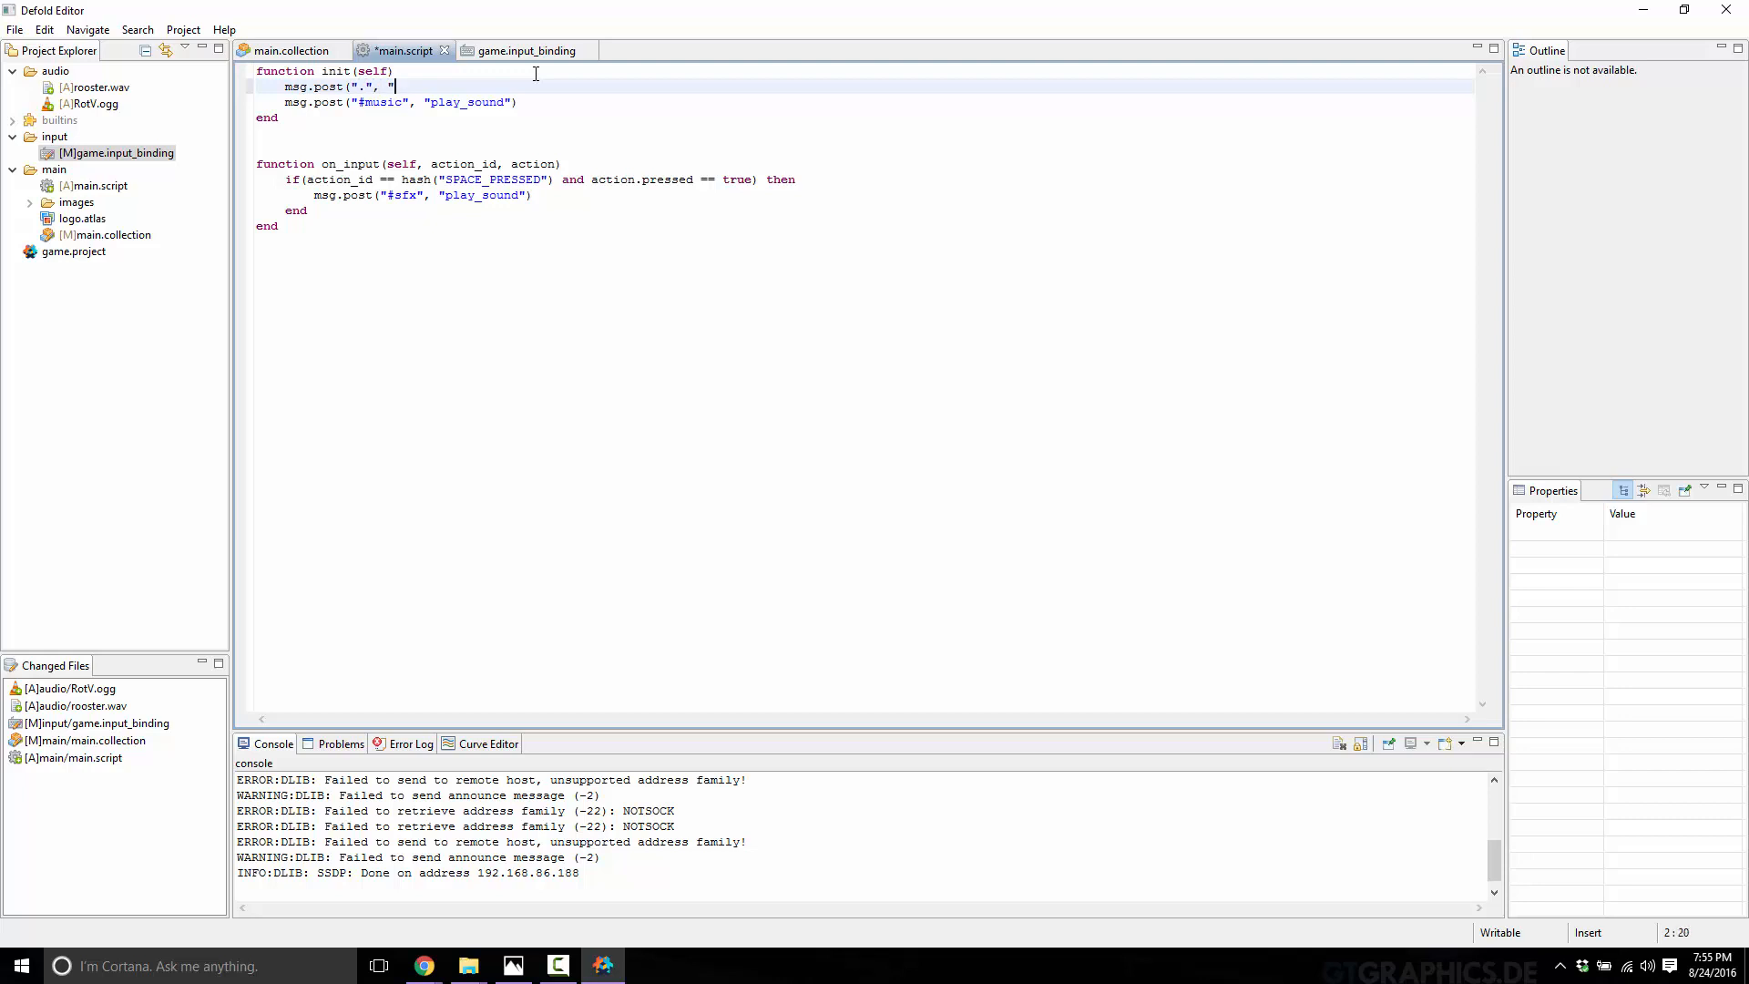
pyautogui.write('ac')
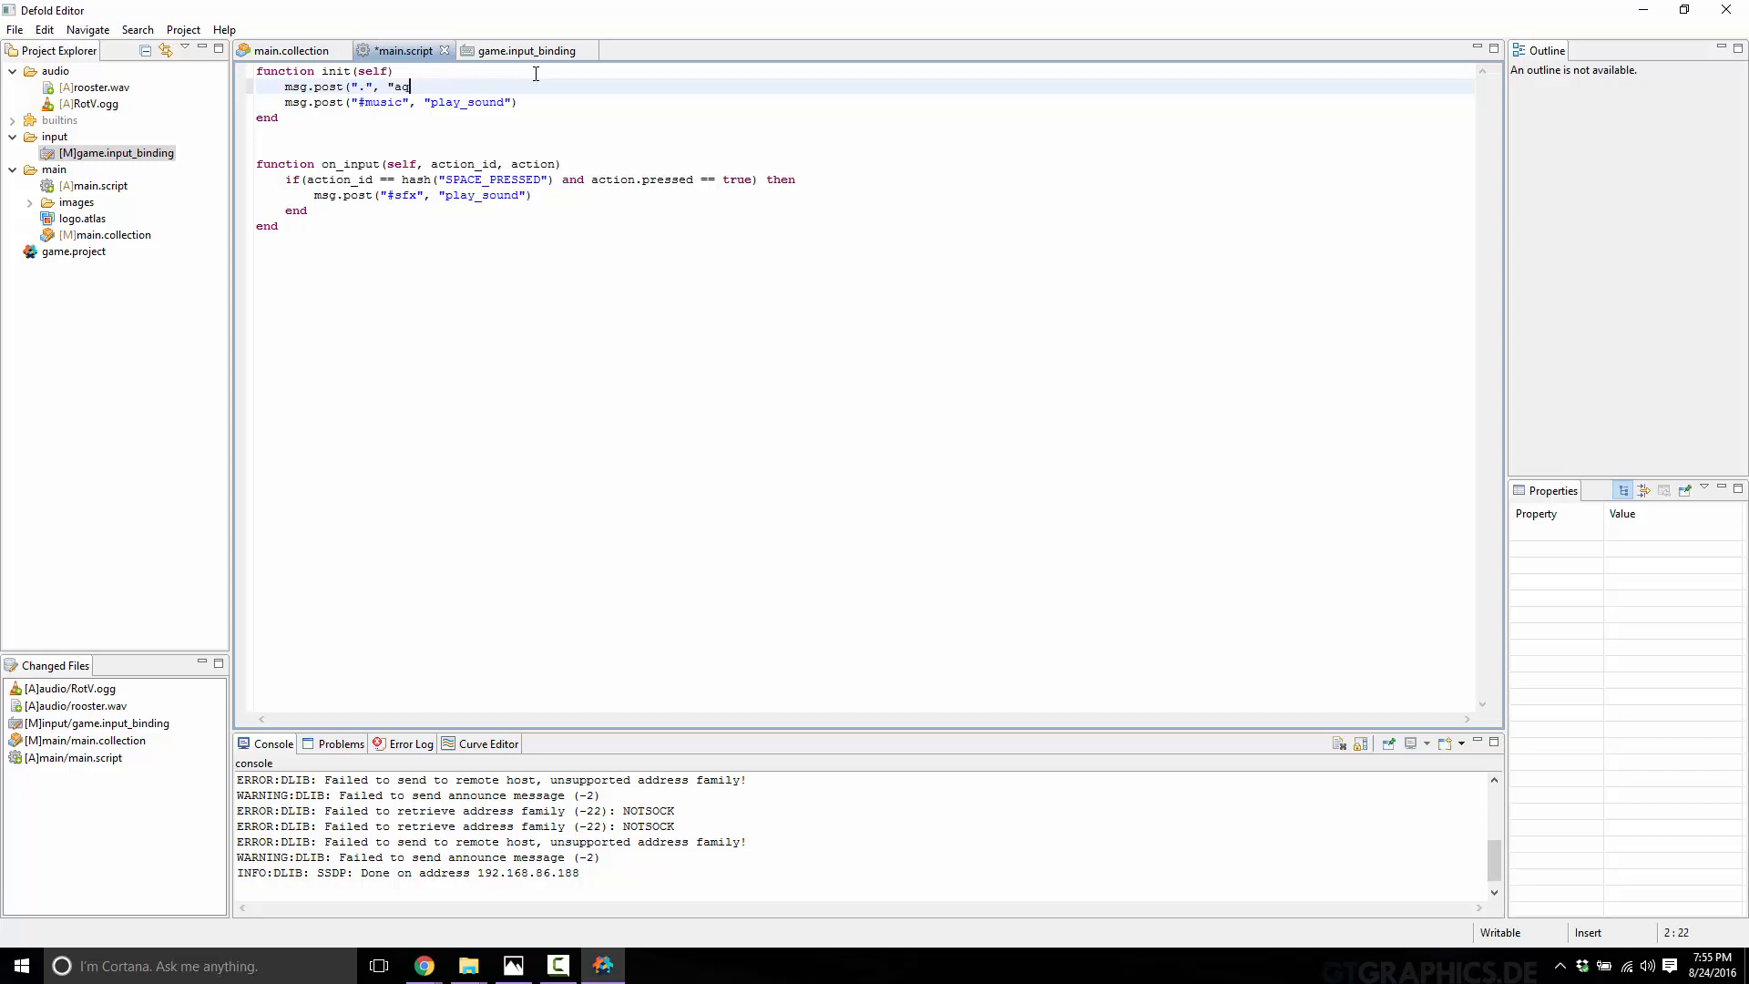
pyautogui.write('cquire_input_fo')
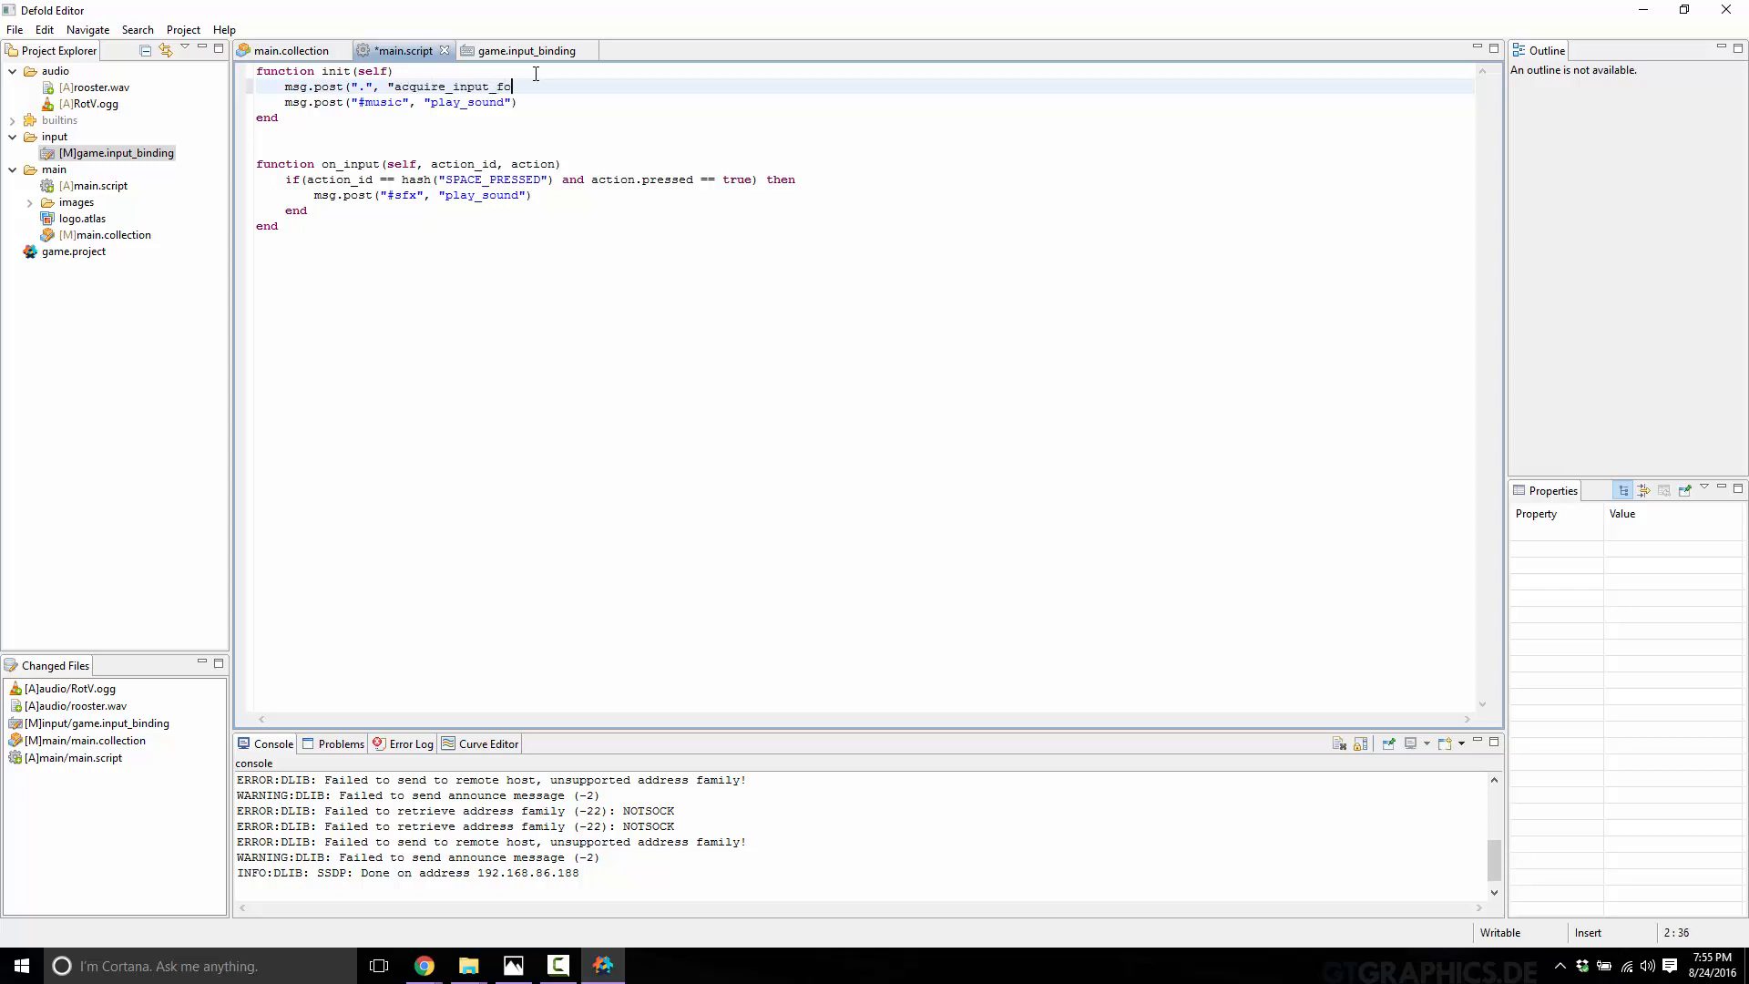
pyautogui.write('cus"')
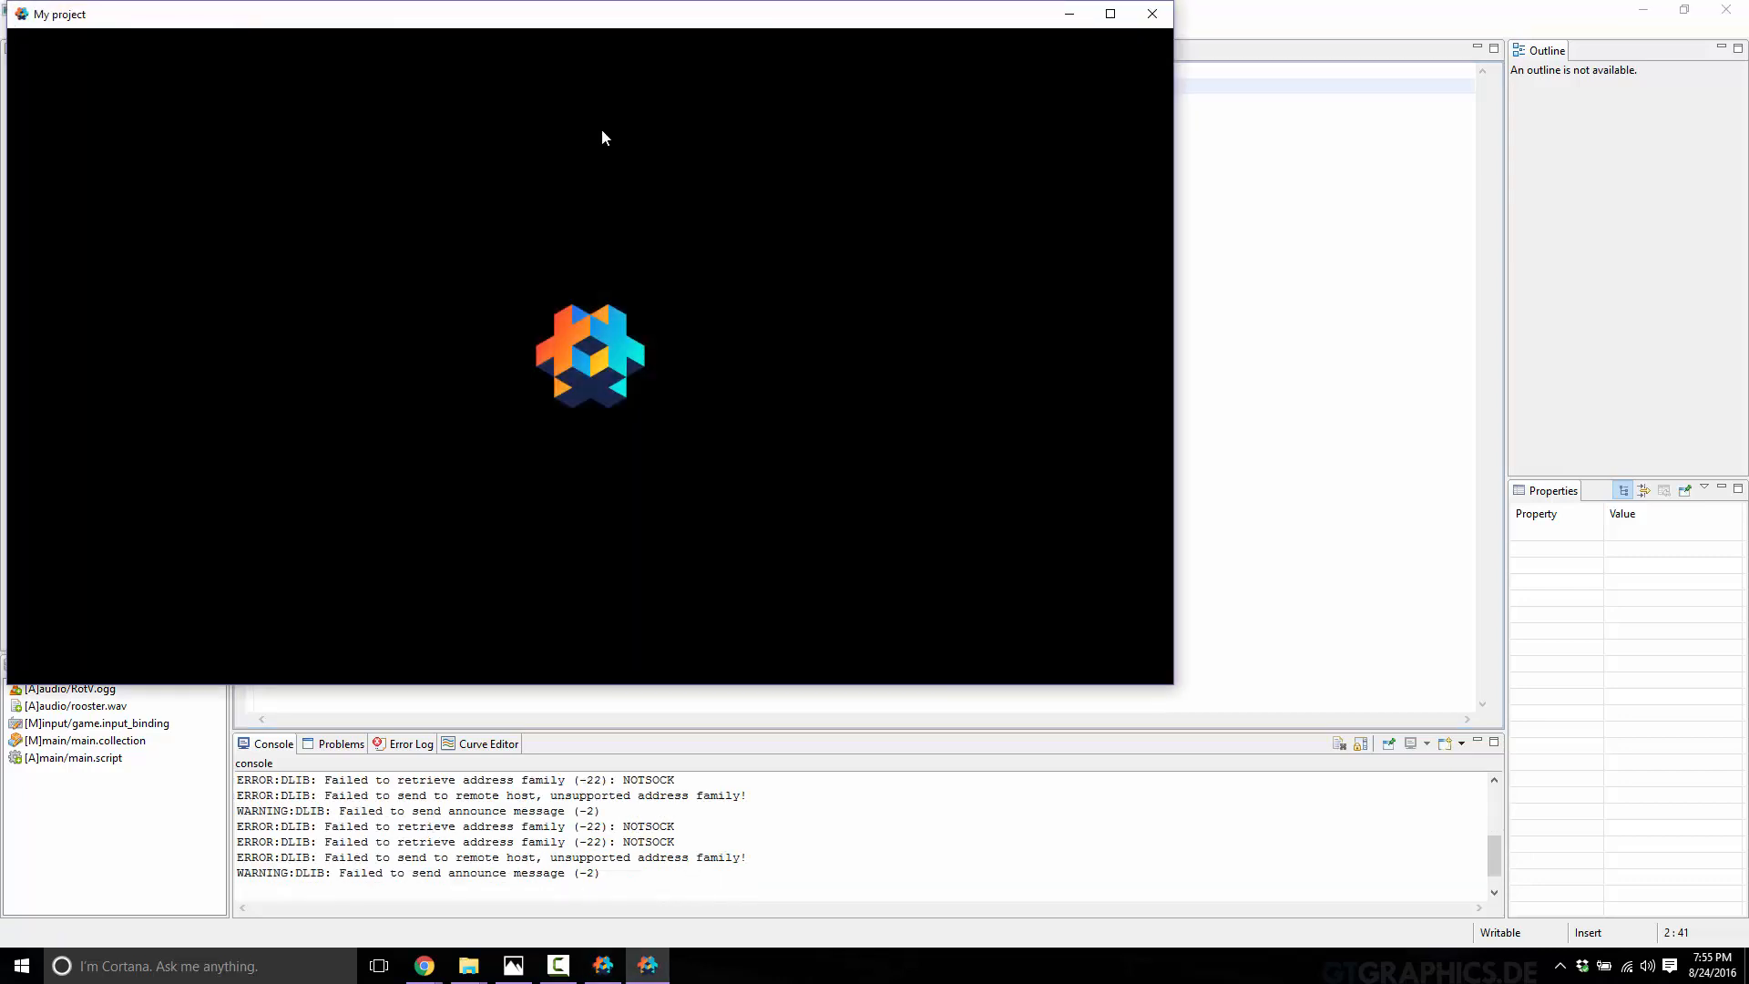
pyautogui.moveTo(847, 341)
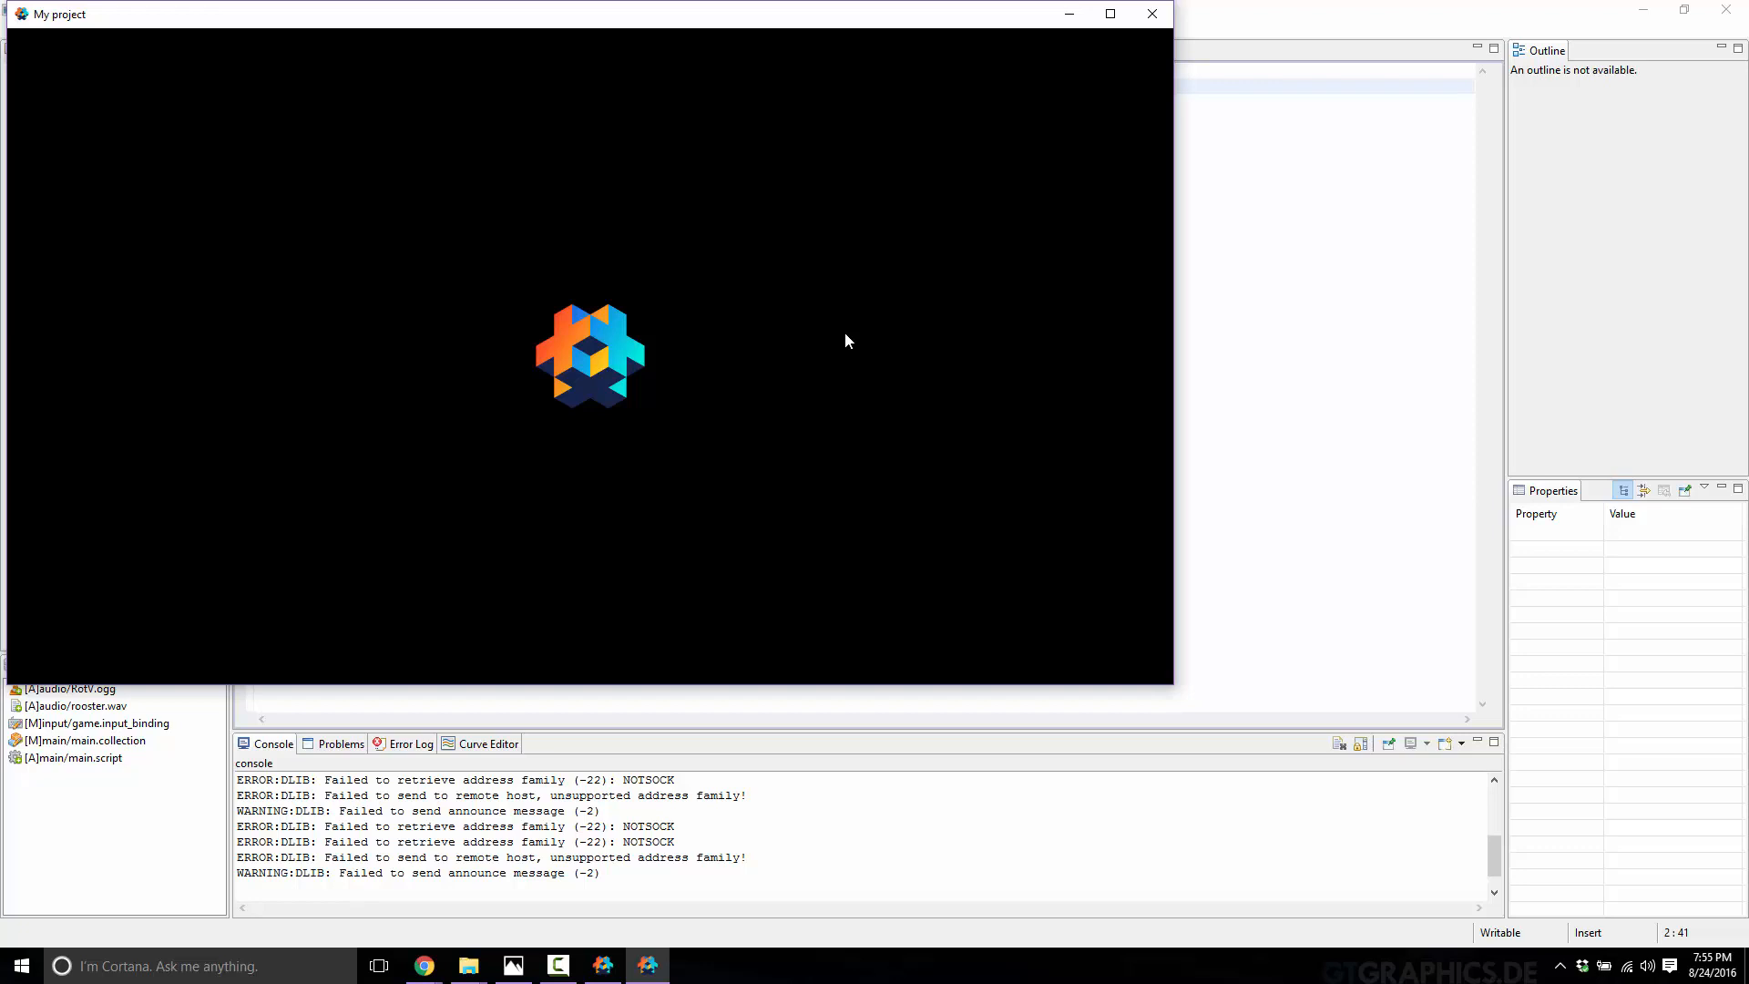
# Step: Focus the running game to test the space-triggered sound
pyautogui.click(1151, 14)
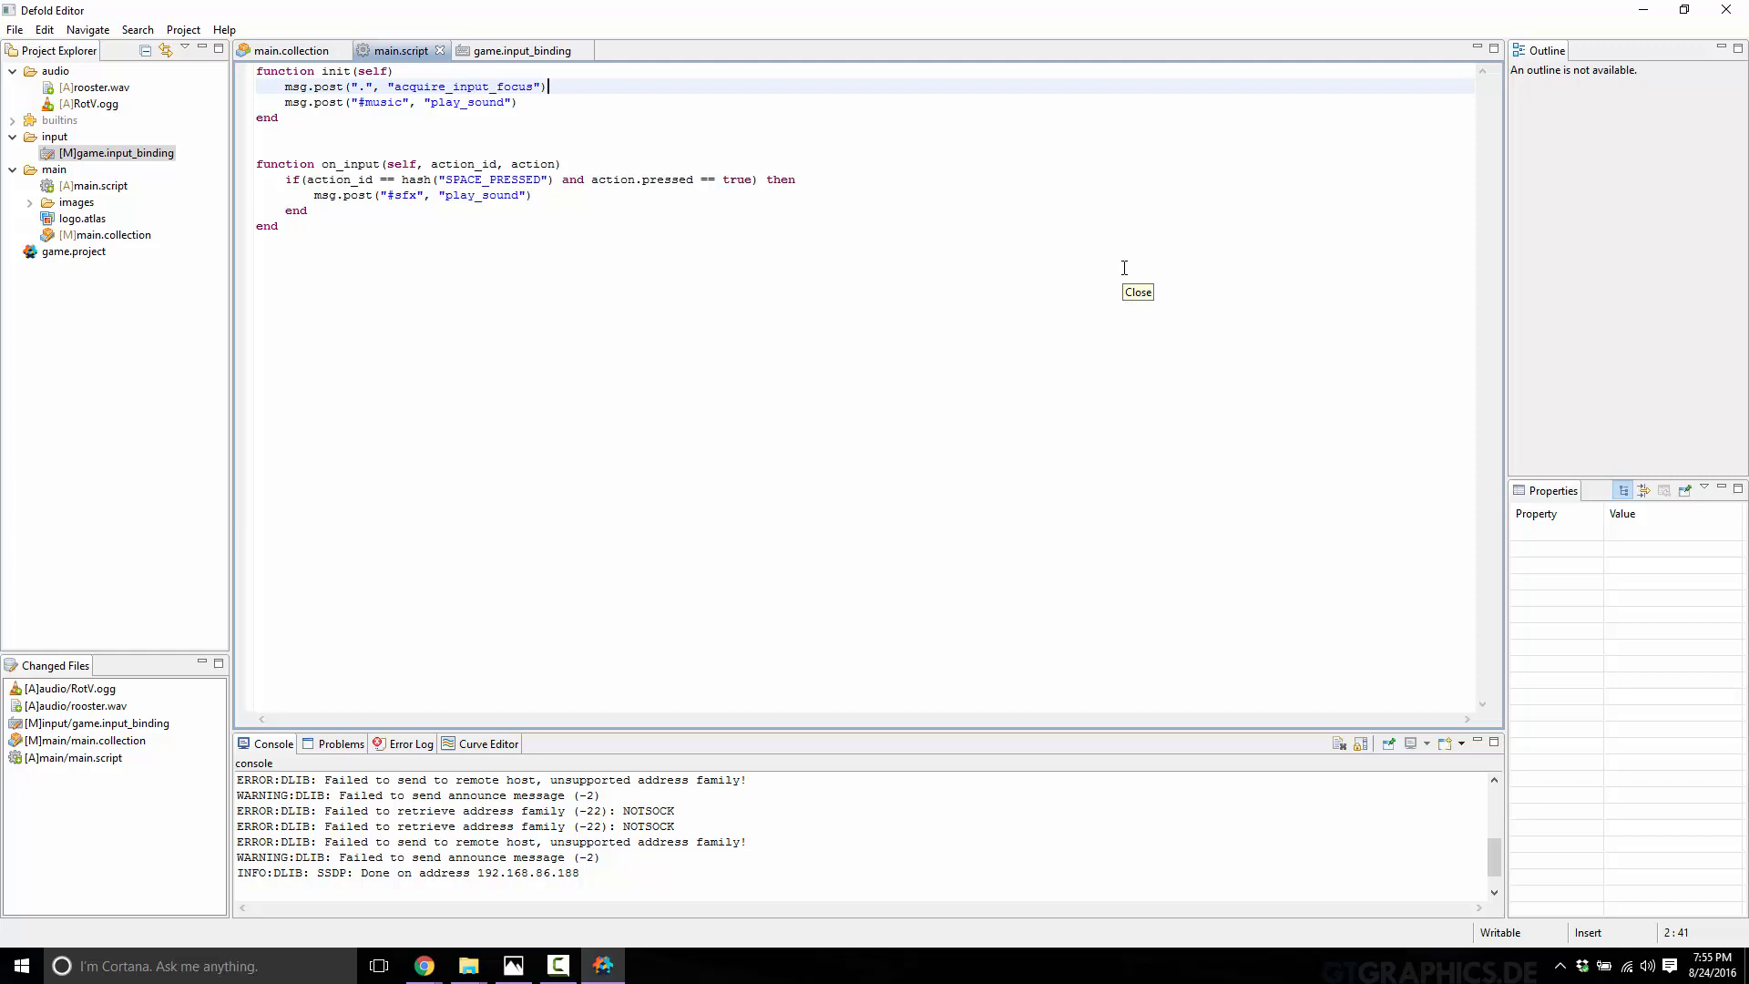
pyautogui.click(1137, 291)
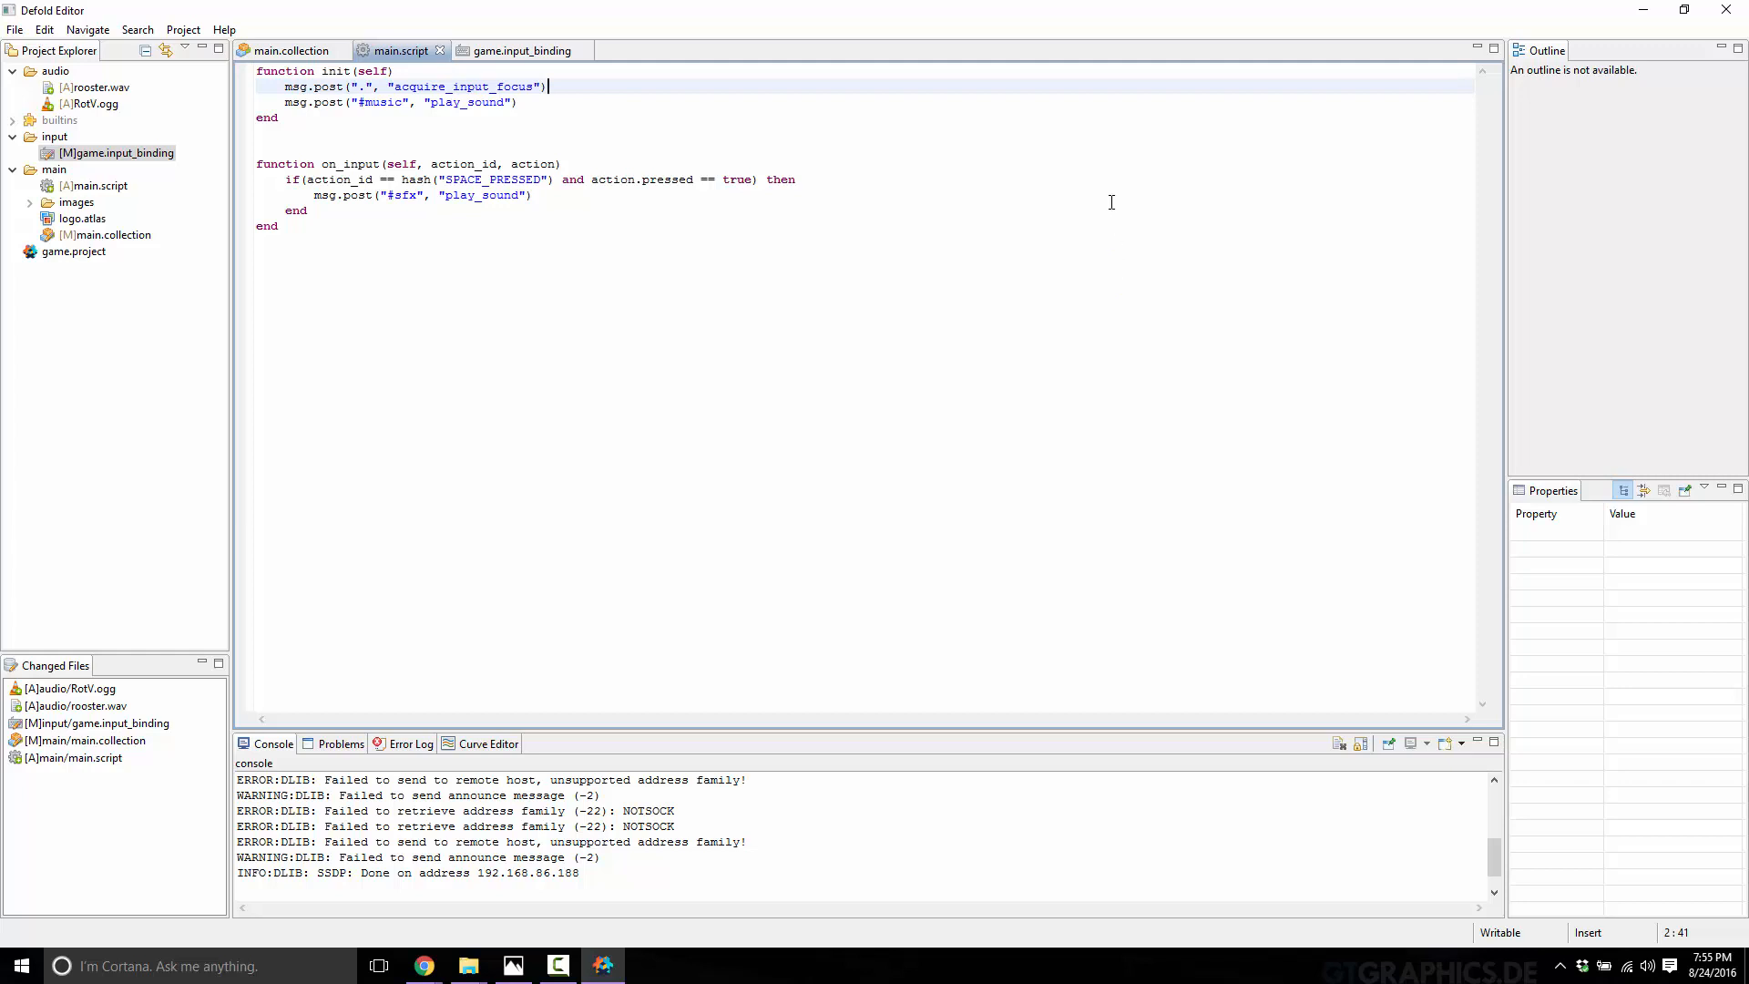
pyautogui.moveTo(898, 603)
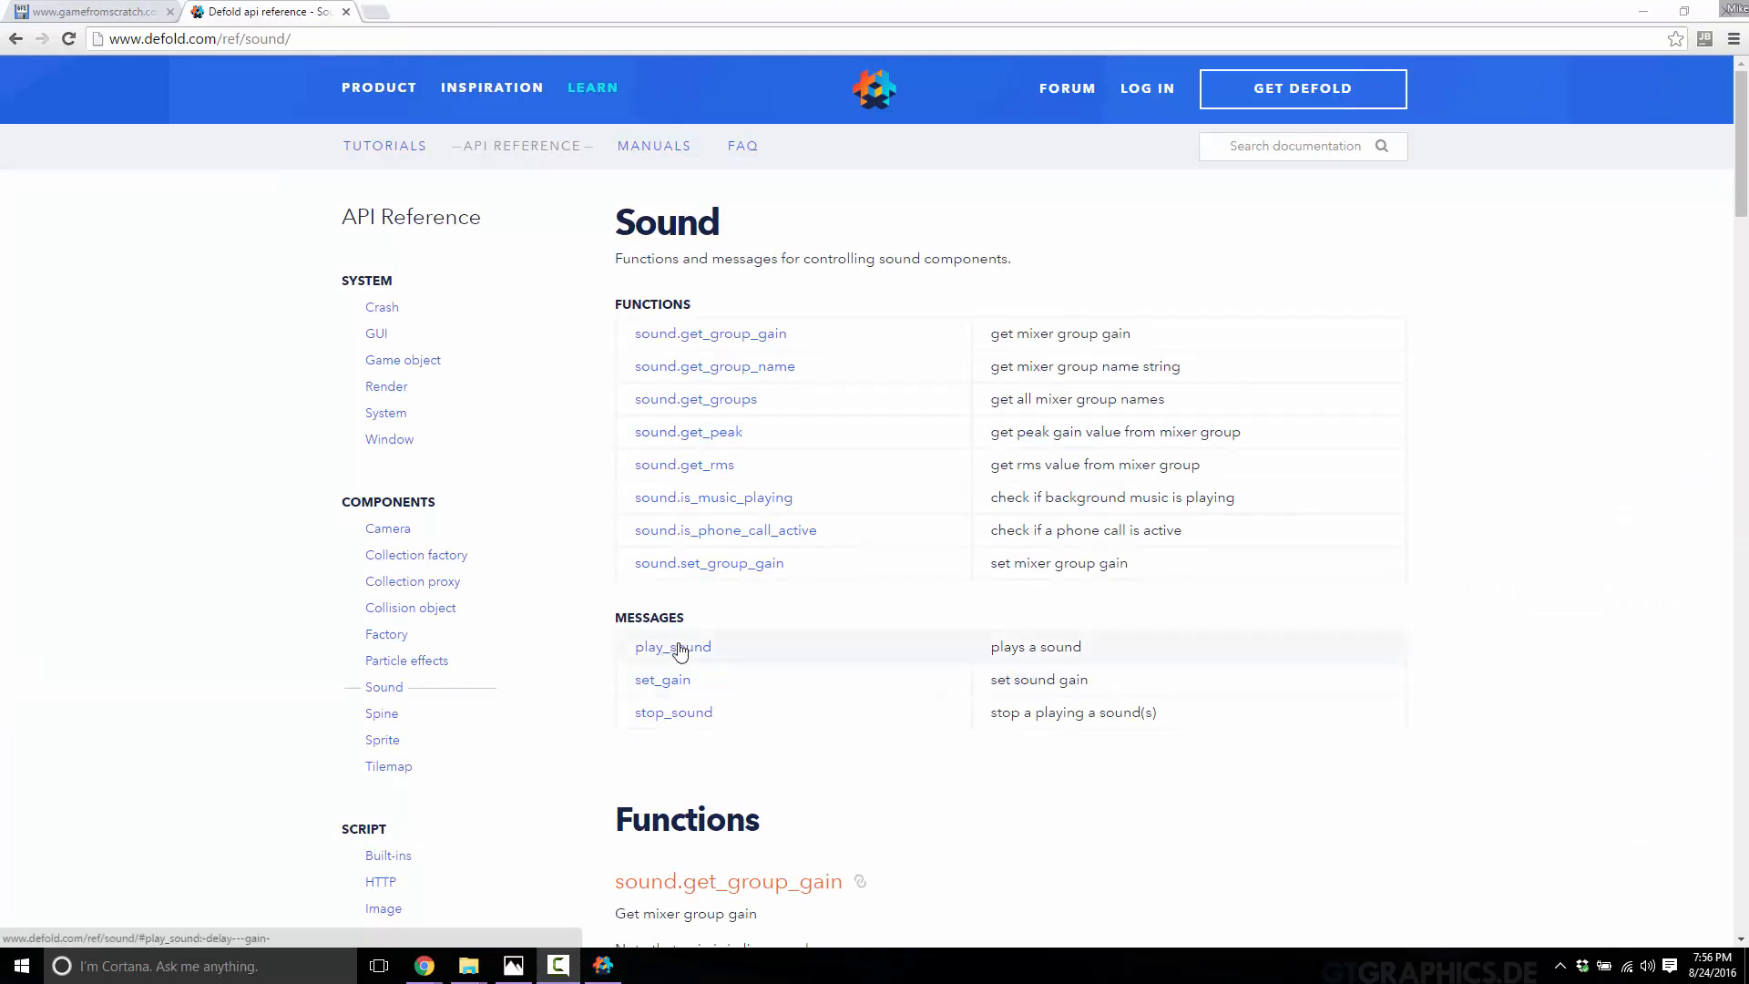
pyautogui.moveTo(634, 712)
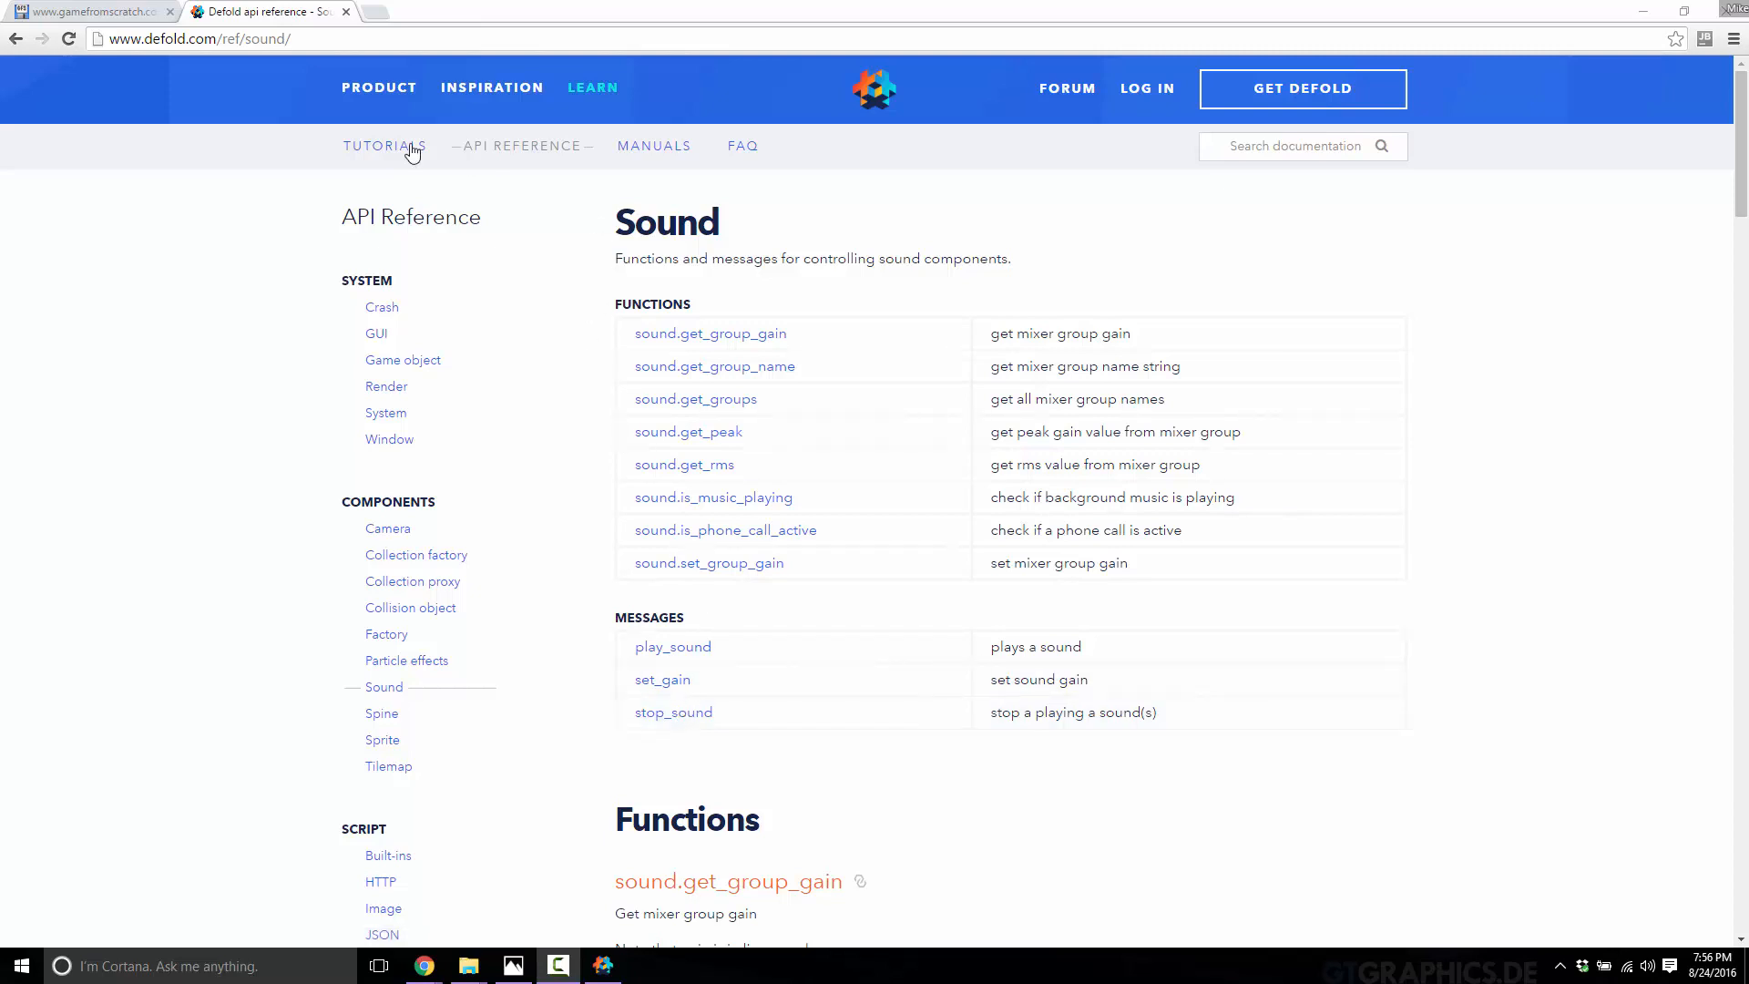
pyautogui.moveTo(394, 167)
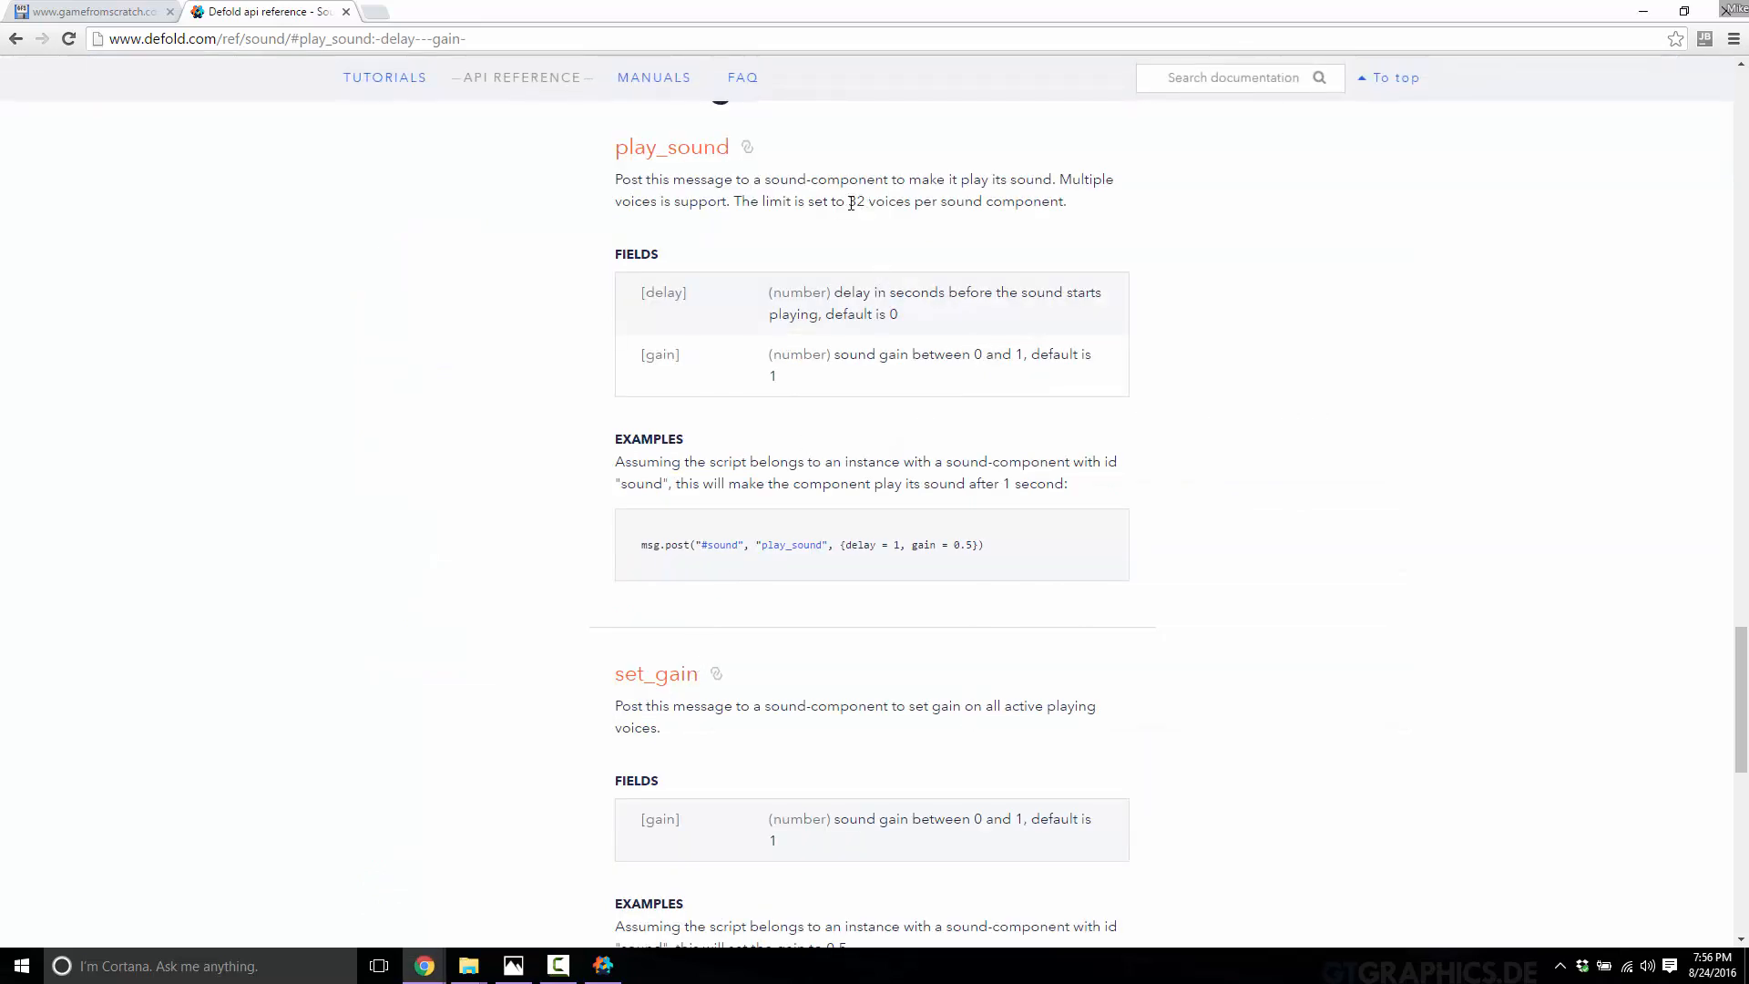
pyautogui.moveTo(848, 201); pyautogui.dragTo(1013, 200)
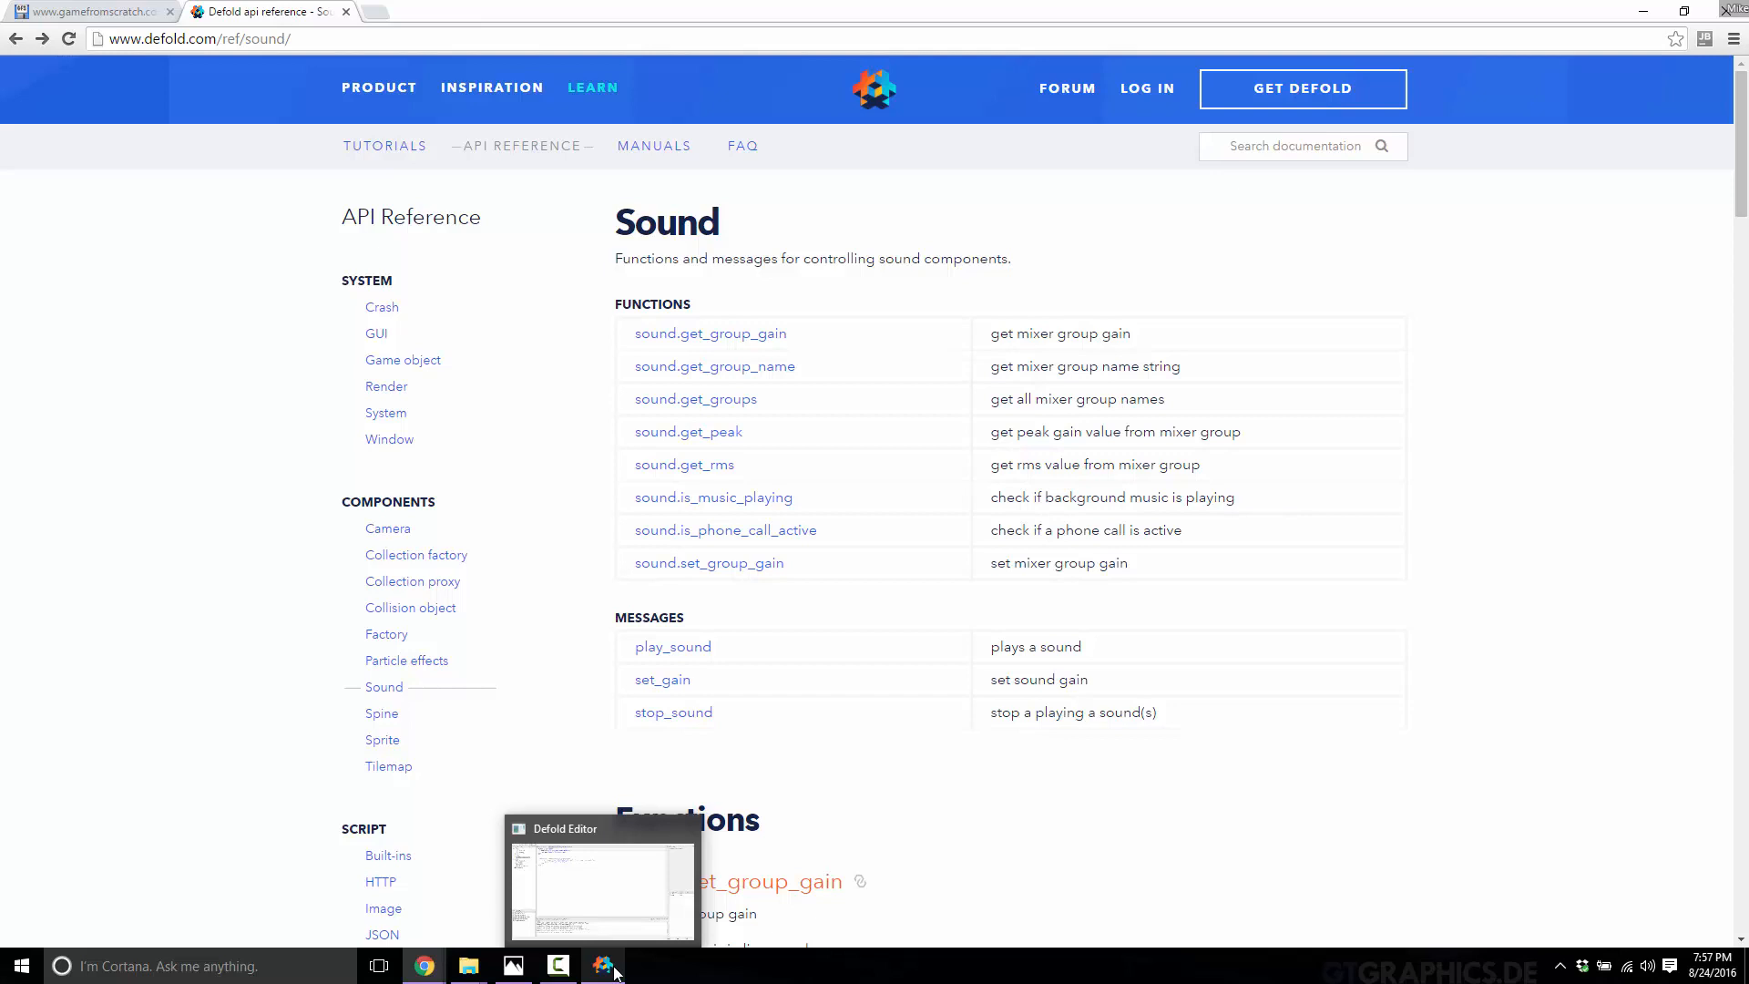
pyautogui.click(603, 966)
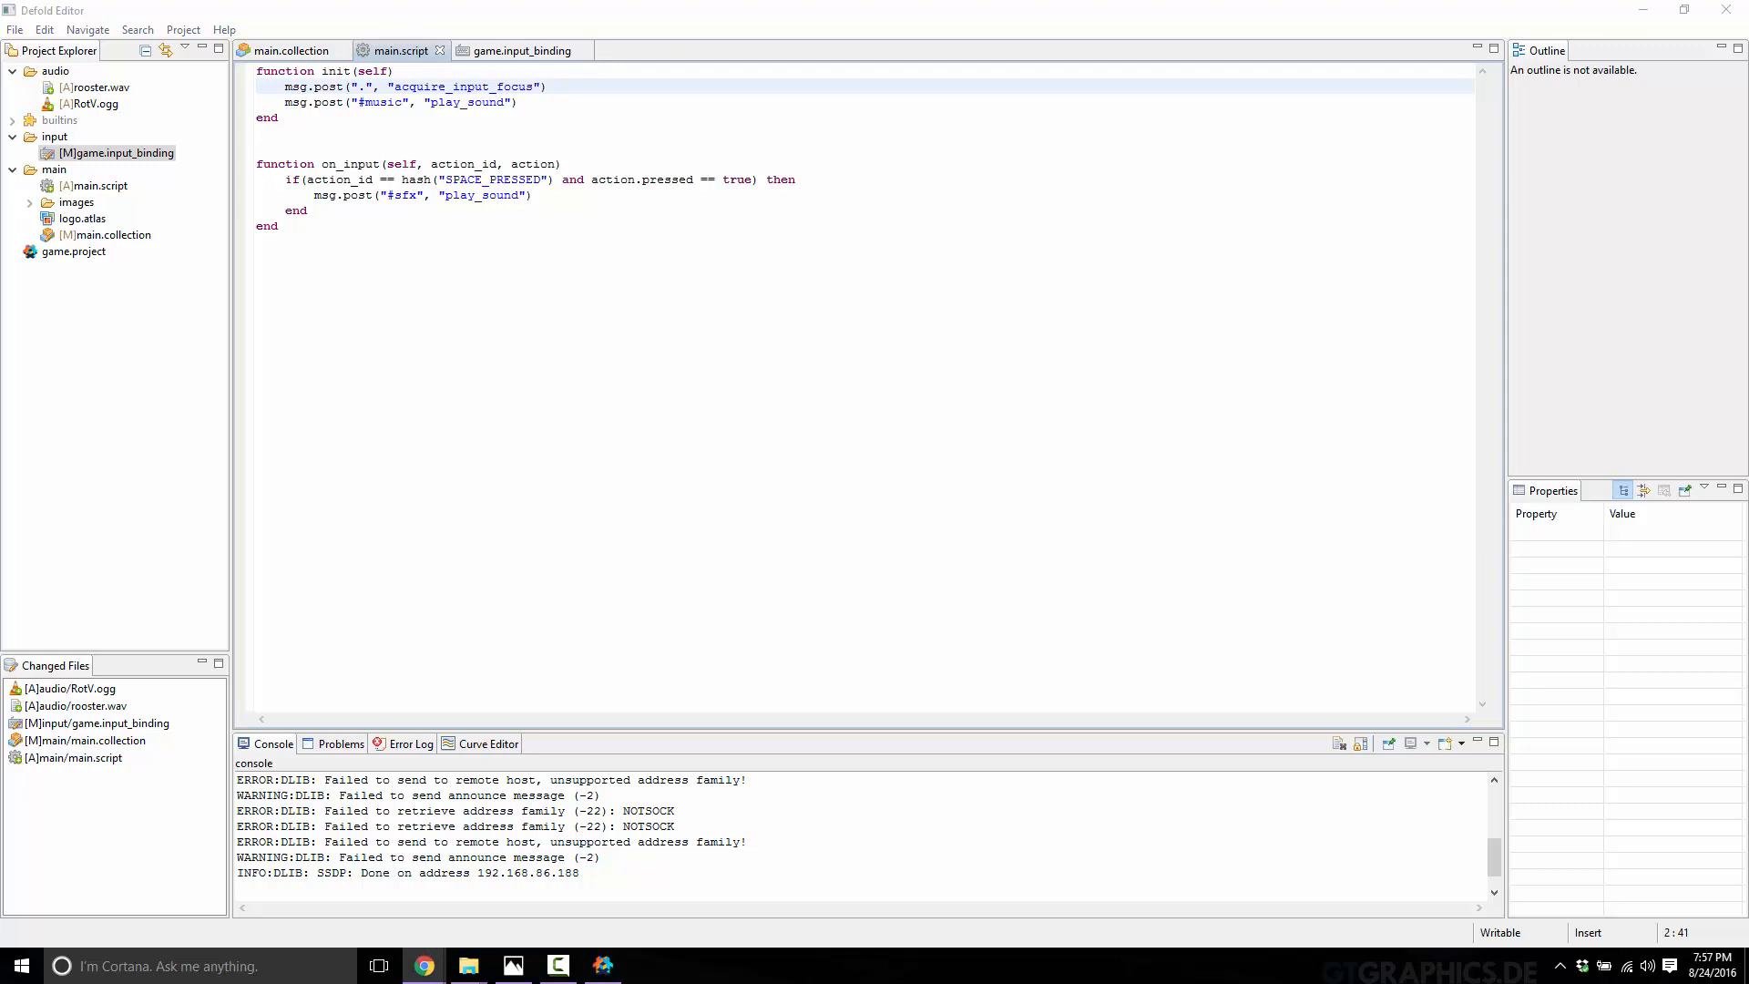
pyautogui.moveTo(1604, 463)
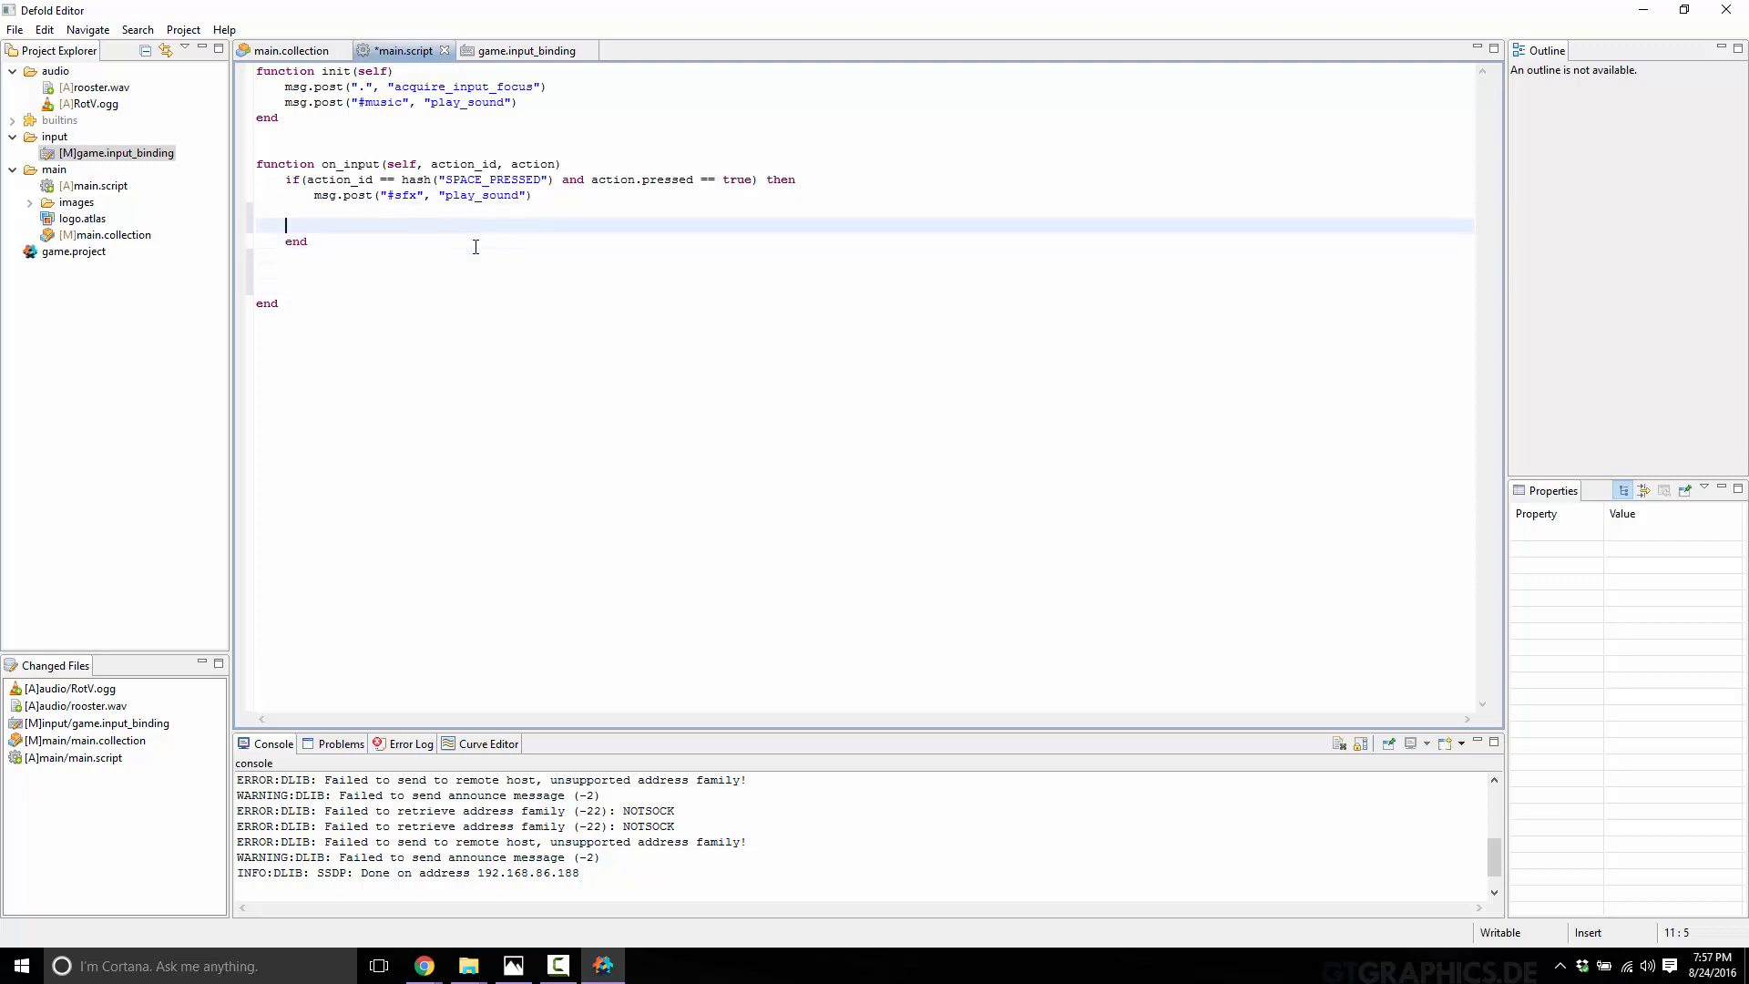
# Step: Add two elseif branches checking hash("UP_ARROW") with action.pressed, ready to rename the second
pyautogui.write('elseif(action_id == hash("SPACE_PRESSED") and action.pressed == true) then')
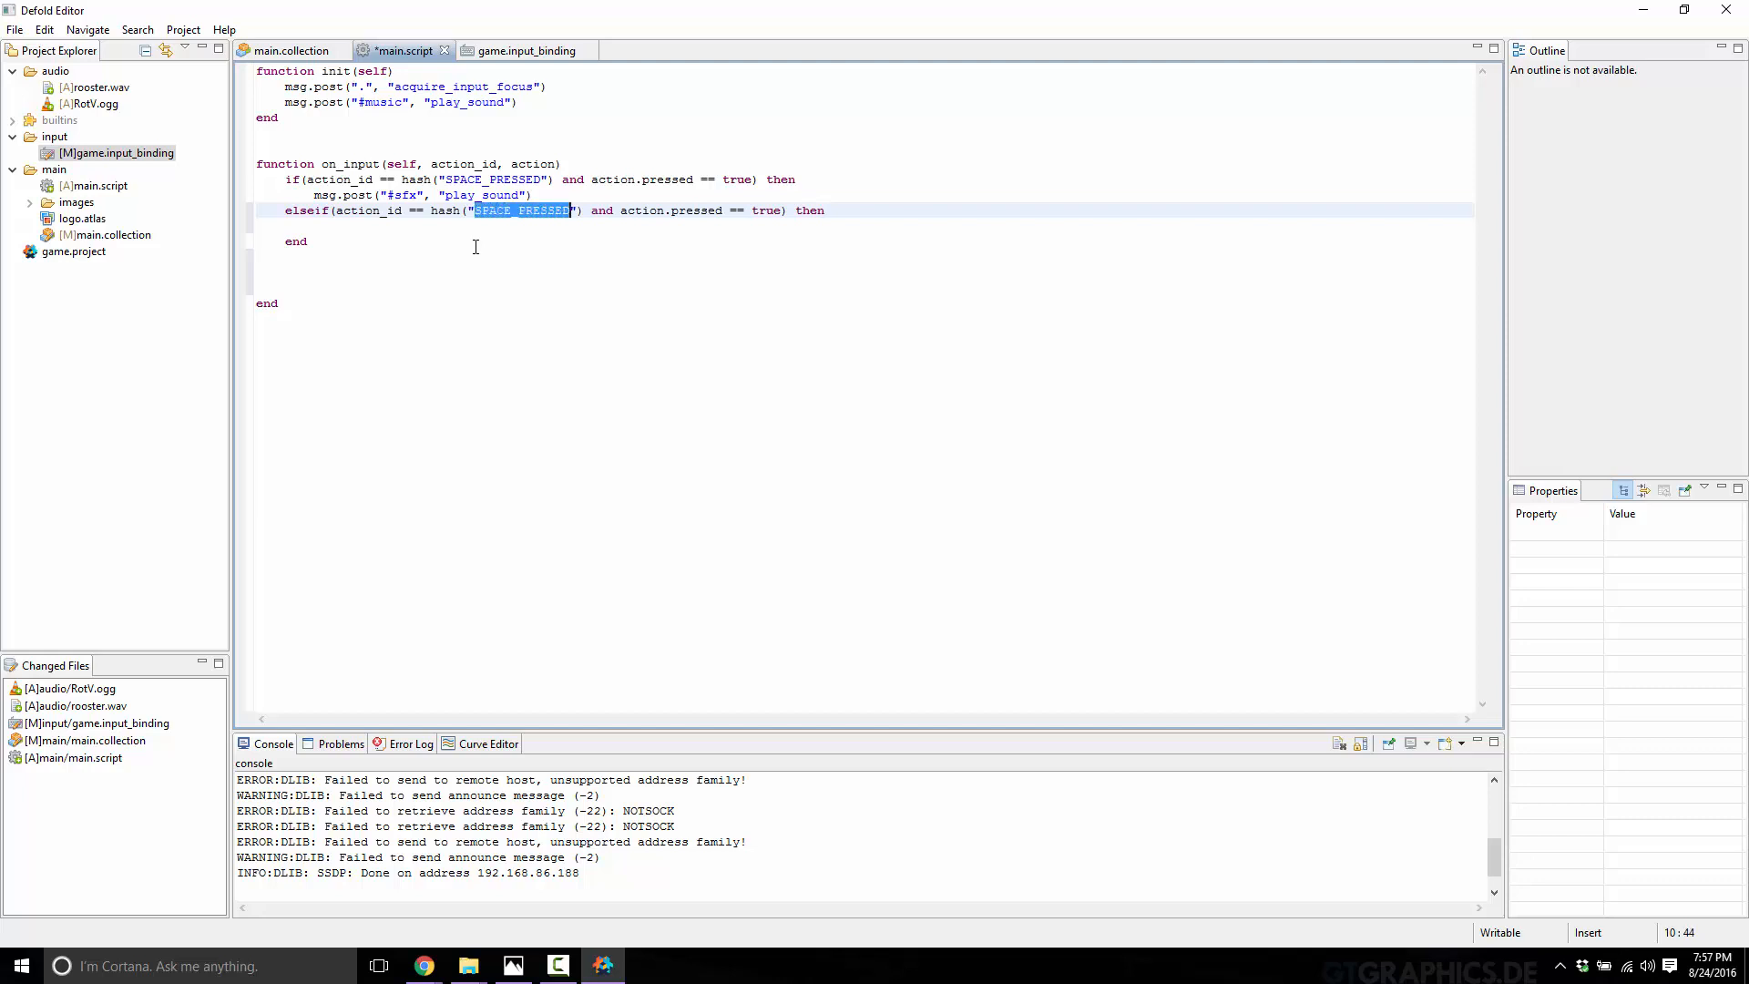
pyautogui.write('UP_ARROW')
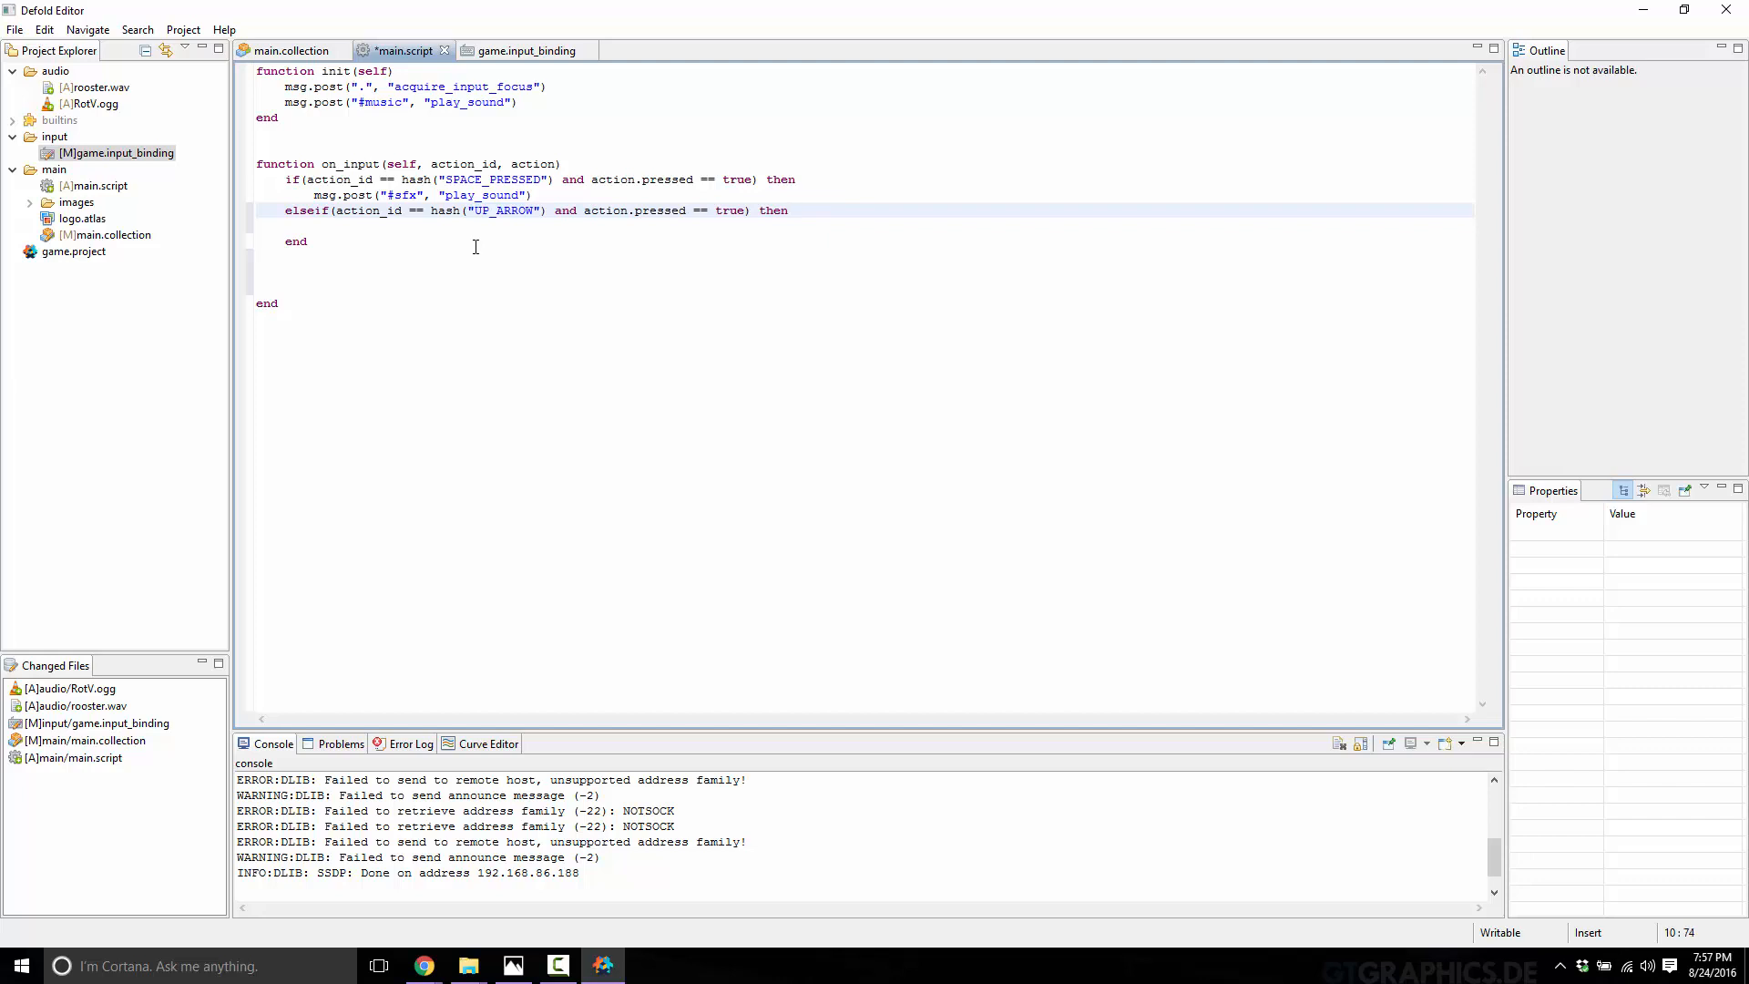
pyautogui.write('elseif(action_id == hash("UP_ARROW") and action.pressed == true) then')
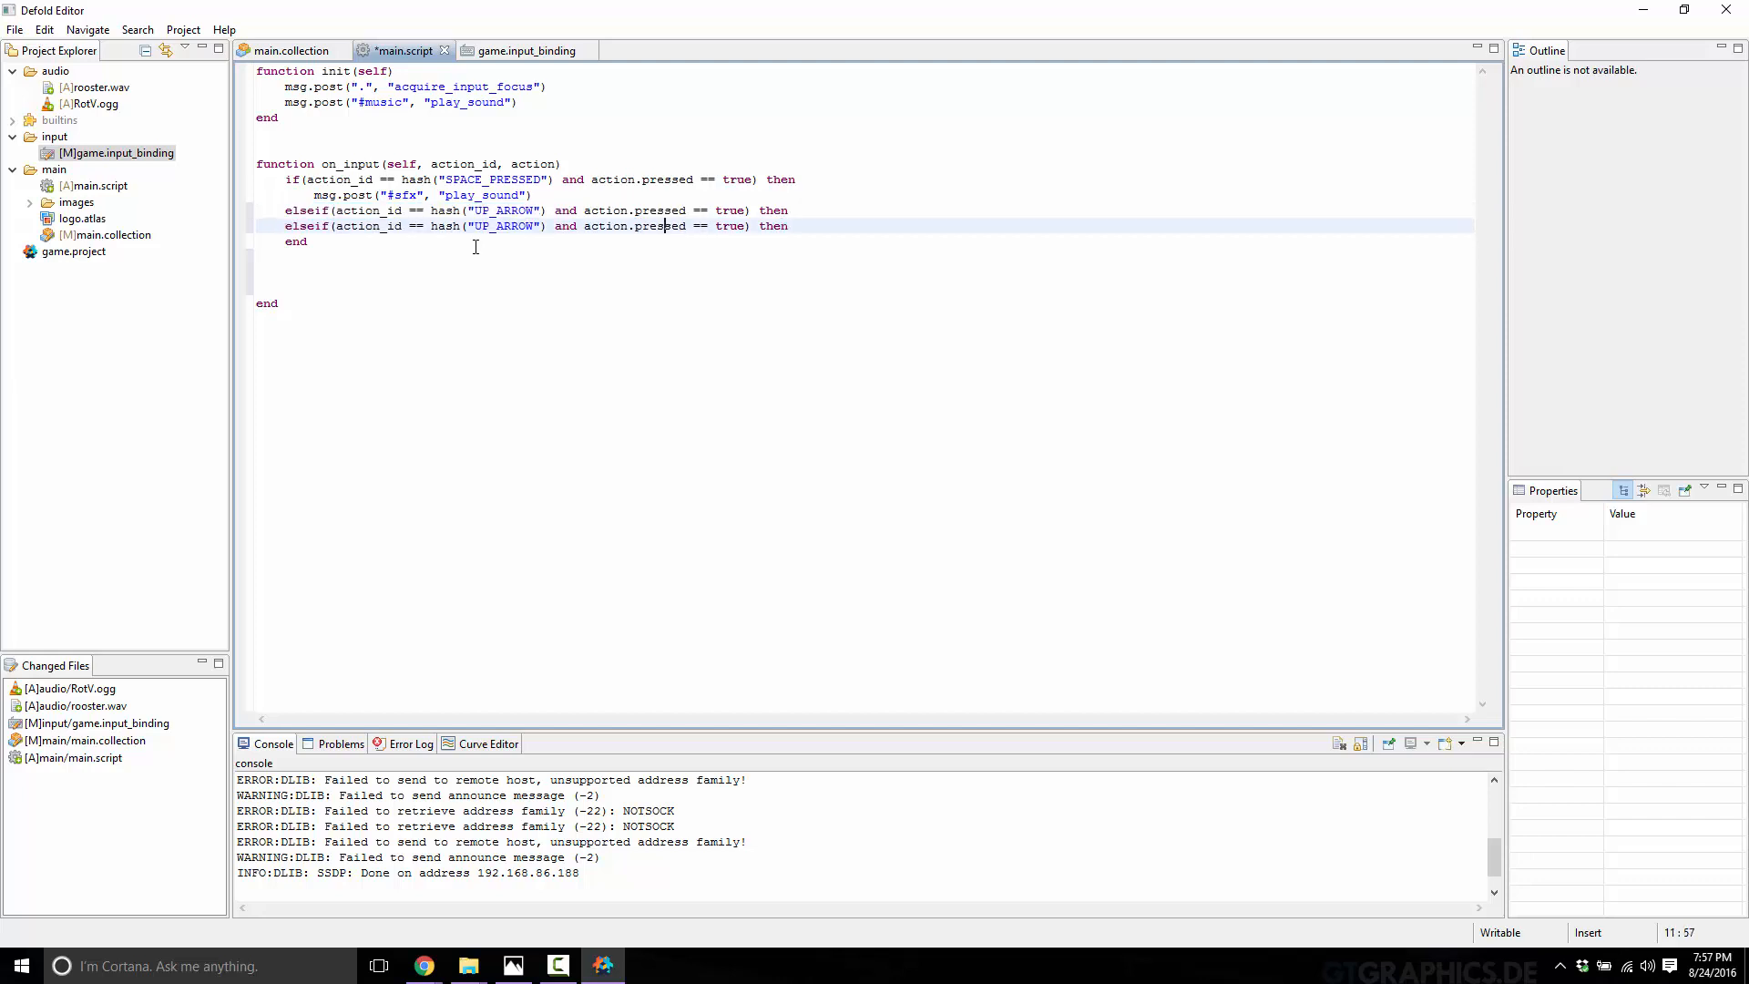
pyautogui.doubleClick(482, 226)
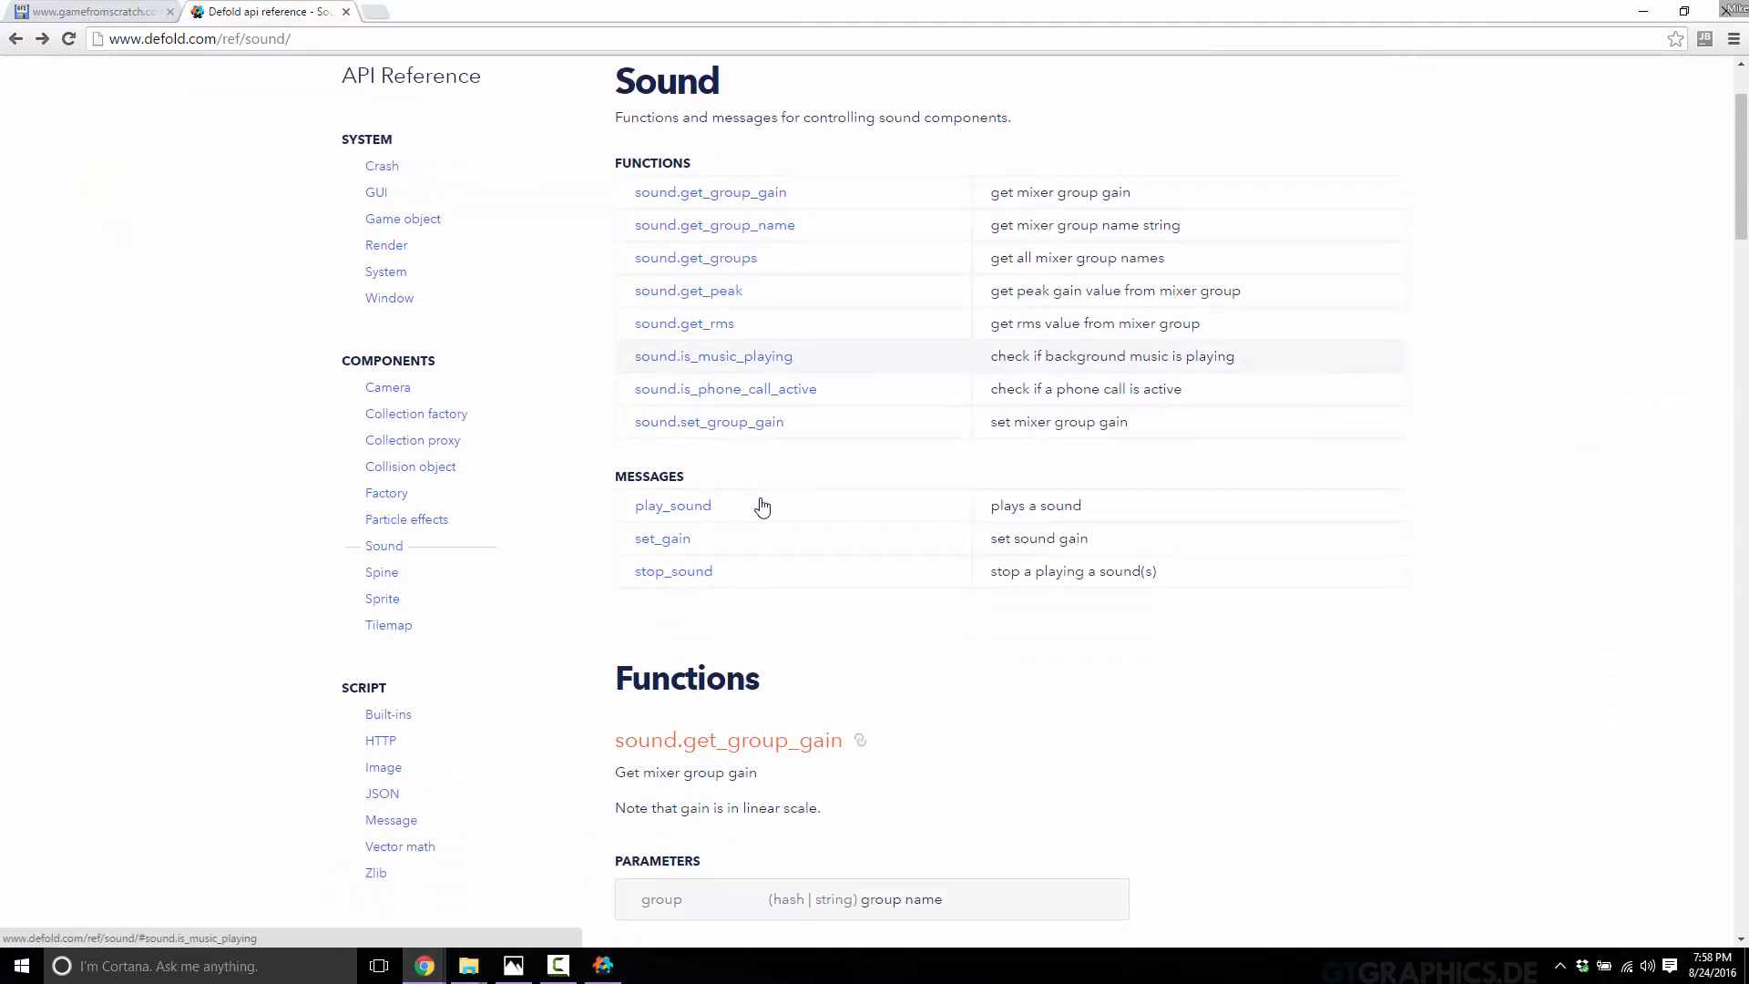
# Step: Scroll the Sound API reference for set_gain, then switch back to Defold Editor
pyautogui.scroll(-3)
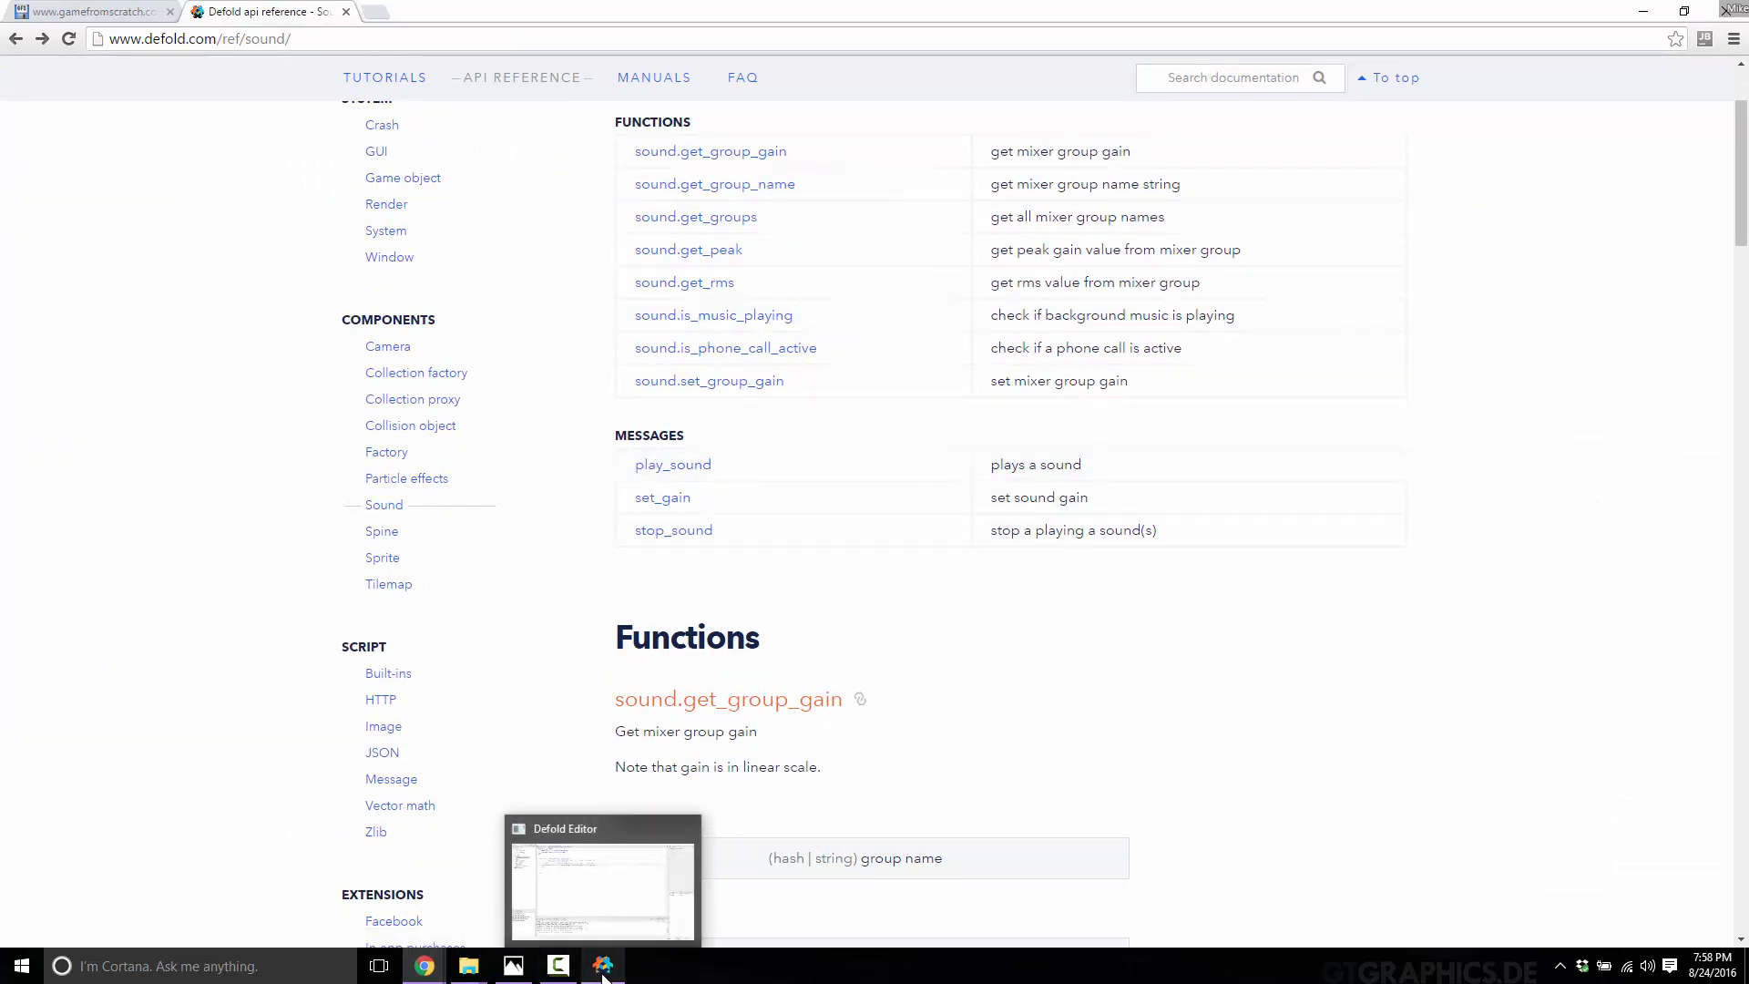
pyautogui.click(603, 966)
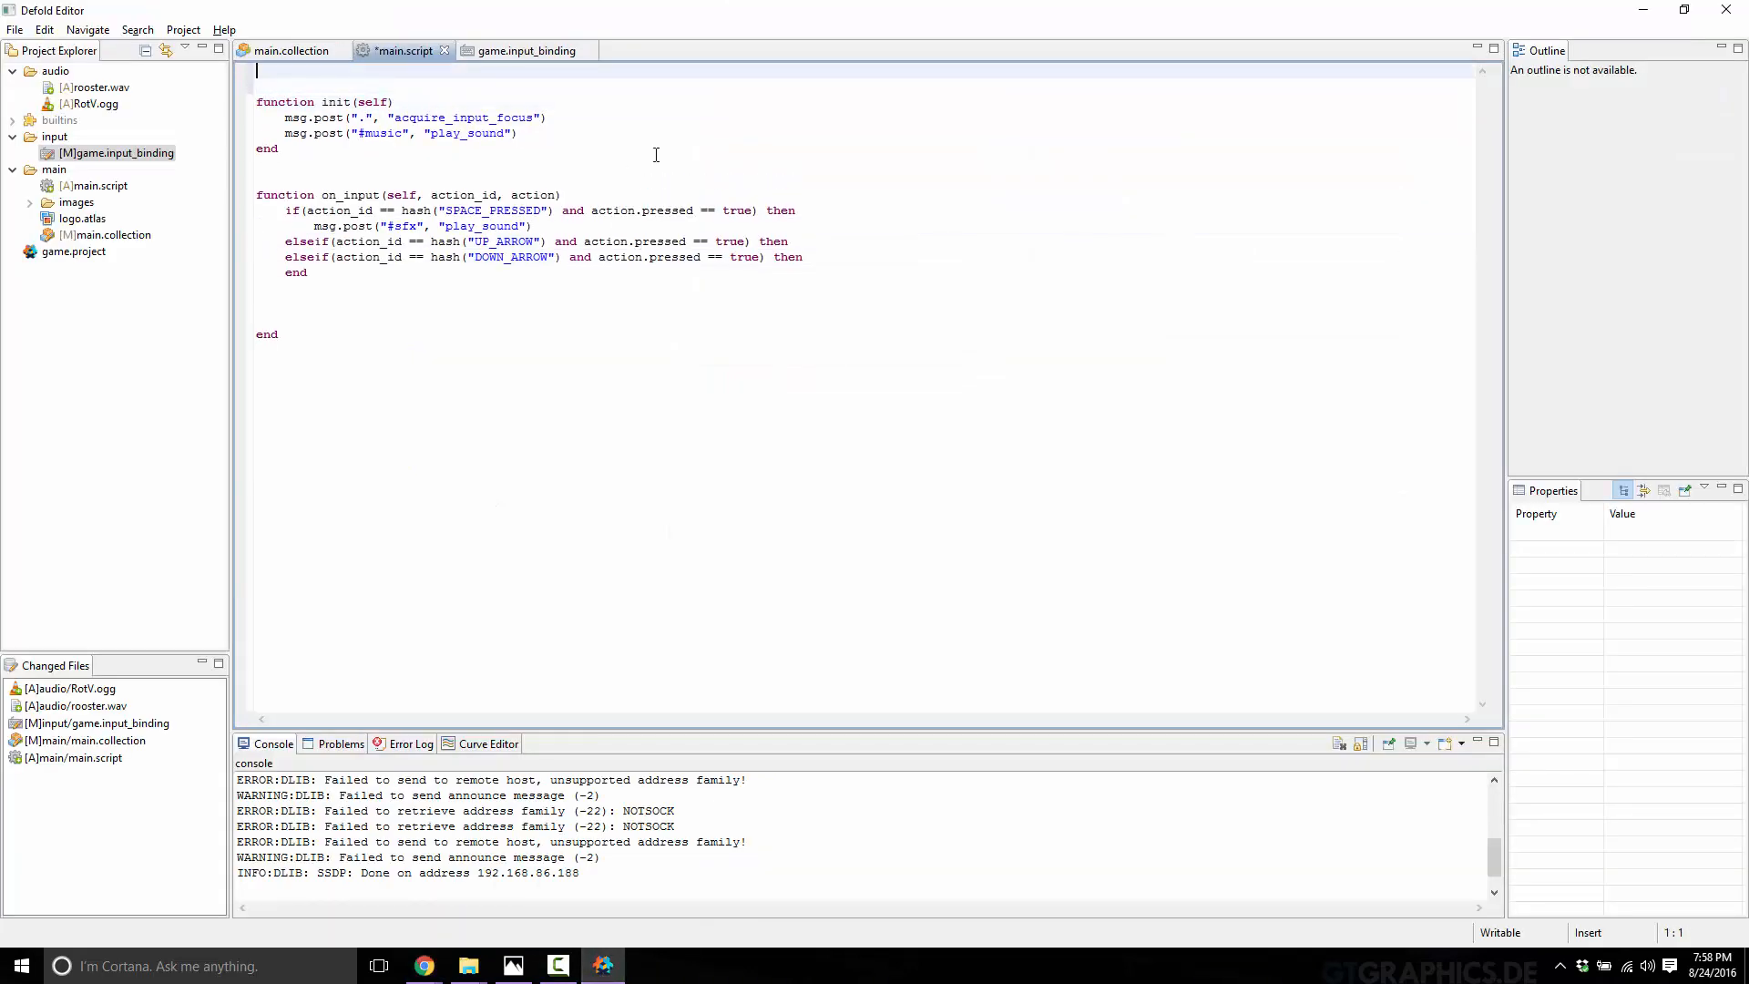
# Step: Declare local volume = 1.0 at the top of main.script and save
pyautogui.write('local vol')
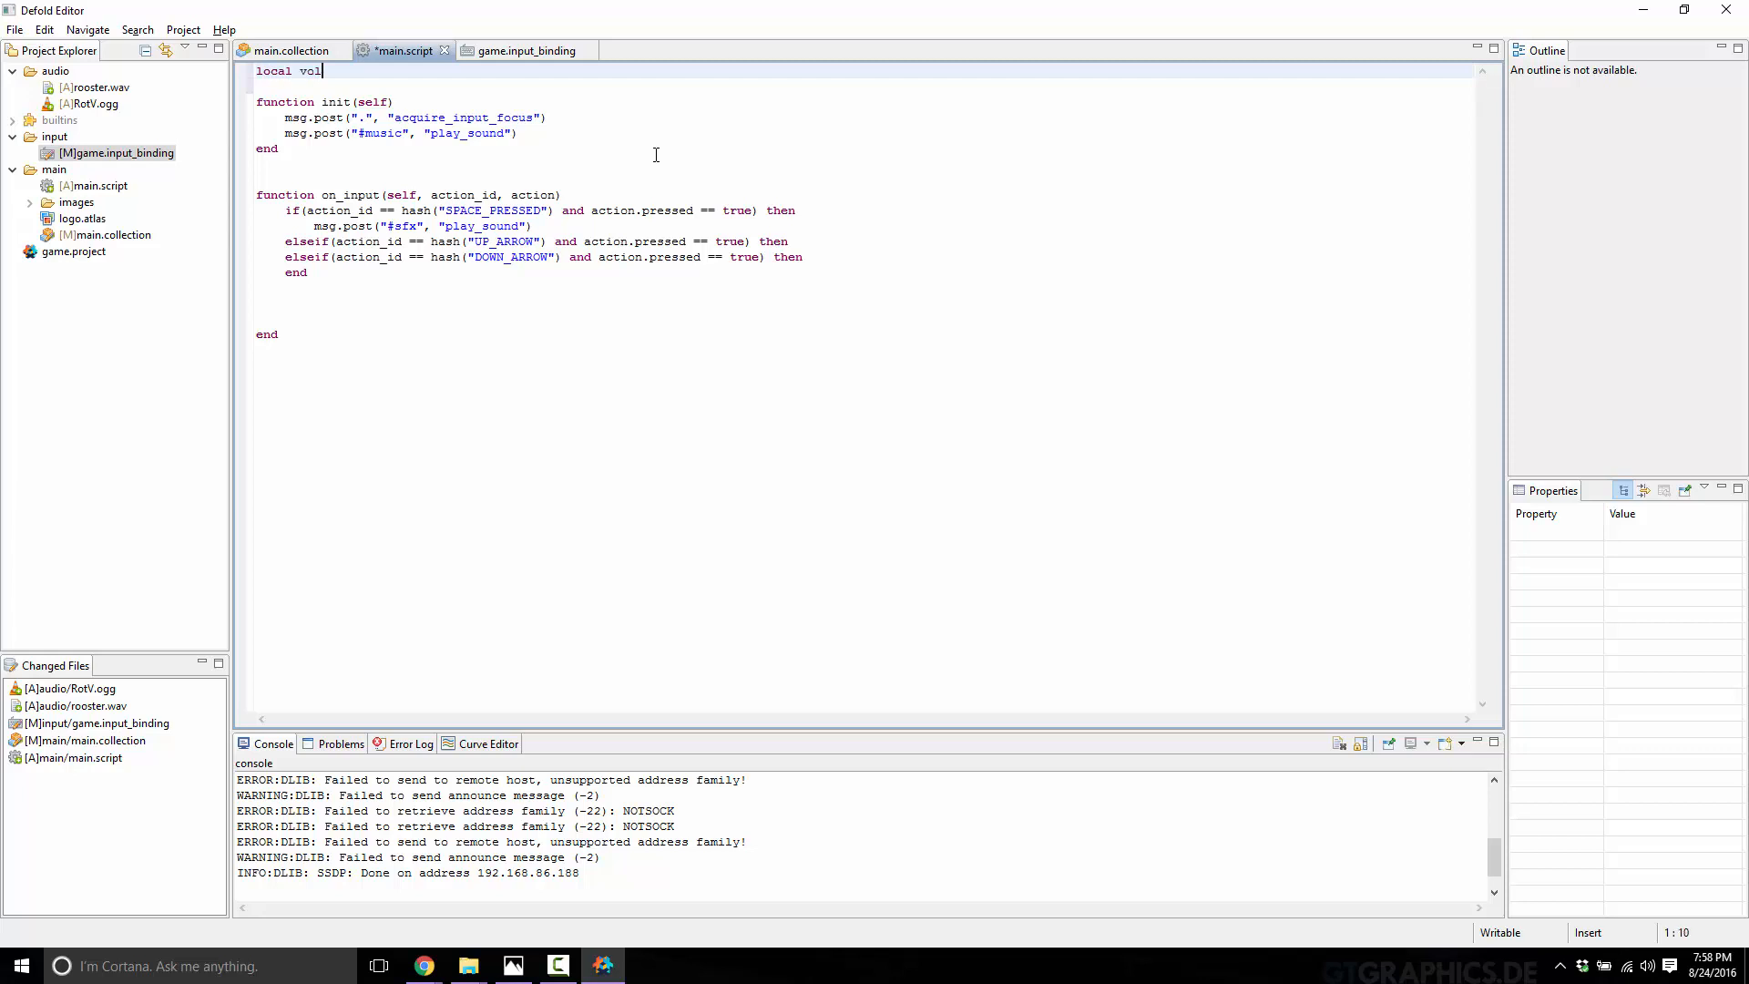
pyautogui.write('ume = 1.0')
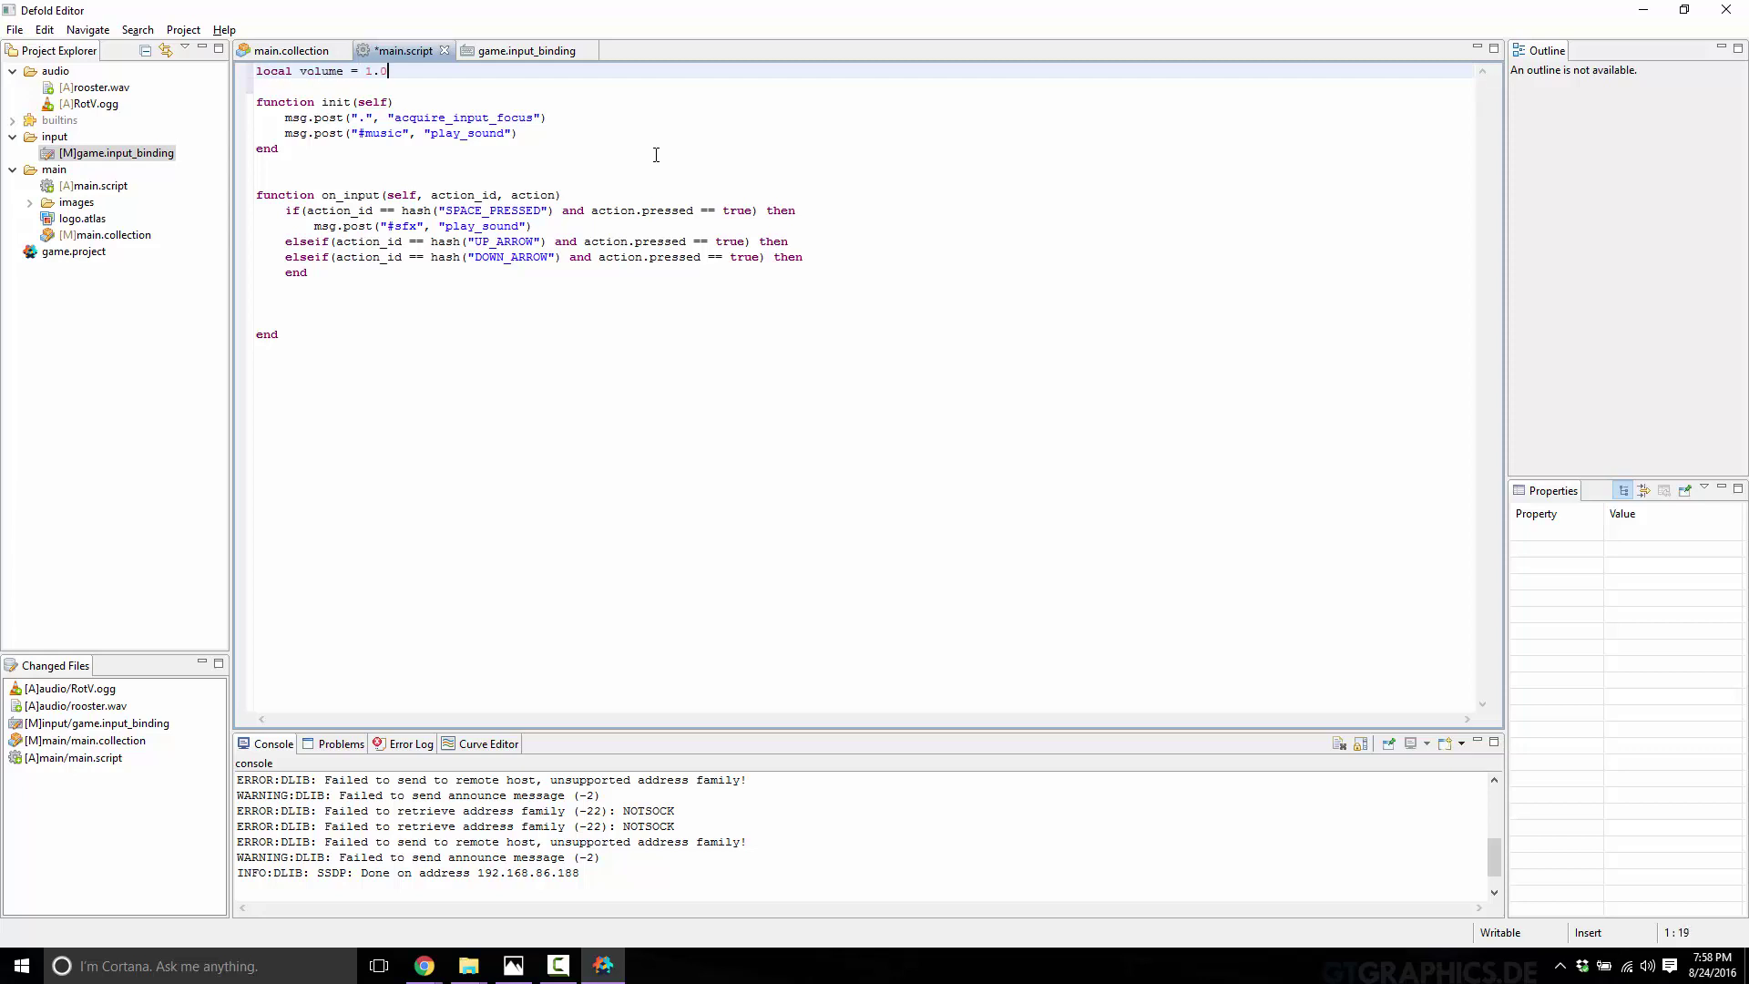
pyautogui.press('ctrl+s')
pyautogui.write('i')
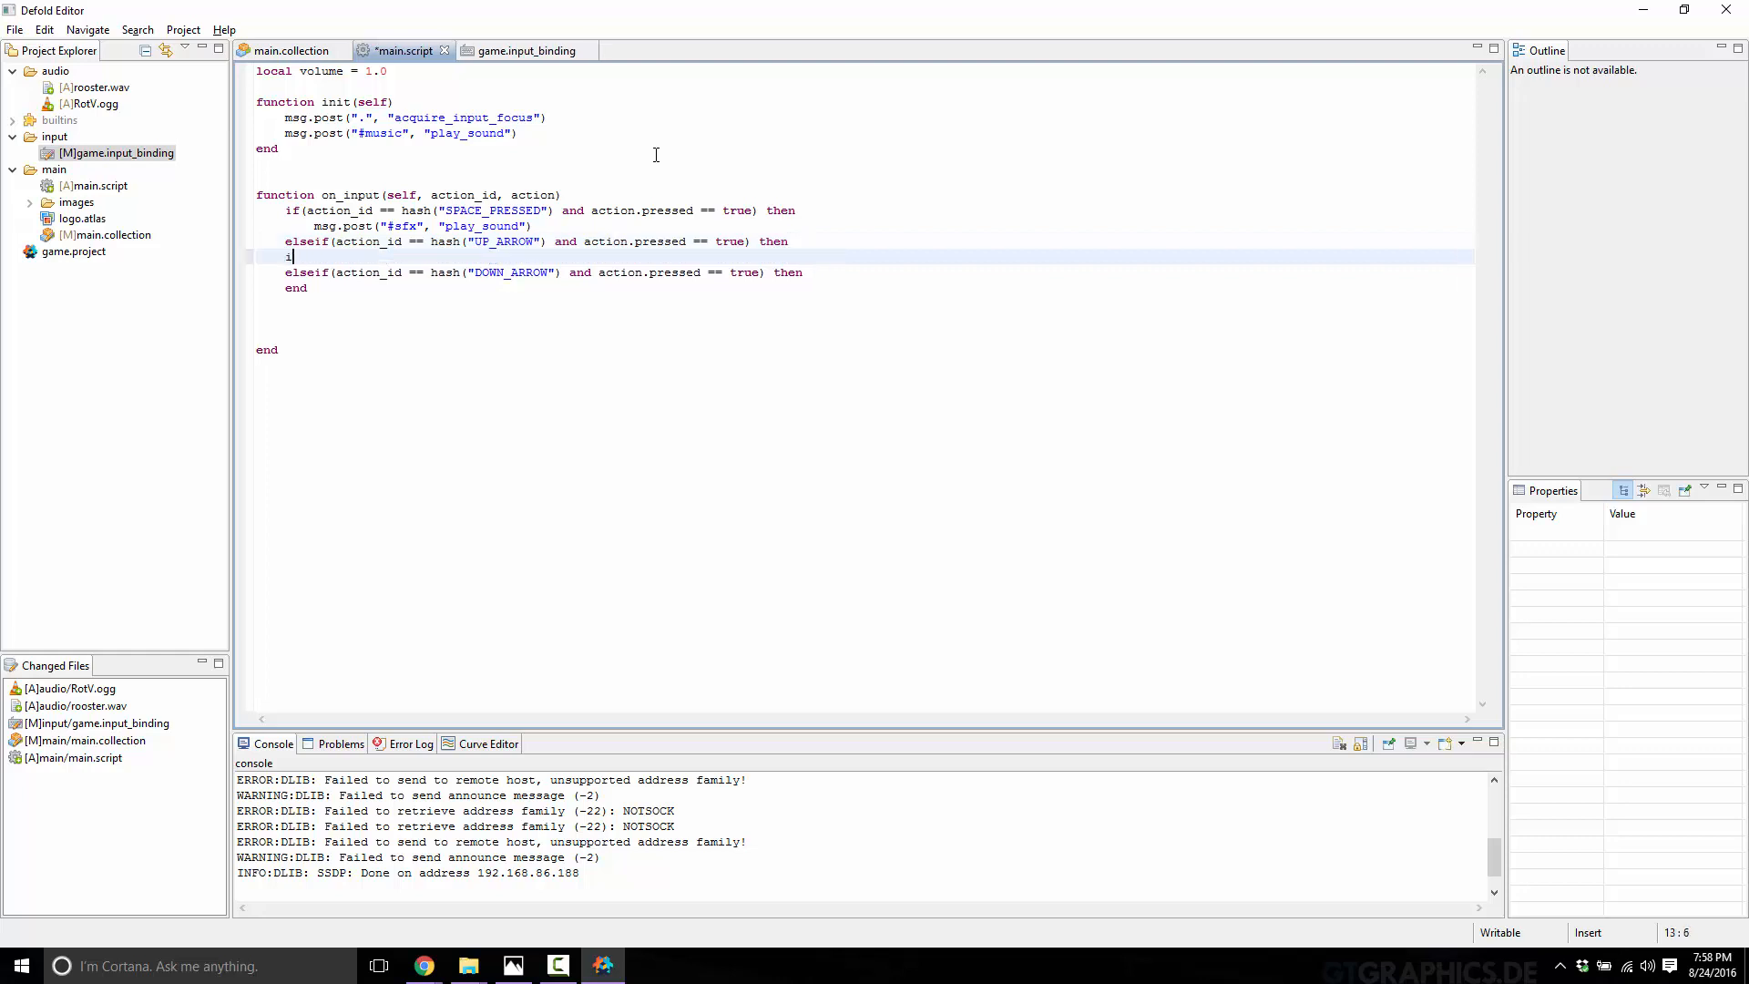
# Step: Add an if volume <= 1.0 block that raises volume by 0.1 in the UP_ARROW branch
pyautogui.press('BackSpace')
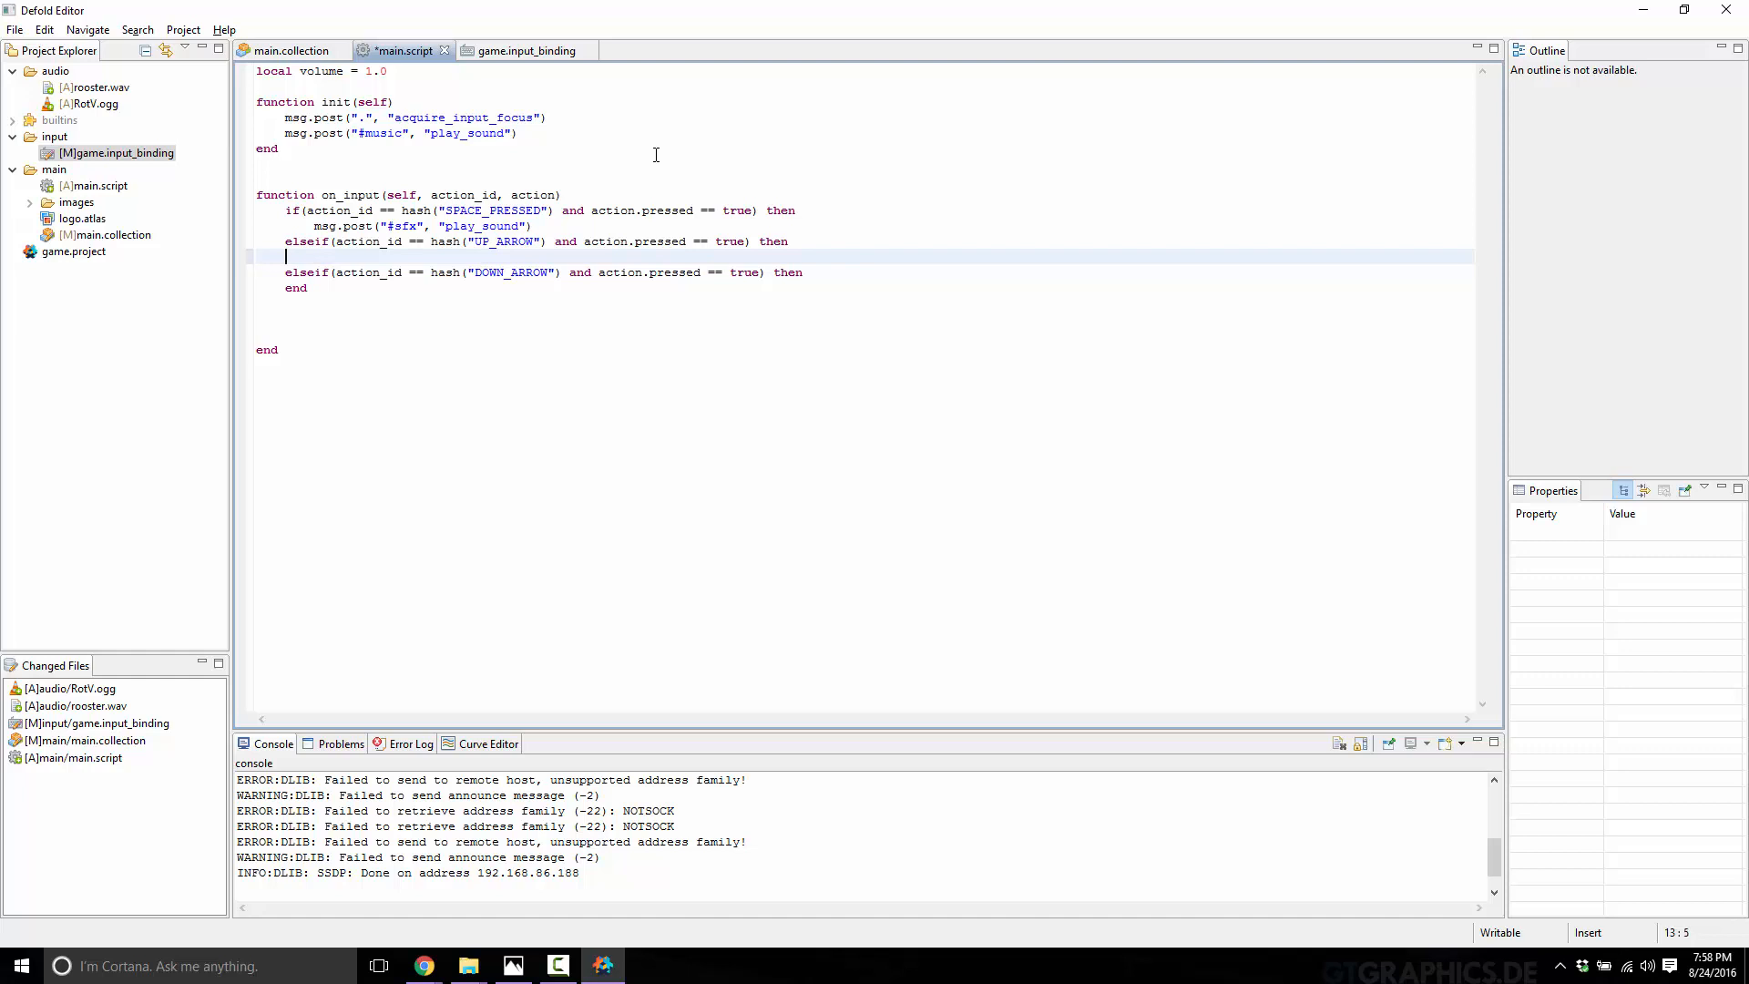
pyautogui.write('if volume >')
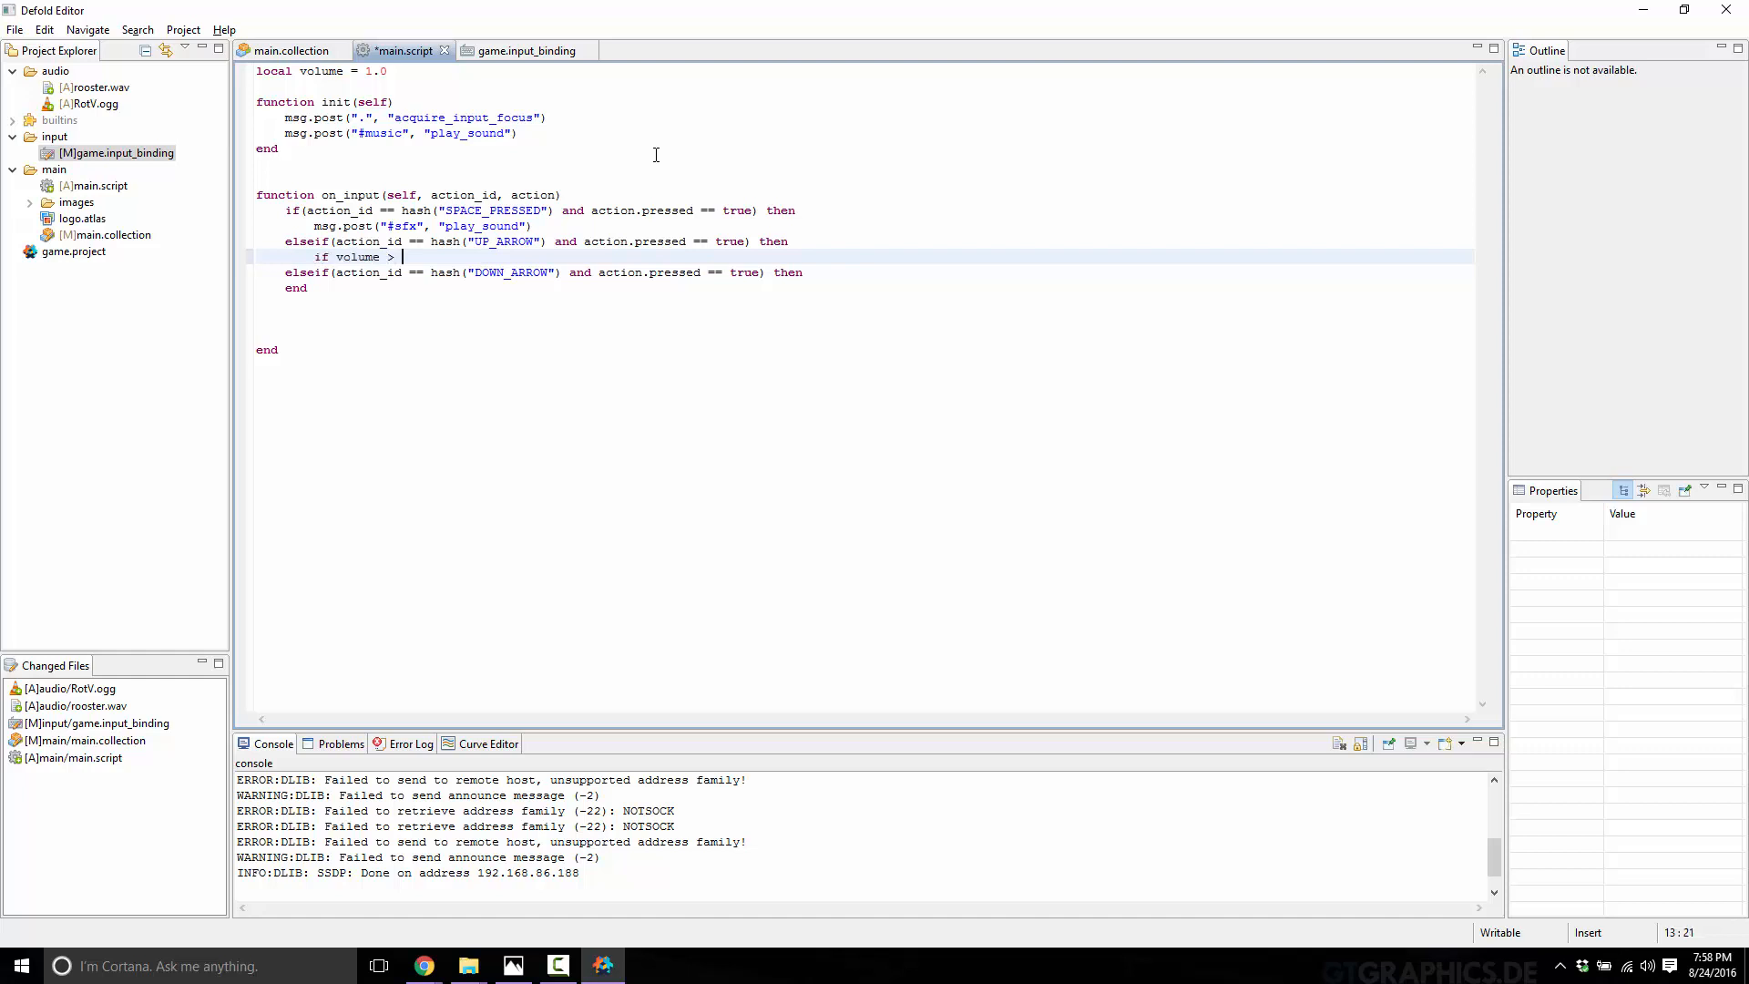
pyautogui.write('0')
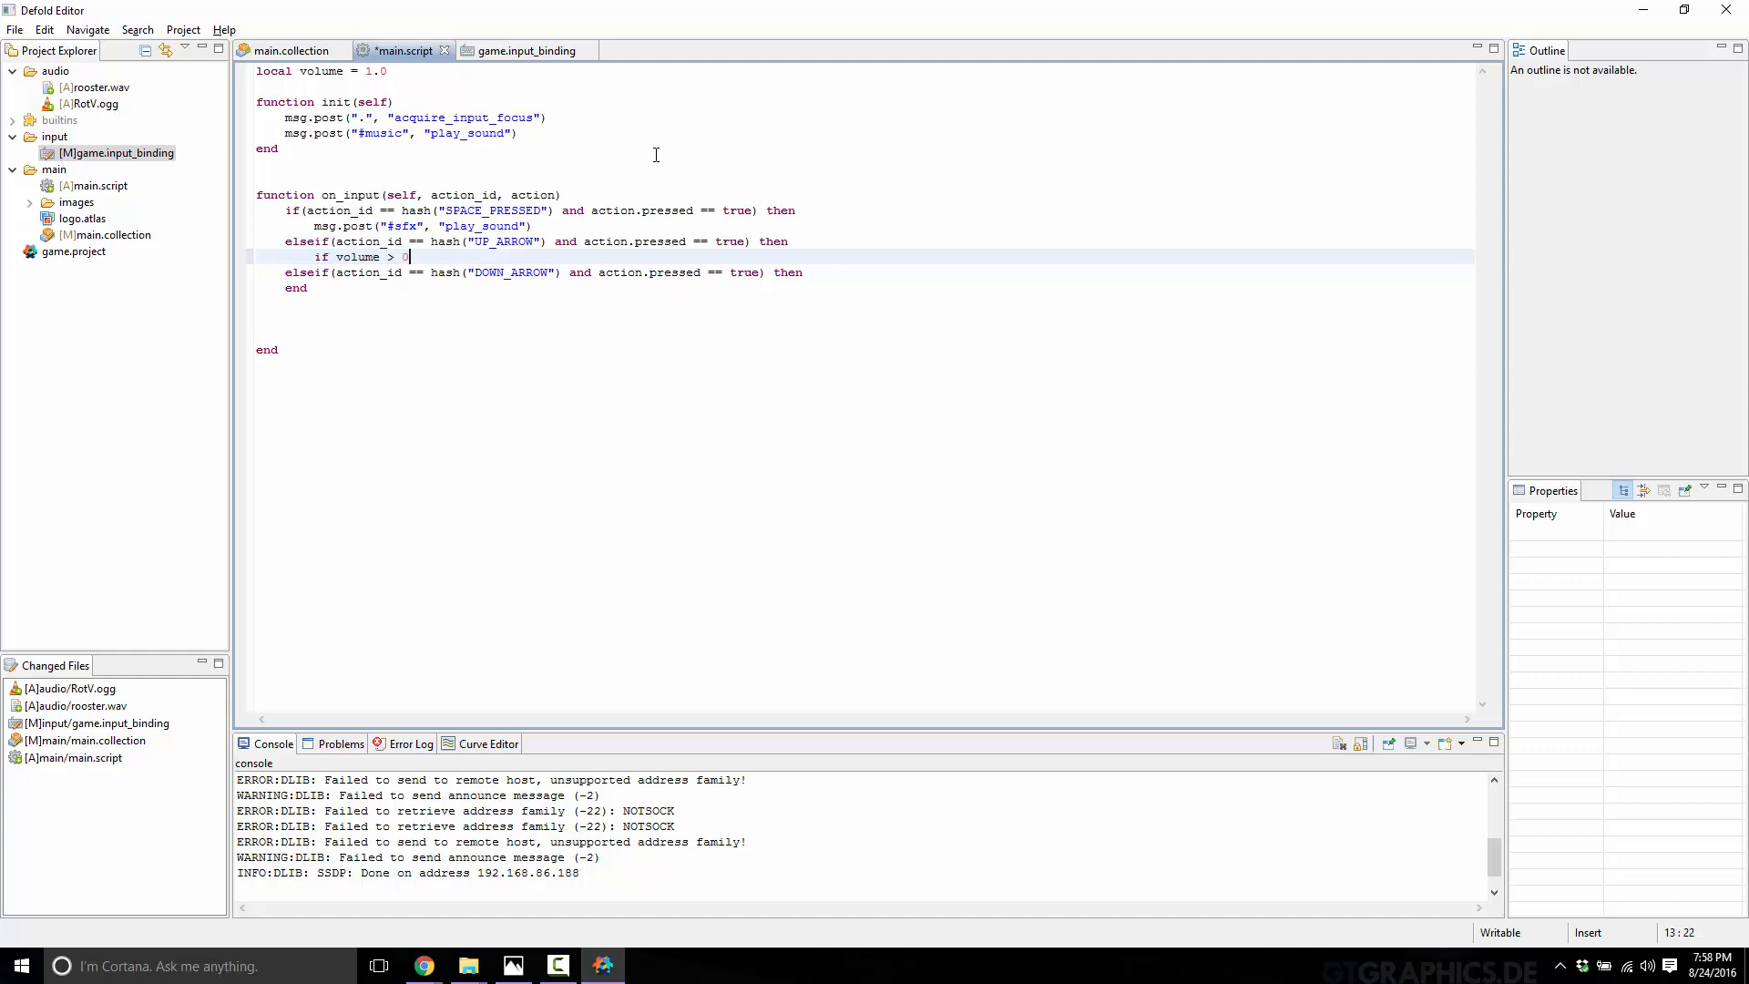
pyautogui.press('BackSpace')
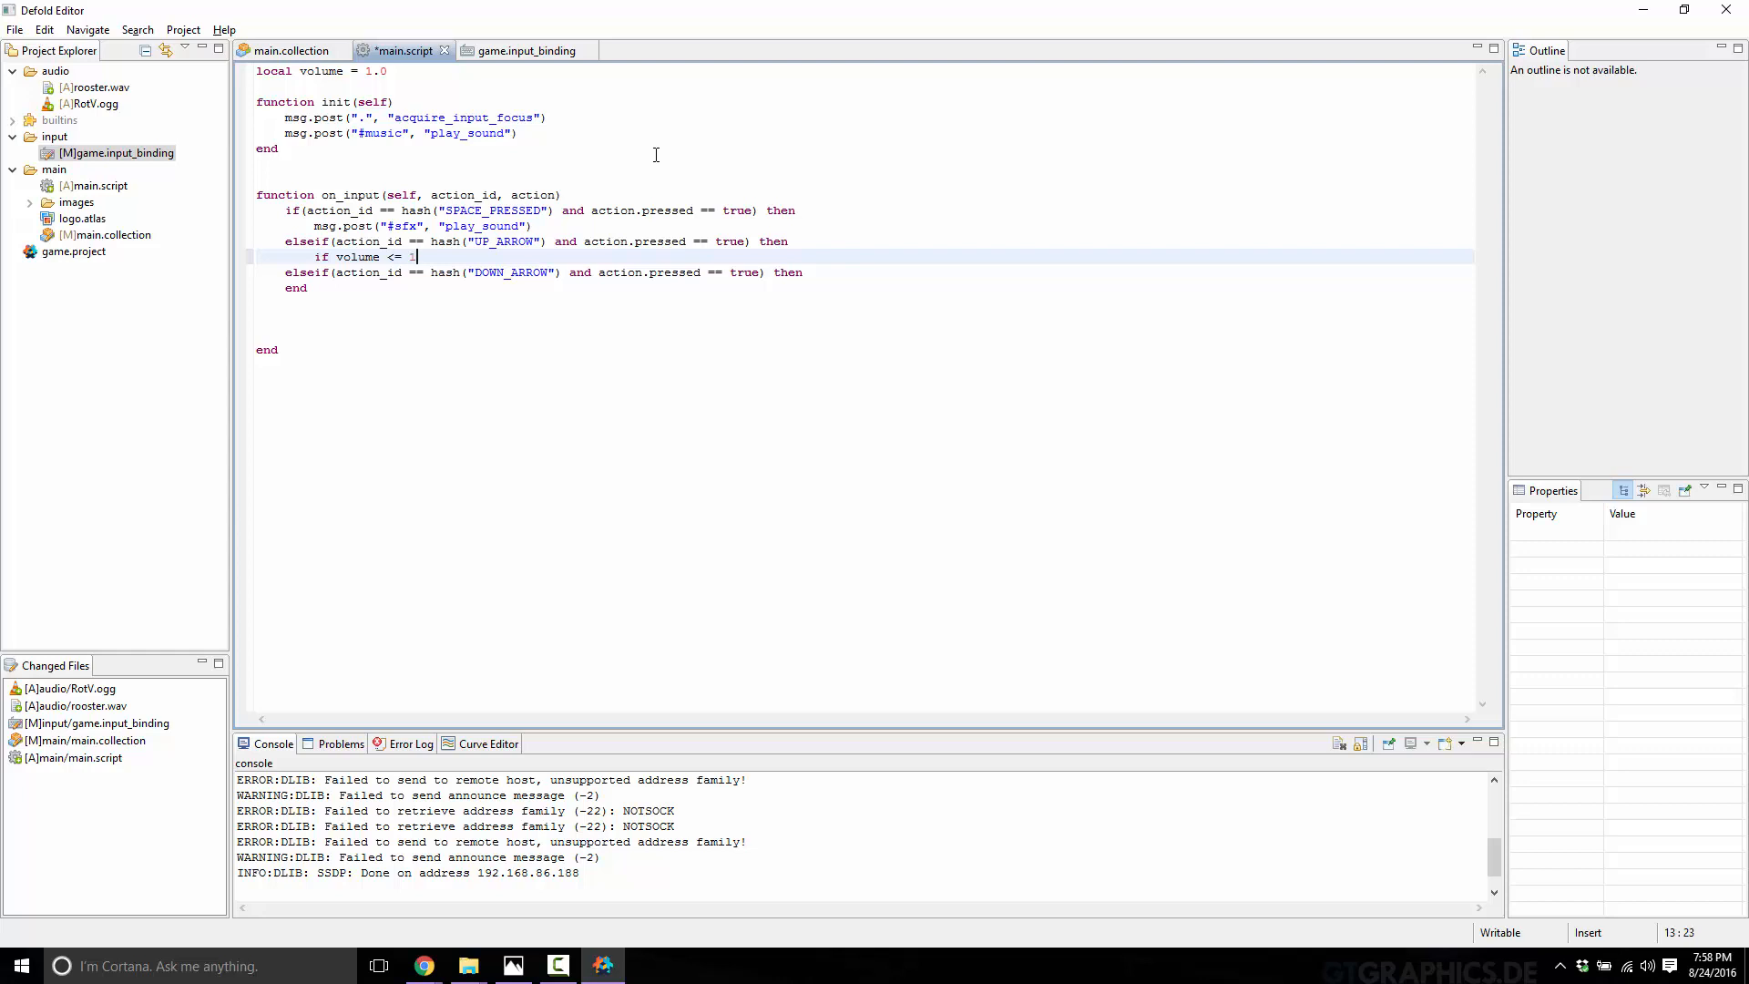
pyautogui.write('.0 then')
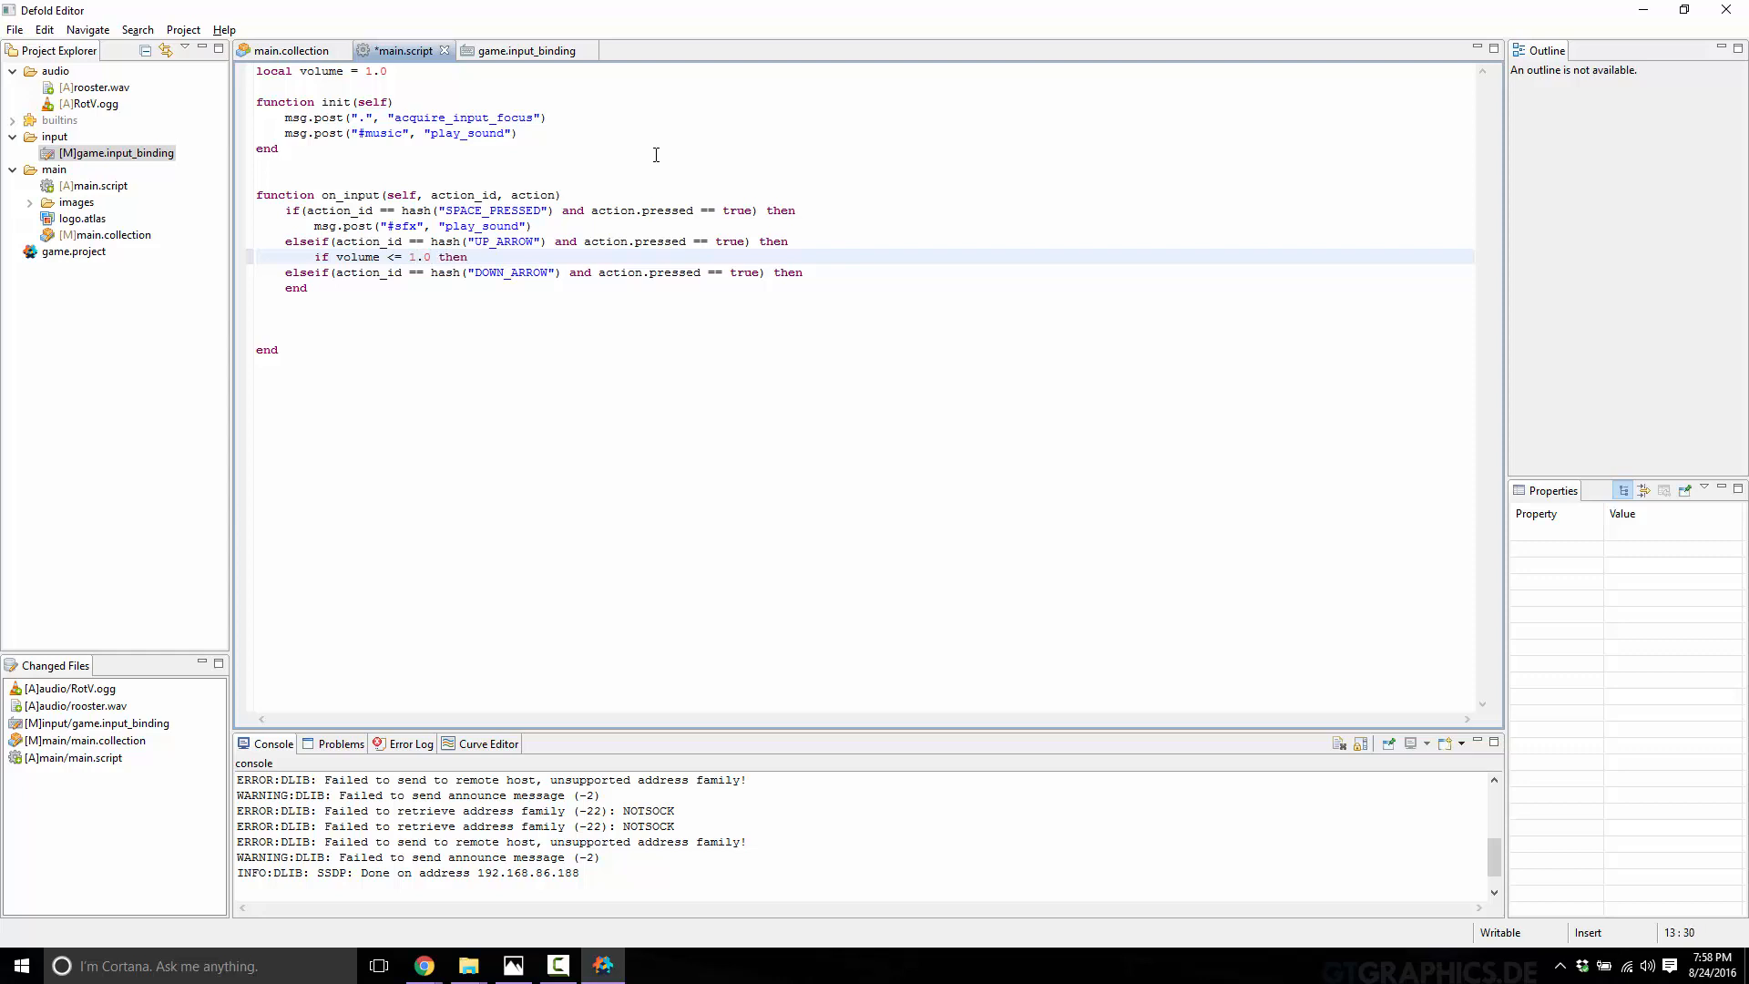
pyautogui.write('volume = volume + 0')
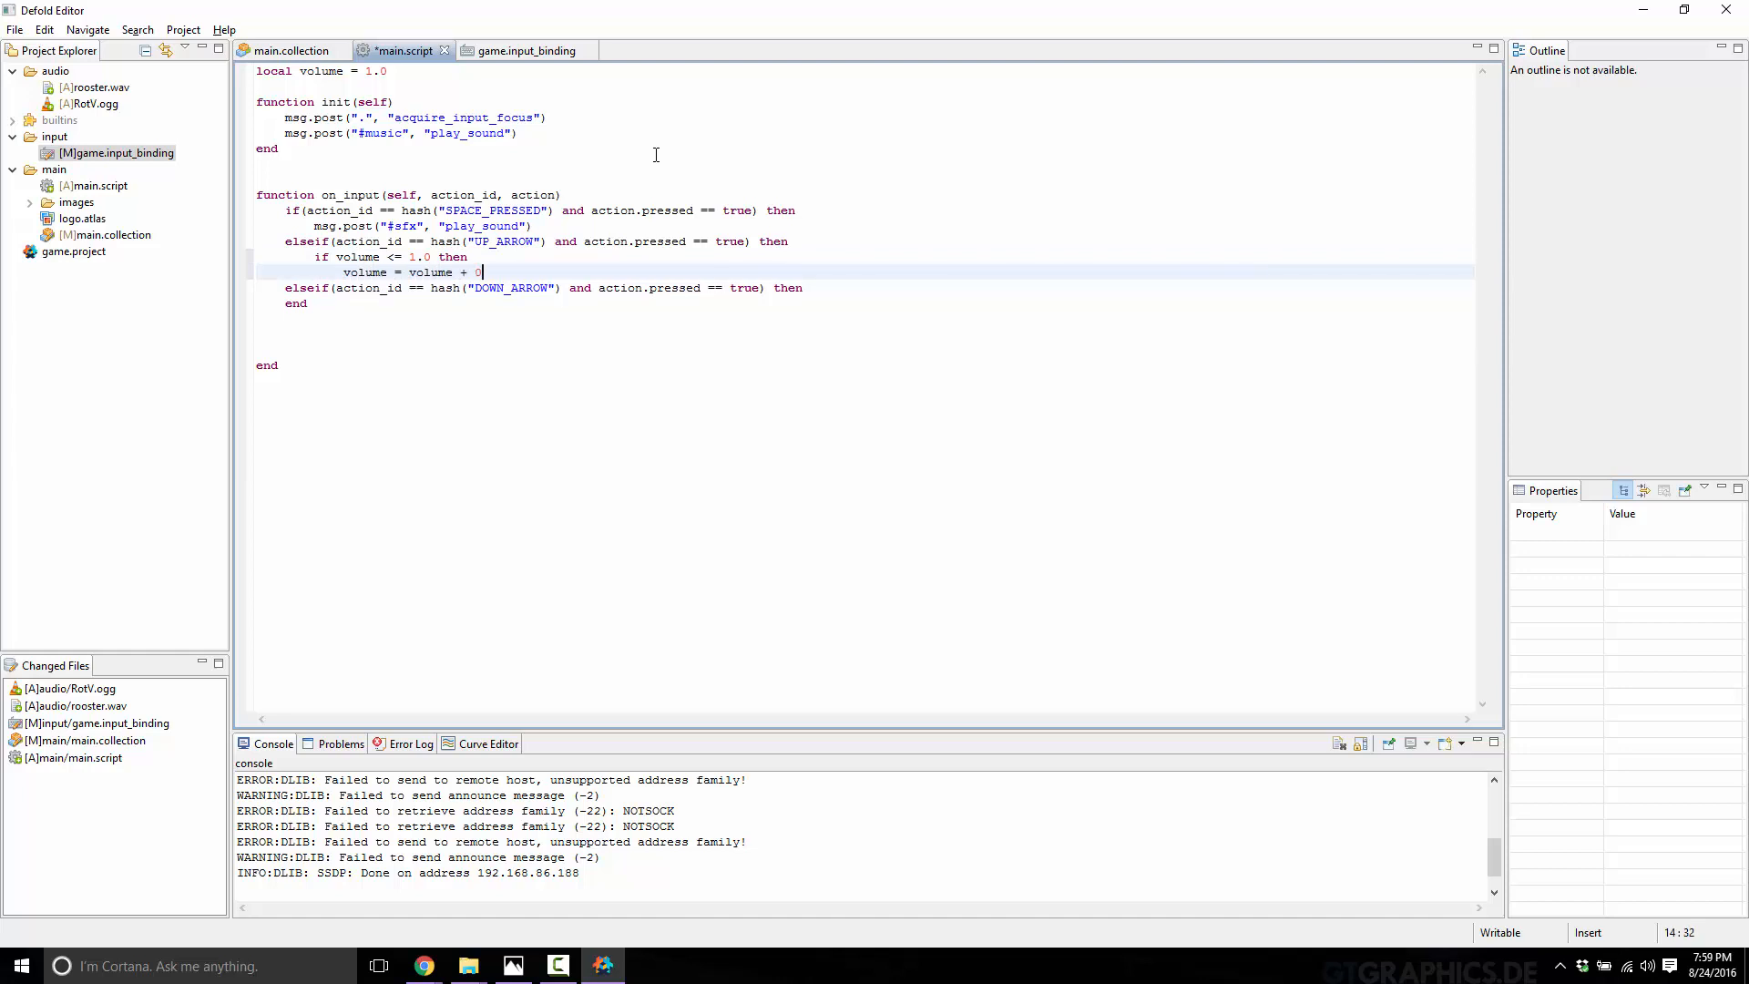
pyautogui.write('.1')
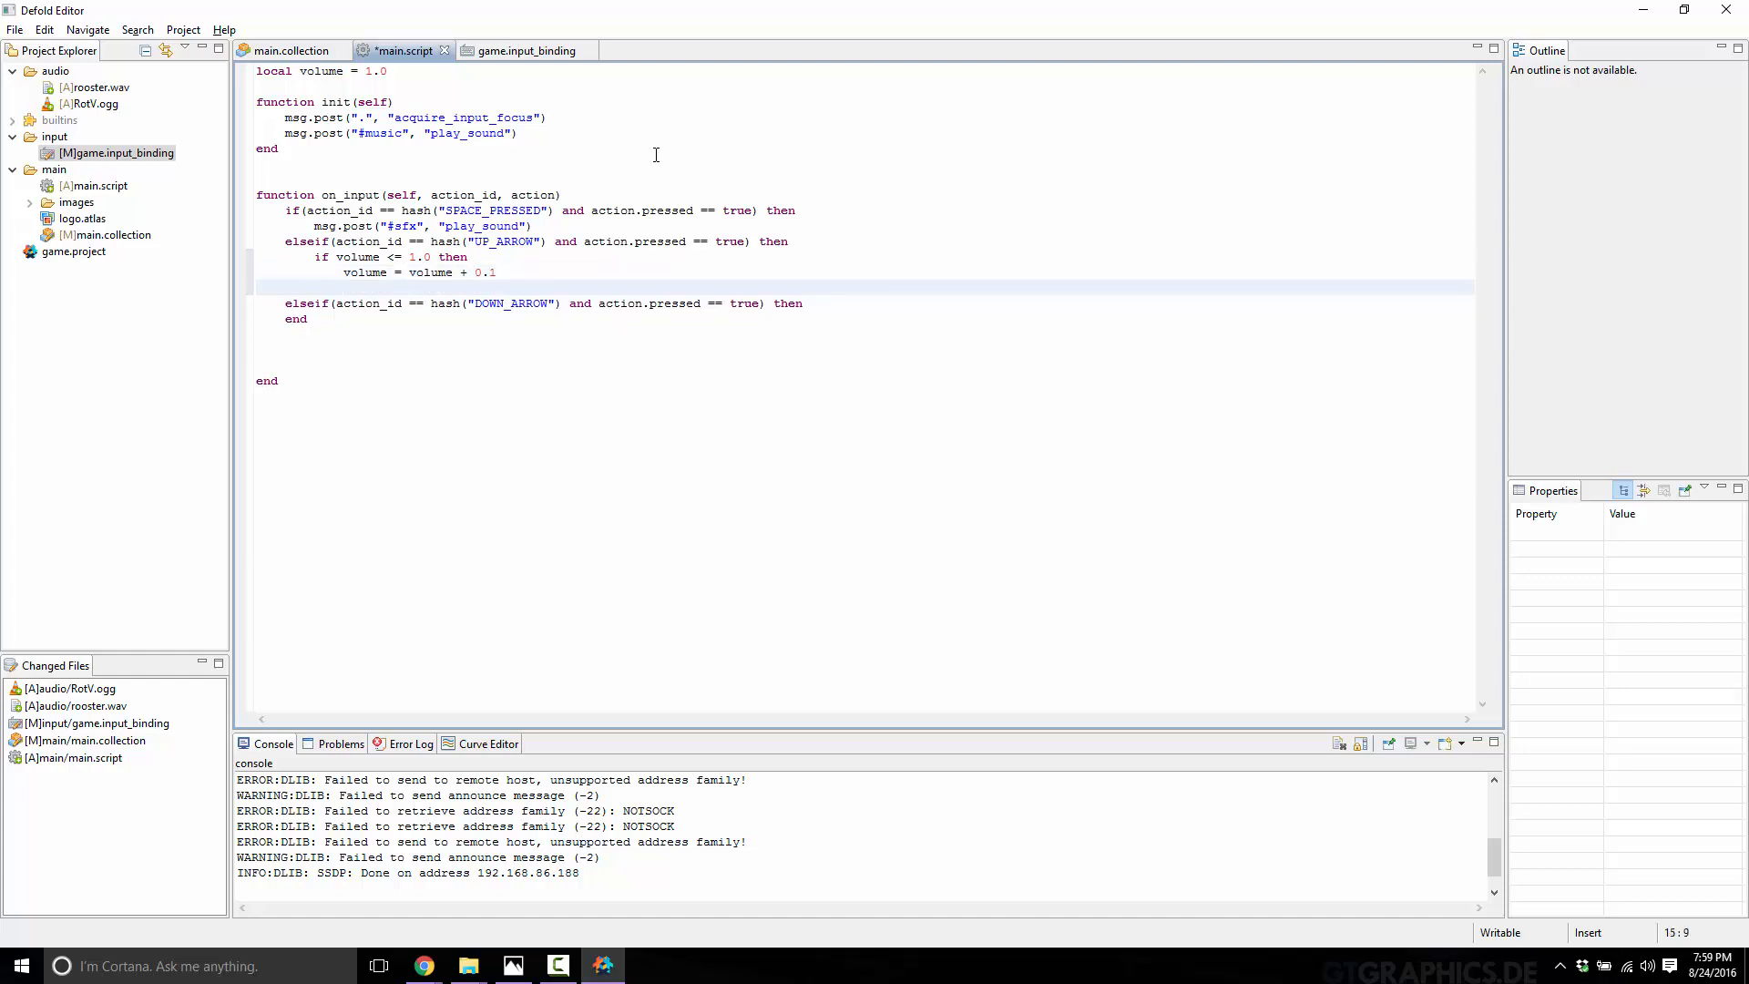
pyautogui.write('end')
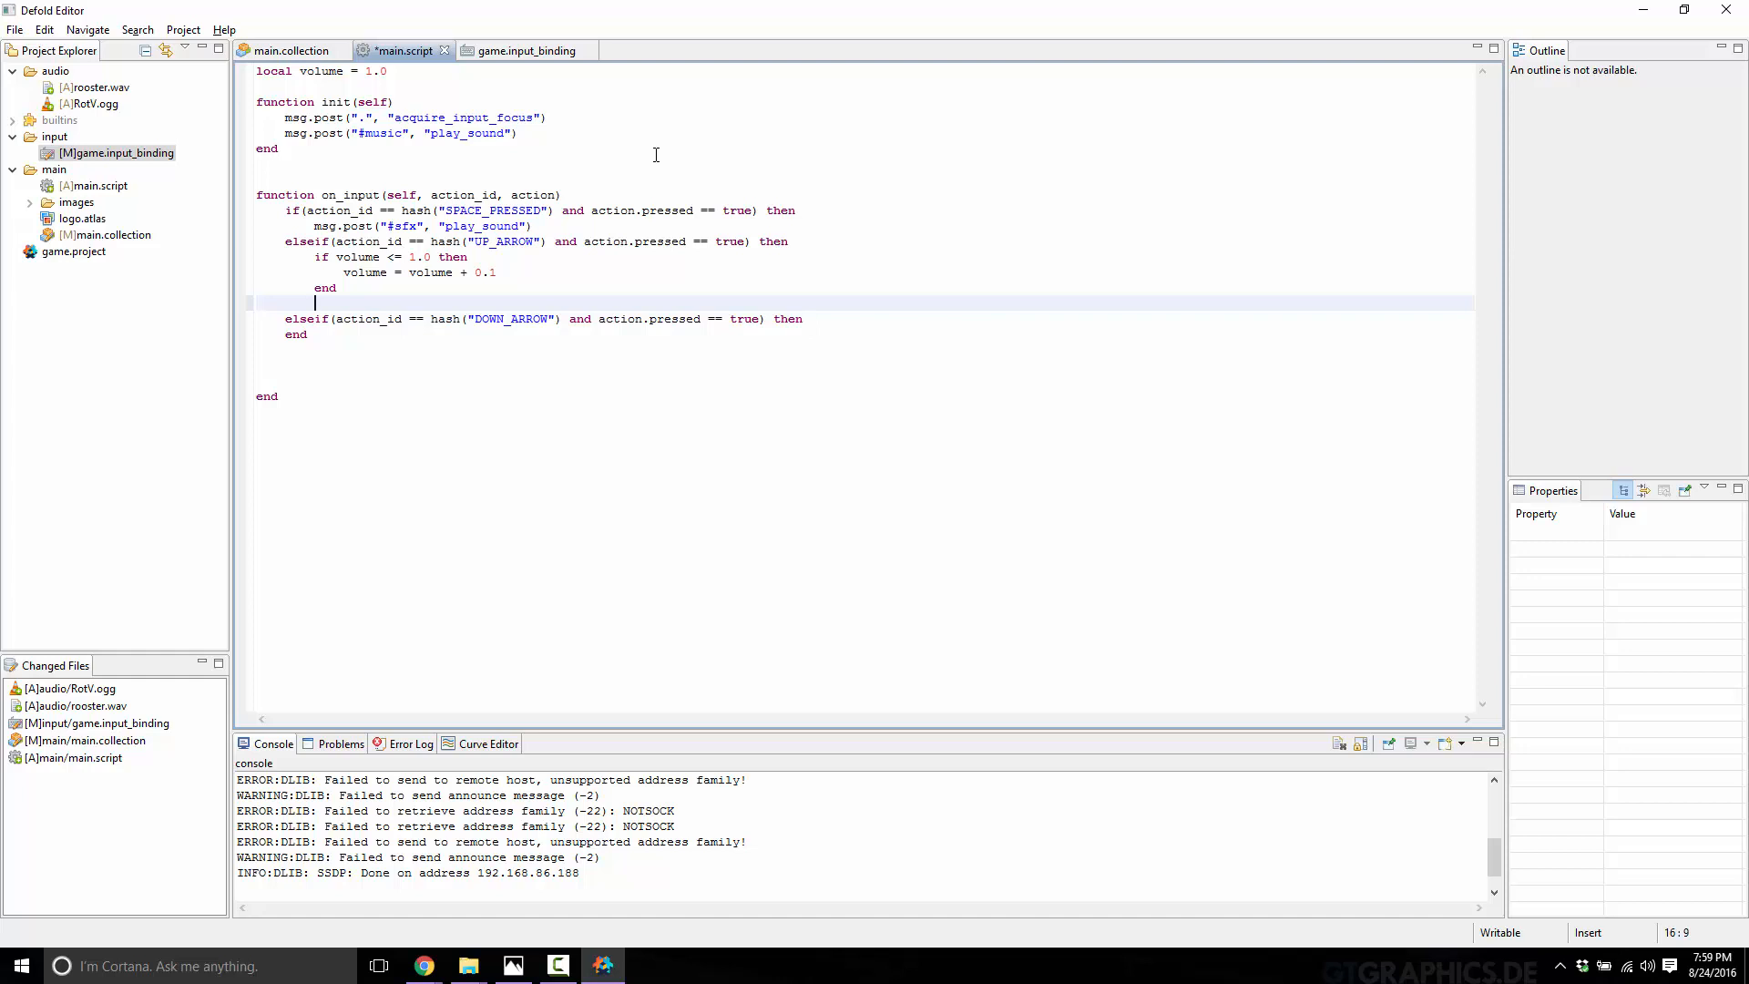
# Step: Post a set_gain message to #music with gain = volume, and save the script
pyautogui.write('msg.')
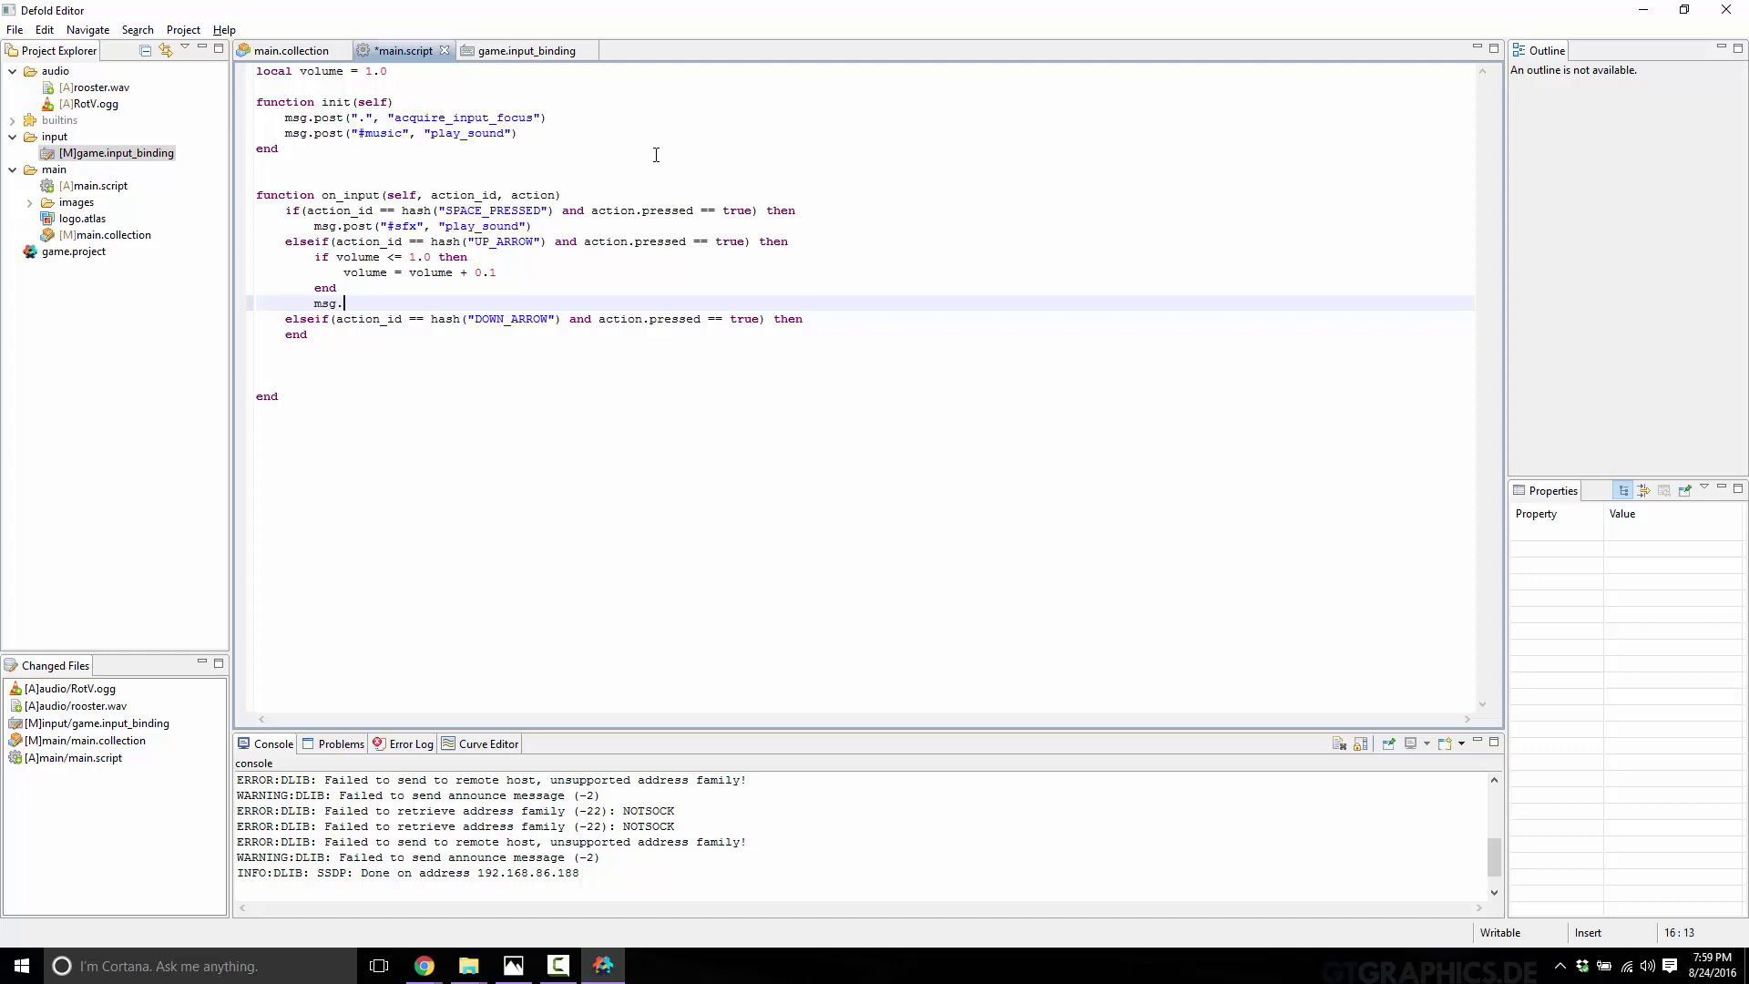
pyautogui.write('post')
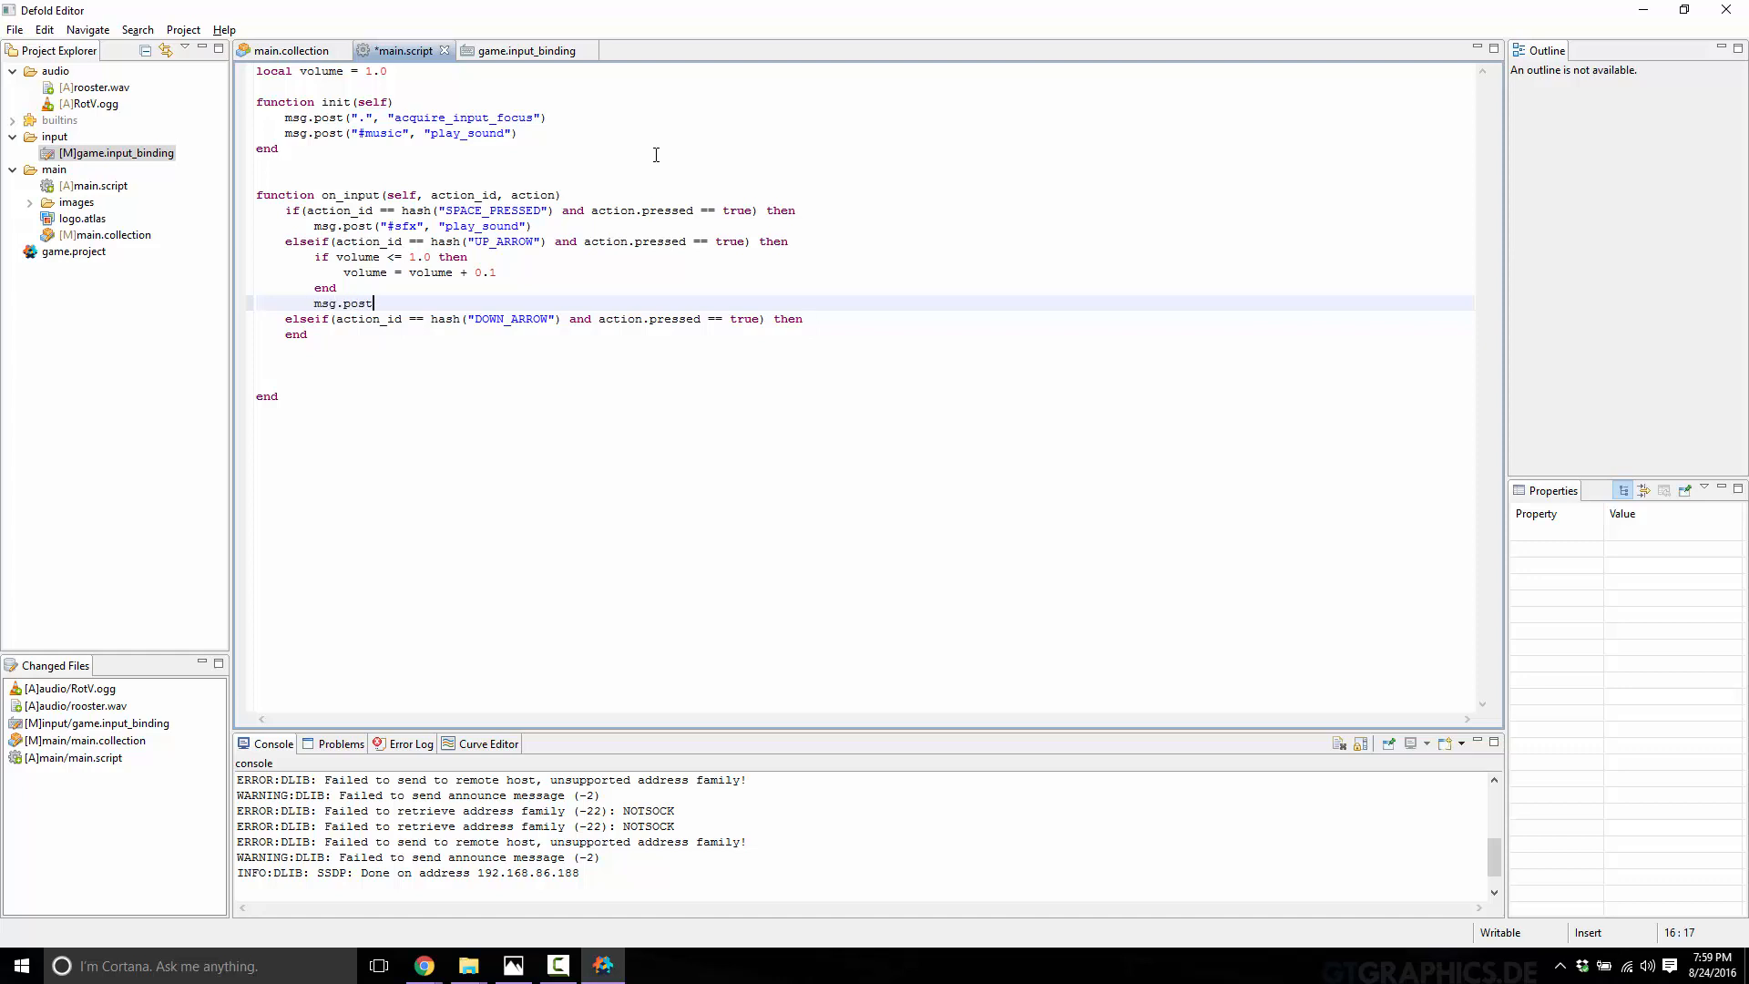
pyautogui.write('("#m')
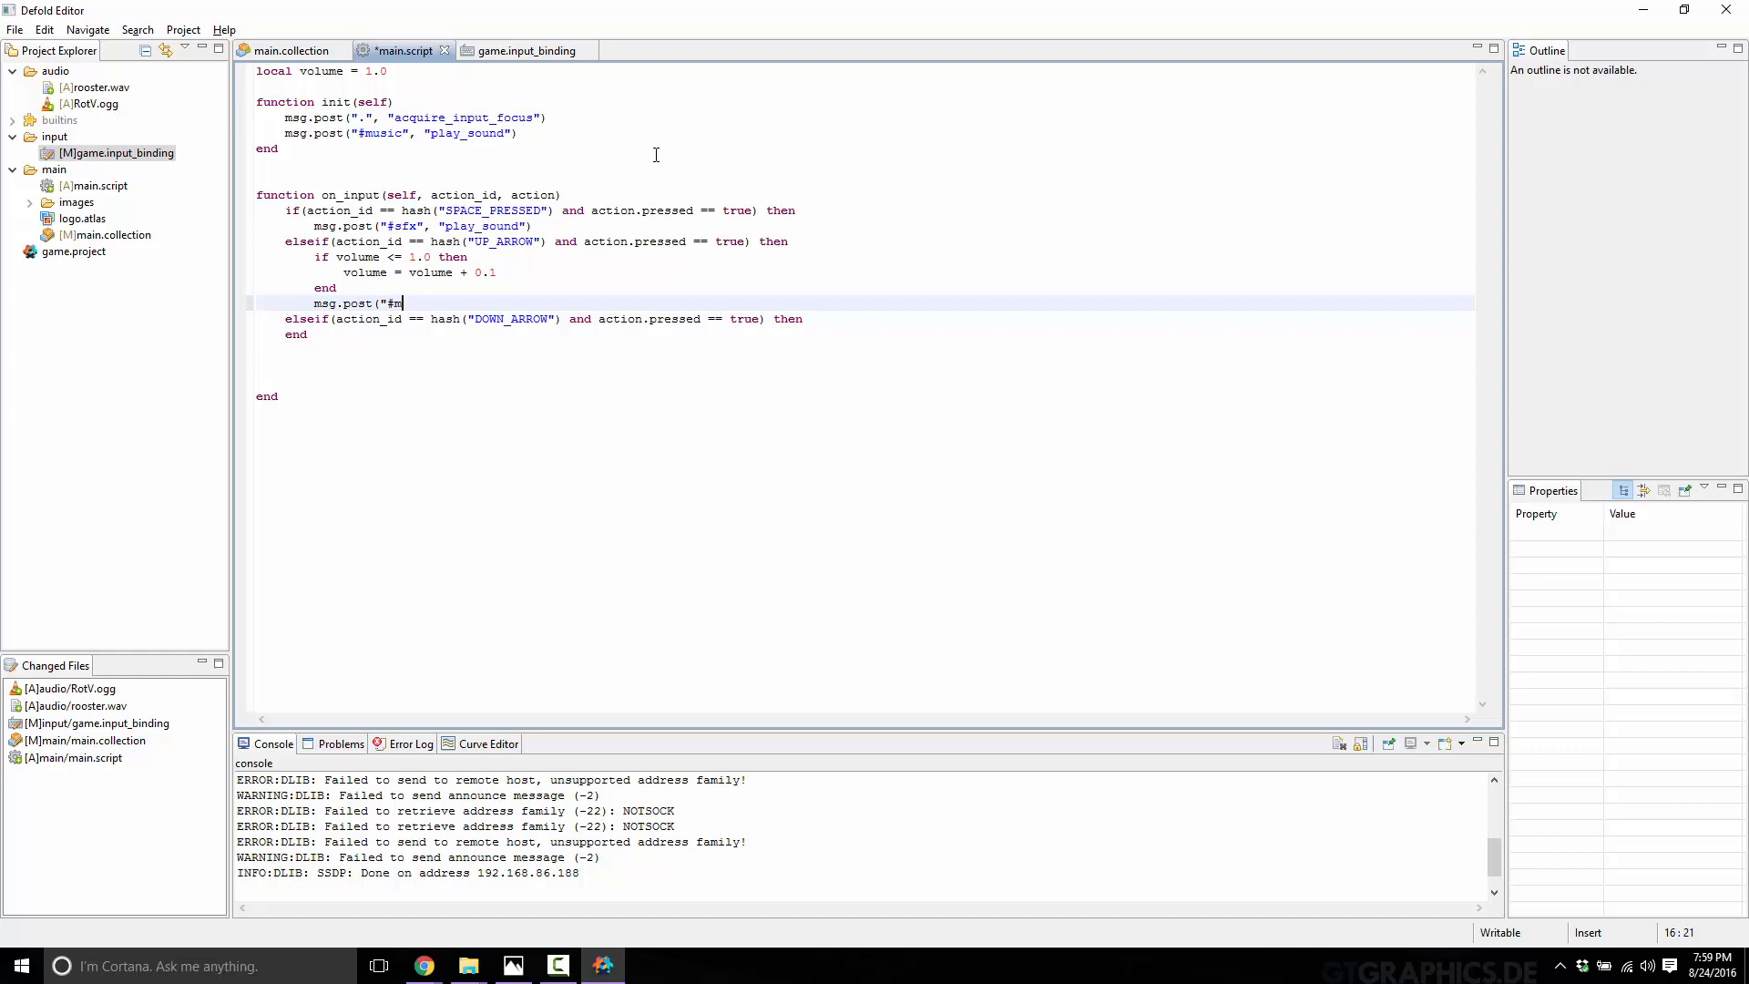
pyautogui.write('usic"')
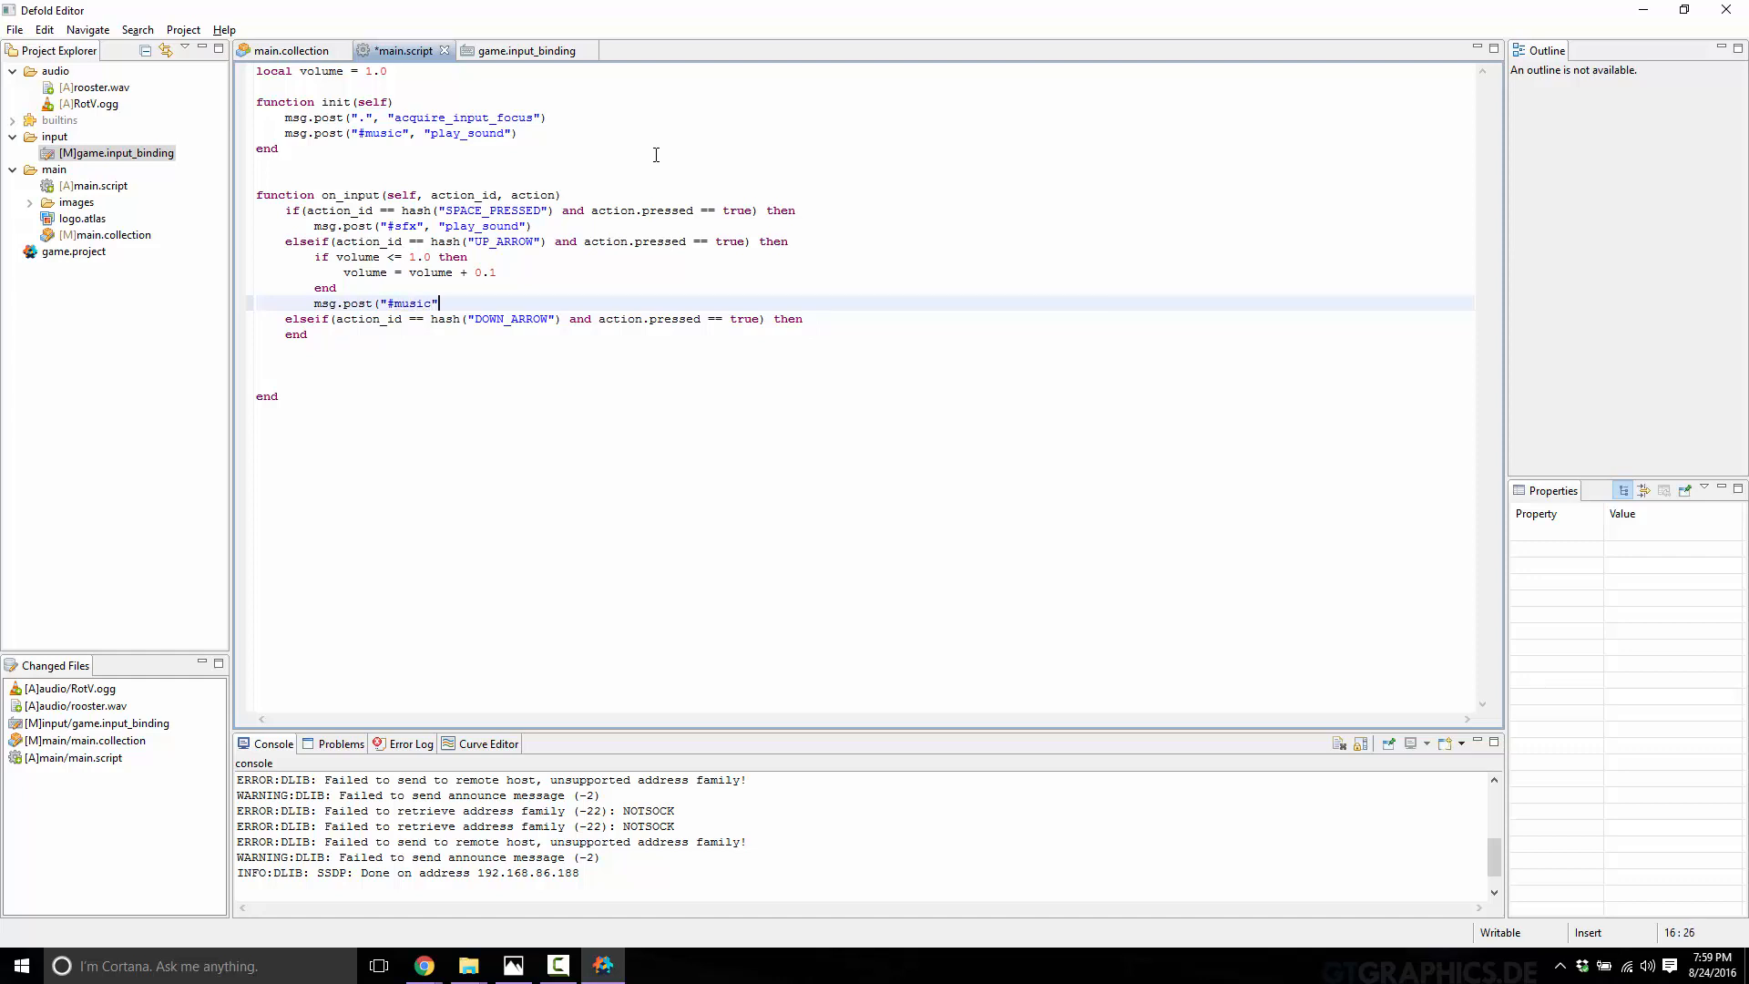
pyautogui.write(',')
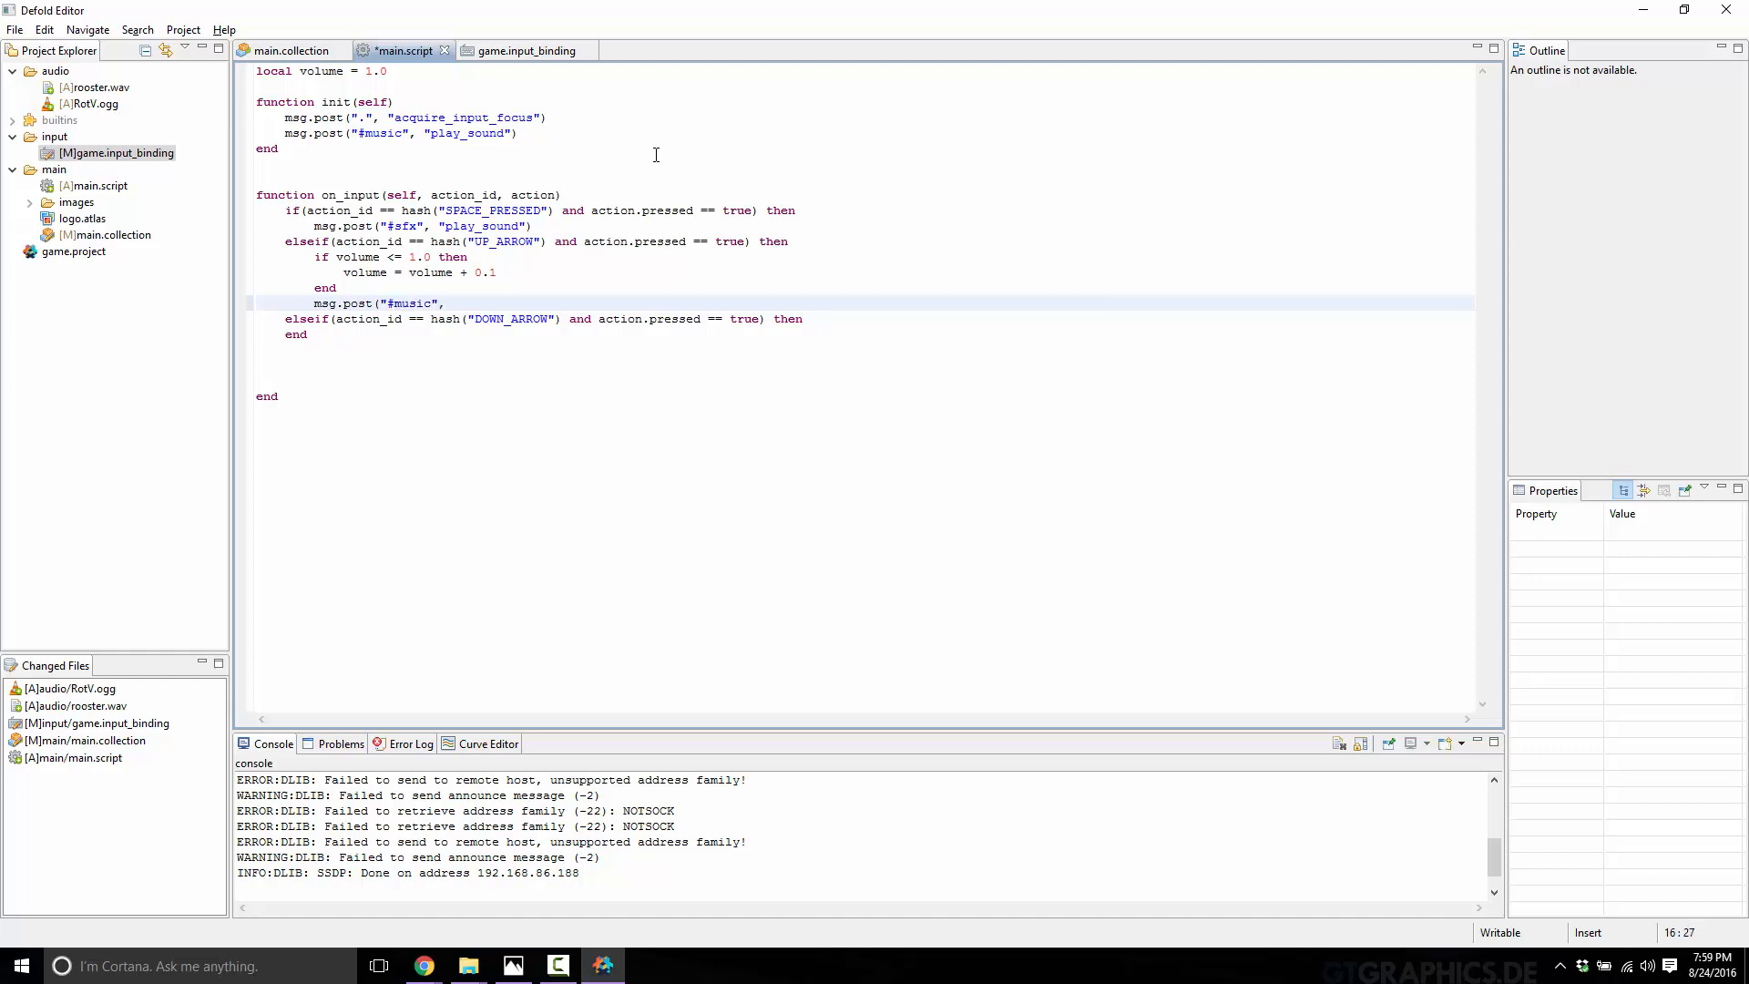
pyautogui.write('"set_gai')
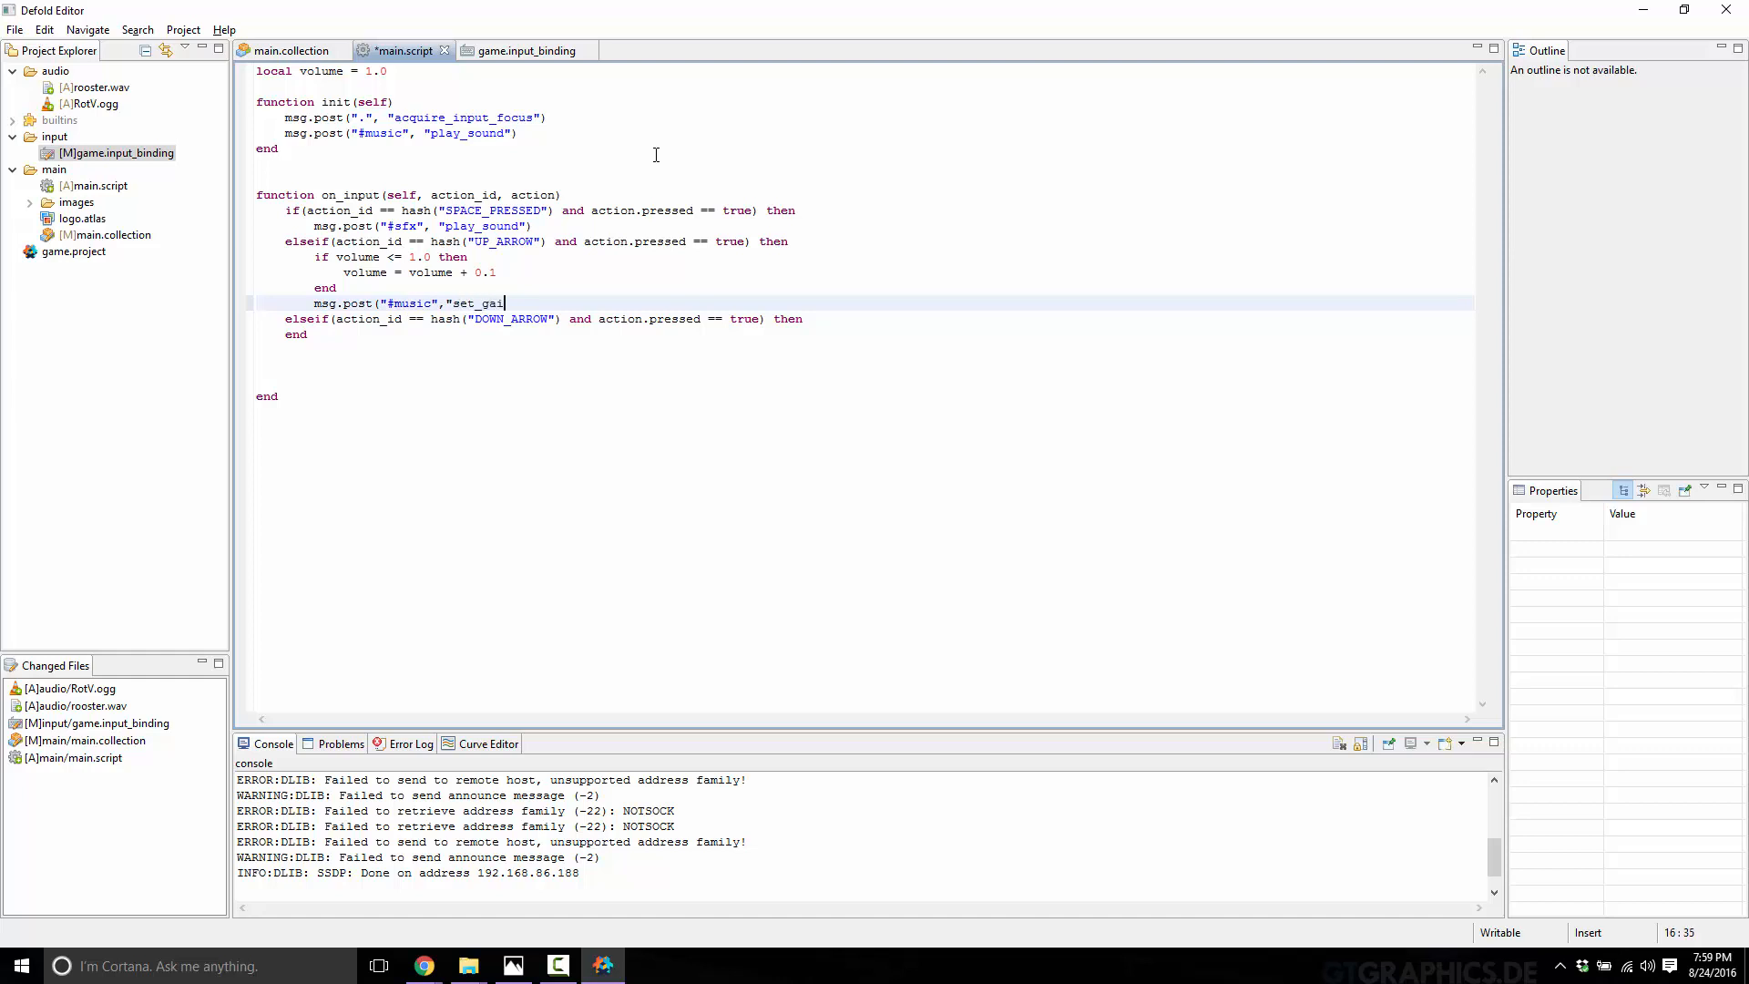
pyautogui.write('n"')
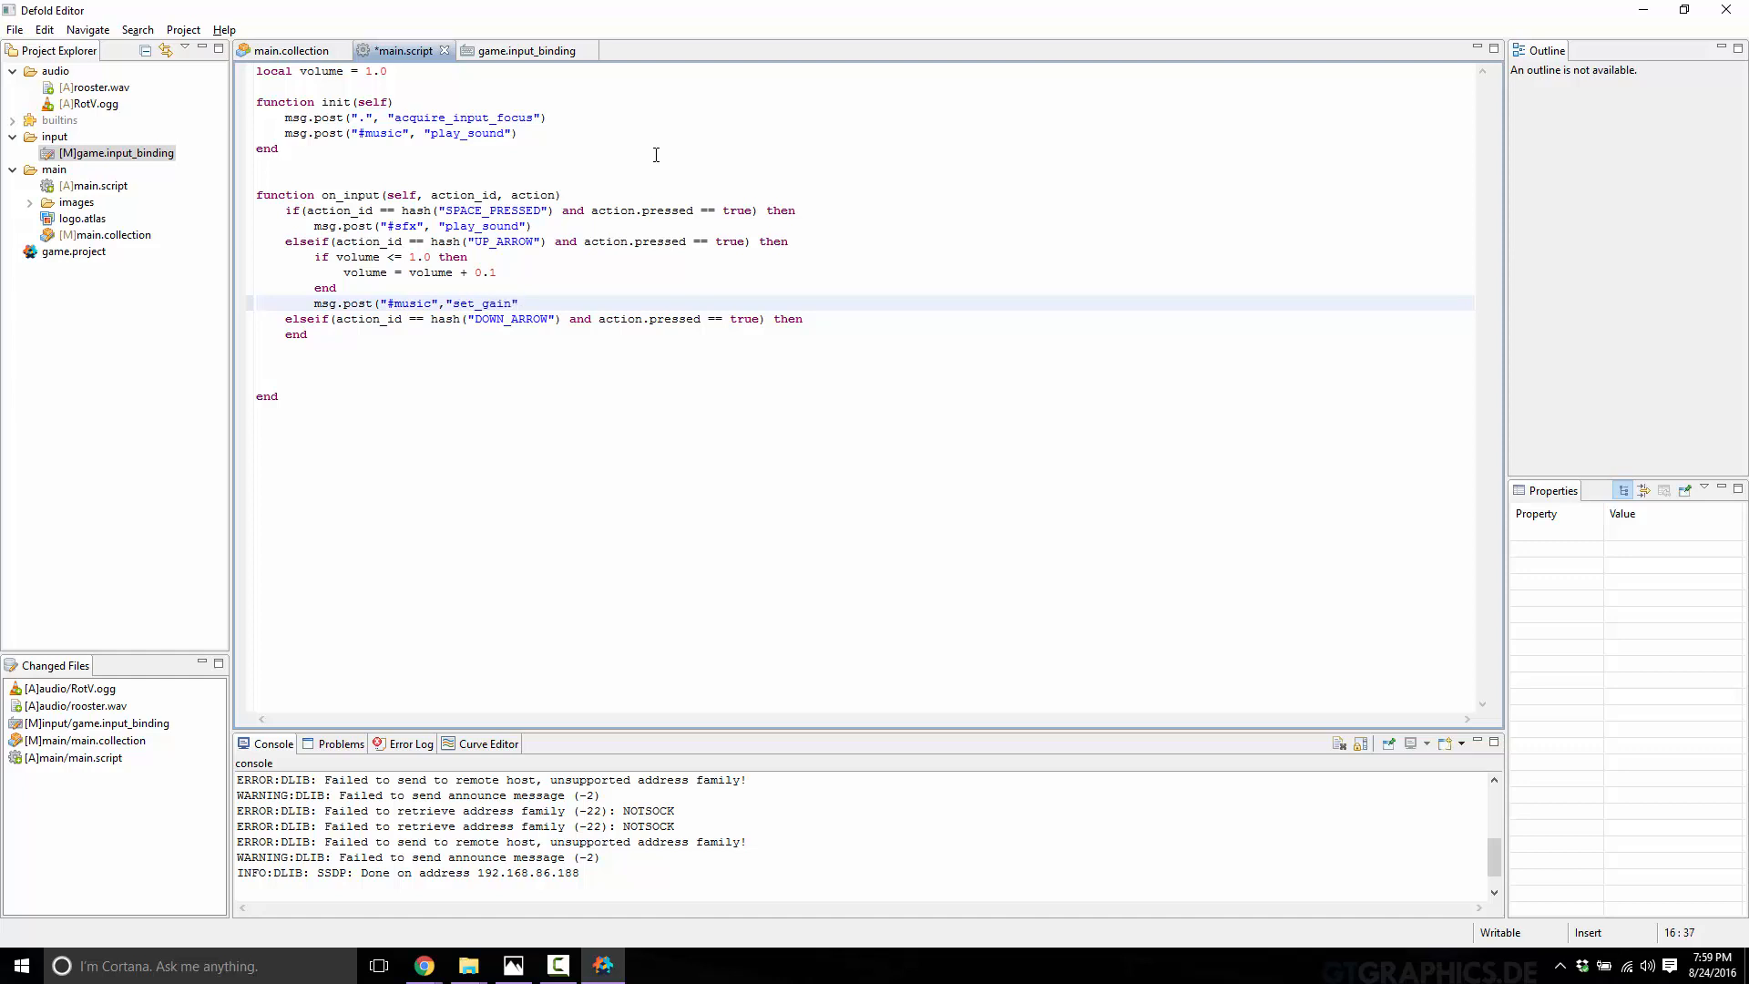
pyautogui.write(', { gain')
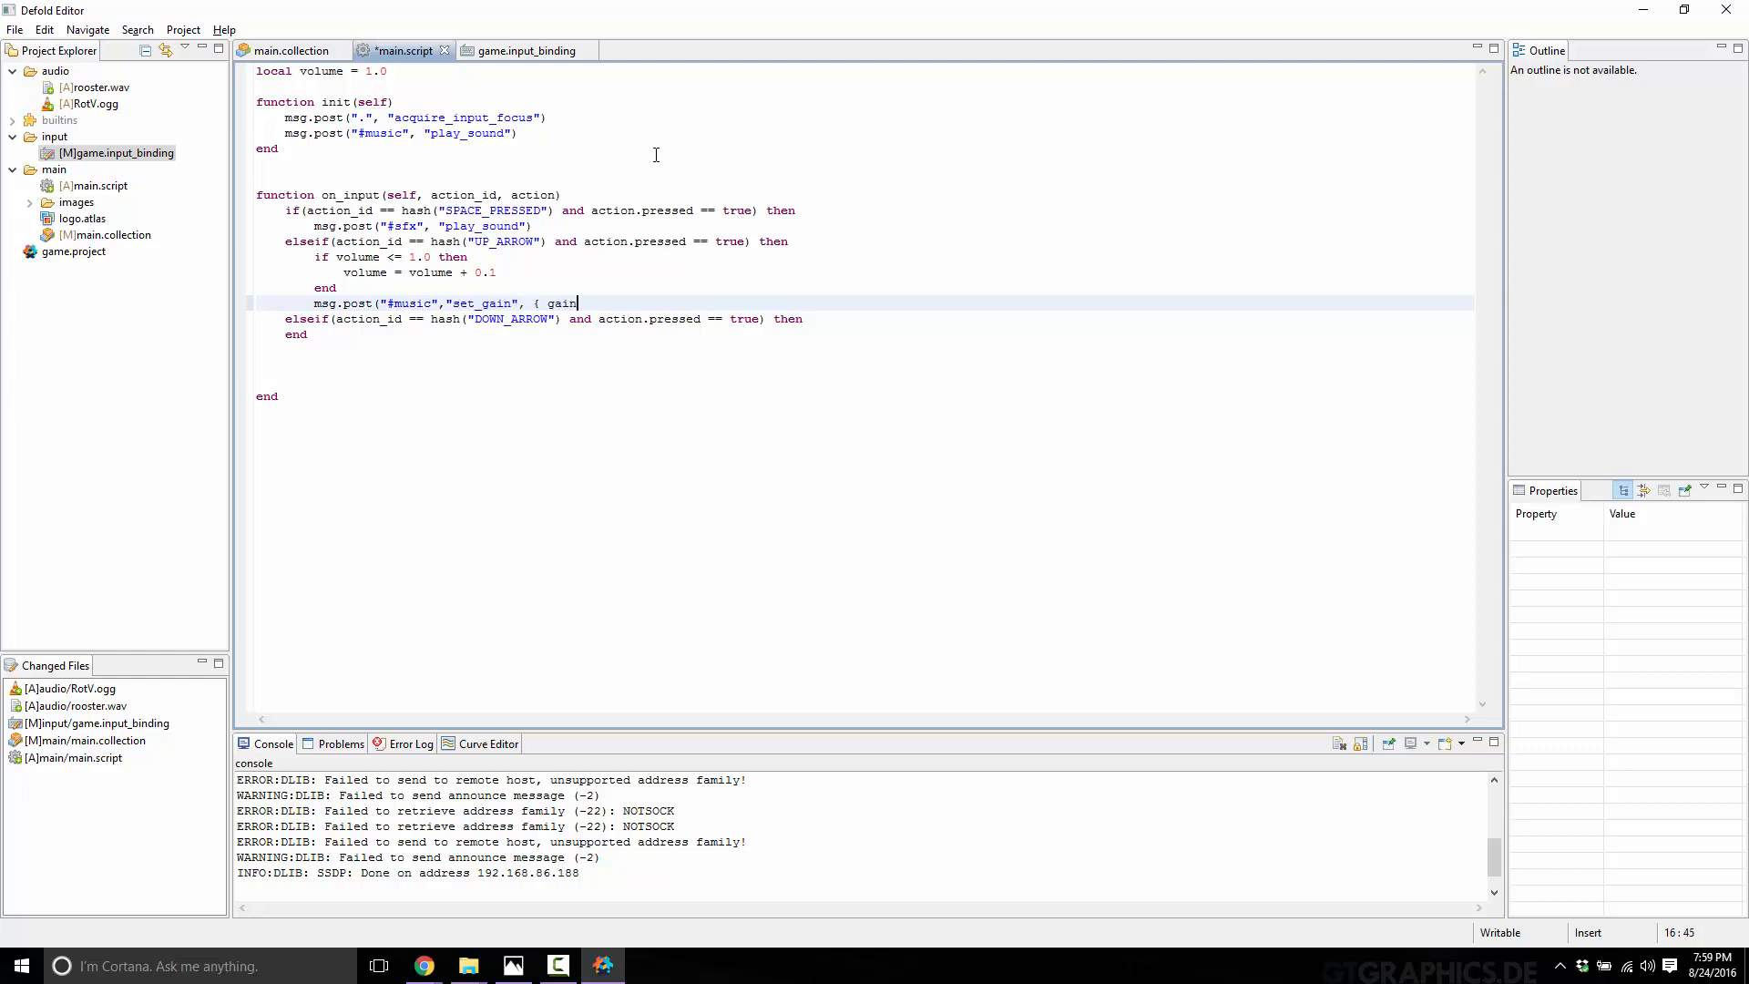
pyautogui.write('= volume}')
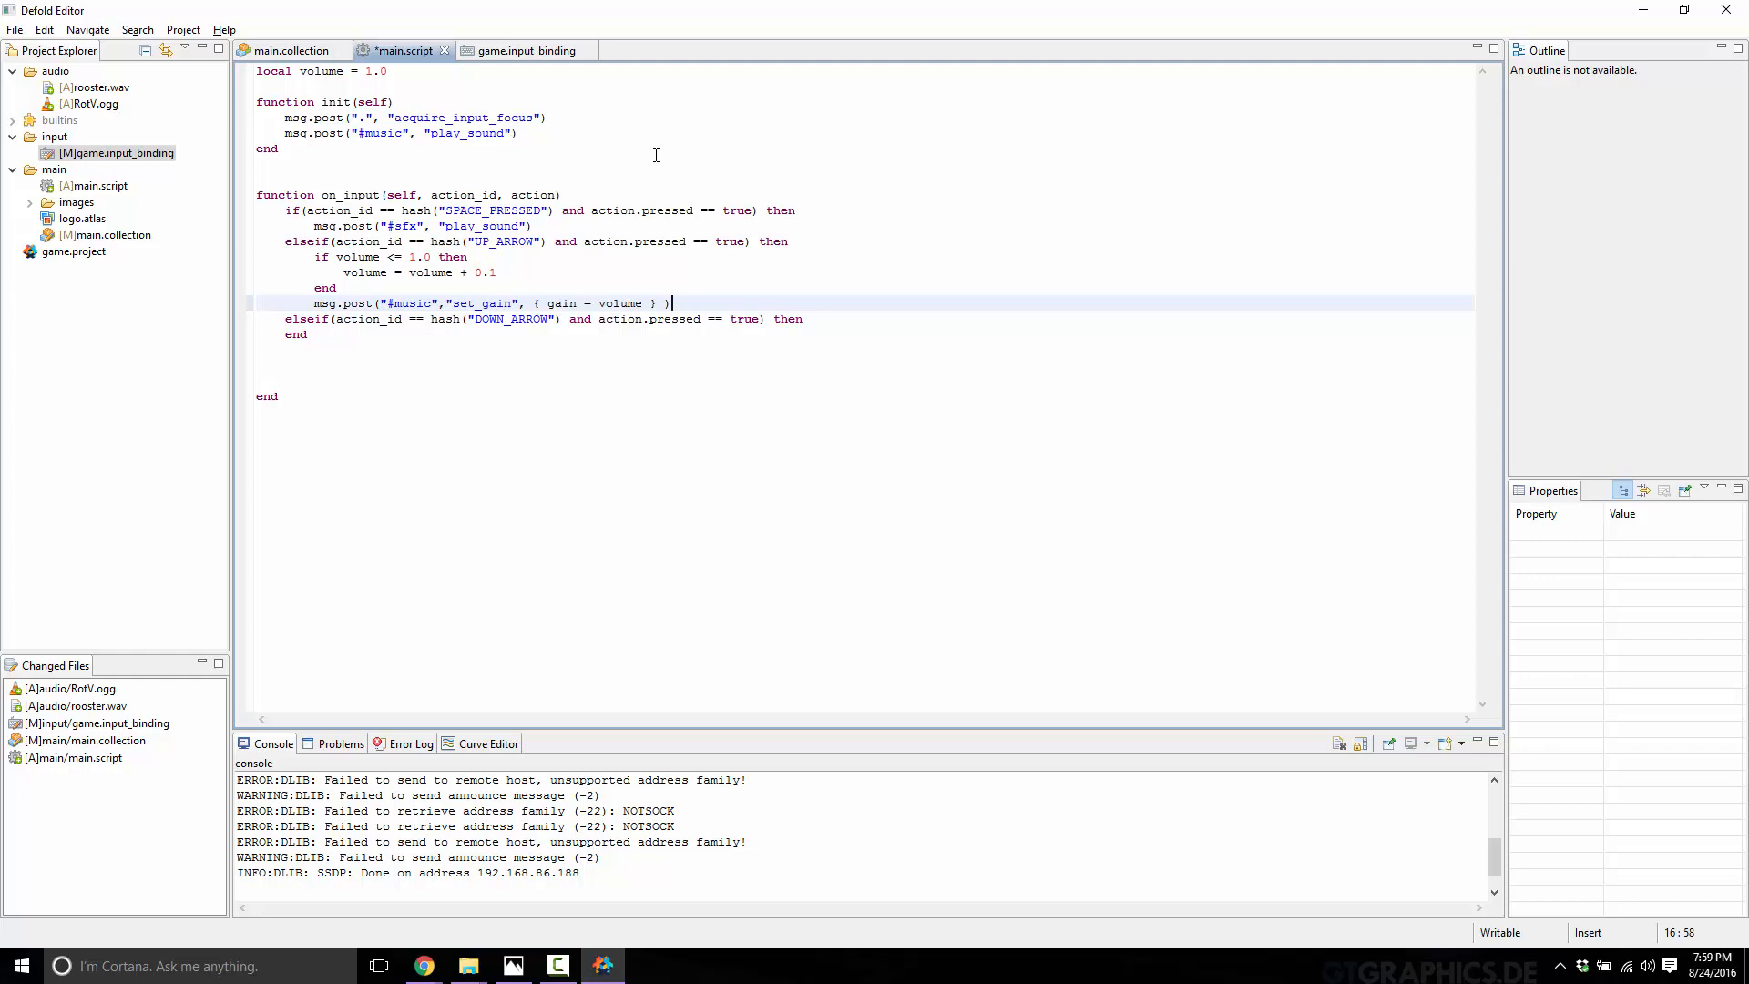
pyautogui.press('ctrl+s')
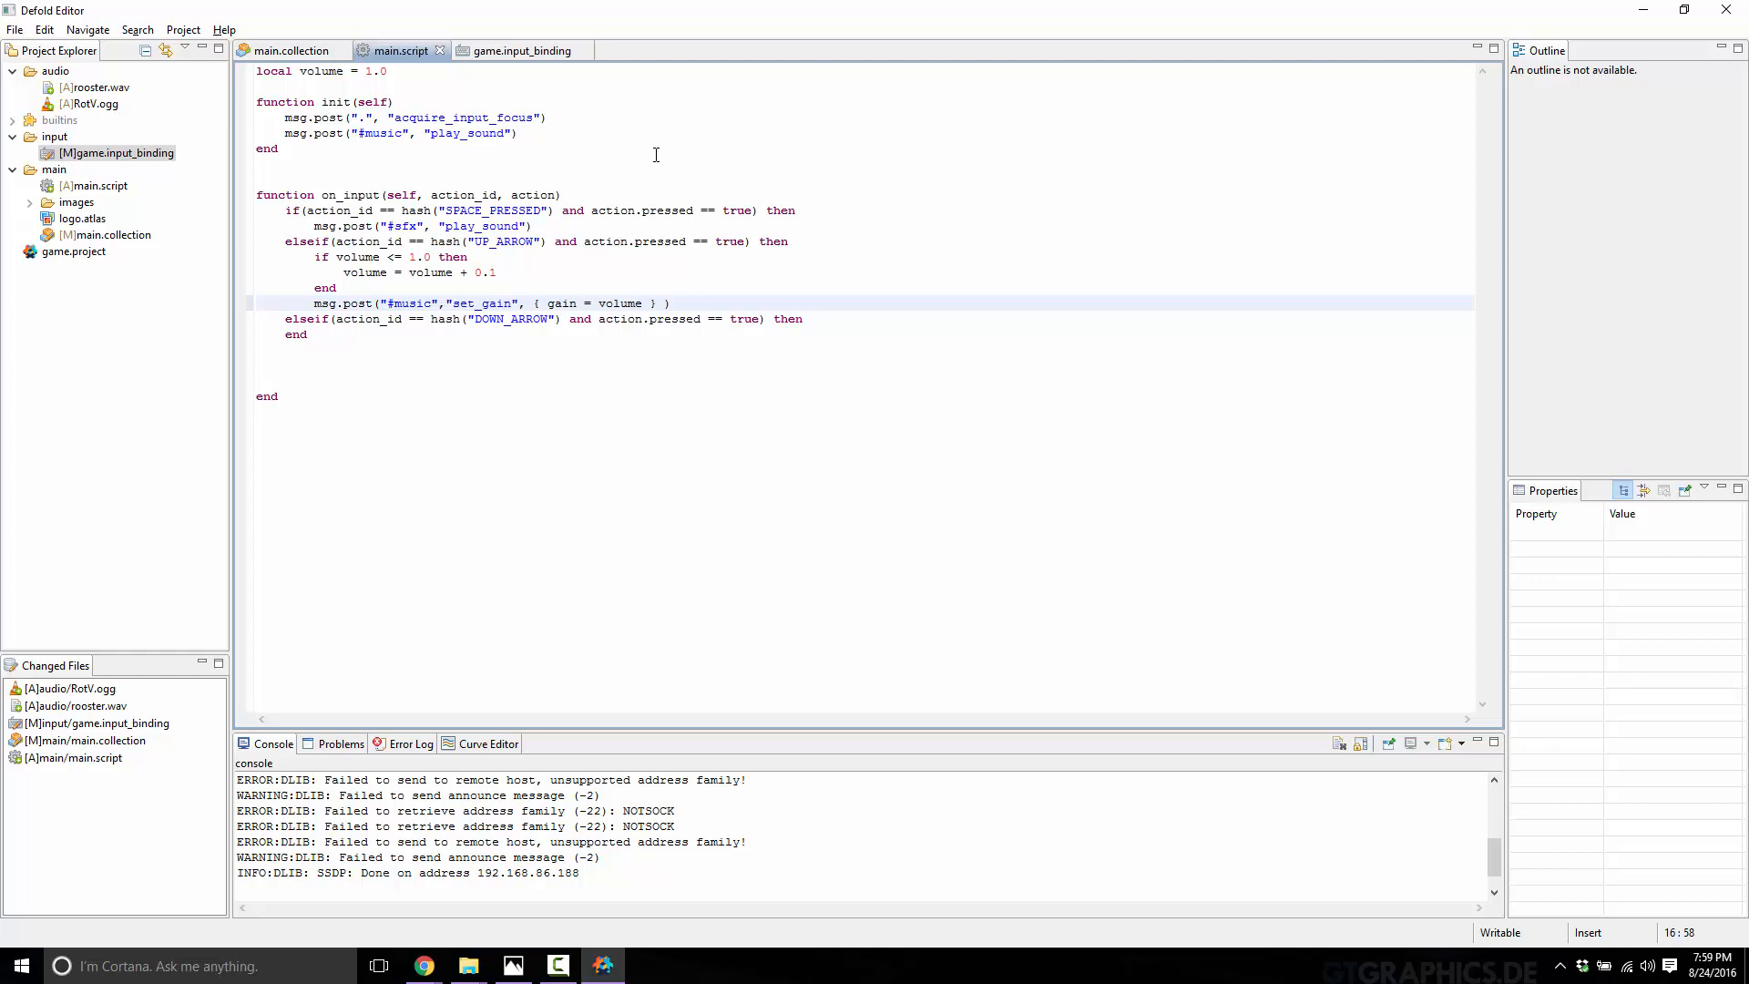
# Step: Copy the volume check and set_gain lines under DOWN_ARROW and change the check to volume >= 0
pyautogui.moveTo(313, 257); pyautogui.dragTo(669, 302)
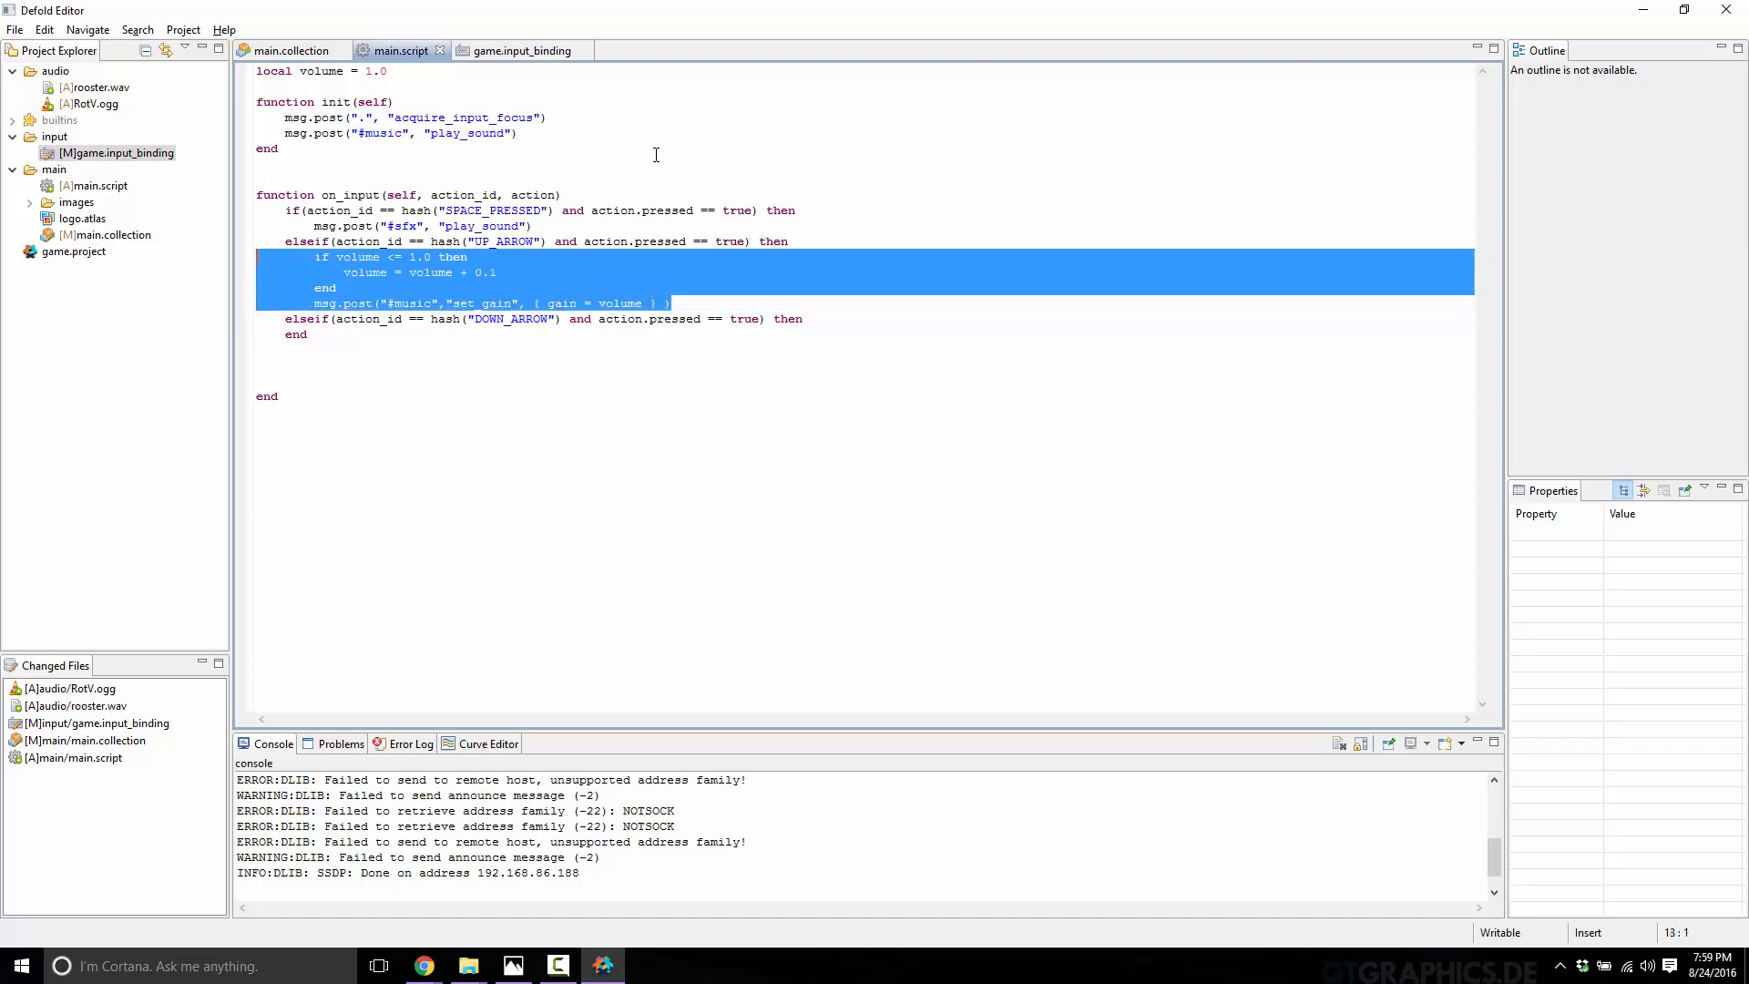
pyautogui.click(805, 317)
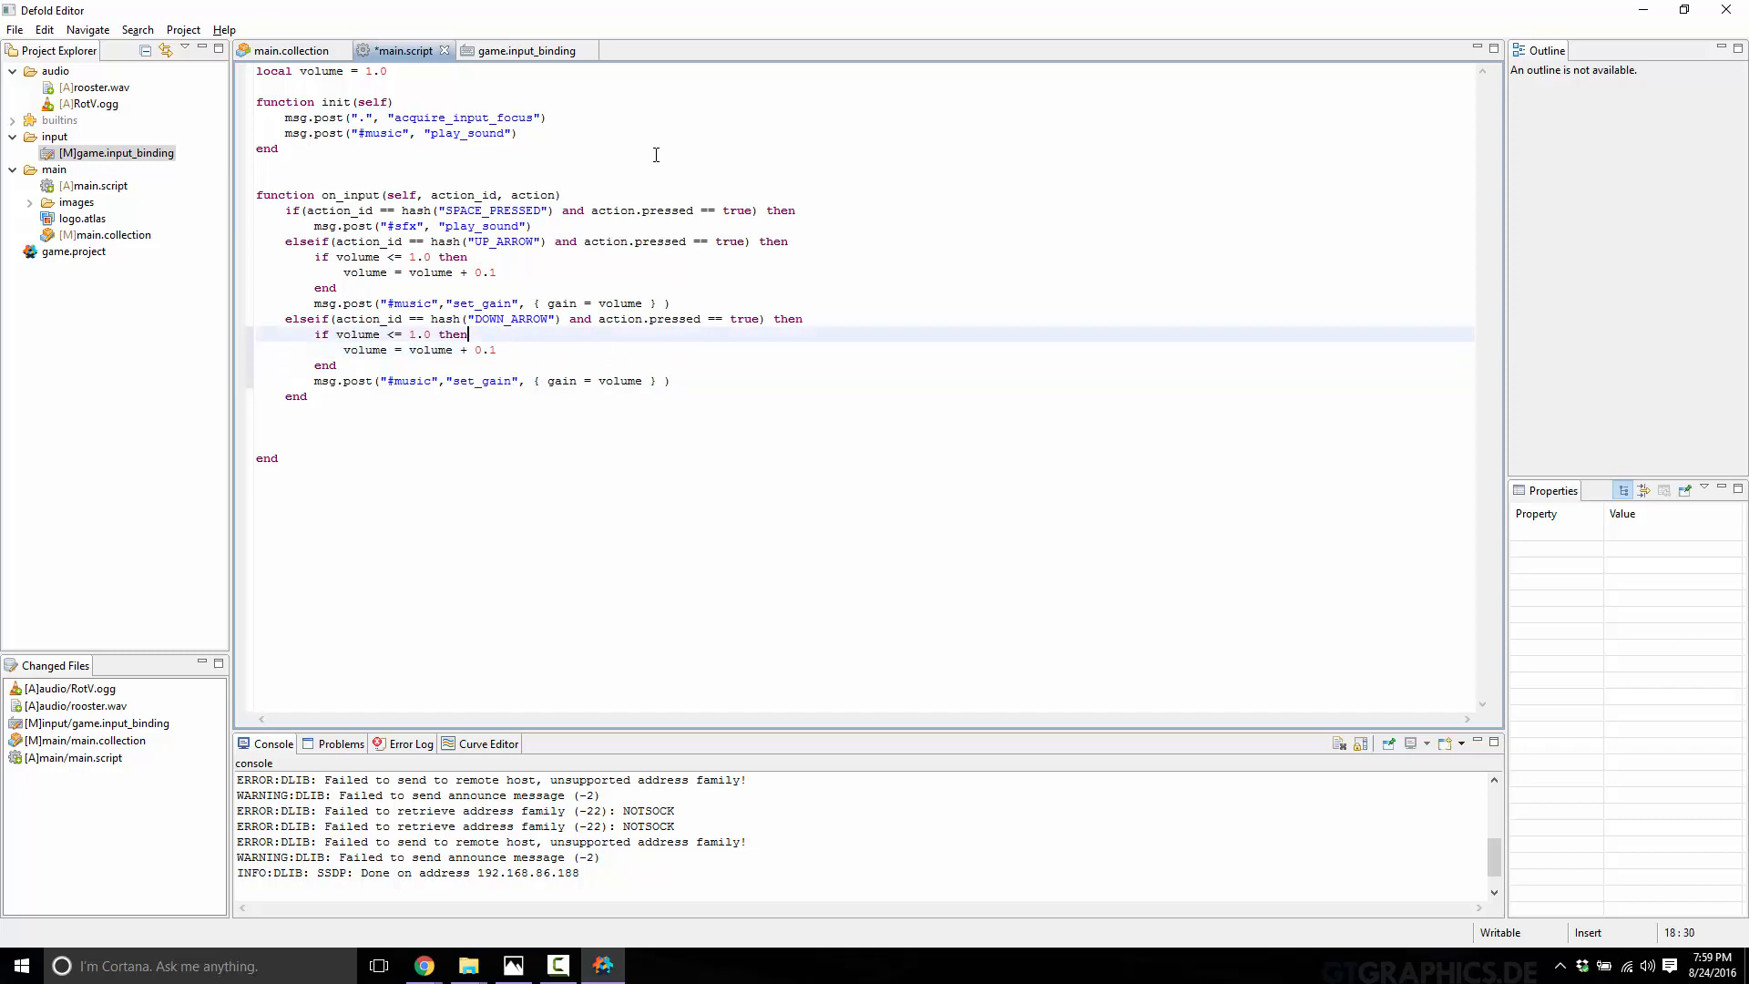
pyautogui.doubleClick(410, 335)
pyautogui.write('>')
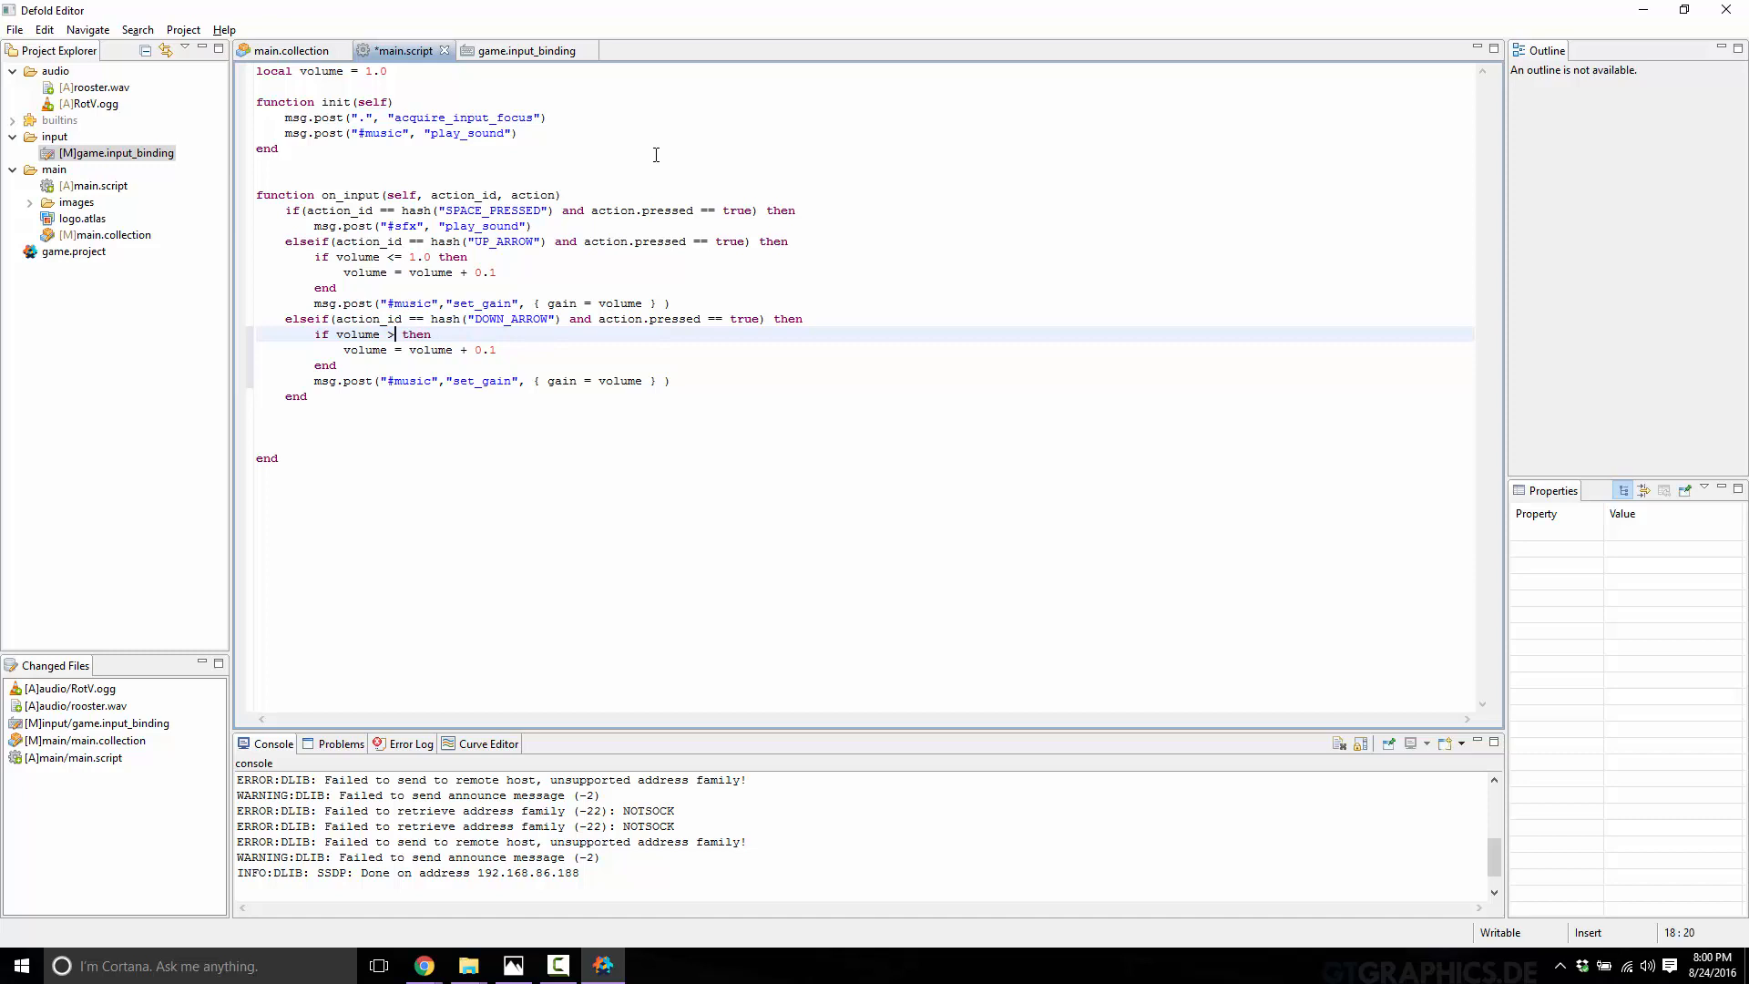
pyautogui.write('= 0')
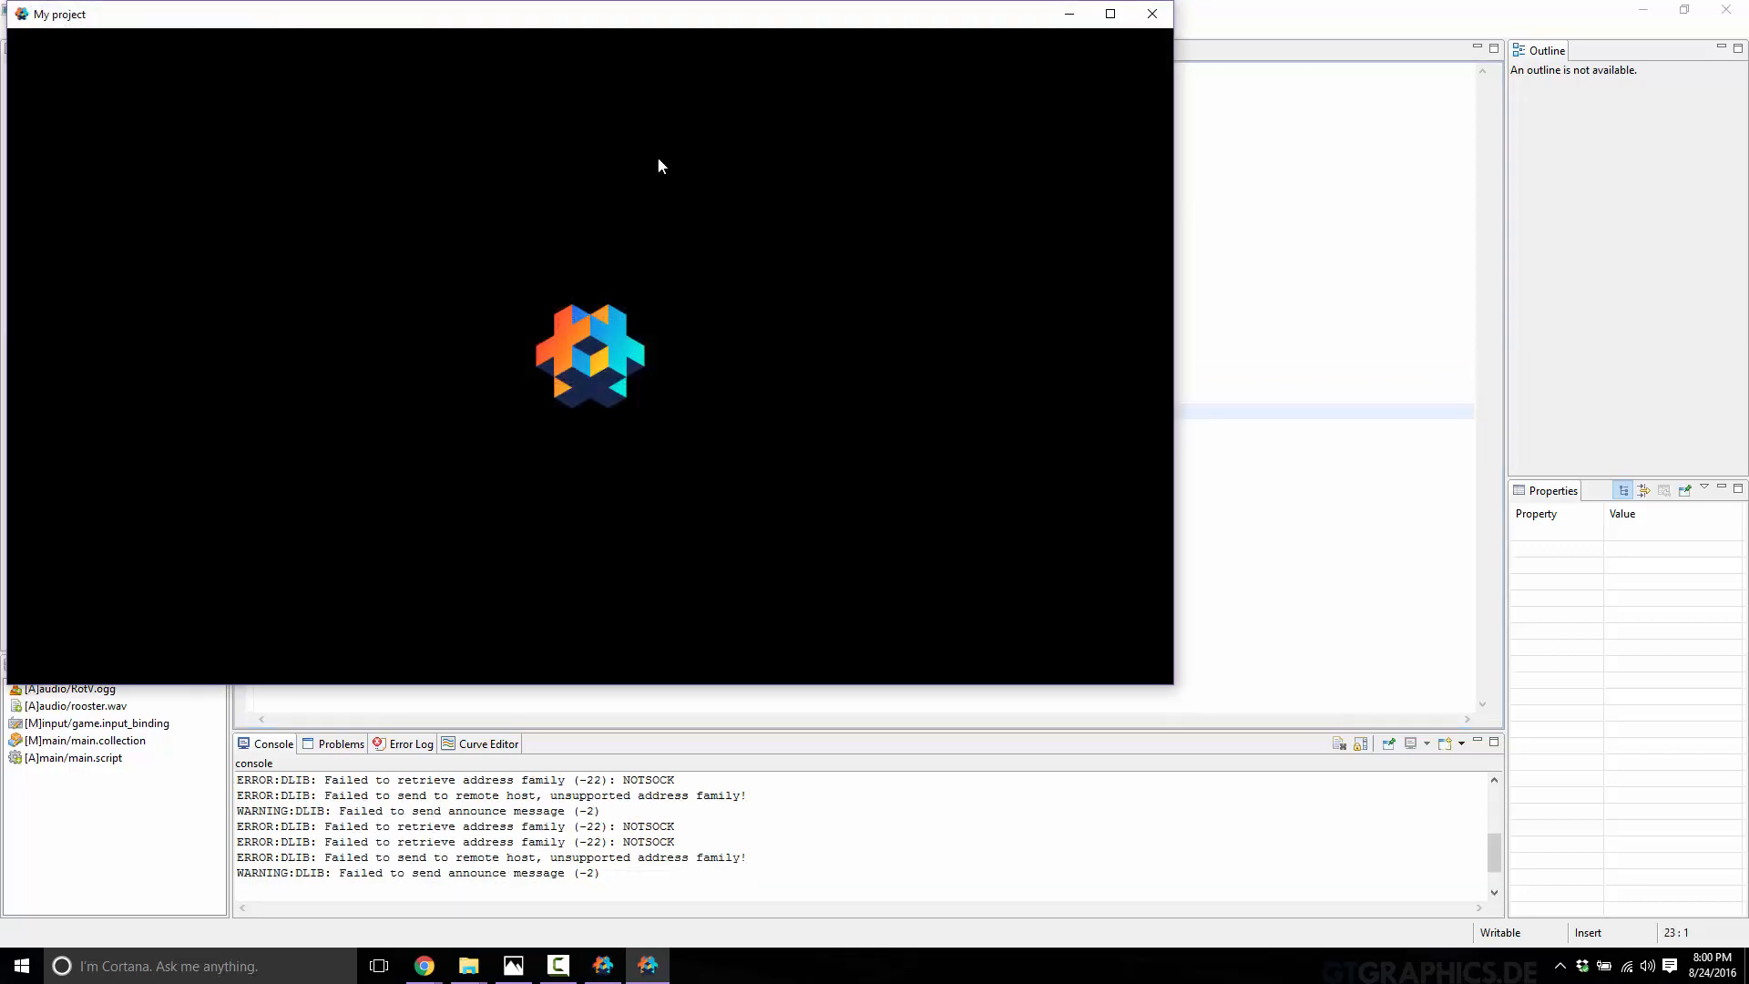
pyautogui.moveTo(788, 279)
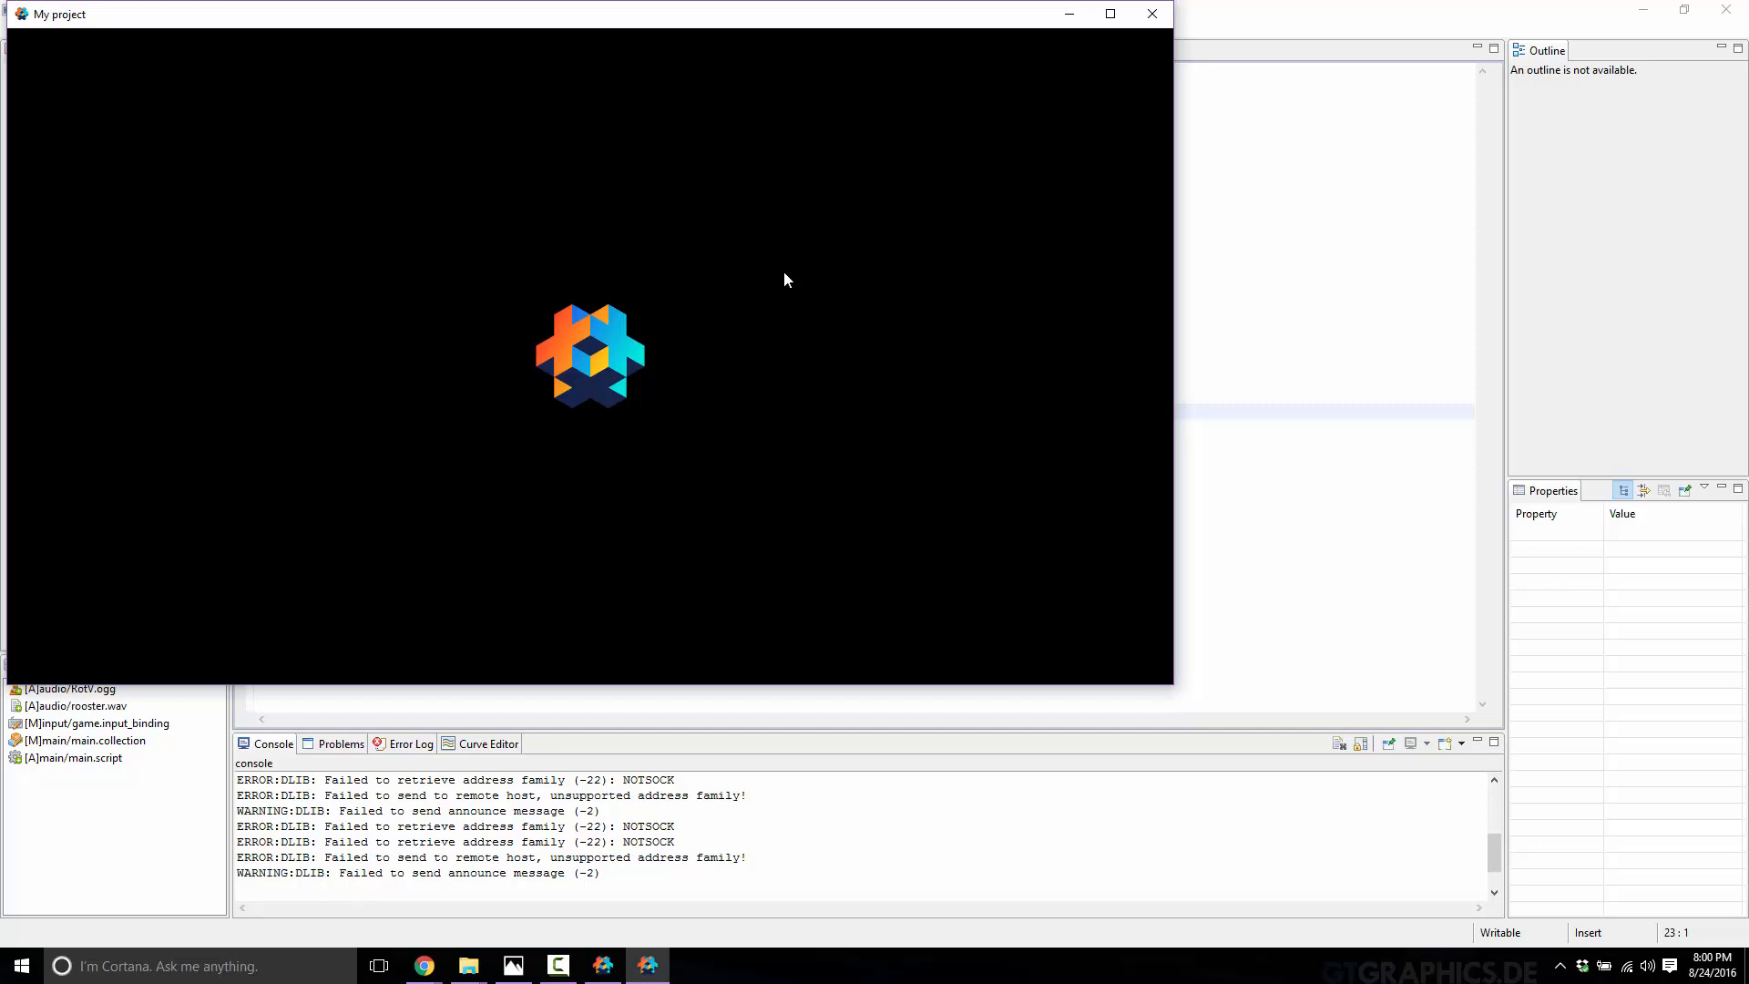
pyautogui.moveTo(1569, 29)
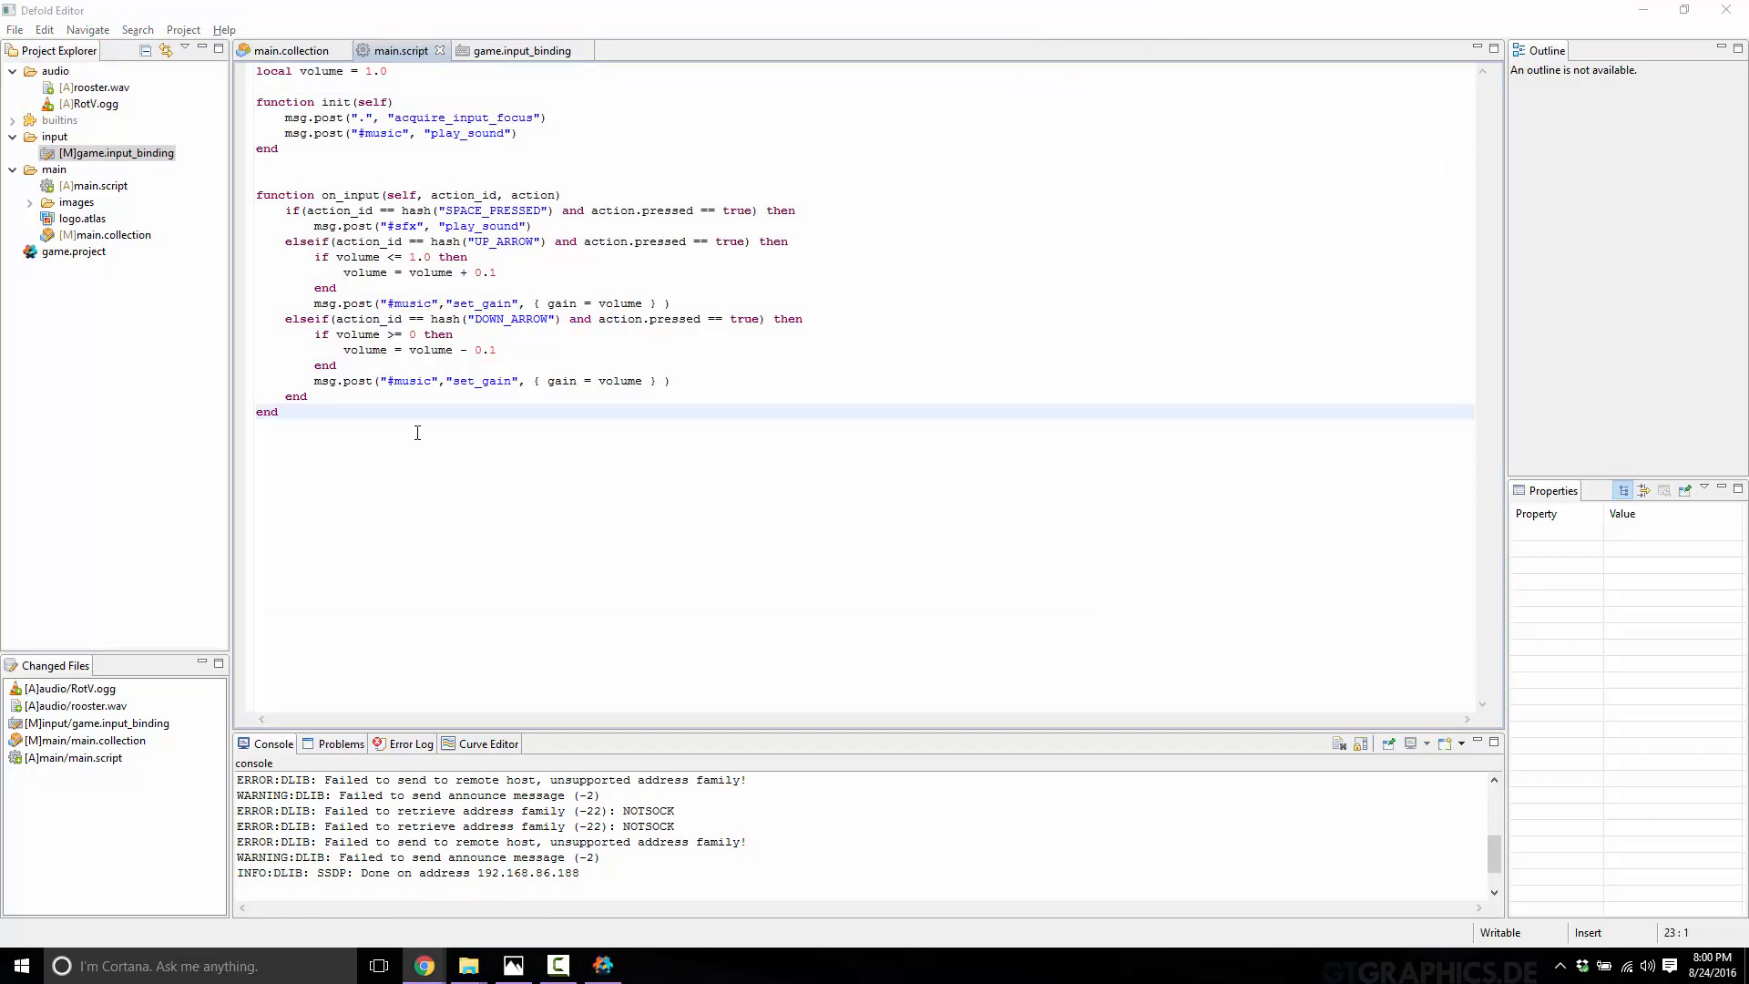
# Step: Switch editor tabs and bring up the game.input_binding file
pyautogui.click(289, 51)
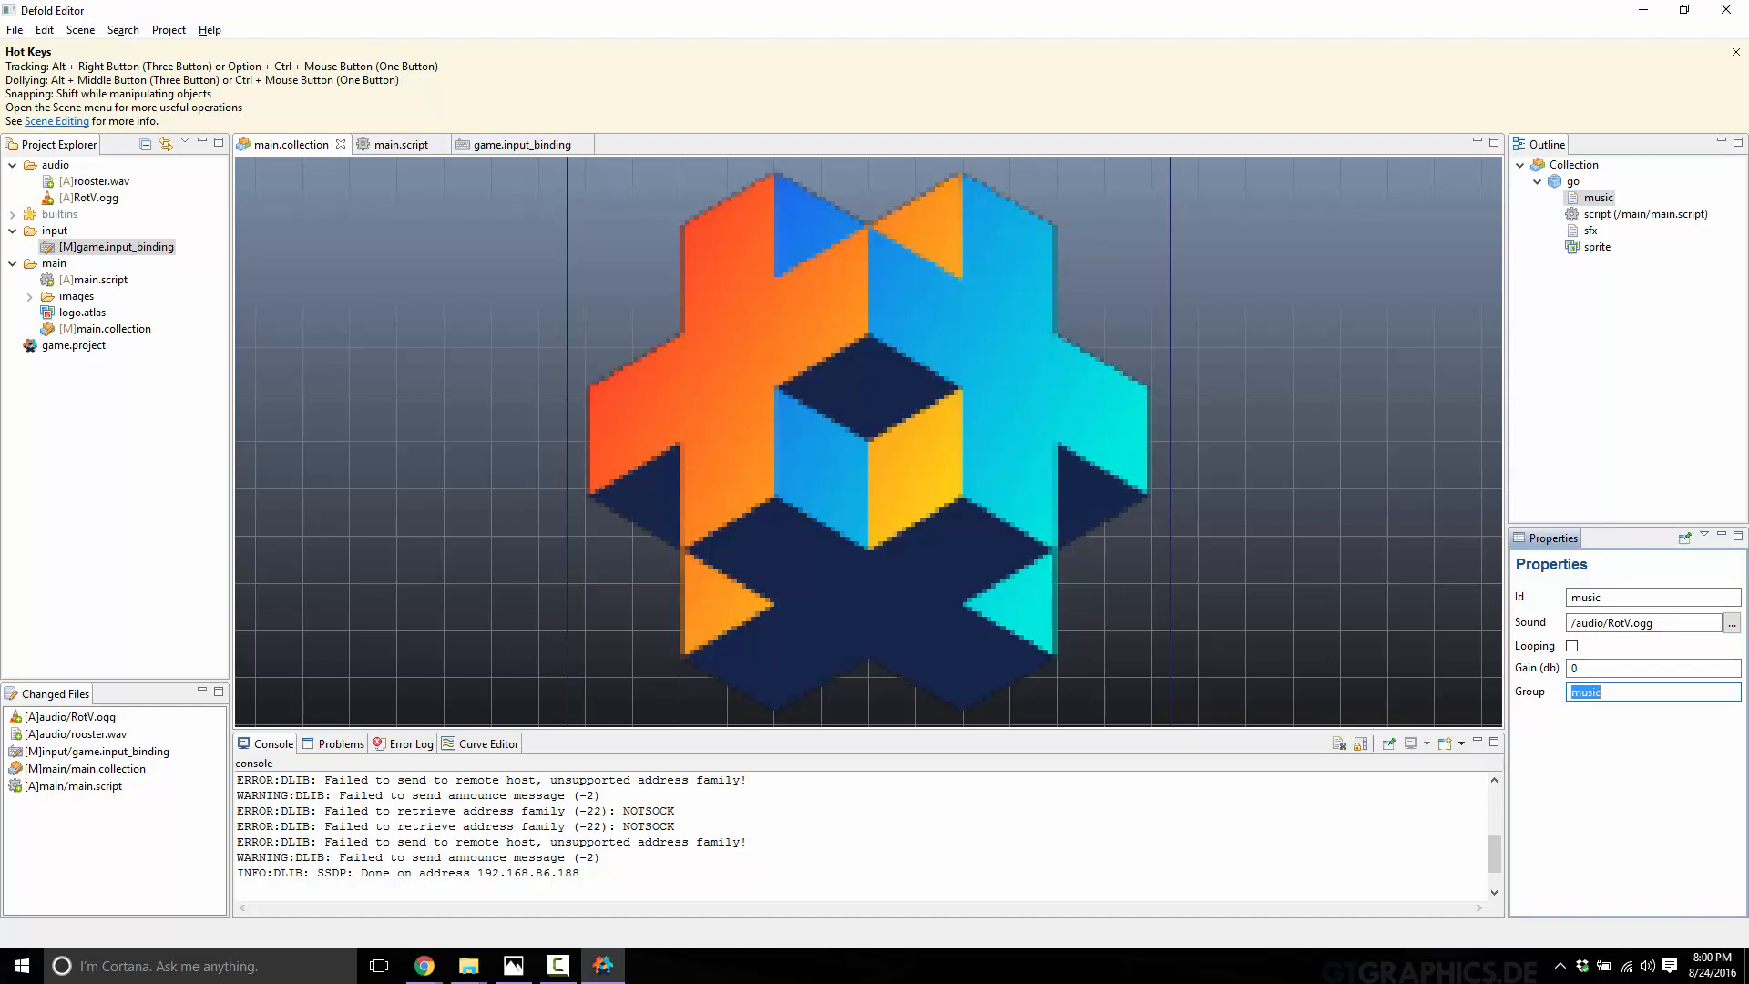
pyautogui.moveTo(588, 934)
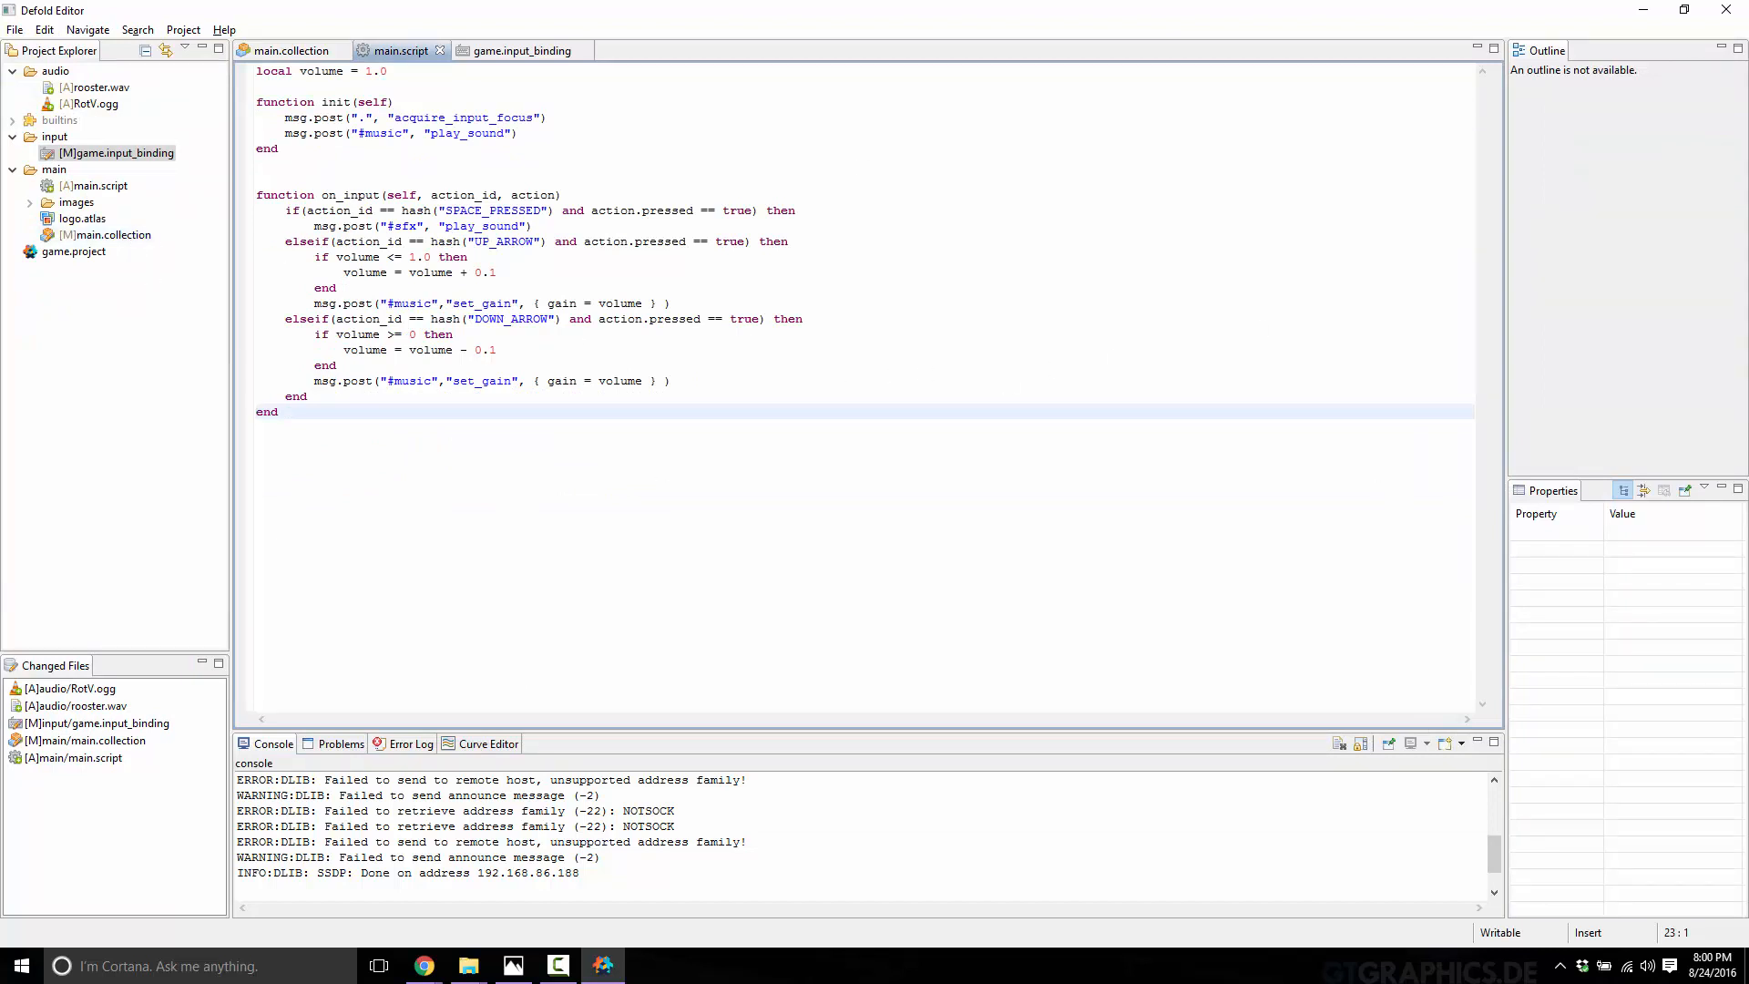
pyautogui.moveTo(237, 162)
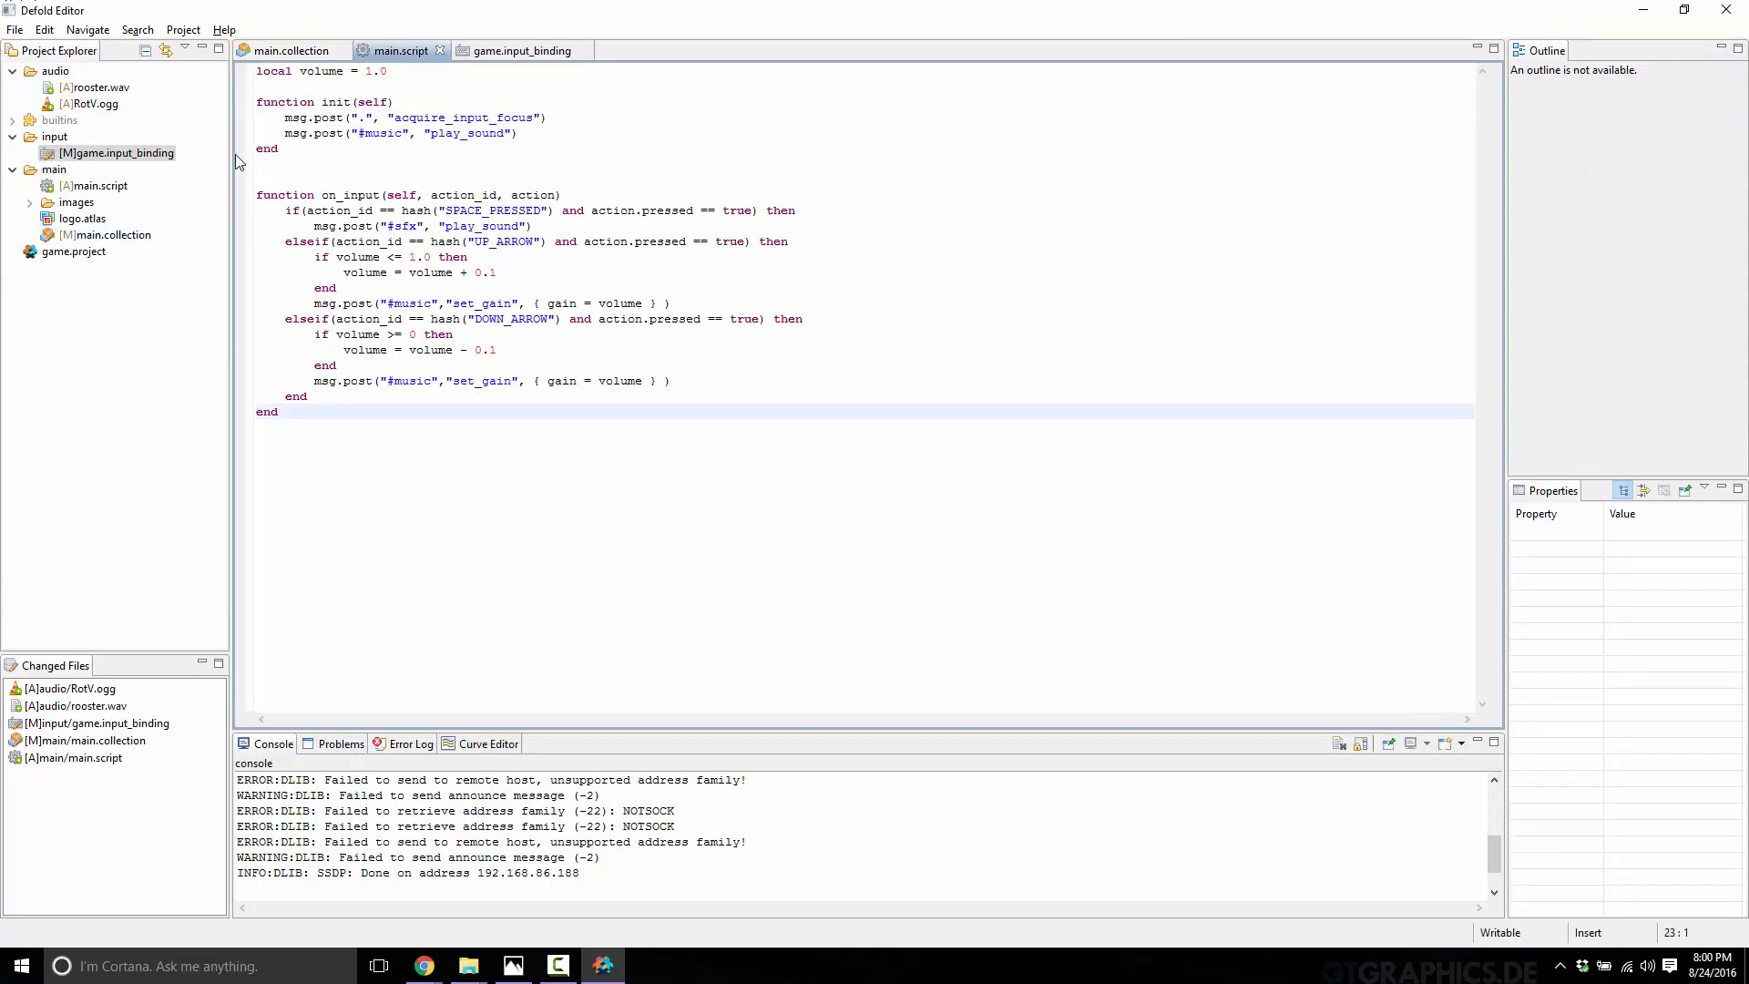
pyautogui.click(522, 51)
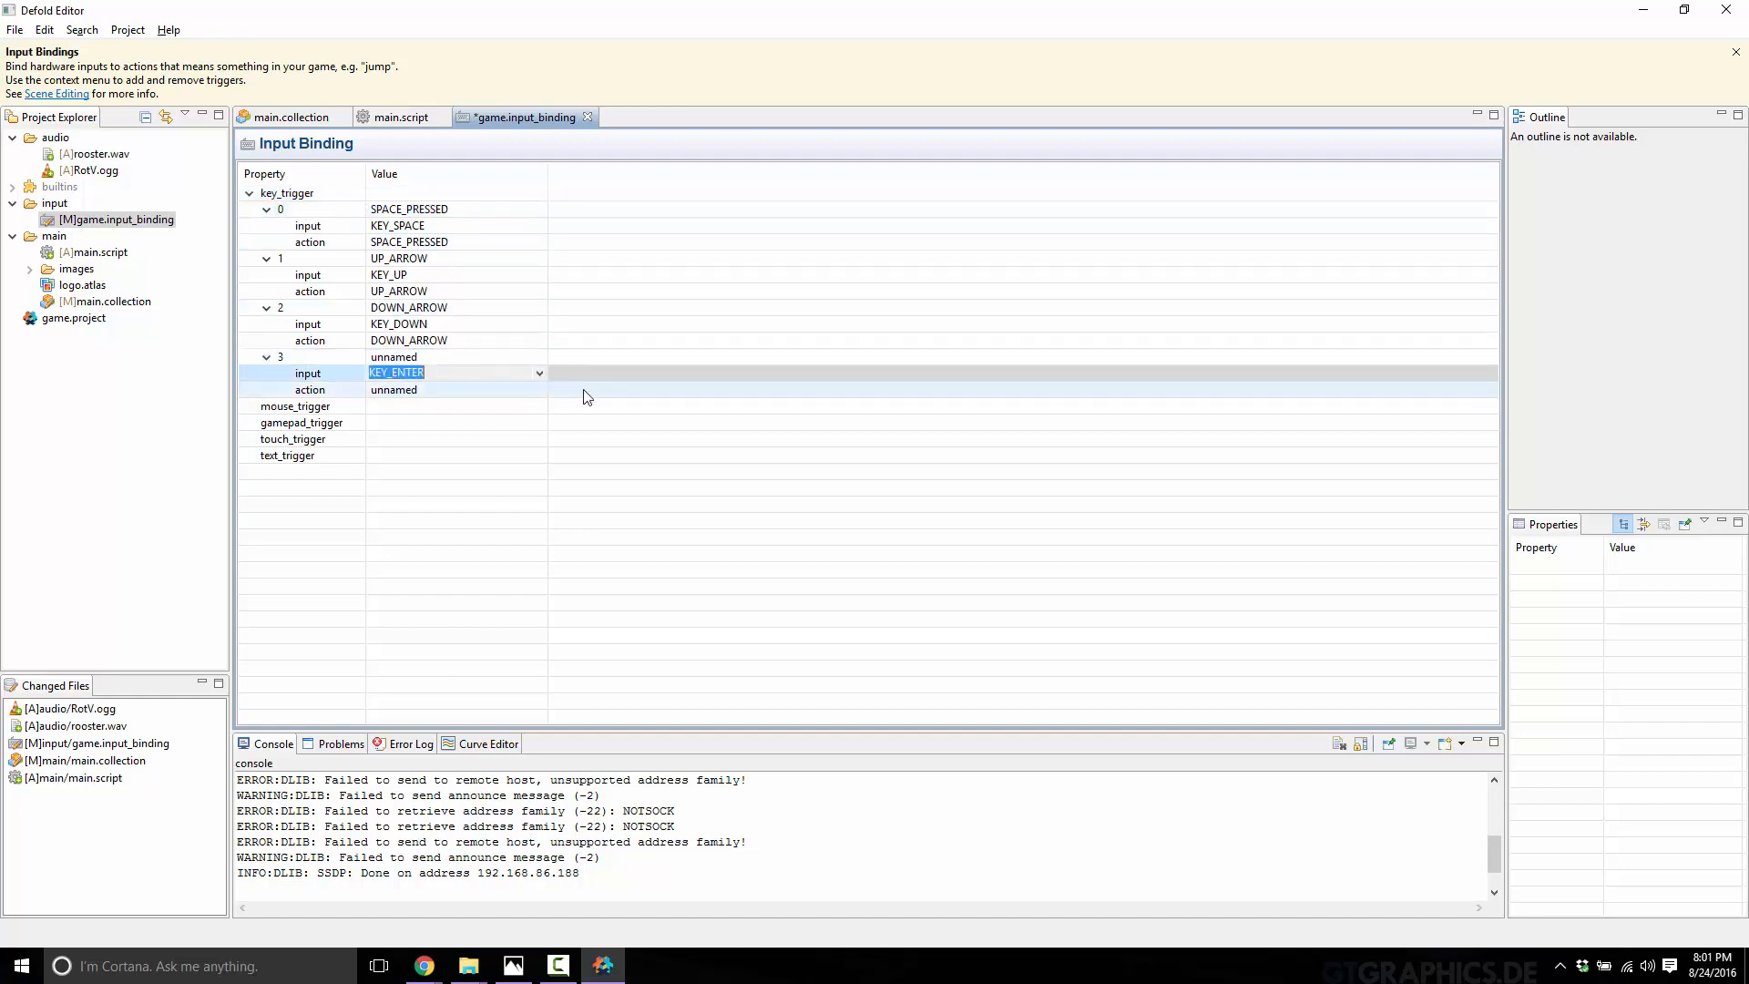
# Step: Bind the fourth key trigger to KEY_ESC with the action named ESC
pyautogui.click(540, 372)
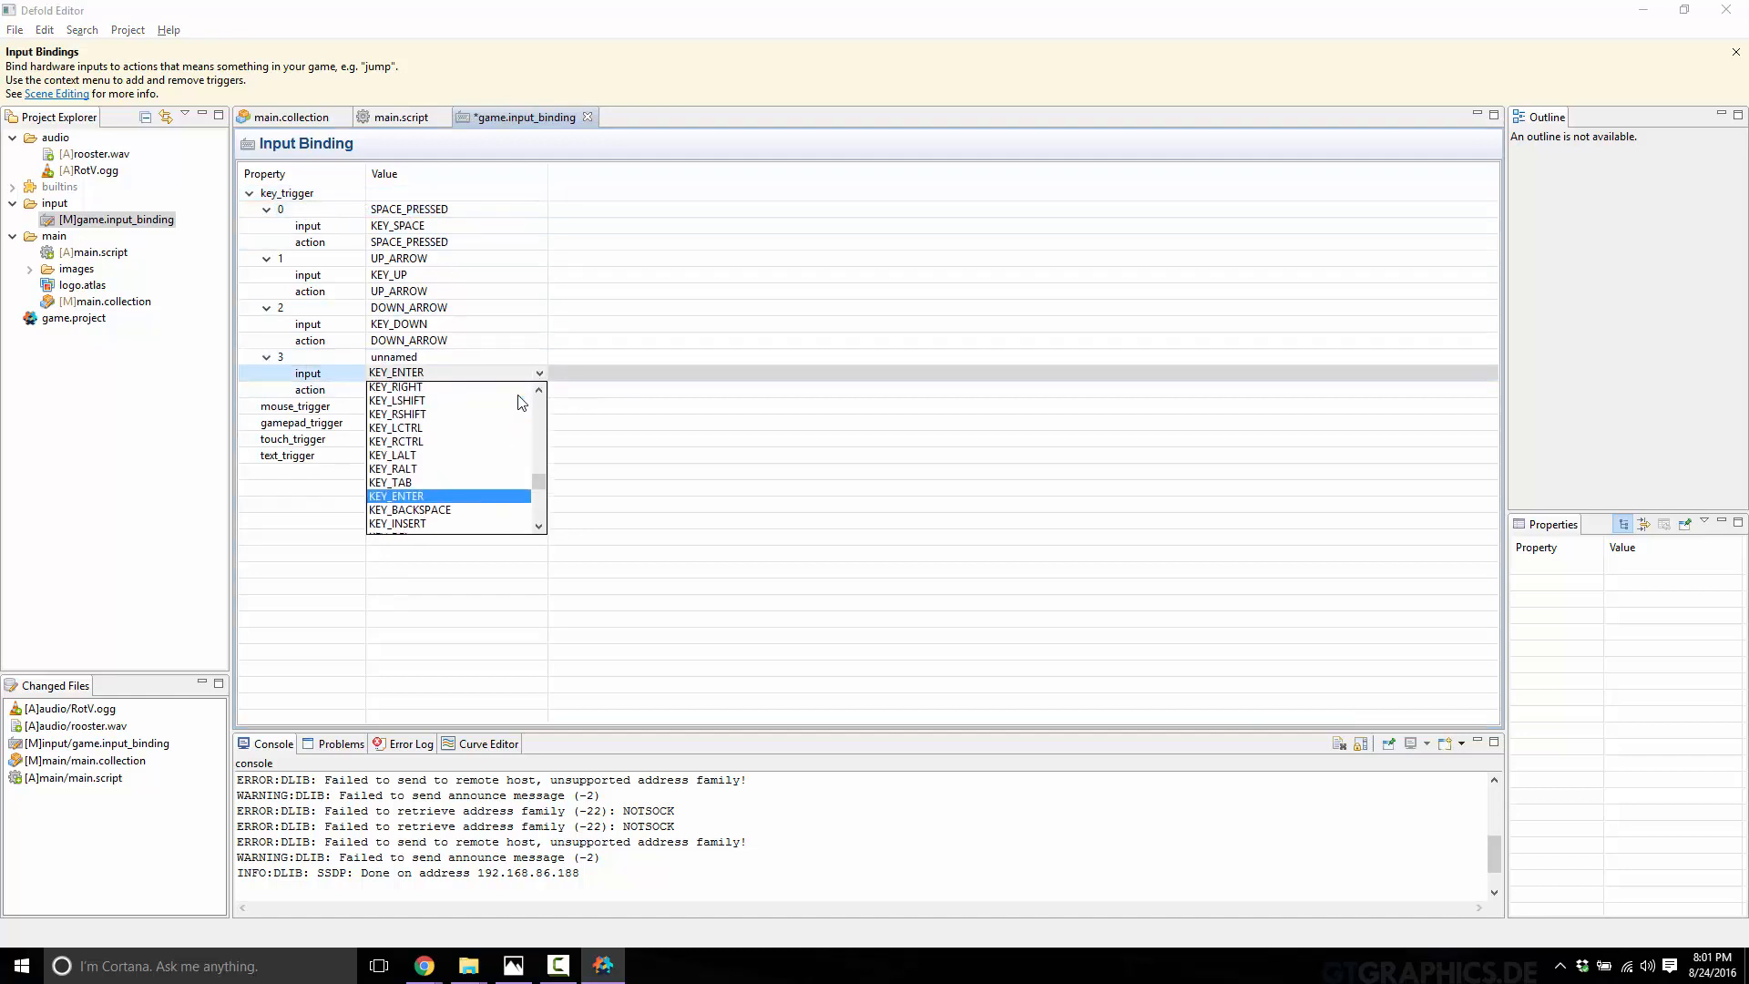
pyautogui.scroll(-3)
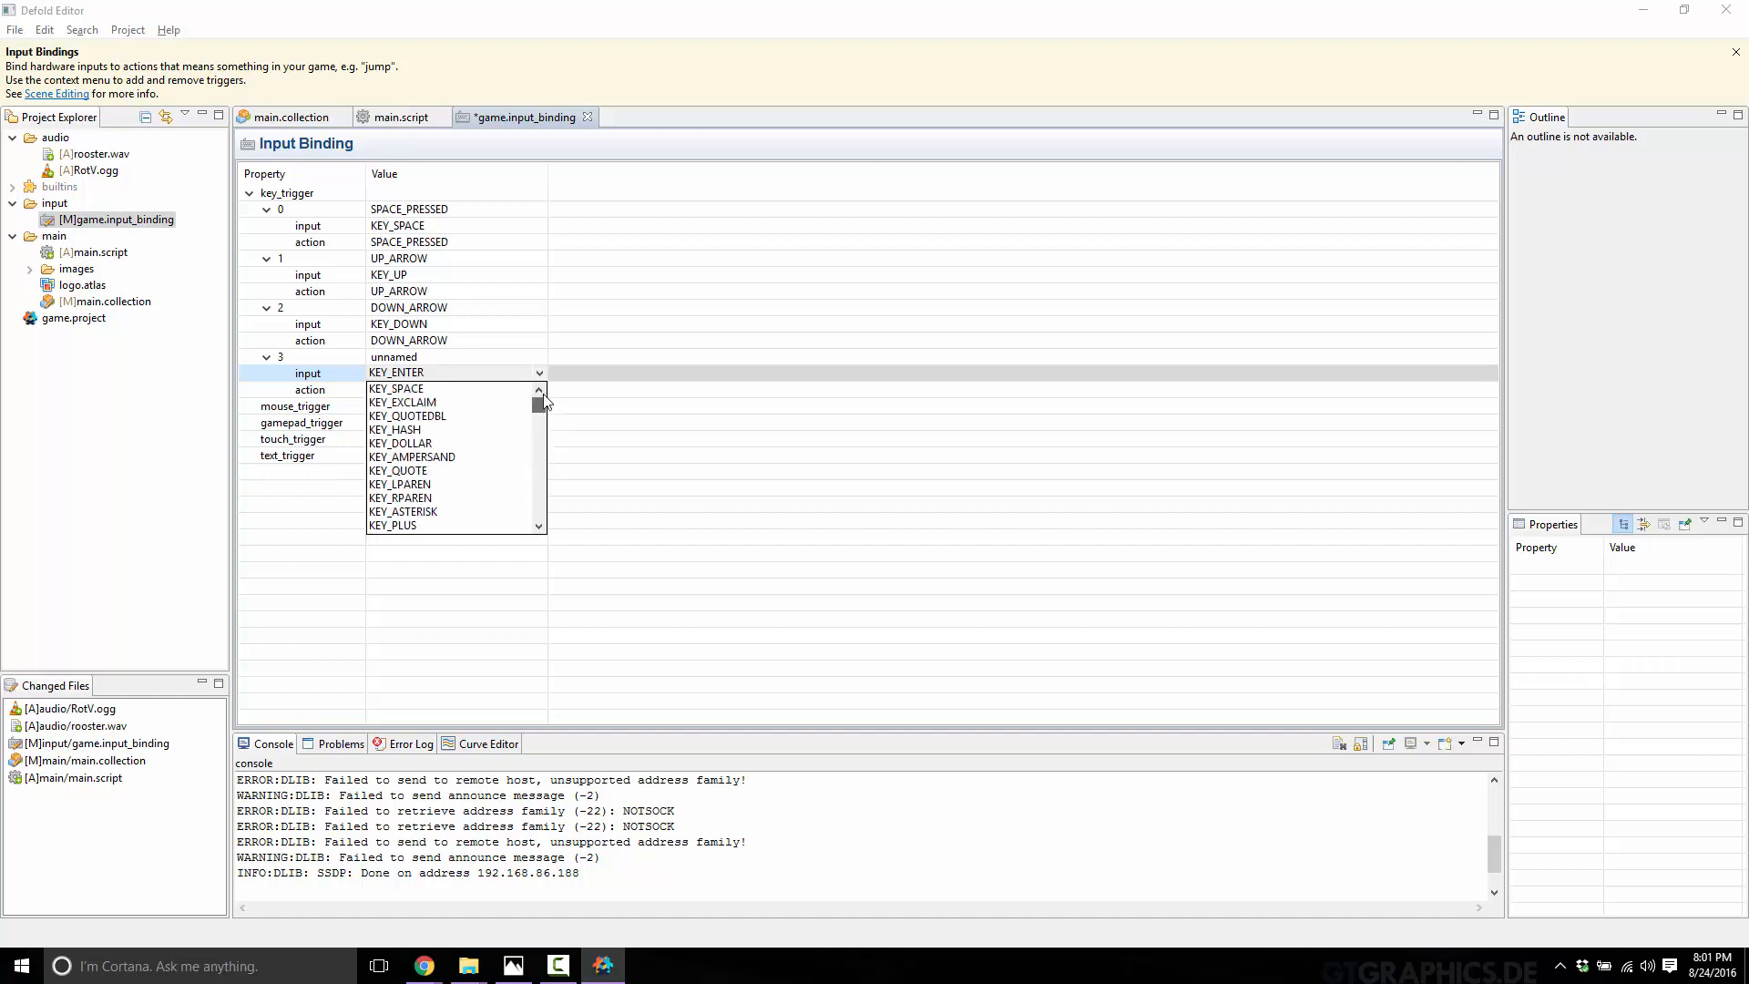
pyautogui.scroll(-3)
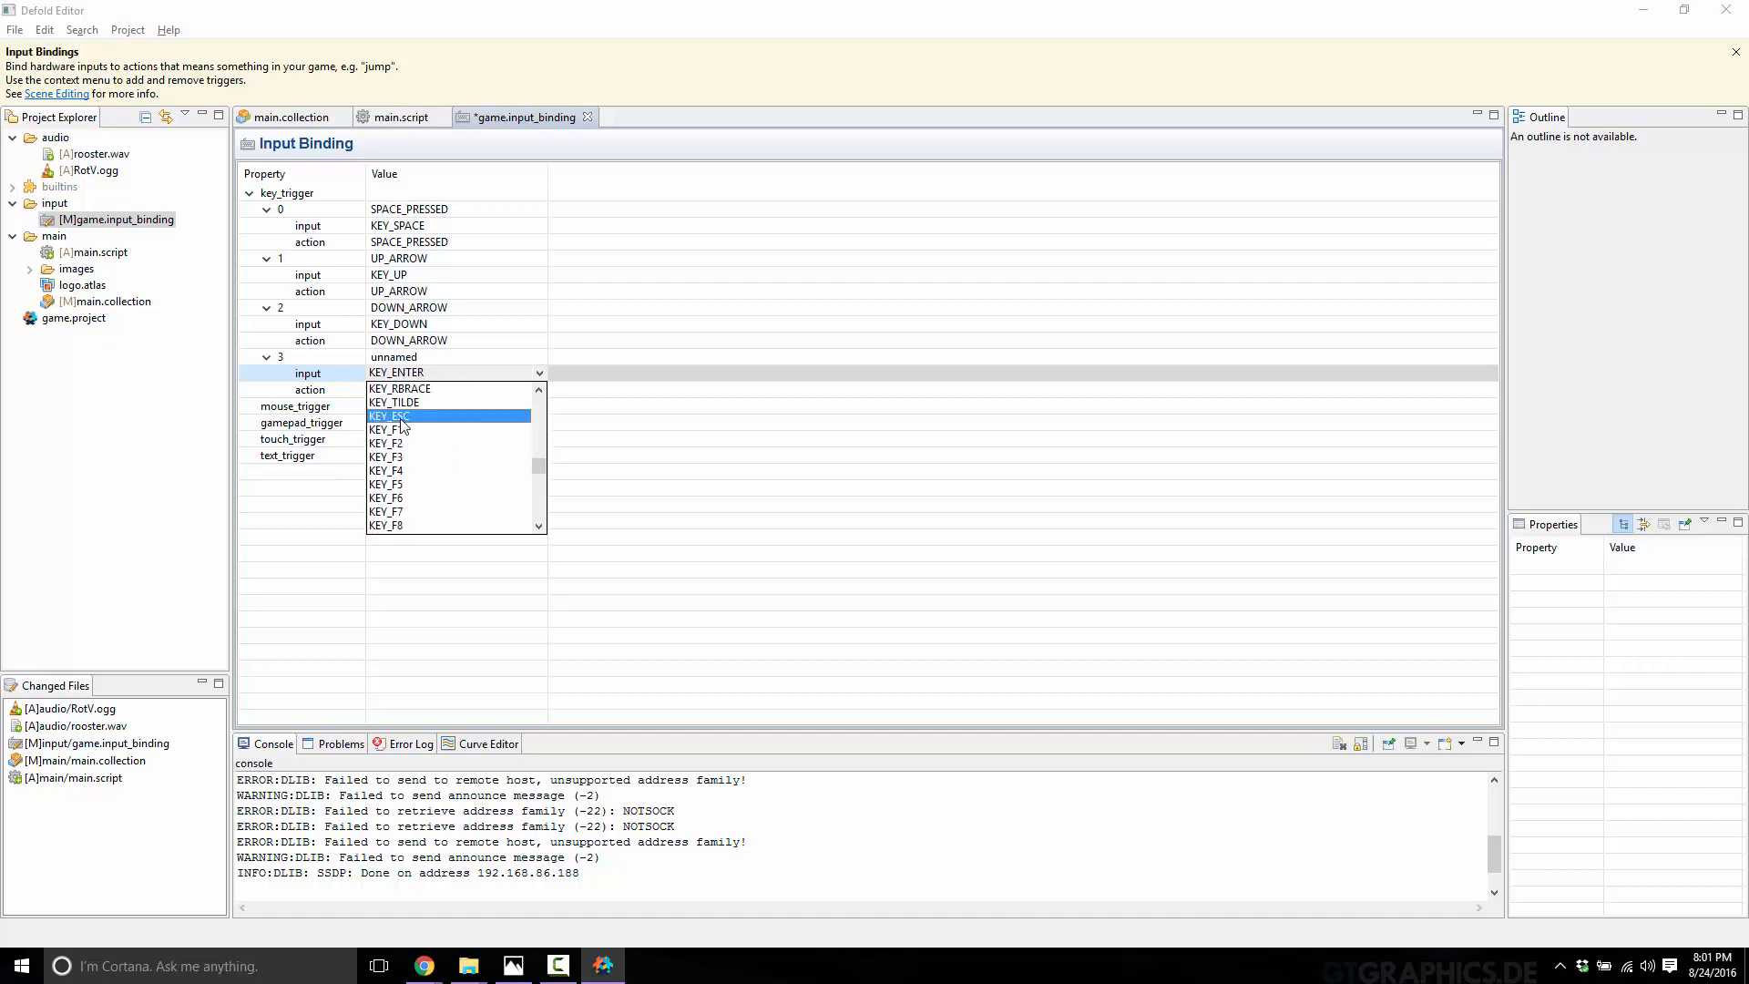
pyautogui.click(390, 415)
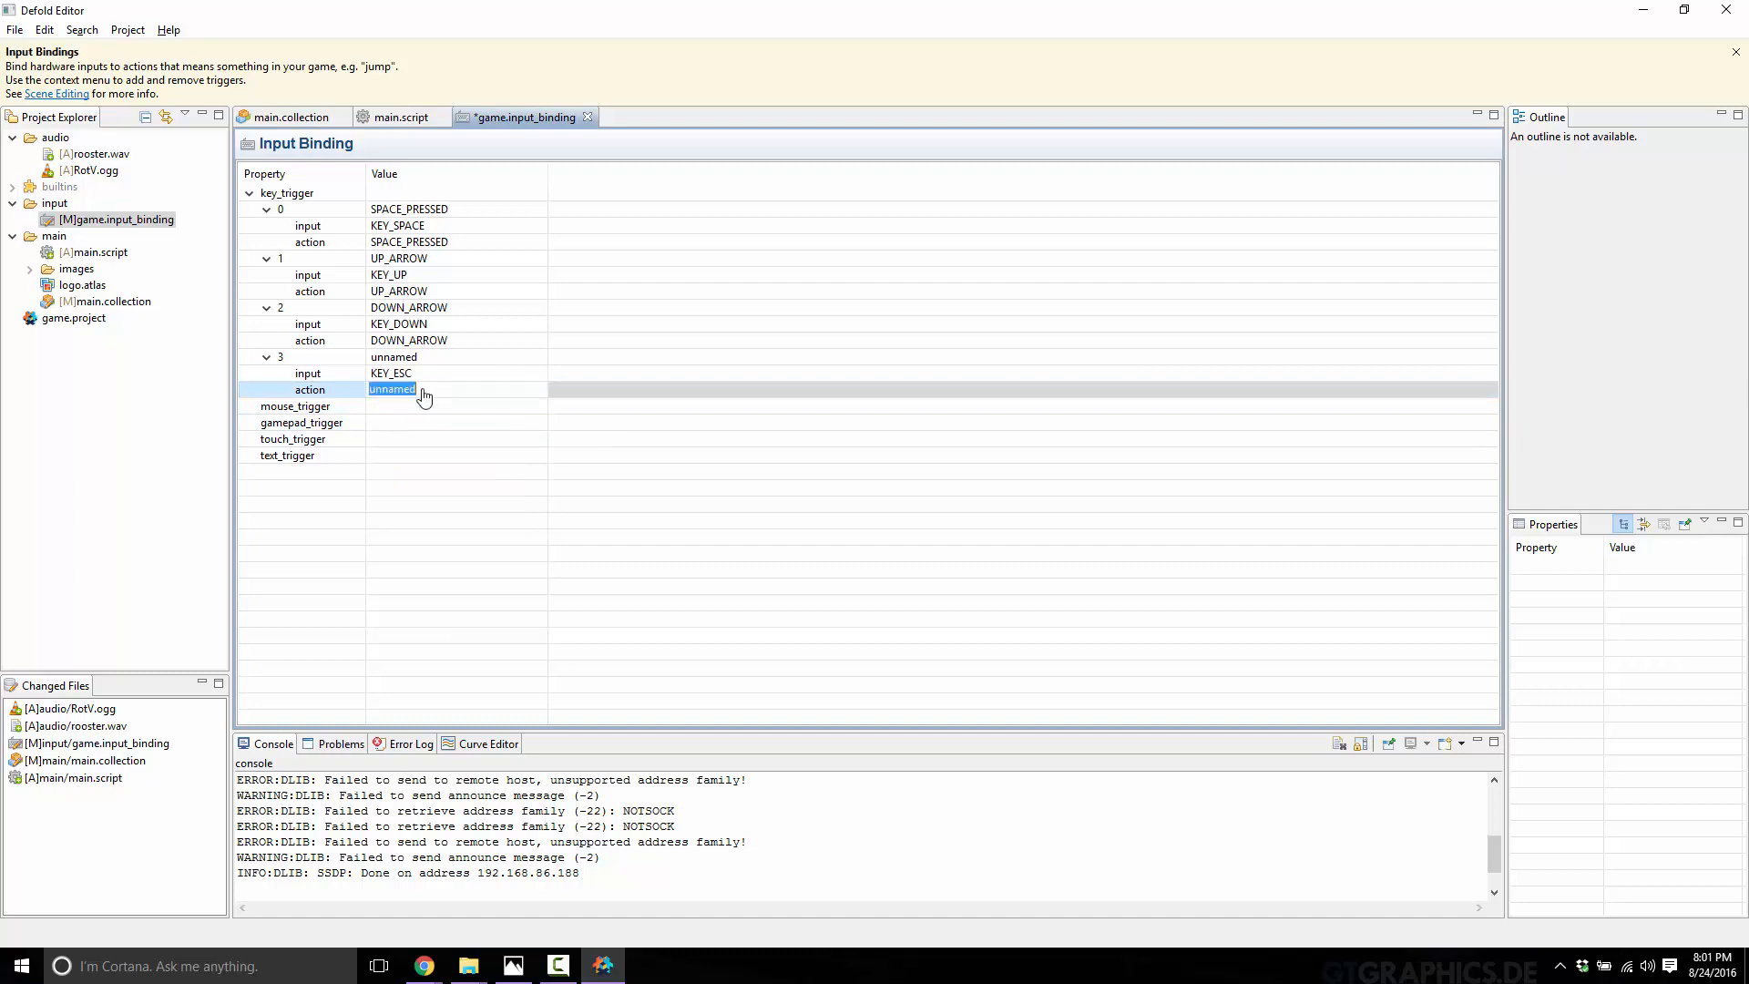
pyautogui.write('ESC')
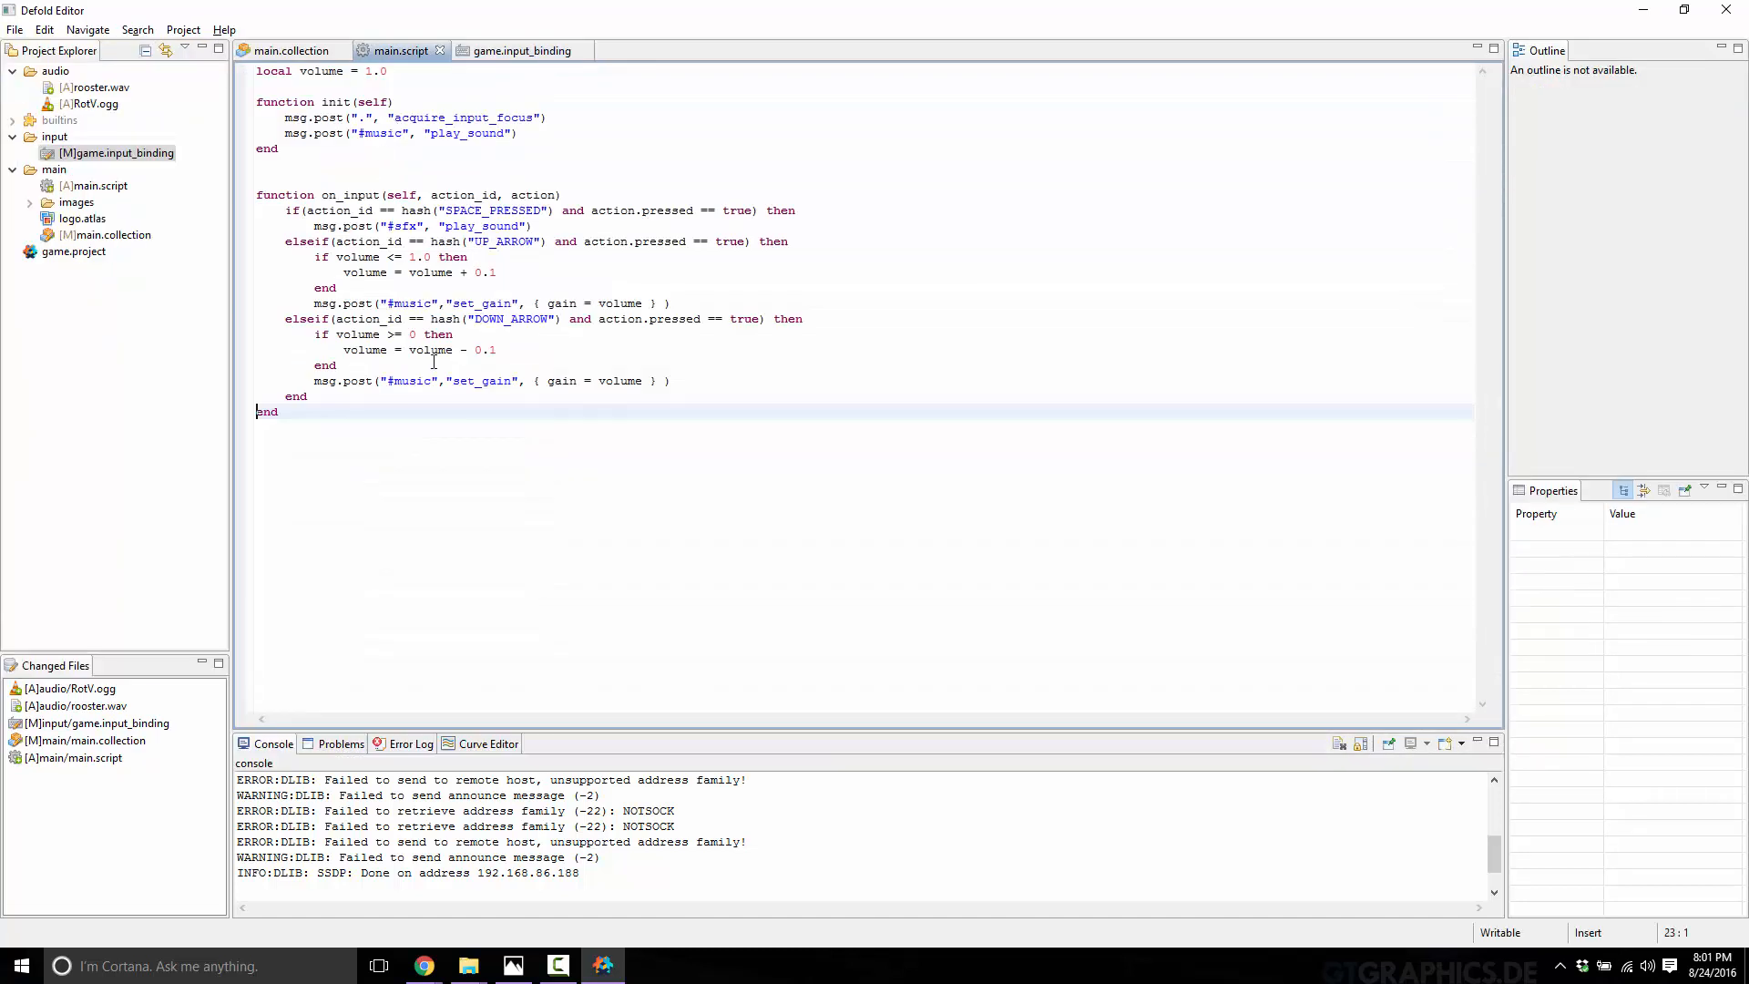
pyautogui.moveTo(317, 398)
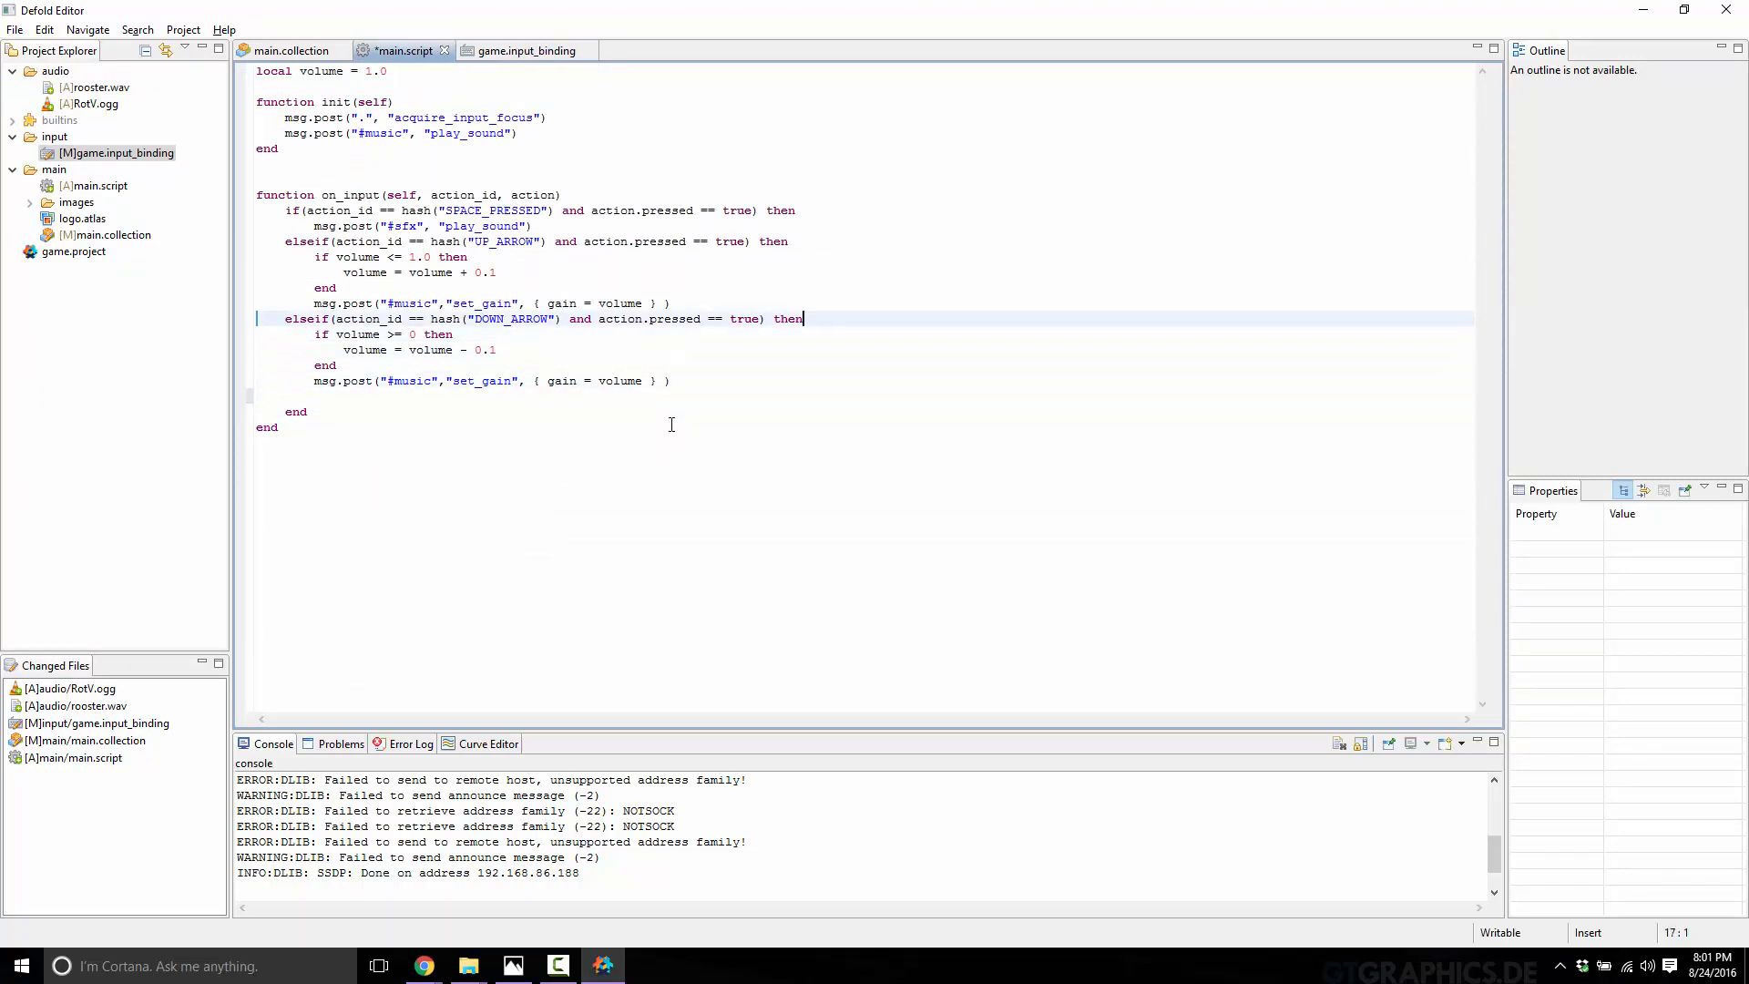
# Step: Add an elseif branch to on_input matching the ESC action when pressed
pyautogui.write('elseif(action_id == hash("DOWN_ARROW")  and action.pressed == true) then')
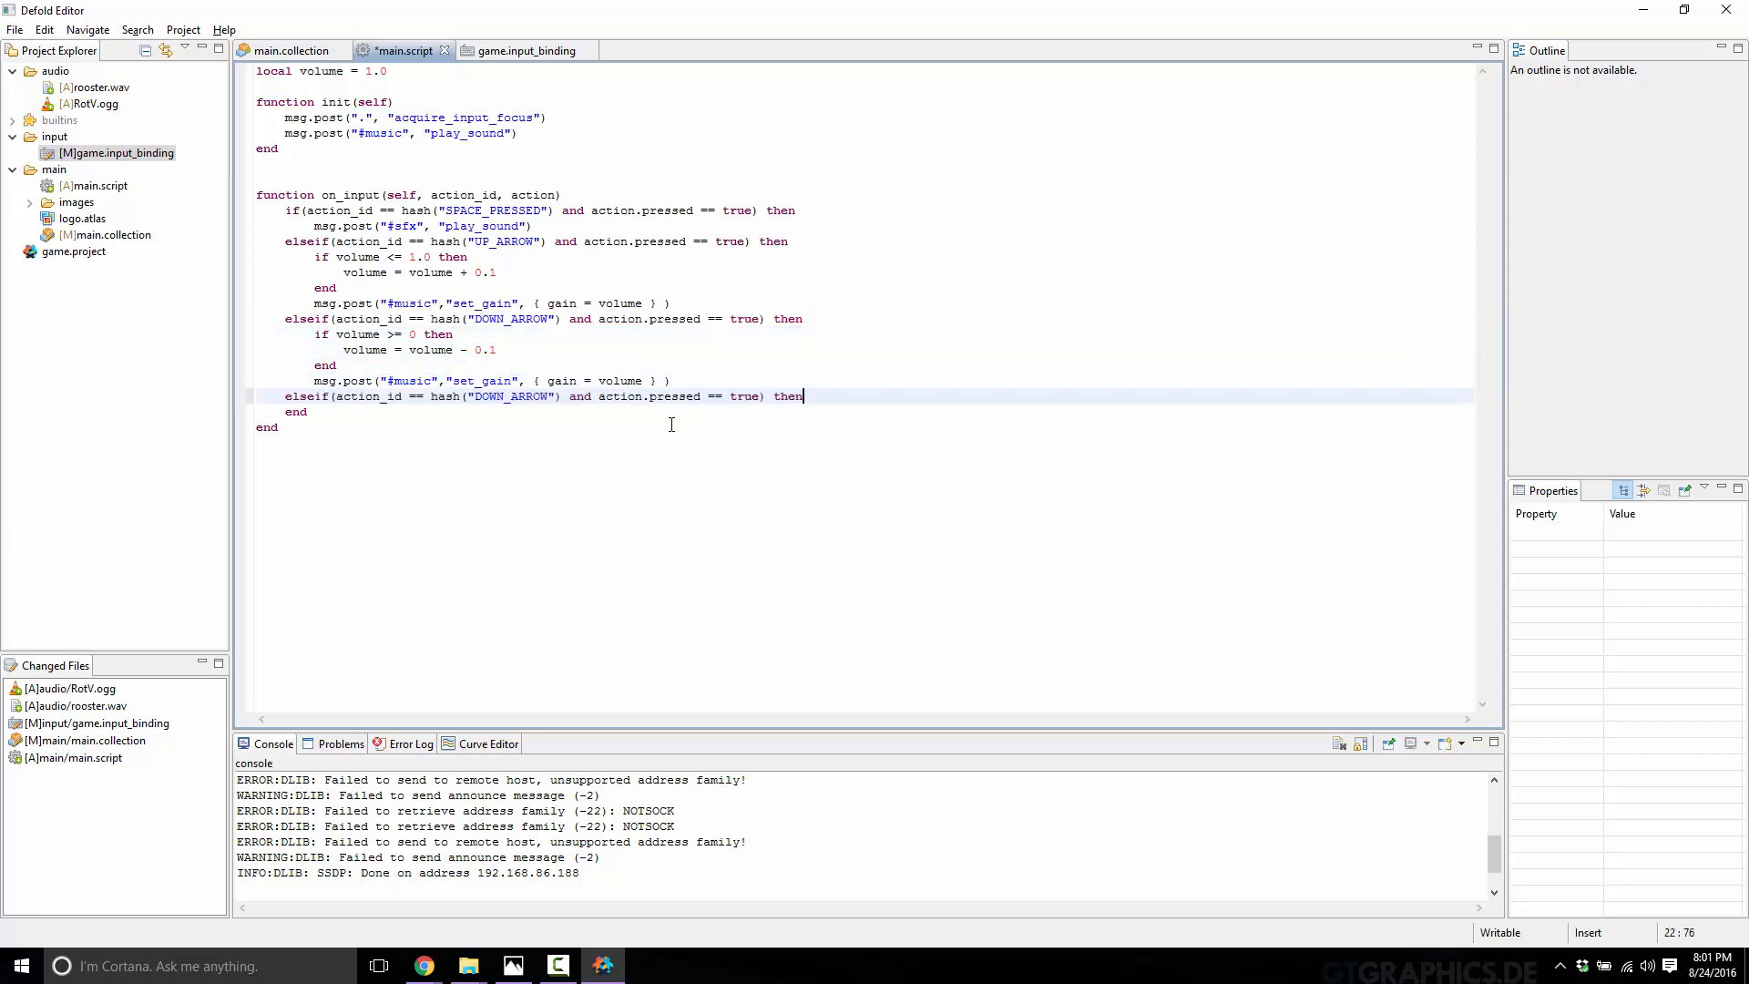
pyautogui.click(601, 397)
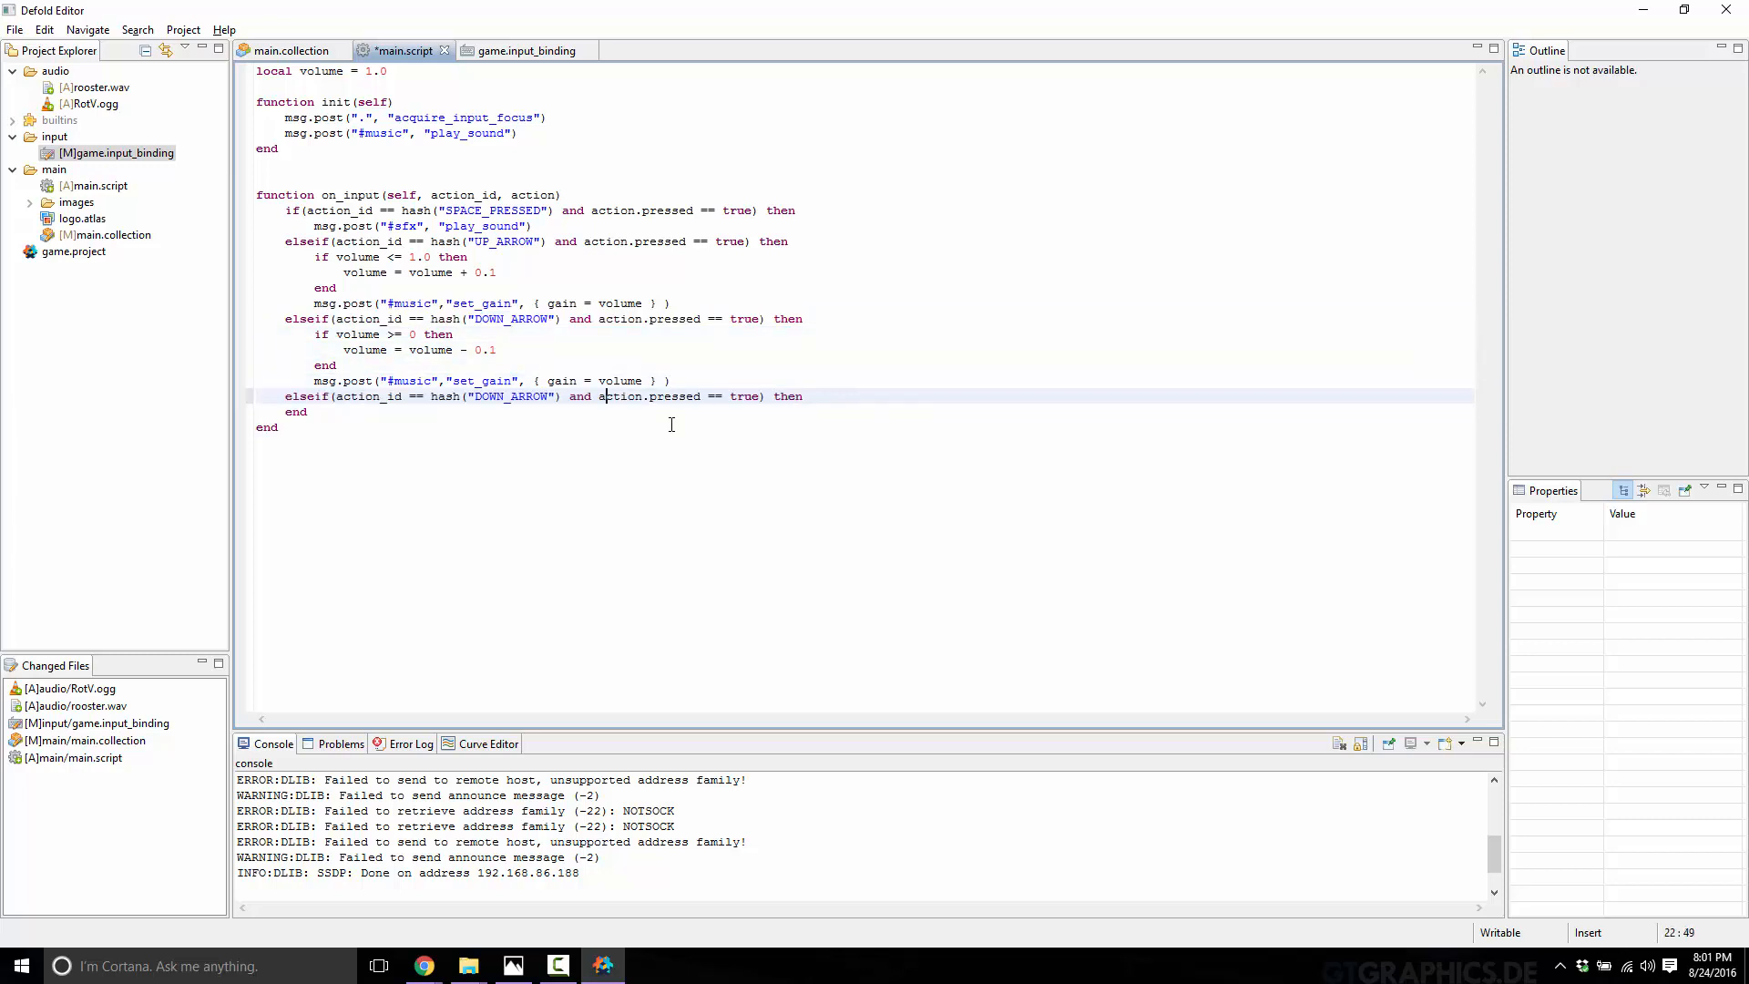
pyautogui.doubleClick(511, 397)
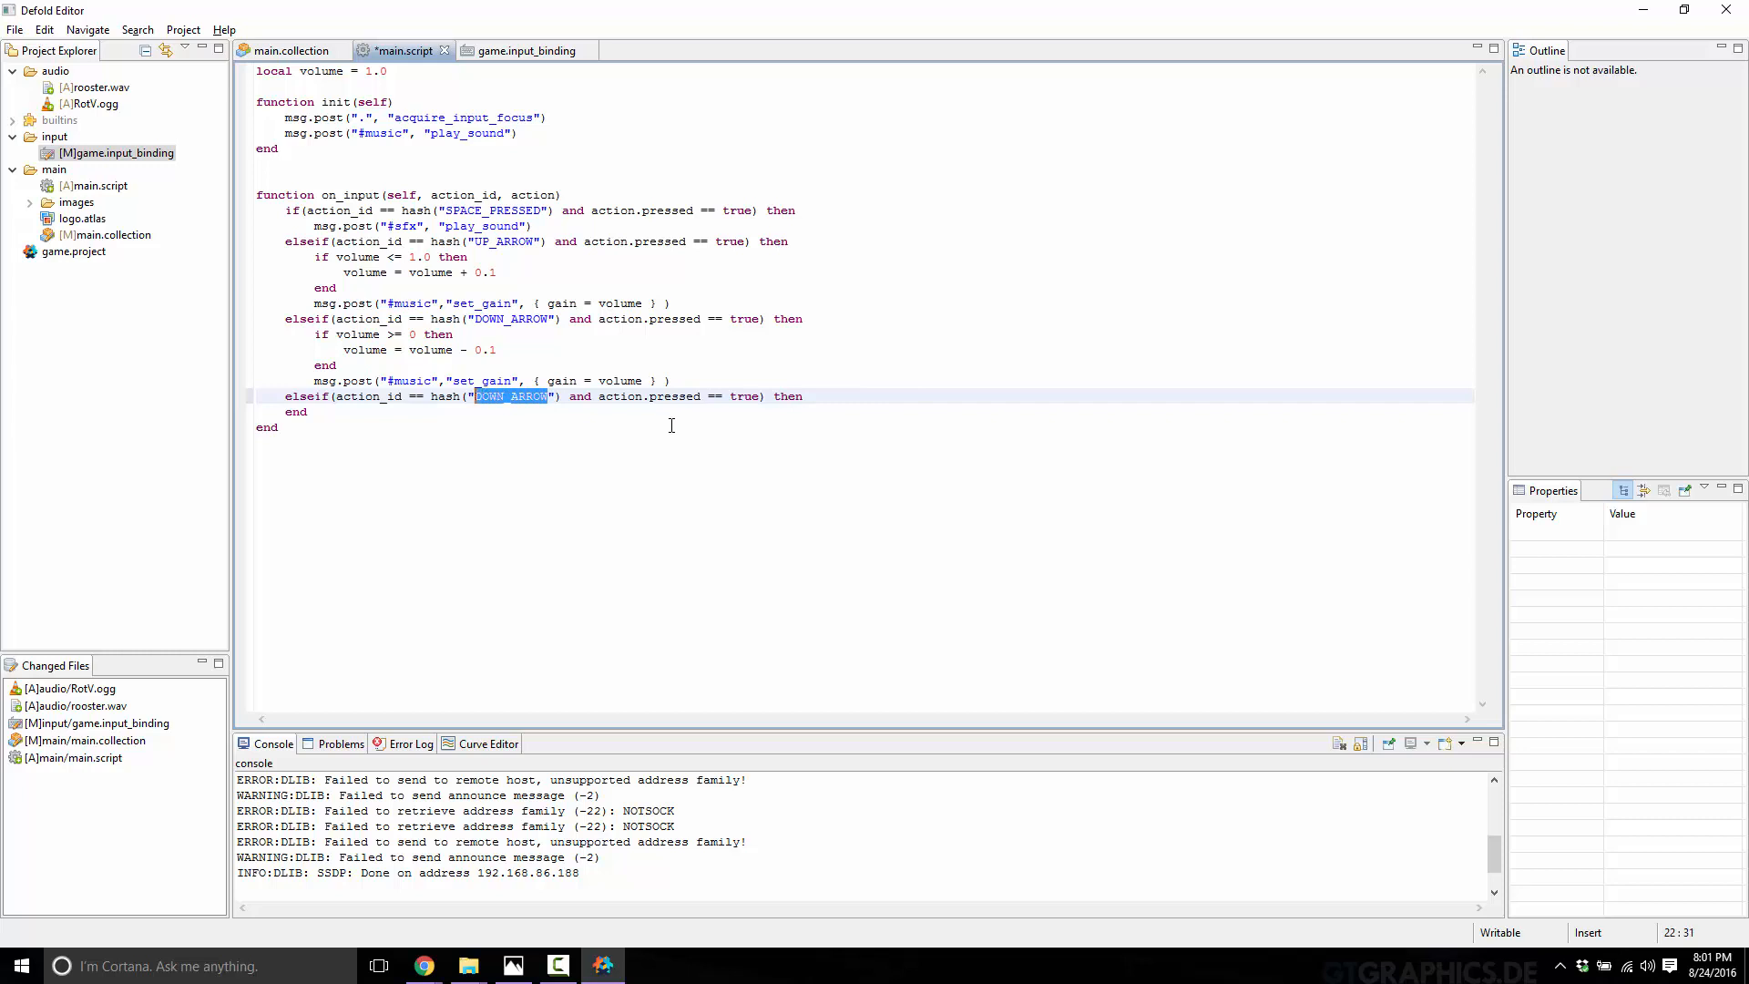
pyautogui.write('ESC')
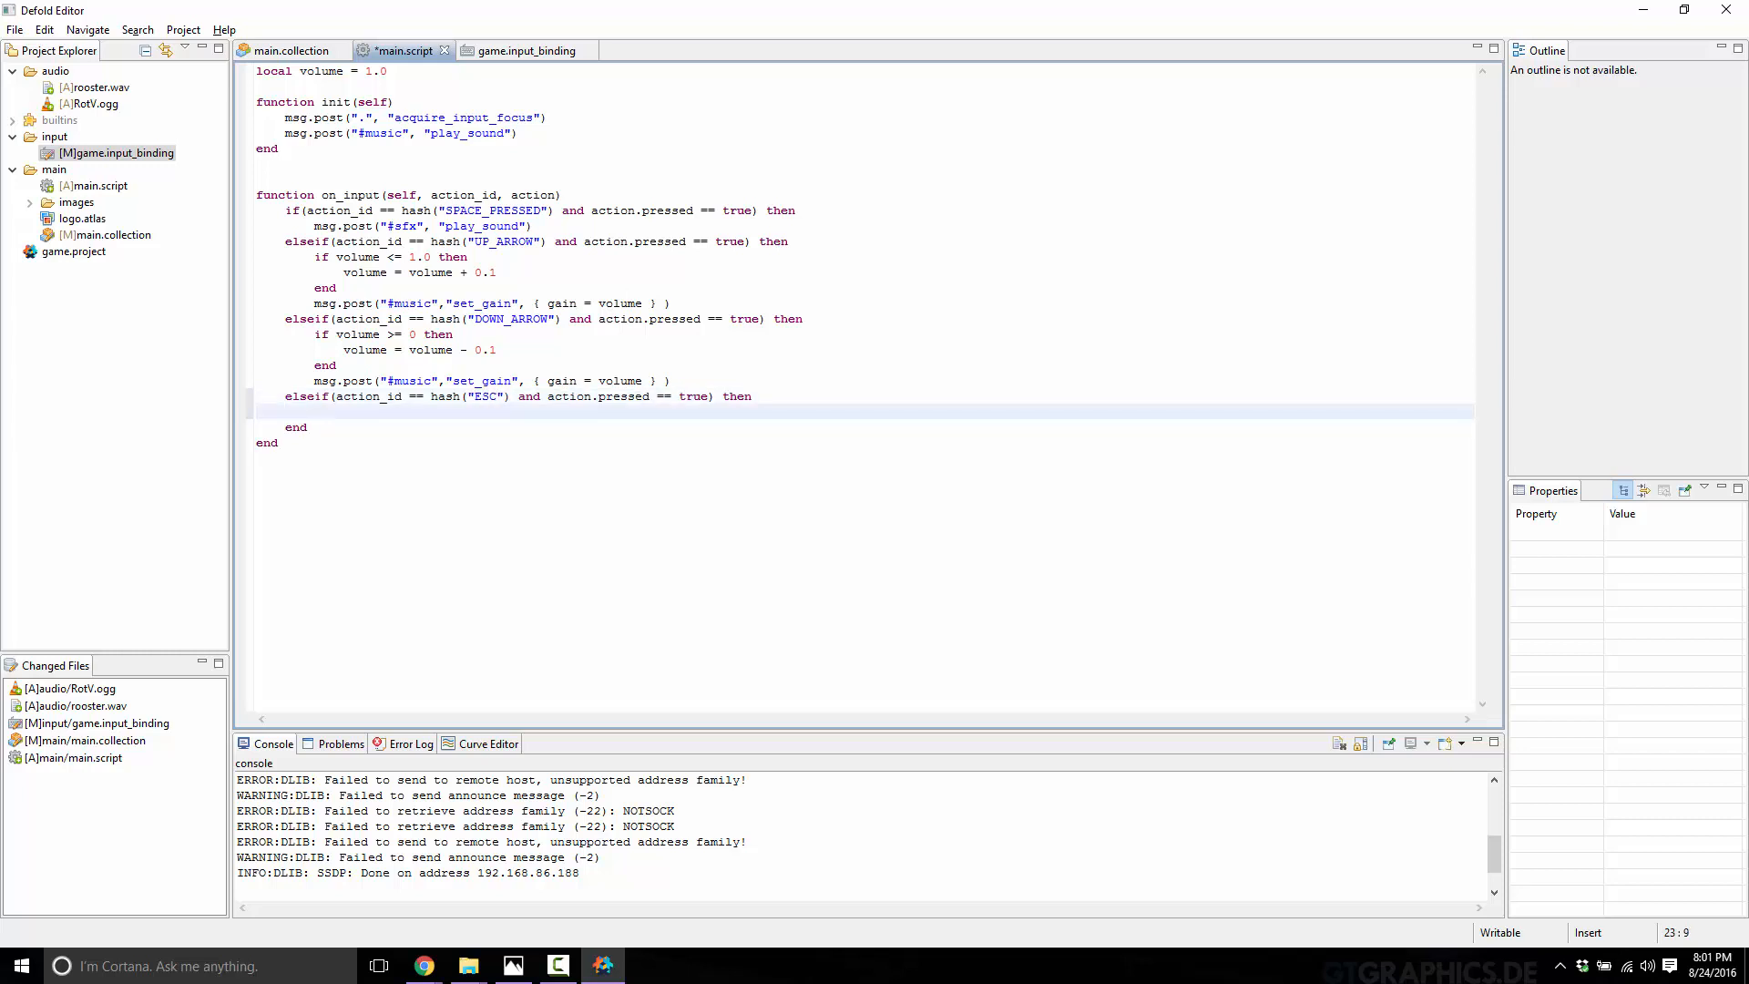
# Step: Inside the ESC branch call sound.set_group_gain(hash("music"), 0.0) and save the script
pyautogui.write('sound.')
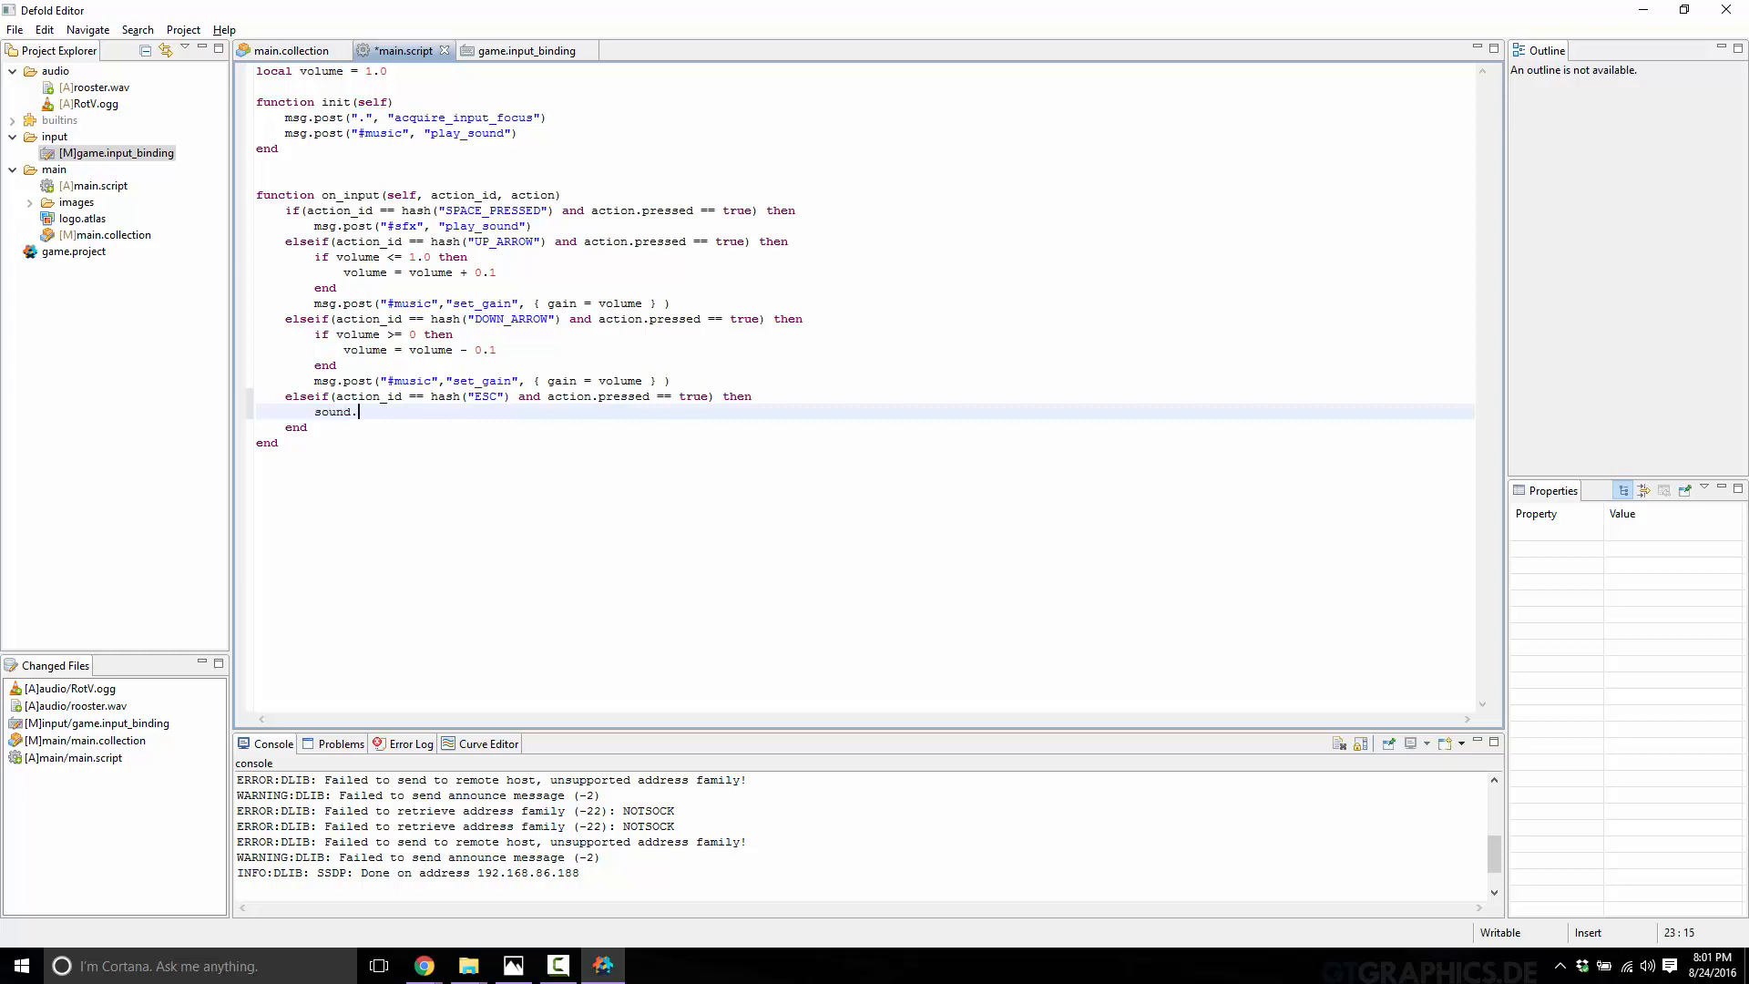
pyautogui.write('set_group')
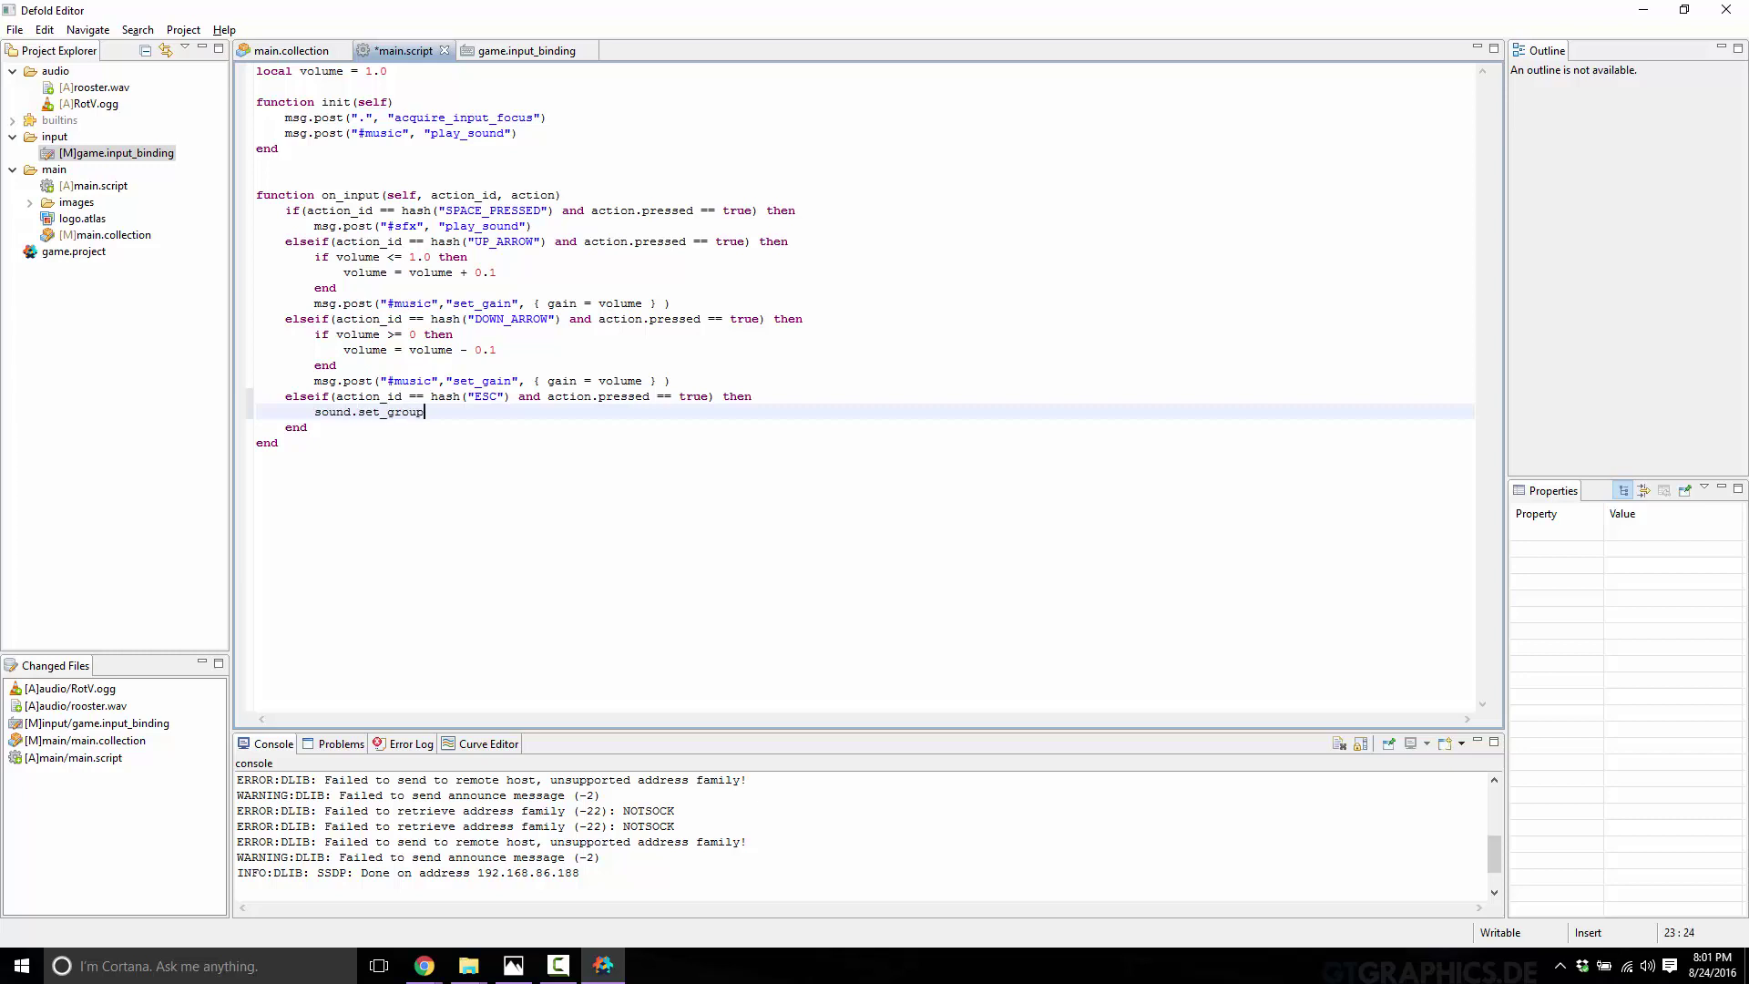
pyautogui.write('_gain(')
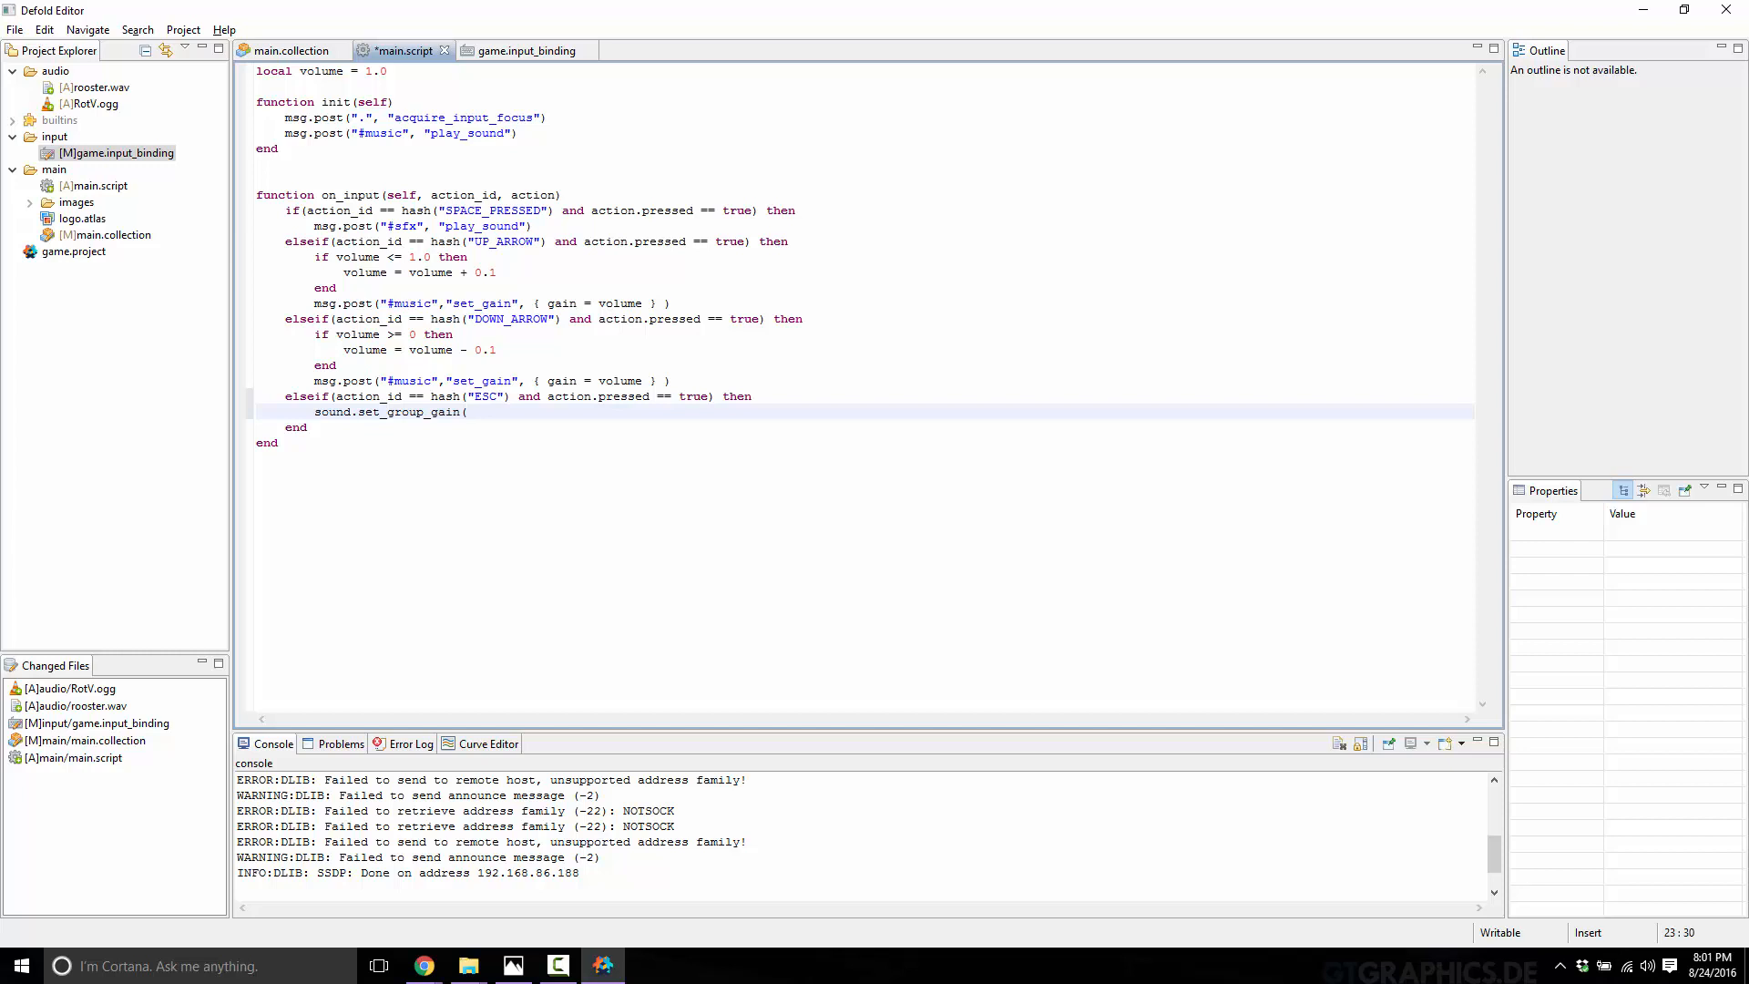
pyautogui.write('hash("')
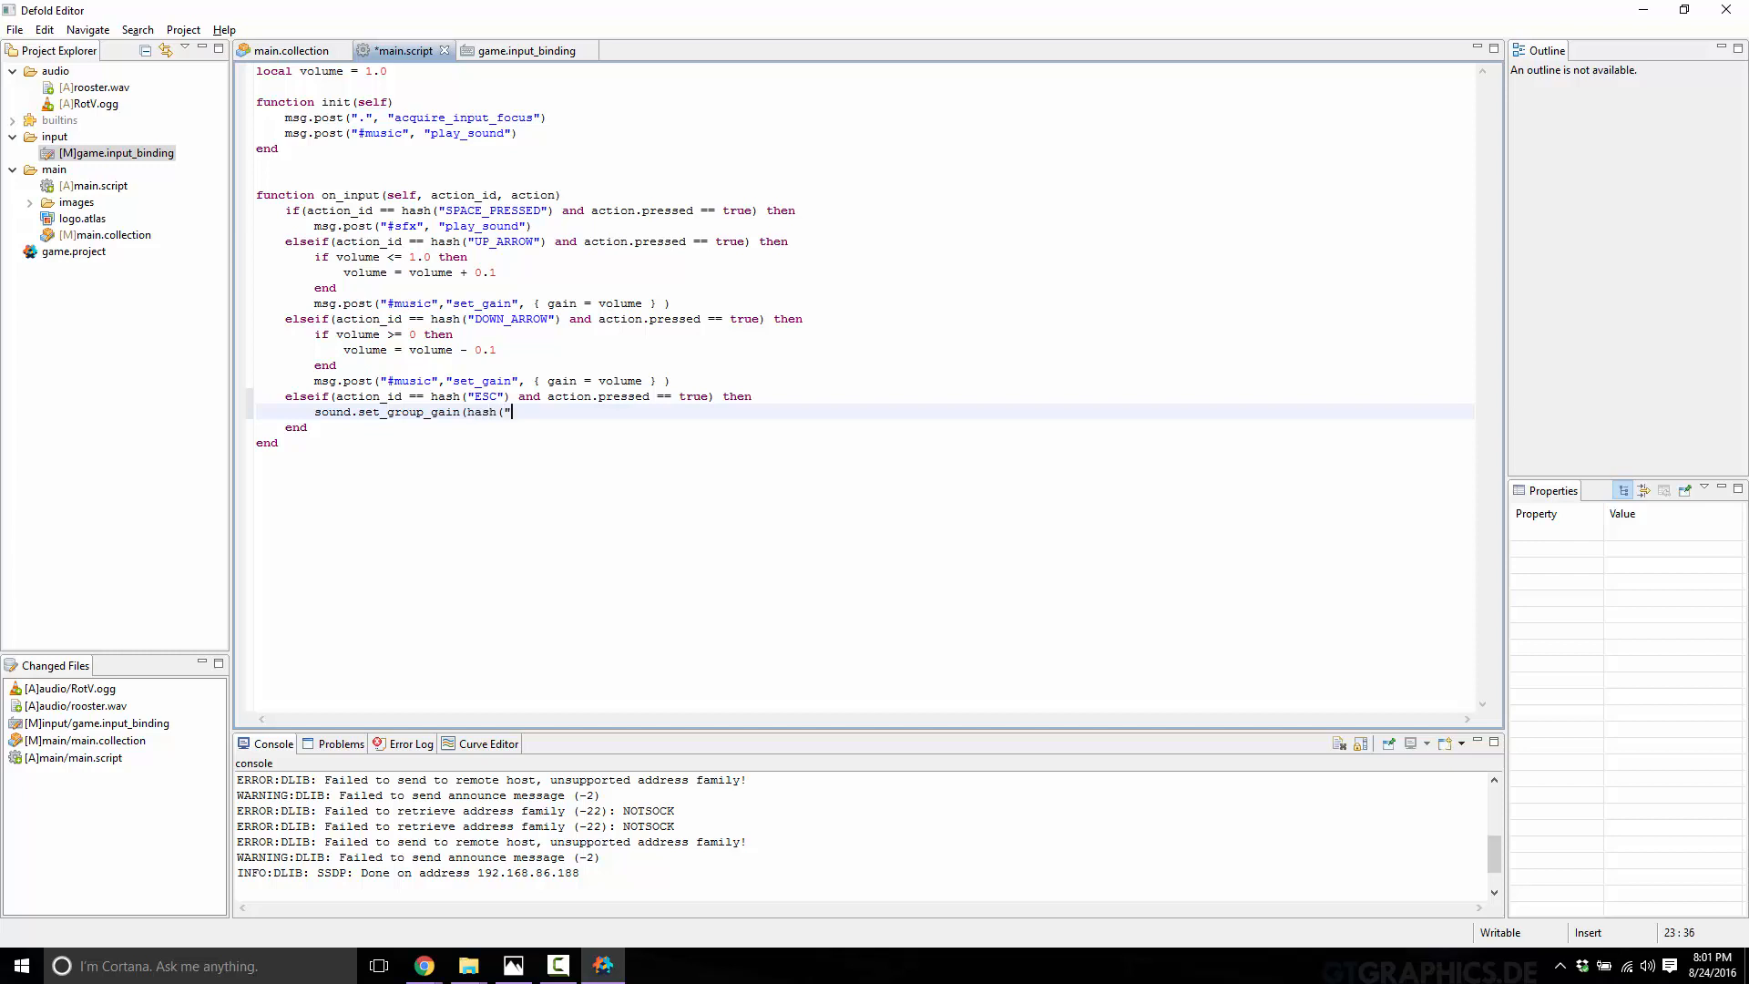
pyautogui.write('music"')
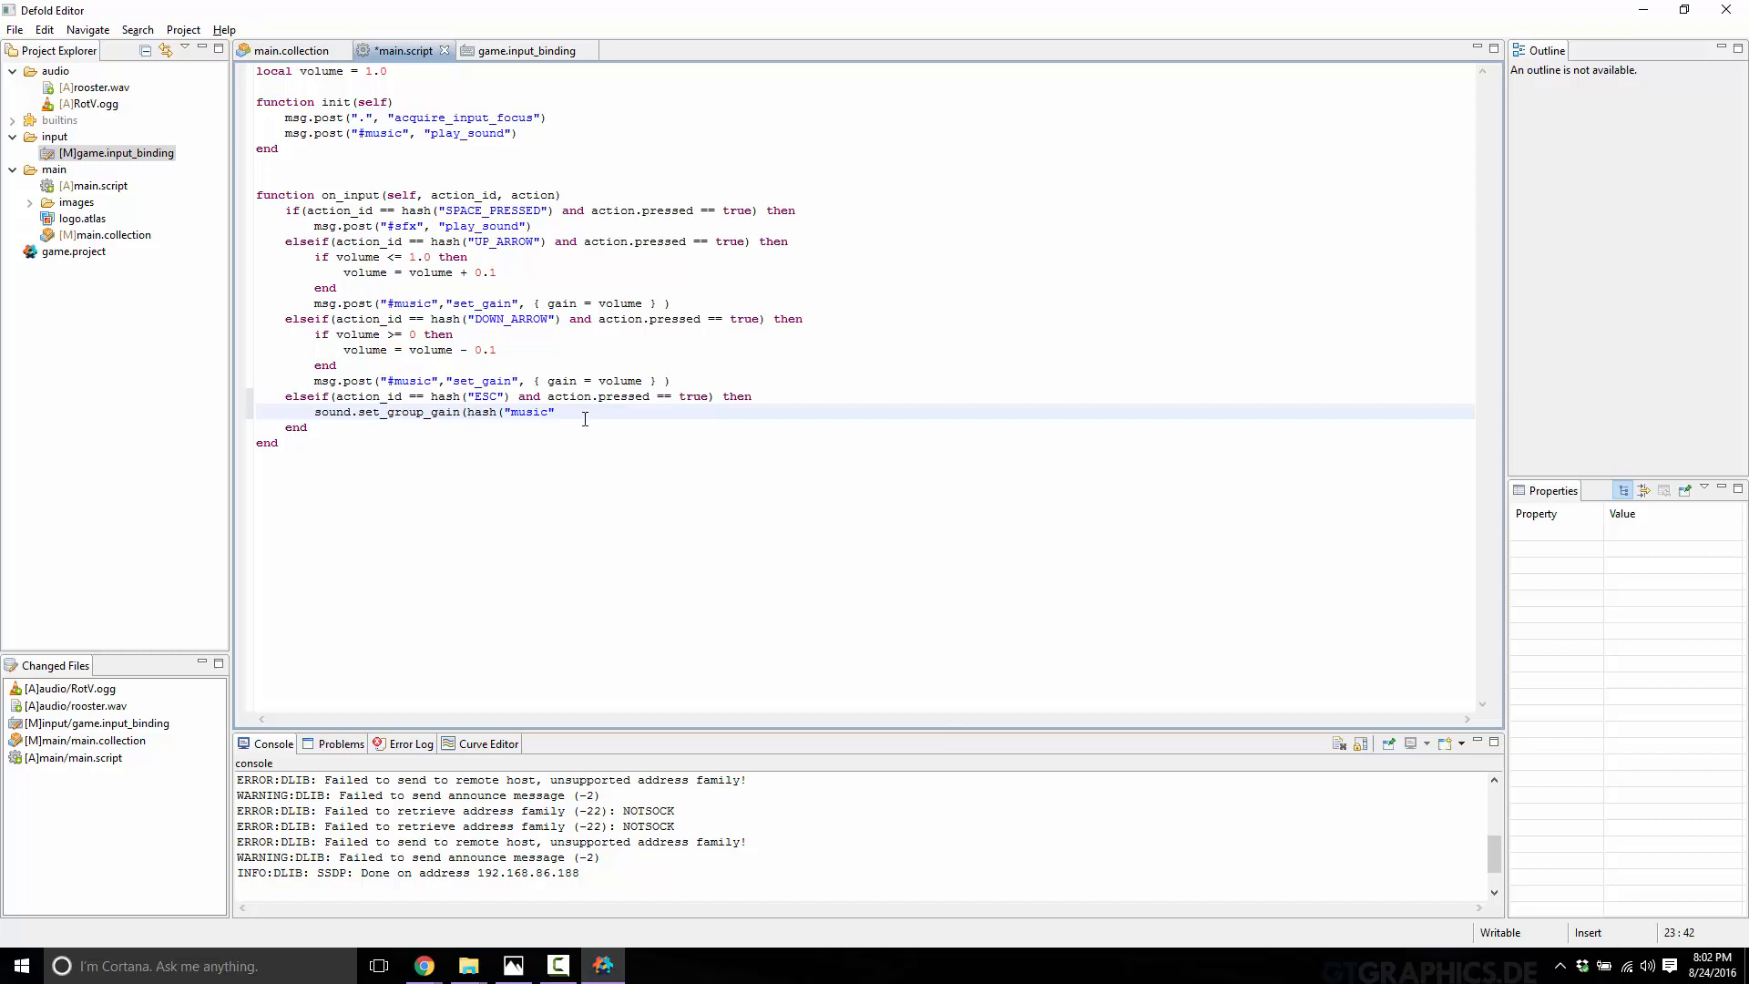
pyautogui.write(',')
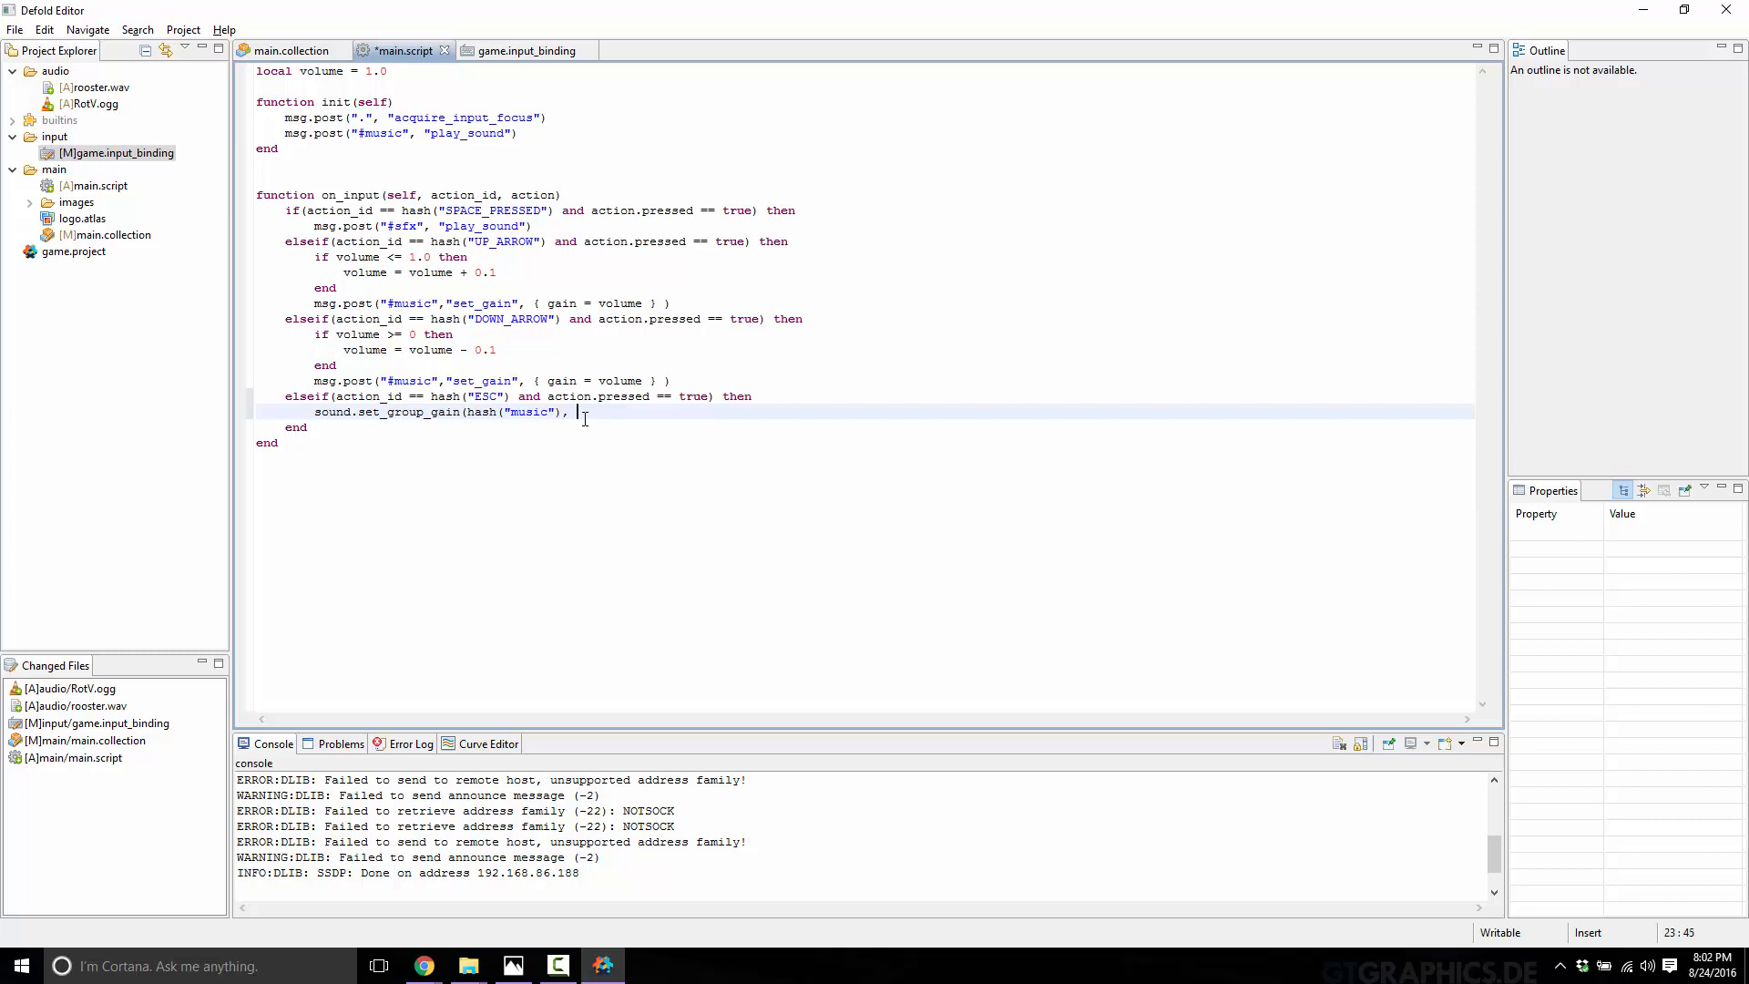
pyautogui.write('0.0')
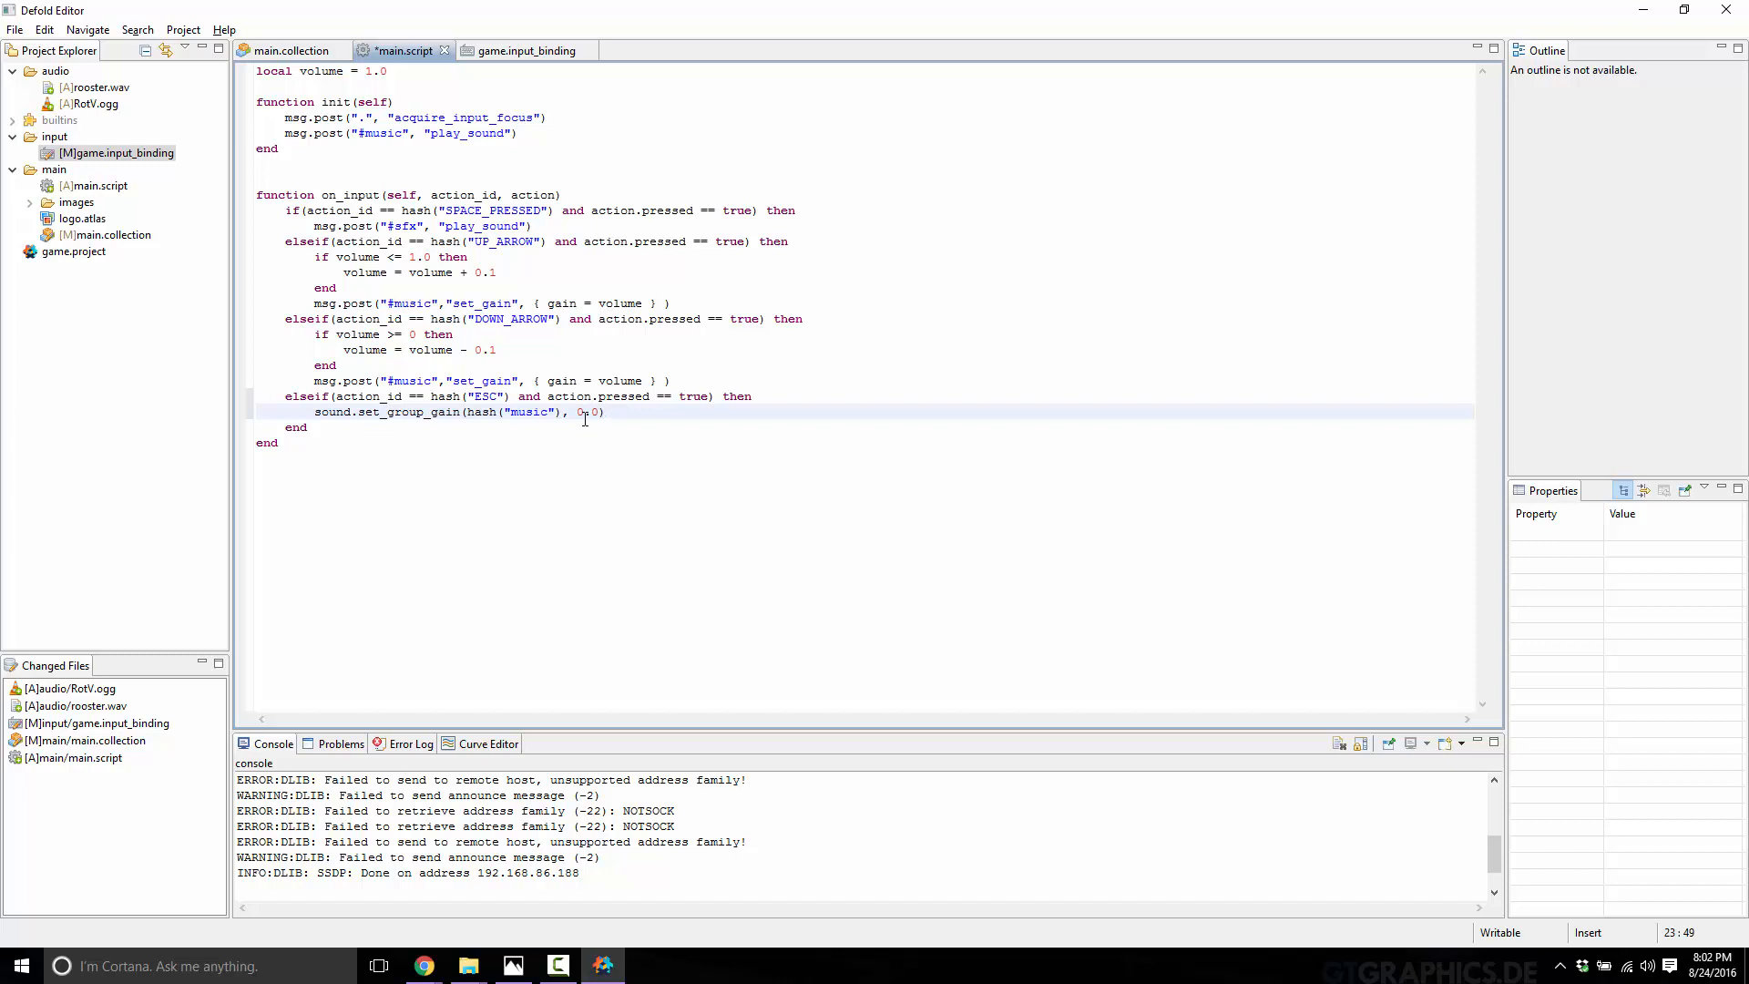
pyautogui.press('ctrl+s')
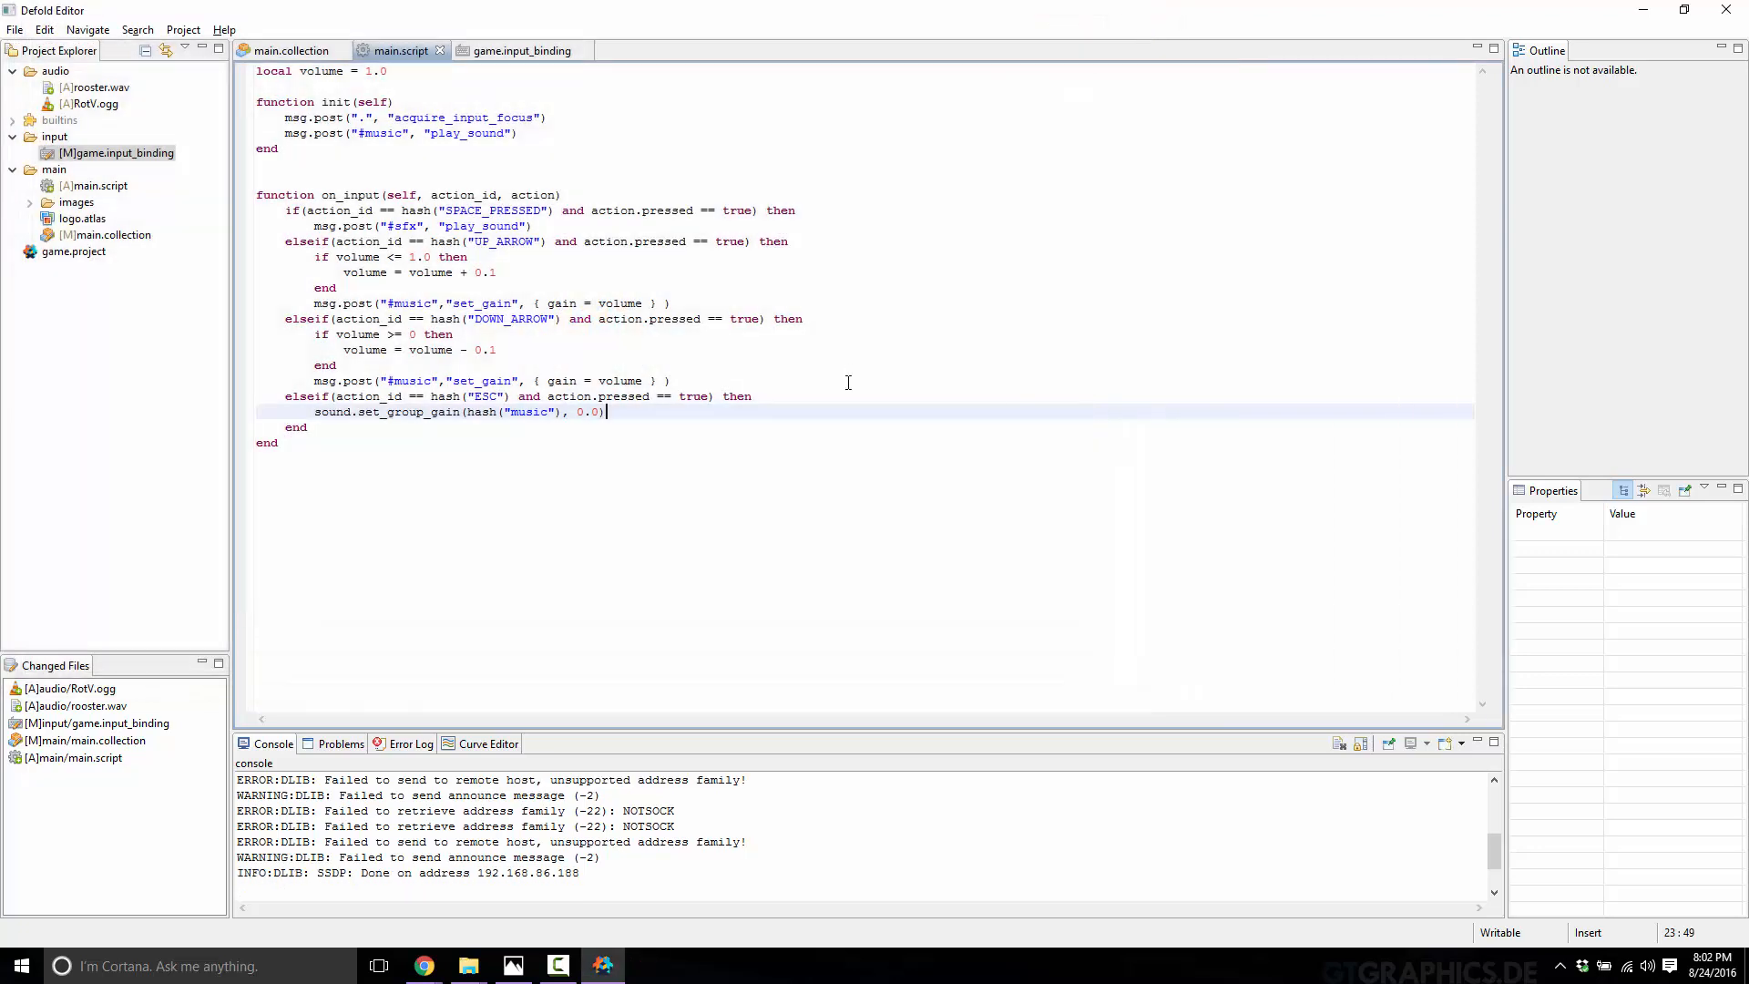
pyautogui.moveTo(671, 619)
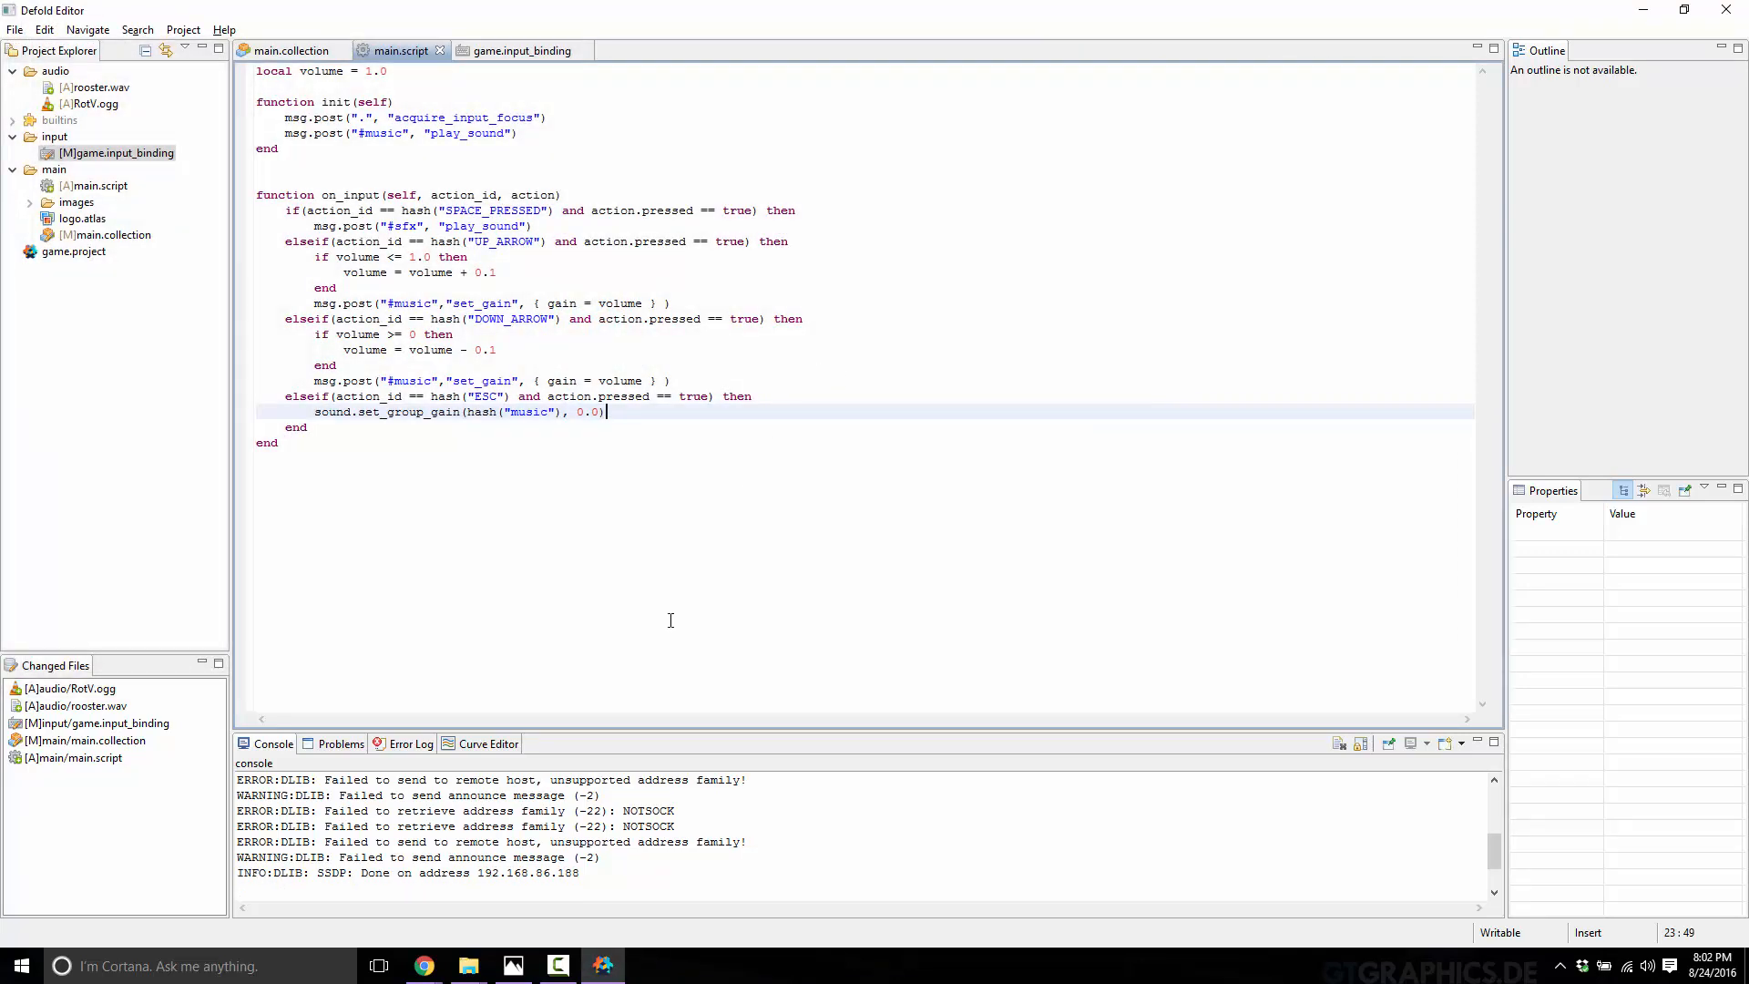
pyautogui.moveTo(422, 966)
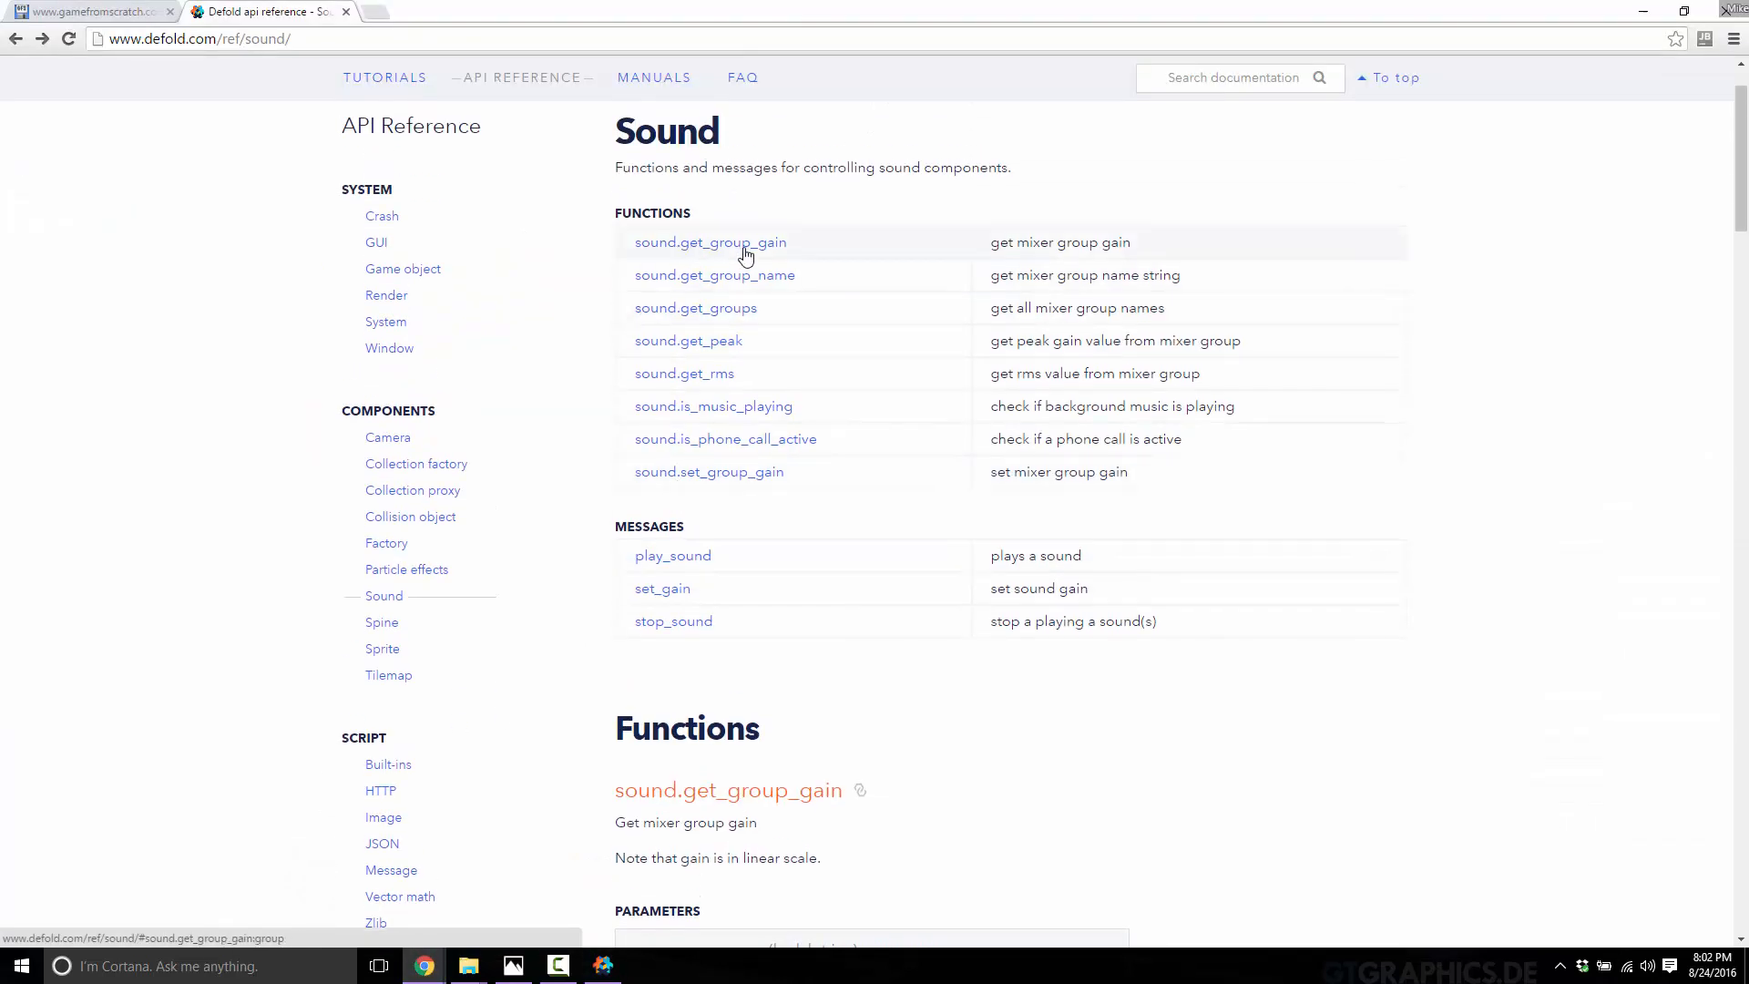
pyautogui.moveTo(745, 321)
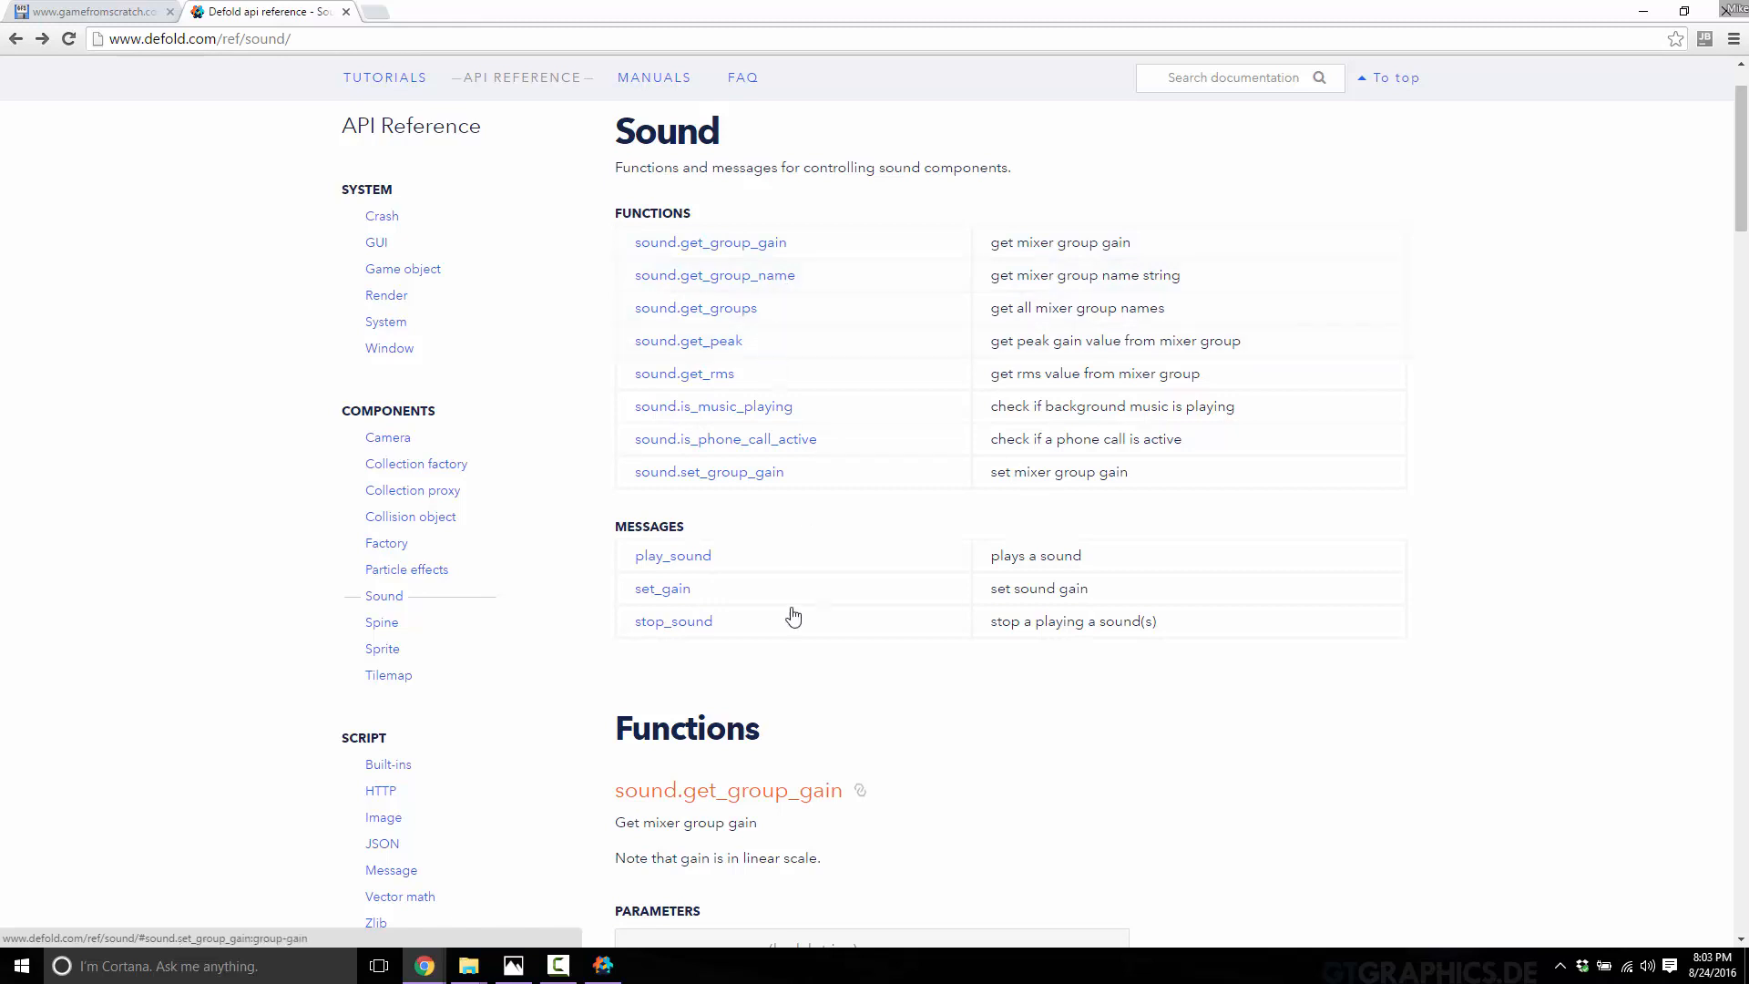
pyautogui.moveTo(740, 596)
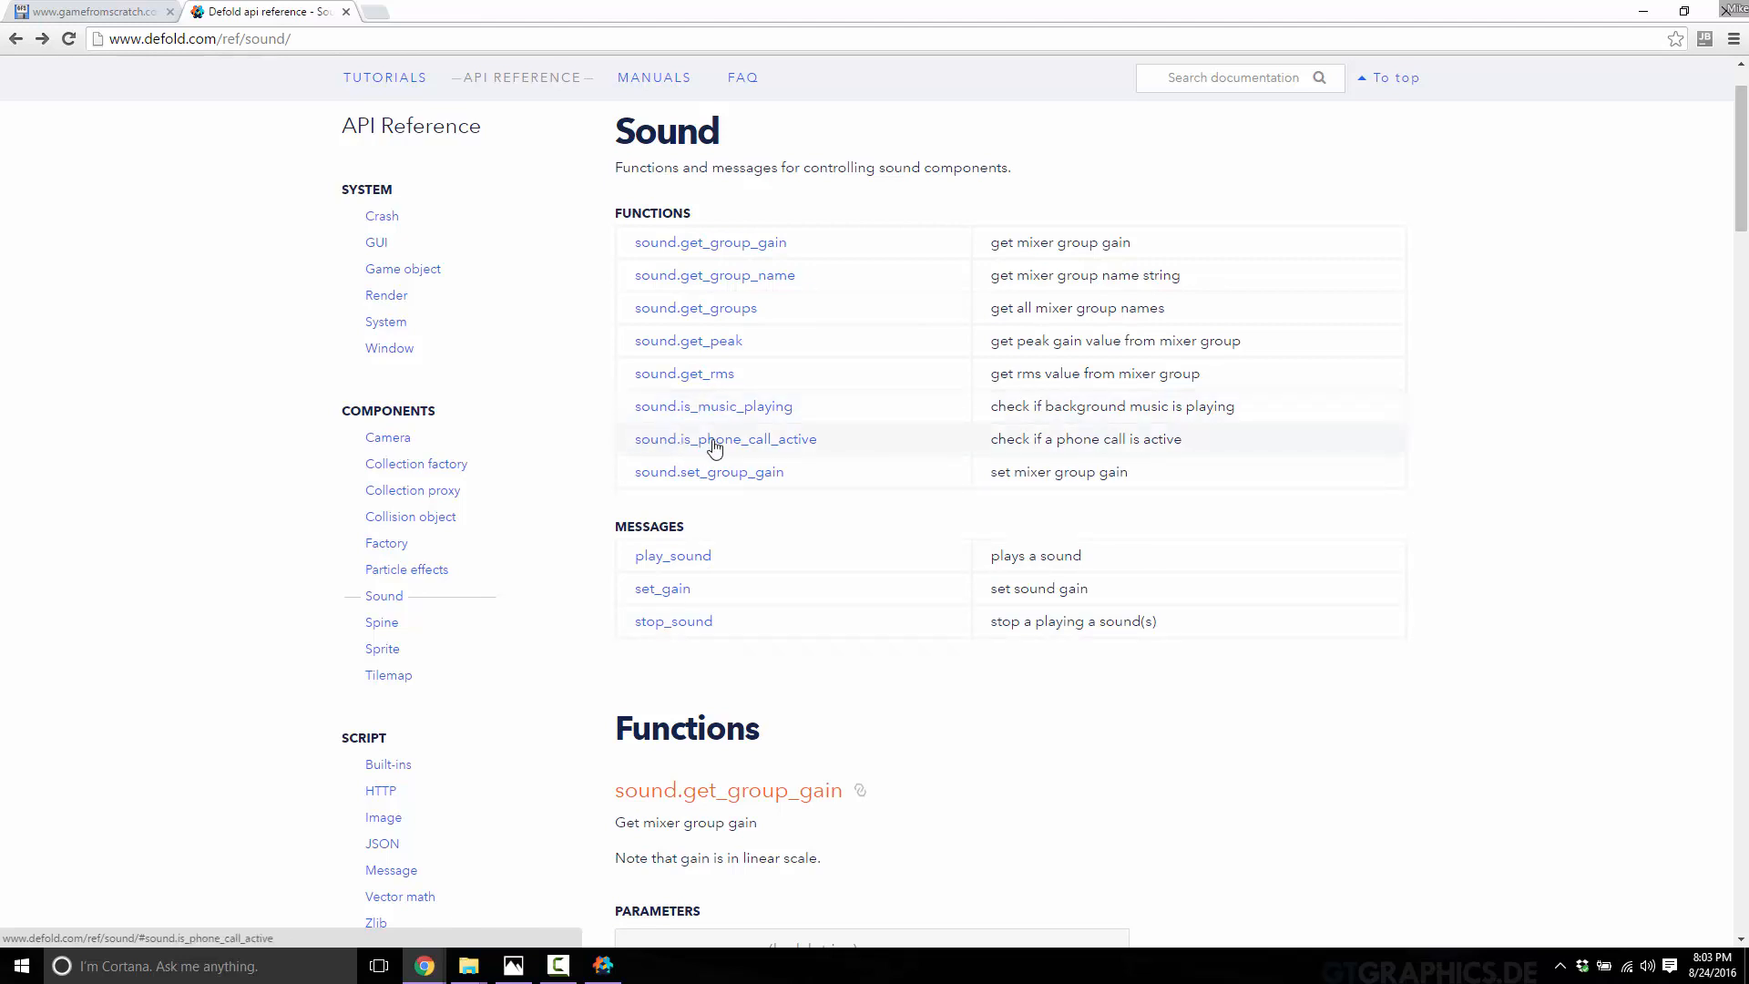
pyautogui.moveTo(776, 474)
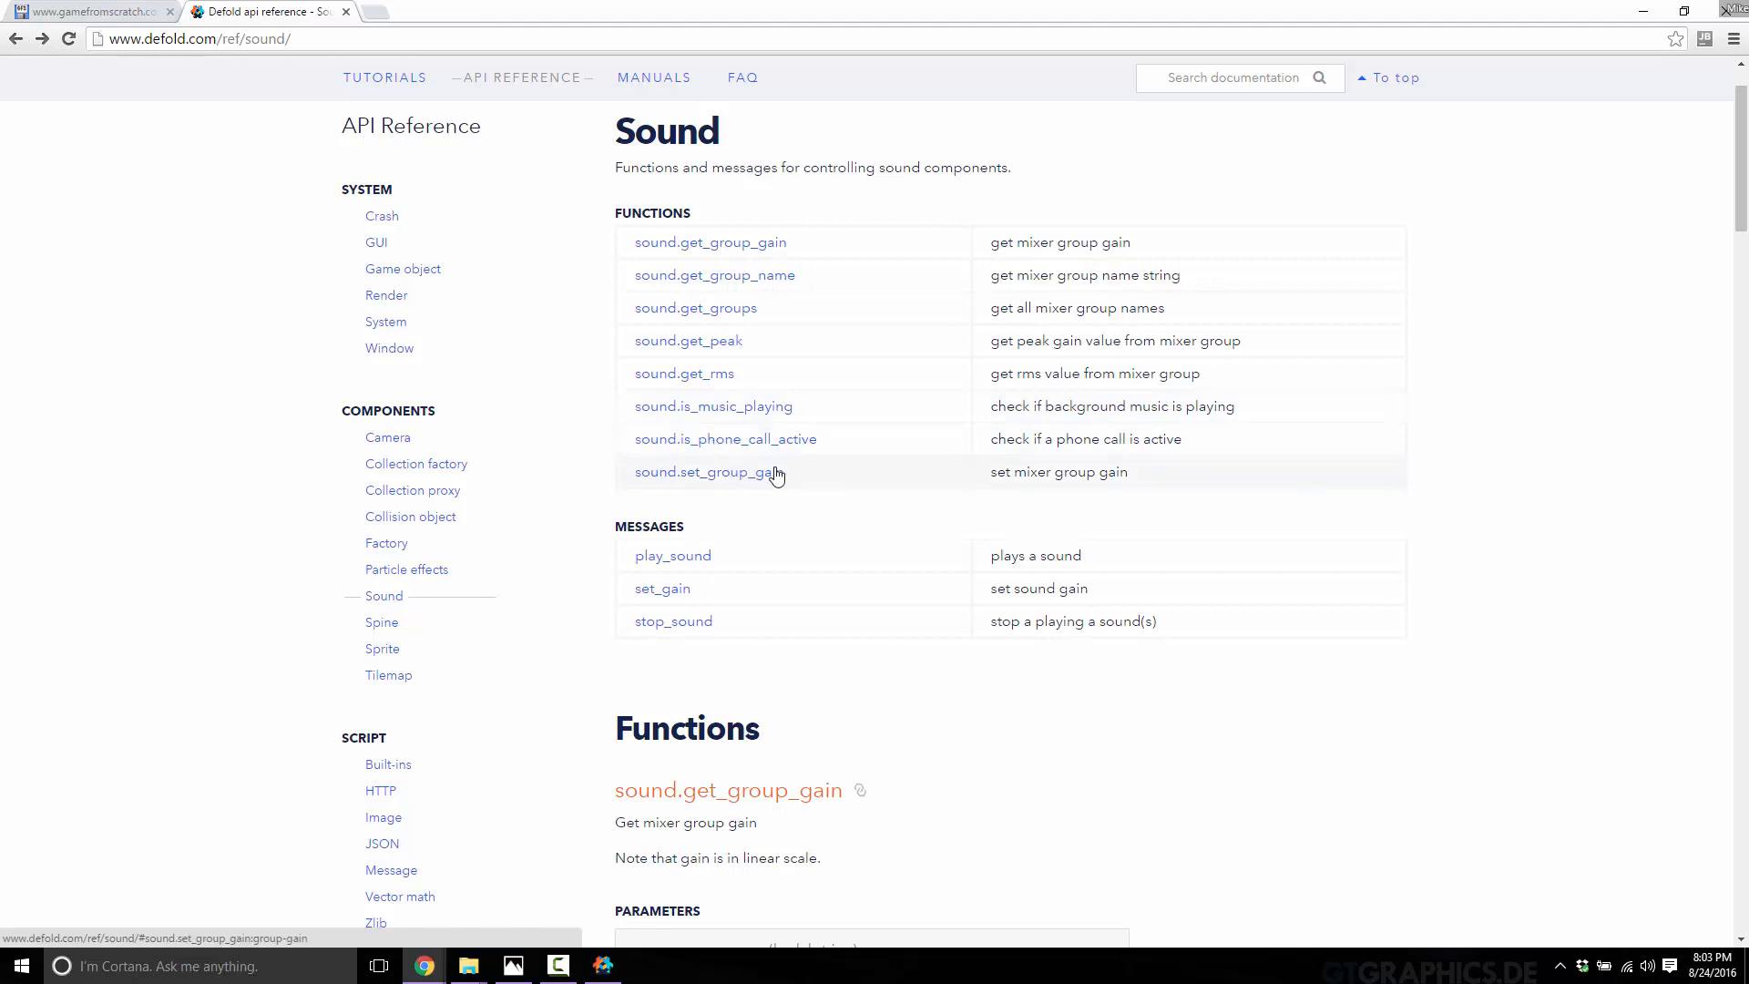
pyautogui.moveTo(709, 346)
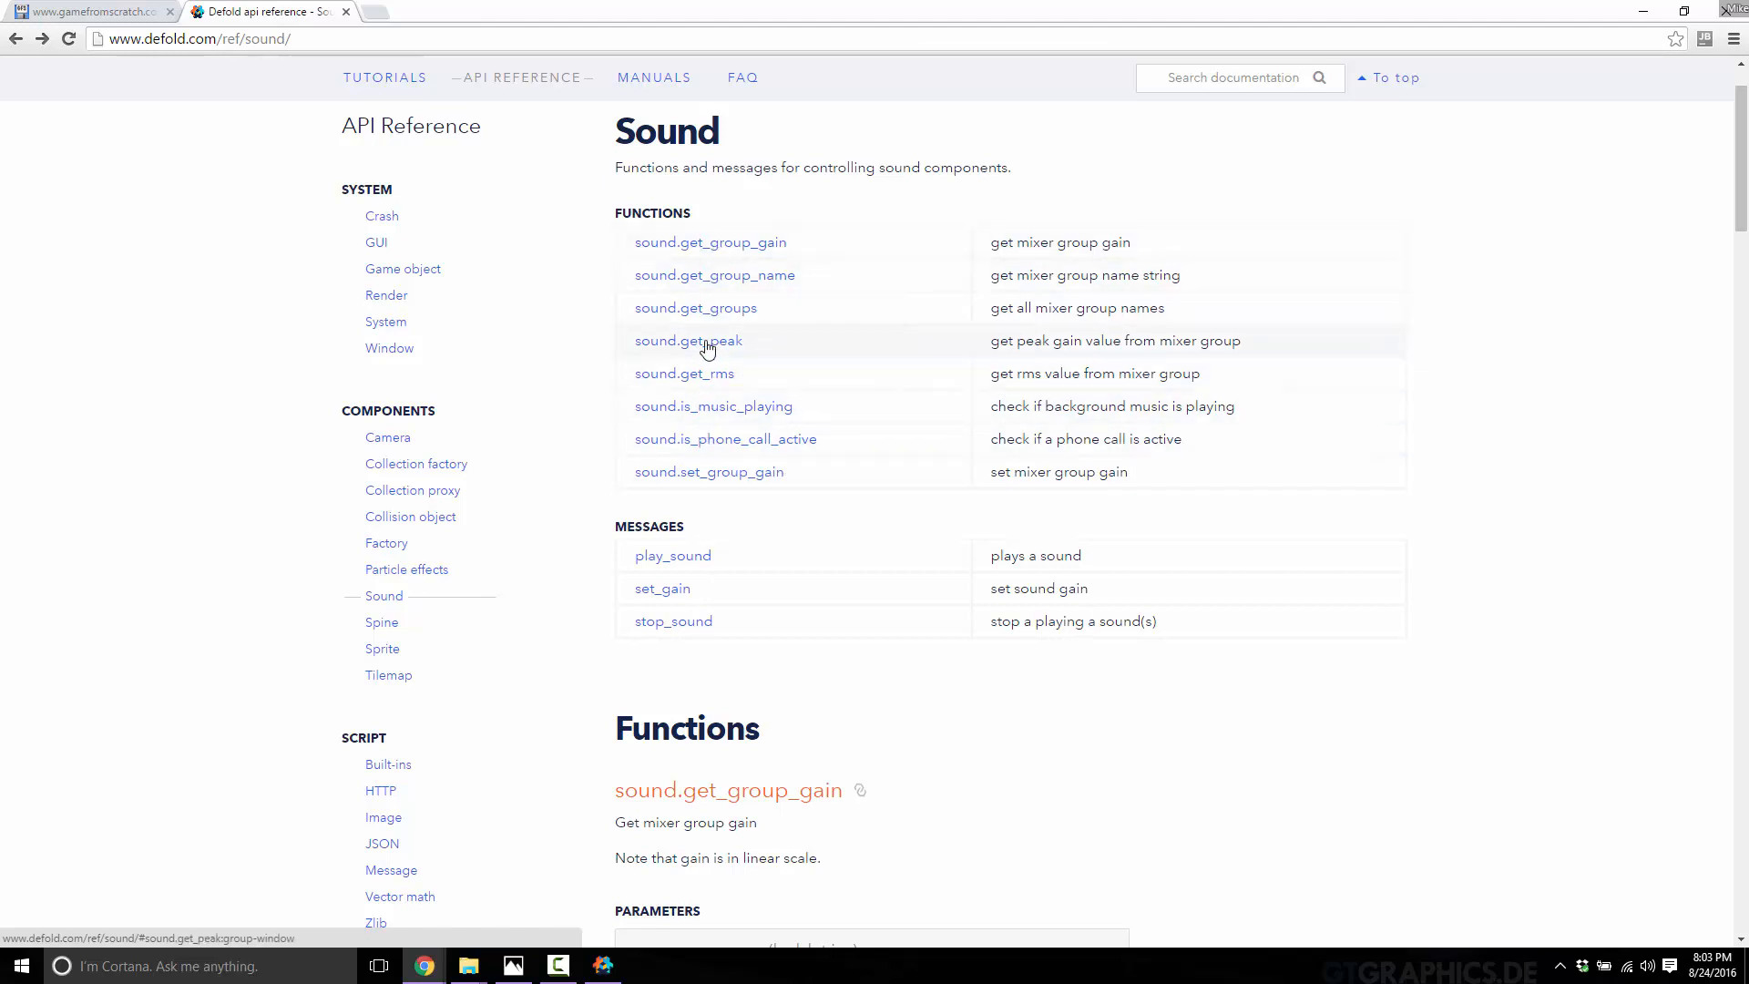
pyautogui.moveTo(744, 384)
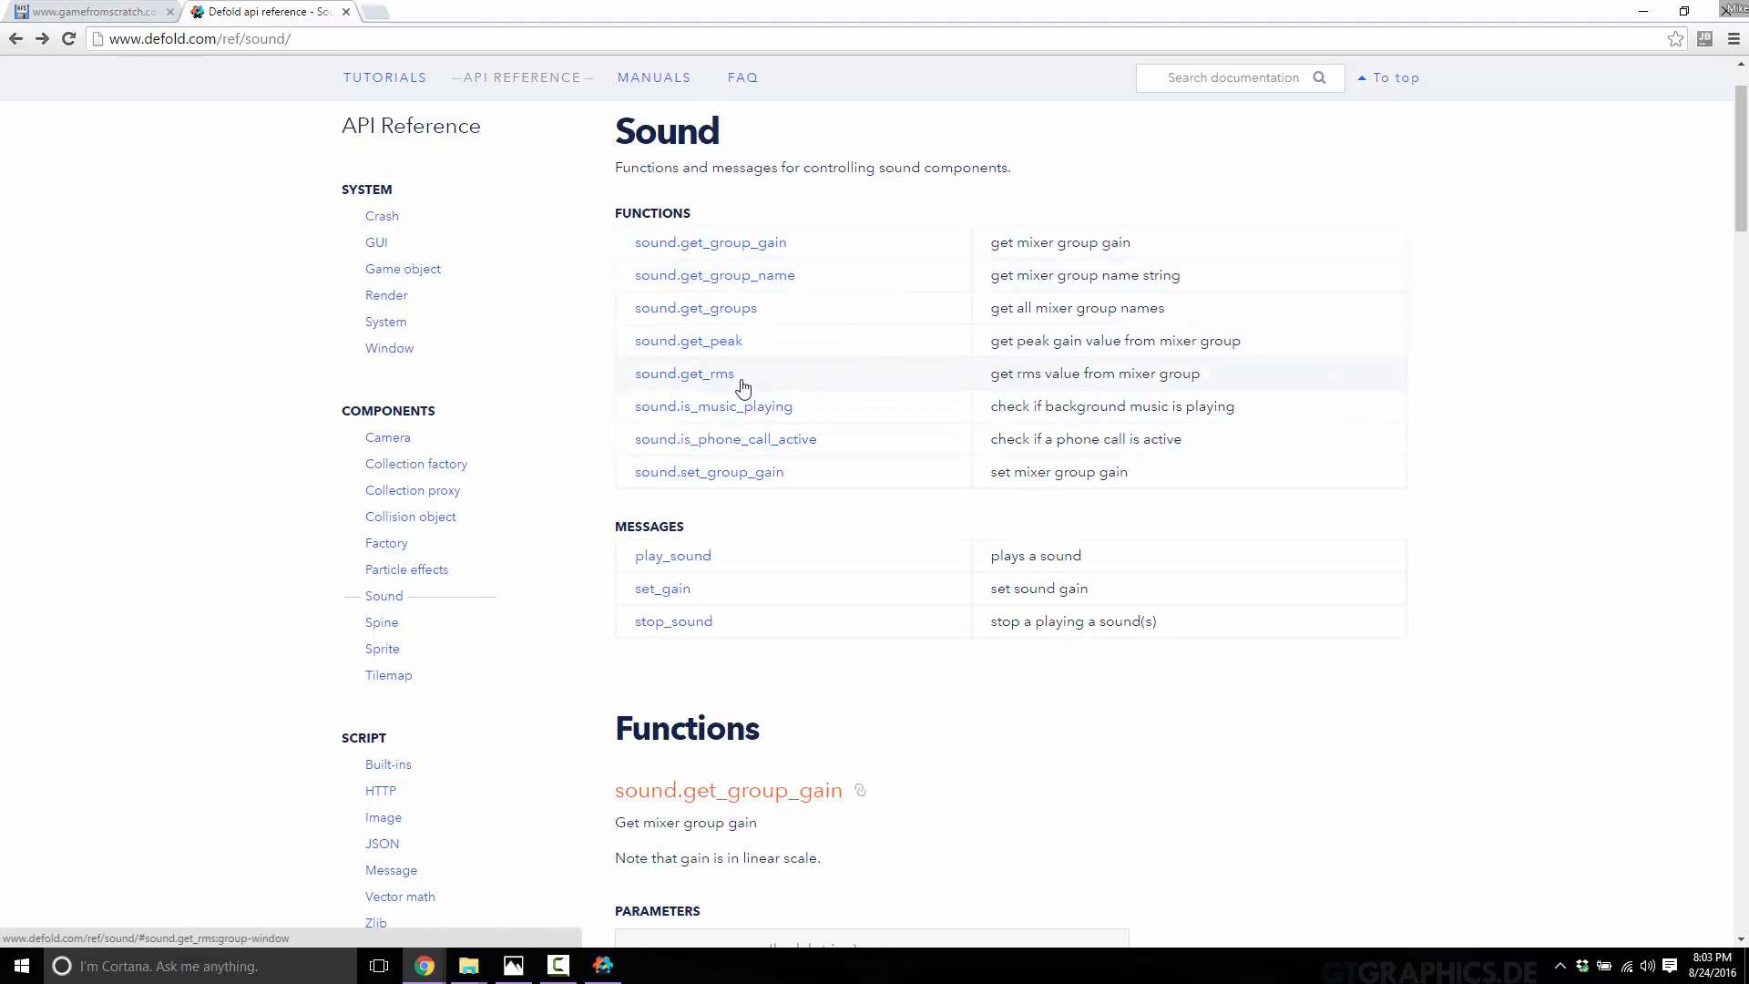
# Step: Read the sound.get_rms description, highlighting the Root Mean Square explanation
pyautogui.click(683, 374)
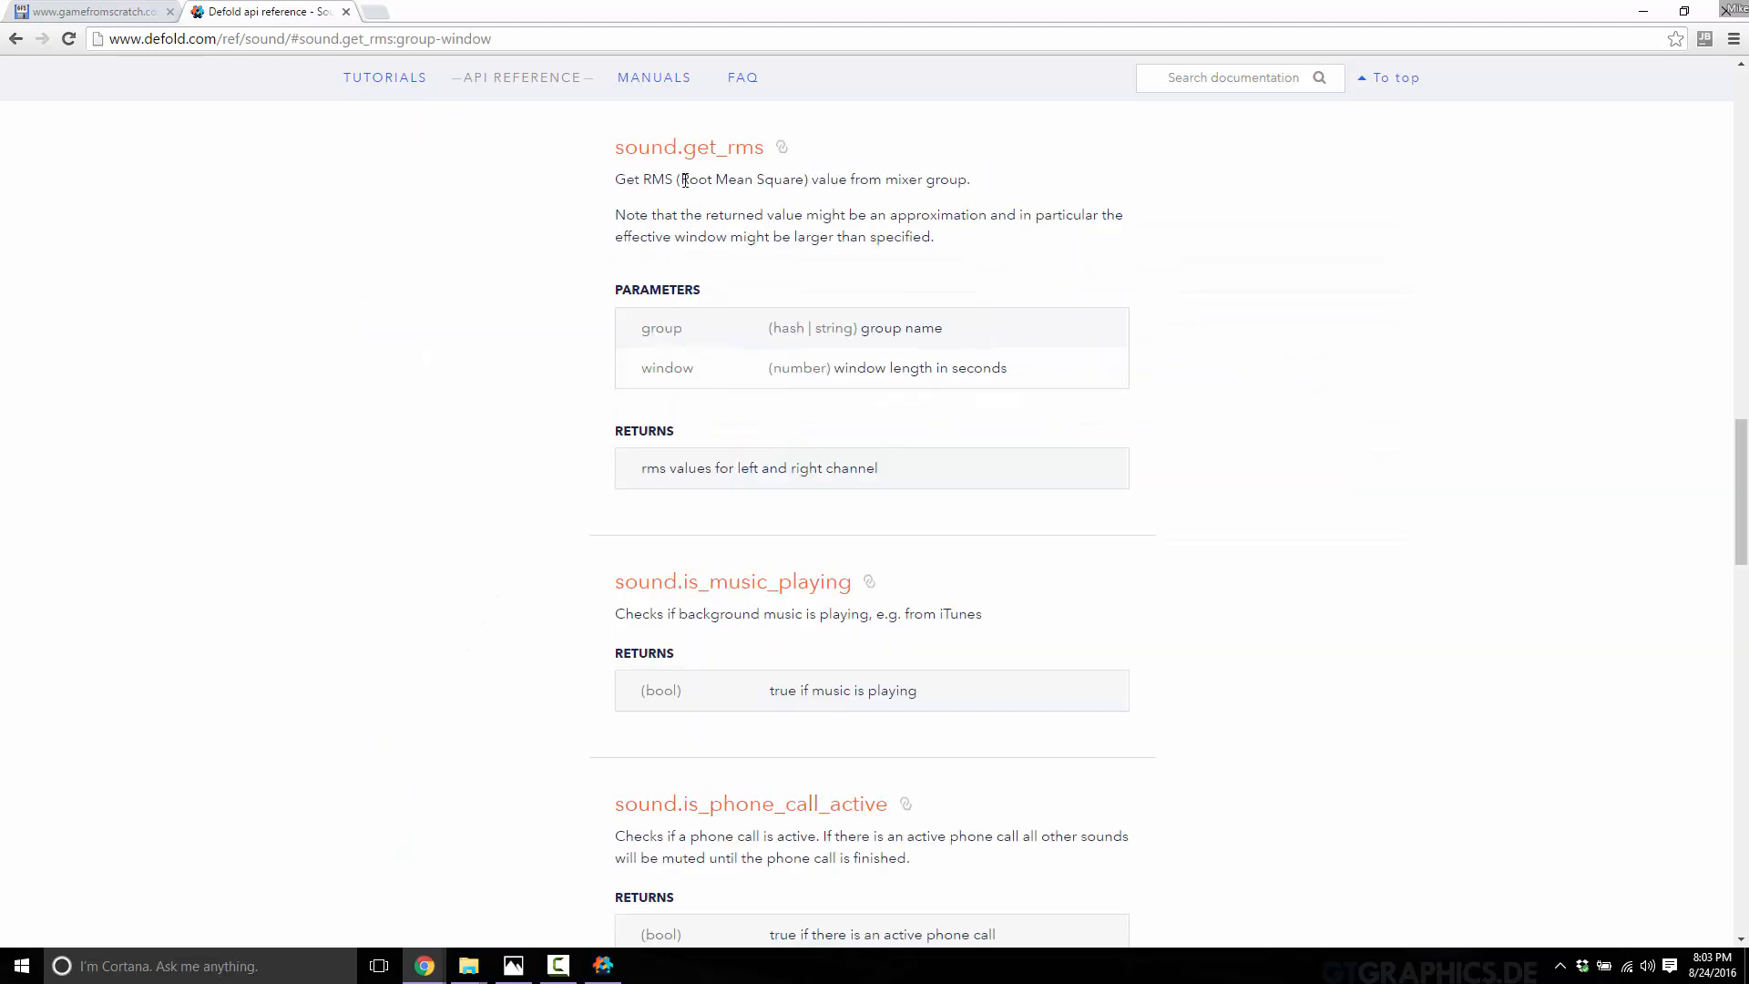
pyautogui.moveTo(680, 179); pyautogui.dragTo(816, 178)
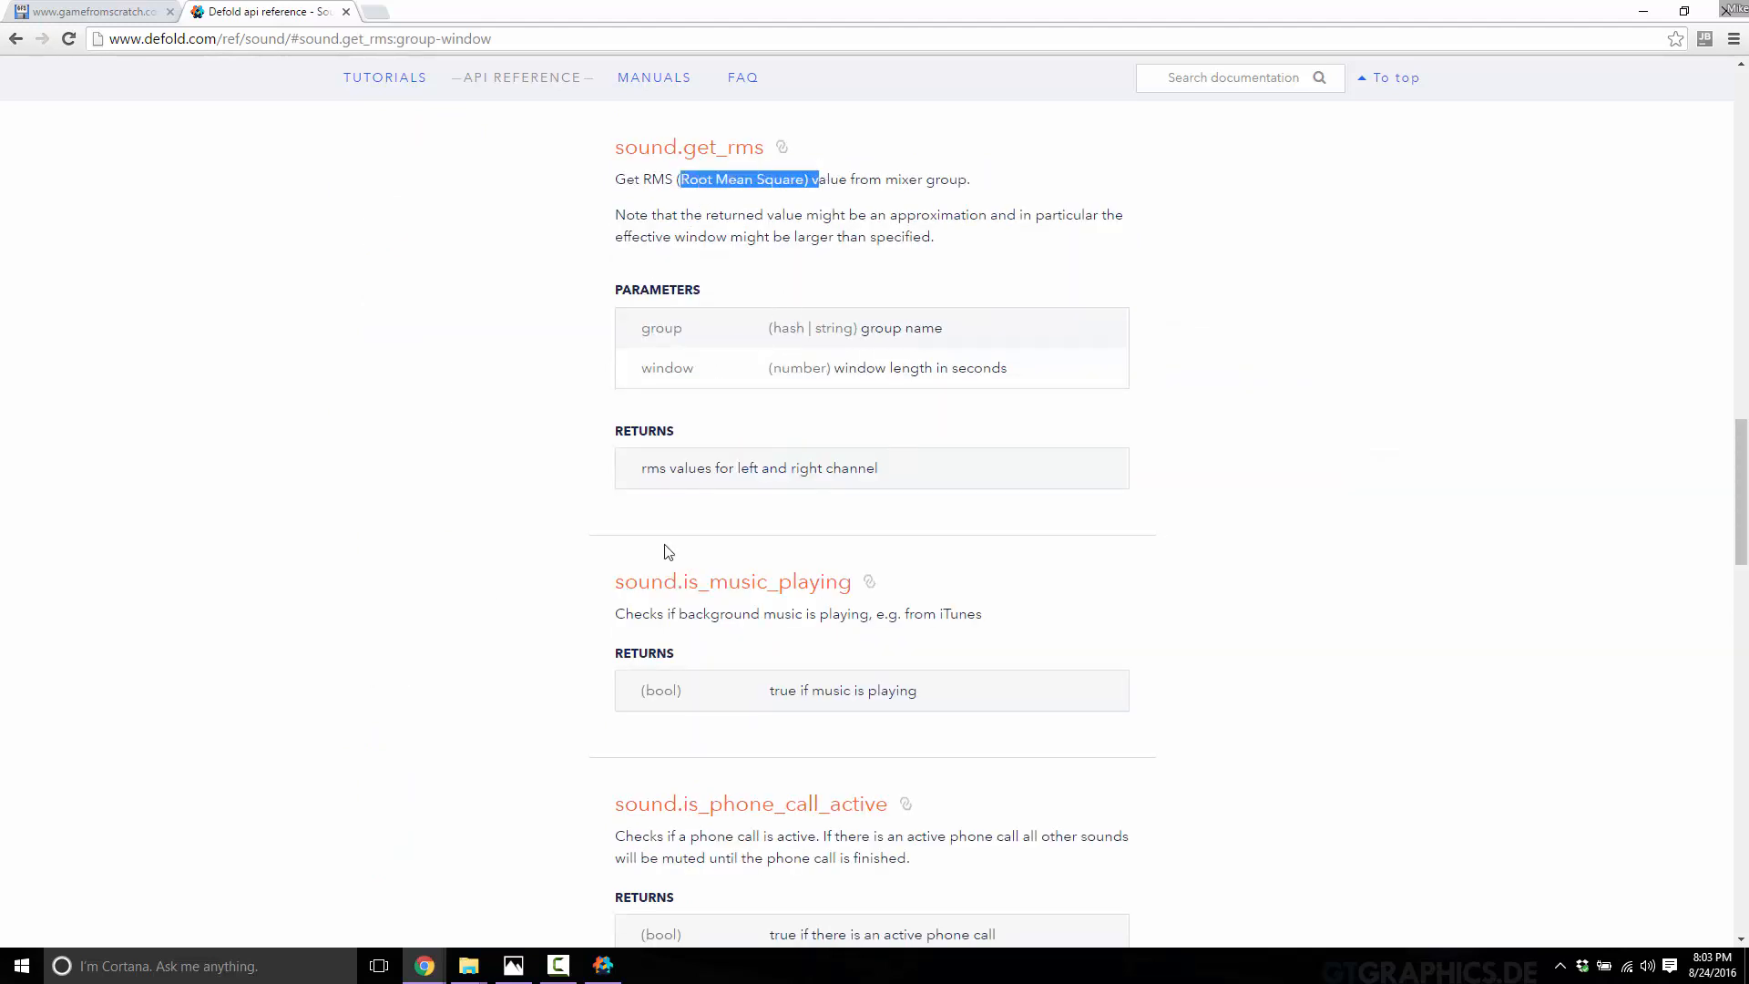
pyautogui.moveTo(766, 527)
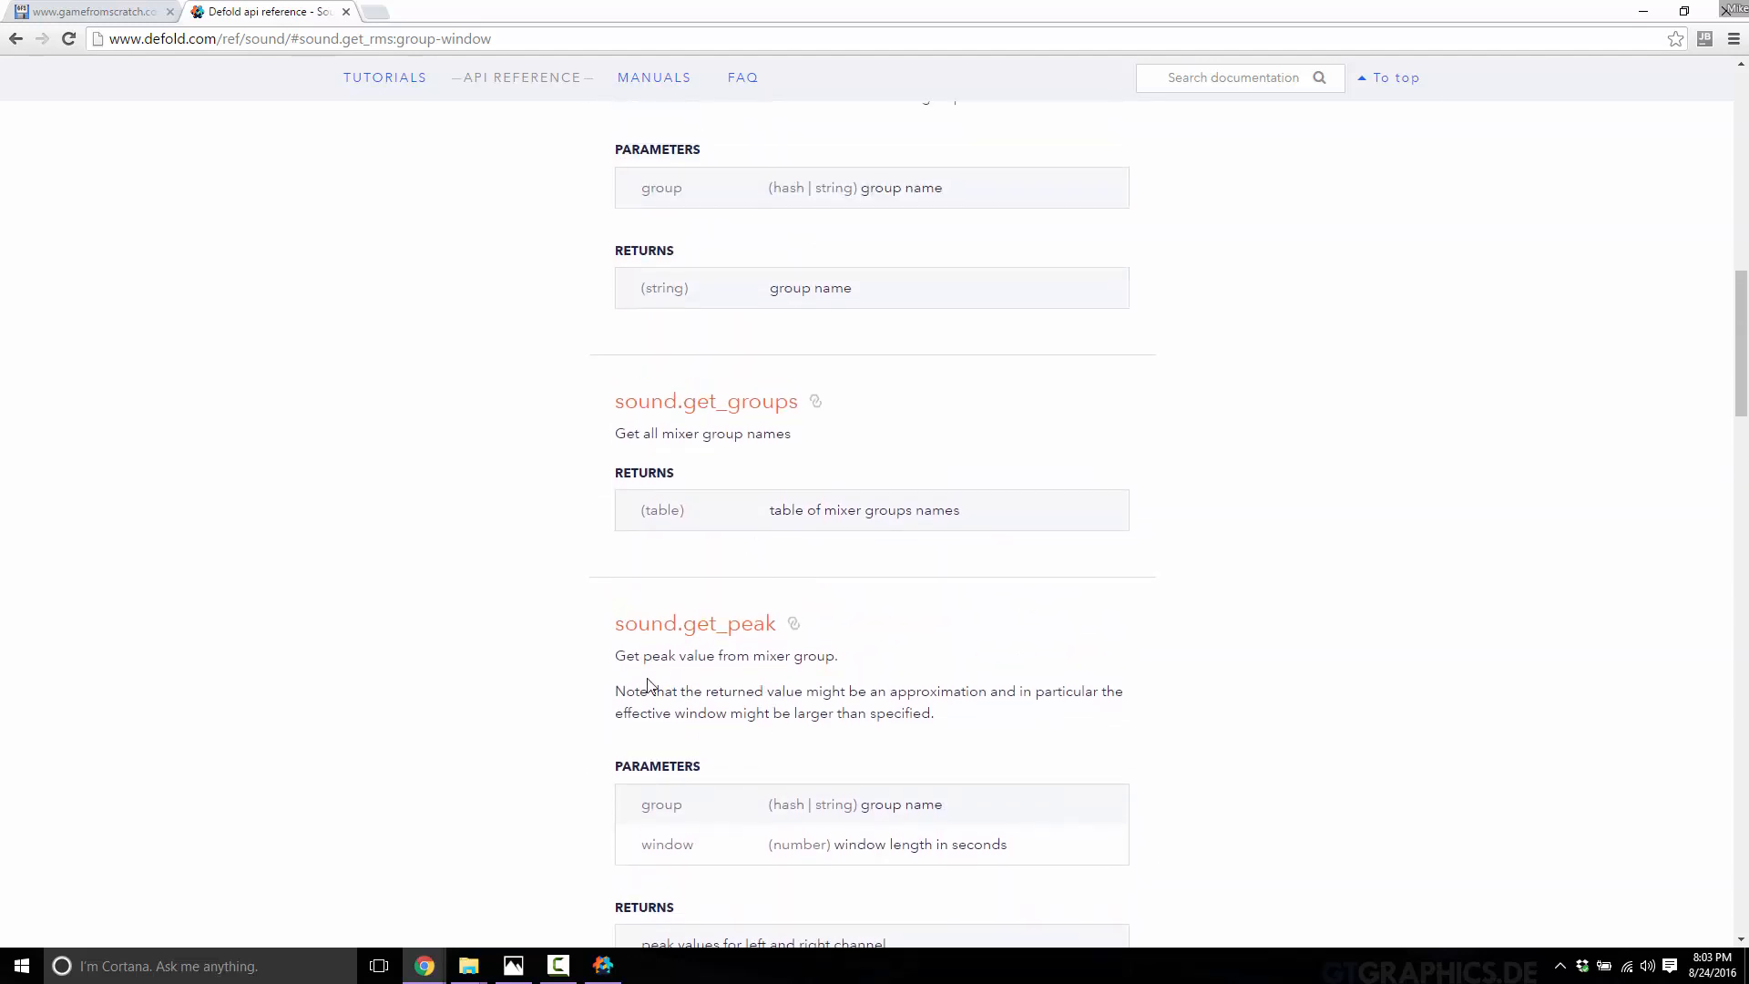
pyautogui.scroll(3)
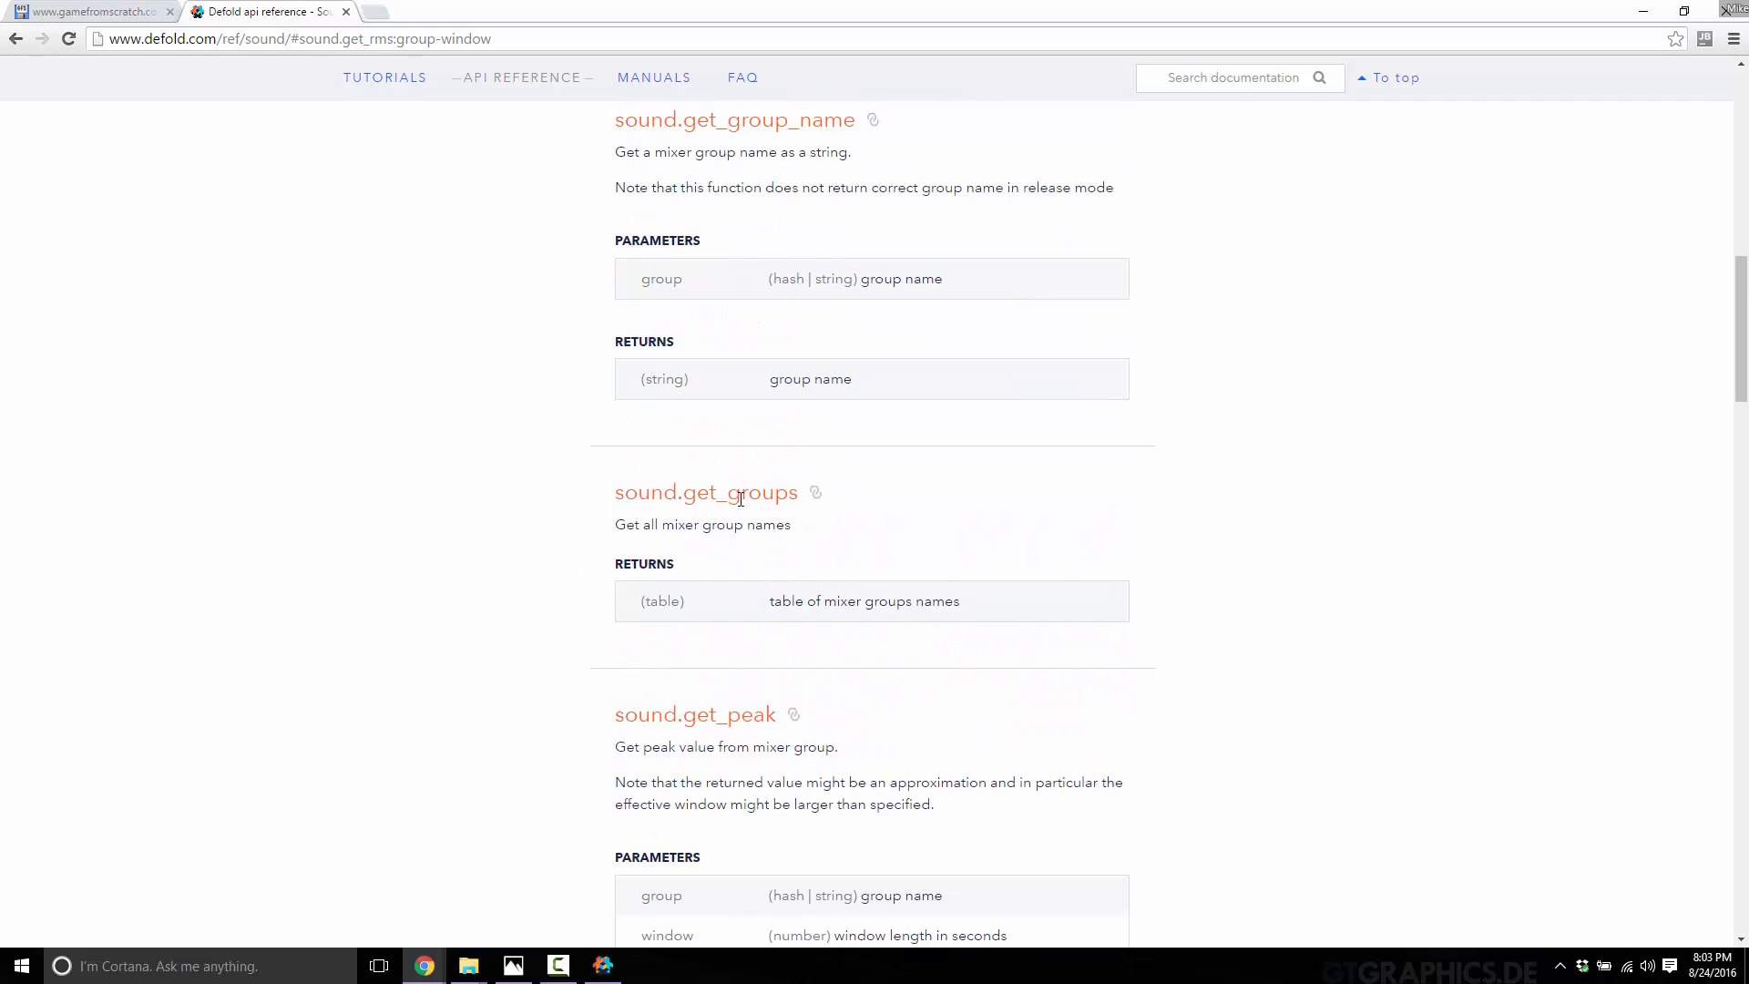
pyautogui.moveTo(587, 538)
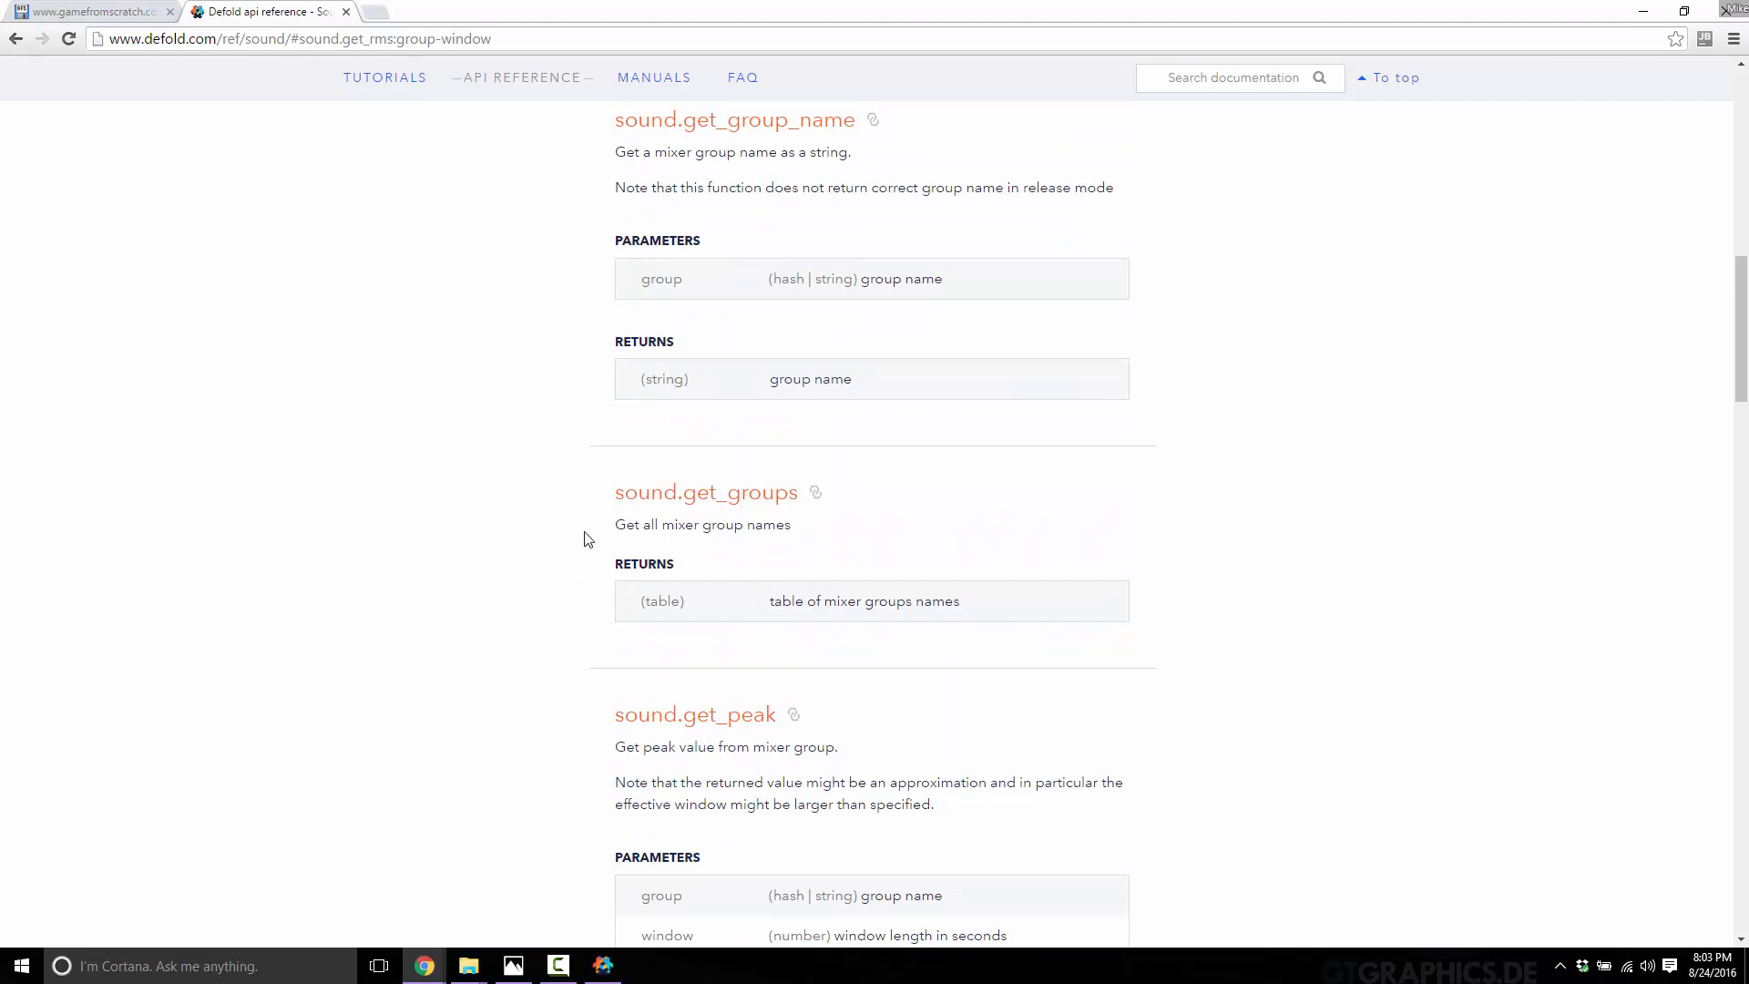